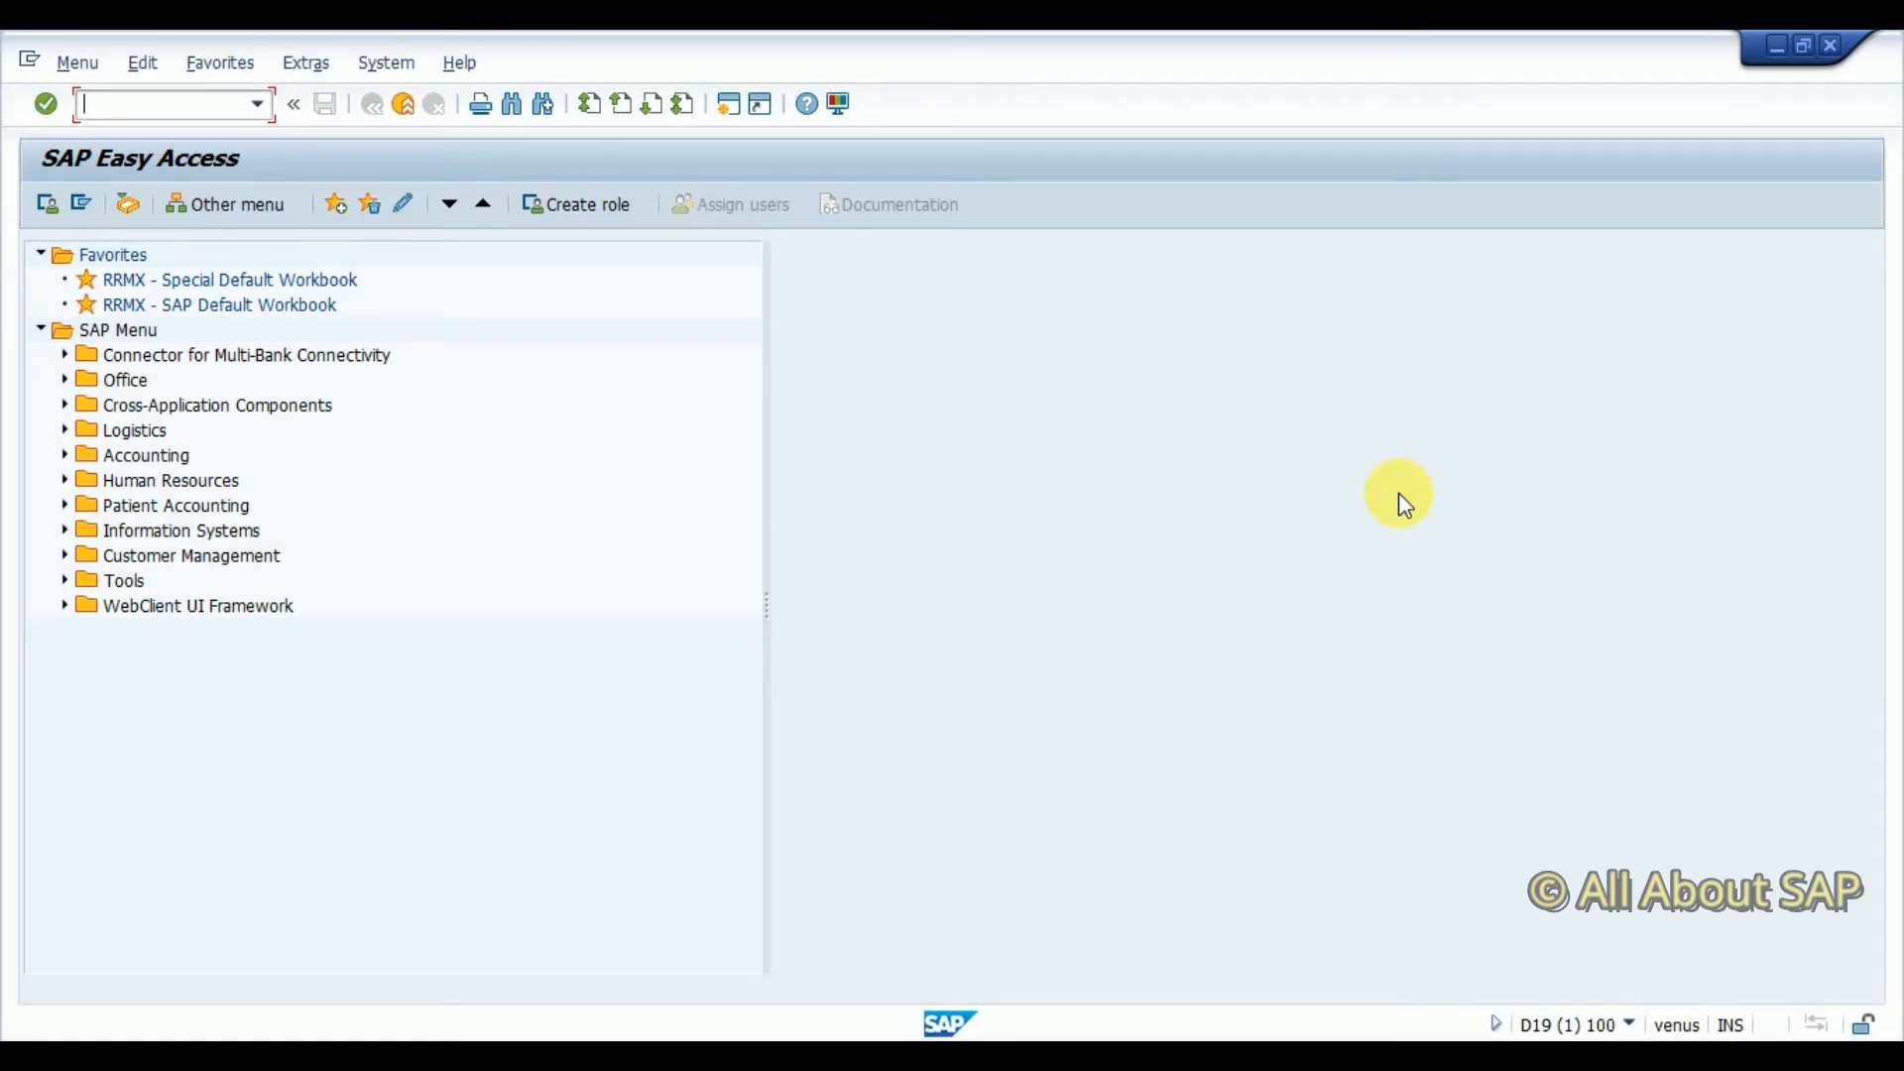
Start PFCG and search the Role field without criteria to list existing single roles
{"action": "type", "text": "pfcg"}
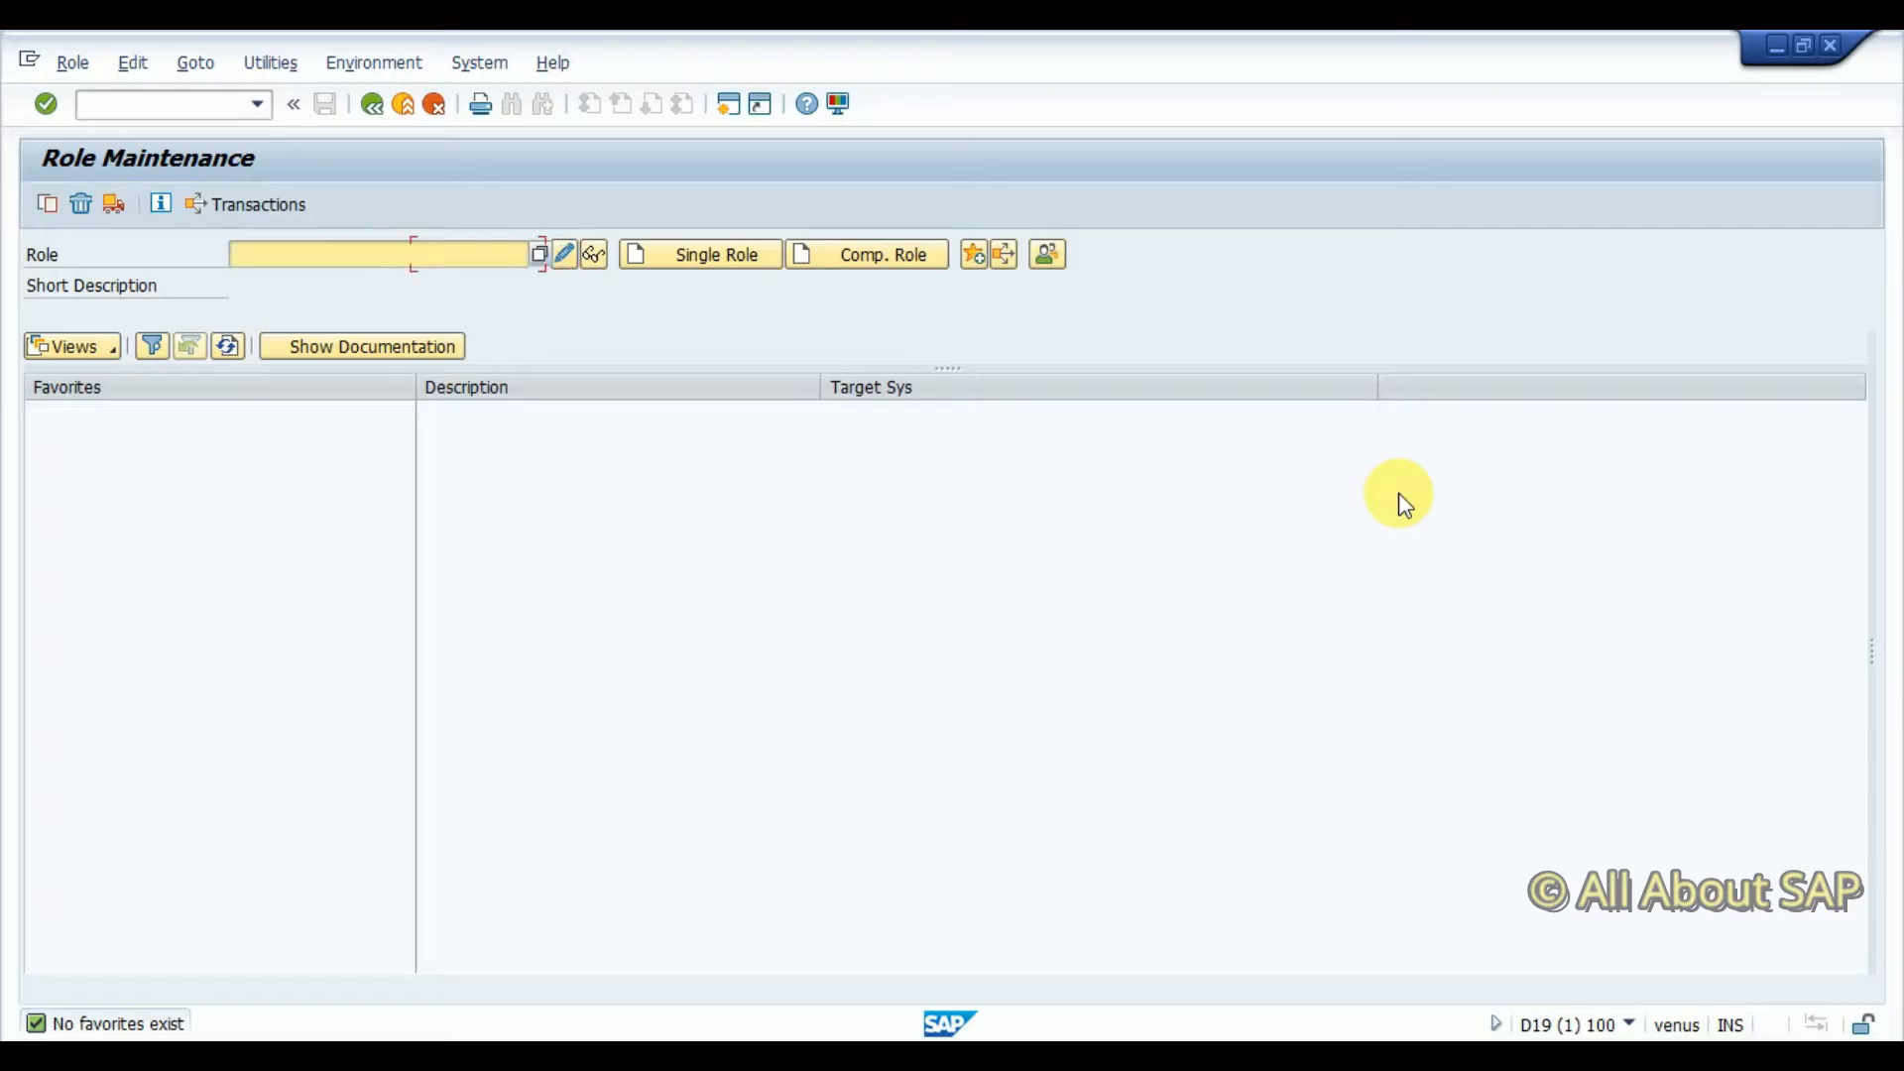
{"action": "mouse_move", "coordinate": [1581, 261]}
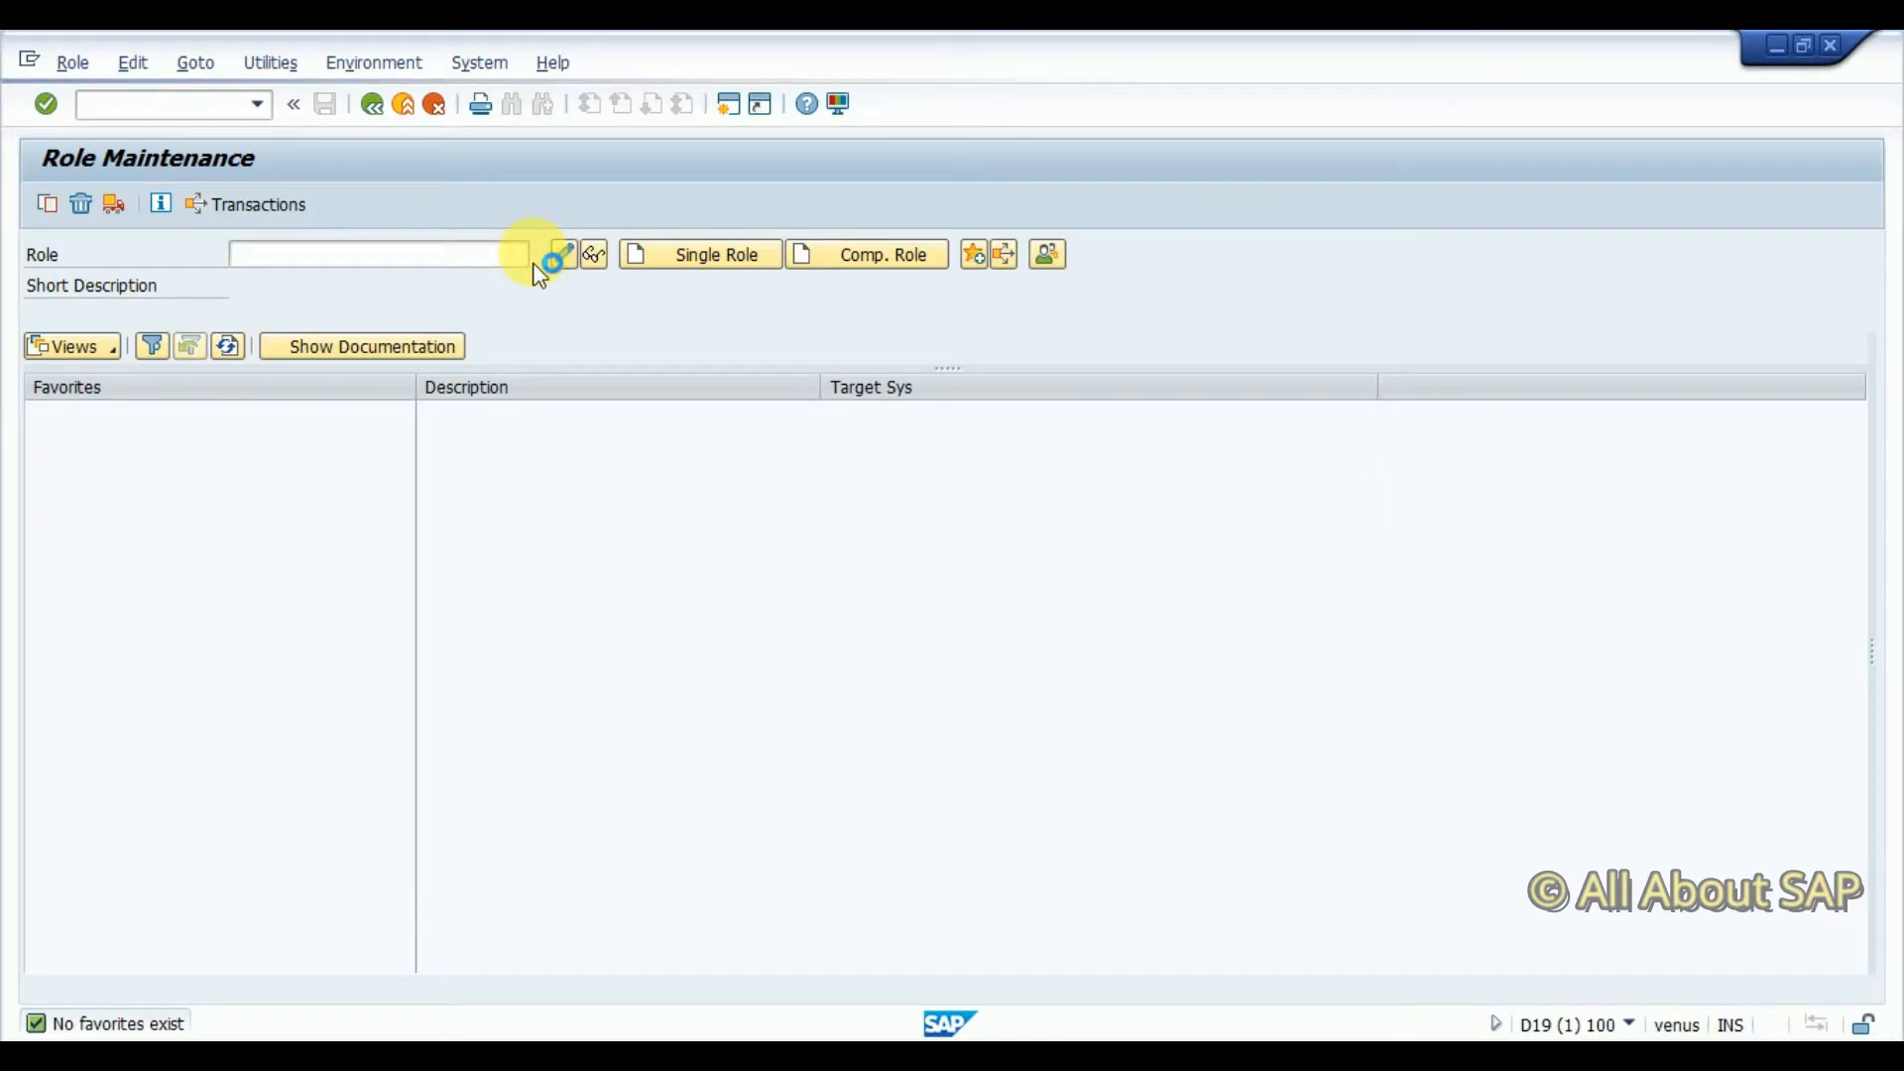
{"action": "left_click", "coordinate": [555, 256]}
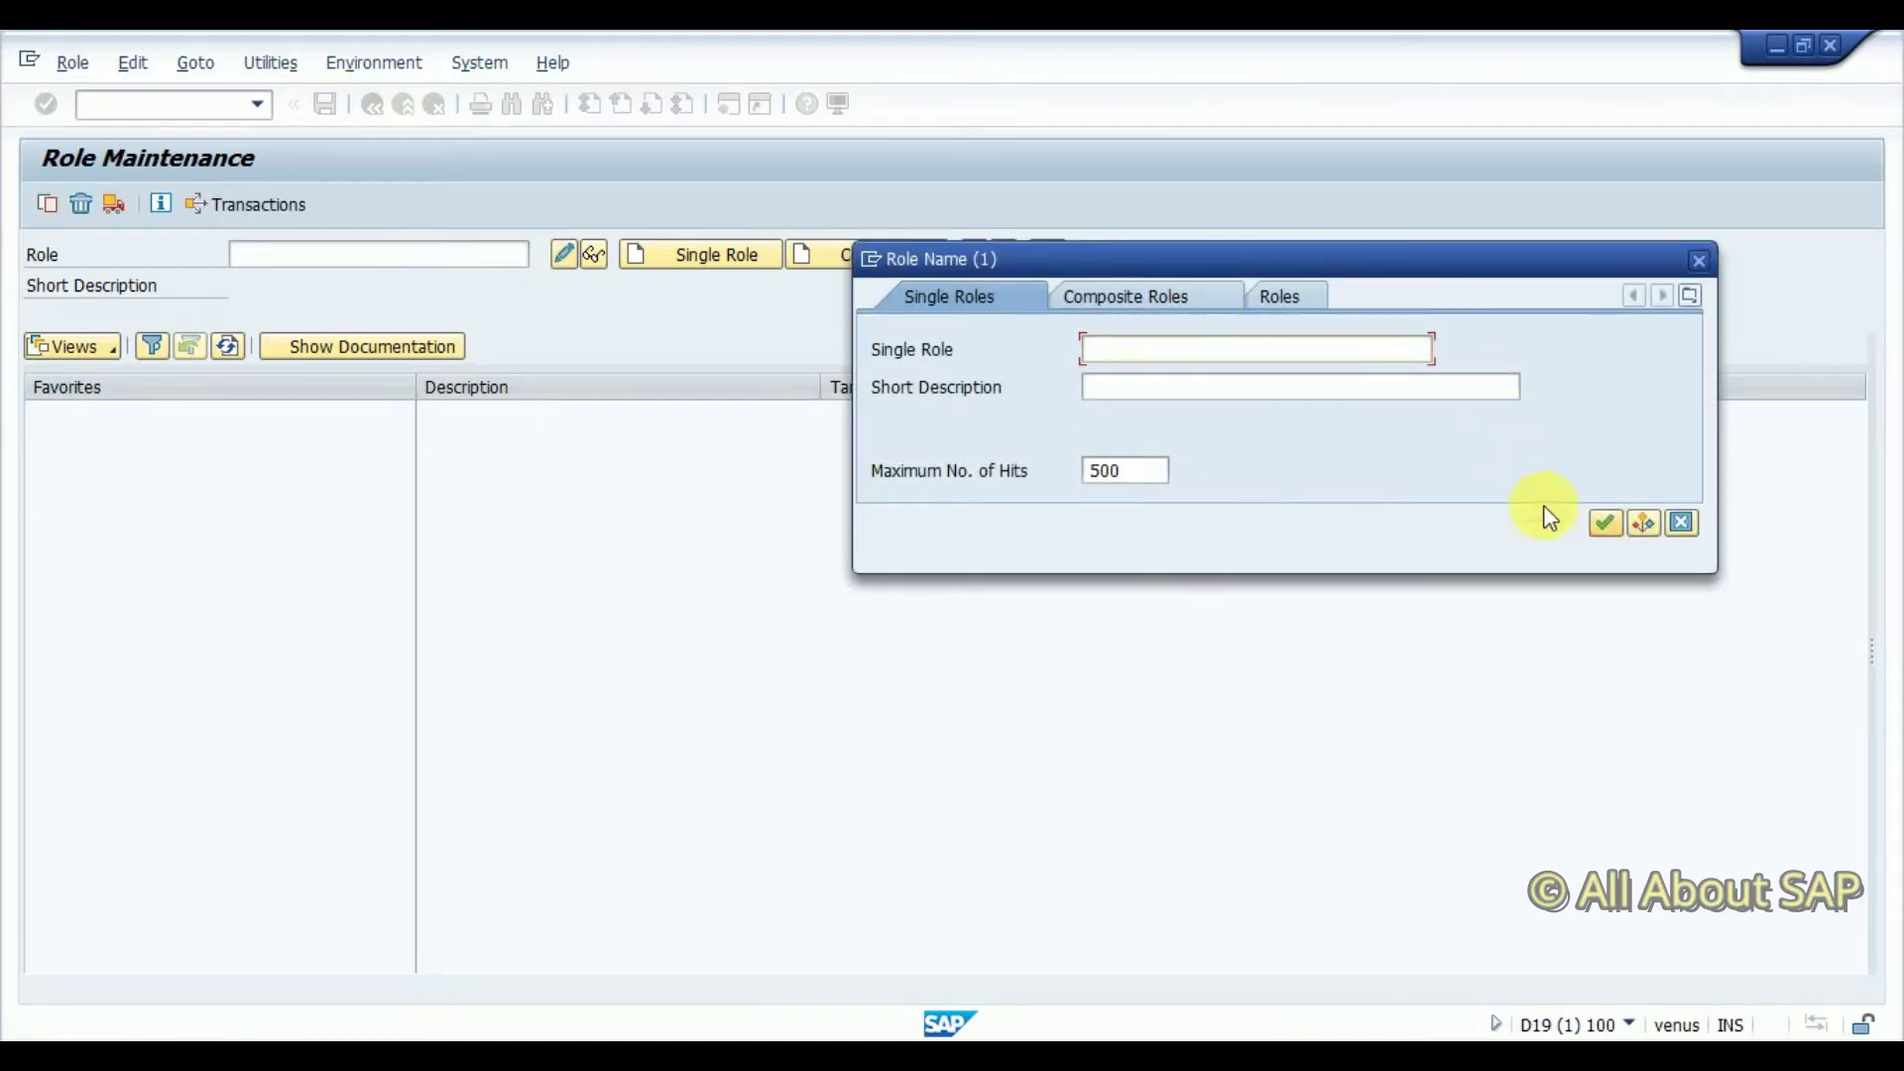
{"action": "left_click", "coordinate": [1604, 524]}
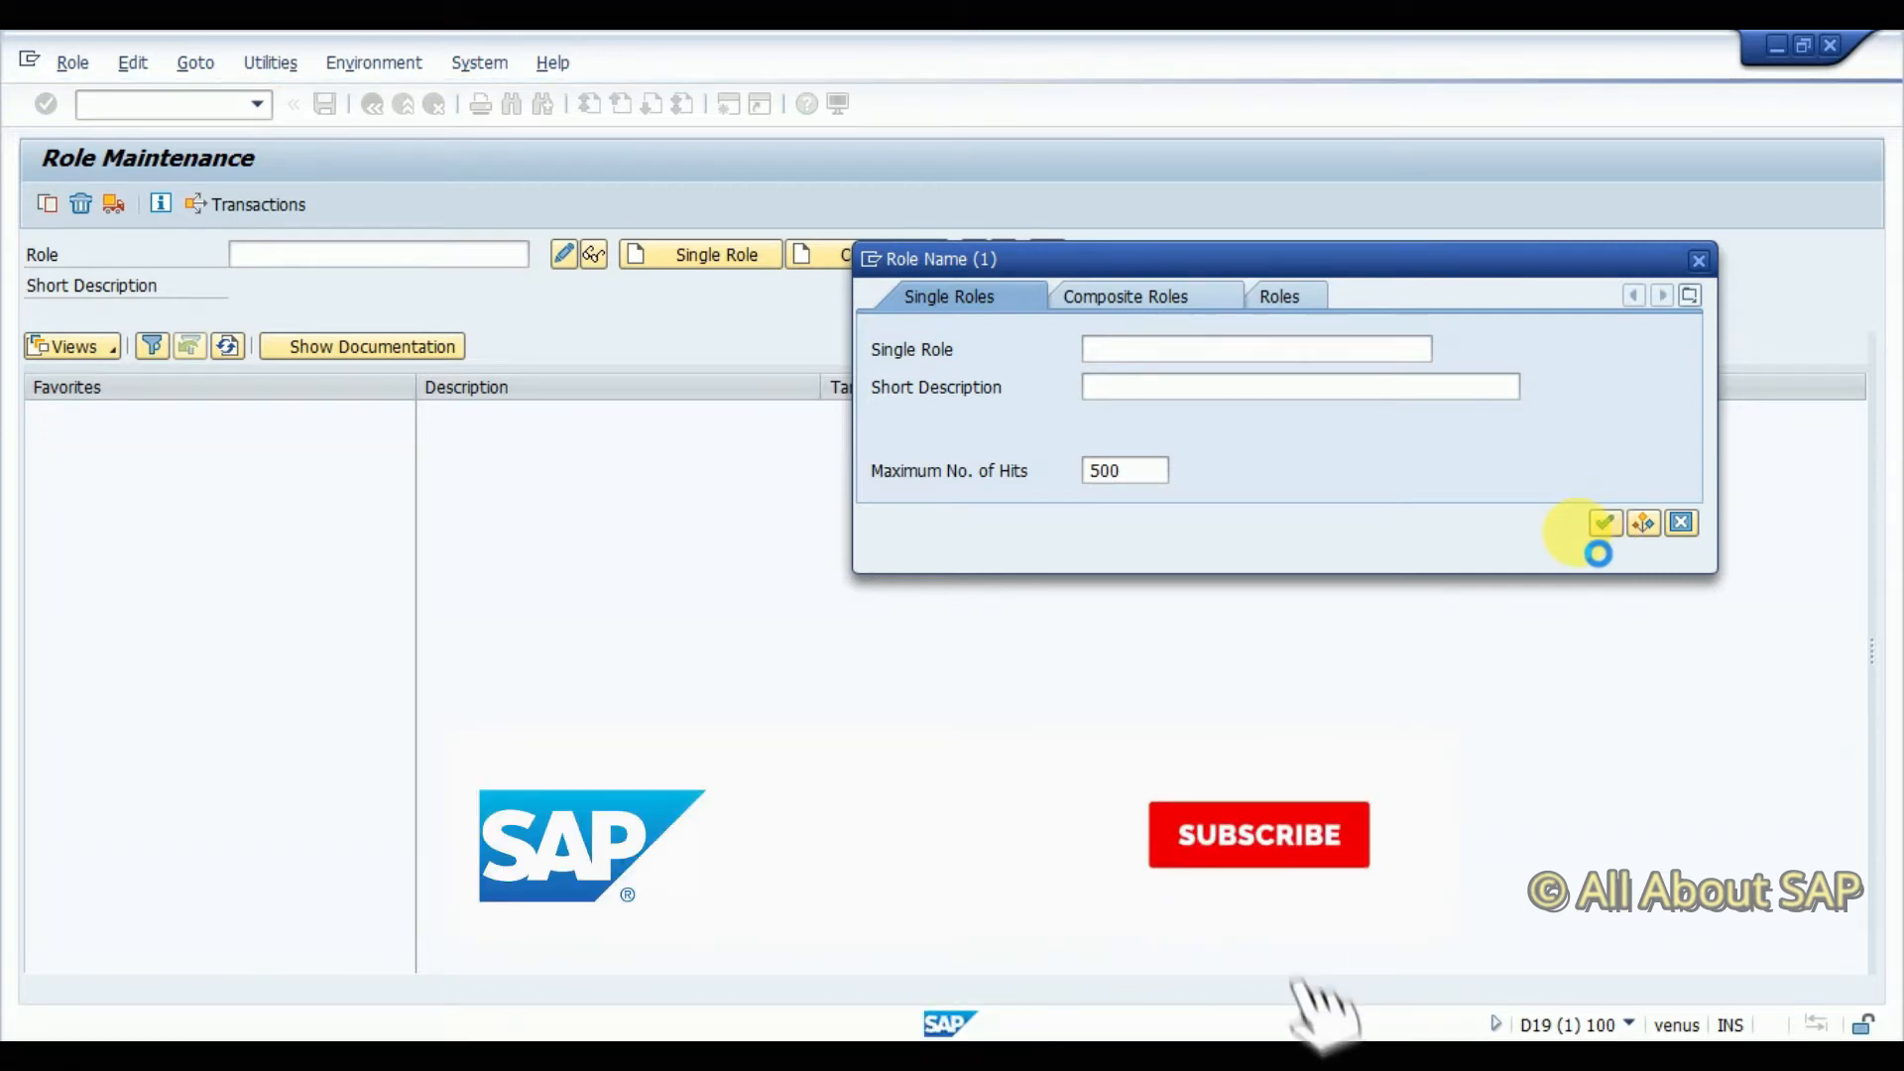
{"action": "left_click", "coordinate": [1604, 523]}
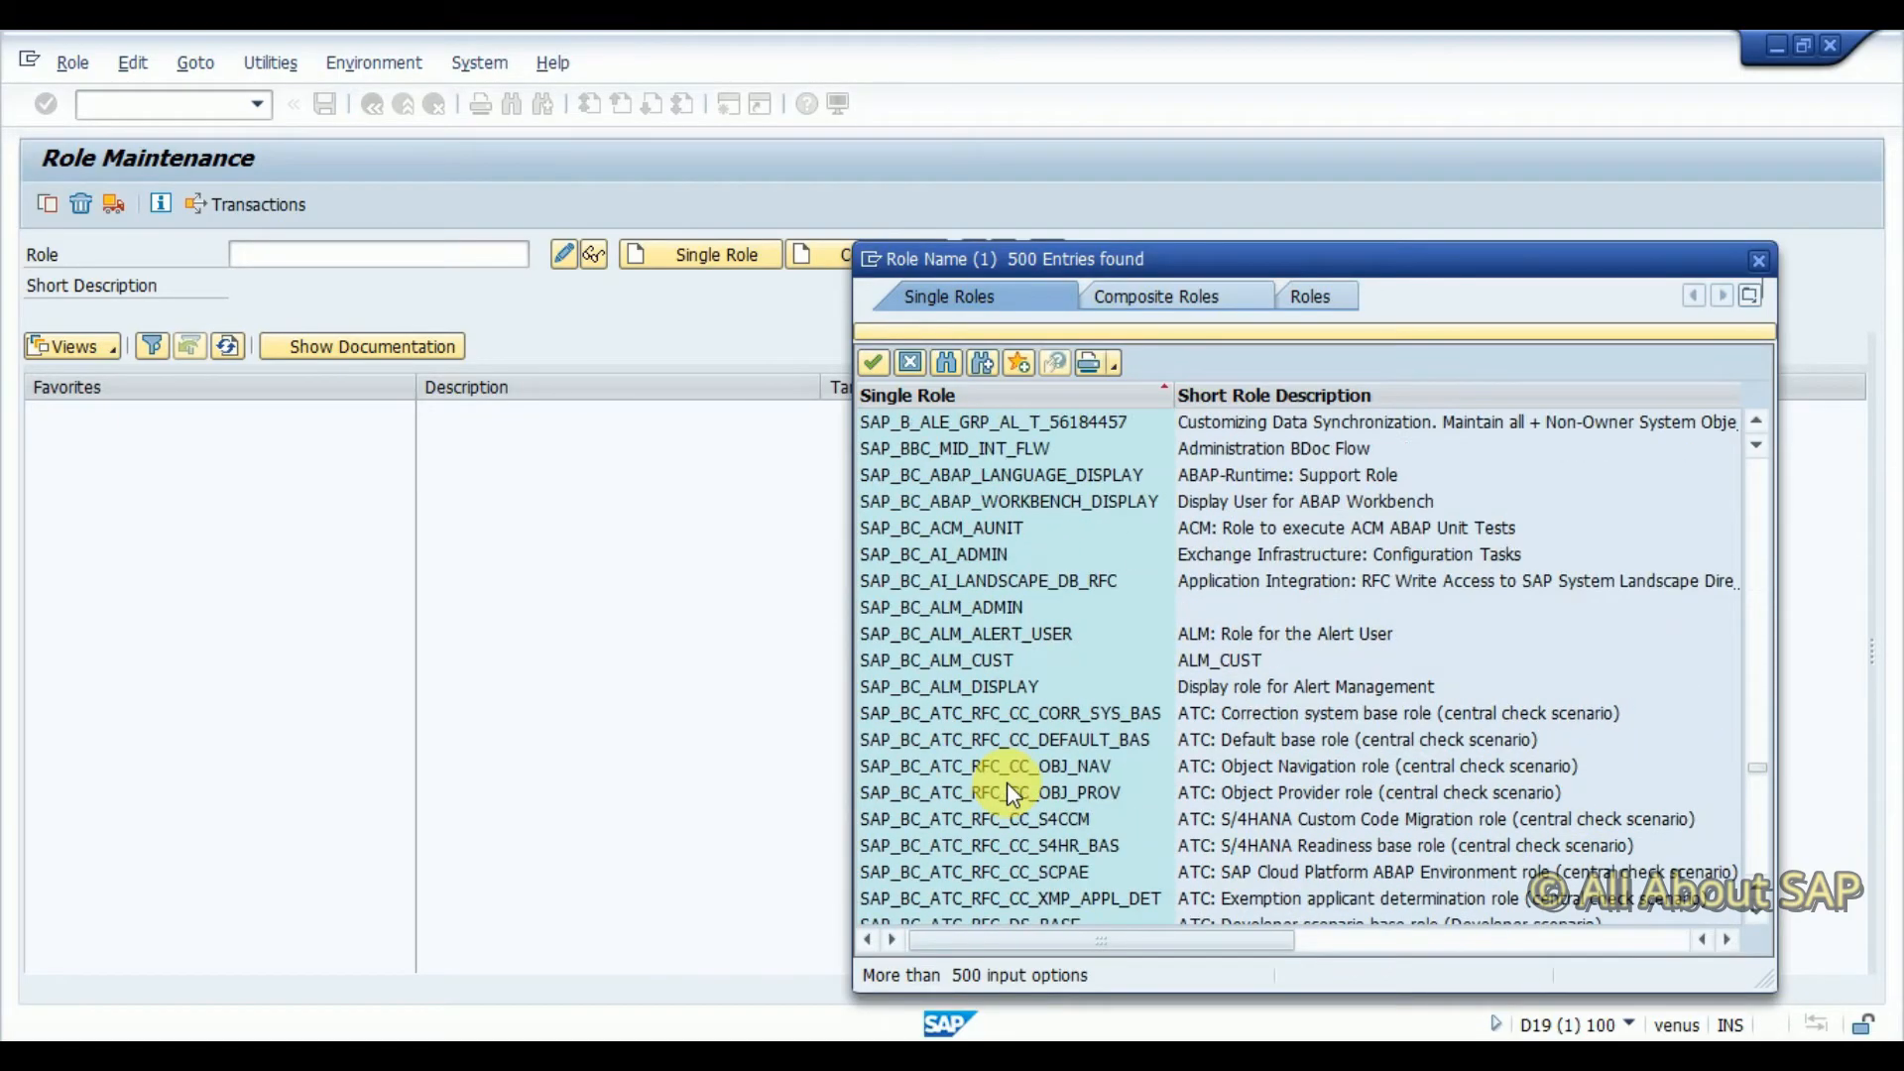
{"action": "scroll", "scroll_direction": "down", "scroll_amount": 3}
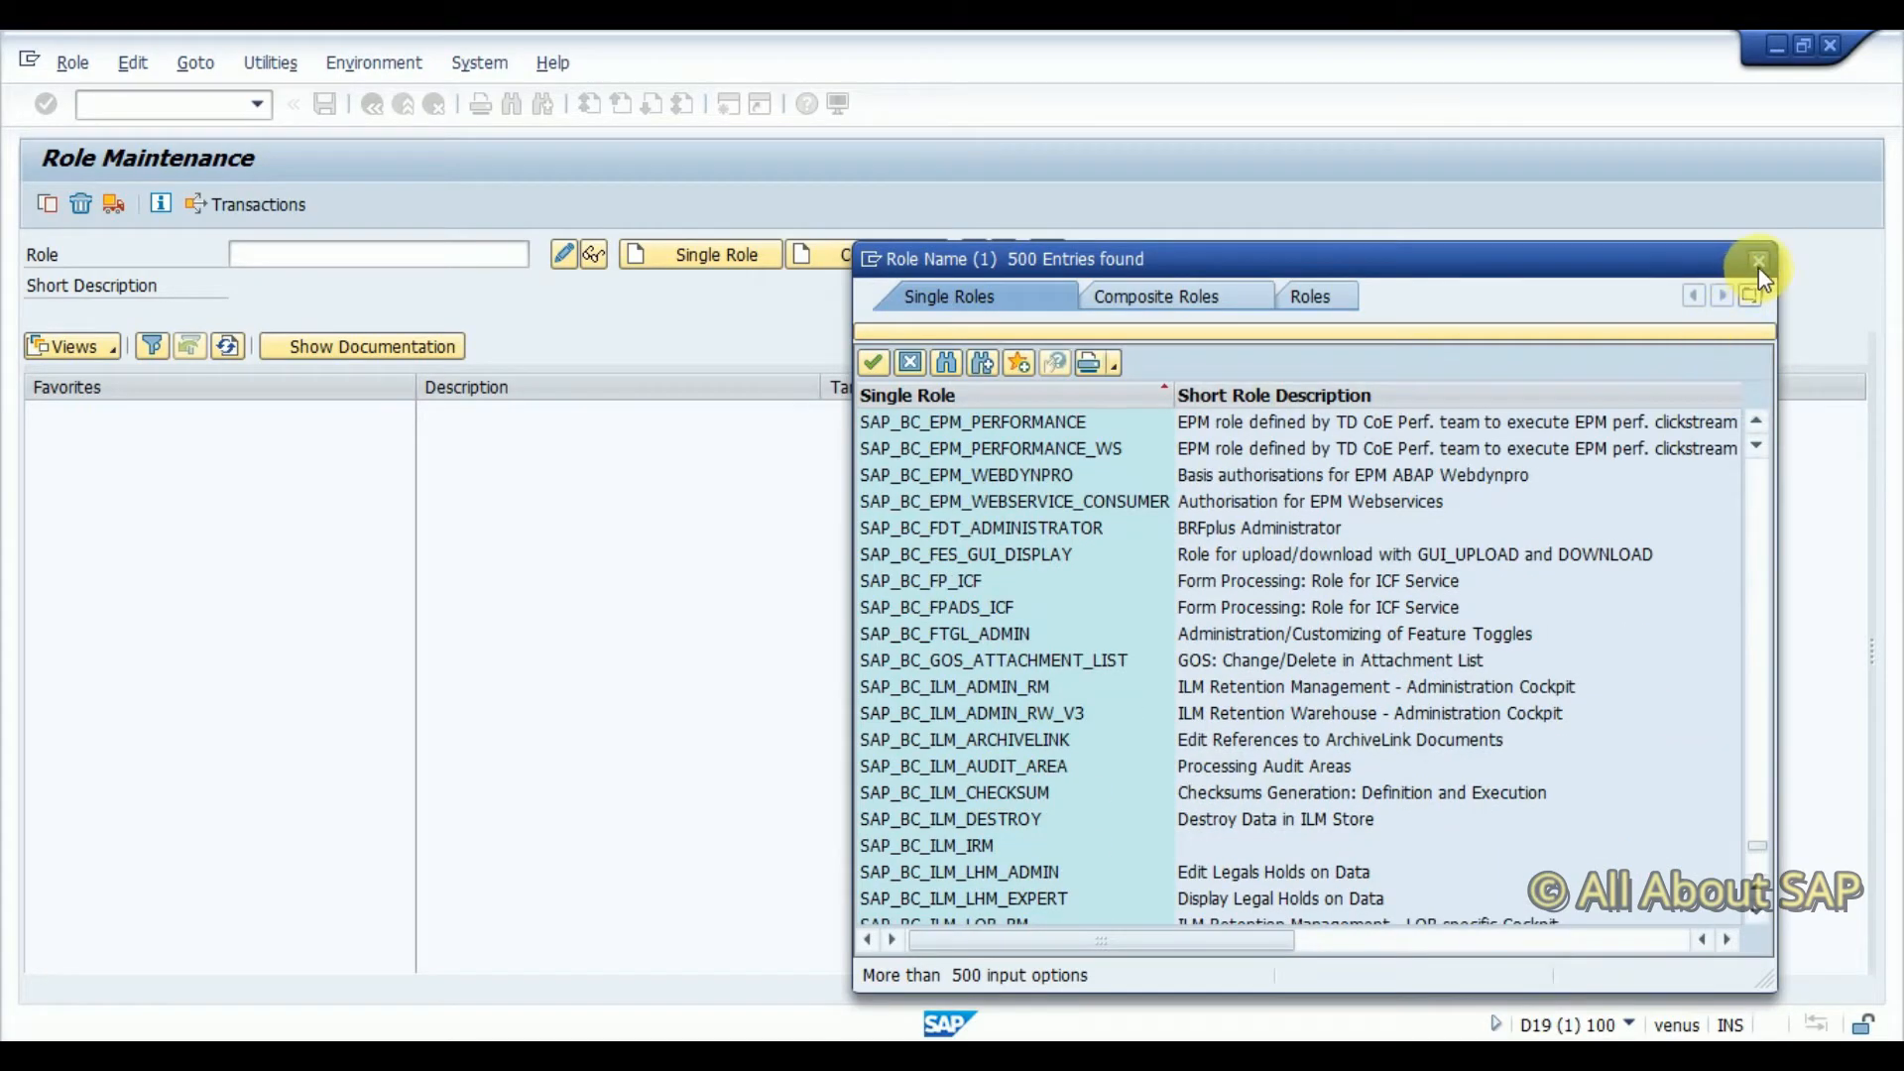
Close the role list and enter Z_SD_SALES_USER as the role name
{"action": "left_click", "coordinate": [1754, 261]}
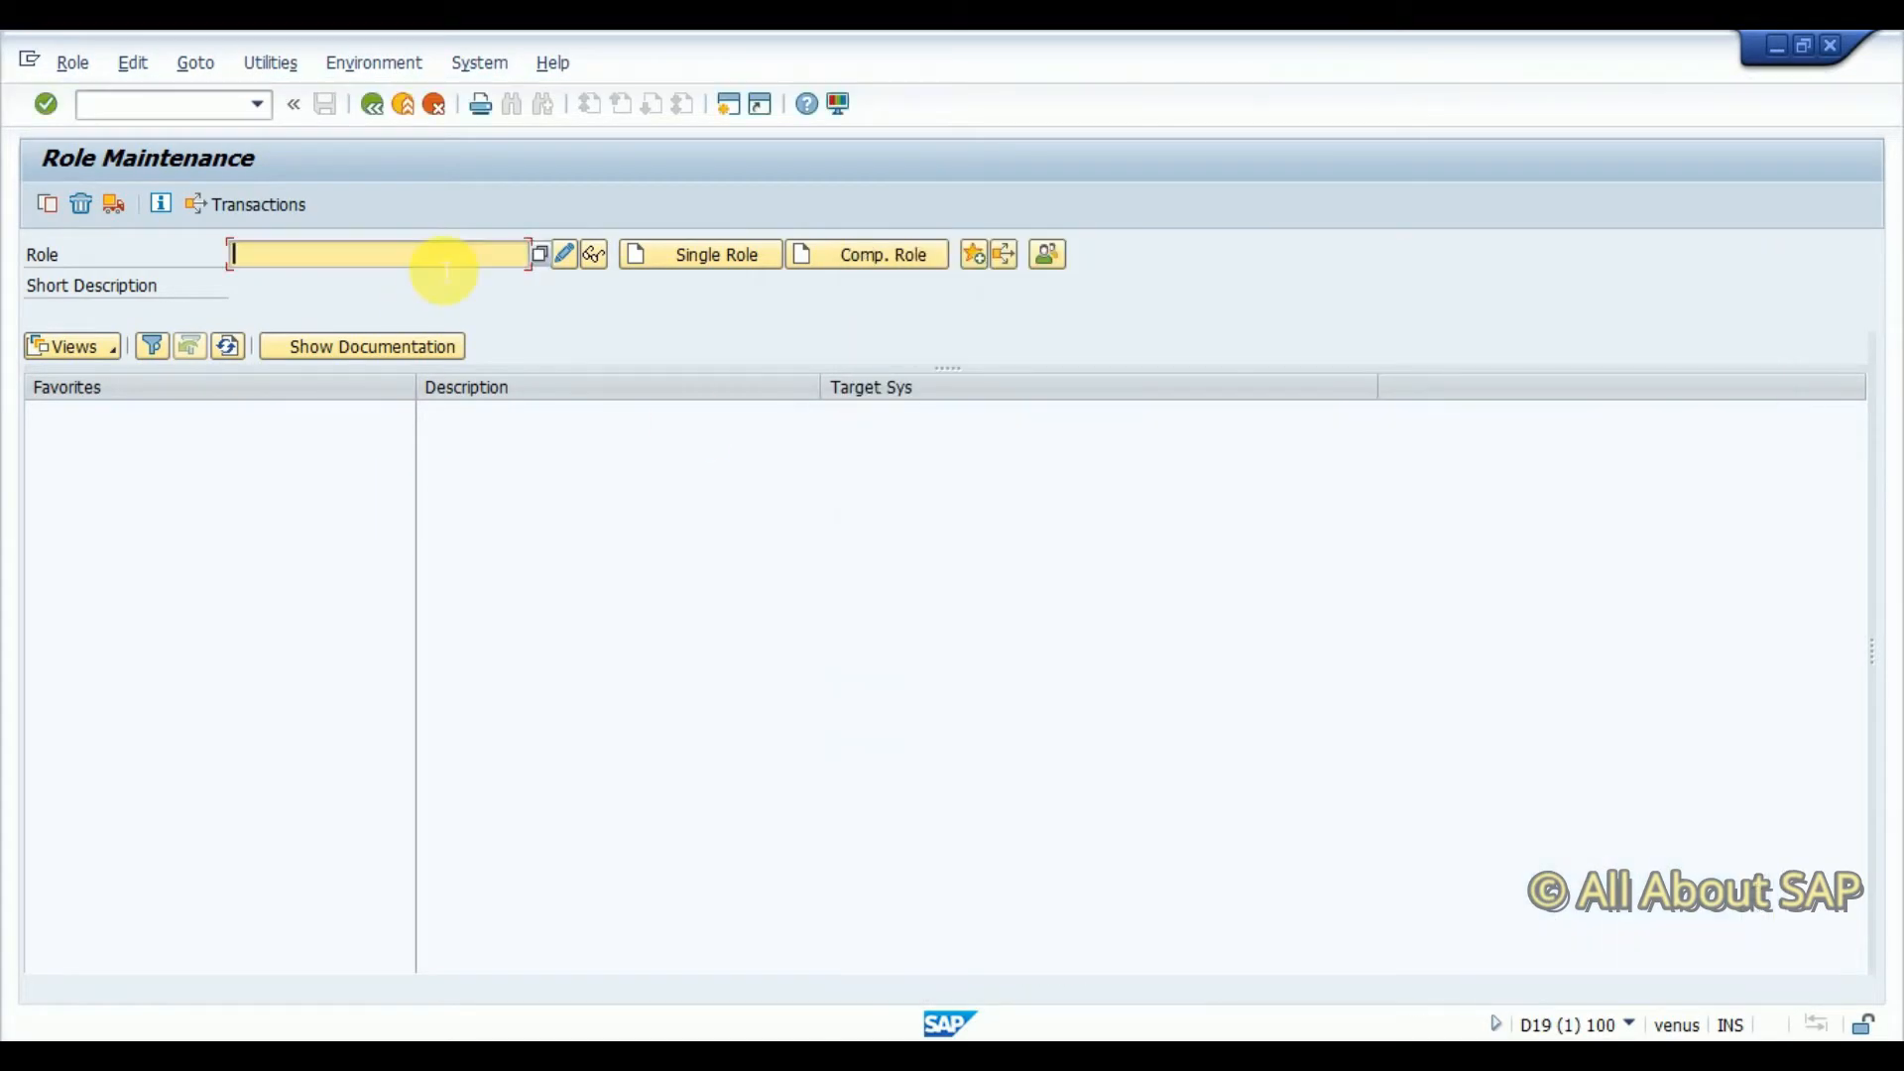
{"action": "type", "text": "2"}
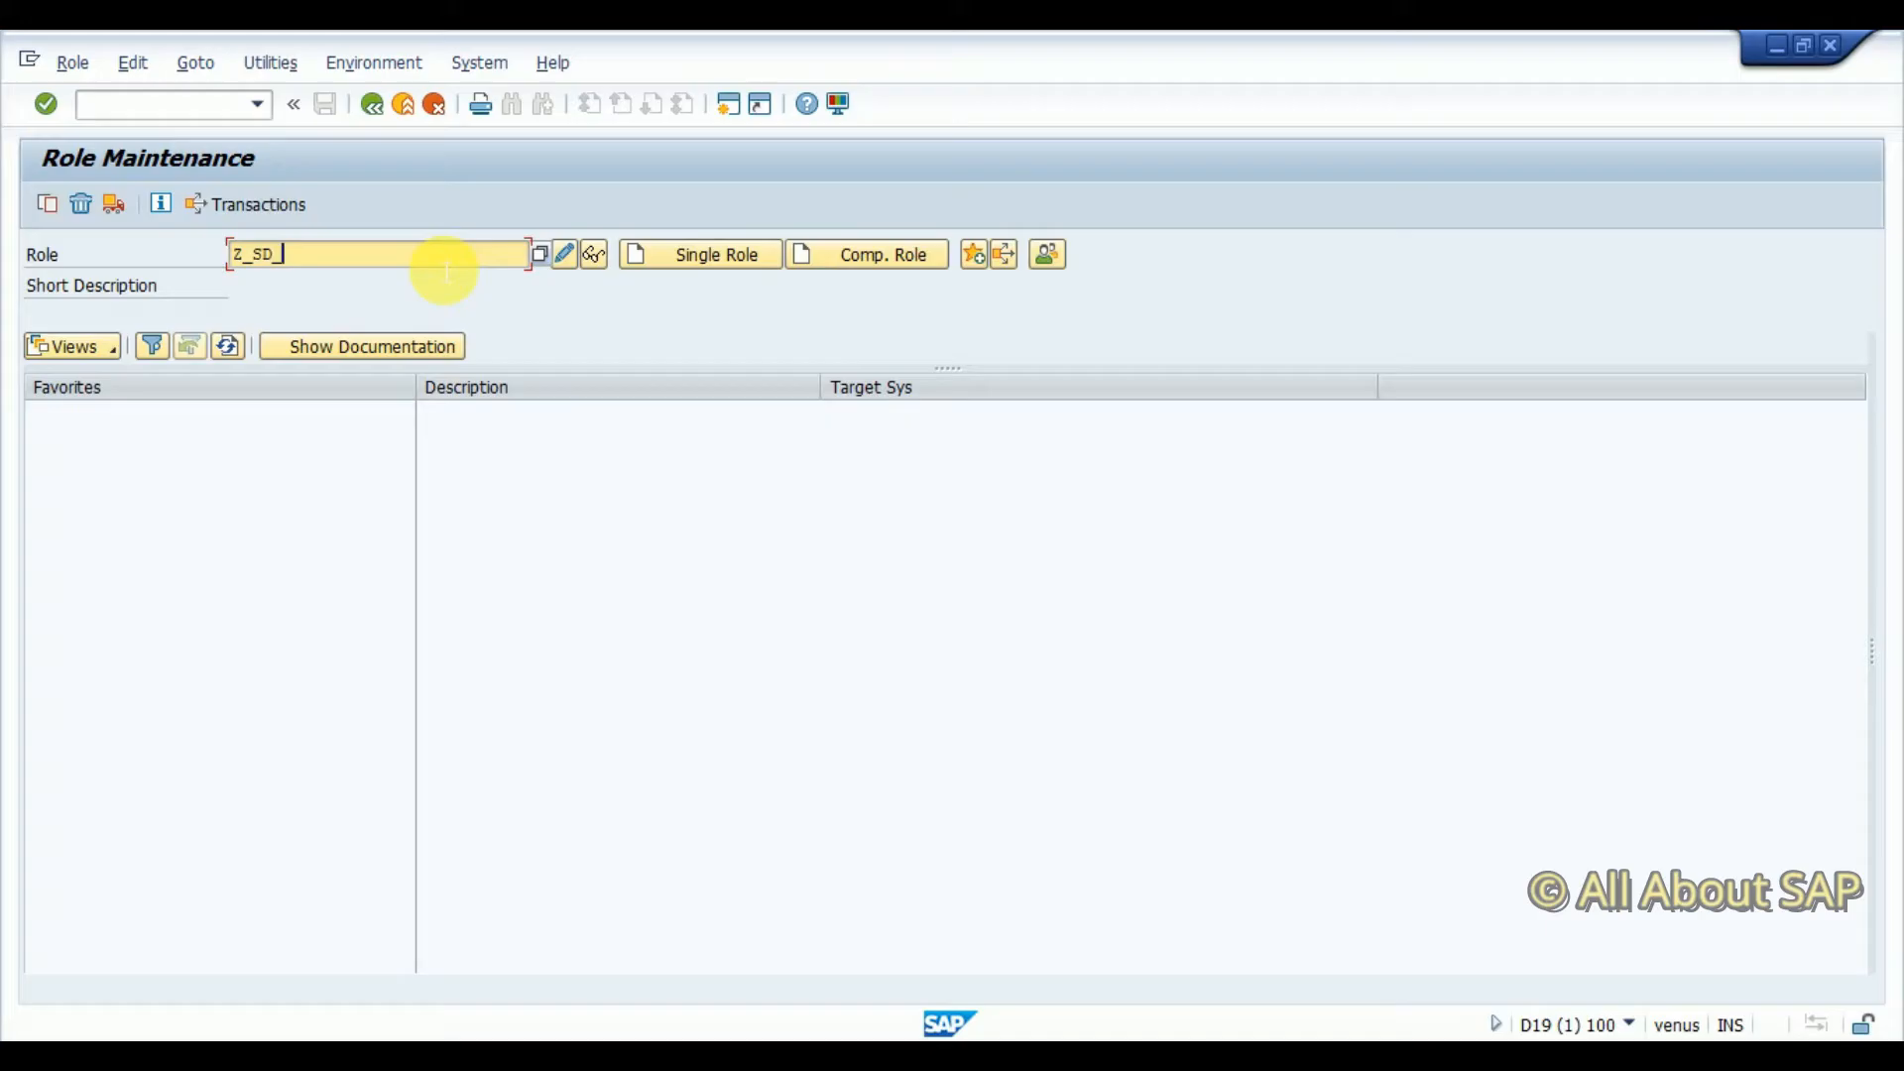
{"action": "type", "text": "SALES"}
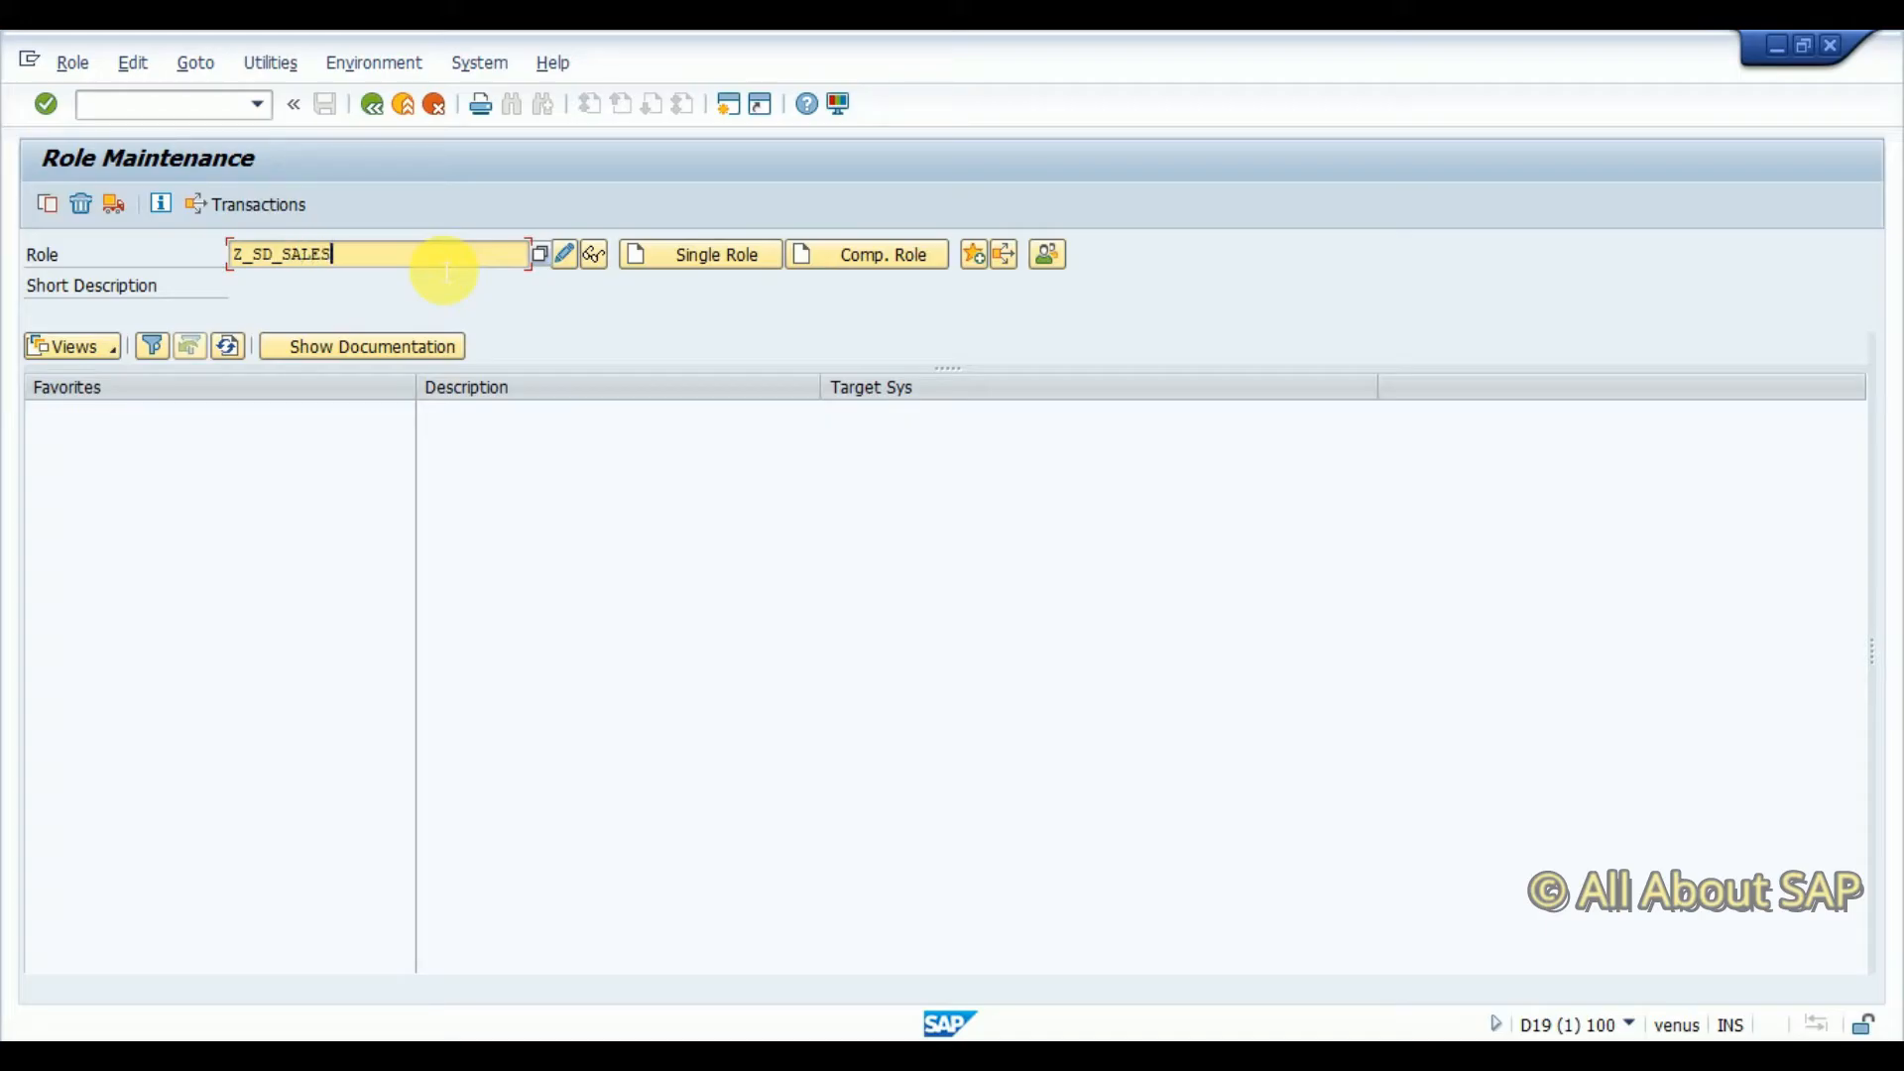
{"action": "type", "text": "_USER"}
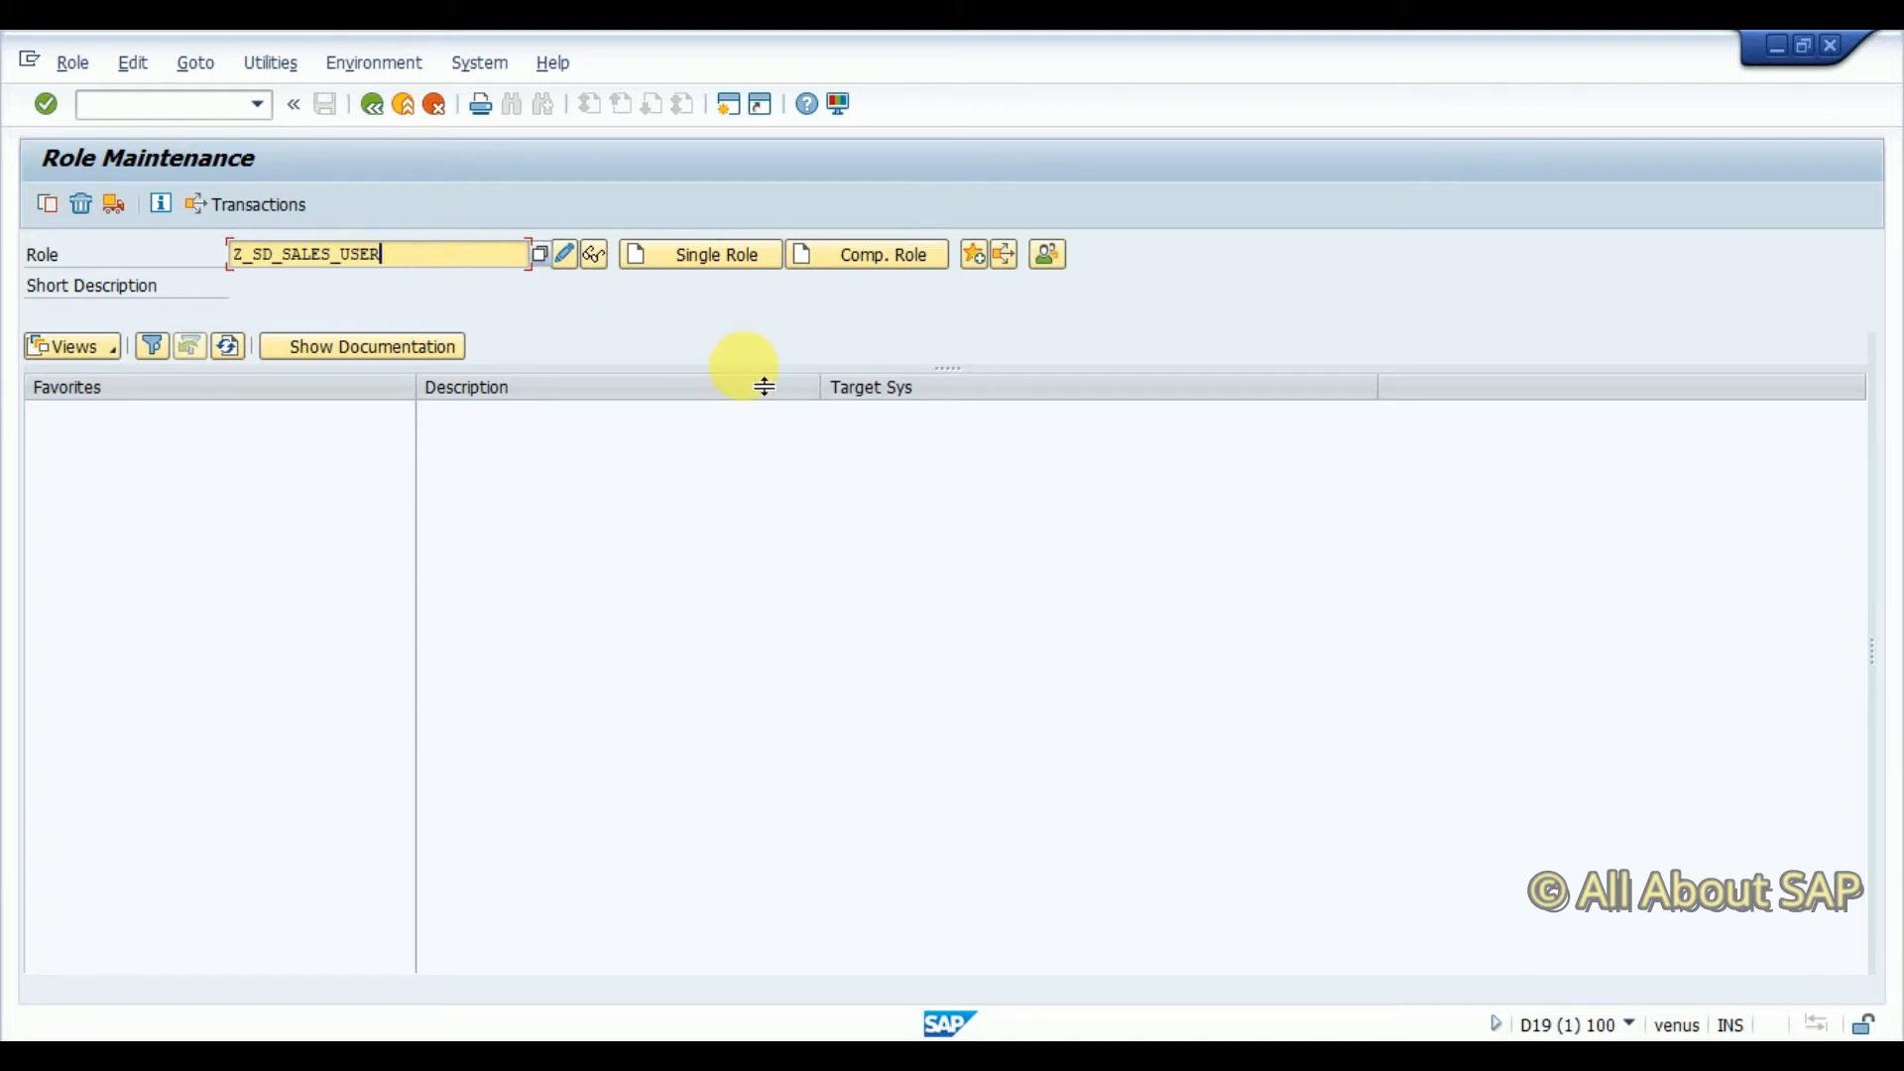
{"action": "mouse_move", "coordinate": [674, 266]}
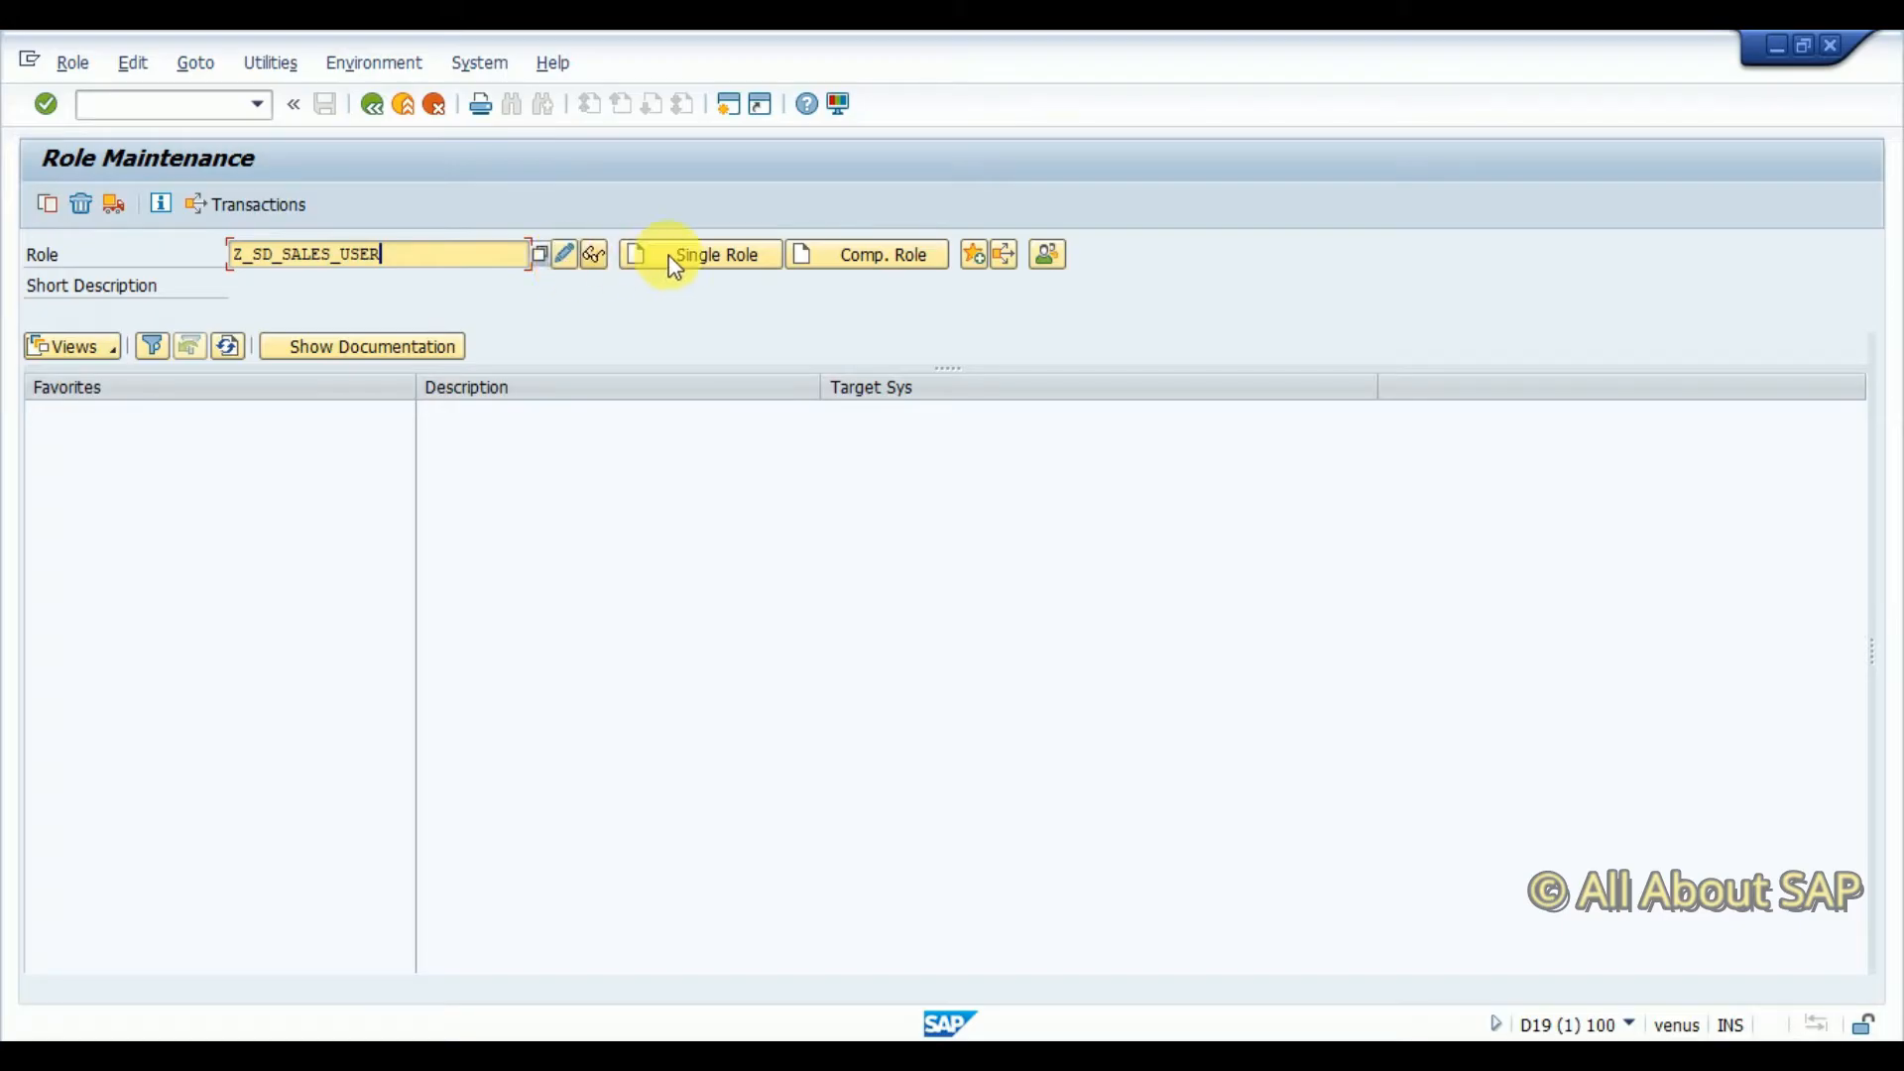
Create single role Z_SD_SALES_USER described as 'Sales Team Role' and save it
{"action": "left_click", "coordinate": [699, 254]}
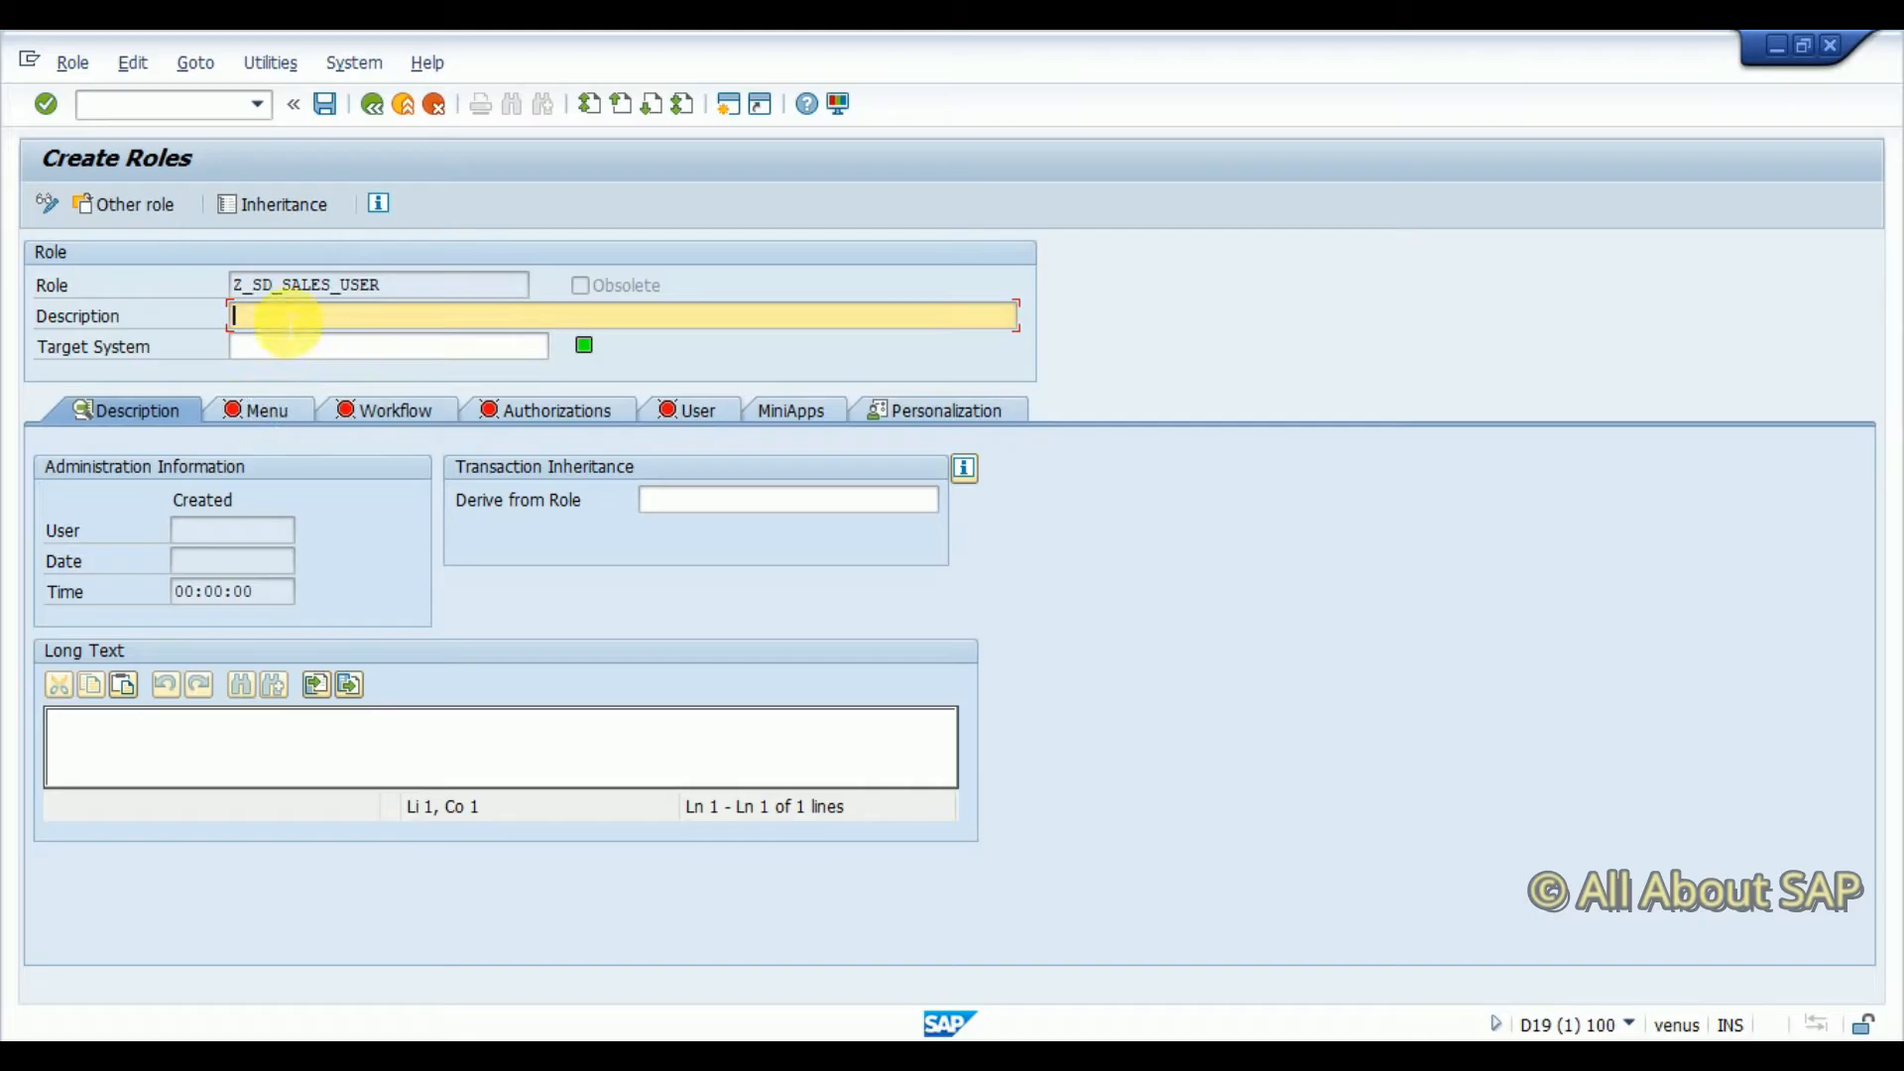
{"action": "type", "text": "Sales Team Role"}
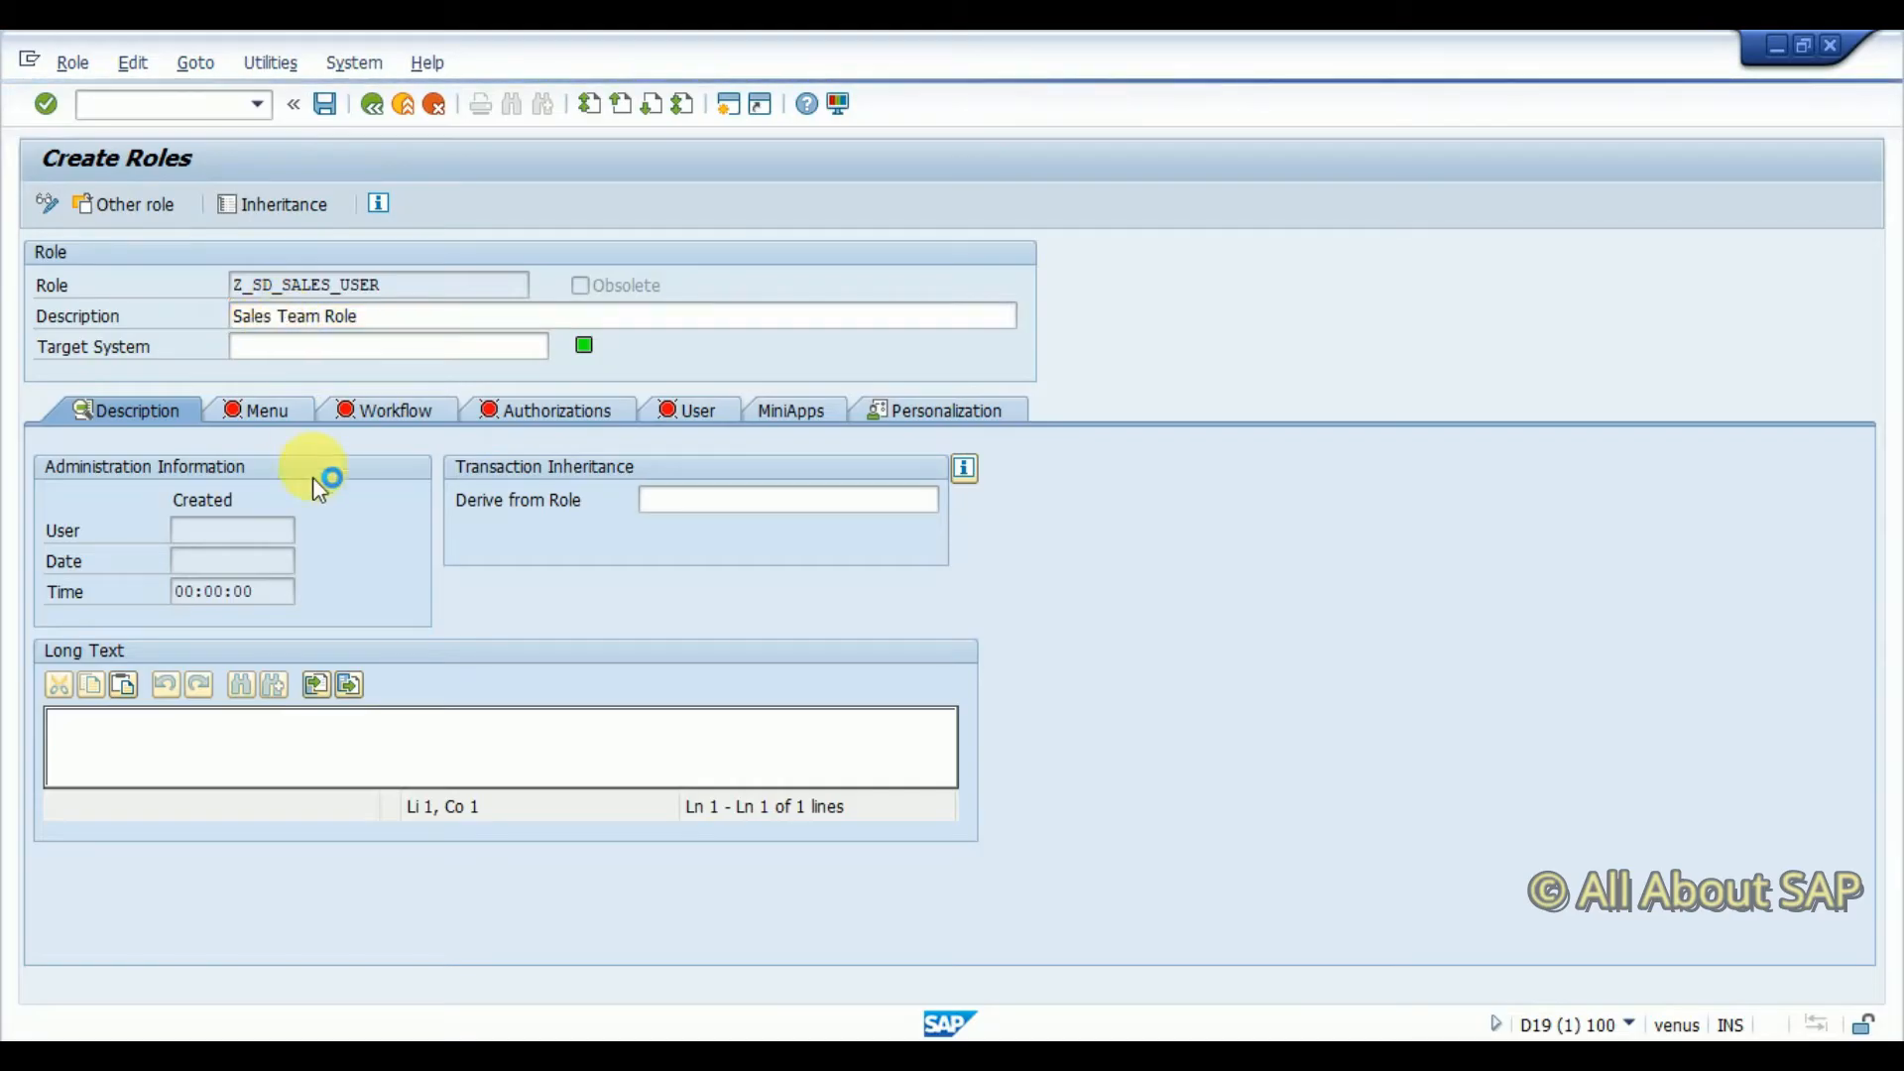
{"action": "left_click", "coordinate": [260, 410]}
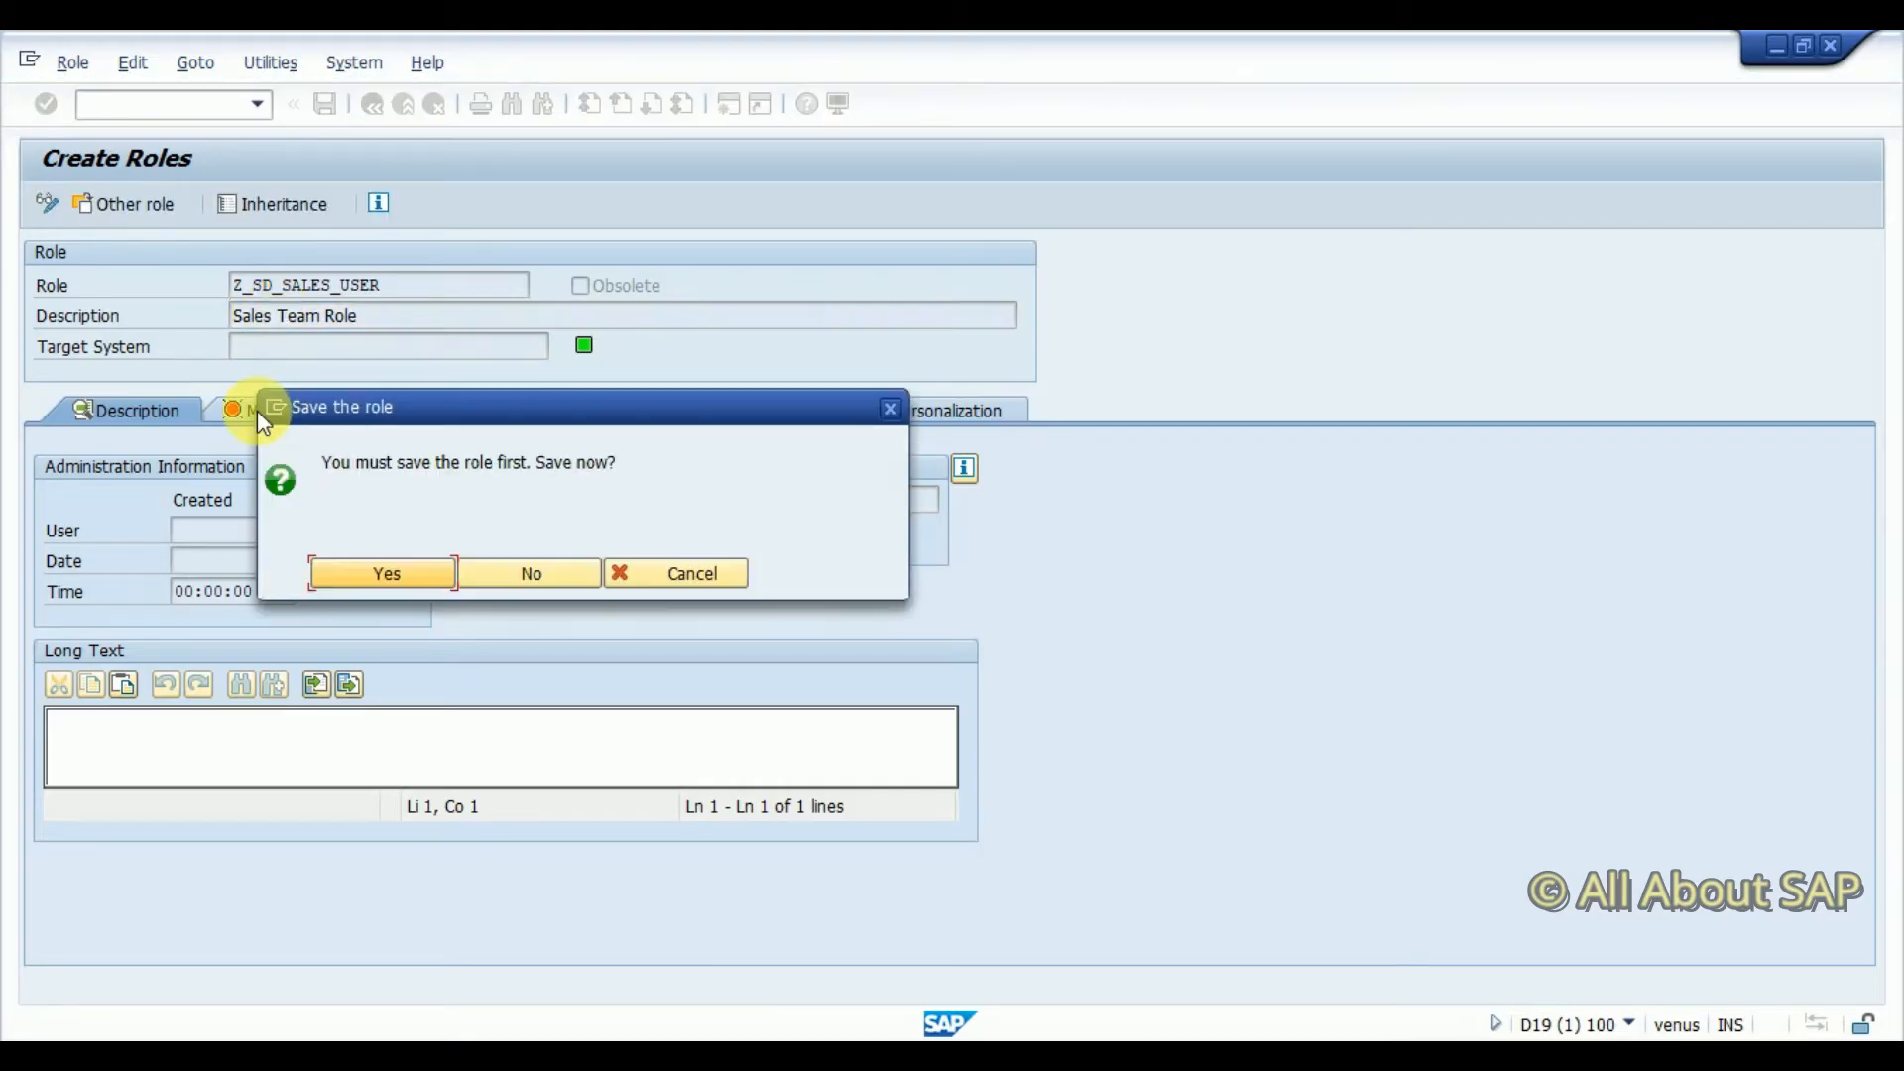
{"action": "mouse_move", "coordinate": [551, 501]}
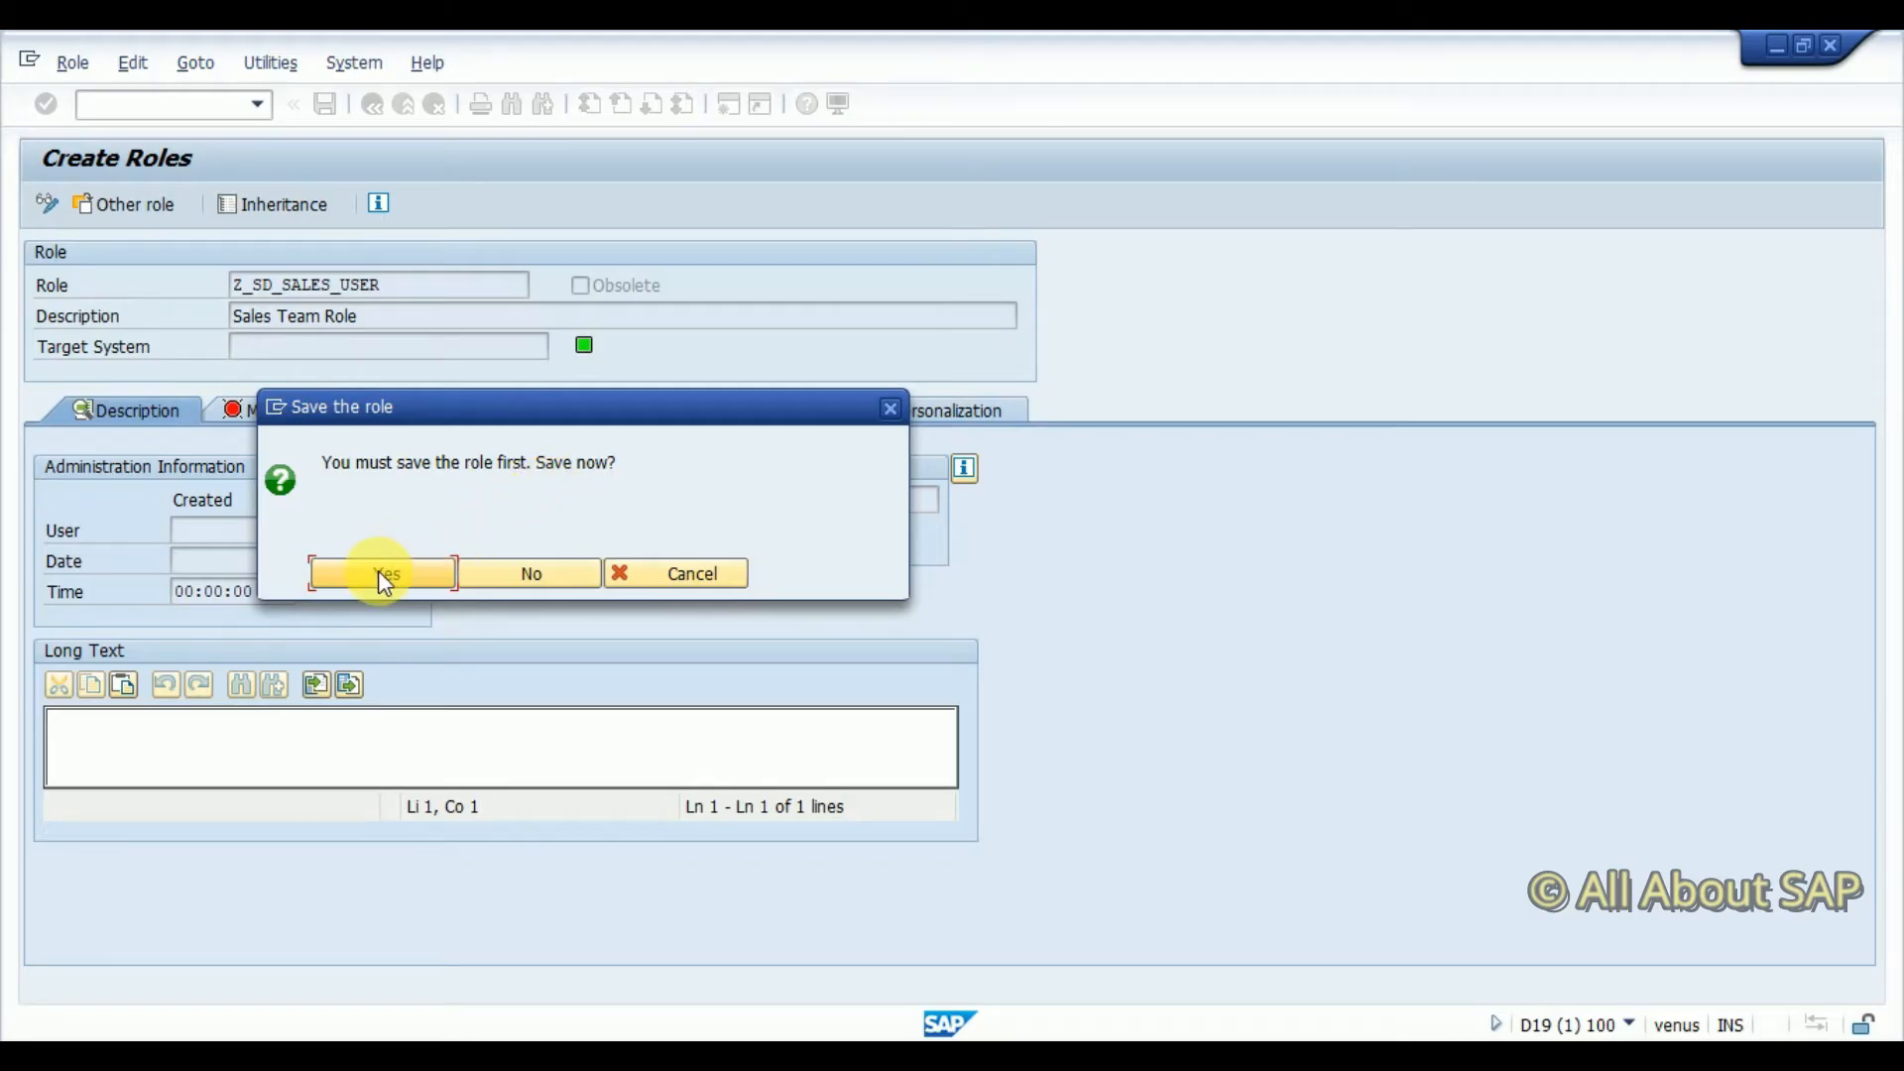
{"action": "left_click", "coordinate": [381, 572]}
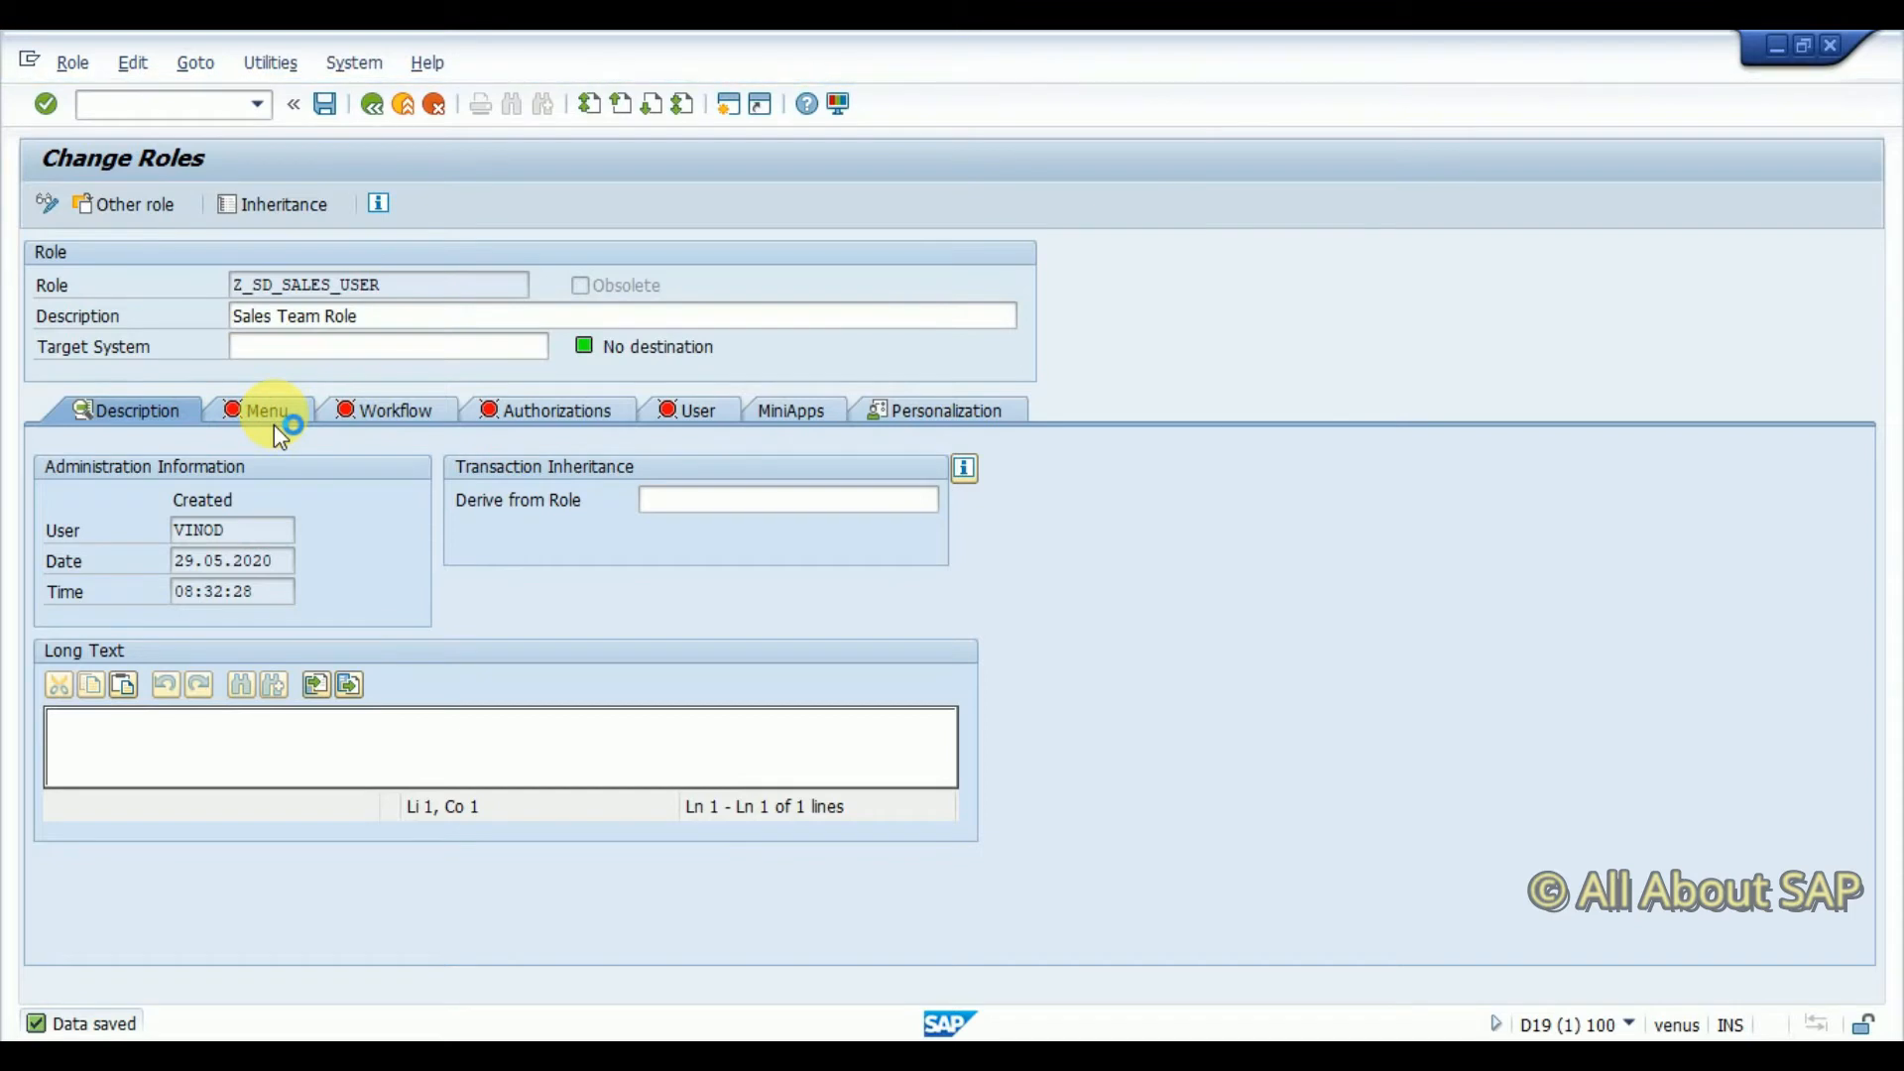
Select the empty Role Menu folder and check the menu options without changes
{"action": "left_click", "coordinate": [265, 410]}
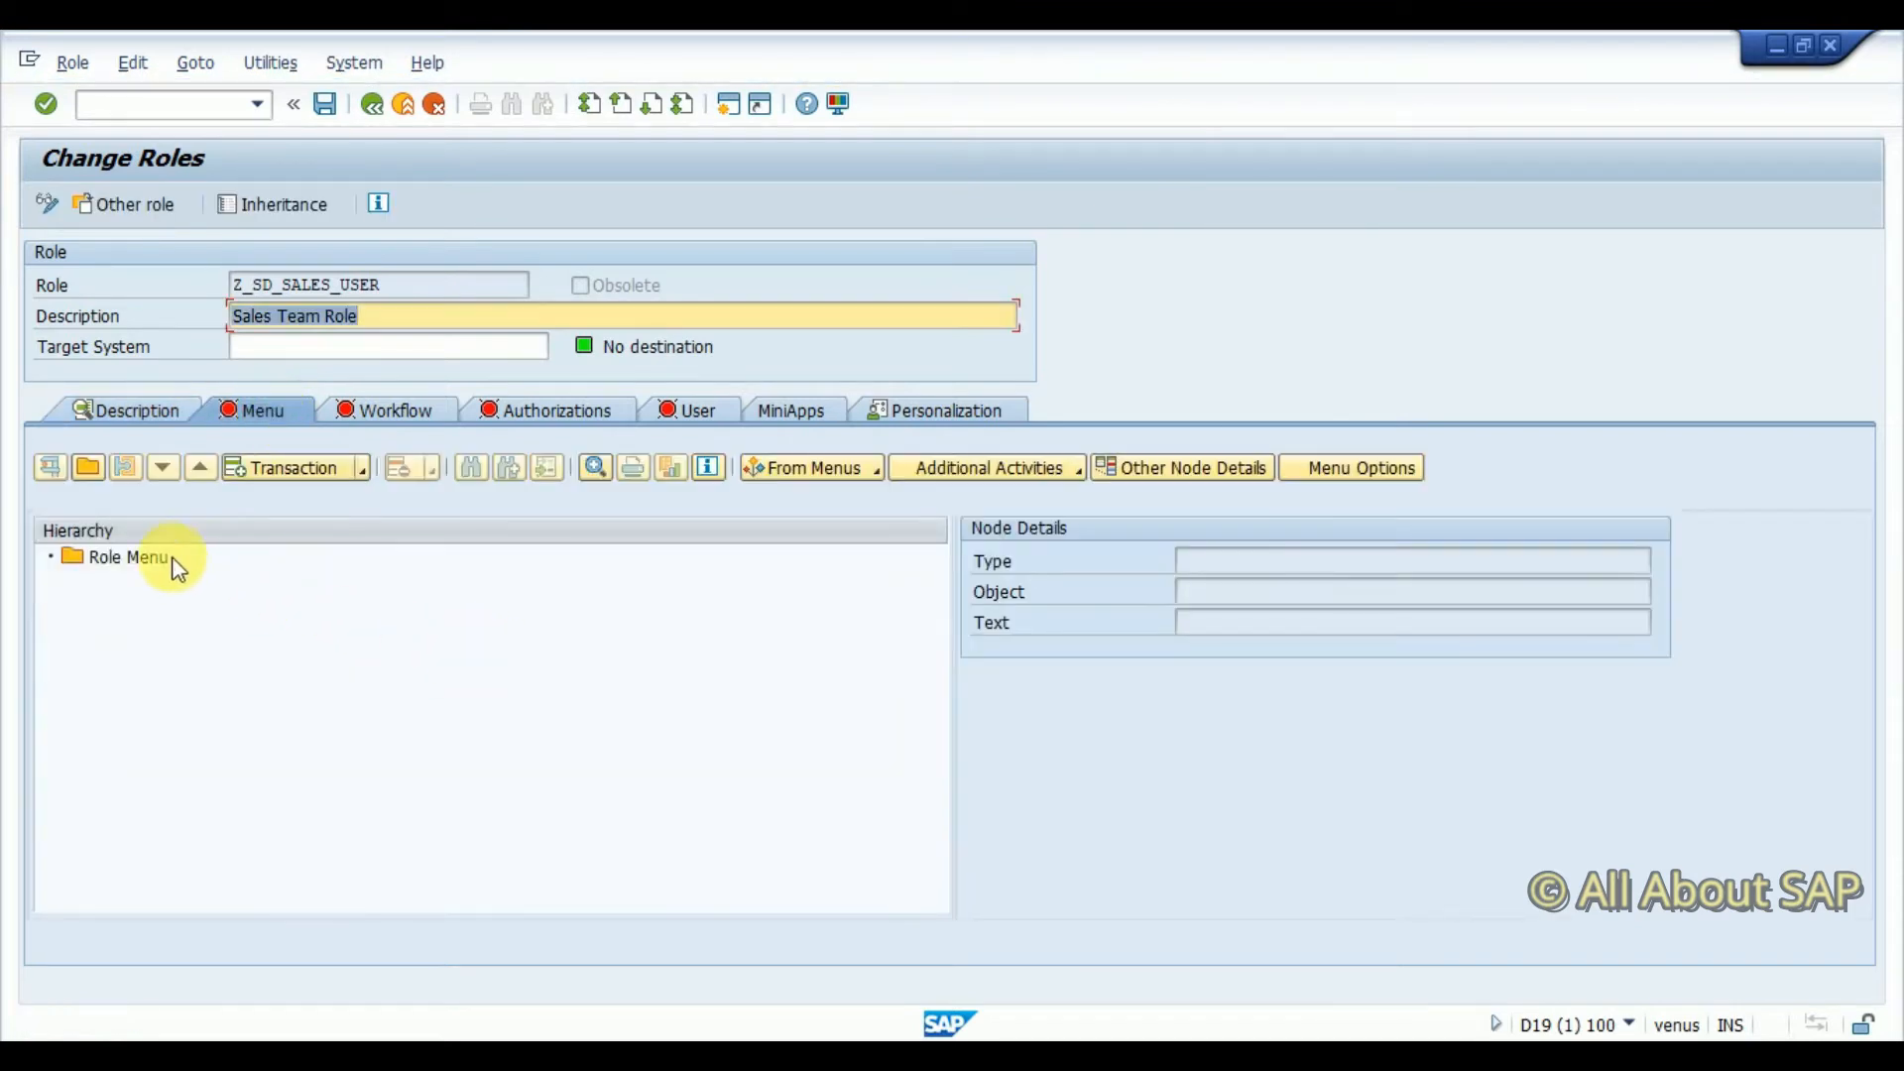
{"action": "left_click", "coordinate": [117, 557]}
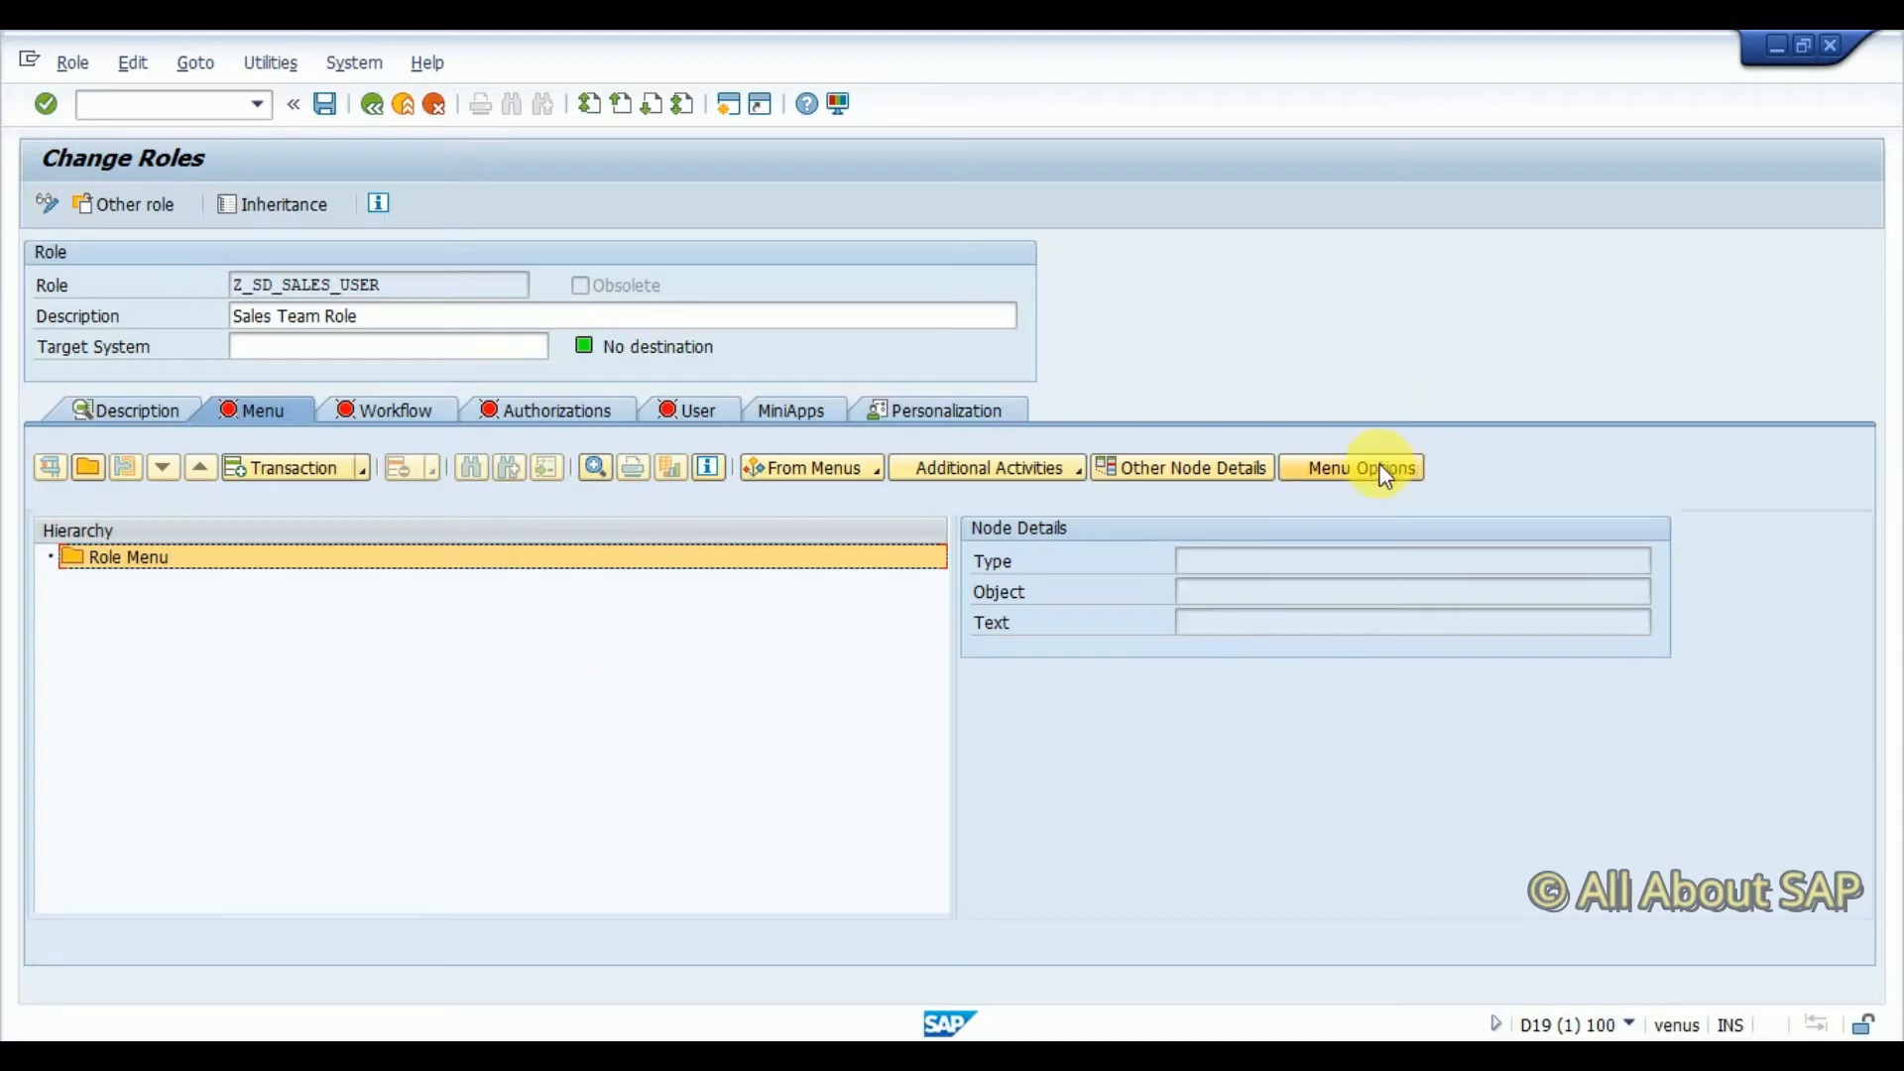
{"action": "mouse_move", "coordinate": [1337, 474]}
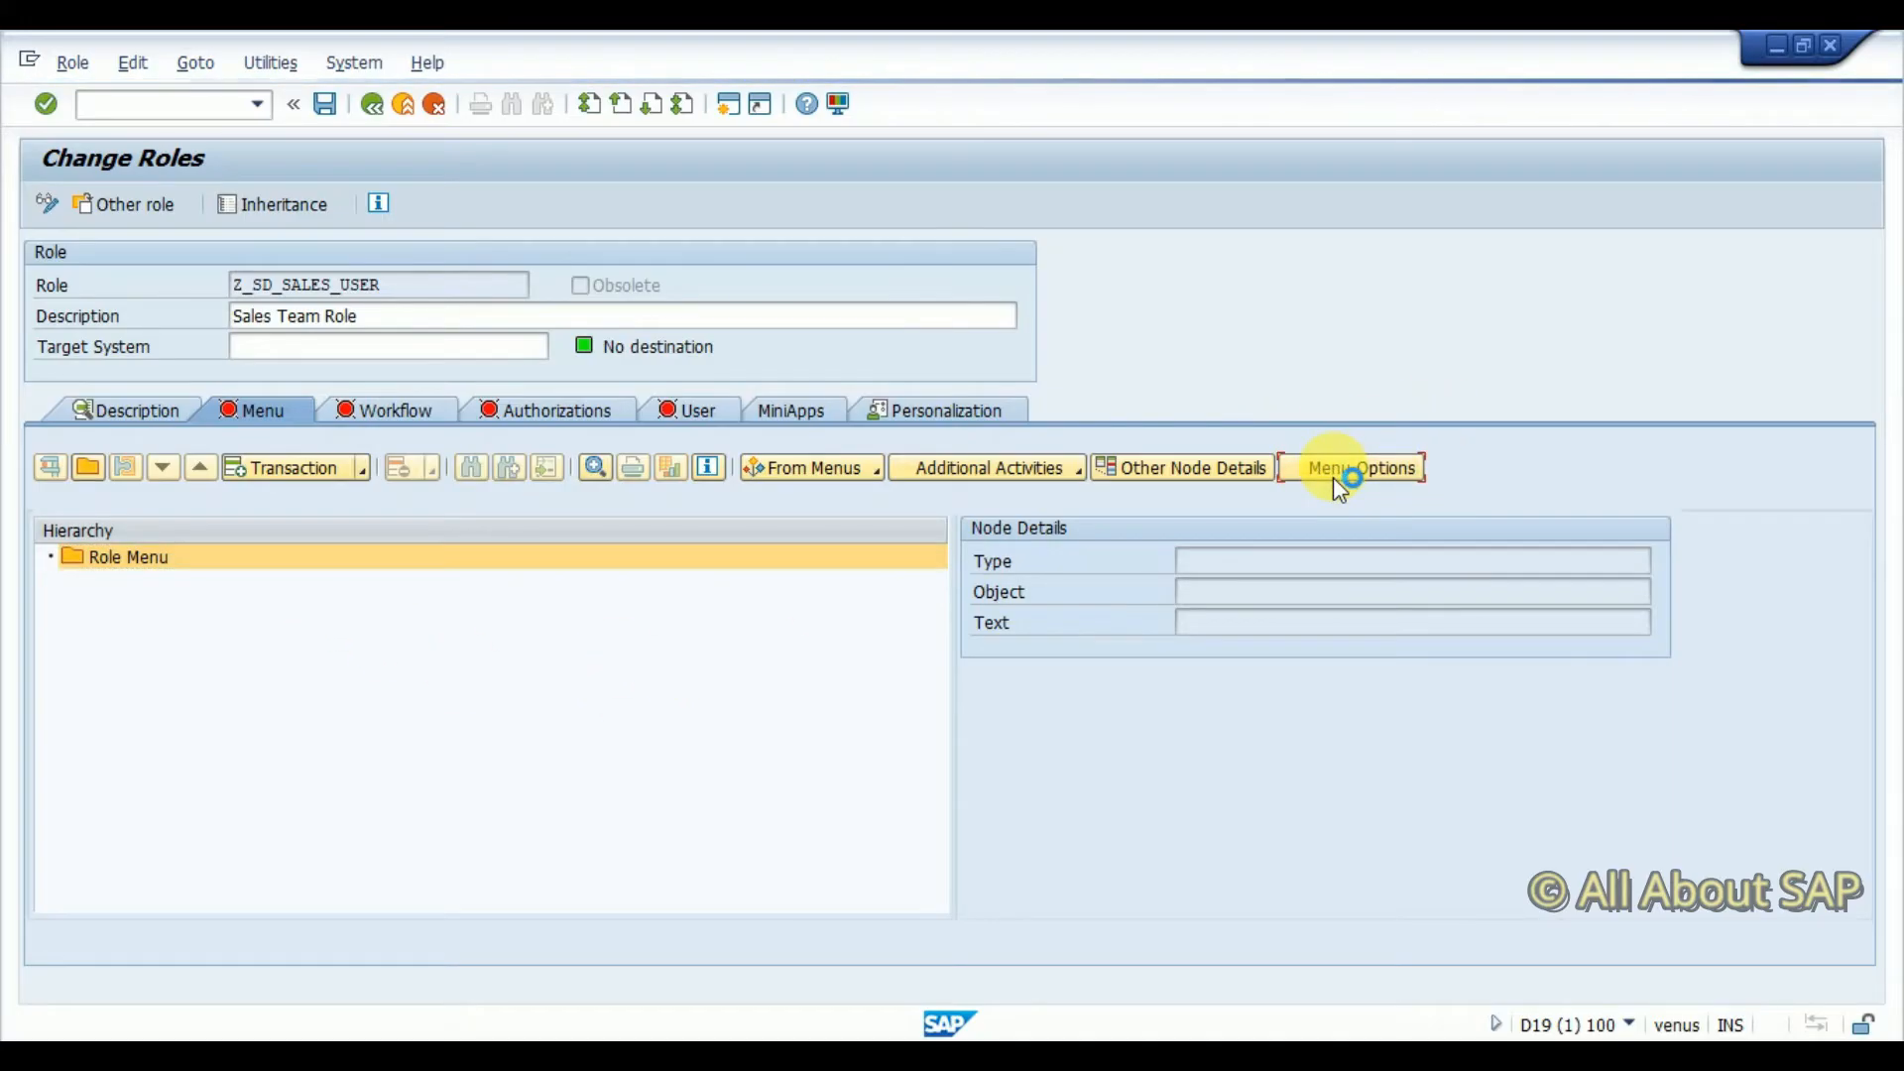
{"action": "left_click", "coordinate": [1352, 468]}
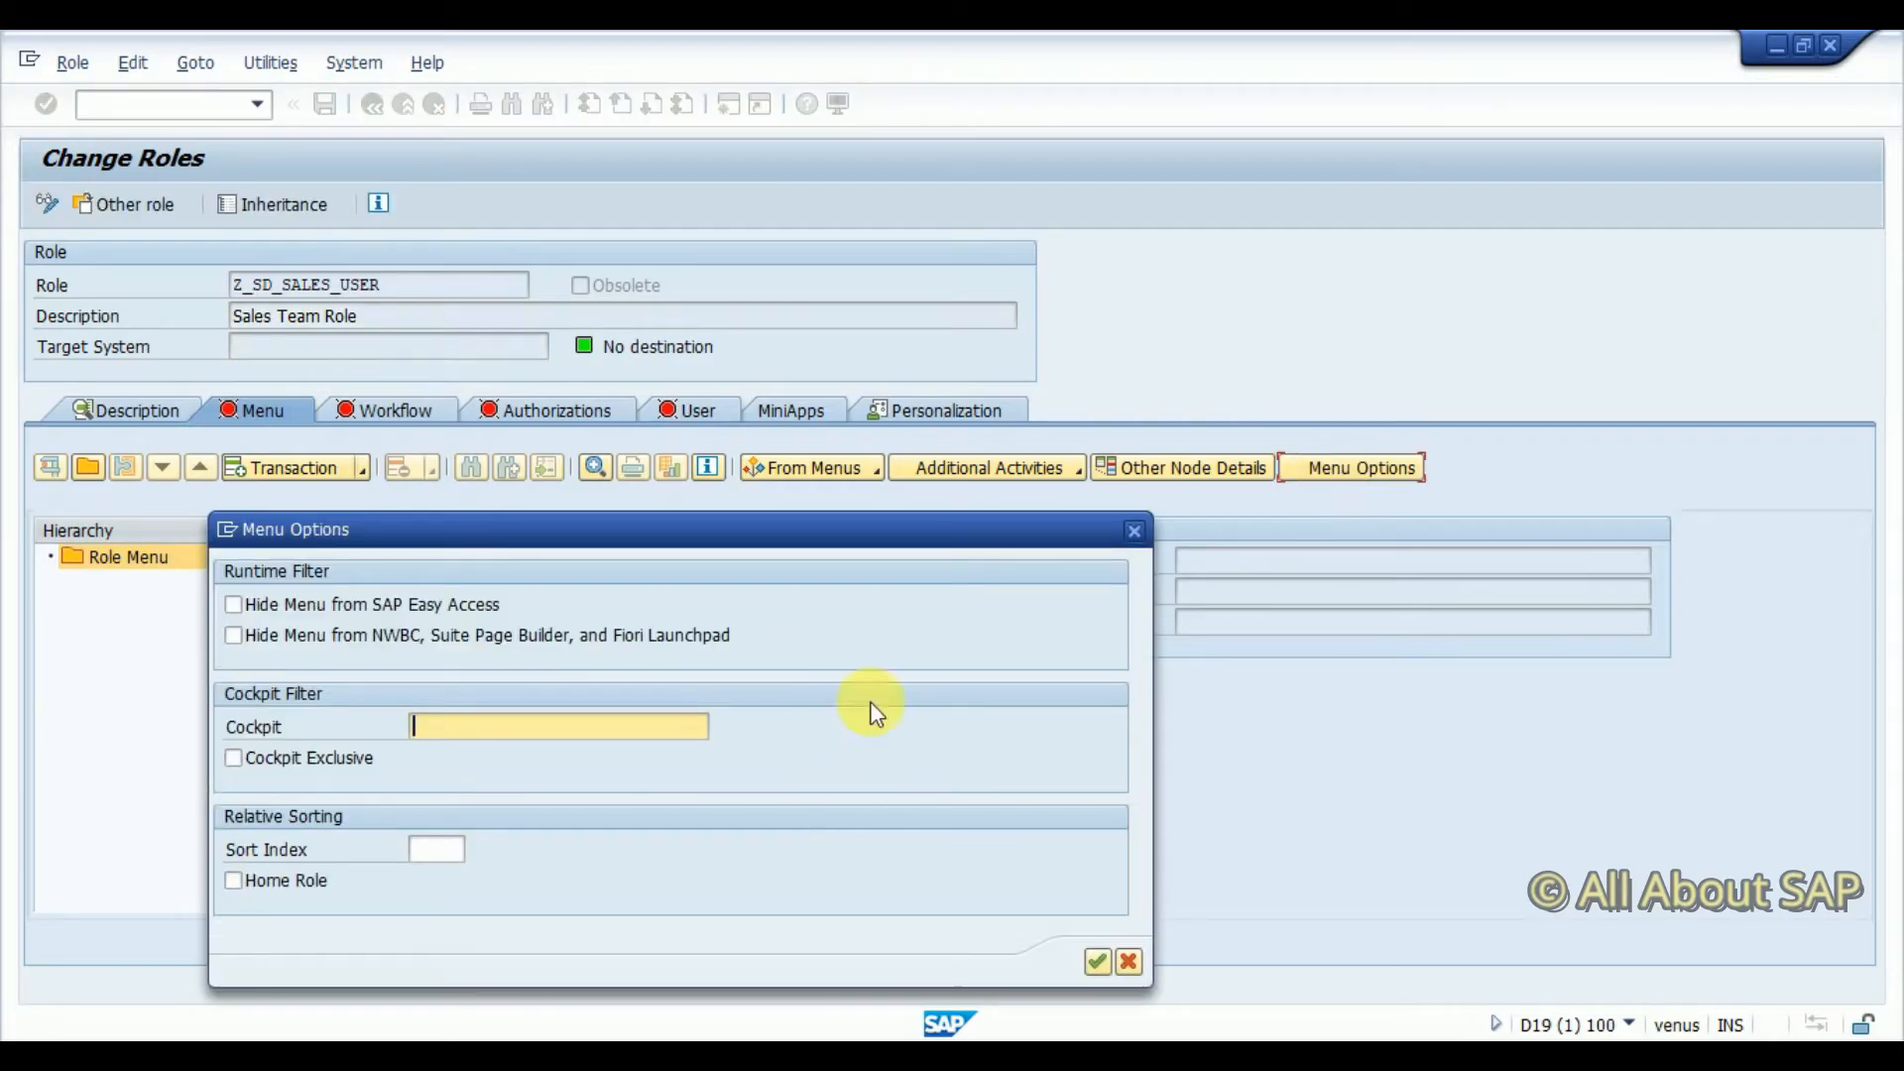
{"action": "left_click", "coordinate": [1098, 961]}
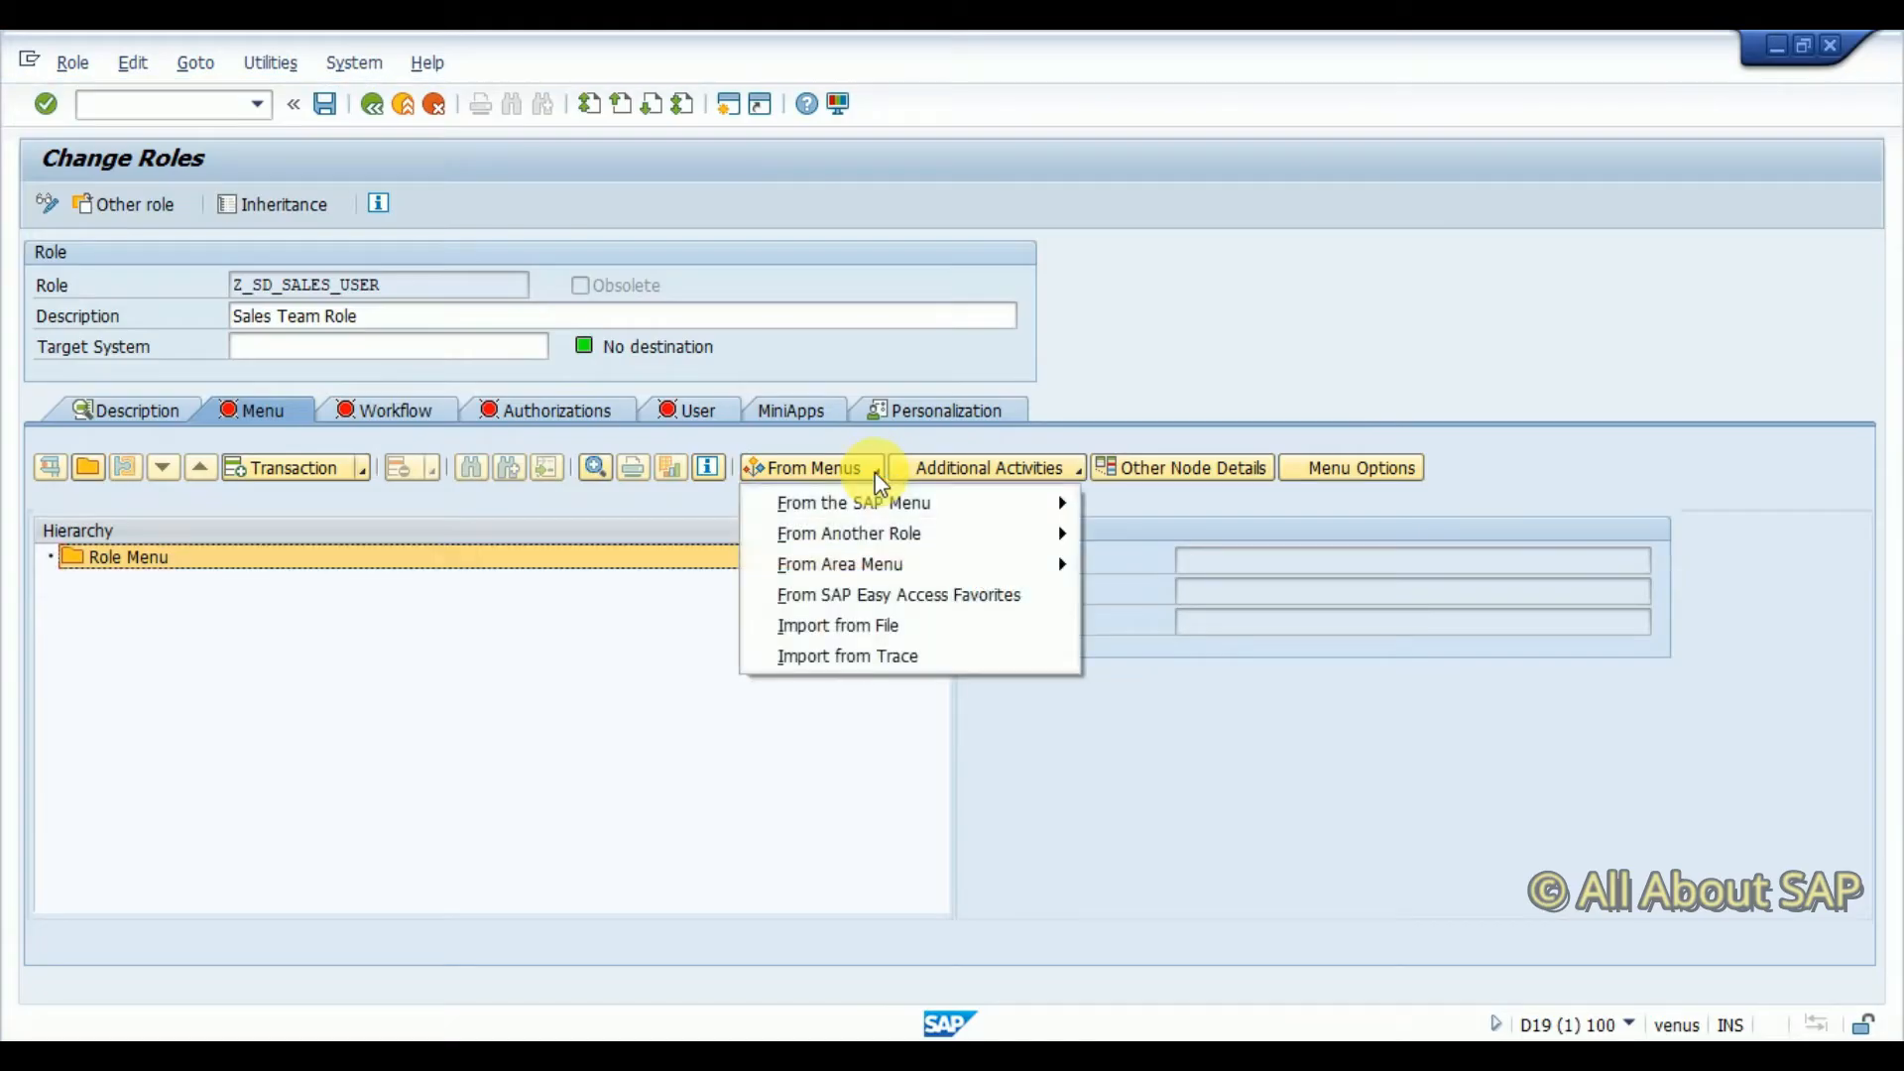
{"action": "mouse_move", "coordinate": [853, 504]}
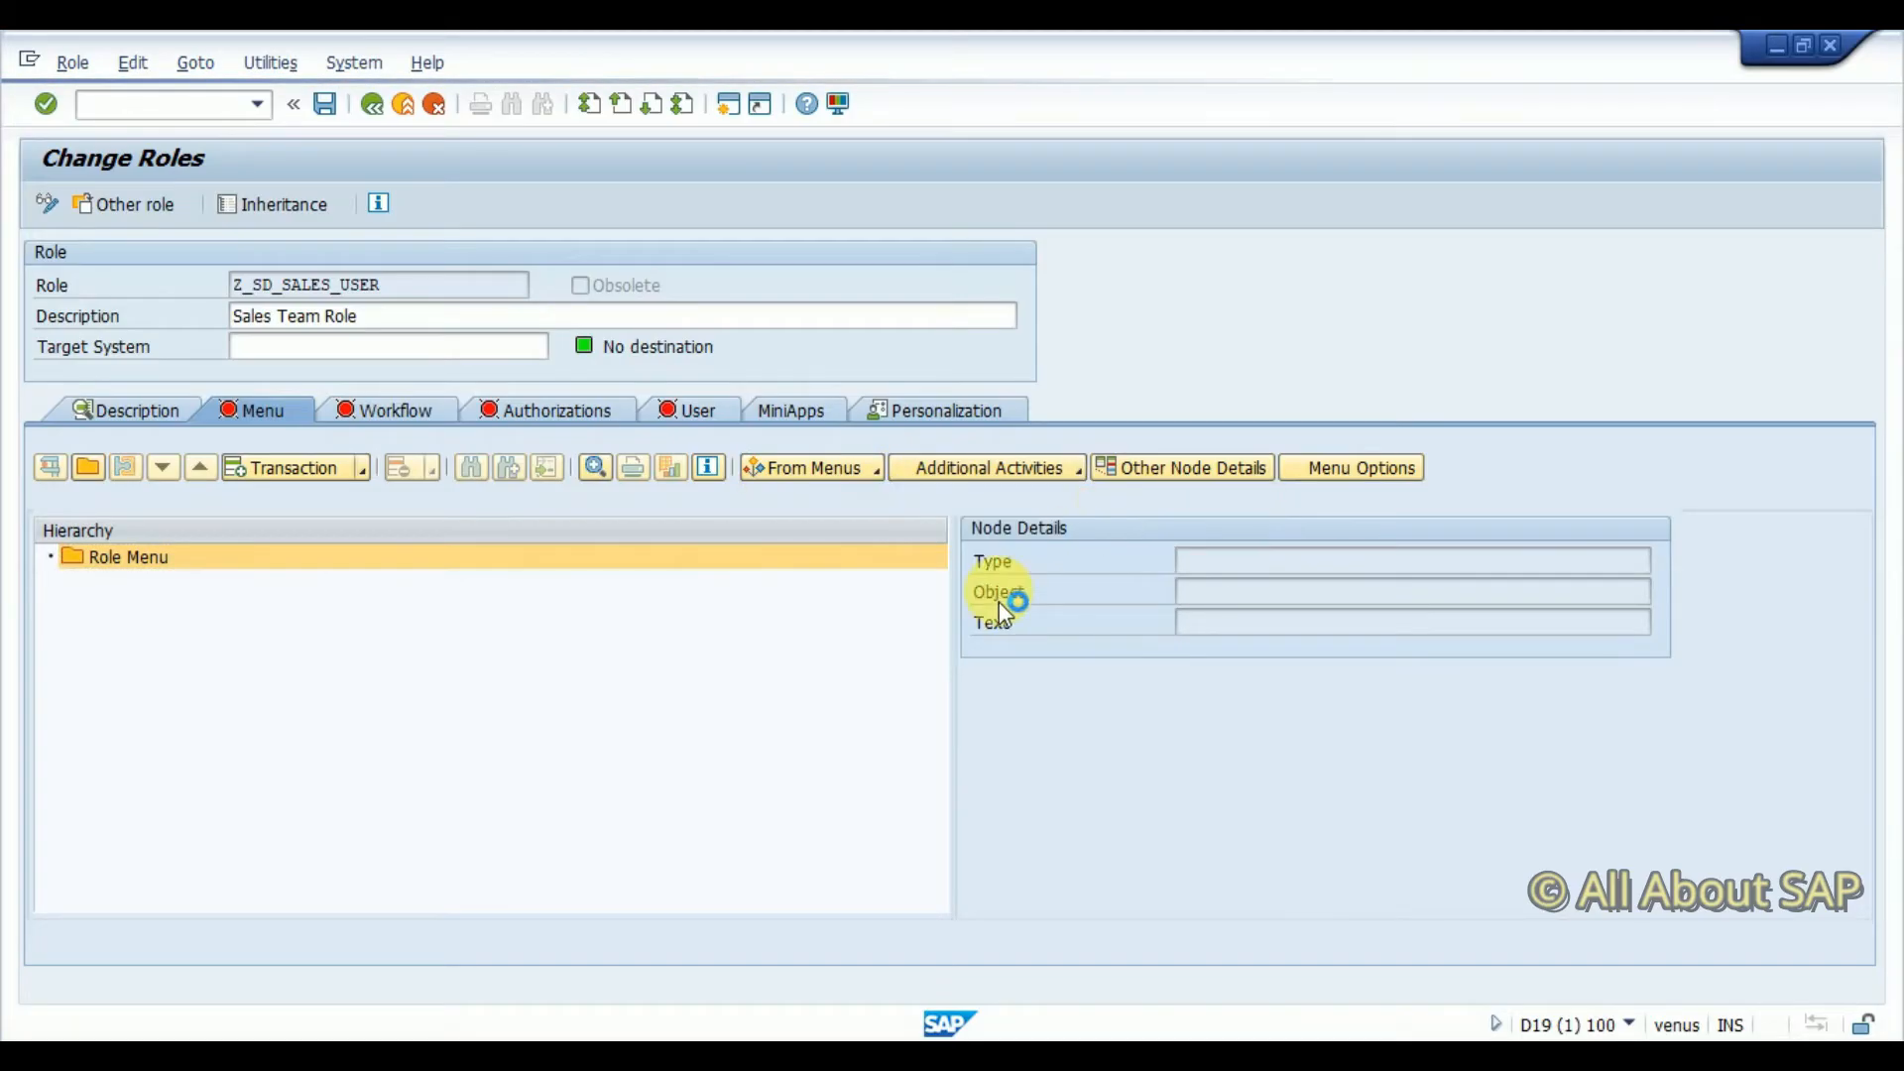
{"action": "left_click", "coordinate": [810, 468]}
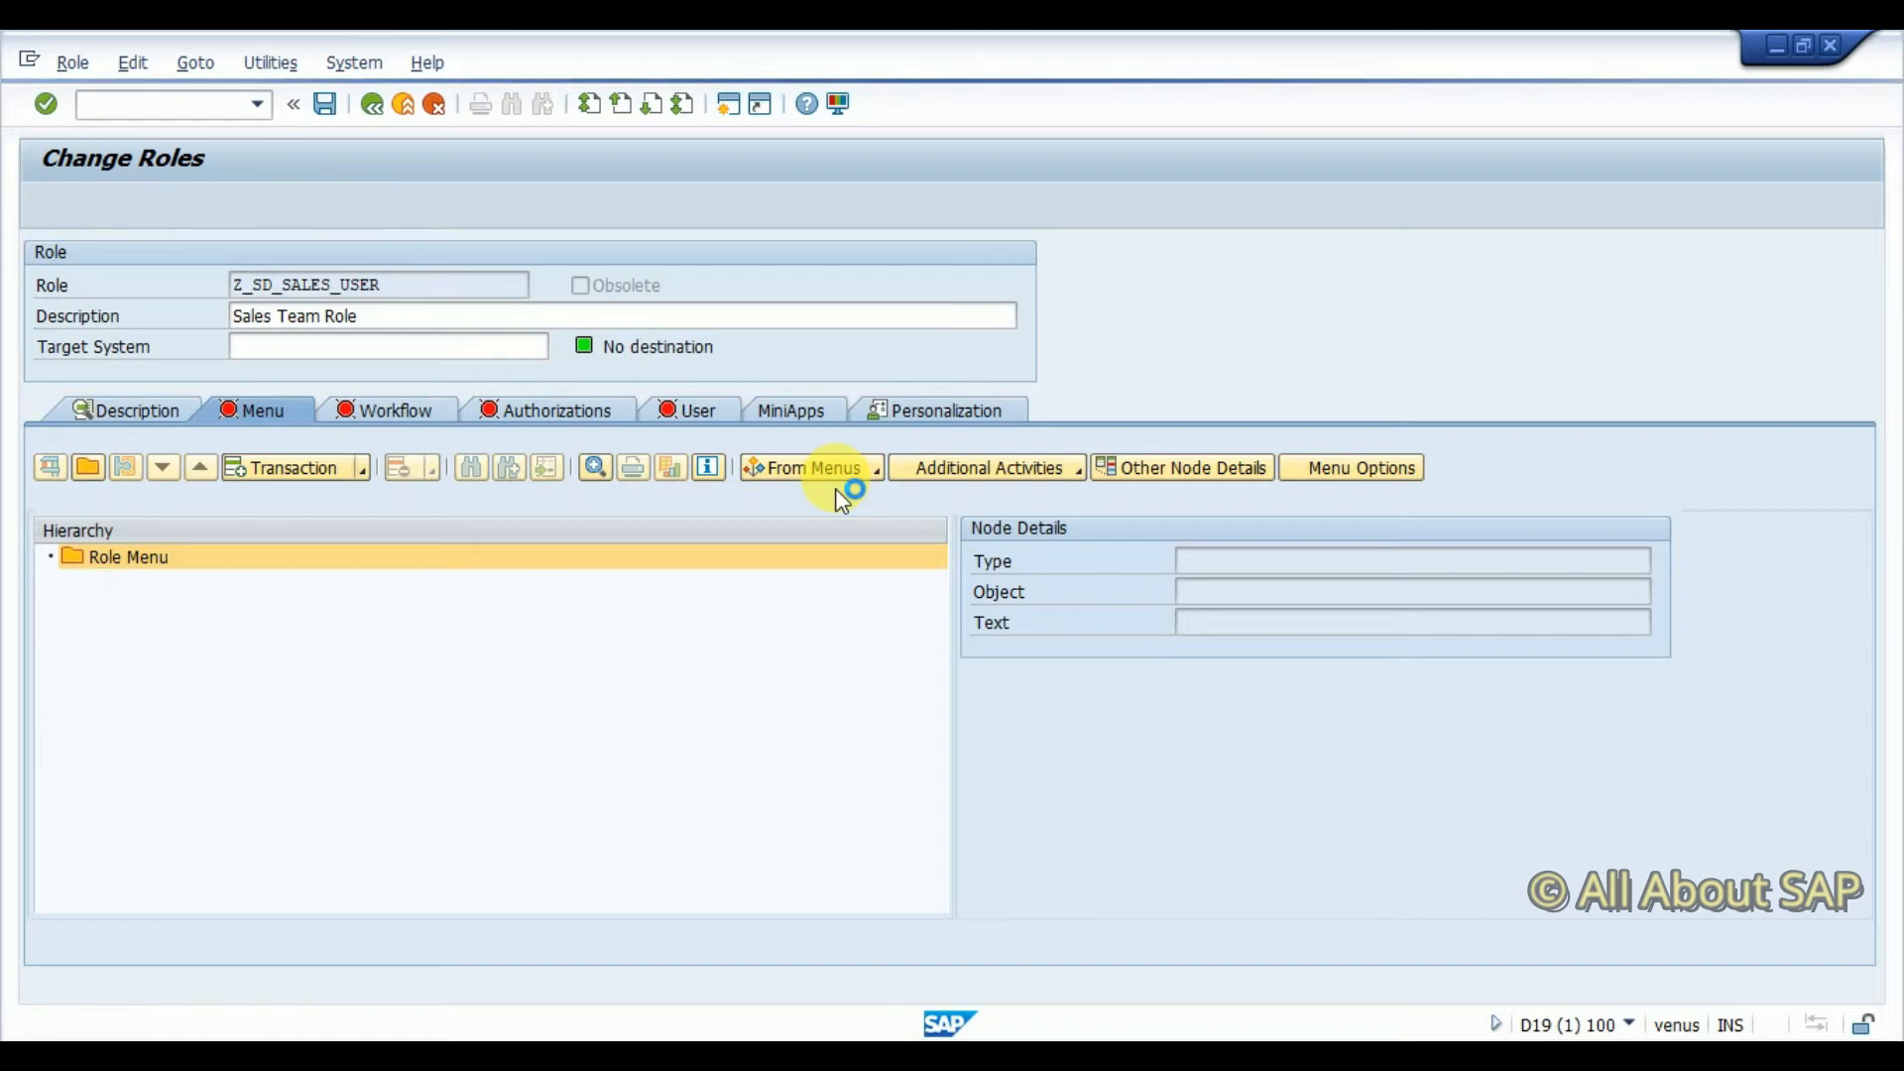
Pick from the SAP standard menu and expand Logistics > Sales and Distribution > Sales
{"action": "left_click", "coordinate": [807, 468]}
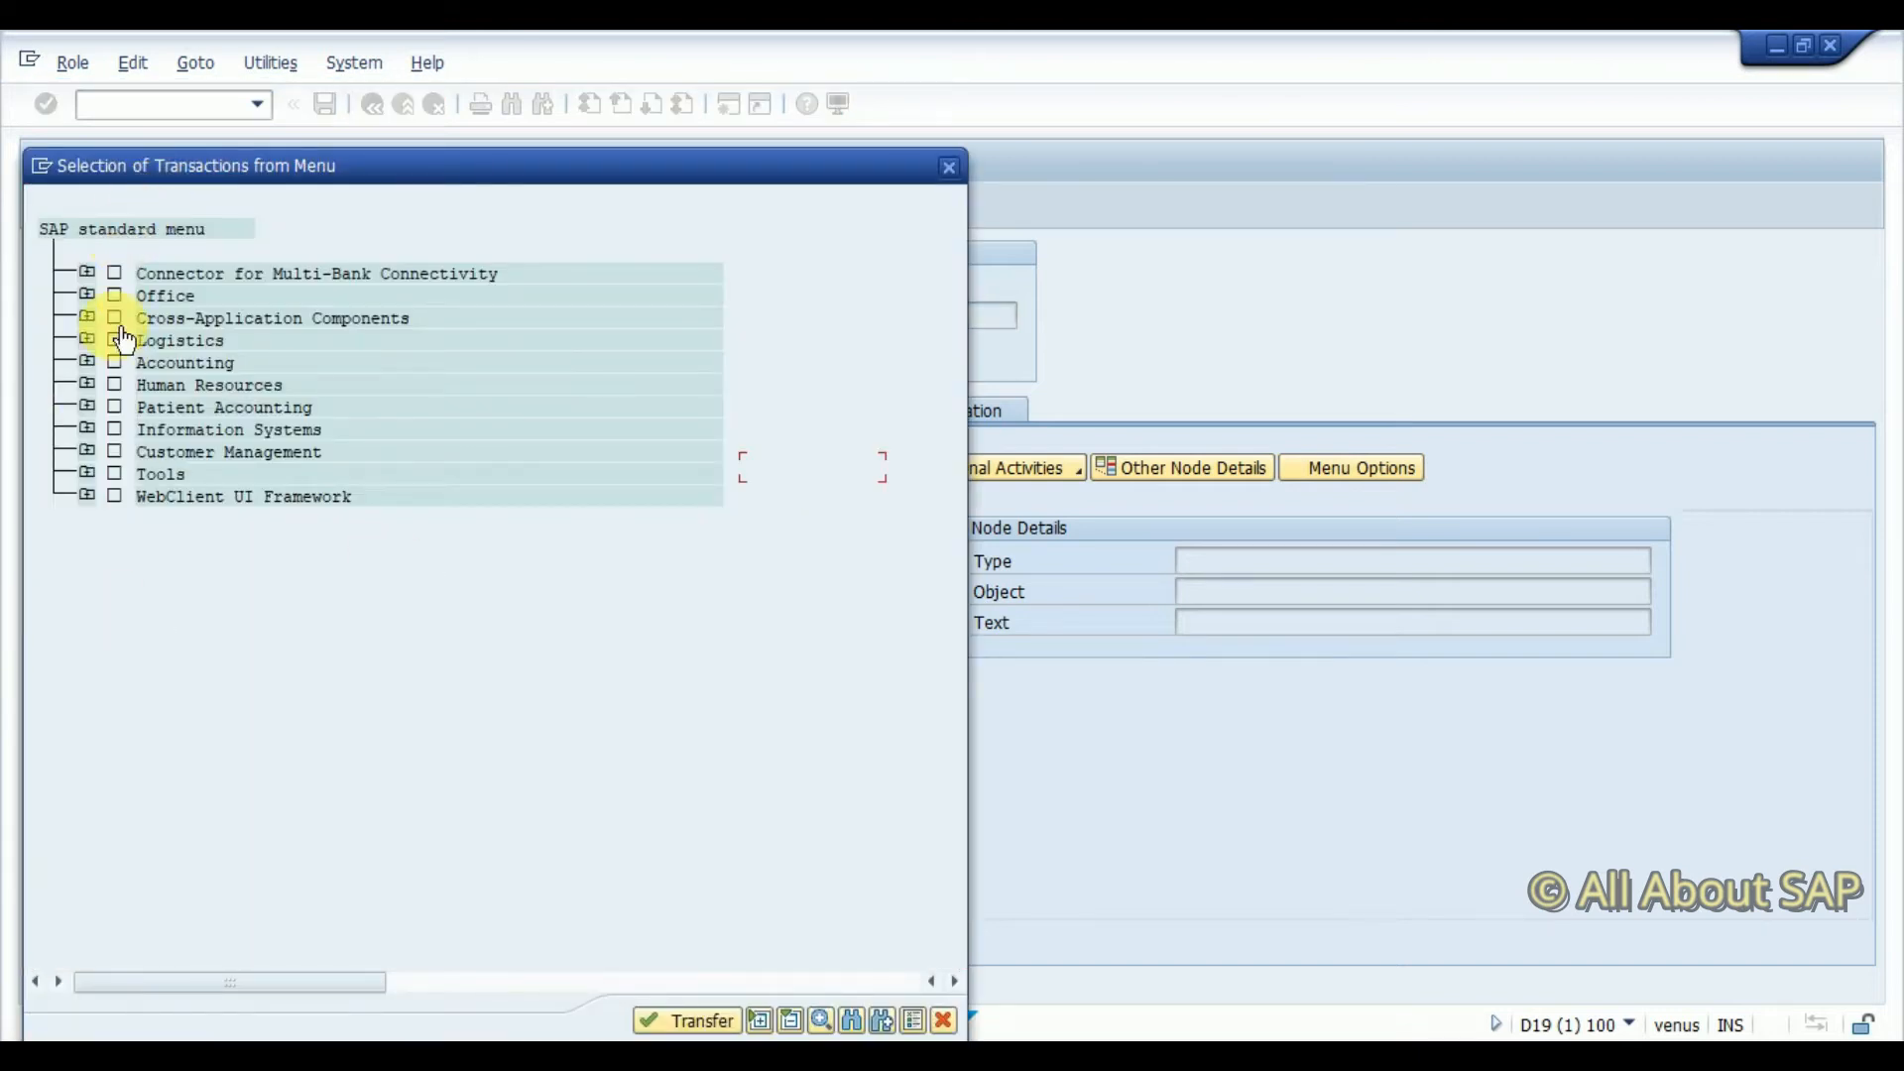
{"action": "mouse_move", "coordinate": [205, 648]}
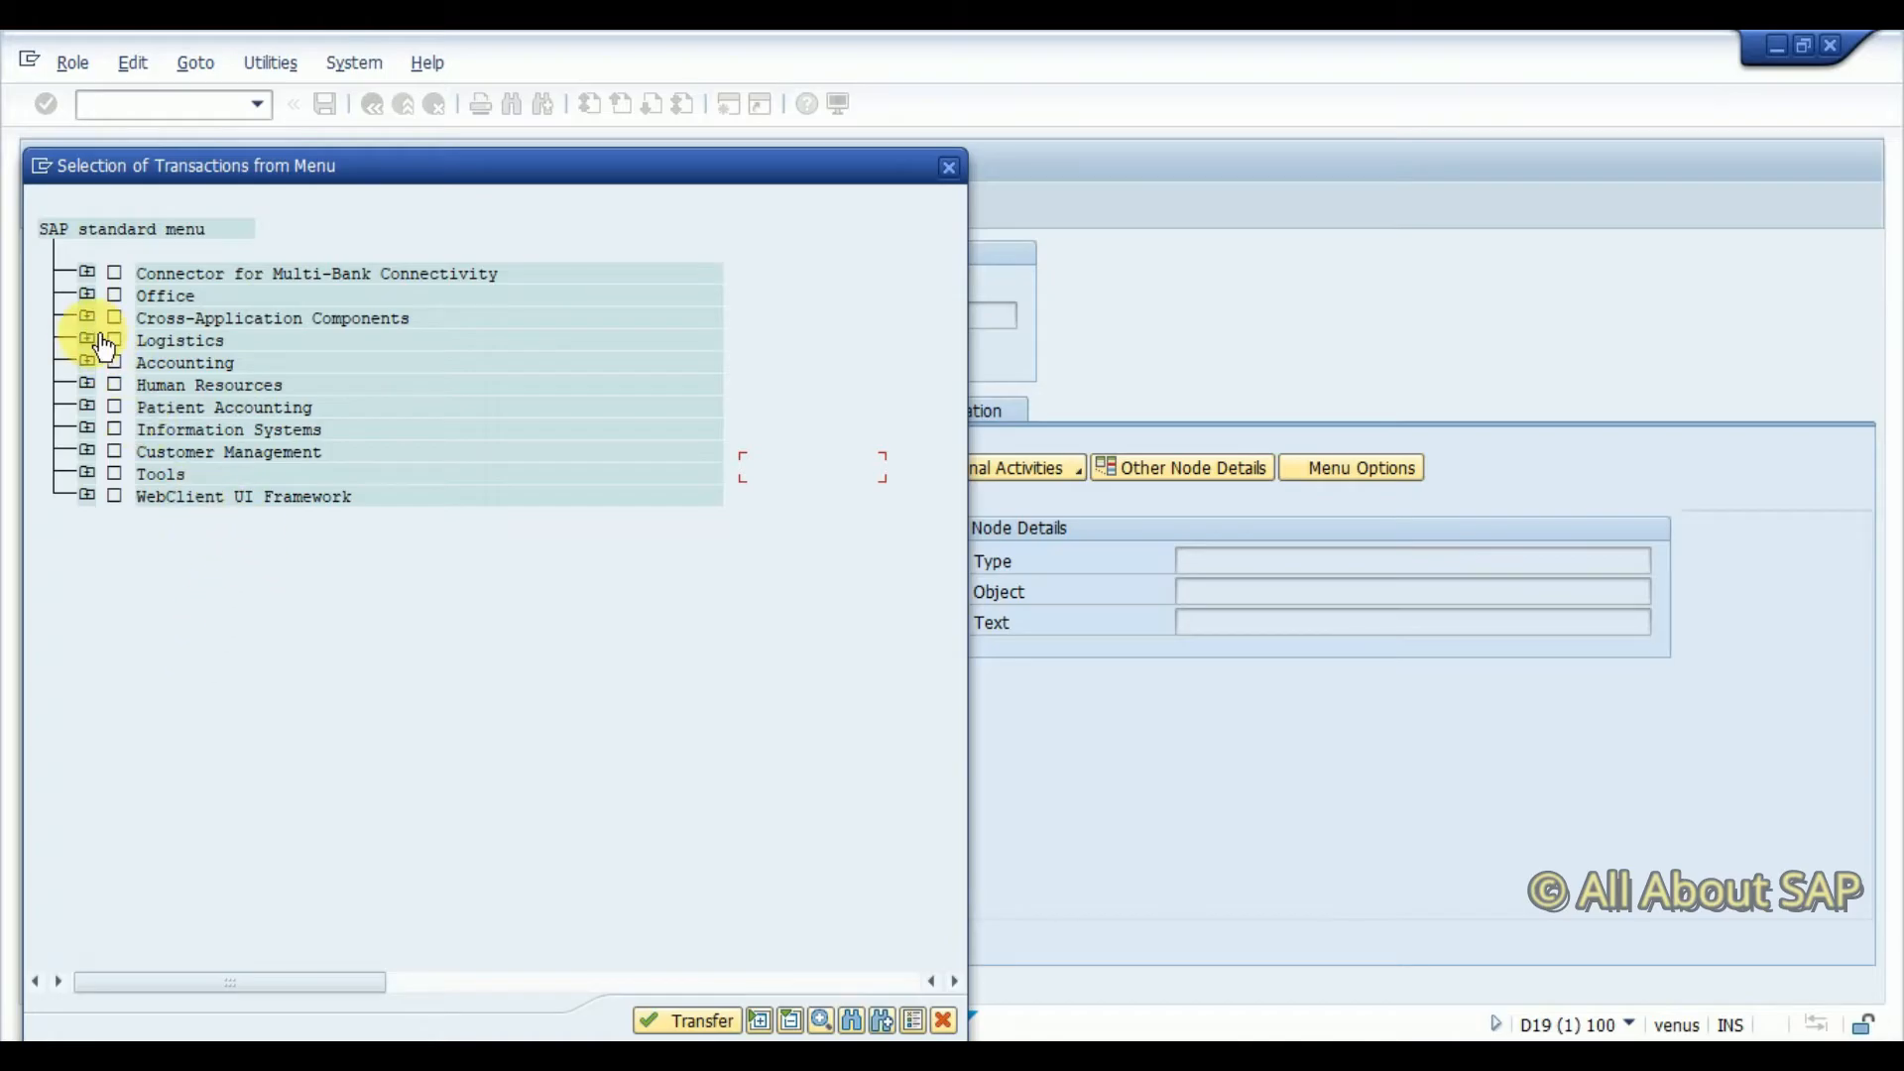
{"action": "left_click", "coordinate": [86, 341]}
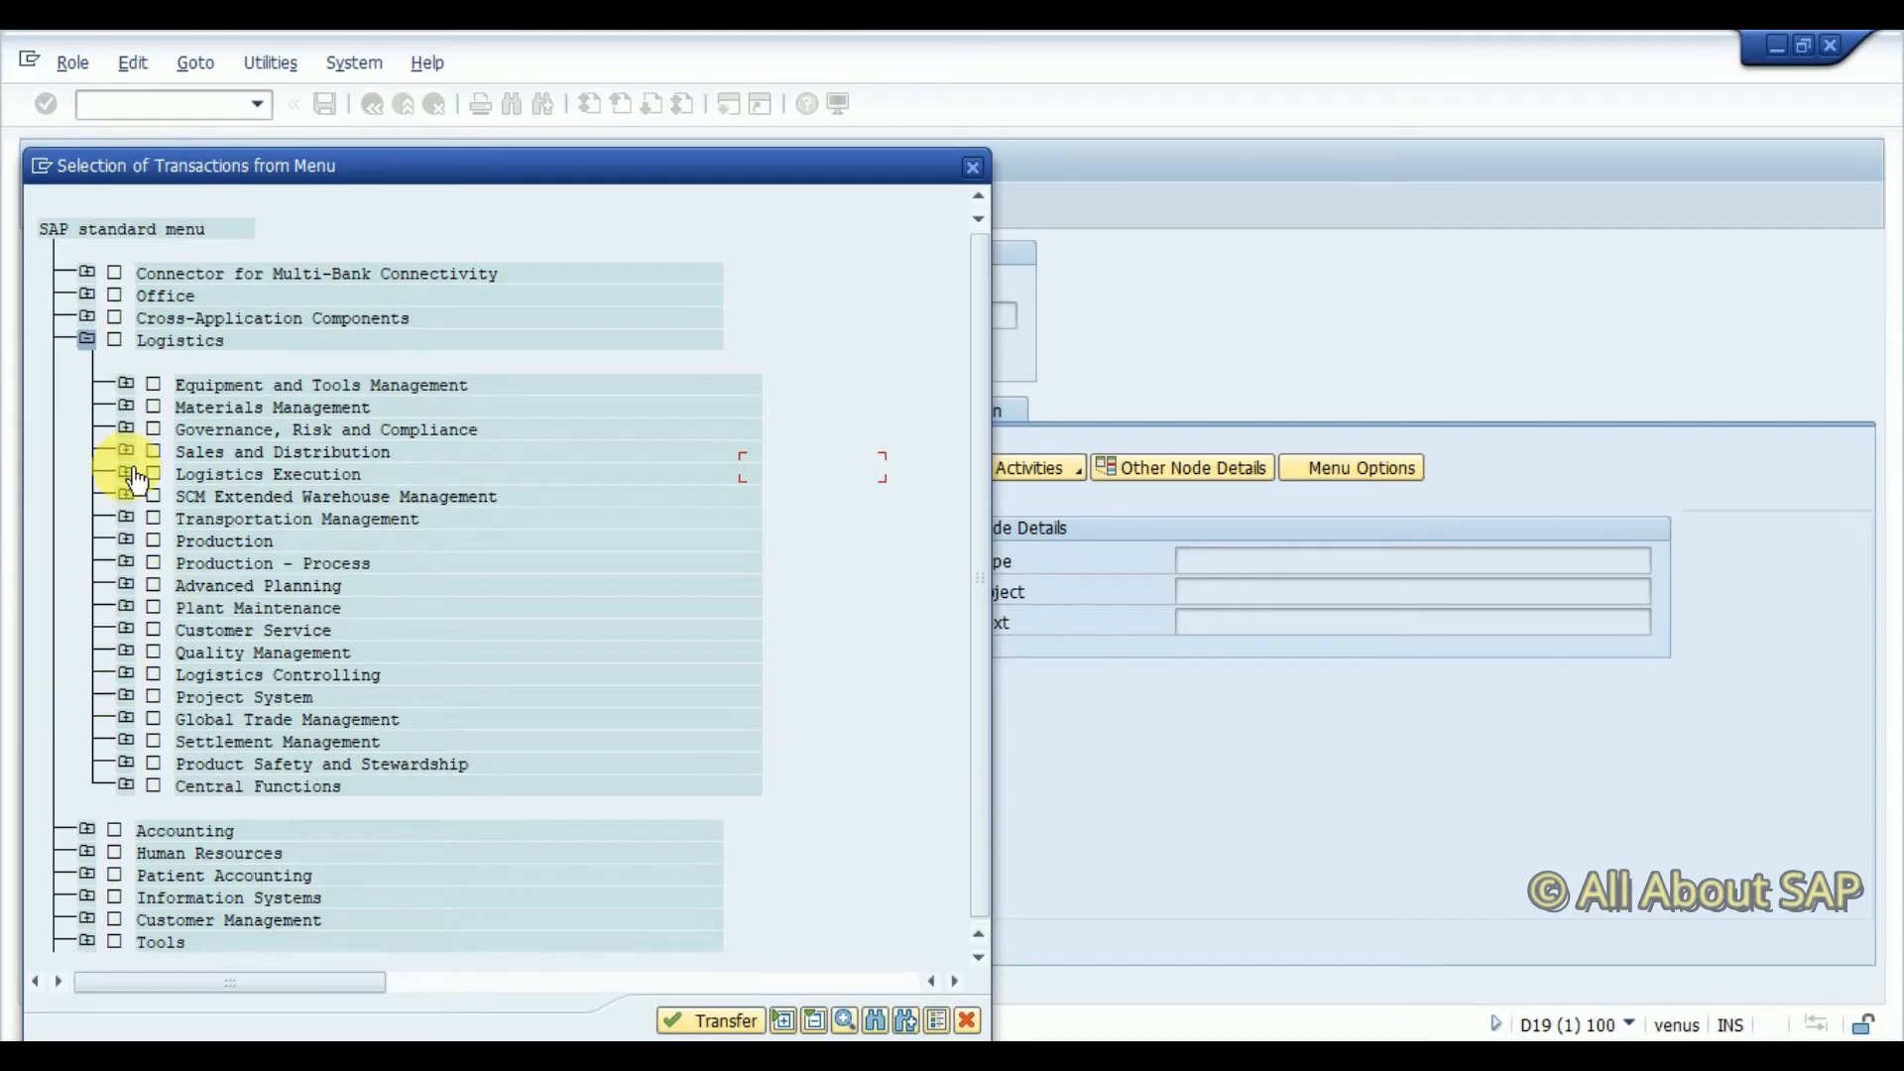
{"action": "left_click", "coordinate": [127, 451]}
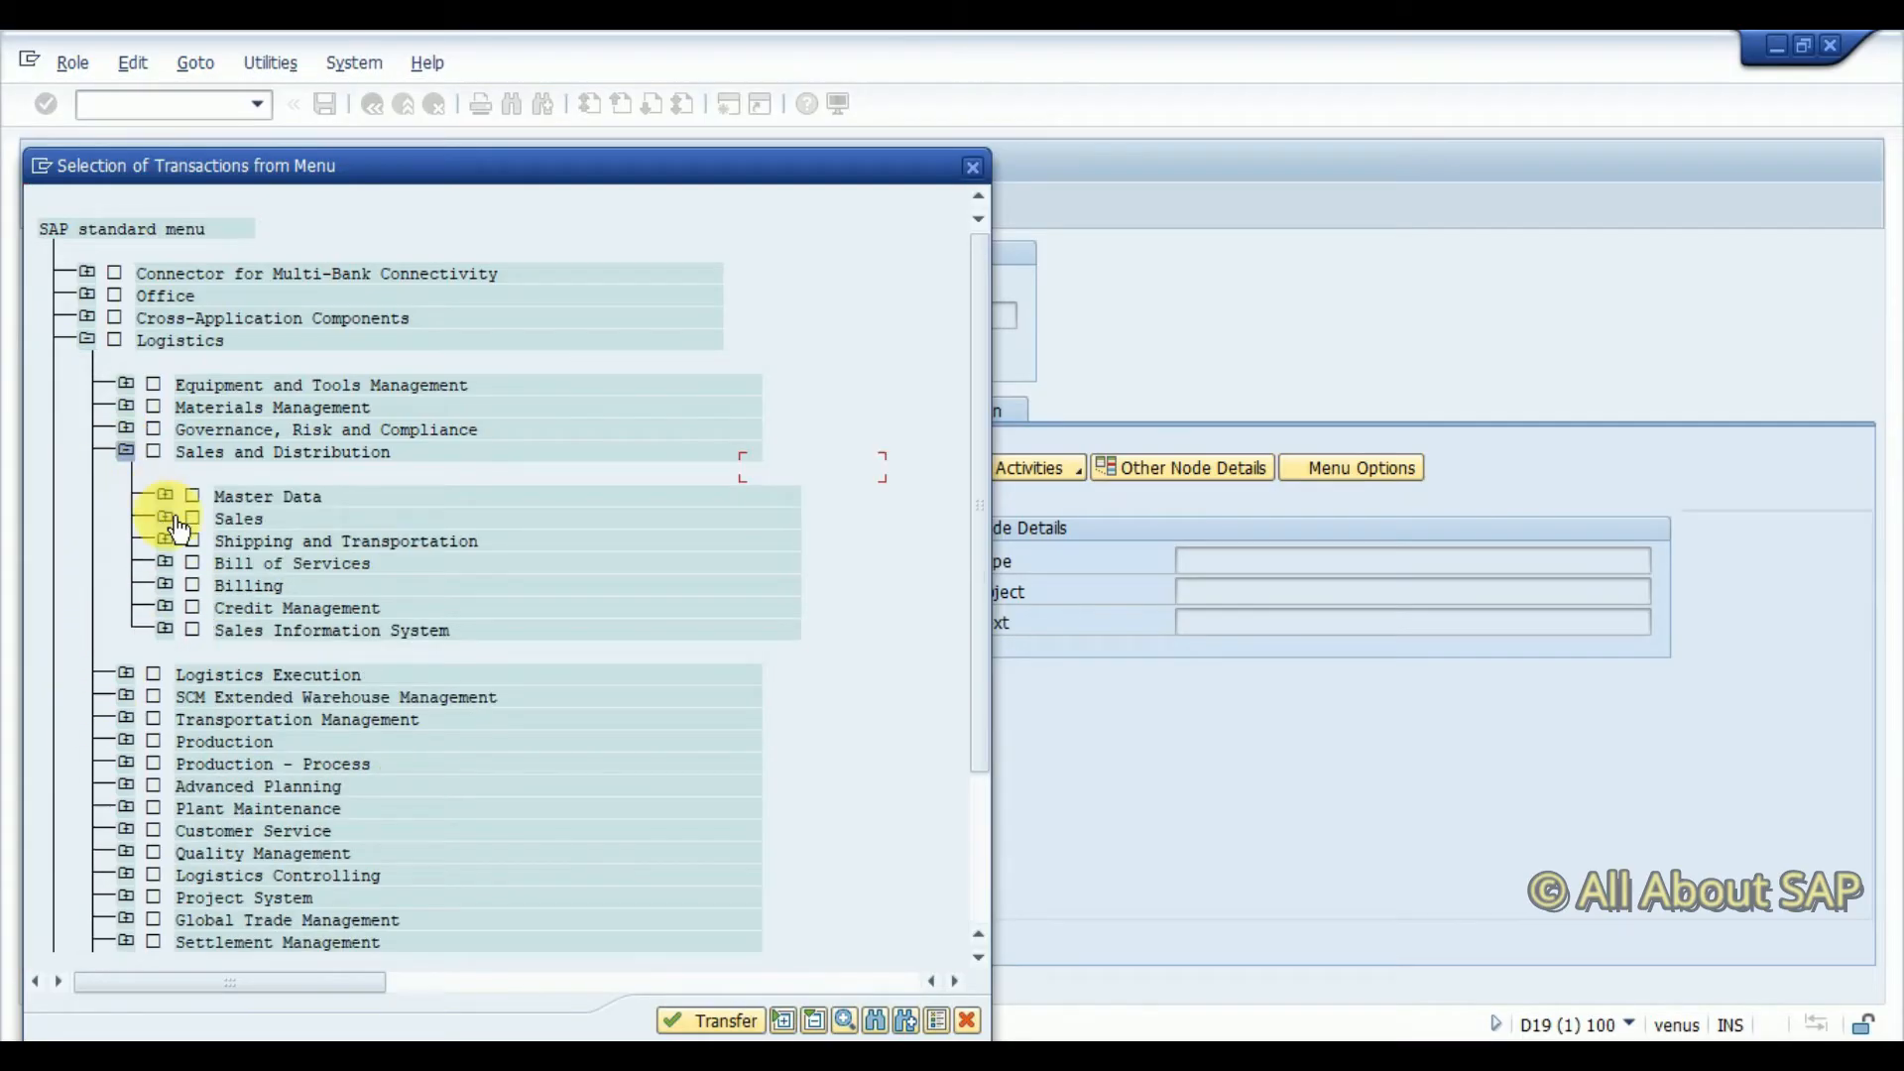
{"action": "left_click", "coordinate": [167, 497]}
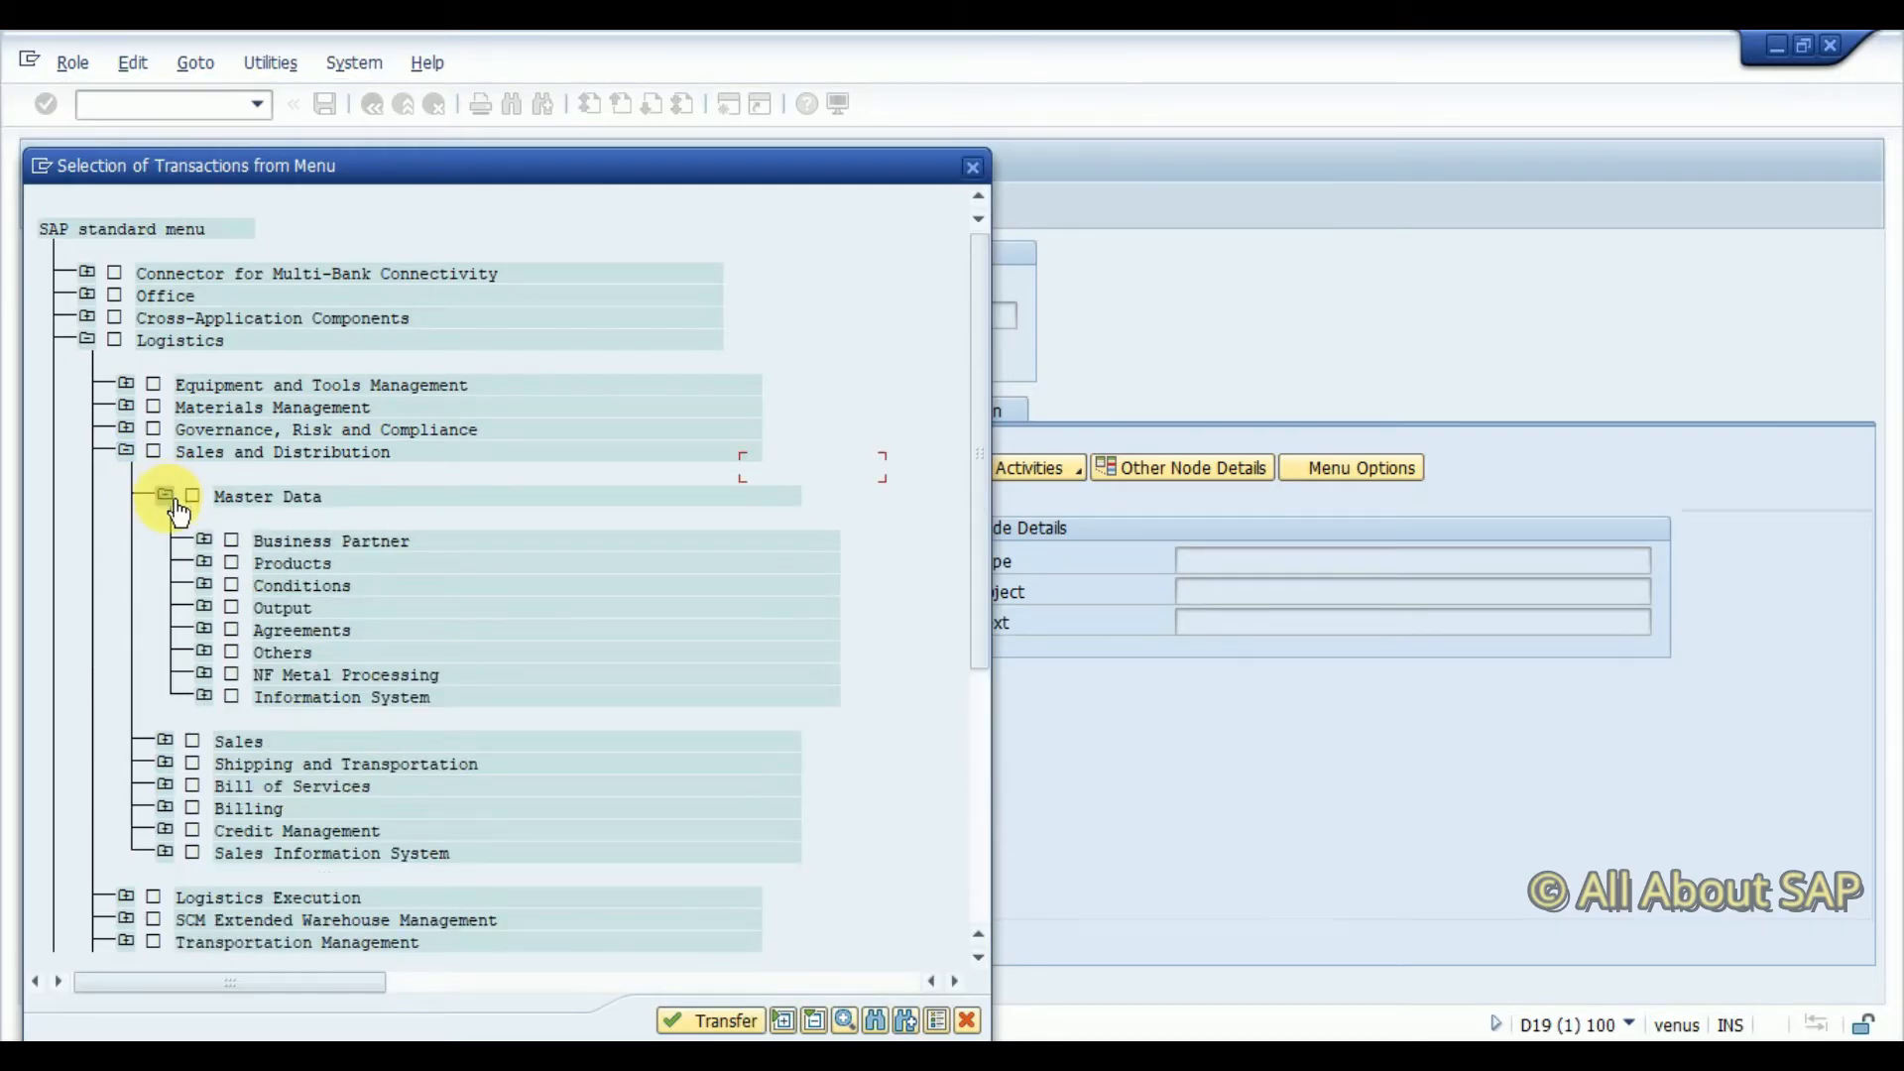
{"action": "left_click", "coordinate": [164, 497]}
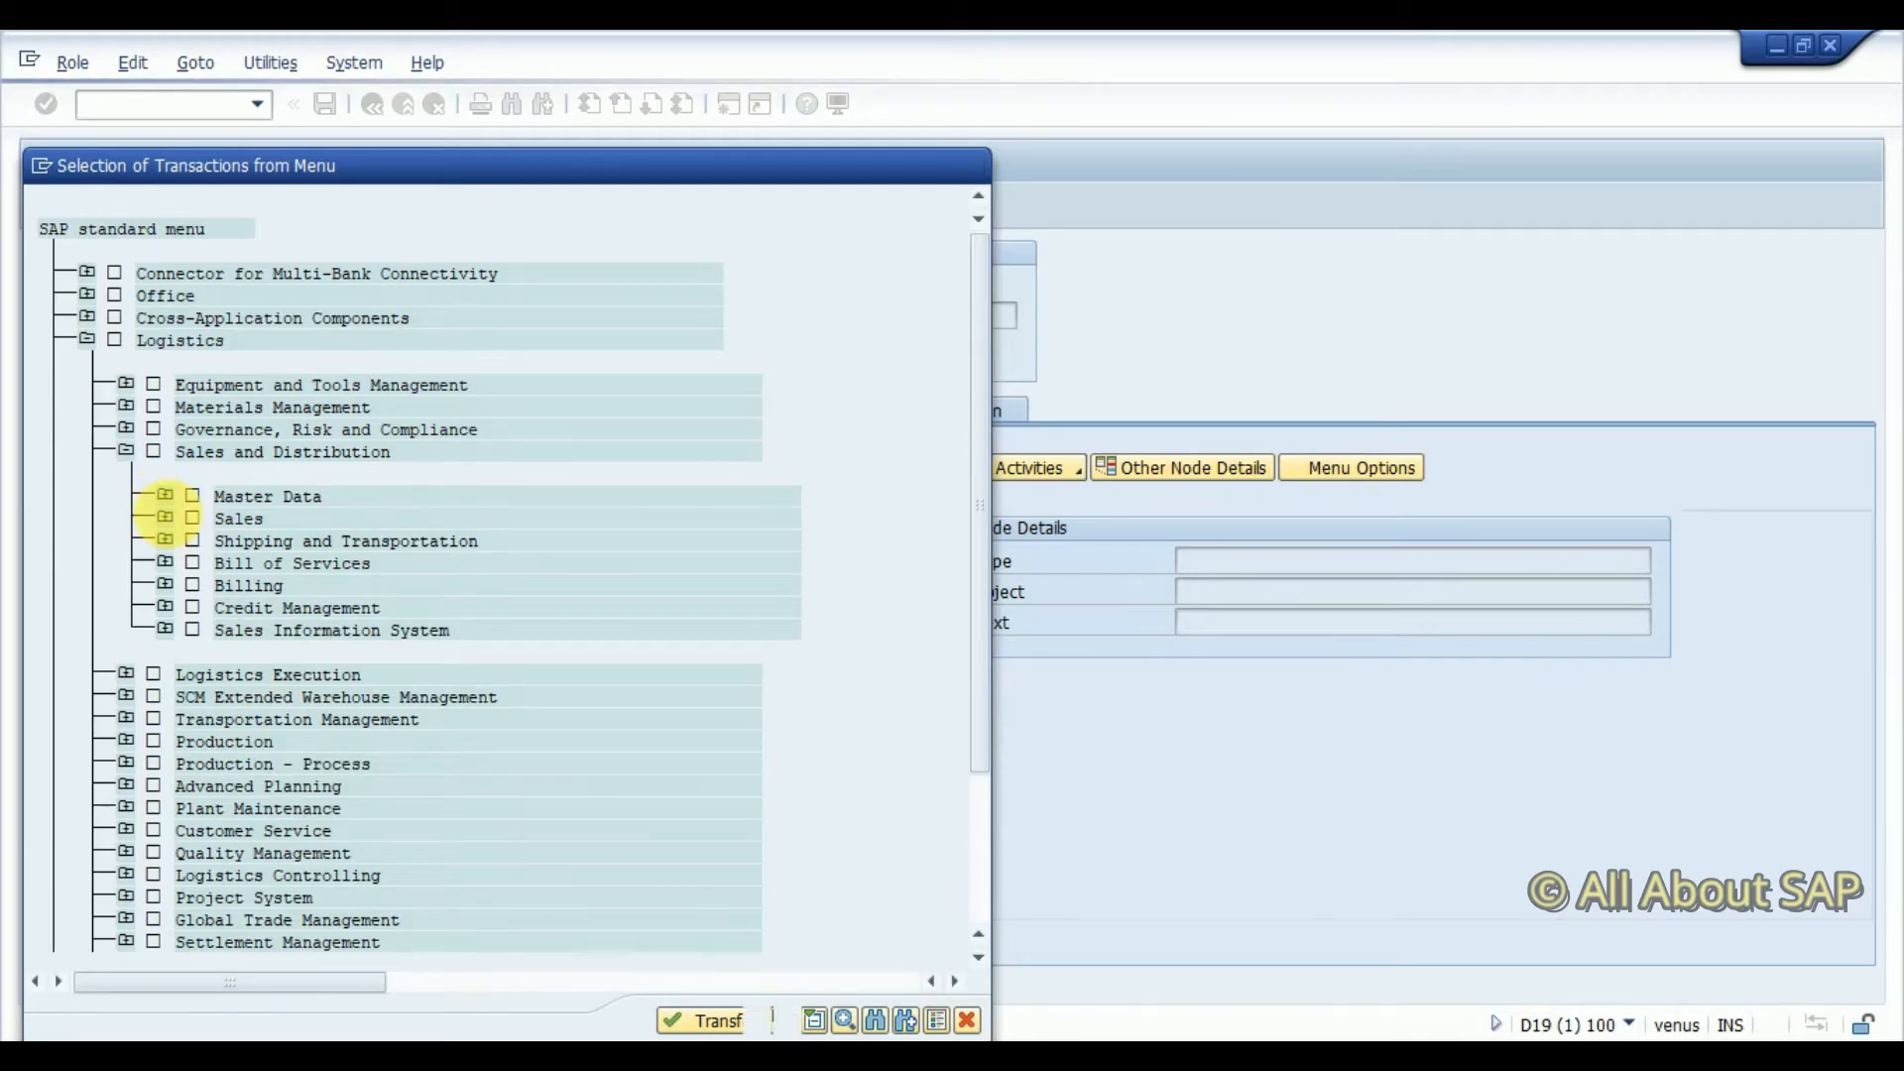
{"action": "left_click", "coordinate": [167, 519]}
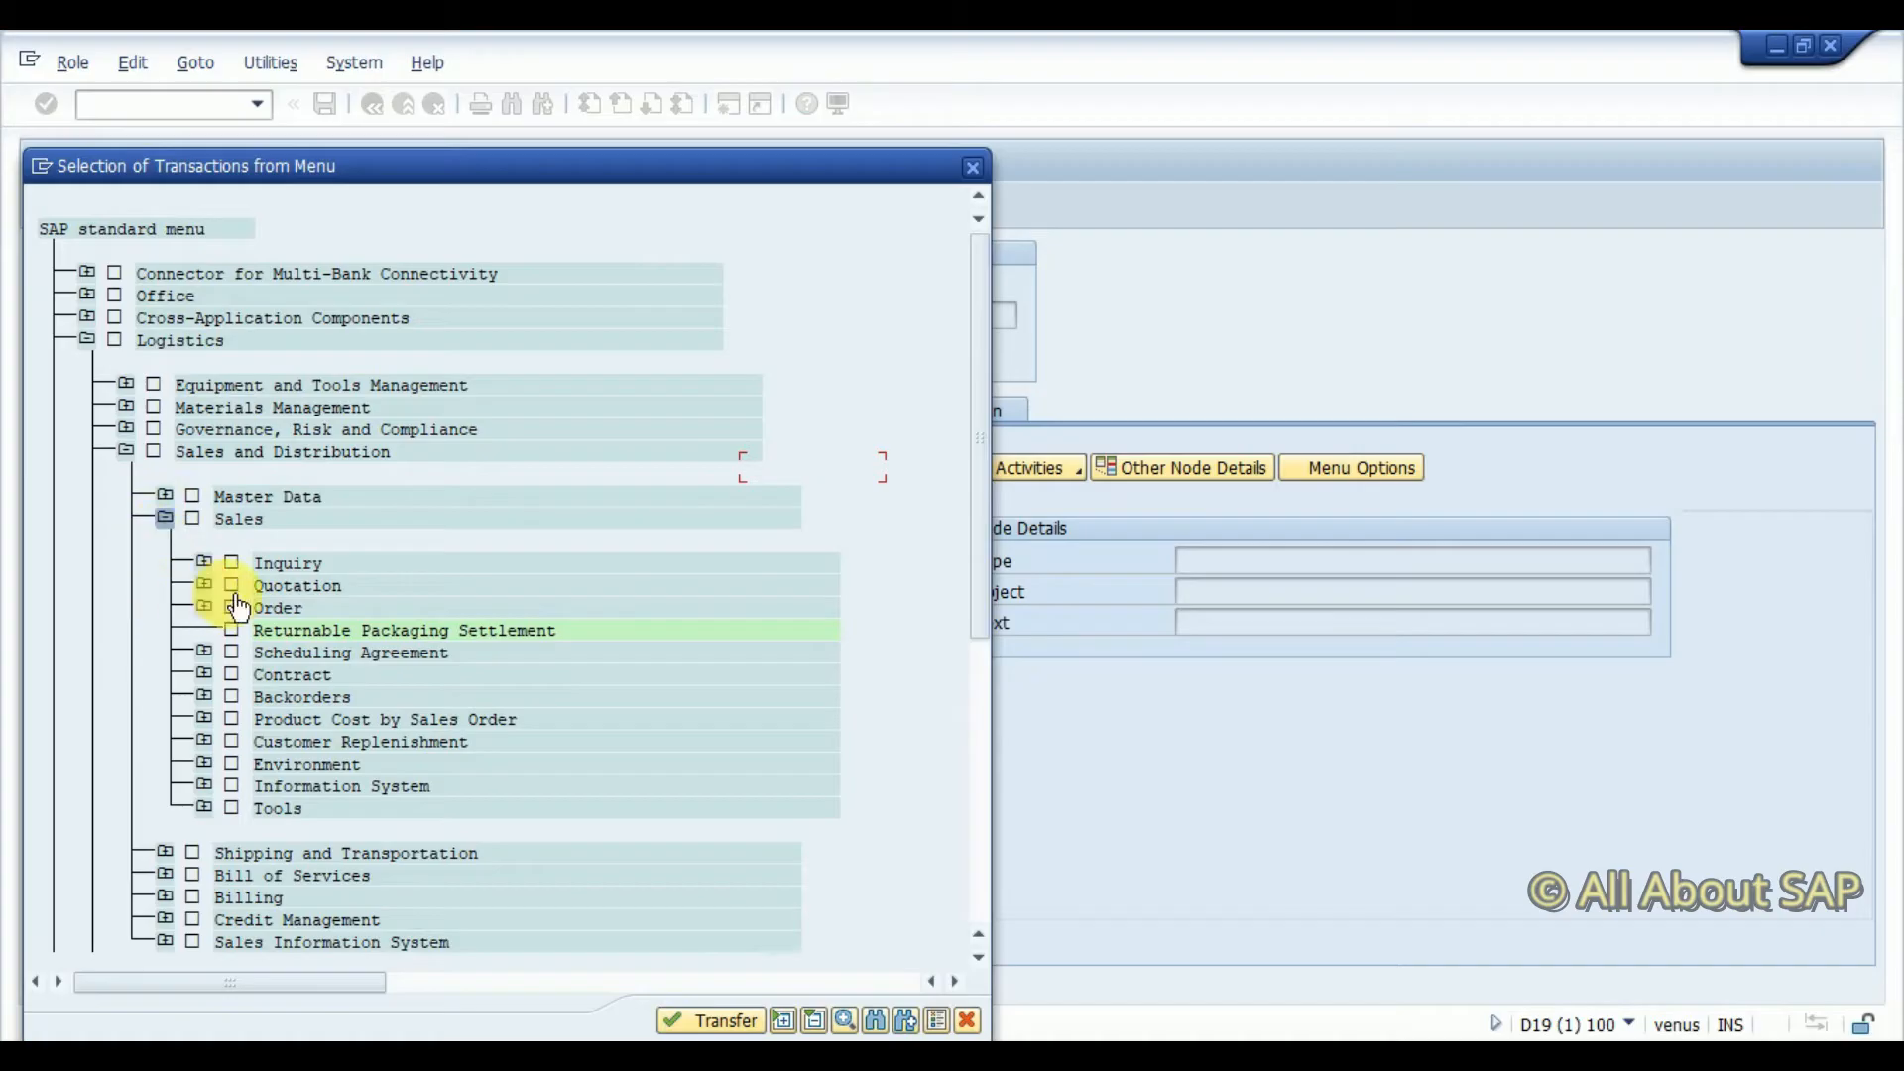
{"action": "mouse_move", "coordinate": [206, 613]}
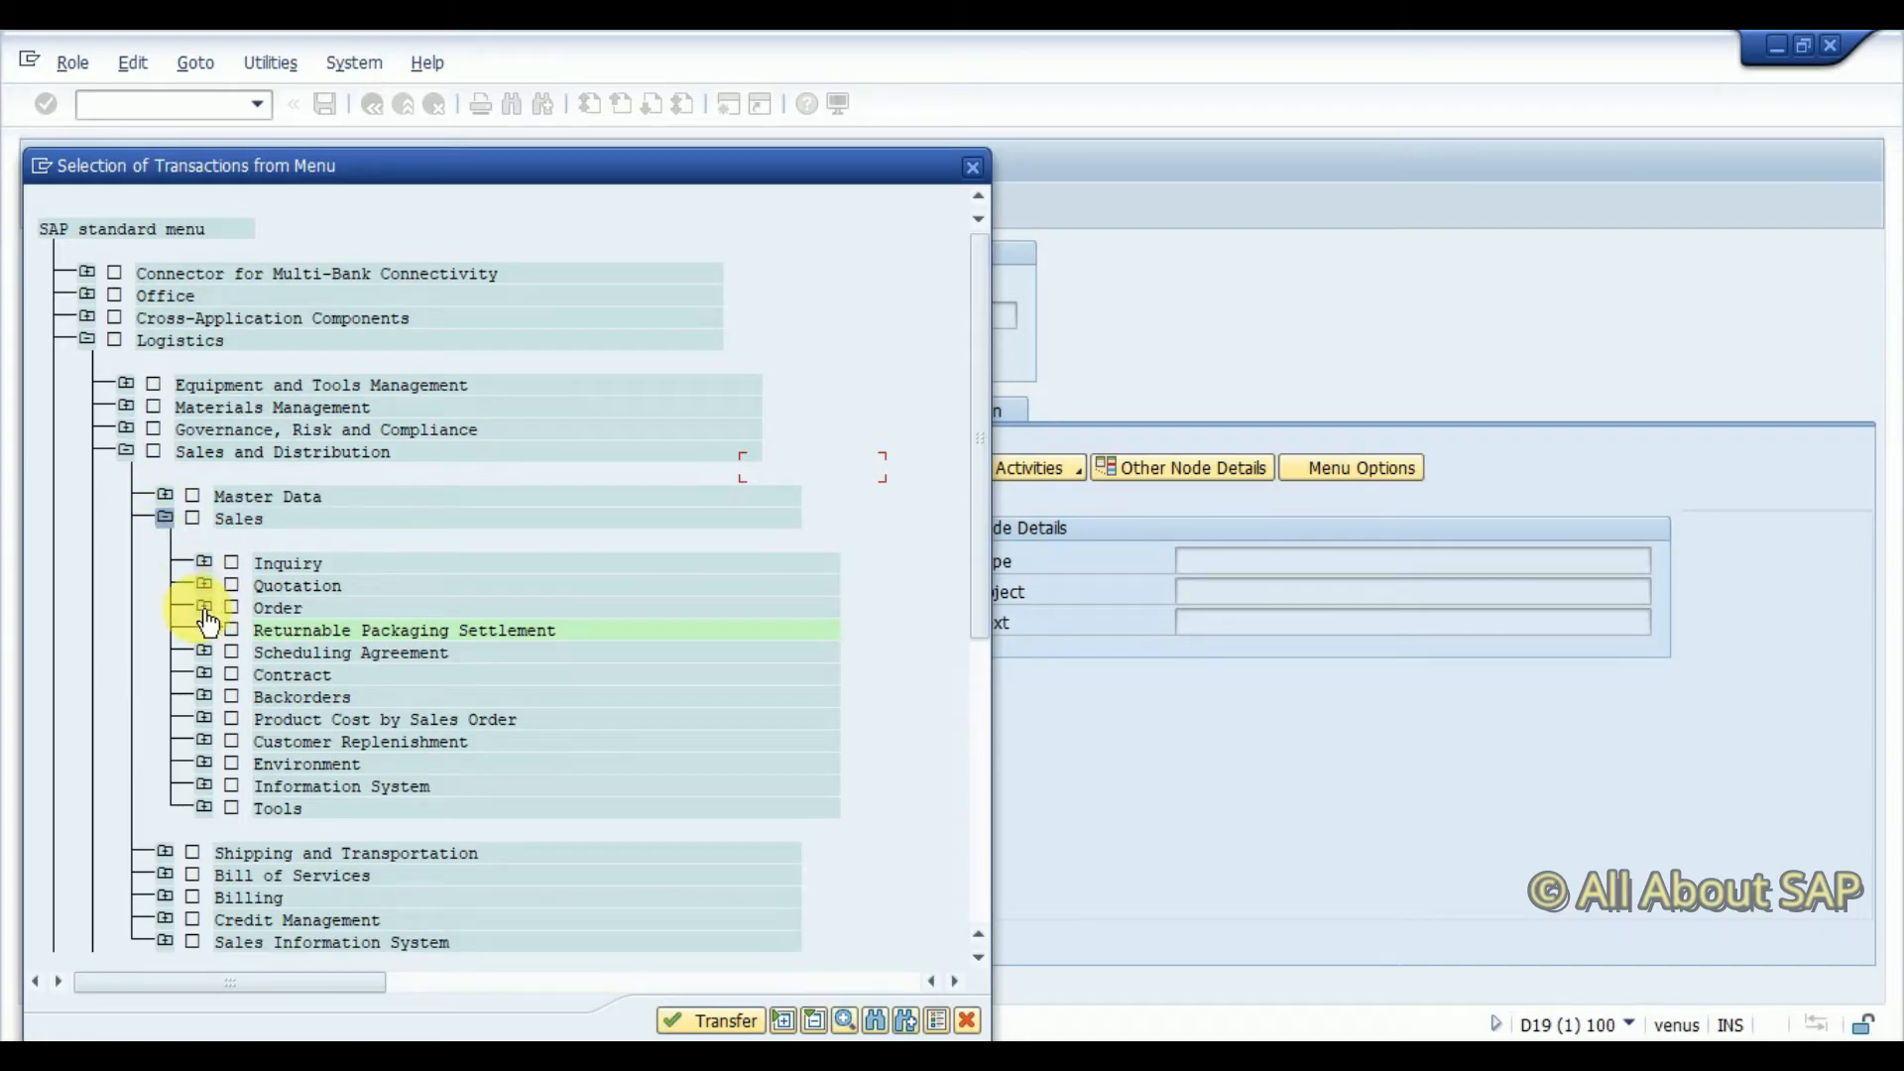
Expand Order and tick the Create, Change and Display sales order transactions
{"action": "left_click", "coordinate": [204, 608]}
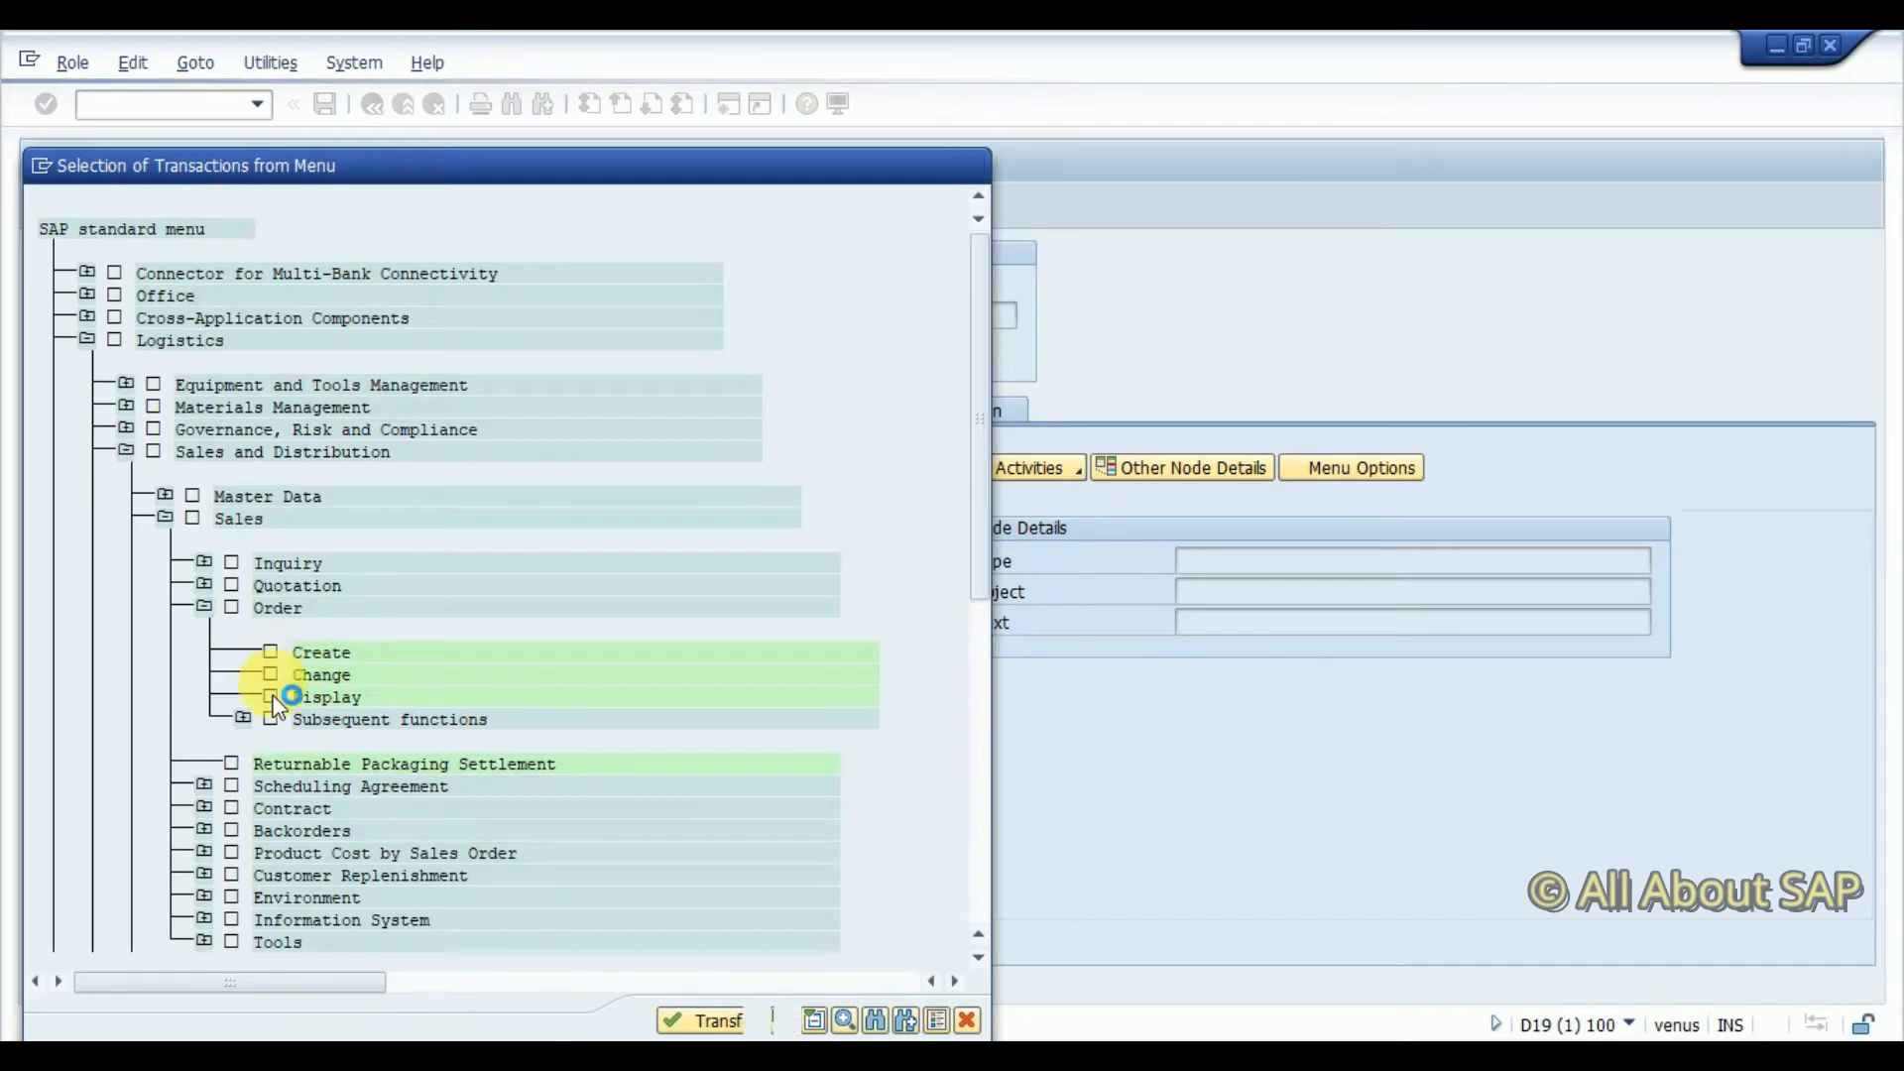
{"action": "left_click", "coordinate": [270, 652]}
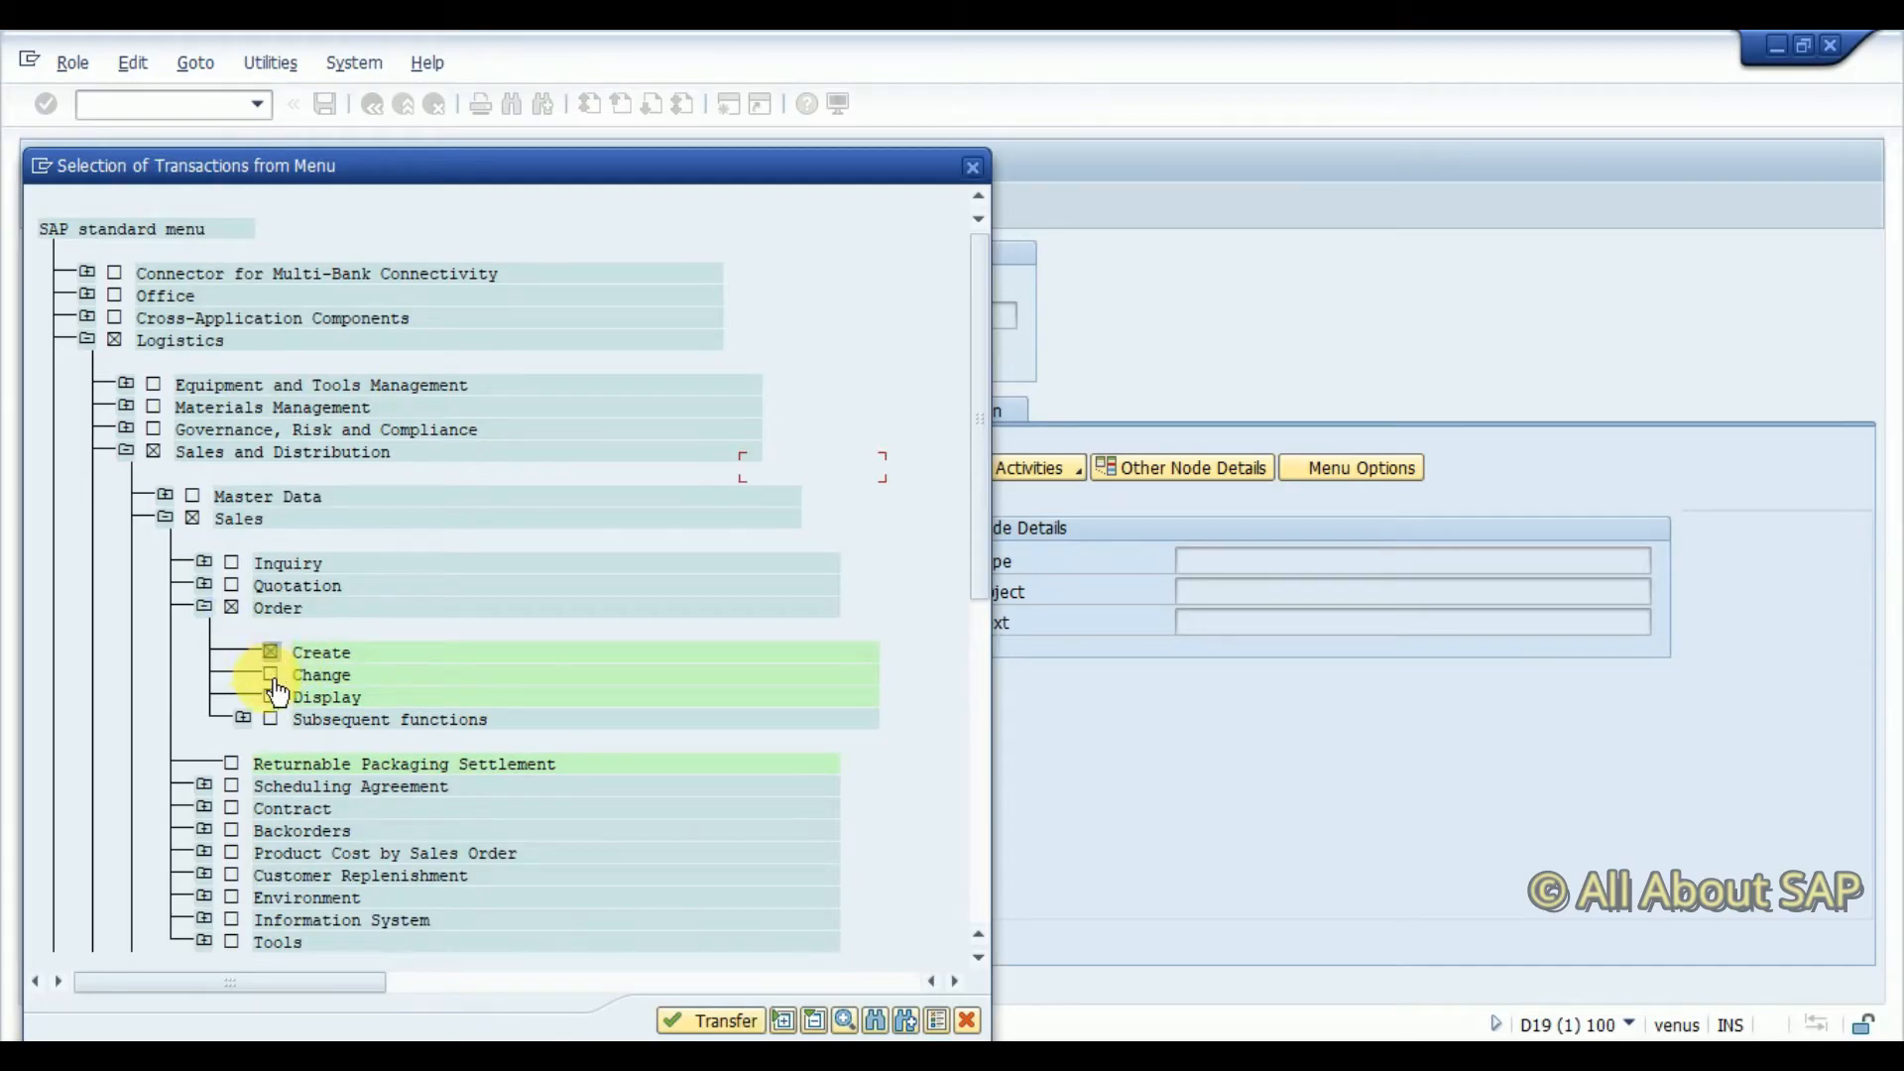
{"action": "left_click", "coordinate": [268, 675]}
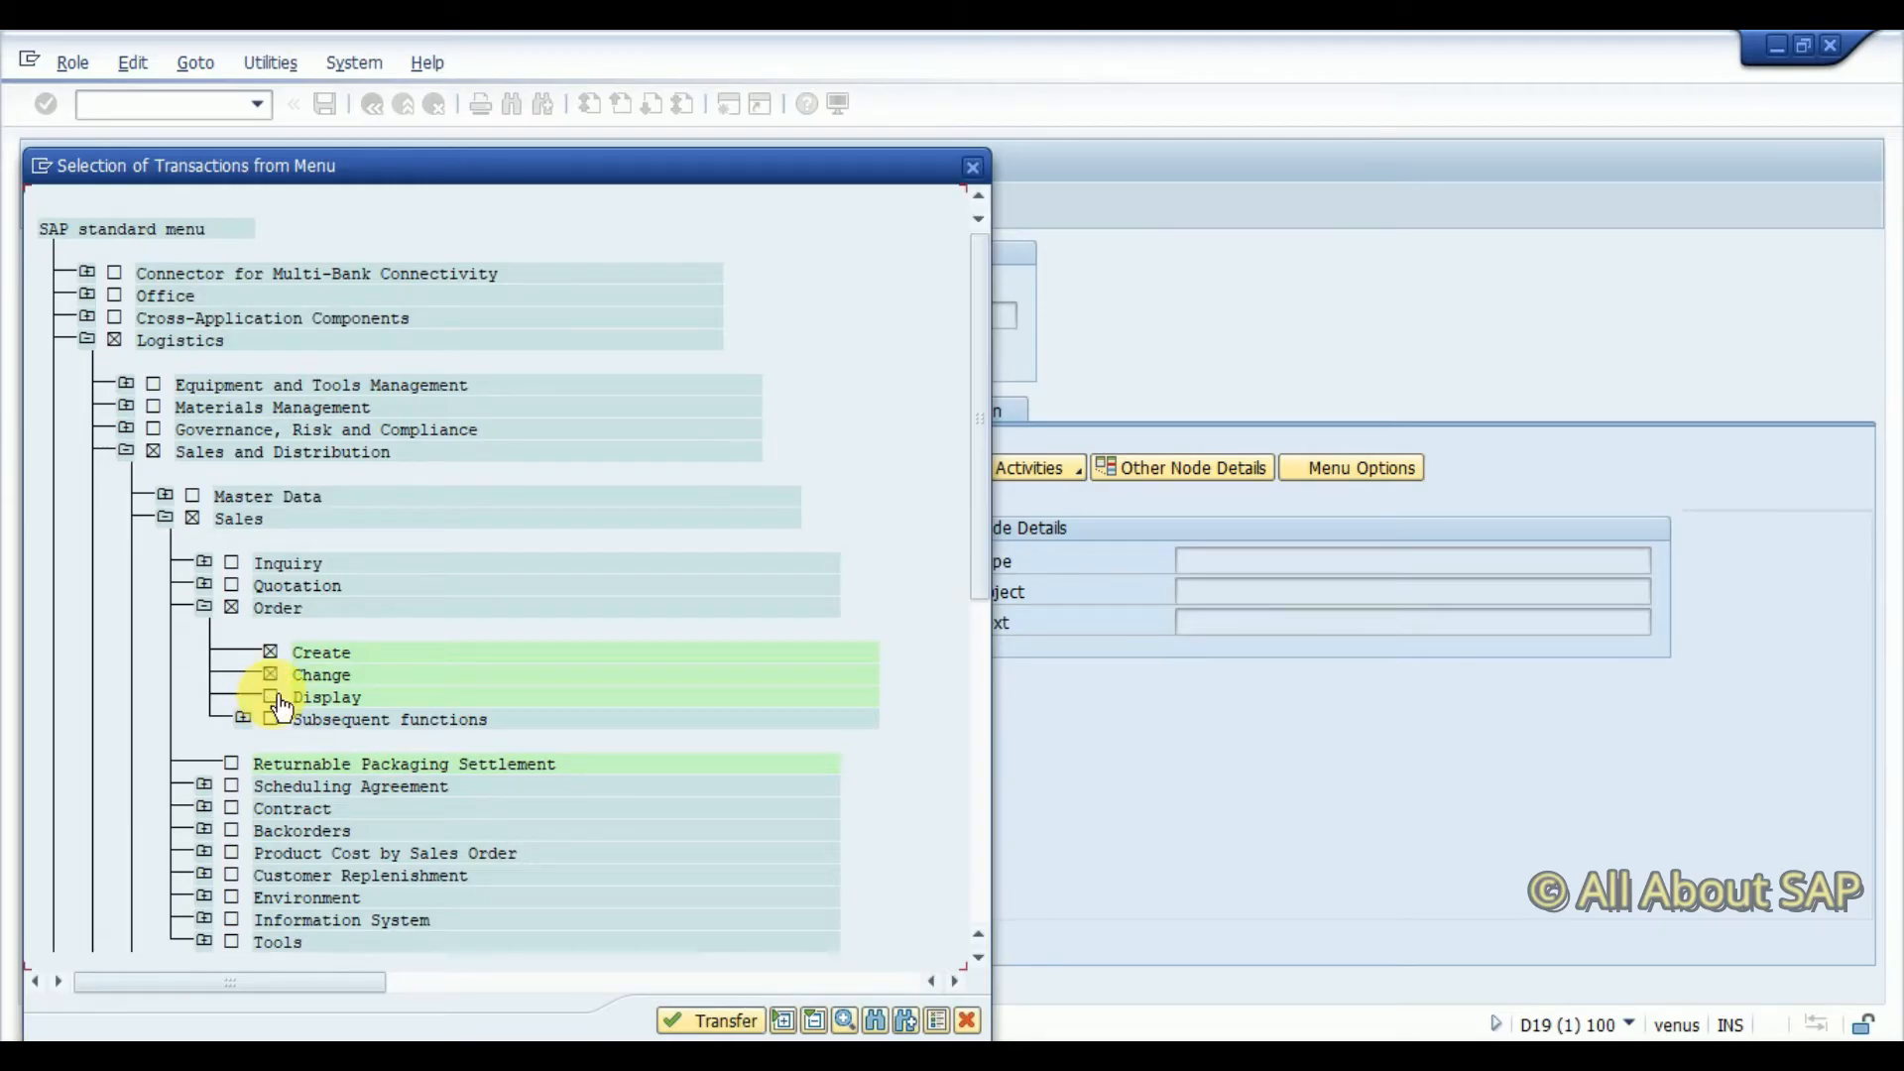
{"action": "left_click", "coordinate": [266, 696]}
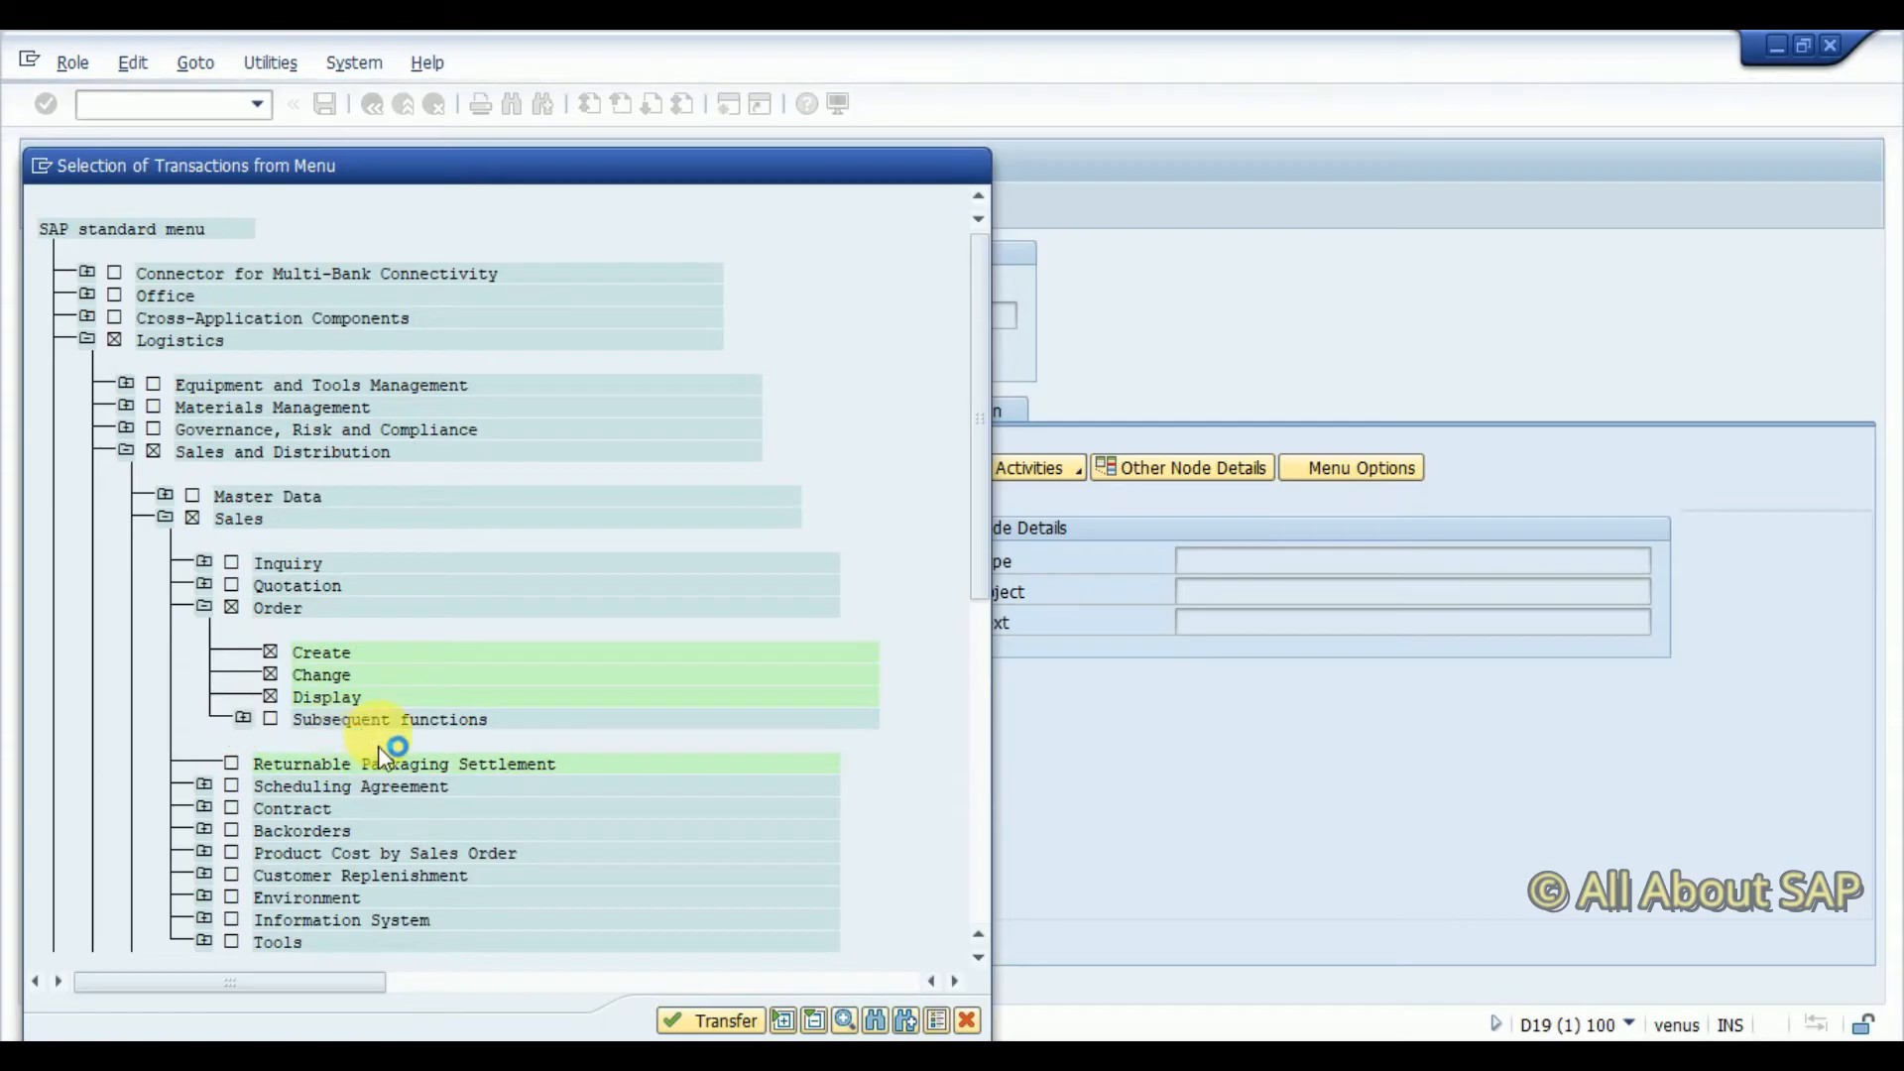
{"action": "left_click", "coordinate": [245, 719]}
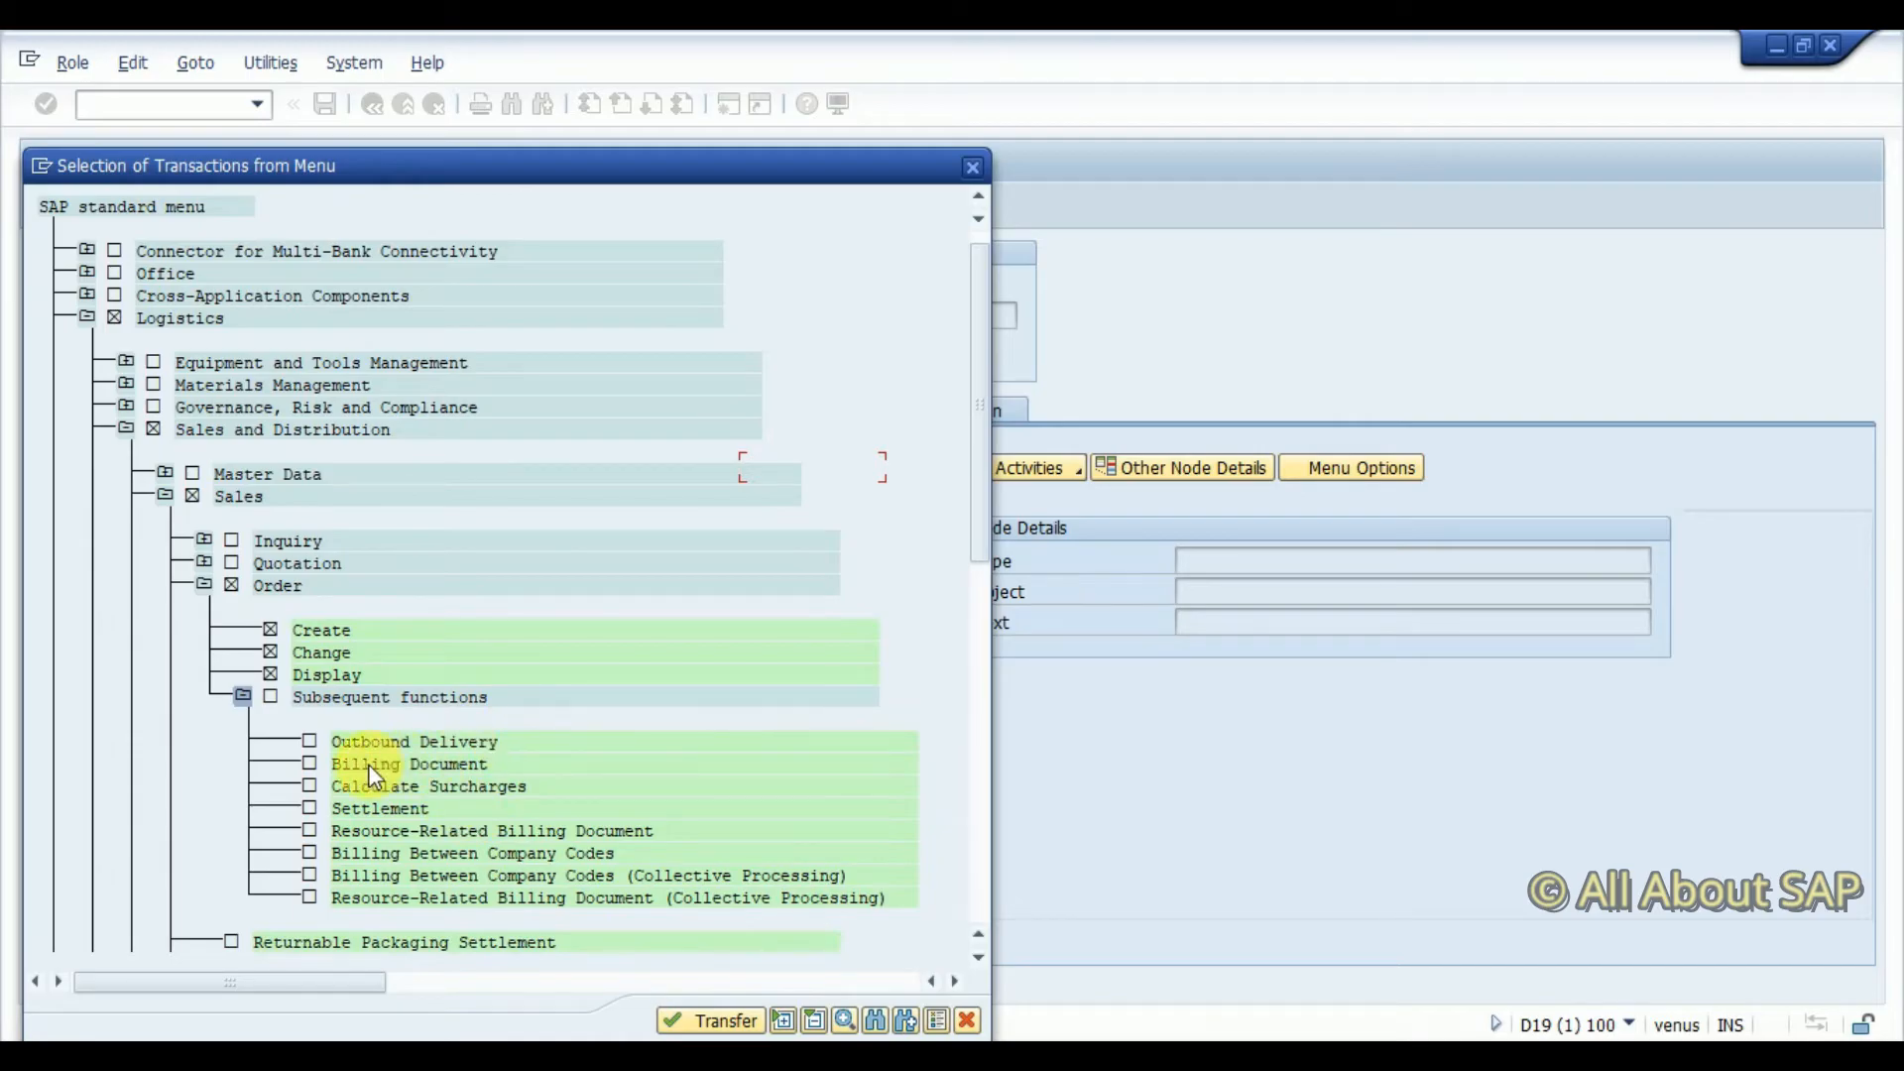
{"action": "mouse_move", "coordinate": [410, 705]}
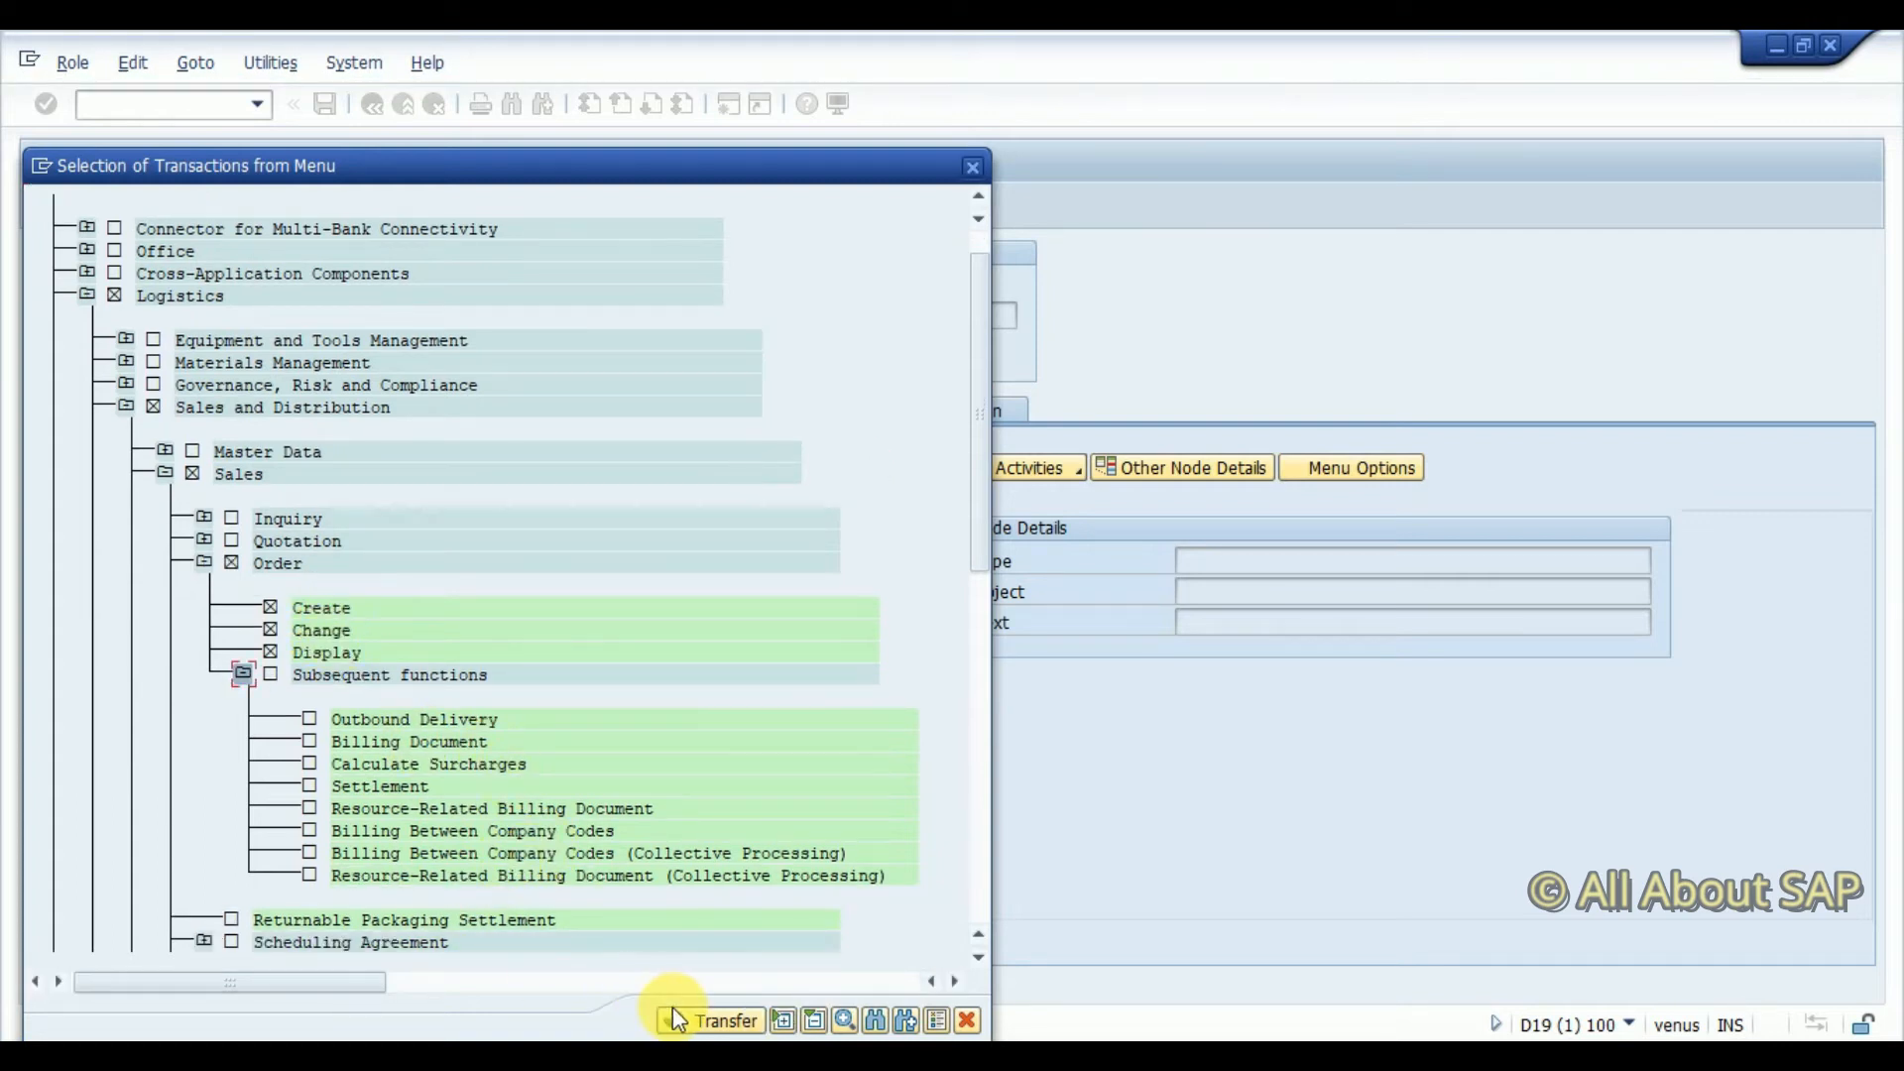
{"action": "left_click", "coordinate": [722, 1022]}
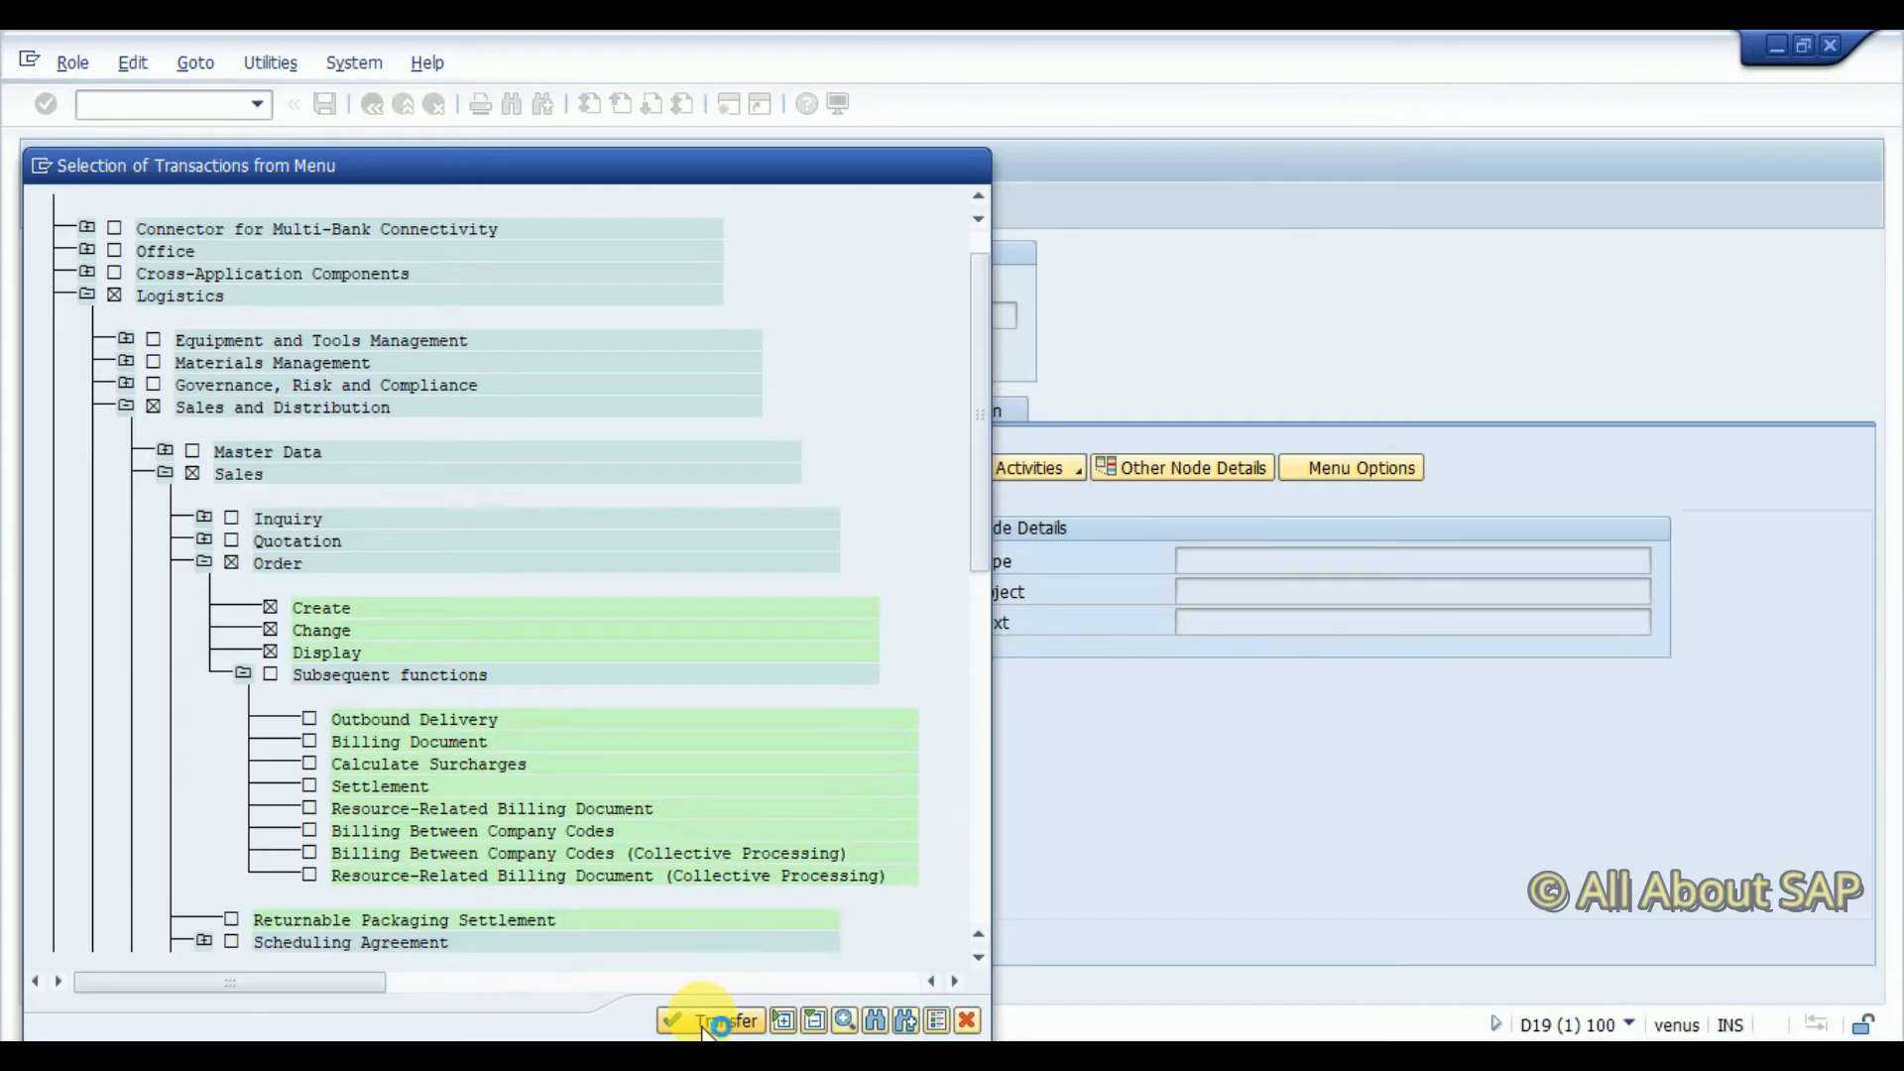
Transfer the three order transactions and expand Logistics > Sales and Distribution > Sales > Order
{"action": "left_click", "coordinate": [704, 1020]}
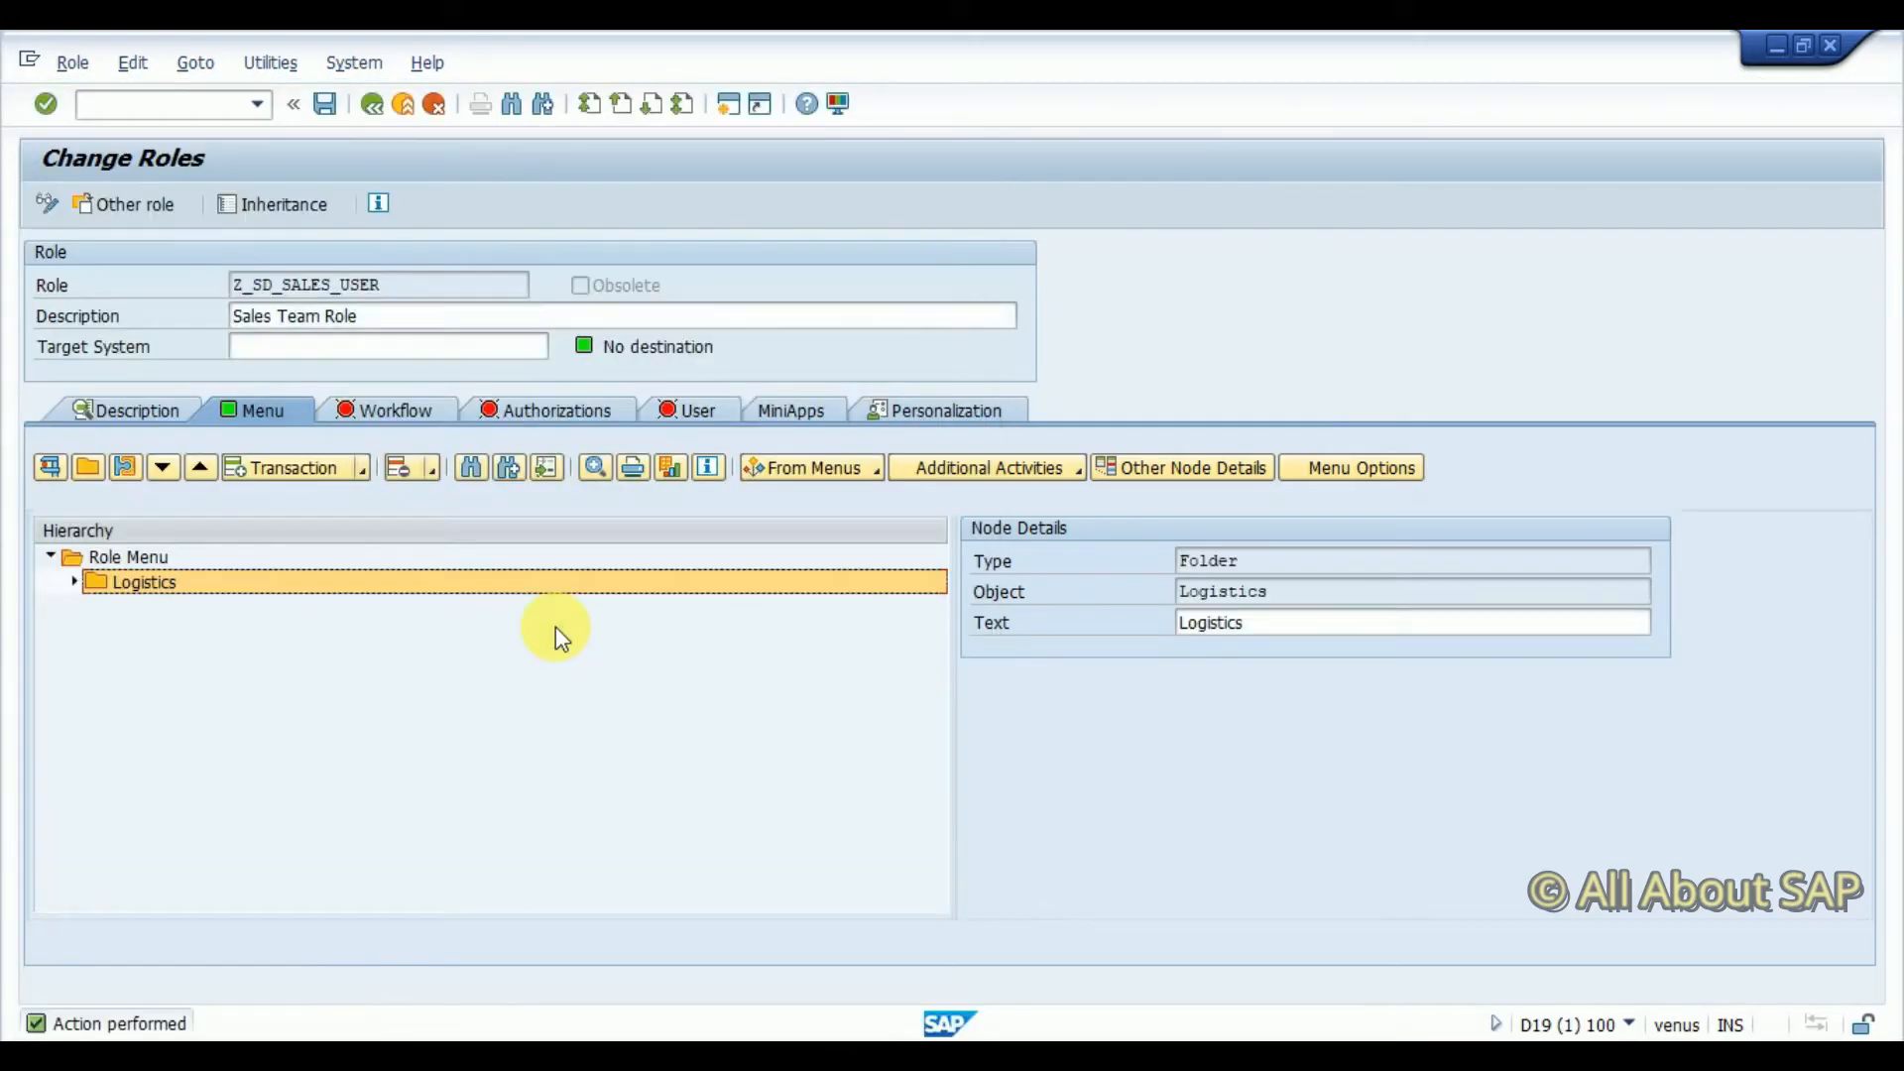
{"action": "left_click", "coordinate": [73, 581]}
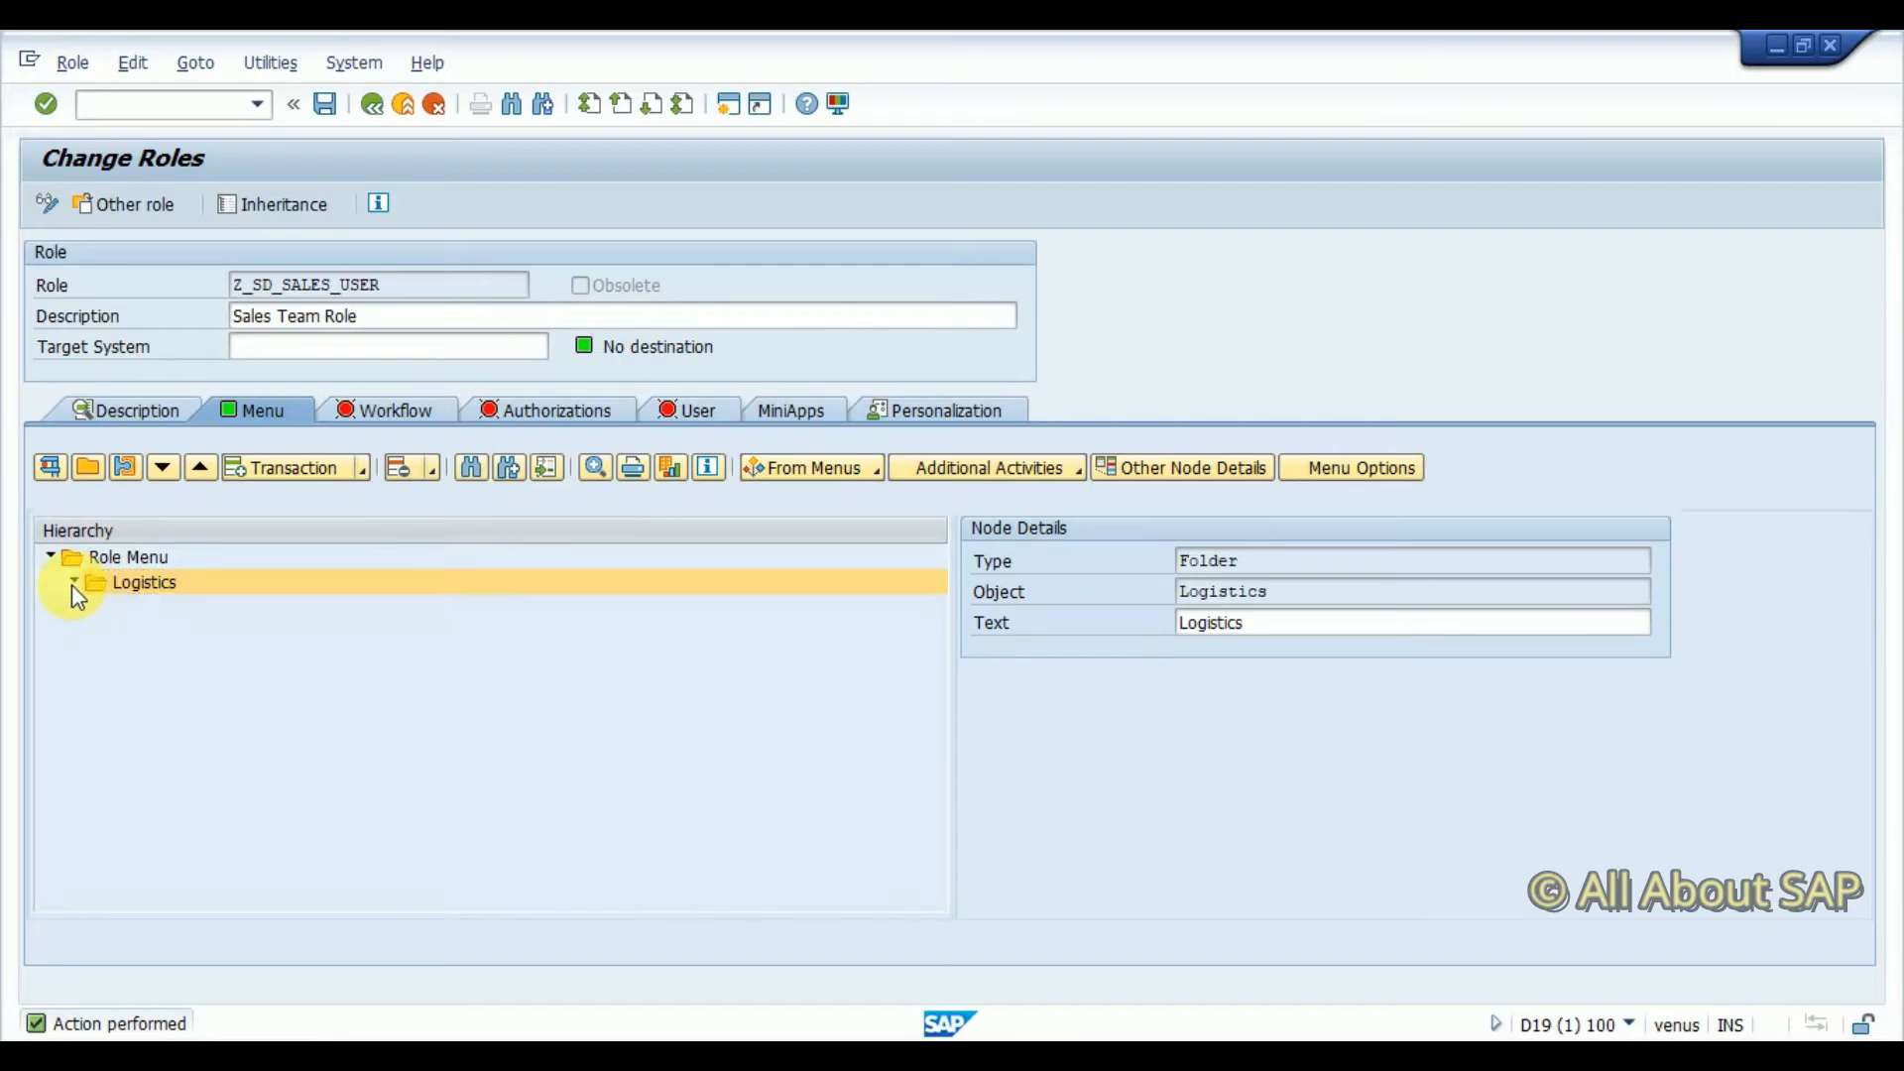
{"action": "left_click", "coordinate": [76, 583]}
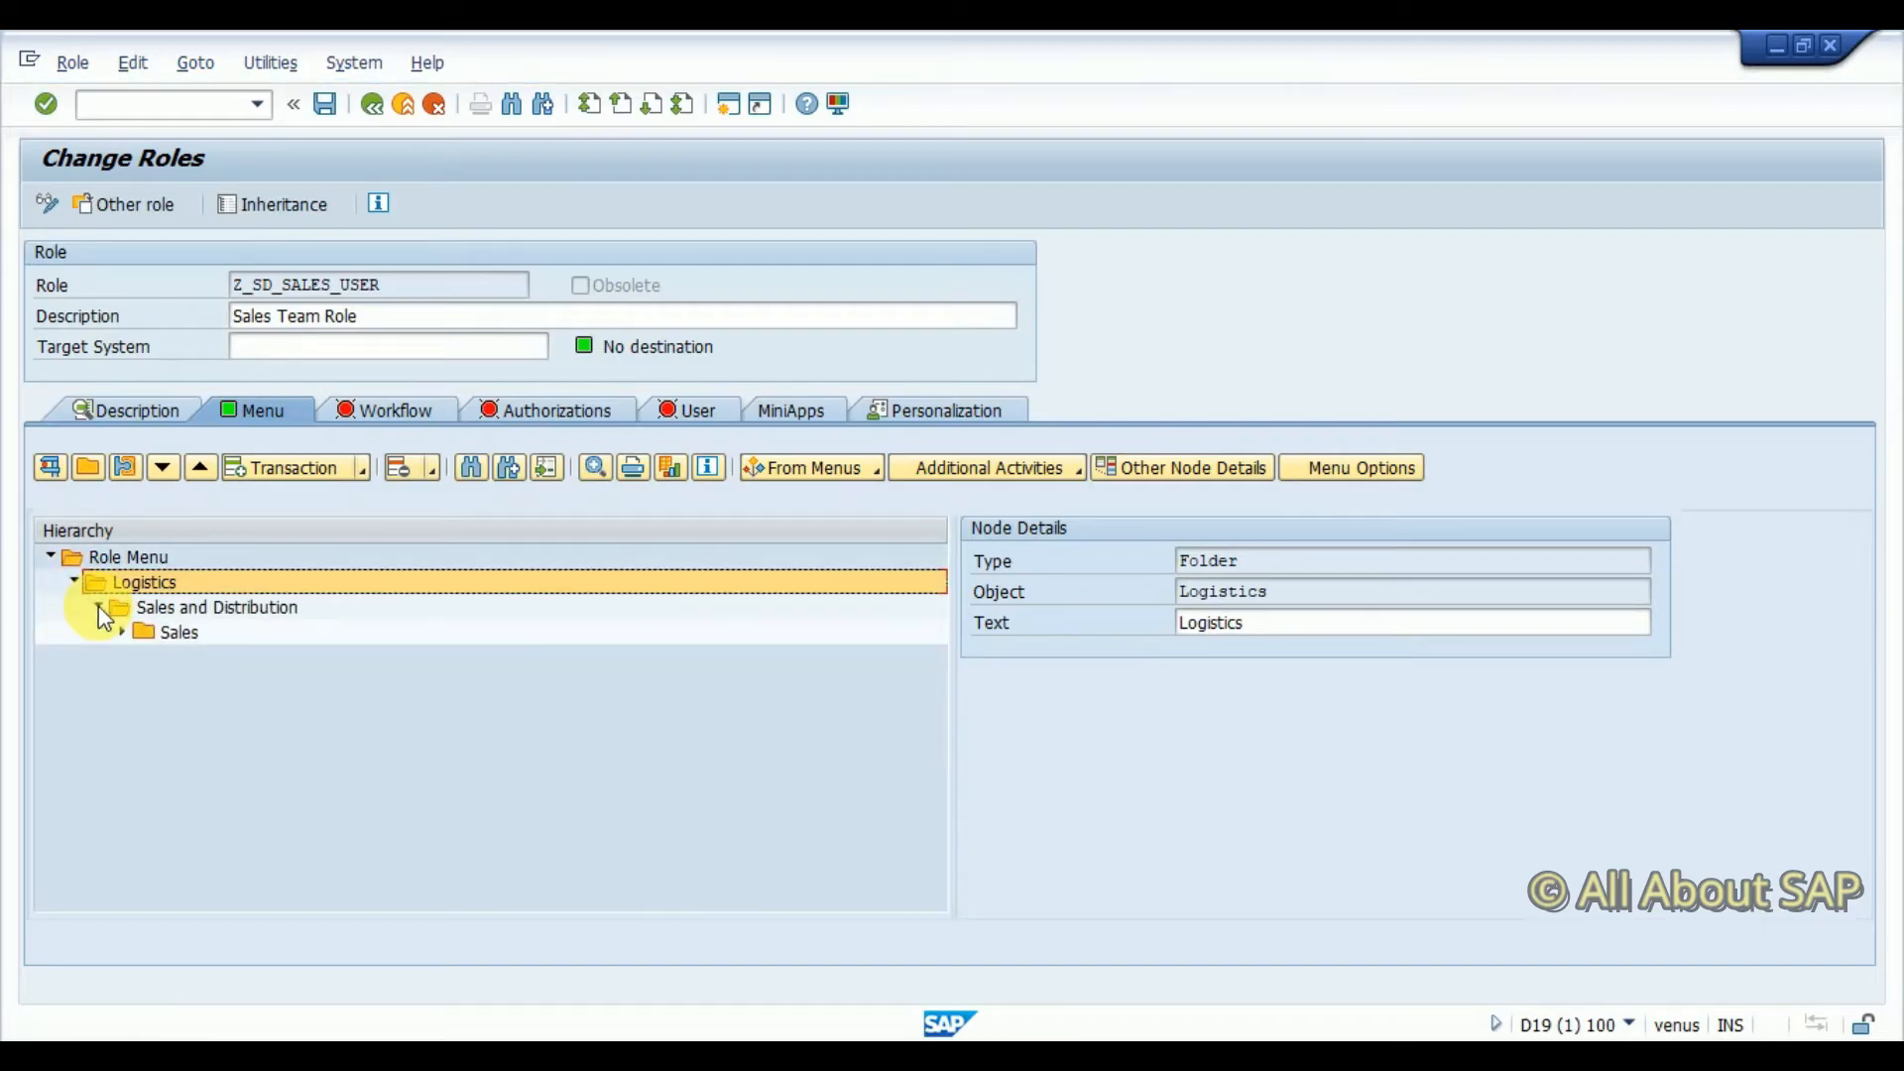
{"action": "left_click", "coordinate": [119, 632]}
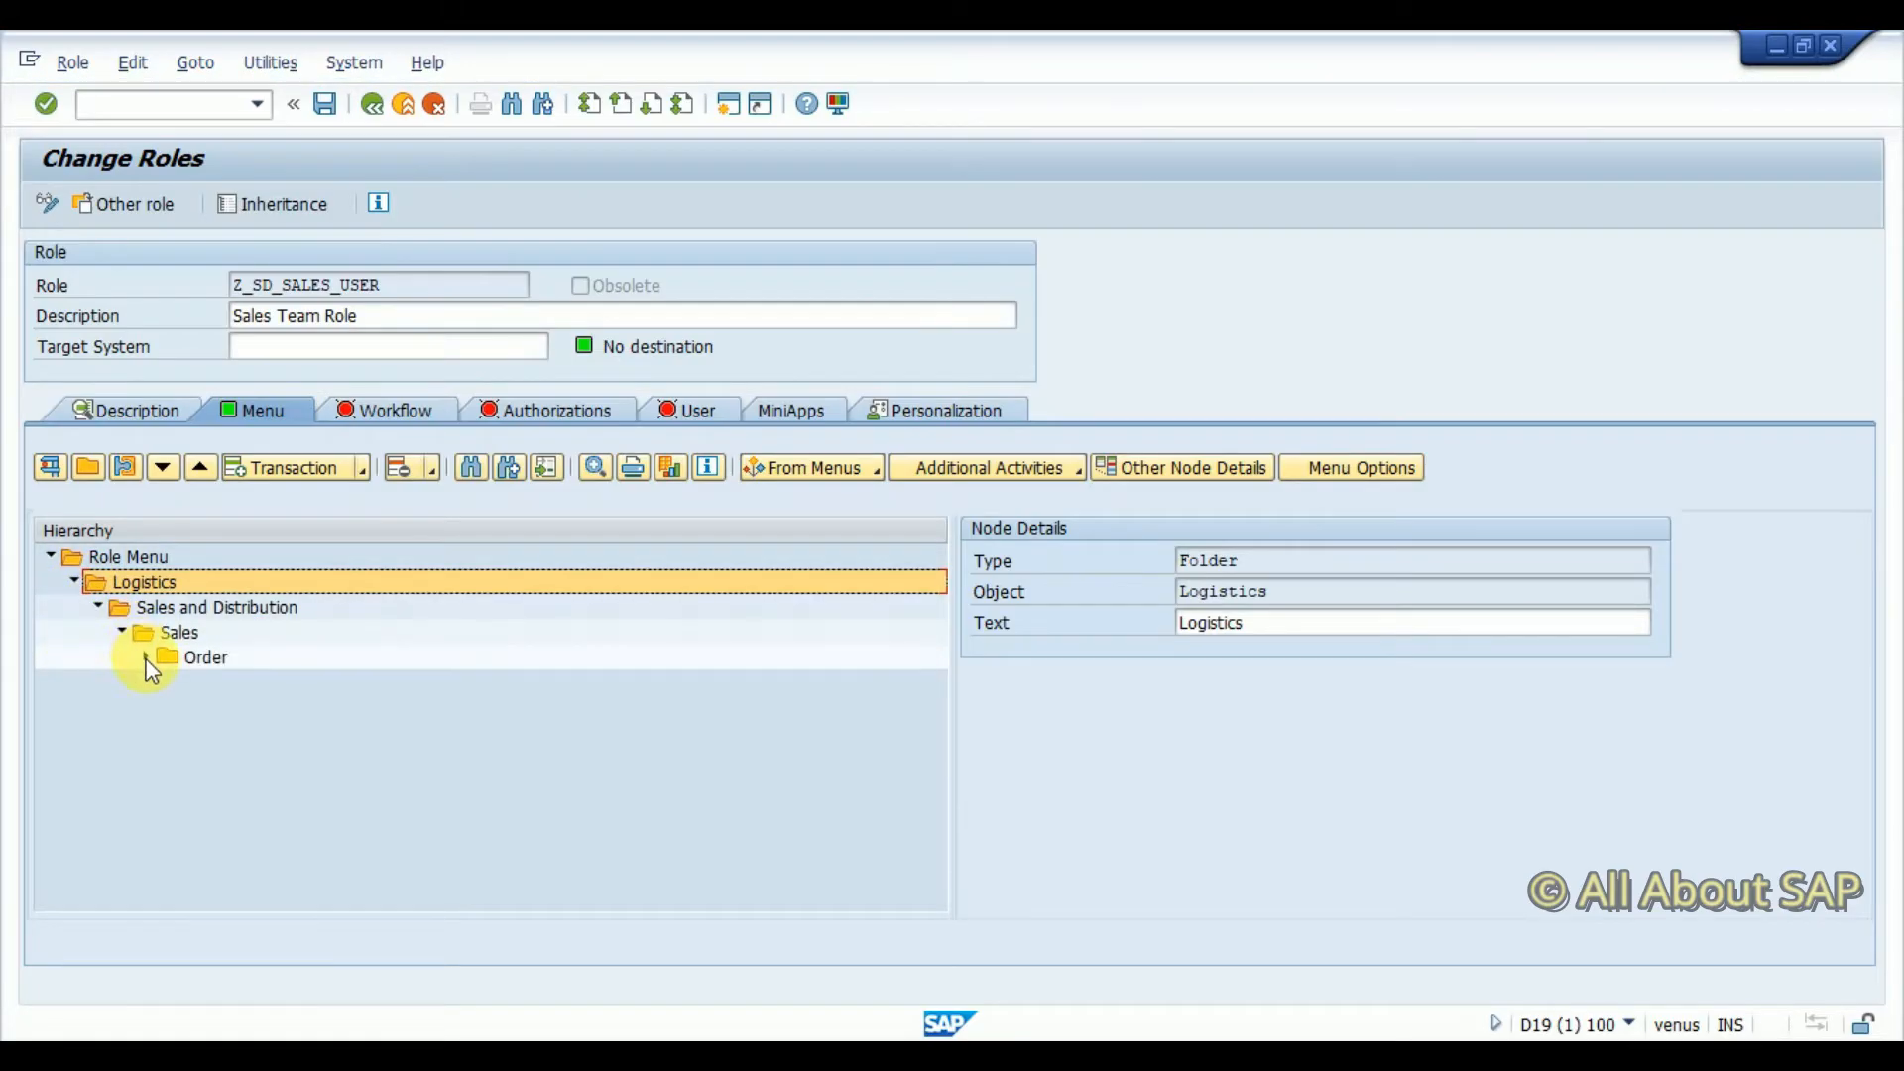
{"action": "left_click", "coordinate": [151, 658]}
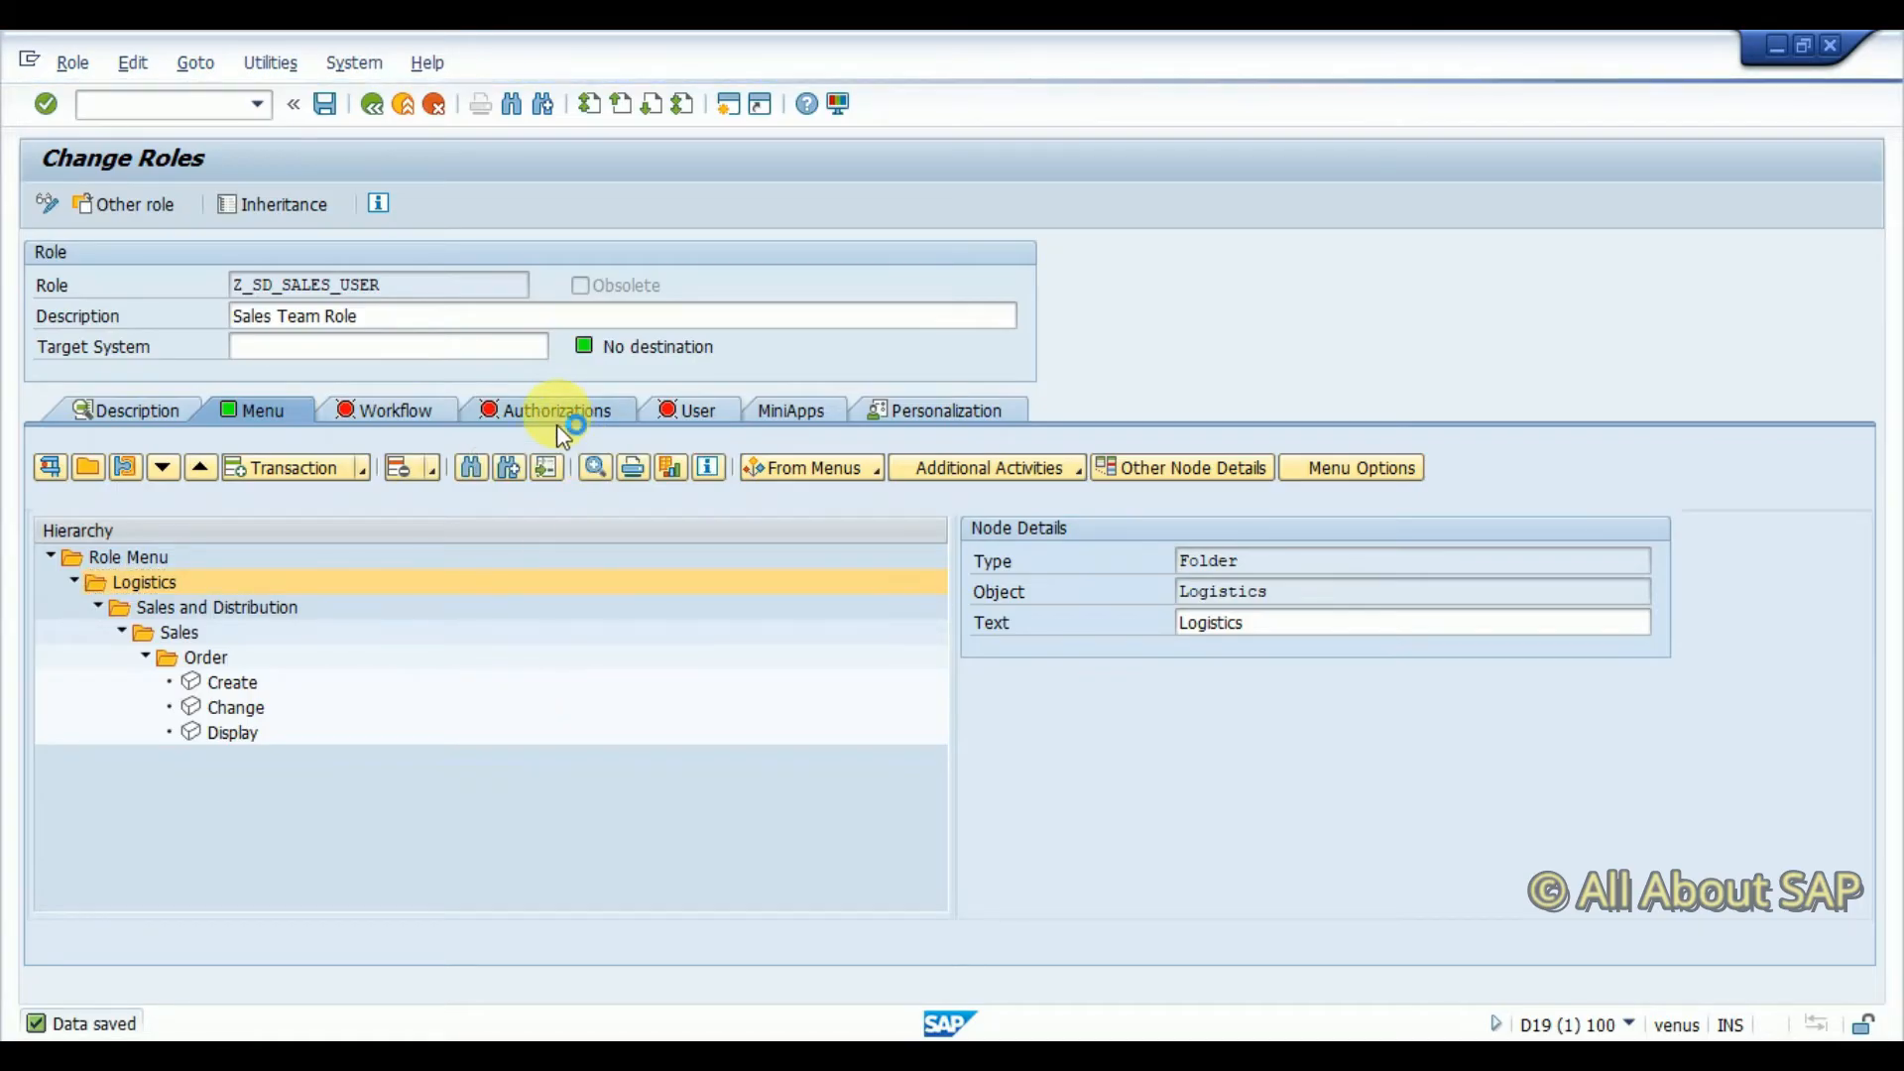
Propose a profile name, save the role, and enter Expert Mode authorization maintenance
{"action": "left_click", "coordinate": [557, 410]}
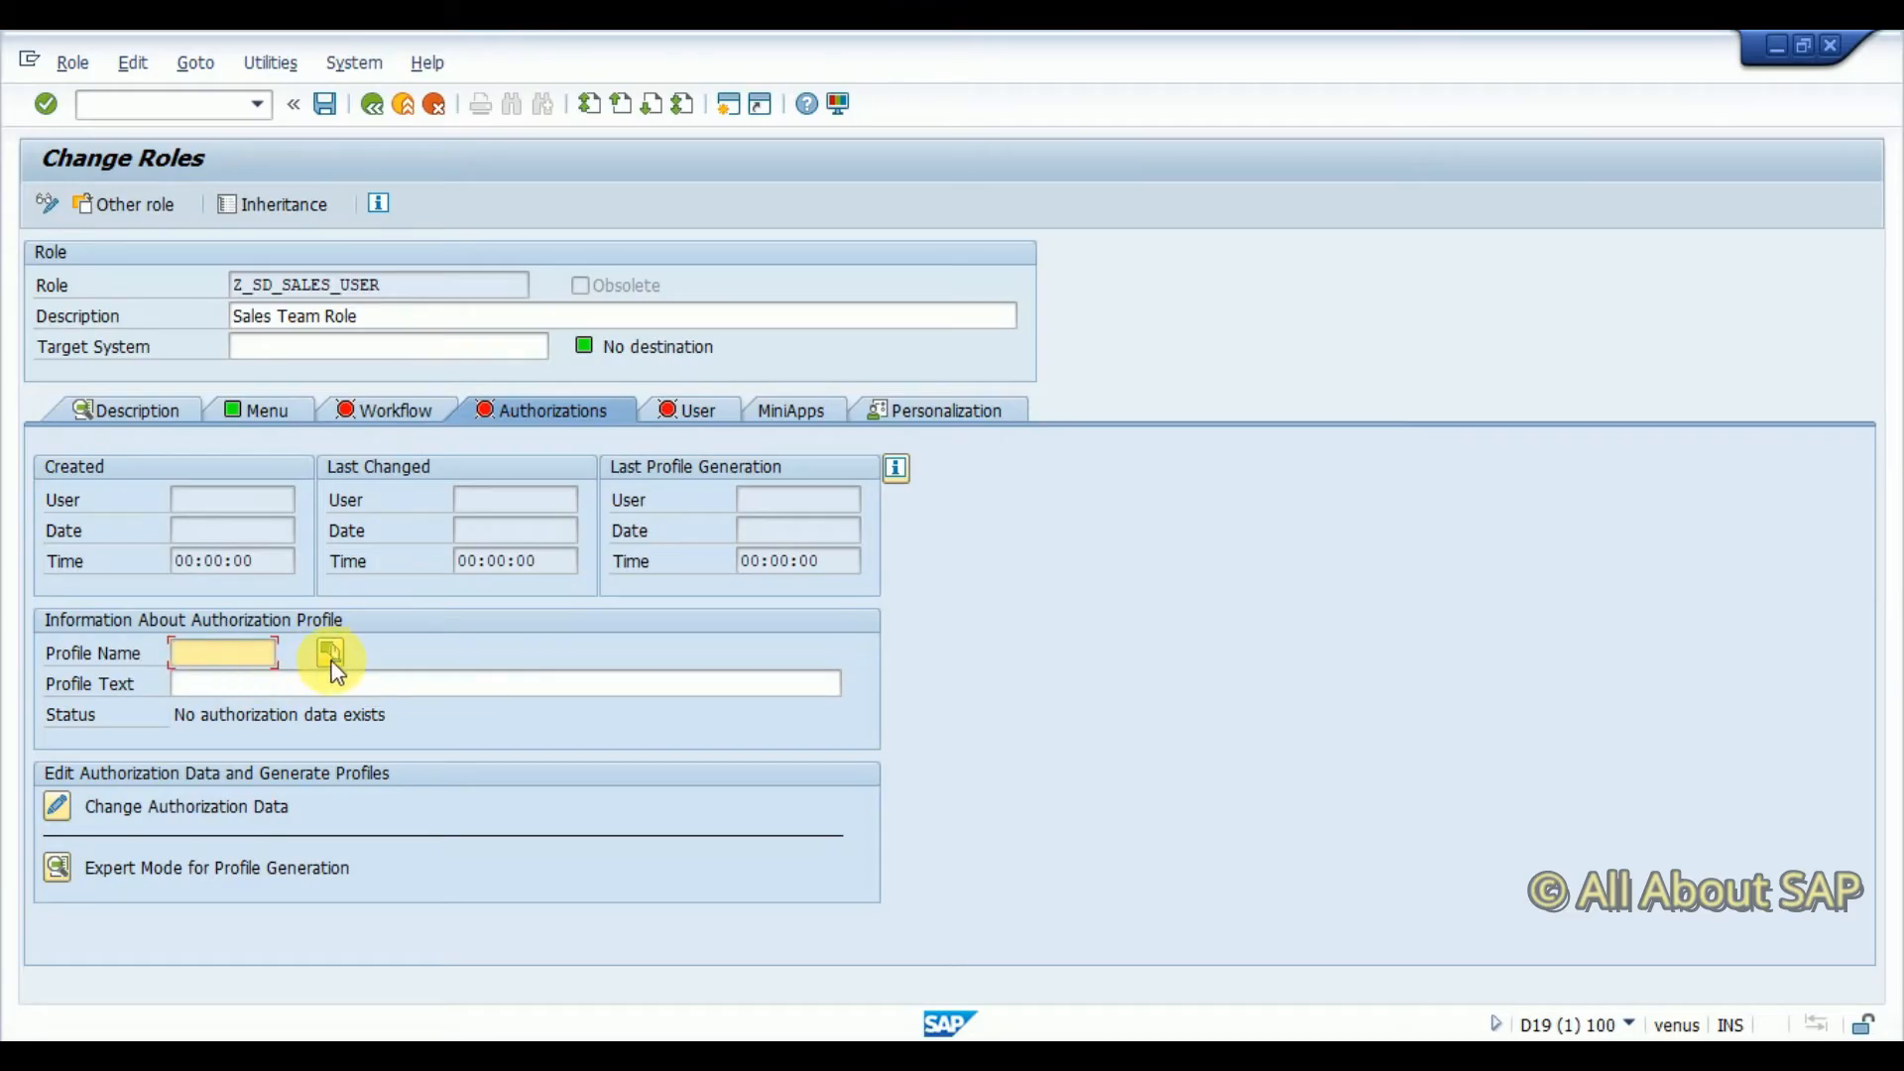
{"action": "mouse_move", "coordinate": [330, 655]}
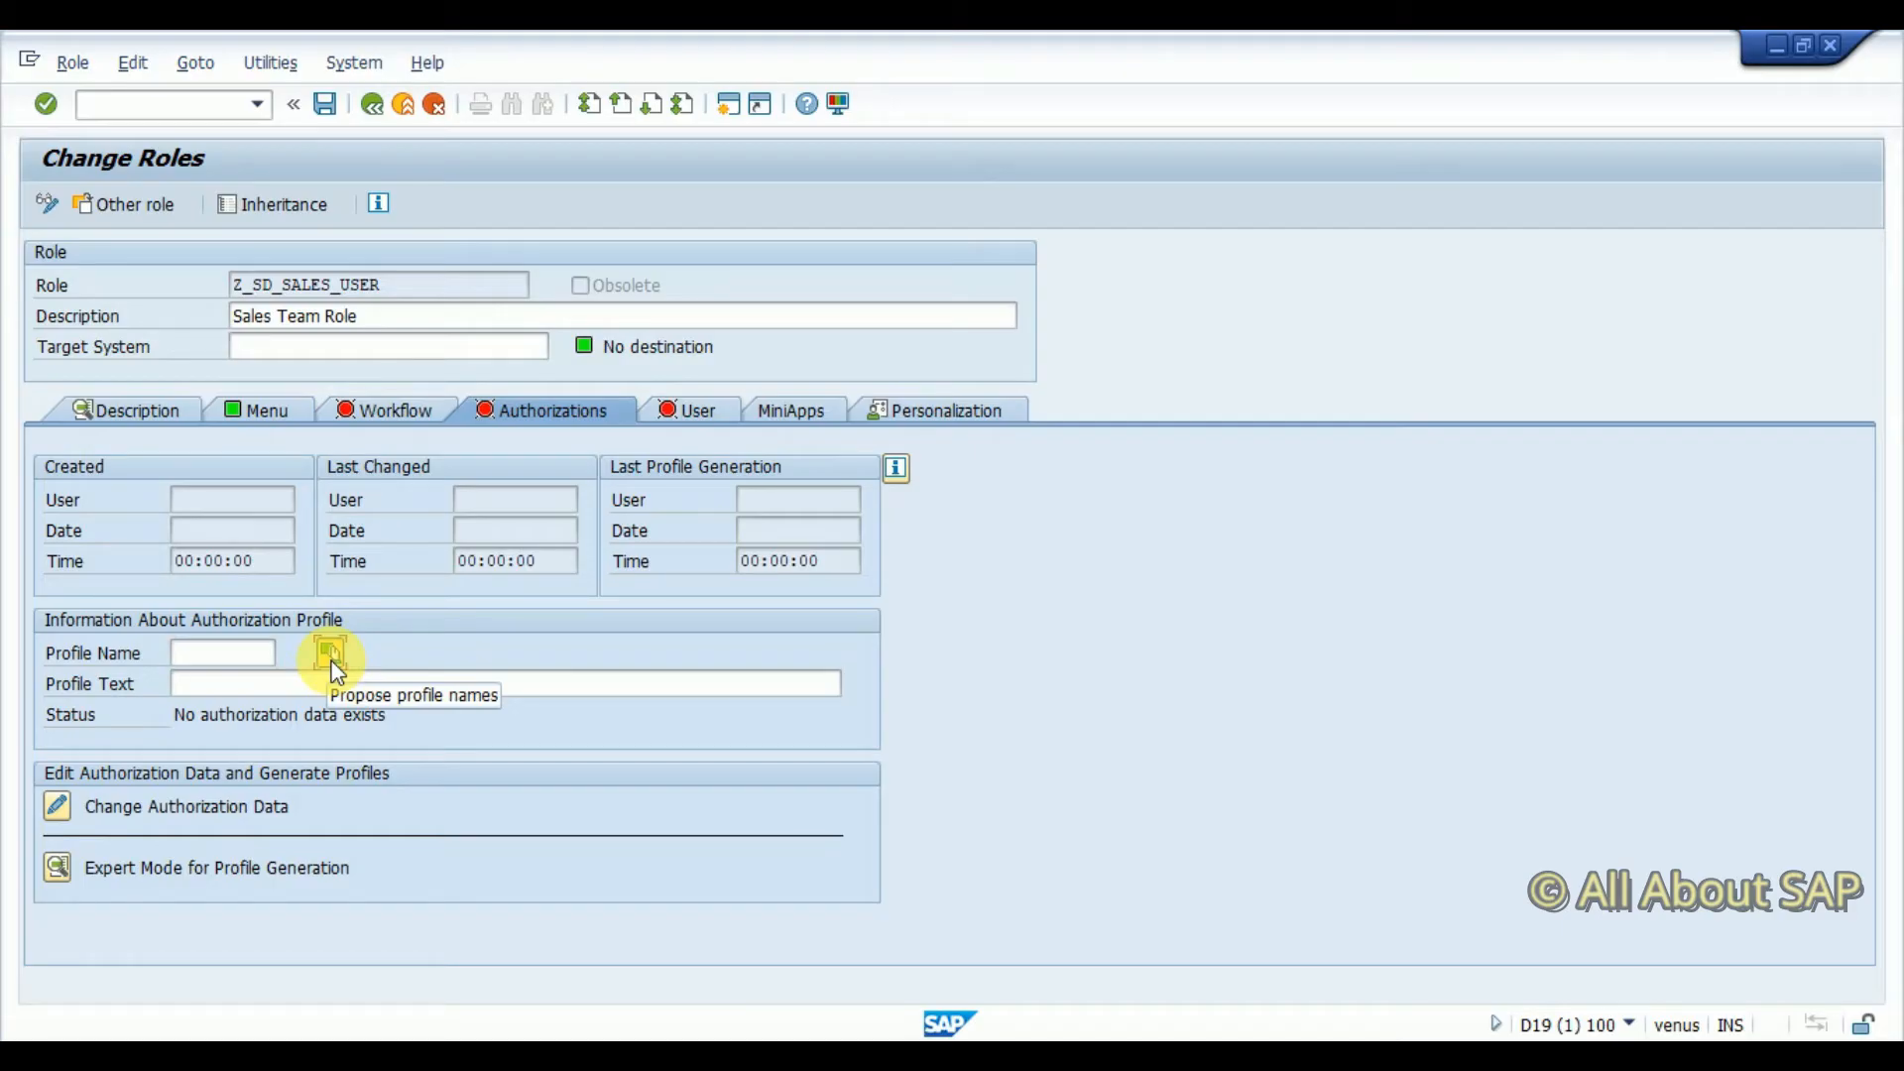
{"action": "left_click", "coordinate": [326, 655]}
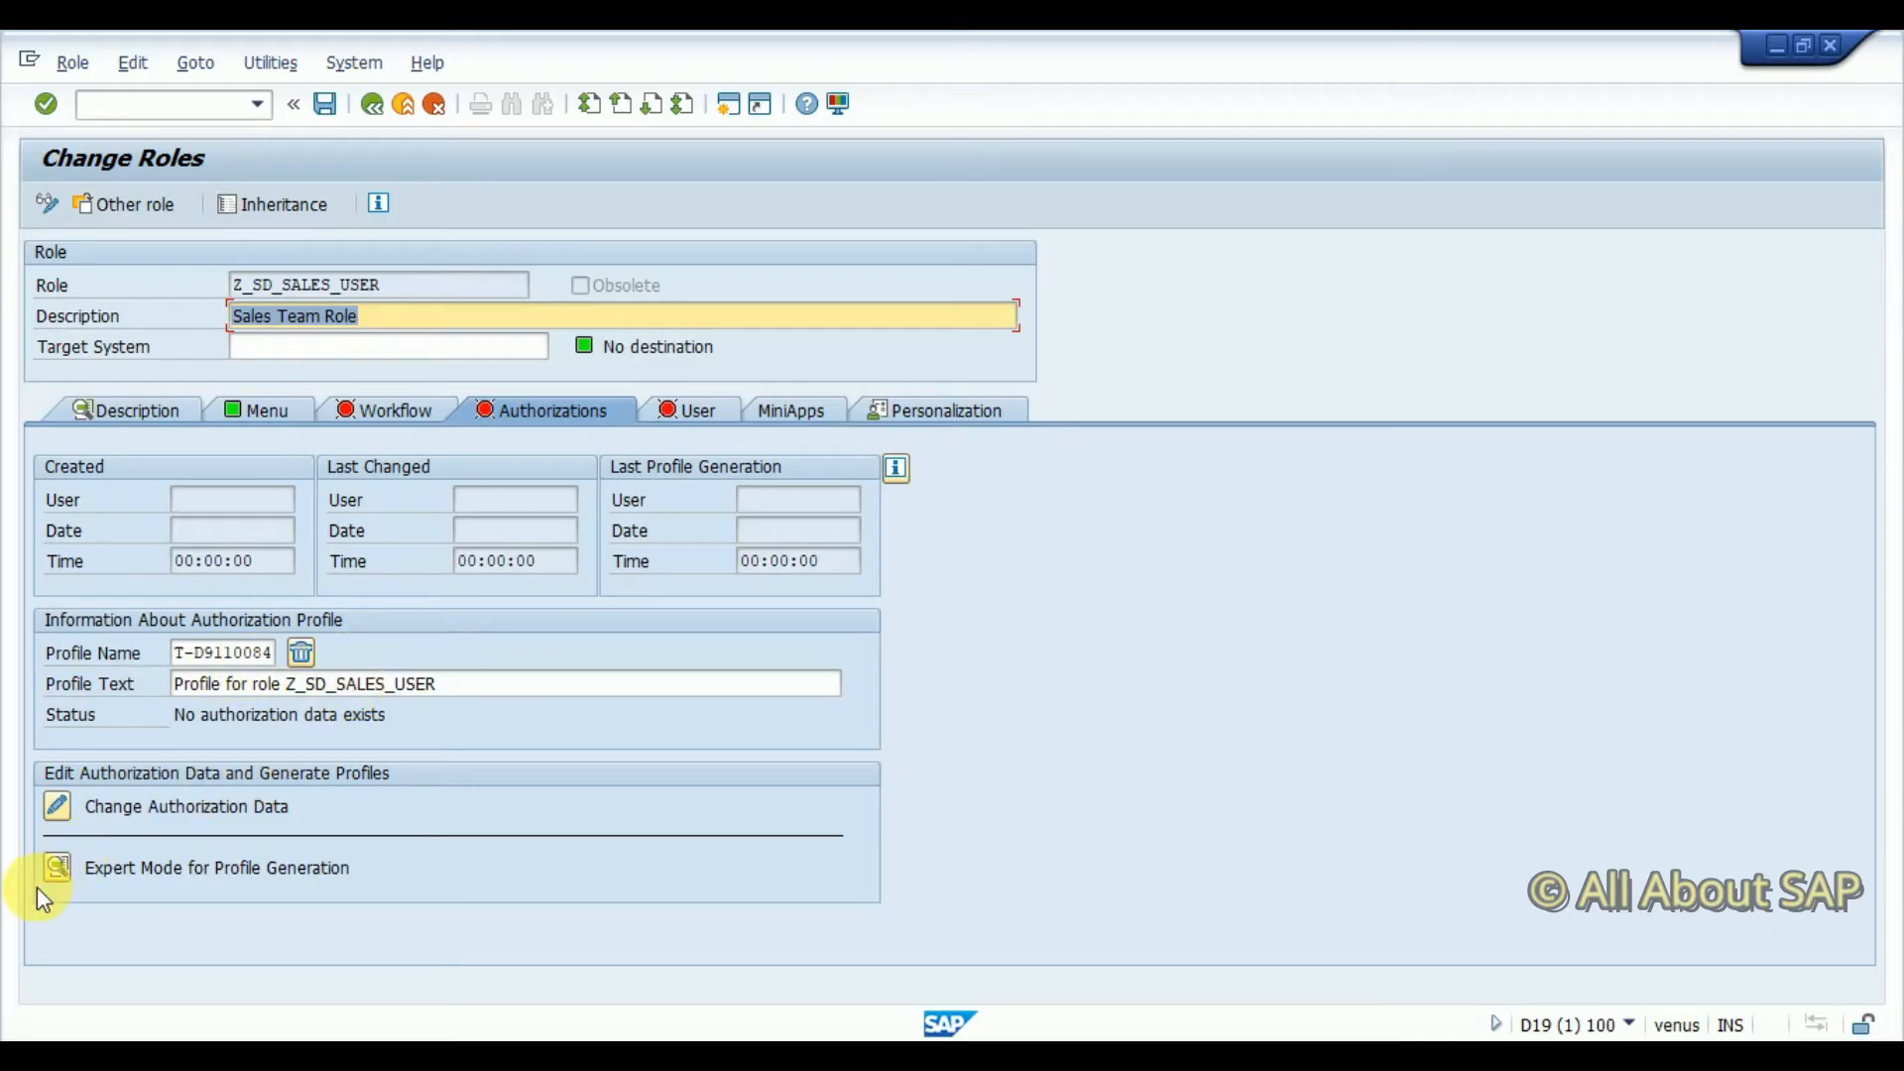
{"action": "left_click", "coordinate": [50, 867]}
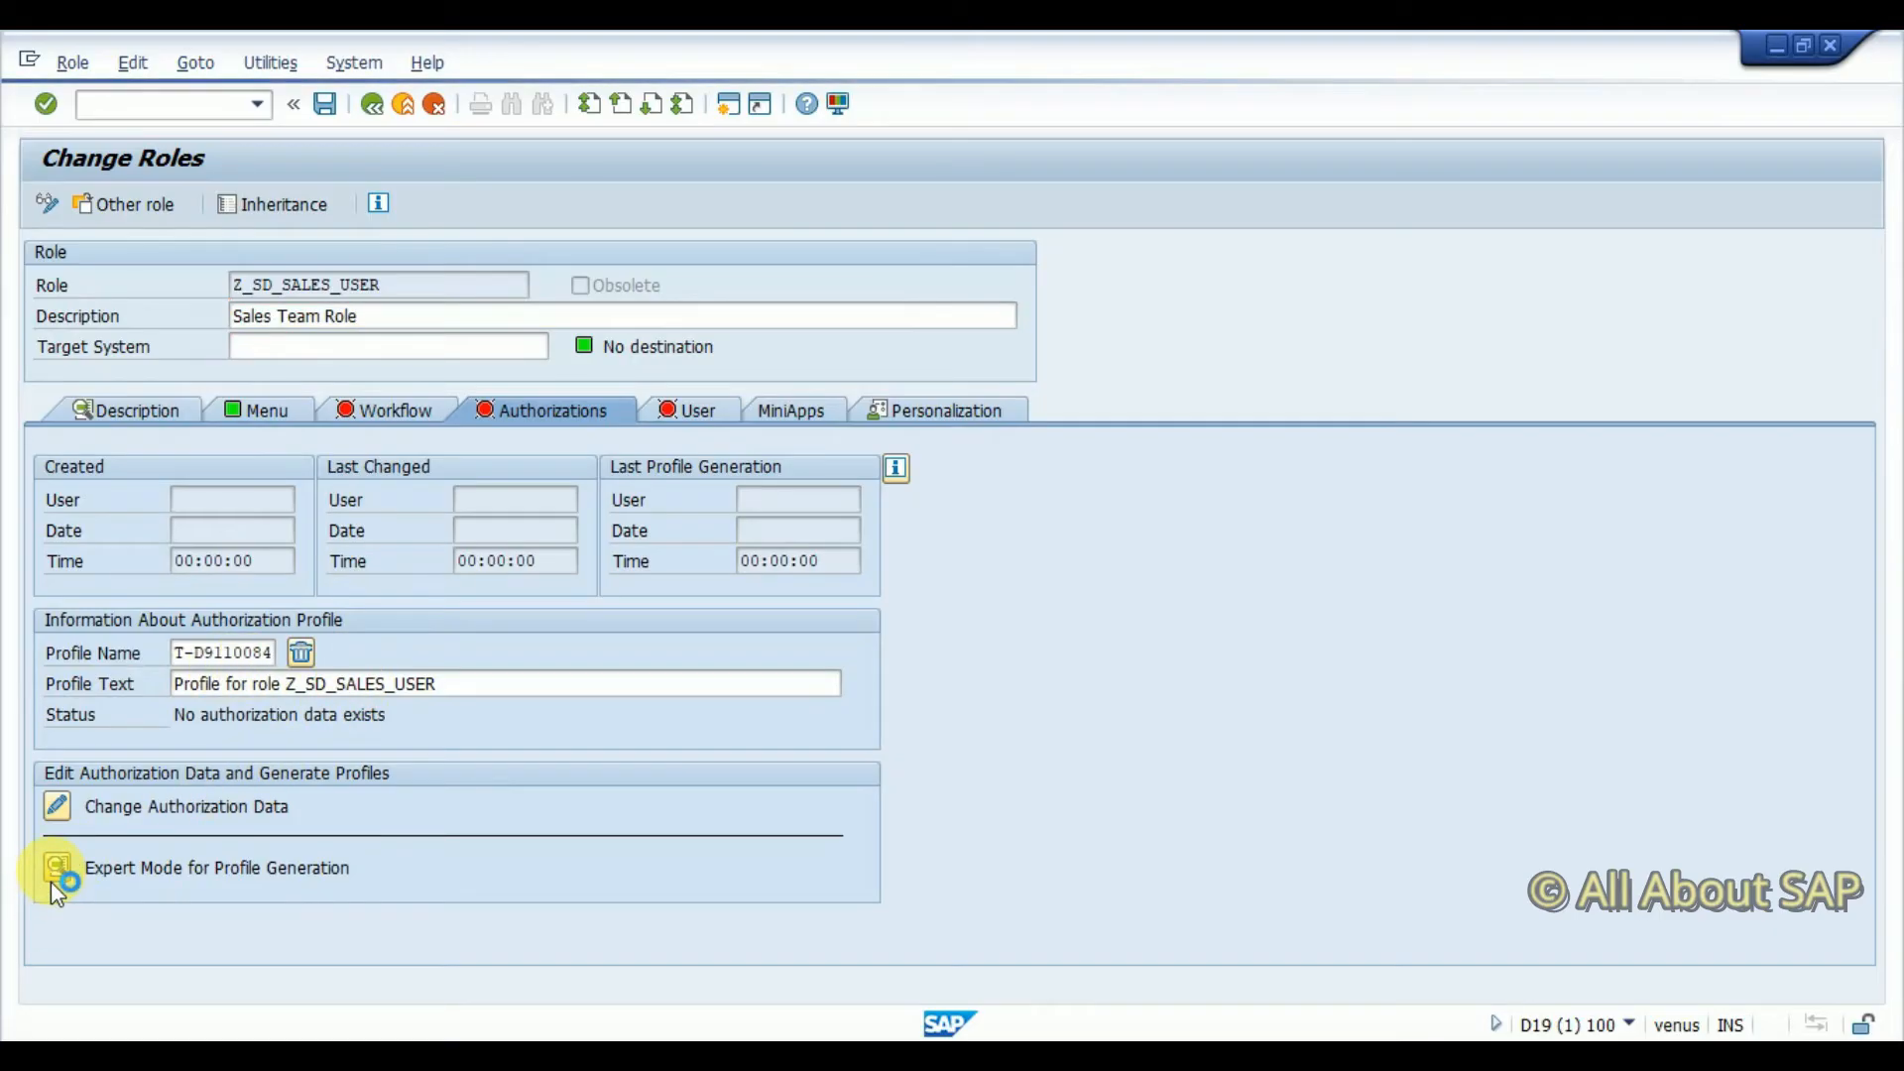
{"action": "left_click", "coordinate": [47, 867]}
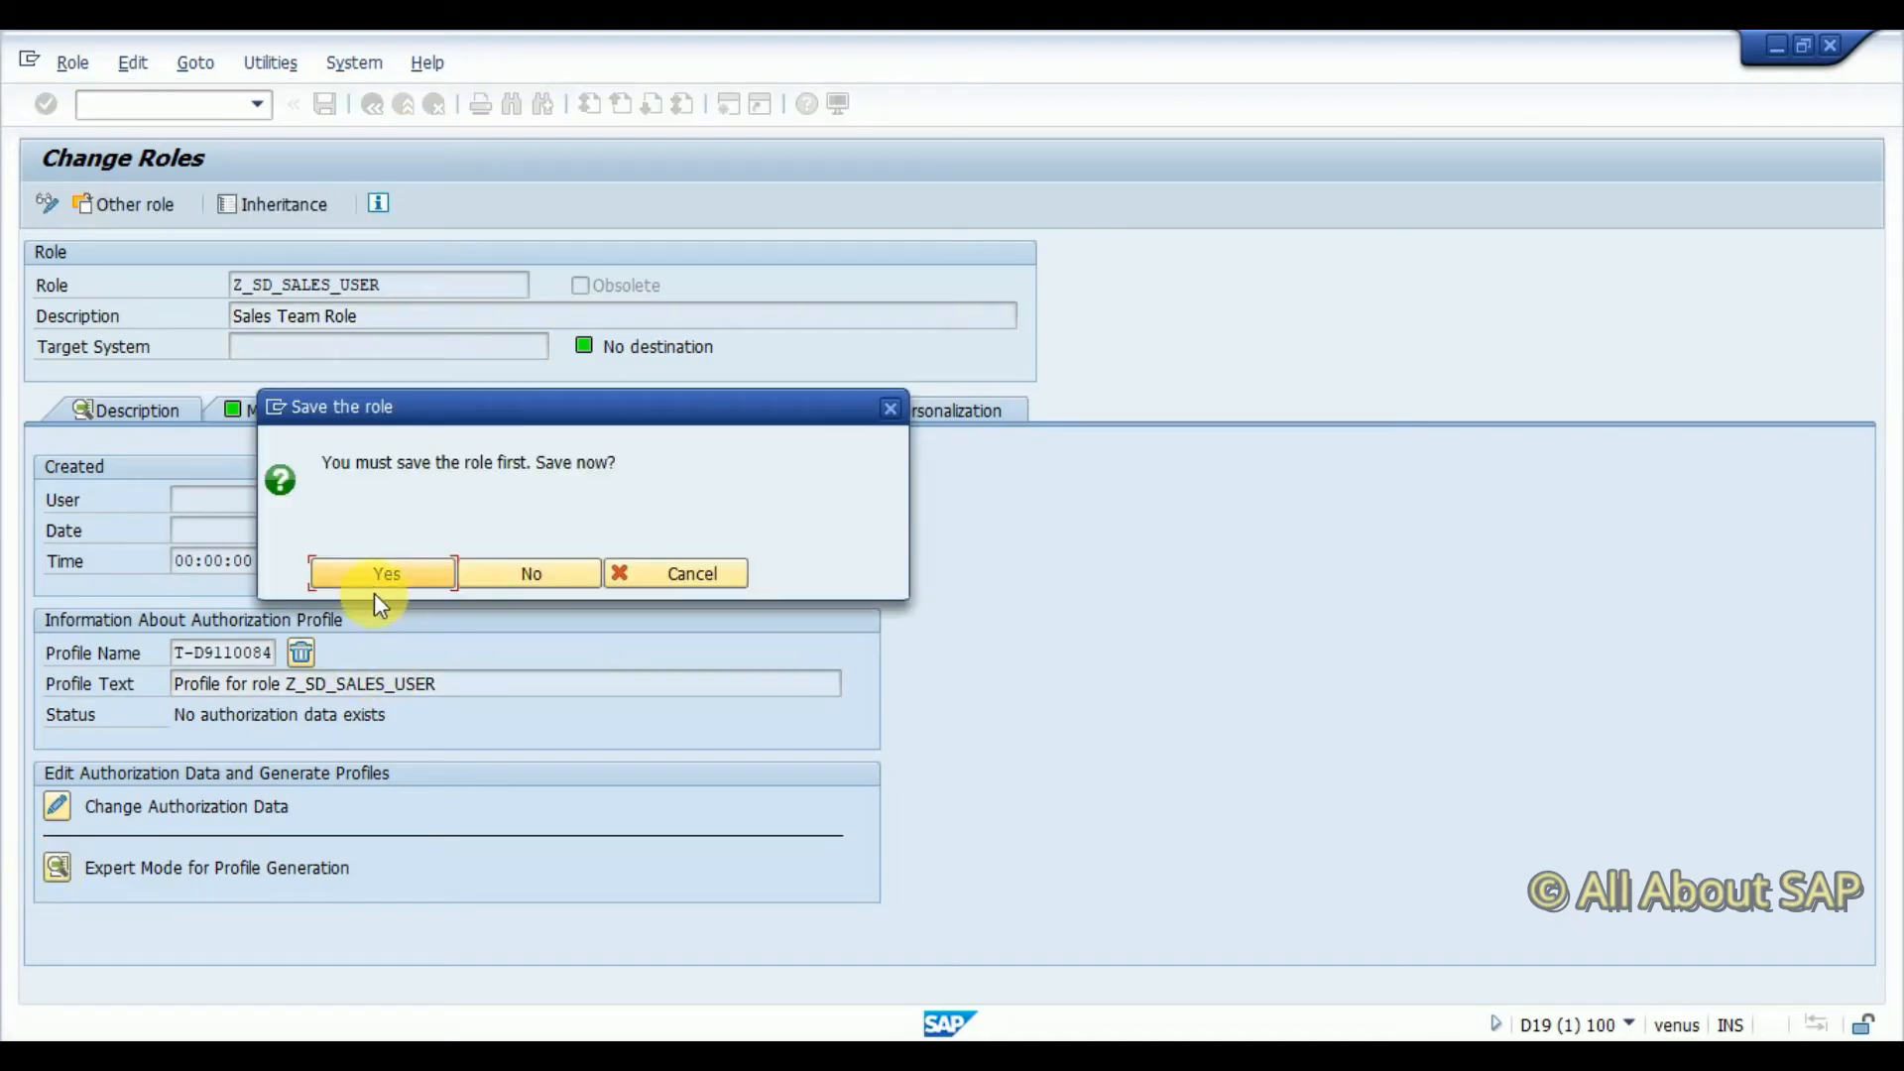
{"action": "left_click", "coordinate": [383, 573]}
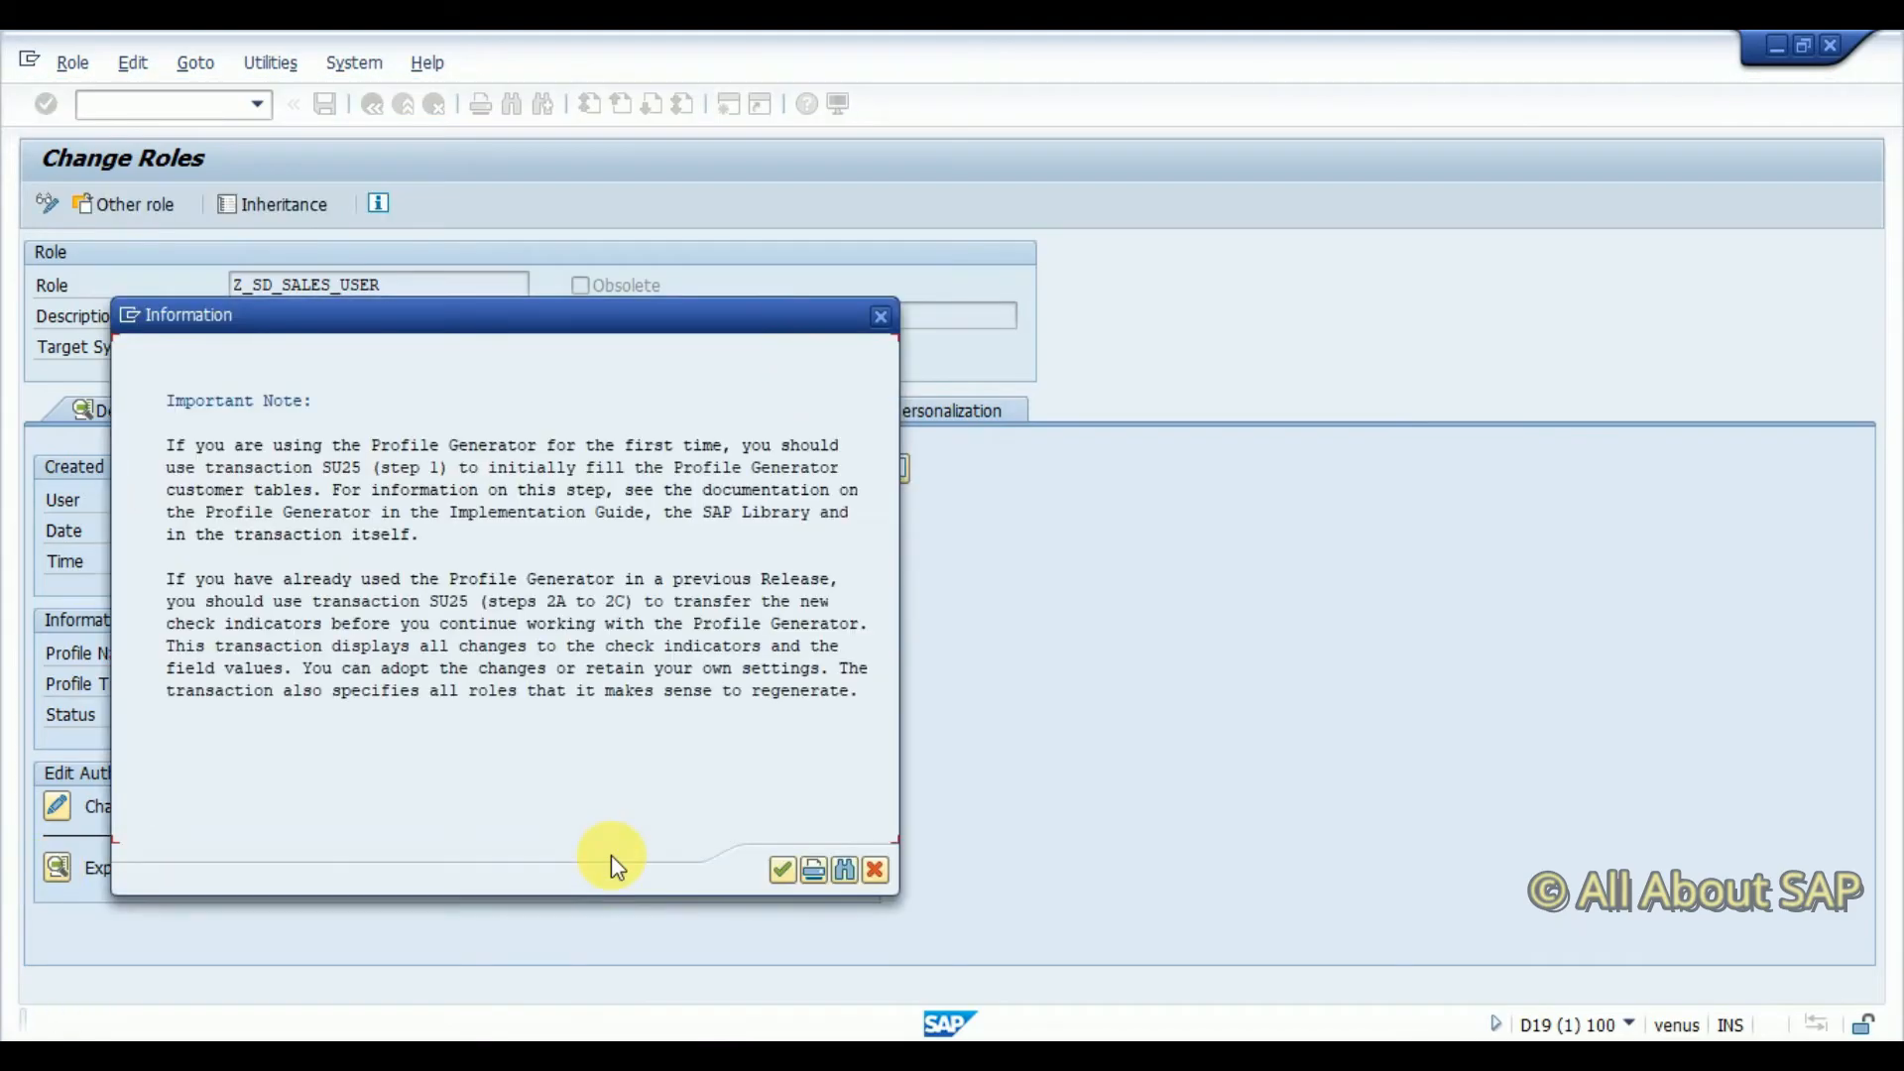
{"action": "left_click", "coordinate": [783, 870]}
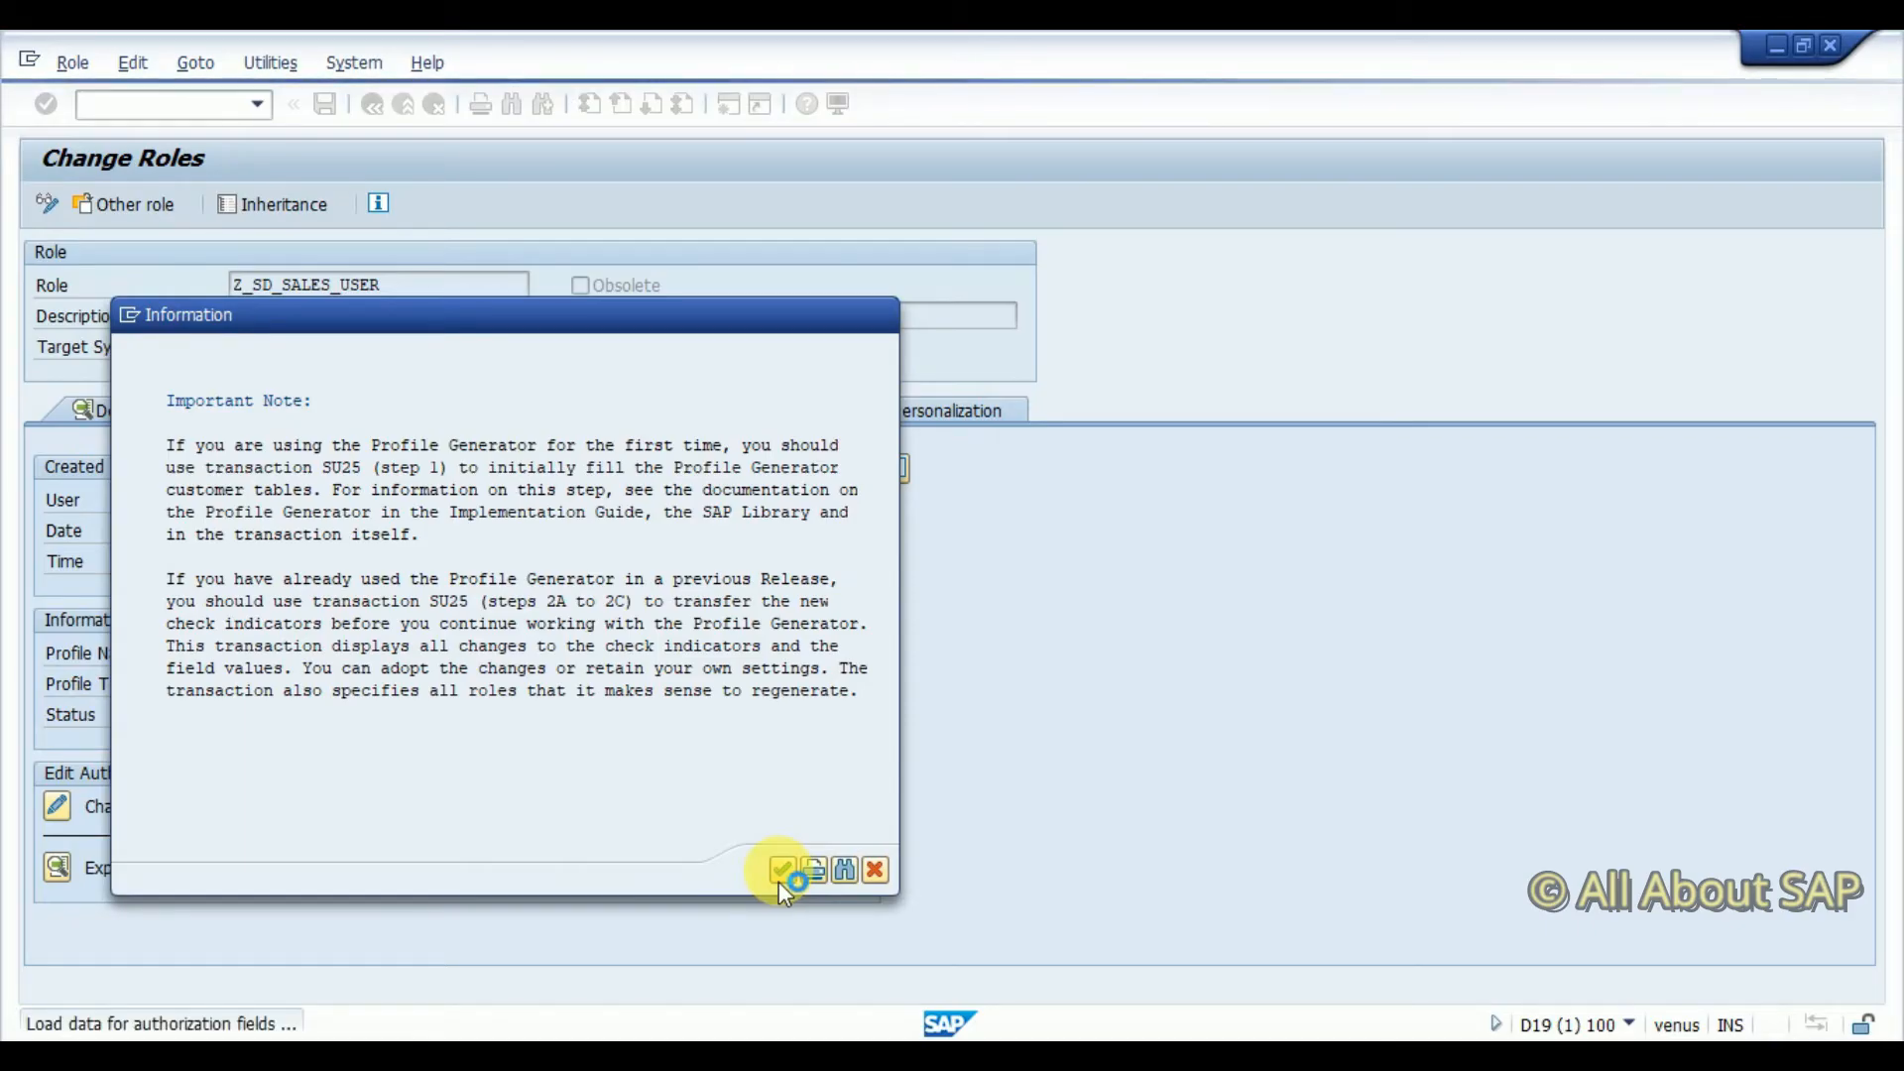
{"action": "mouse_move", "coordinate": [693, 684]}
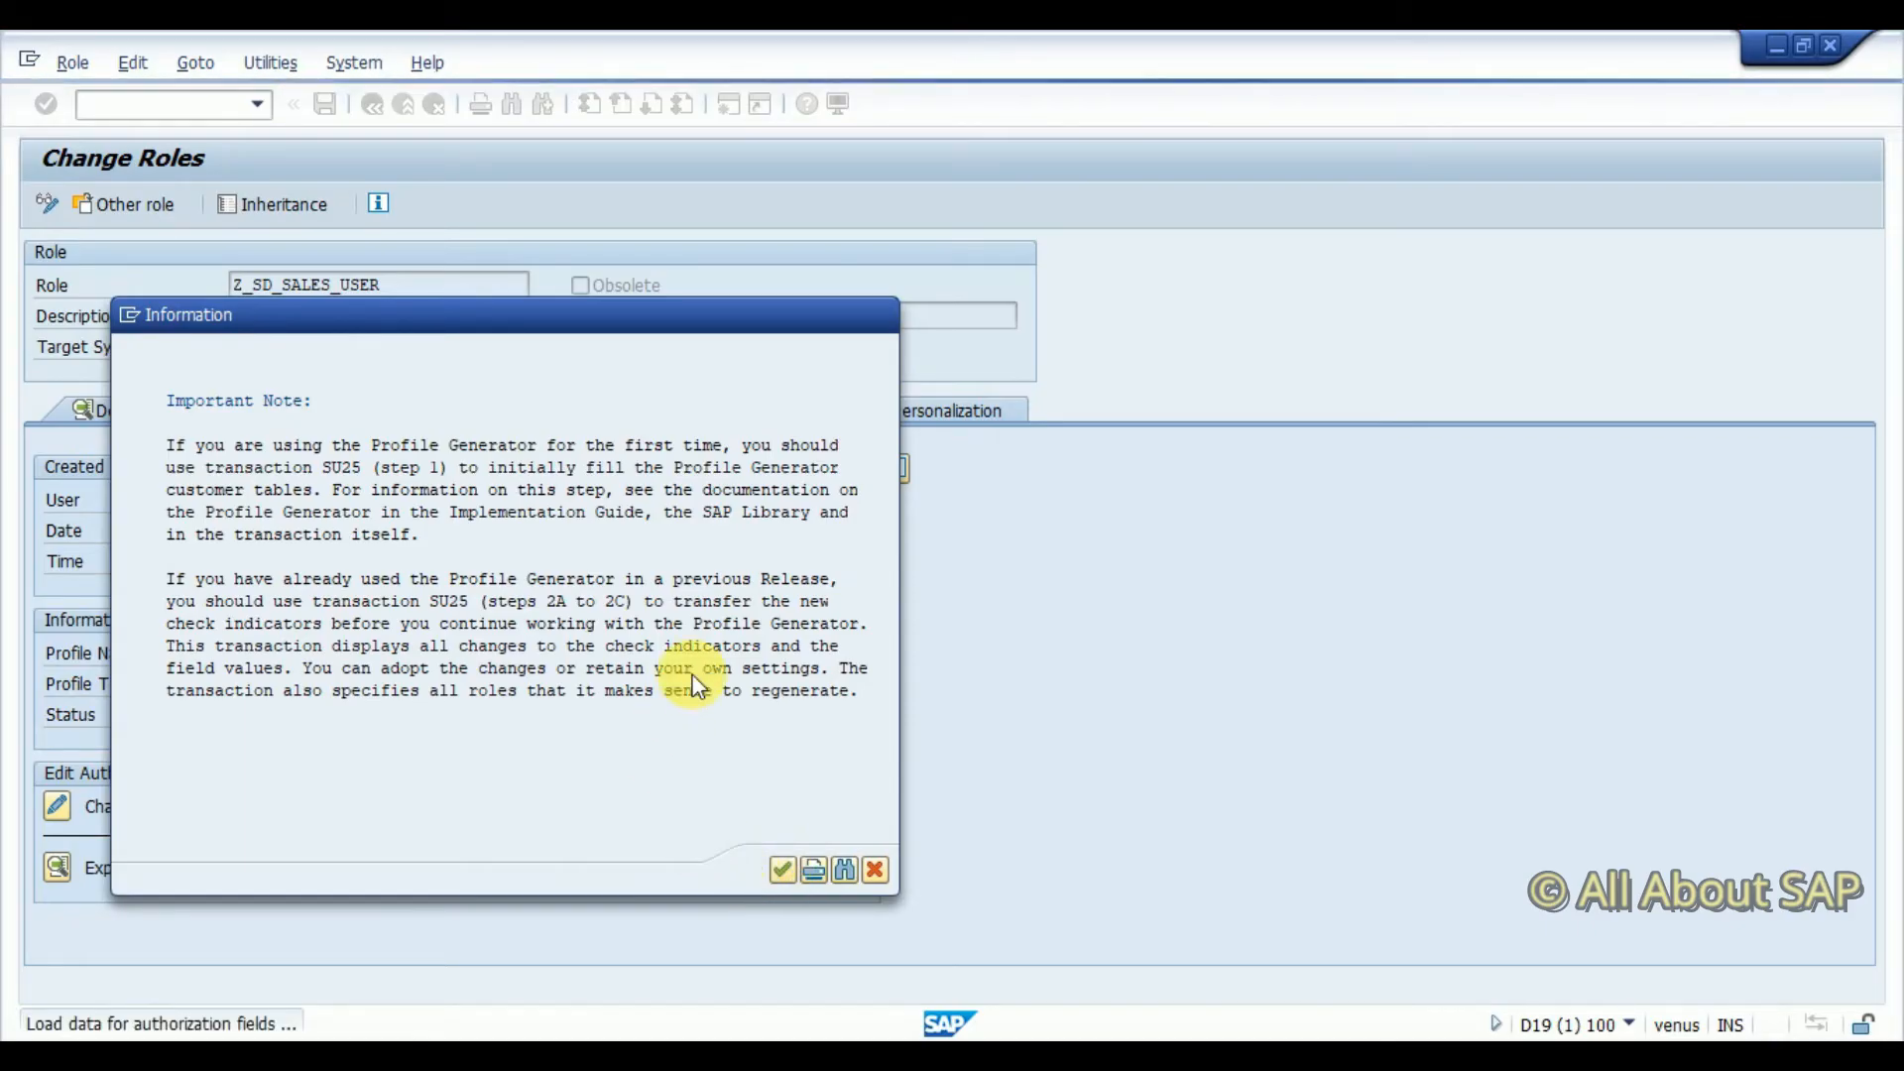
{"action": "left_click", "coordinate": [783, 870]}
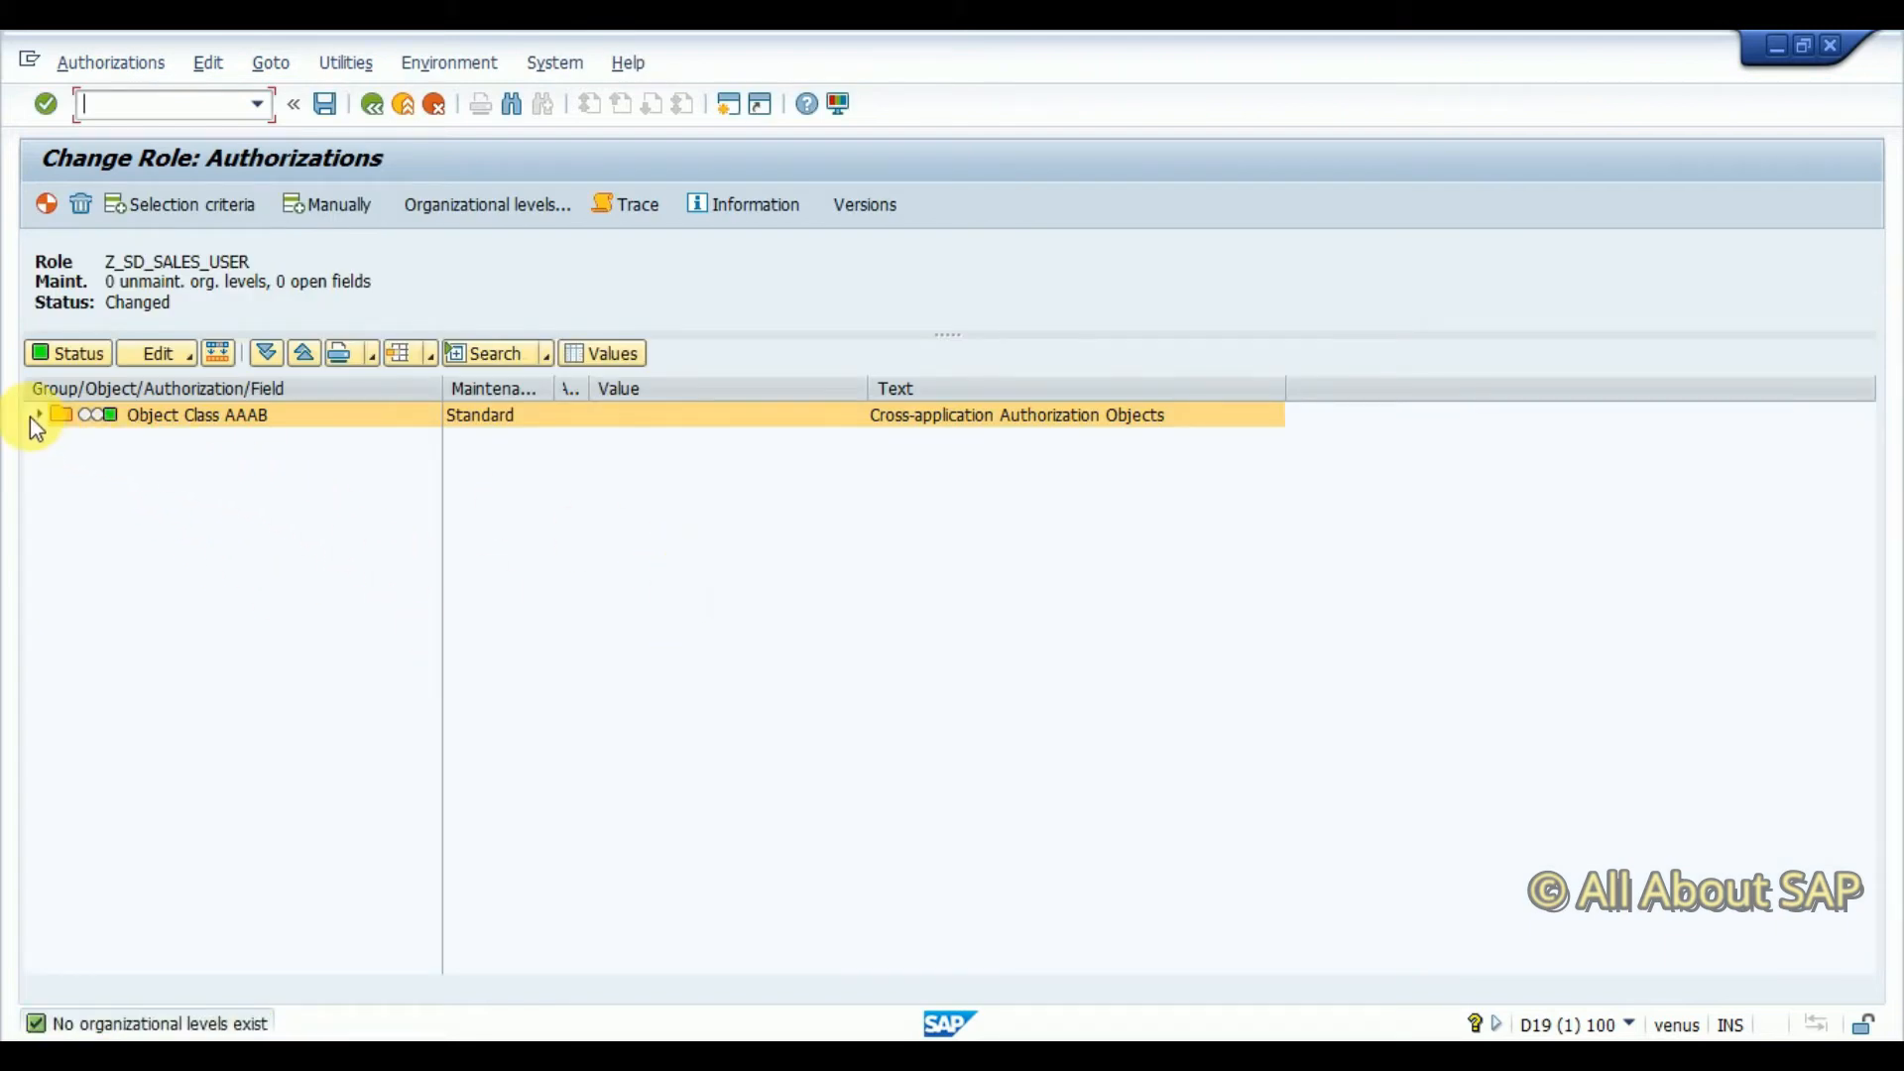
Authorize transaction codes VA01 through VA03 under S_TCODE and generate the profile
{"action": "left_click", "coordinate": [37, 414]}
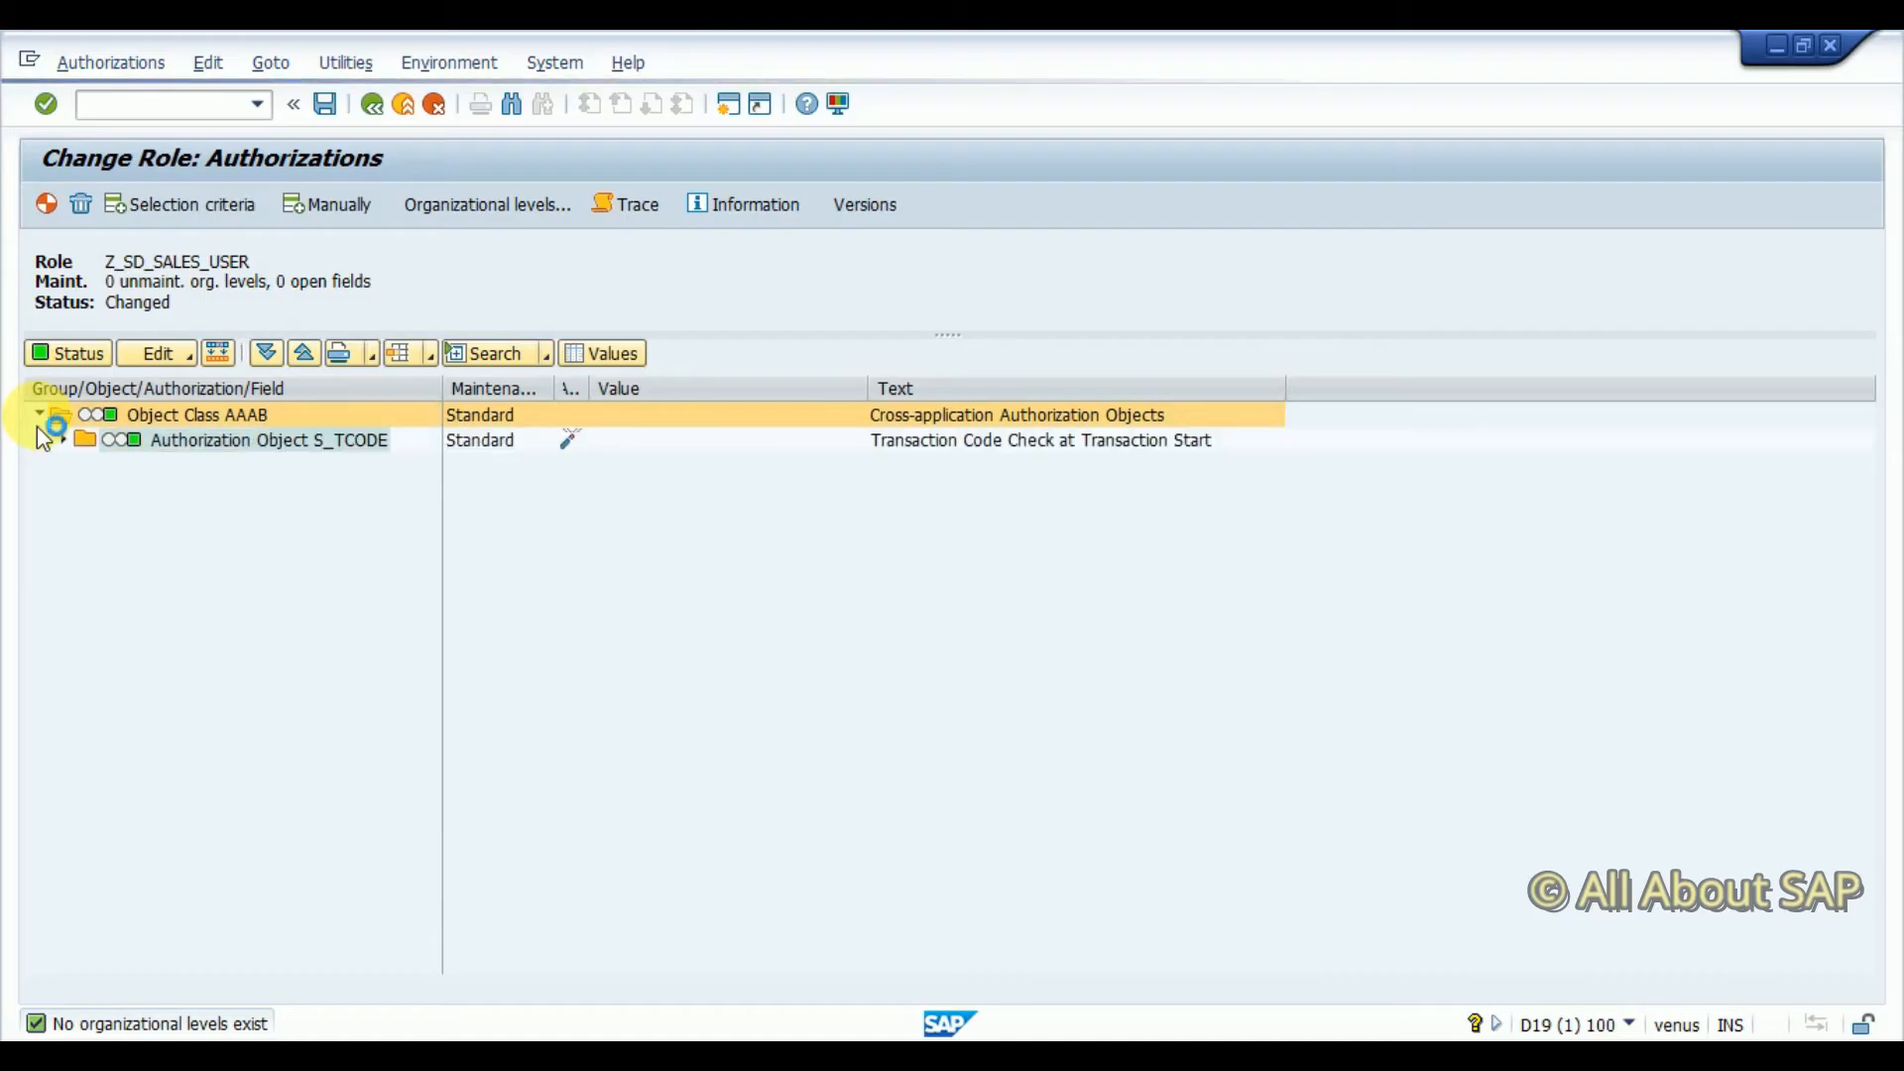
{"action": "left_click", "coordinate": [65, 440]}
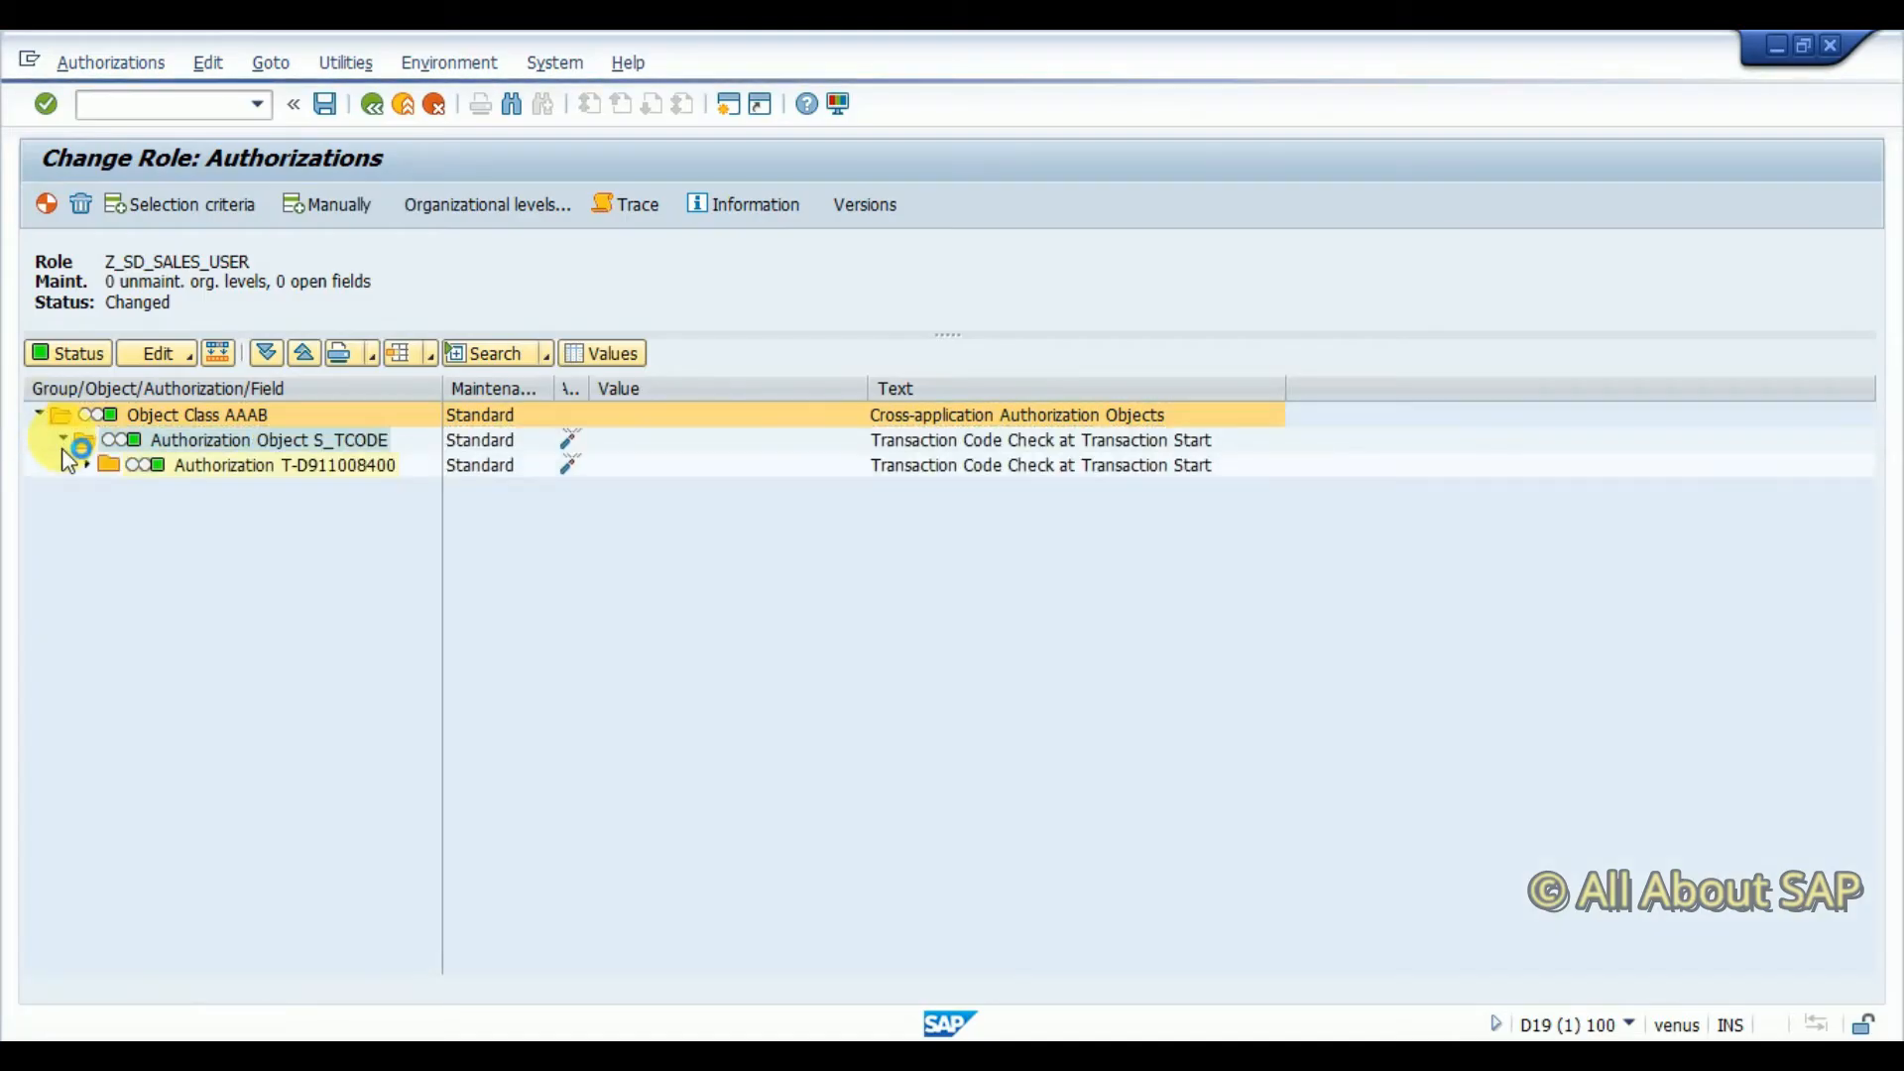
{"action": "left_click", "coordinate": [248, 440]}
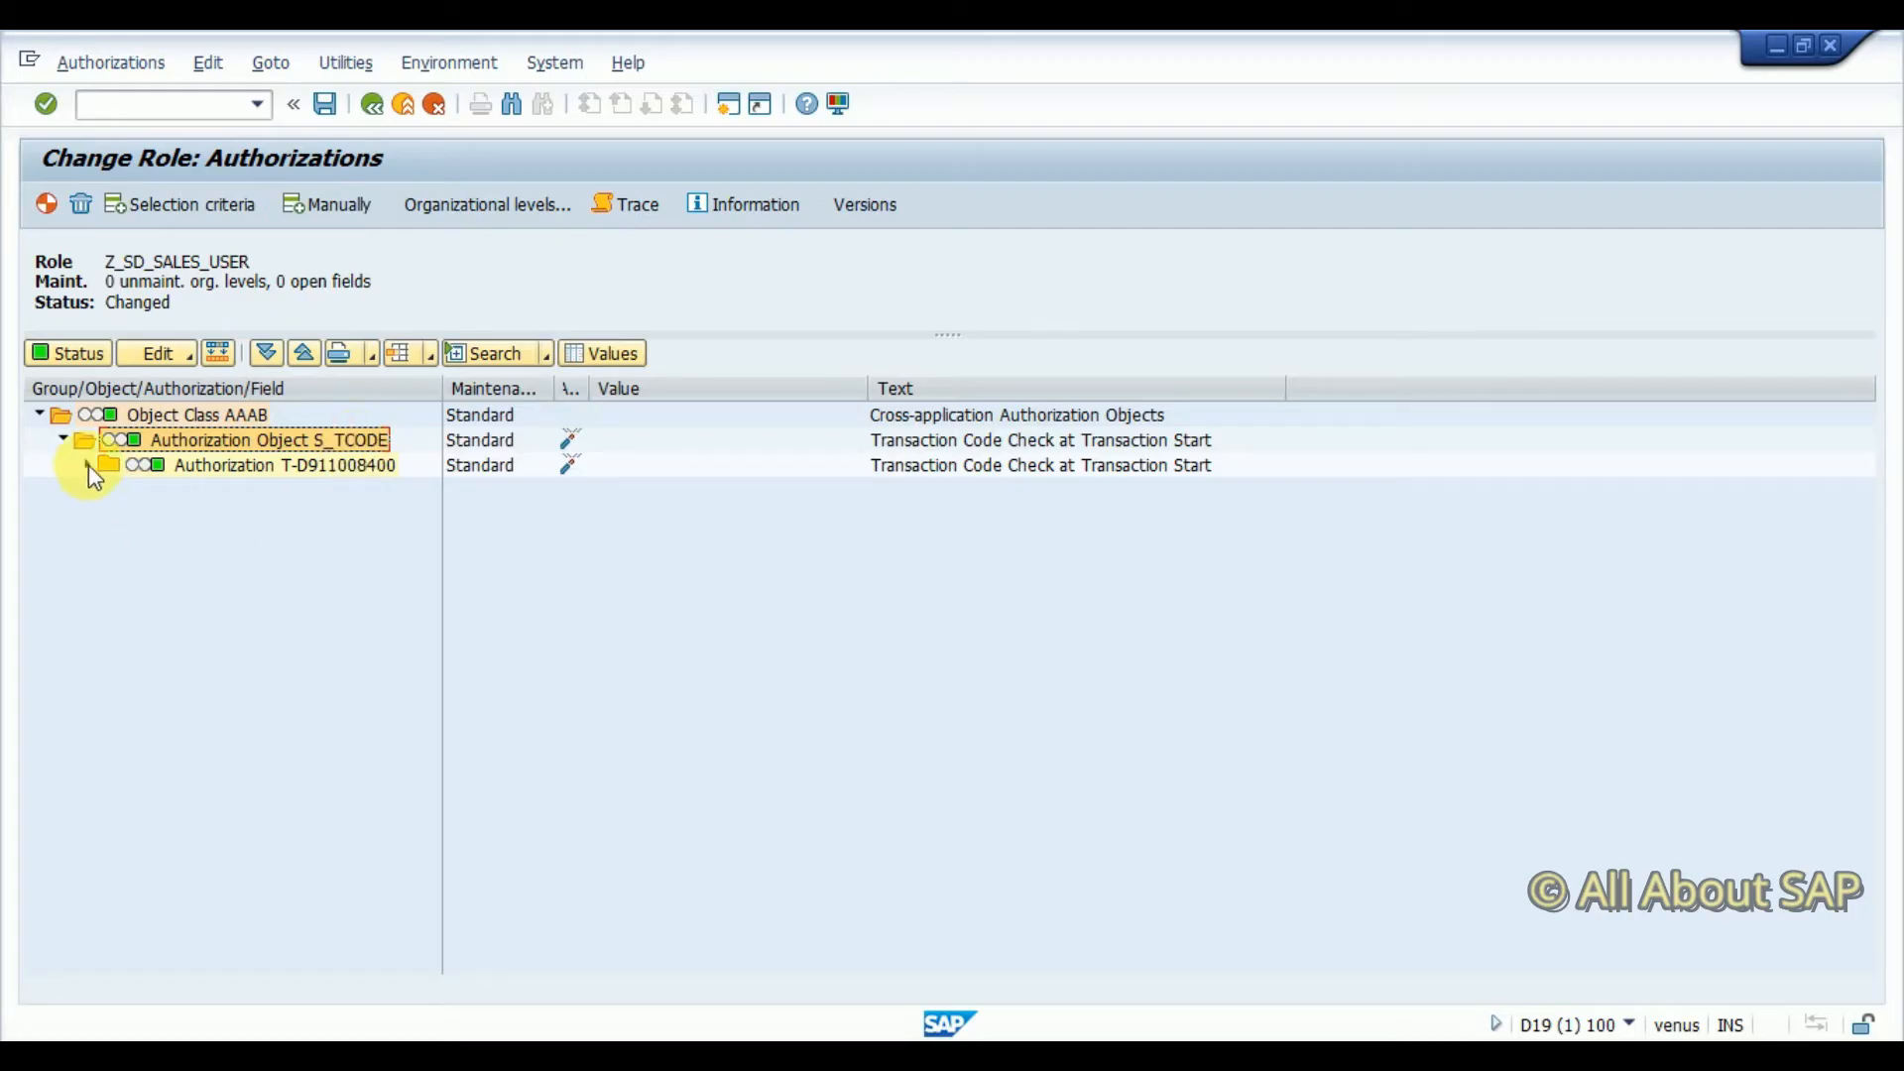
{"action": "left_click", "coordinate": [86, 464]}
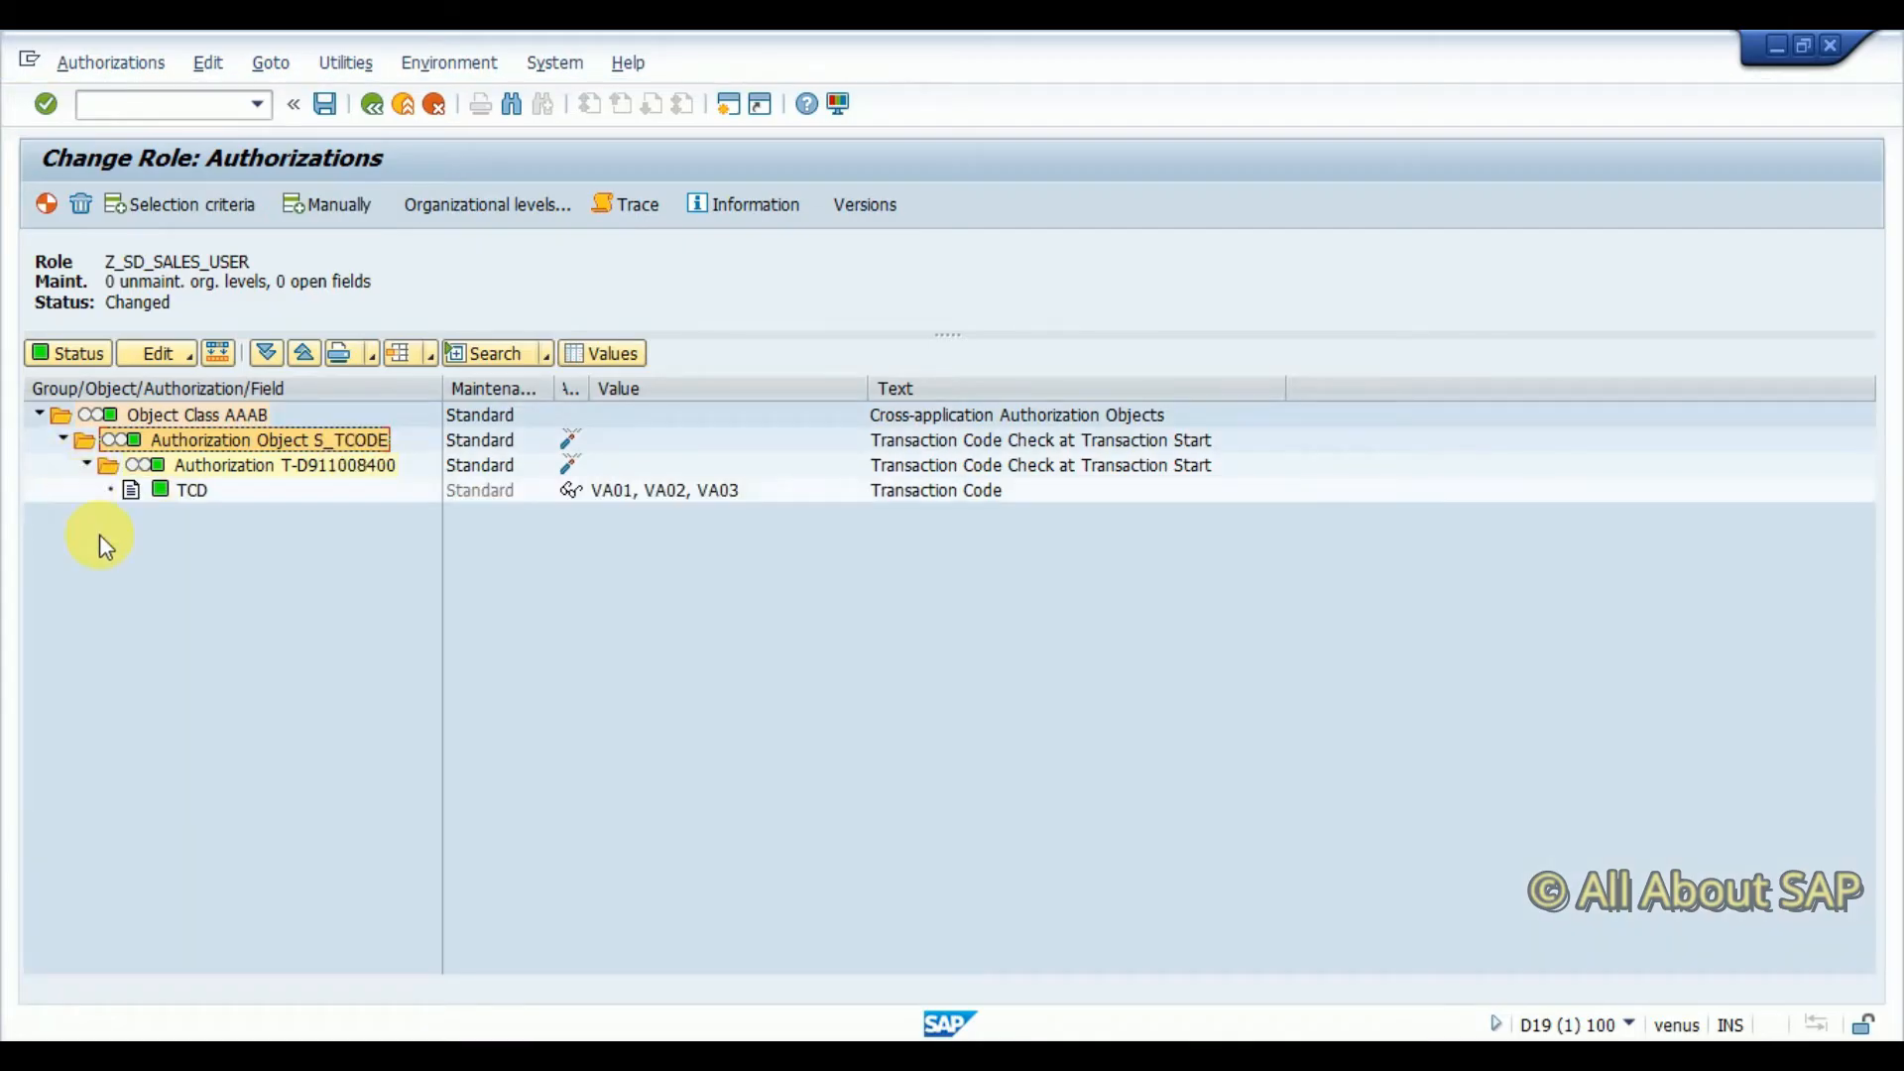
{"action": "mouse_move", "coordinate": [298, 546]}
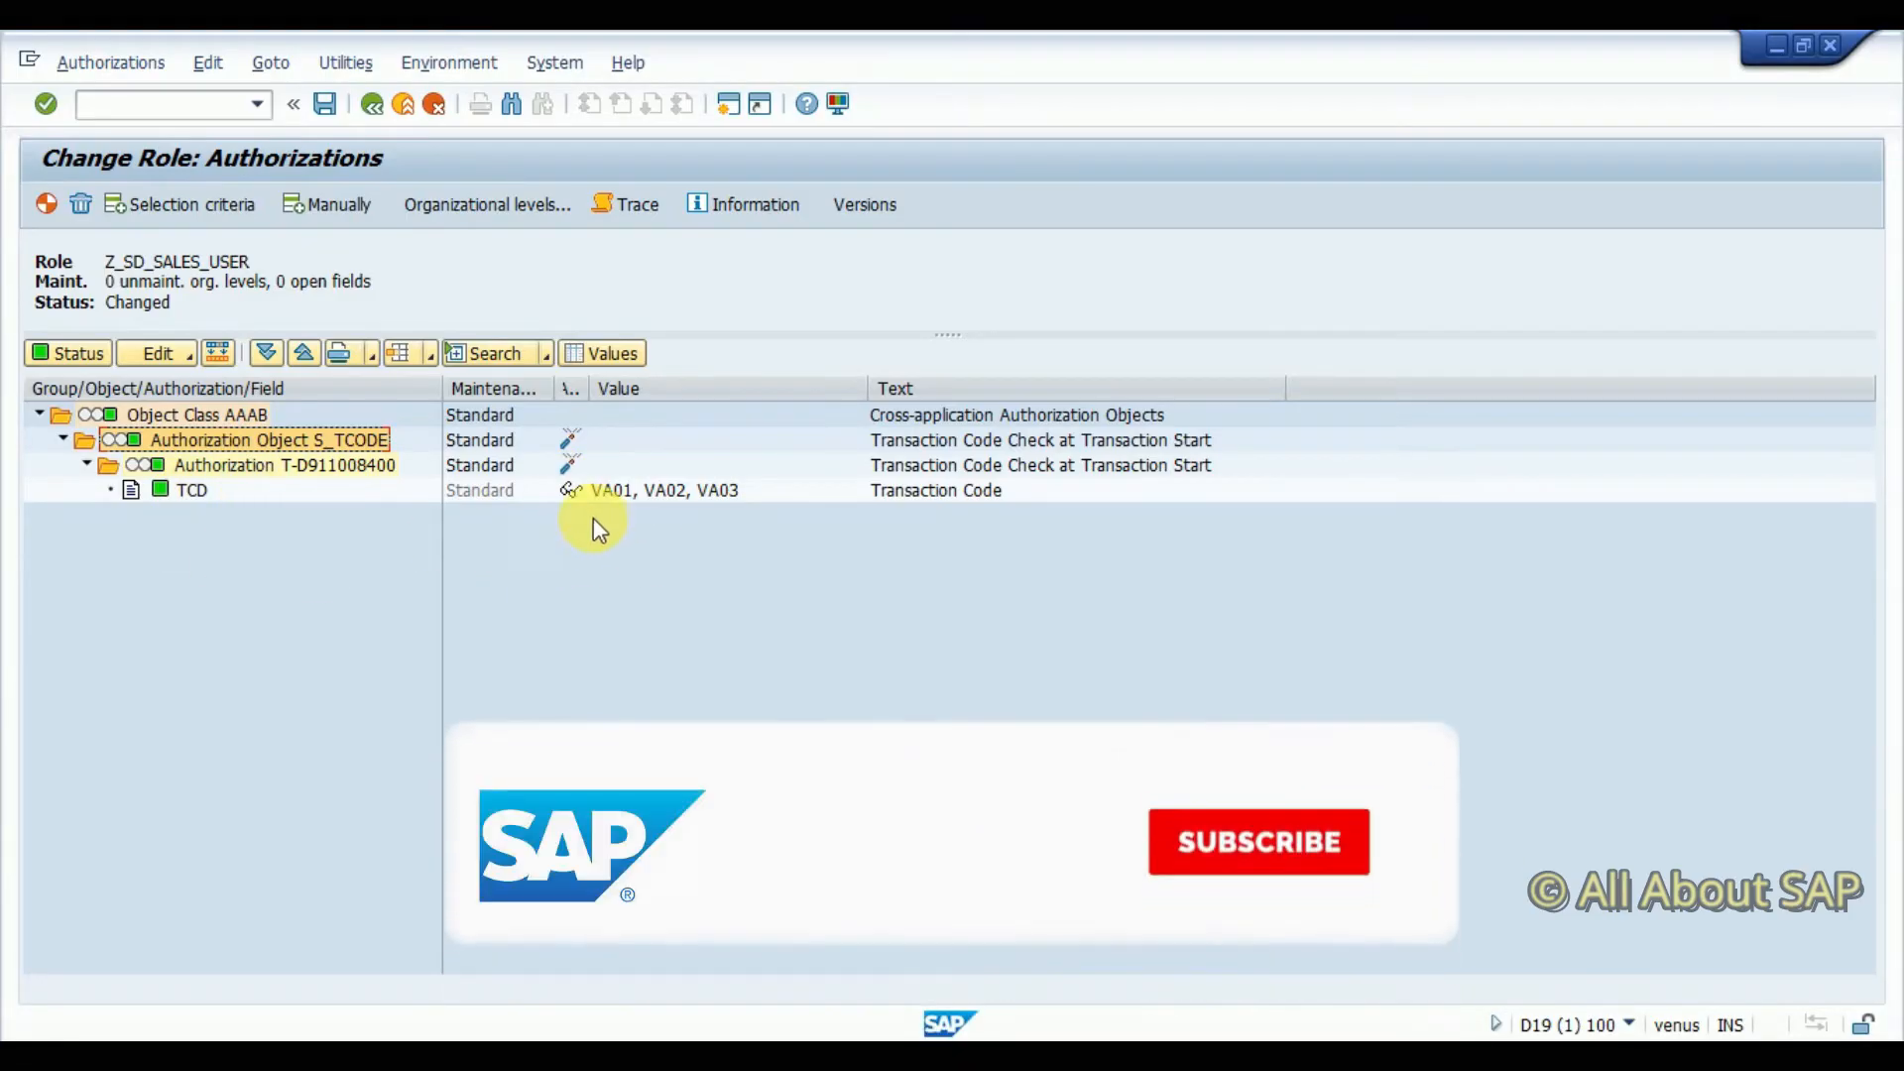
{"action": "left_click", "coordinate": [561, 490]}
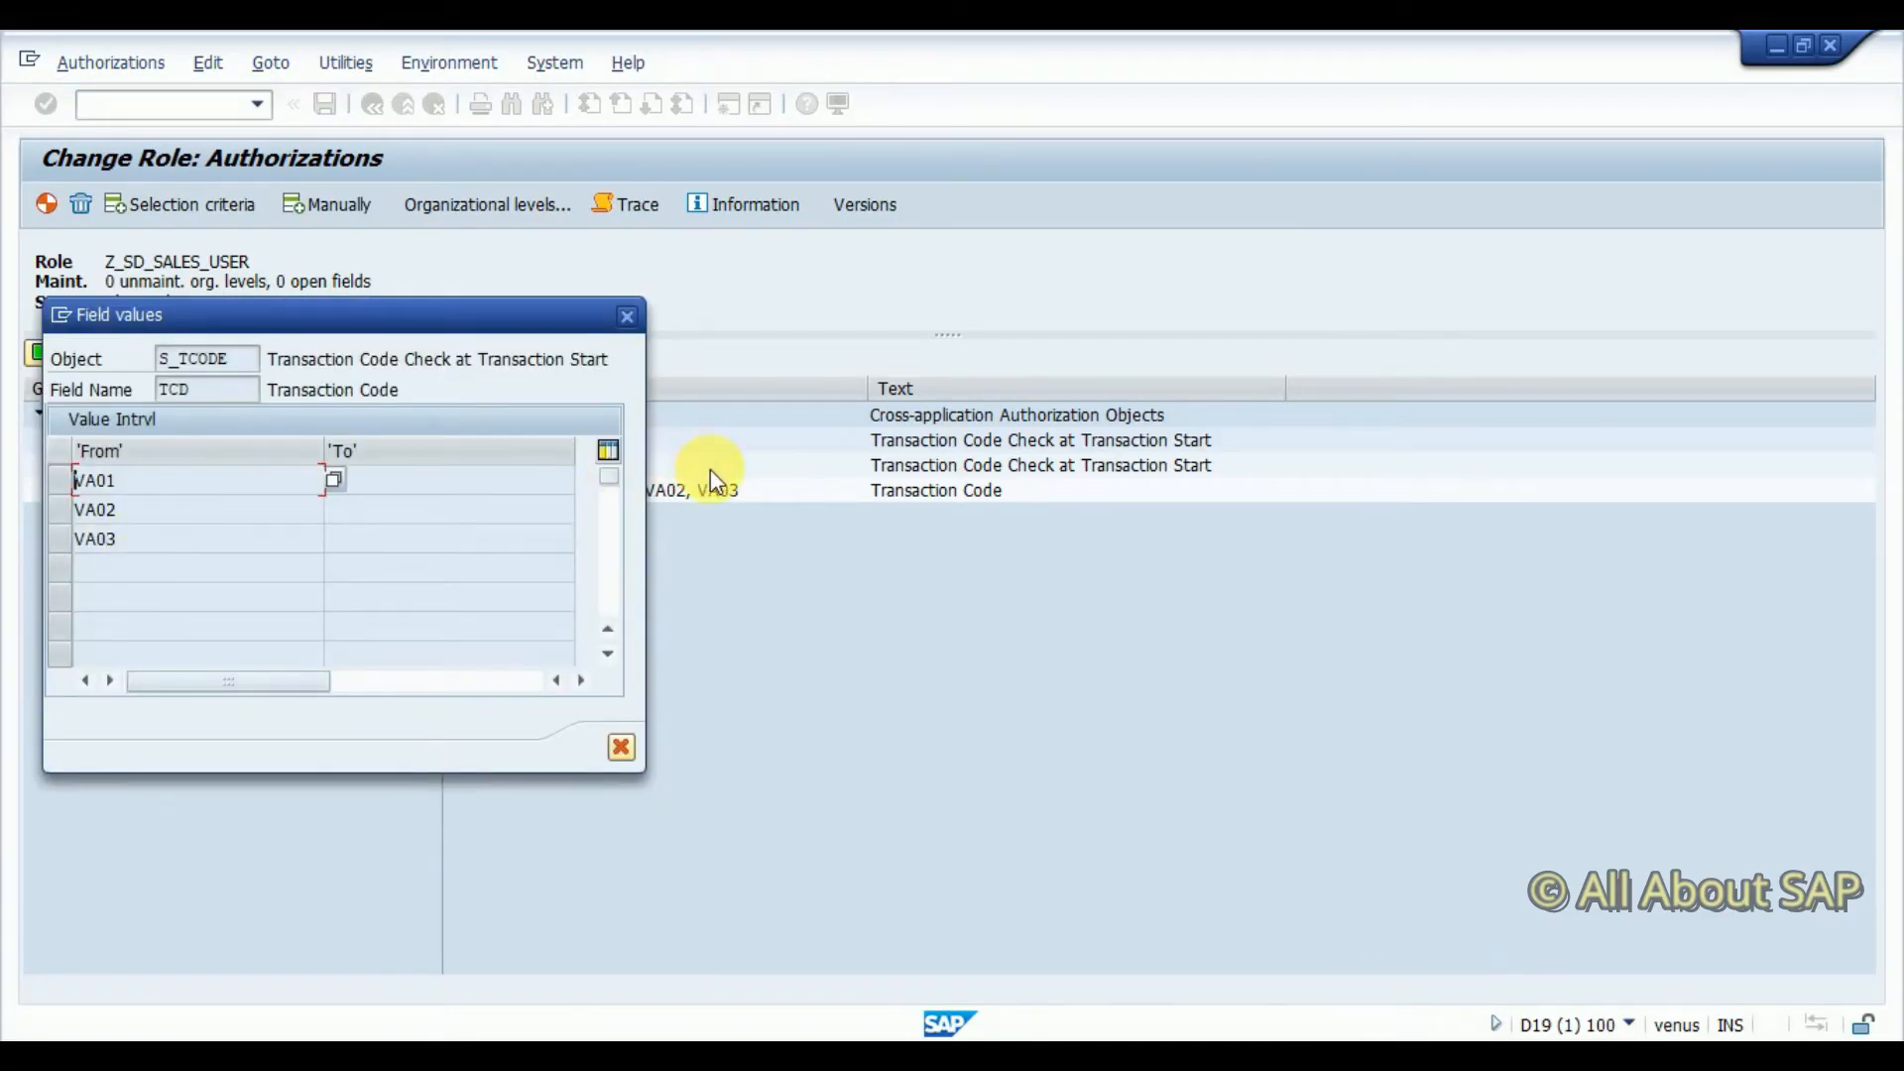
{"action": "left_click", "coordinate": [622, 747]}
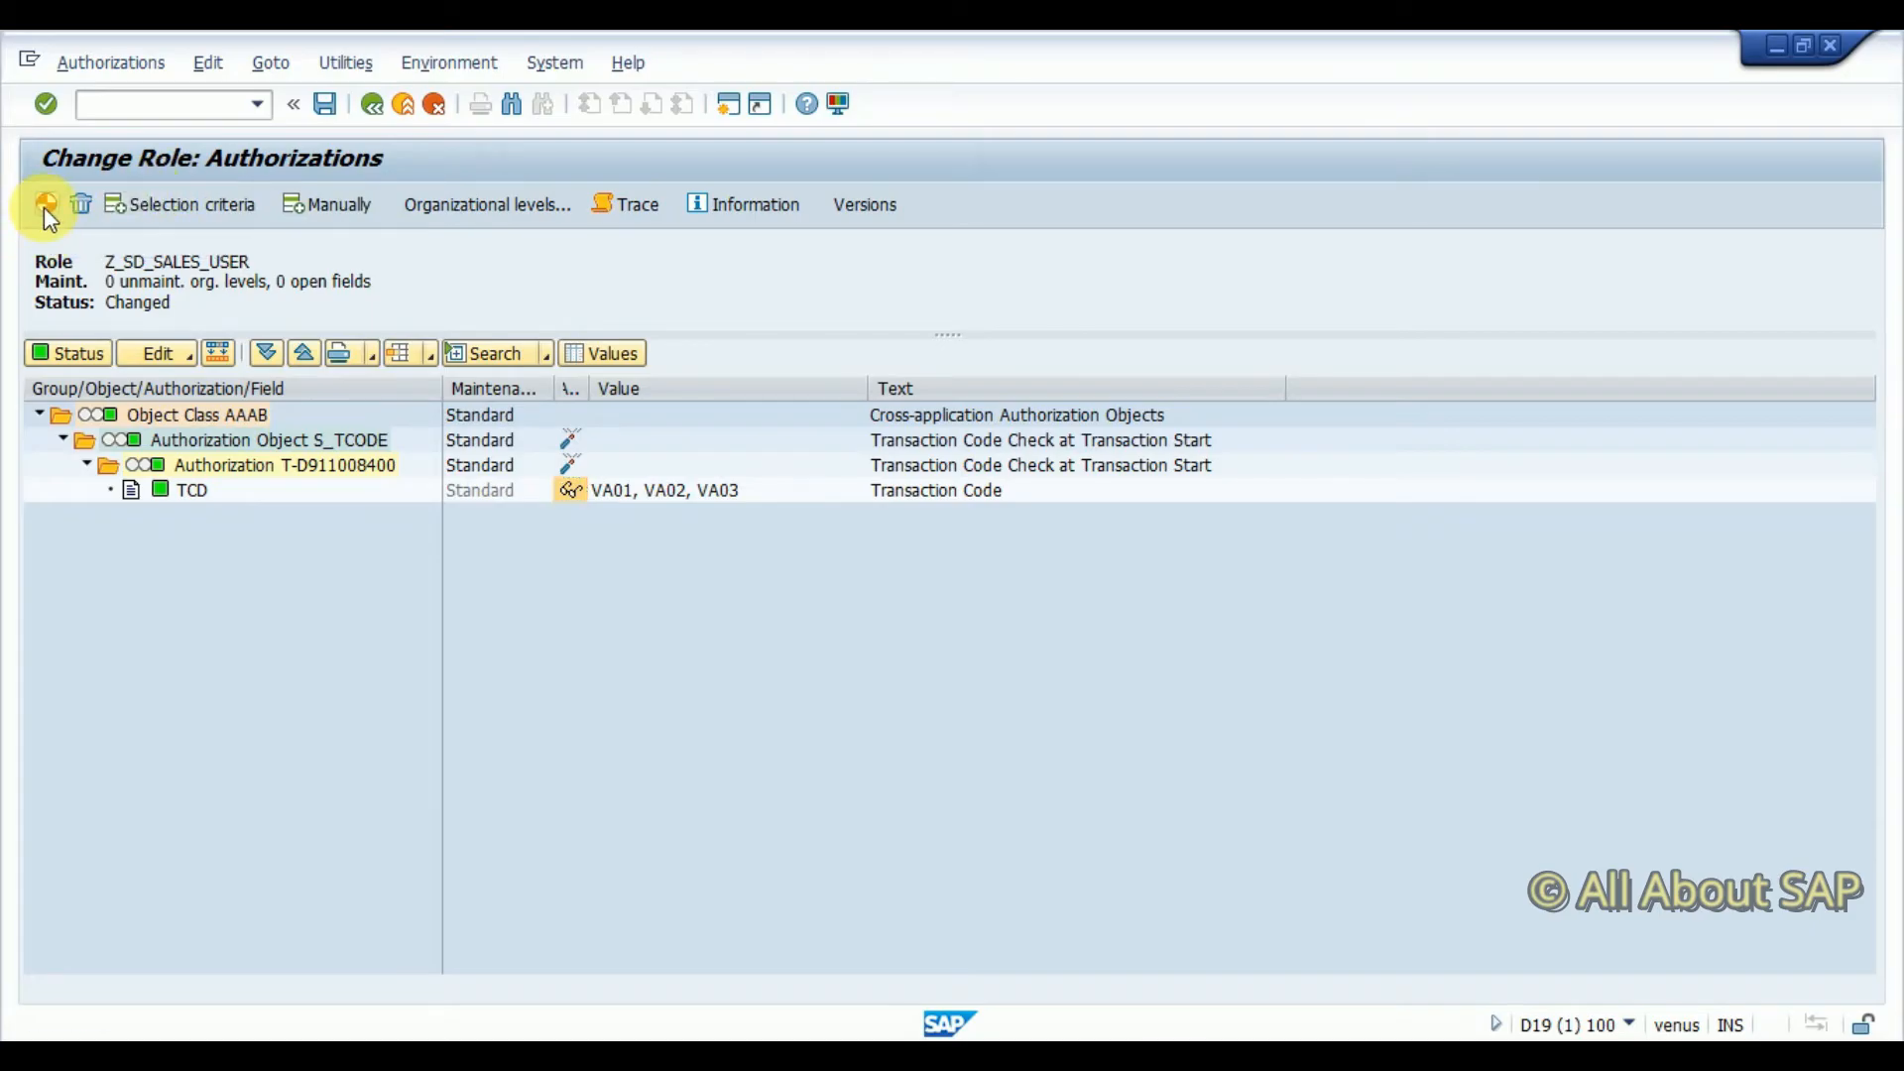
{"action": "left_click", "coordinate": [40, 205]}
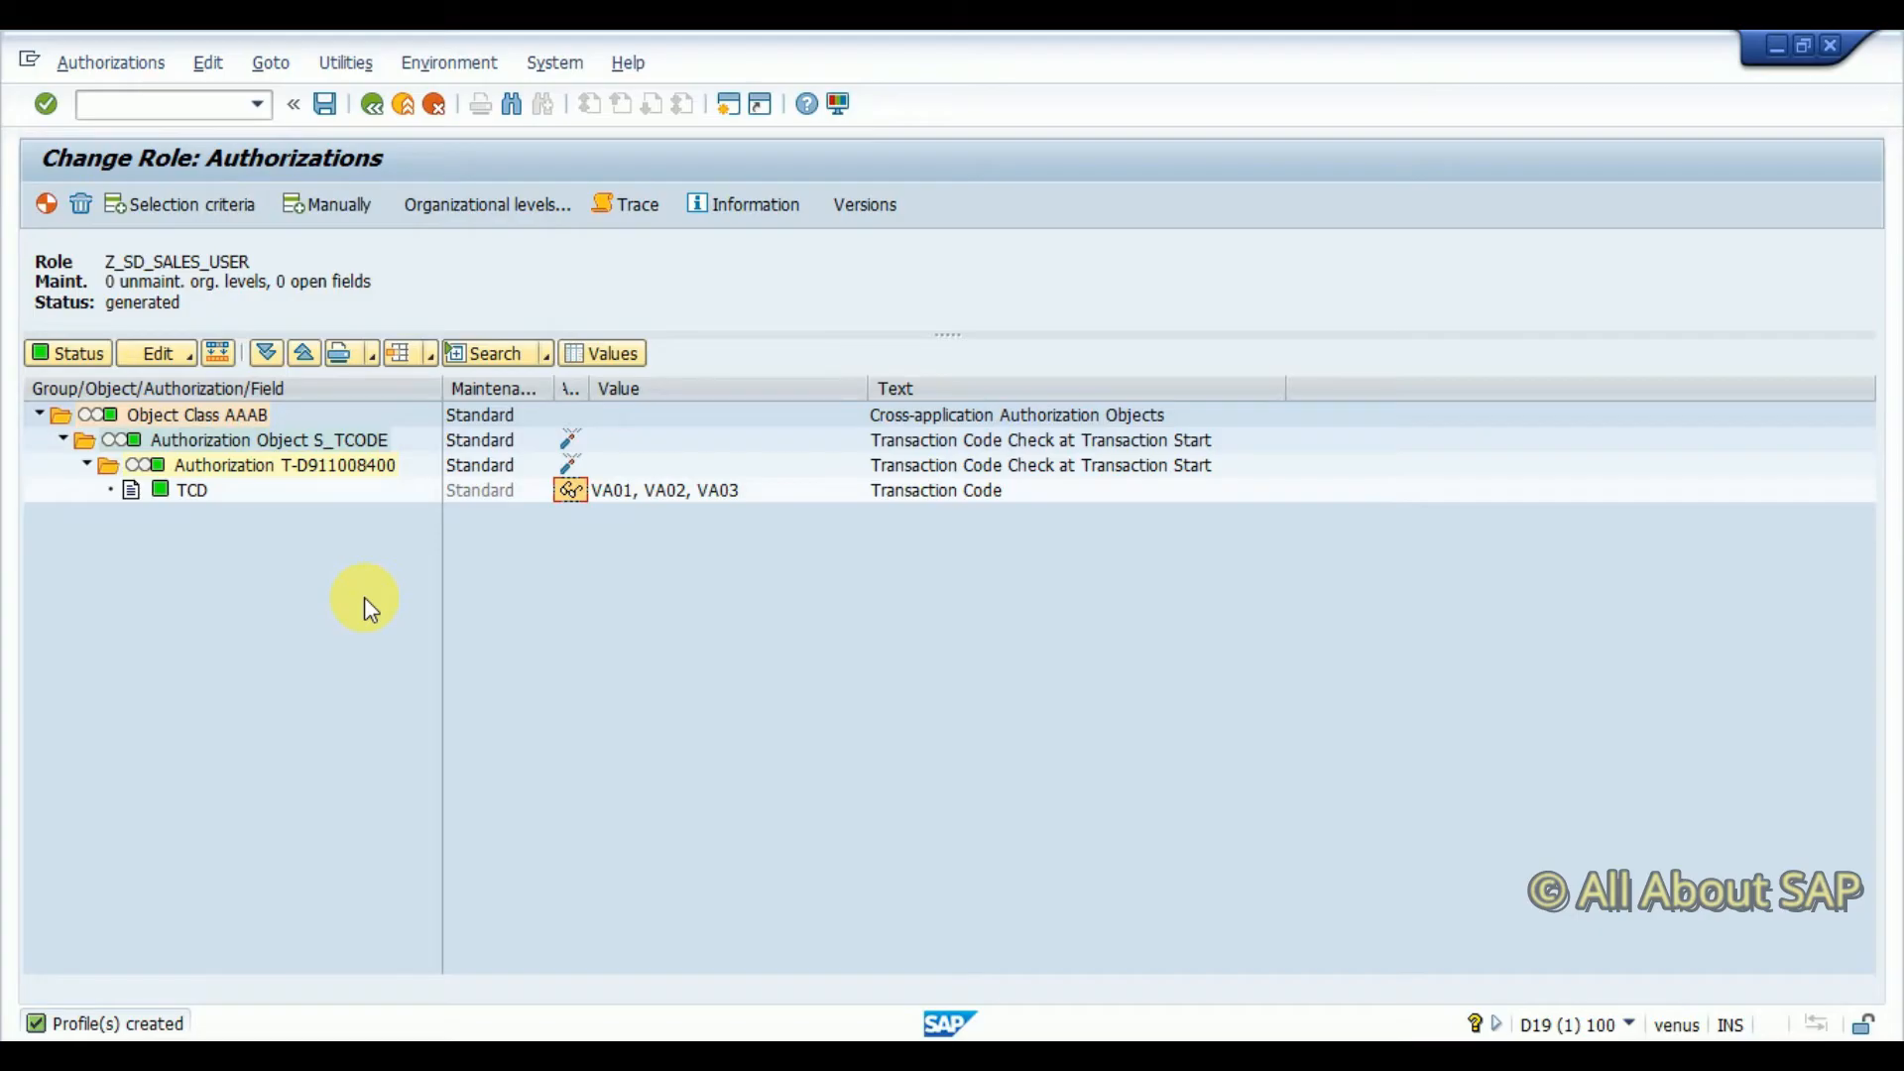
{"action": "mouse_move", "coordinate": [680, 691]}
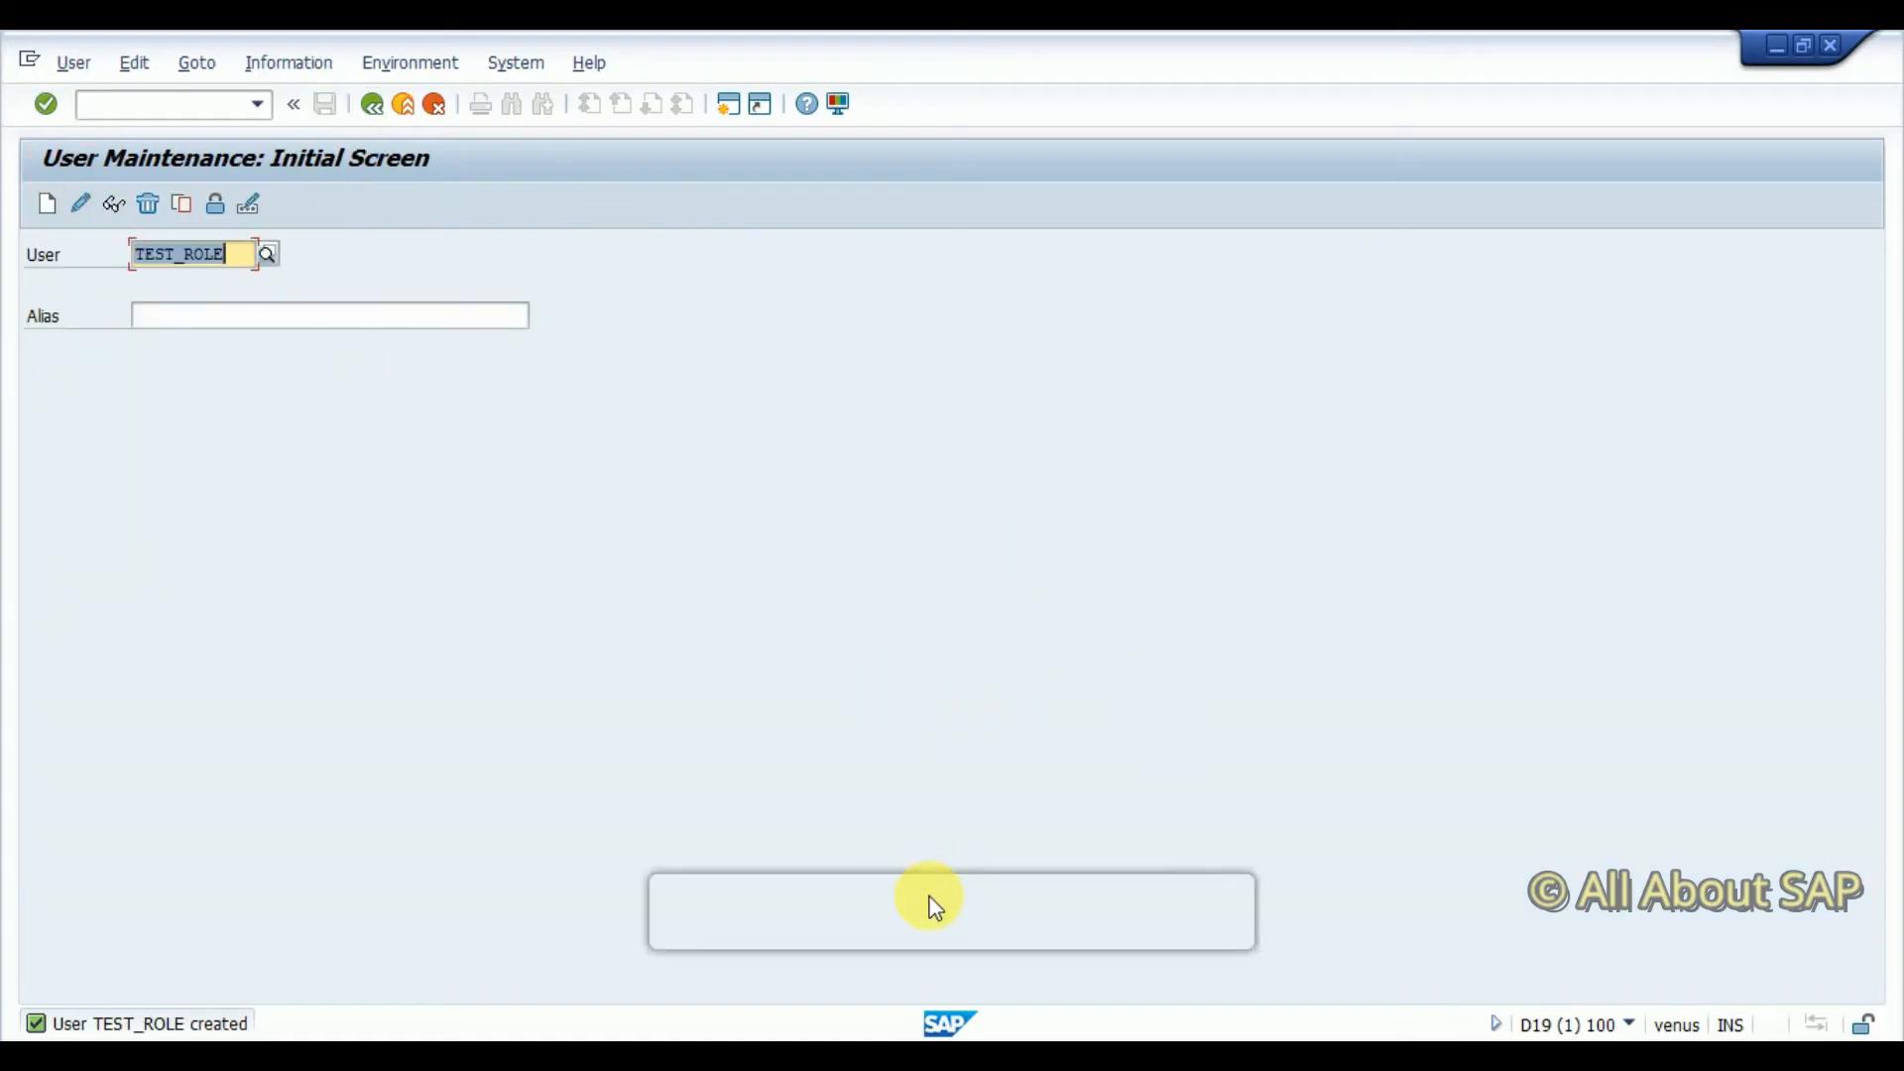
{"action": "mouse_move", "coordinate": [891, 607]}
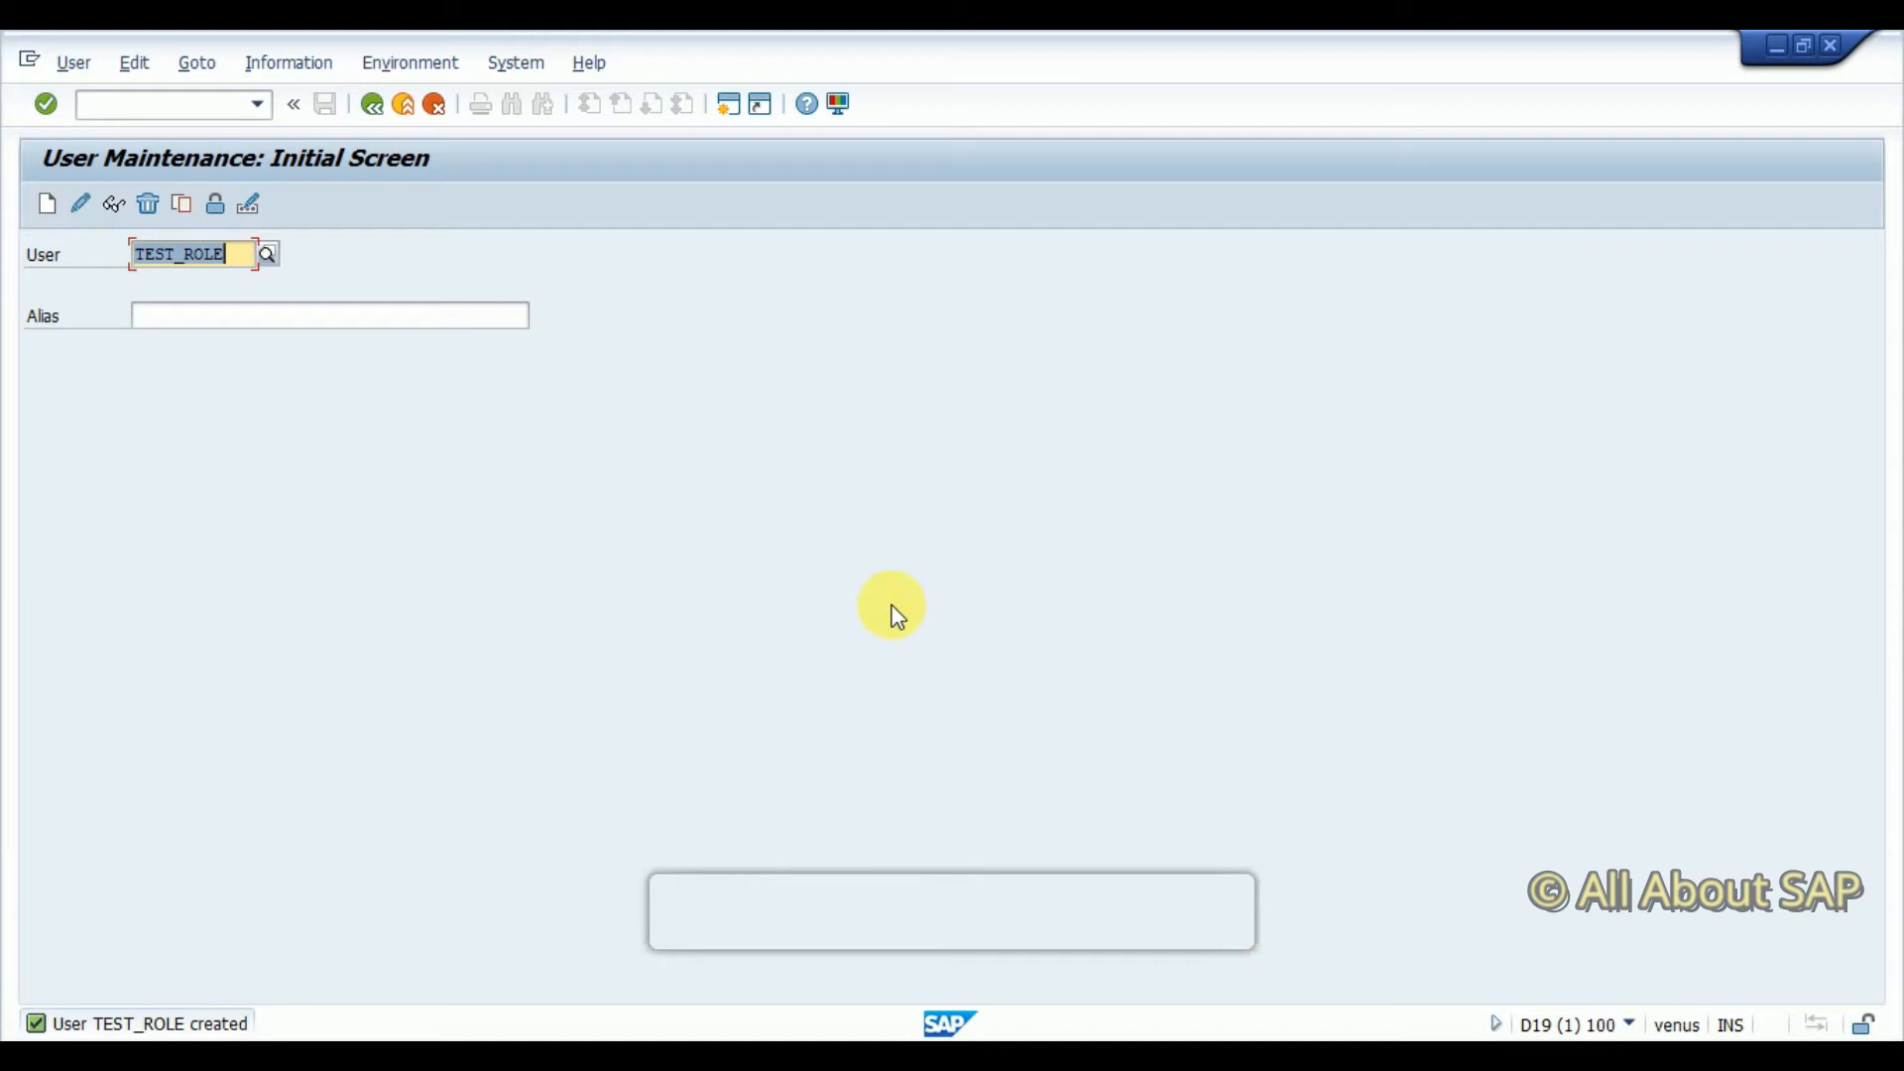
{"action": "mouse_move", "coordinate": [143, 370]}
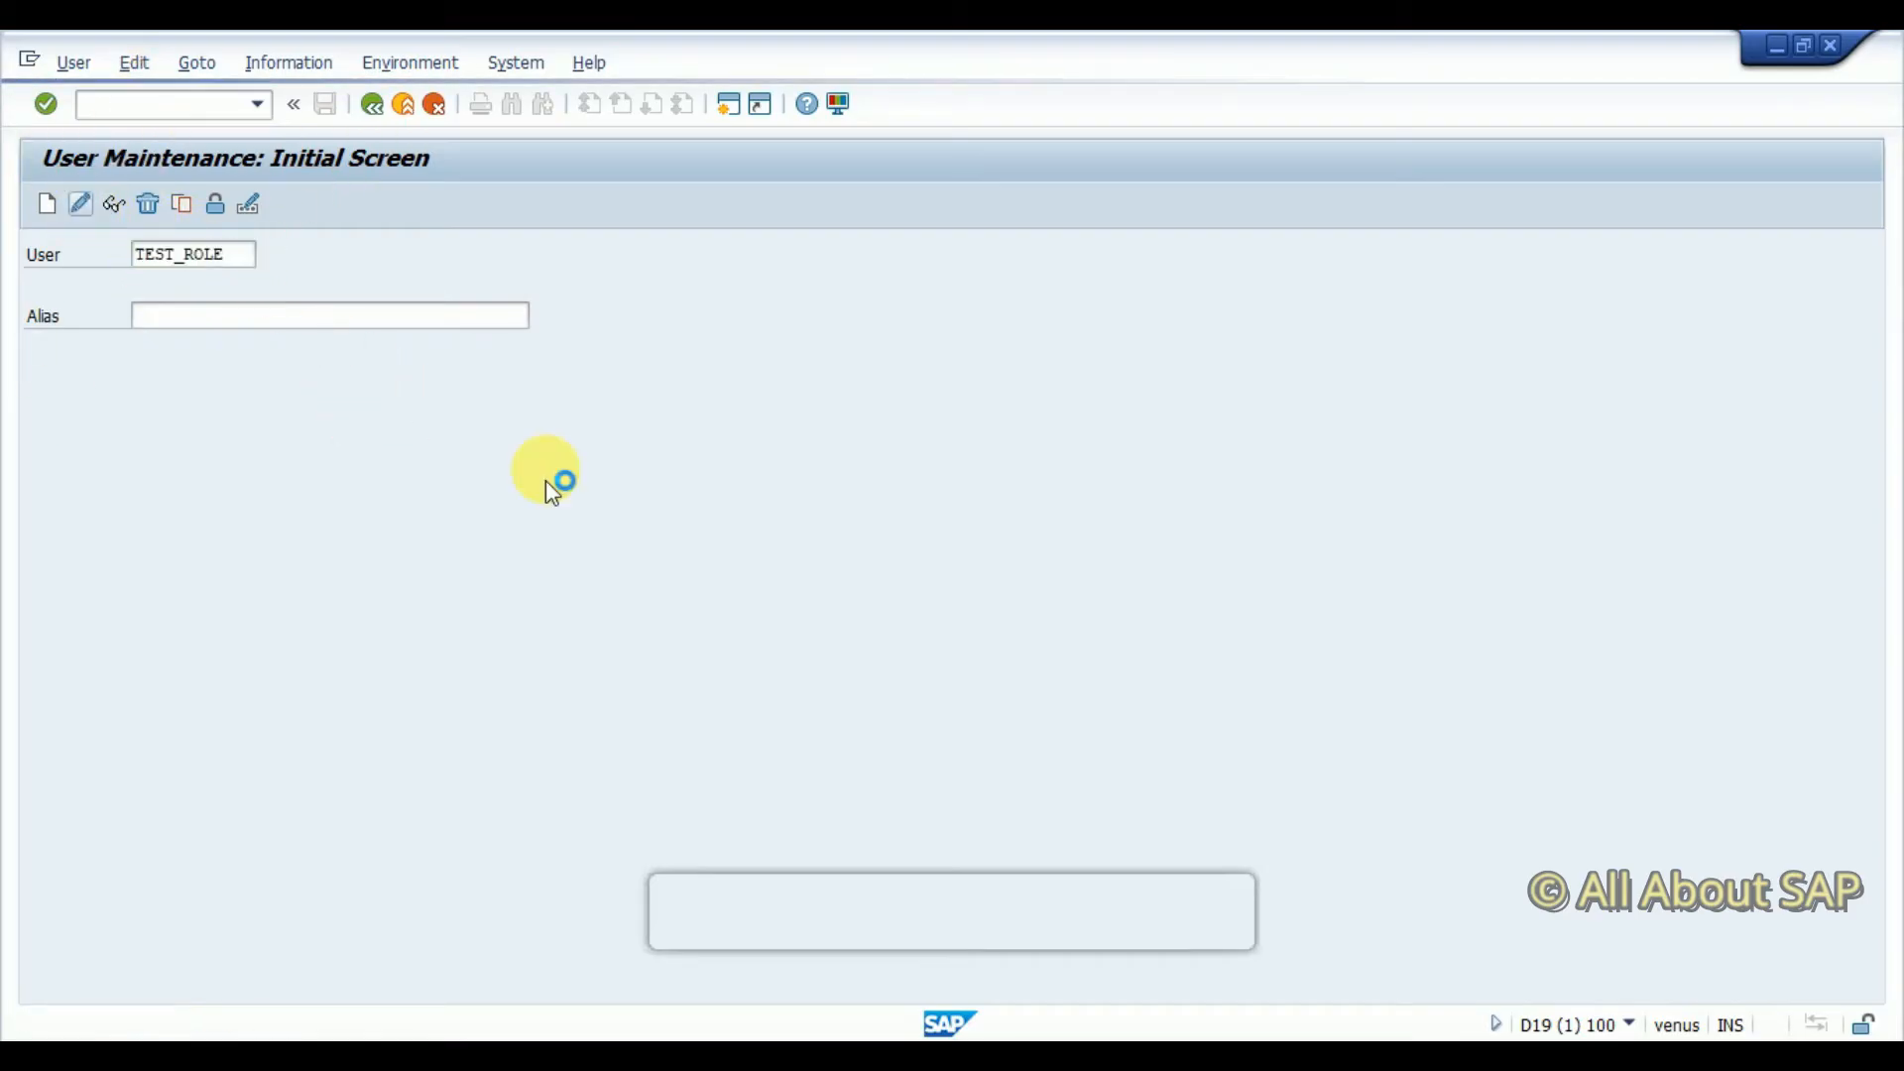
{"action": "mouse_move", "coordinate": [835, 631]}
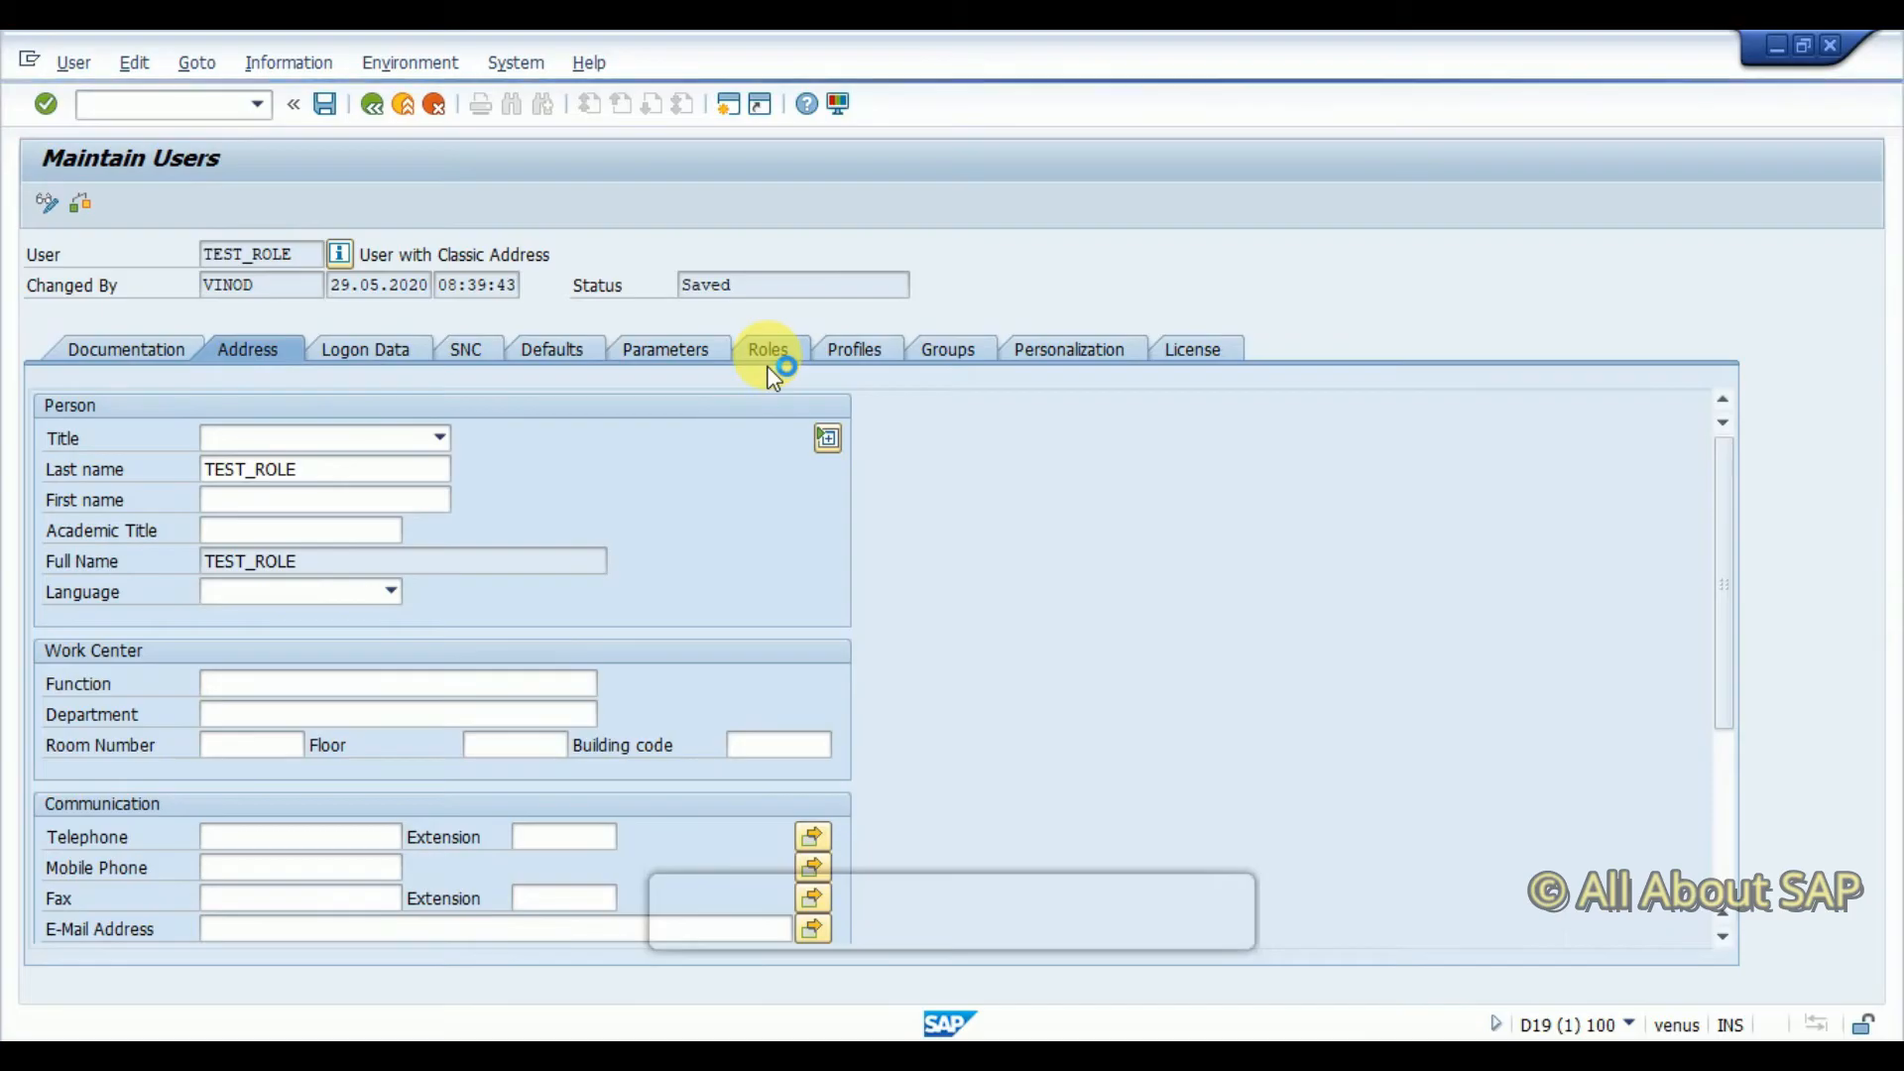
Assign roles Z_SD_SALES_USER and Z_SU53 to TEST_ROLE, save, and return to Easy Access
{"action": "left_click", "coordinate": [768, 350]}
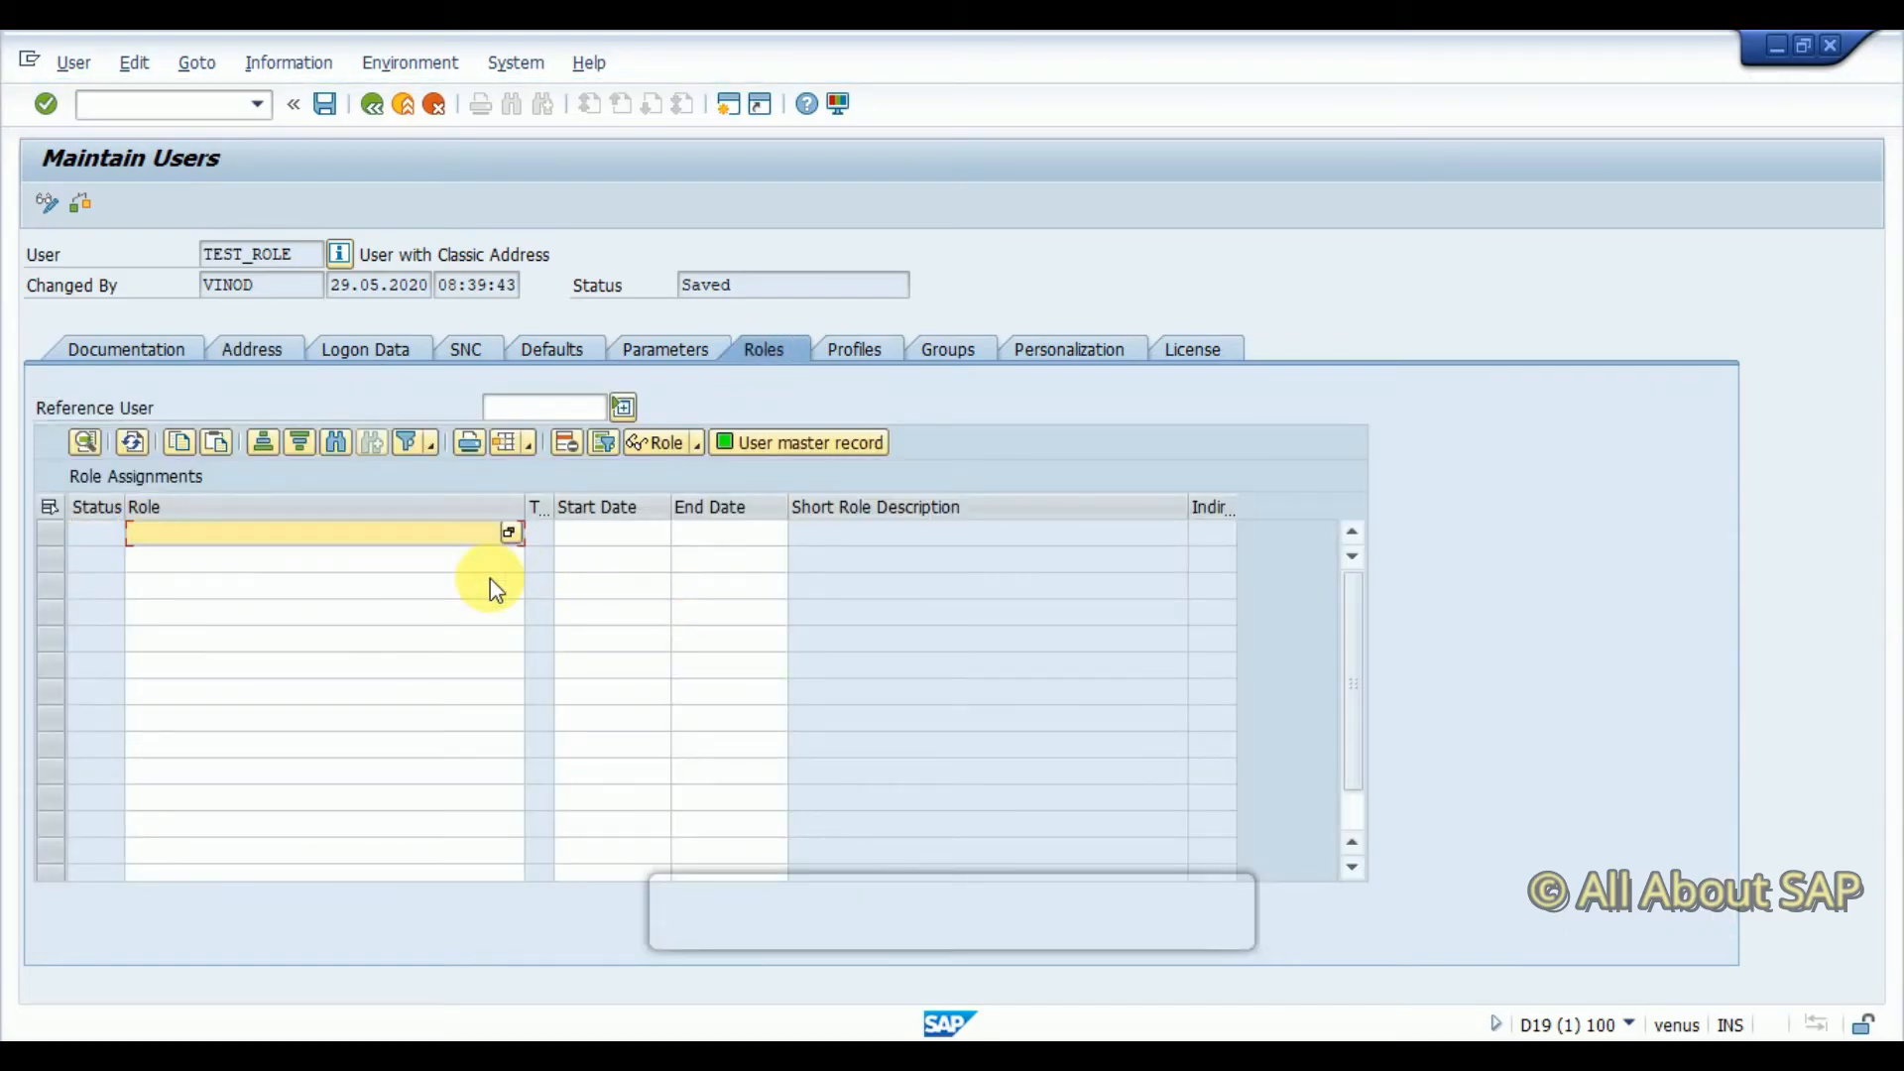
{"action": "type", "text": "Z_SD_SALES_USER"}
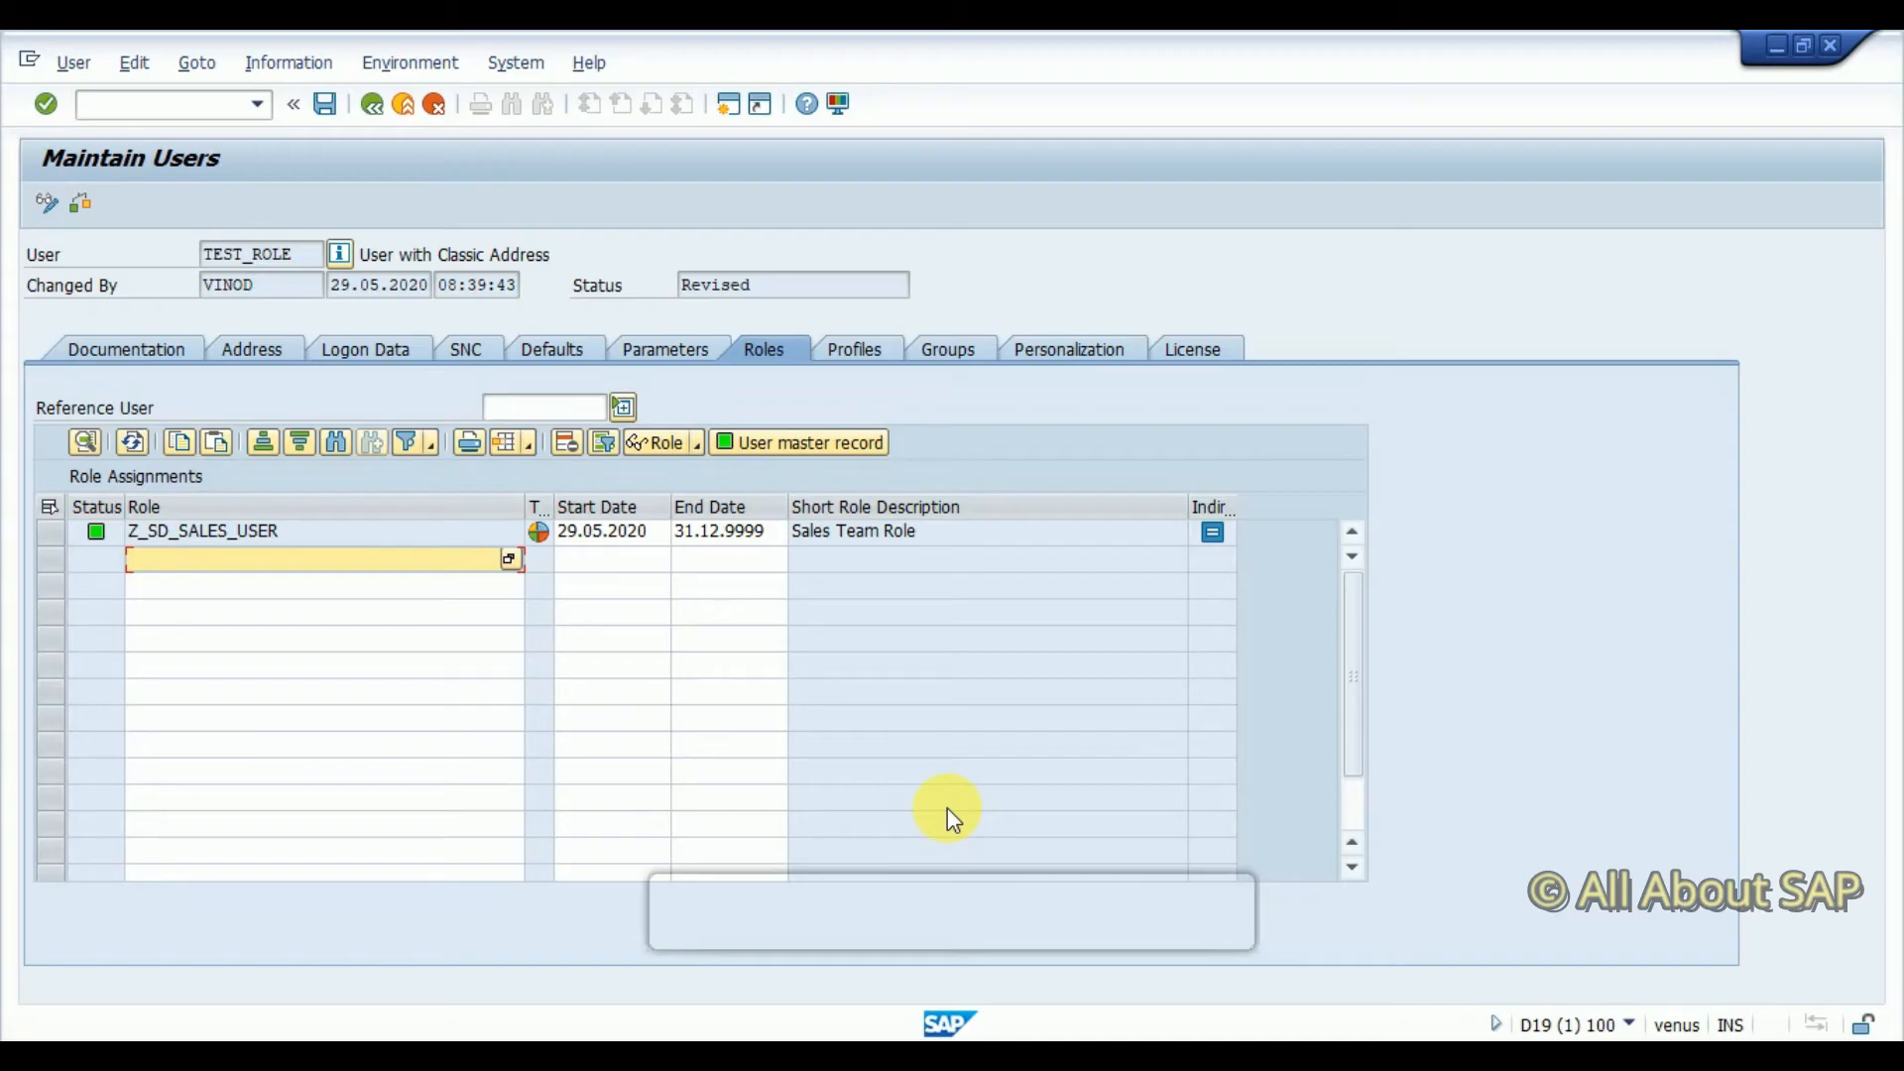
{"action": "type", "text": "Z_SU53"}
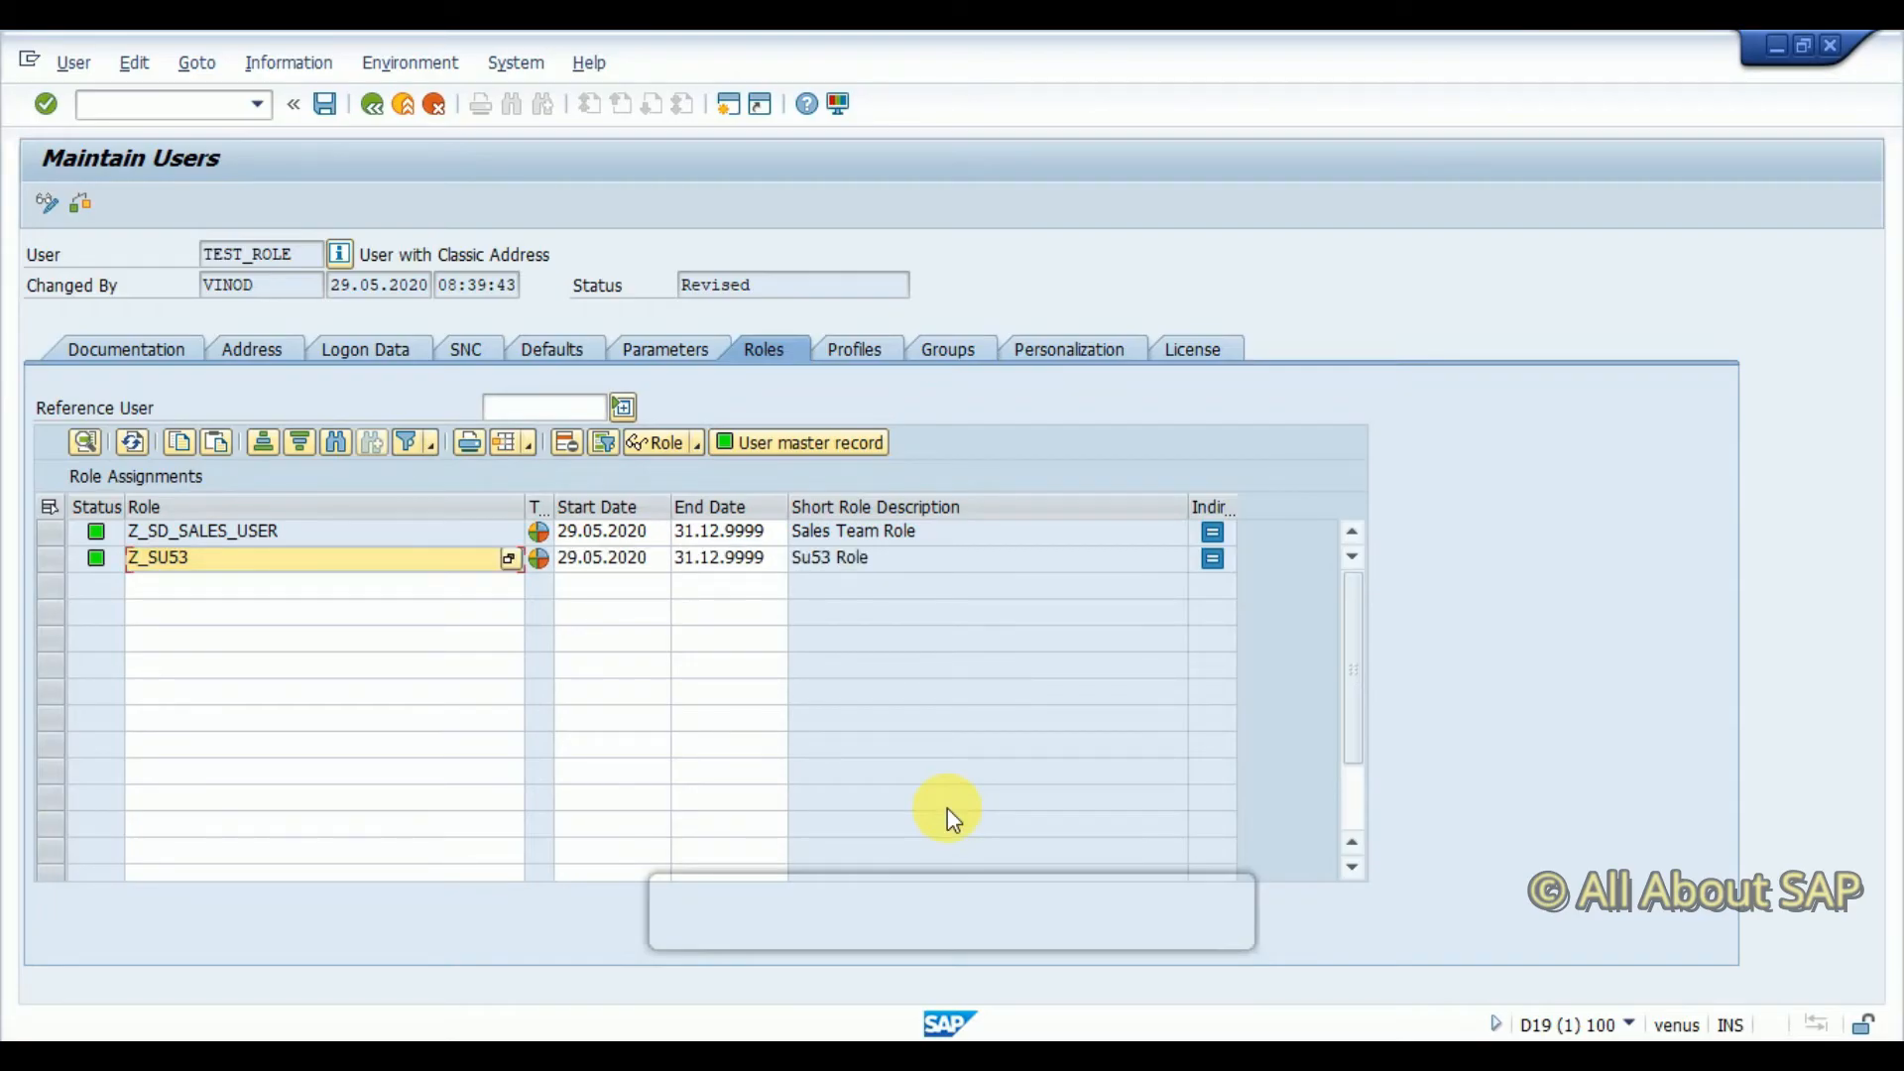
{"action": "mouse_move", "coordinate": [792, 788]}
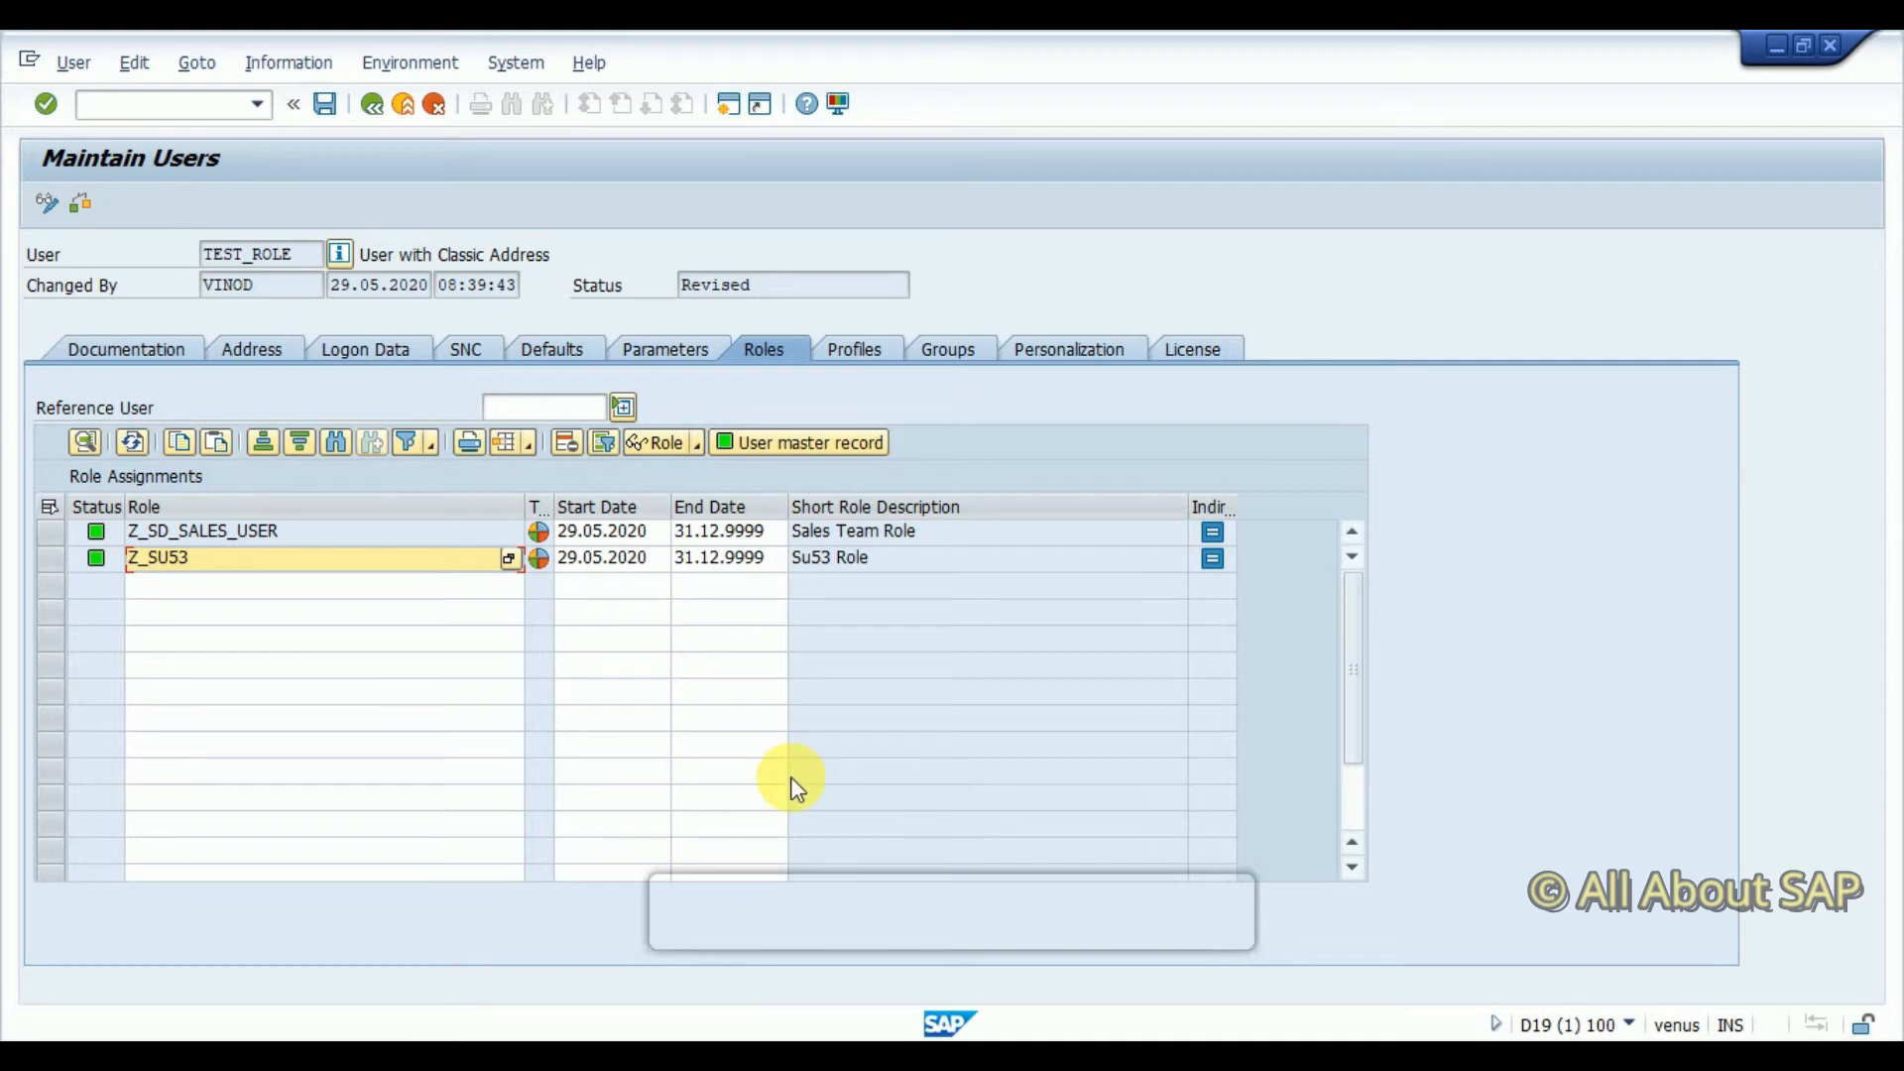
{"action": "mouse_move", "coordinate": [308, 641]}
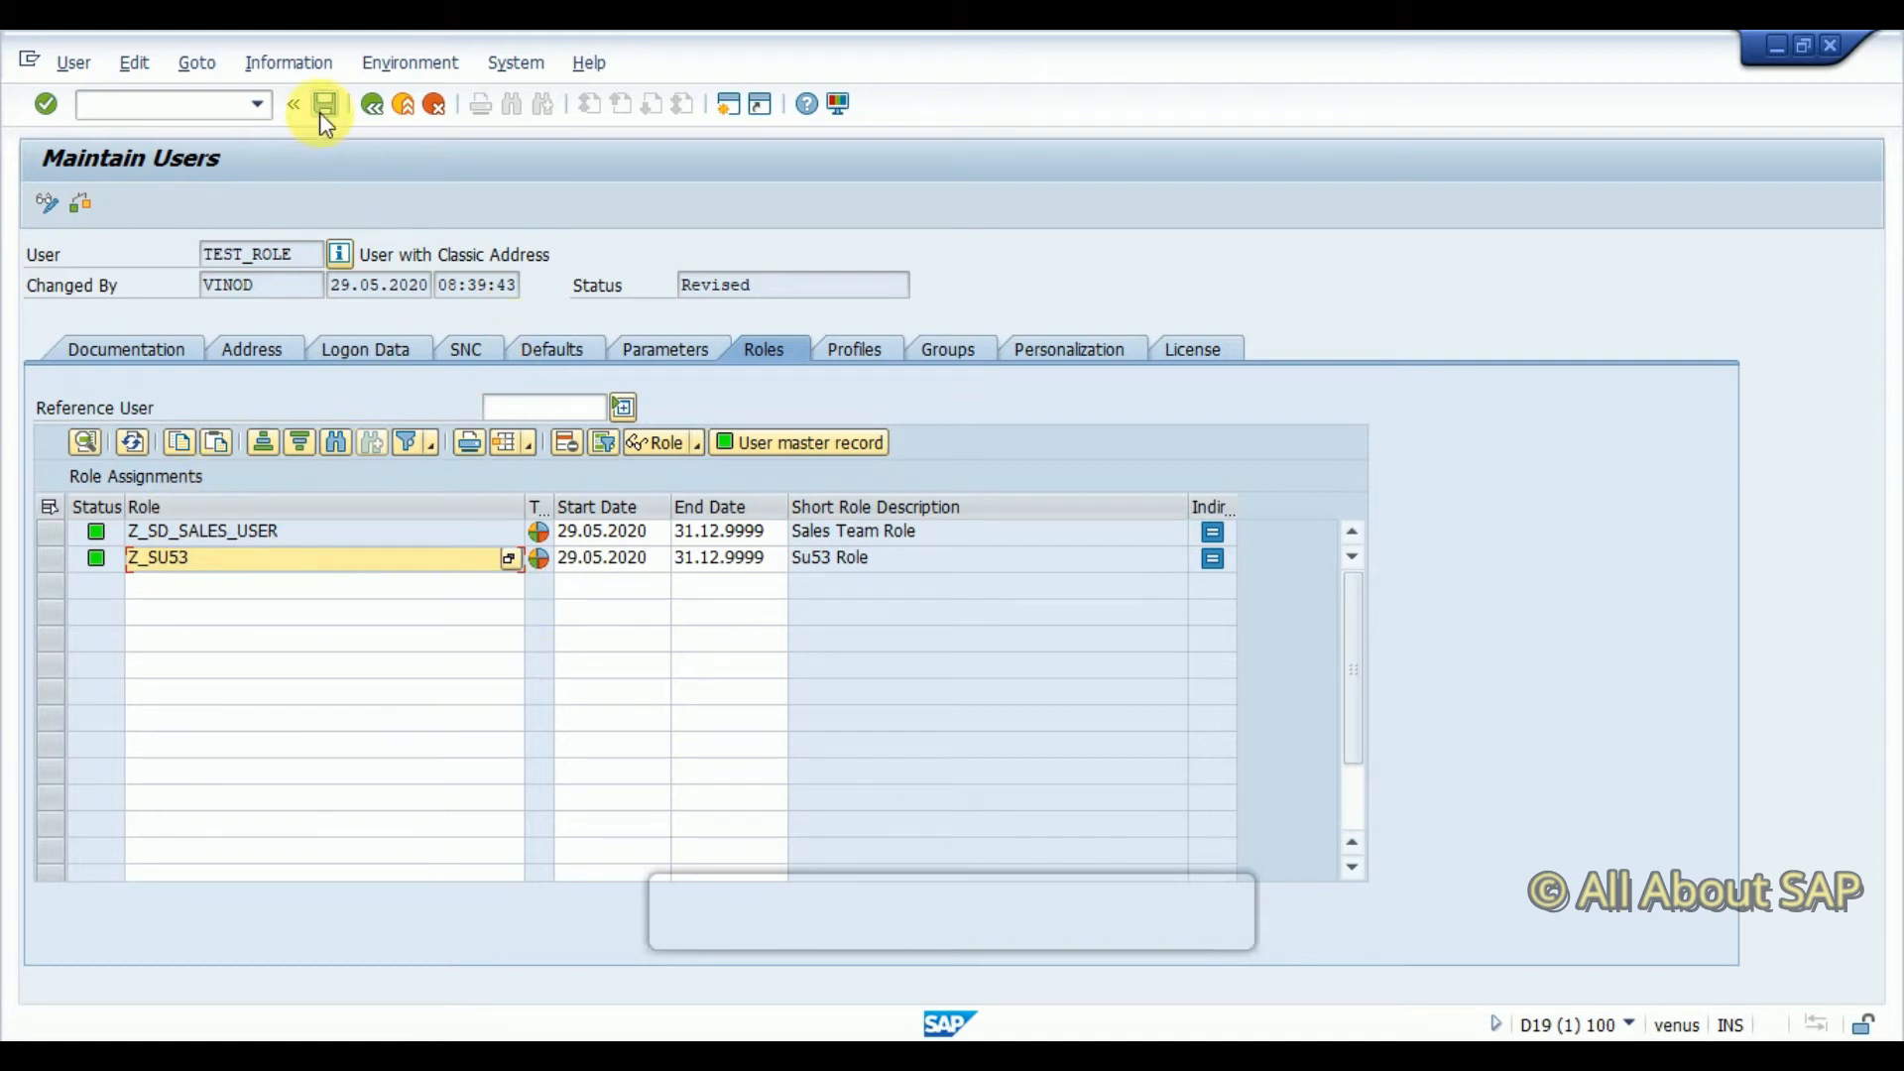
{"action": "left_click", "coordinate": [327, 105]}
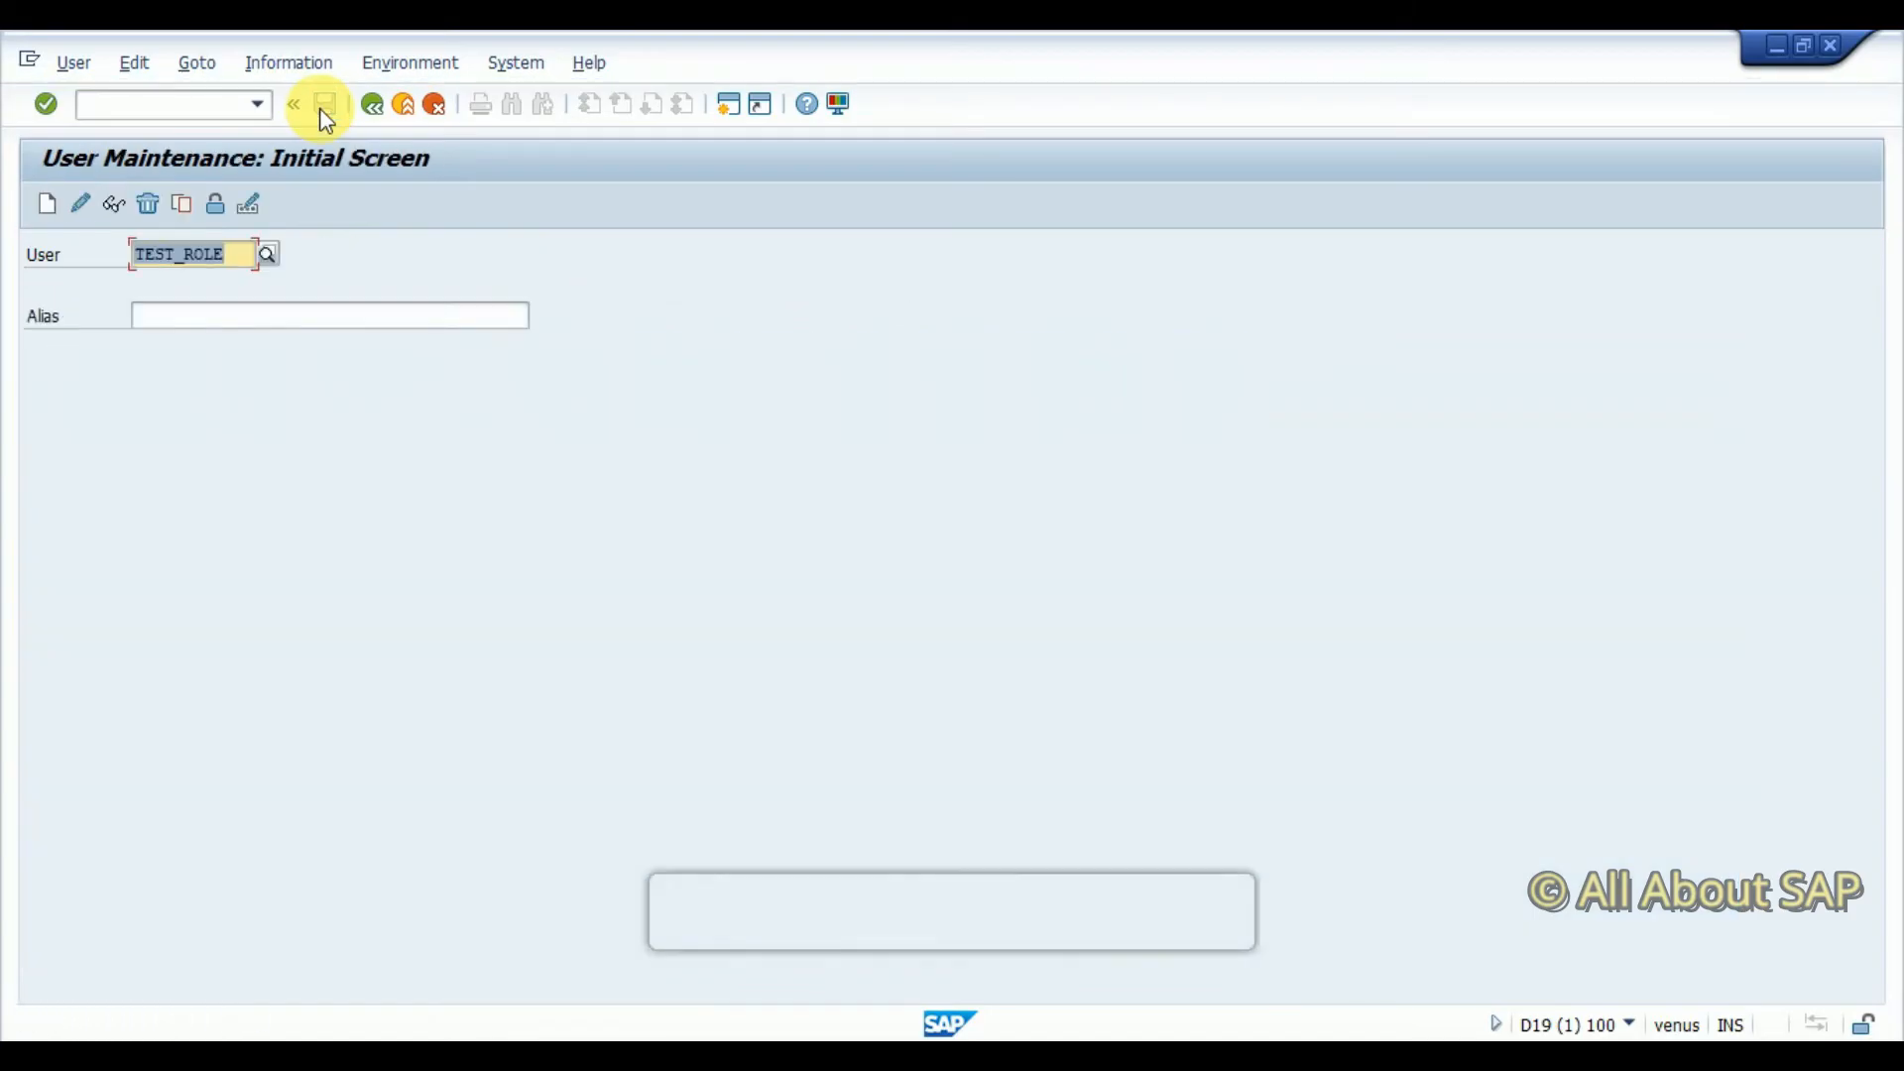
{"action": "left_click", "coordinate": [329, 105]}
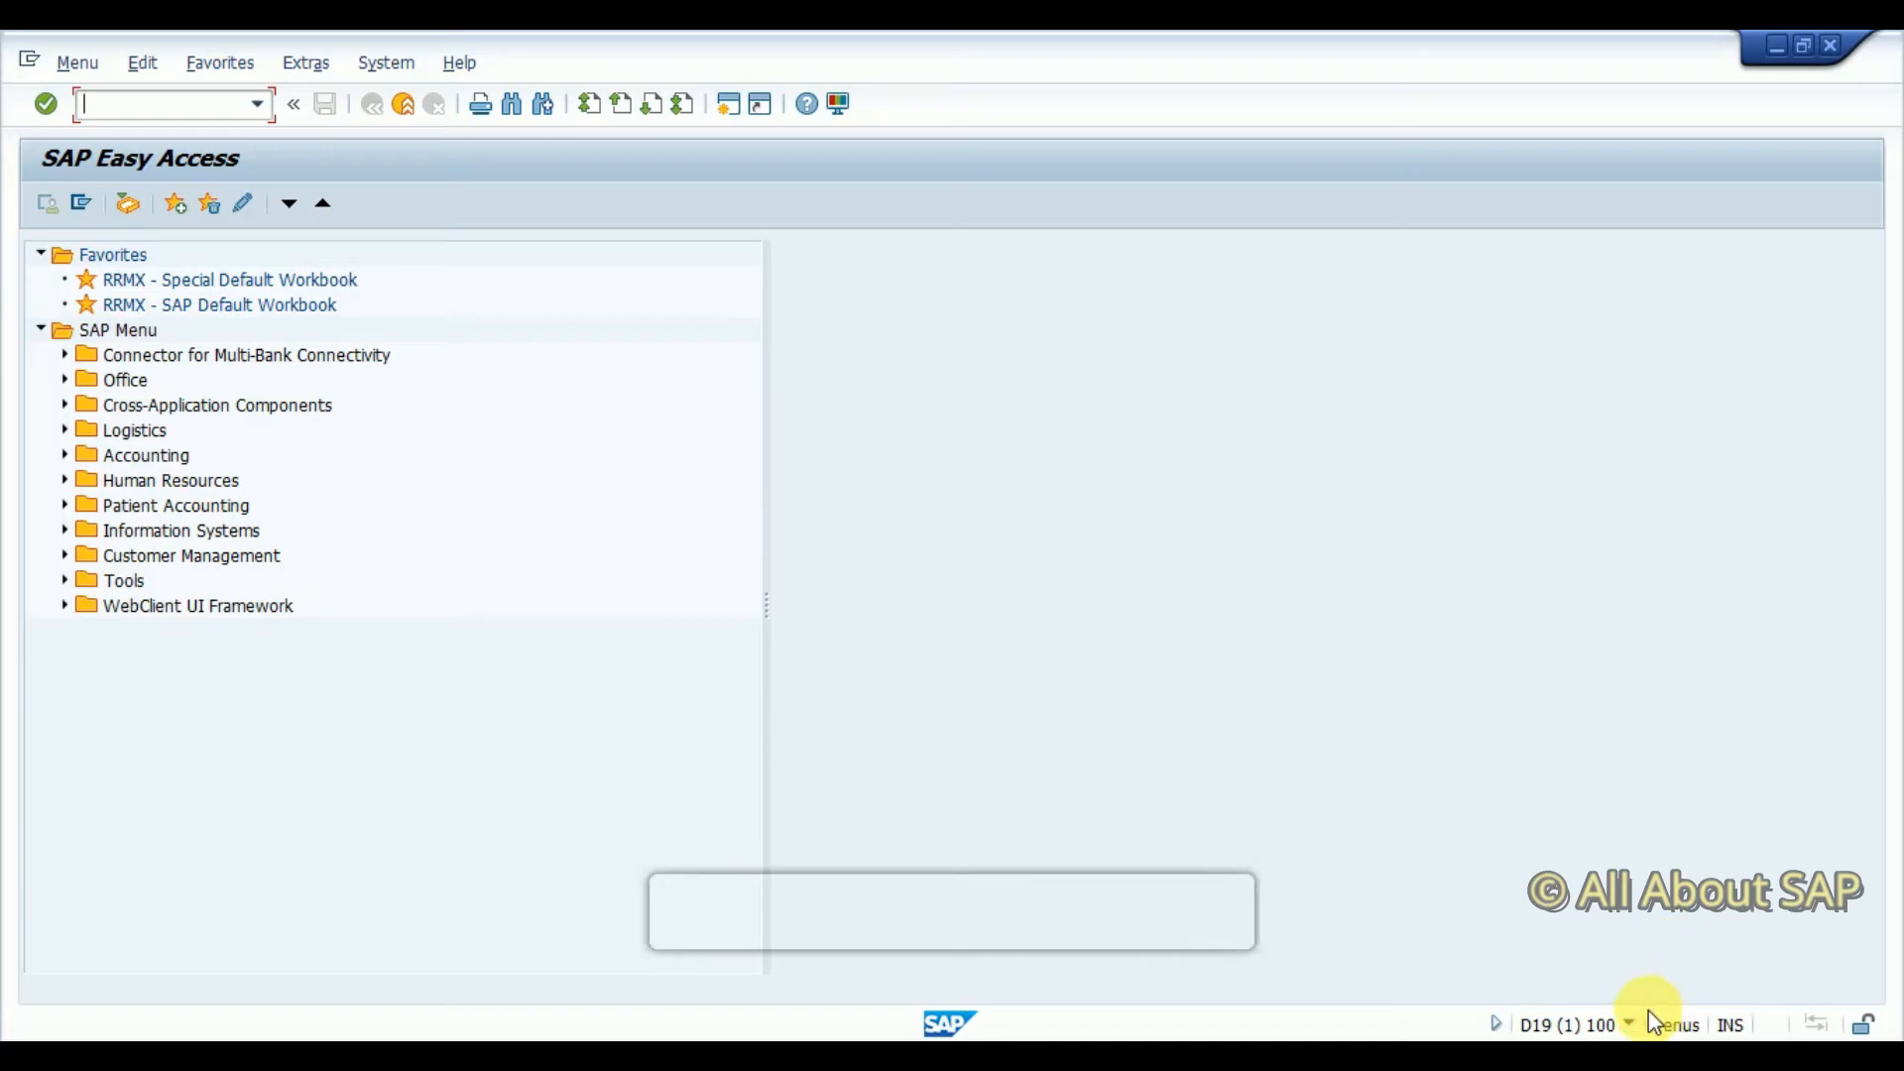
Run transaction VA01 from the command field
{"action": "left_click", "coordinate": [1629, 1025]}
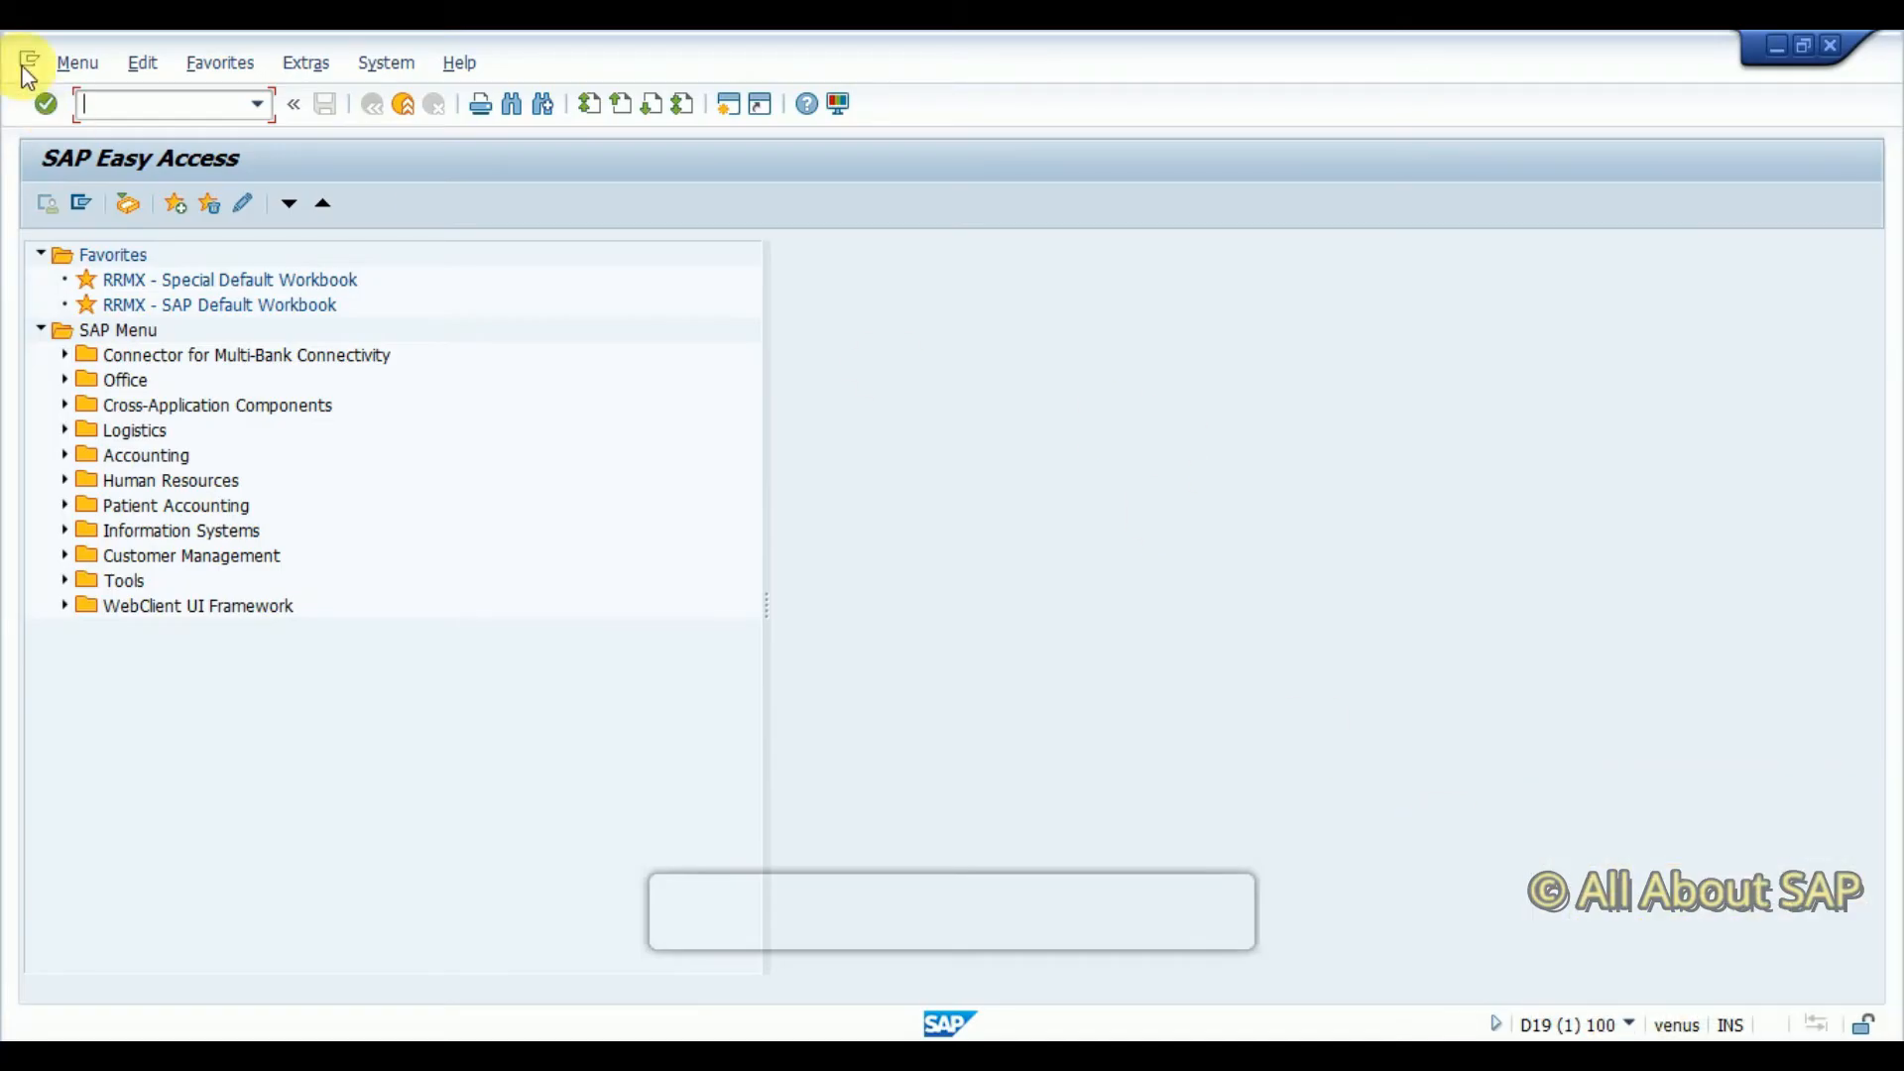
{"action": "type", "text": "va0"}
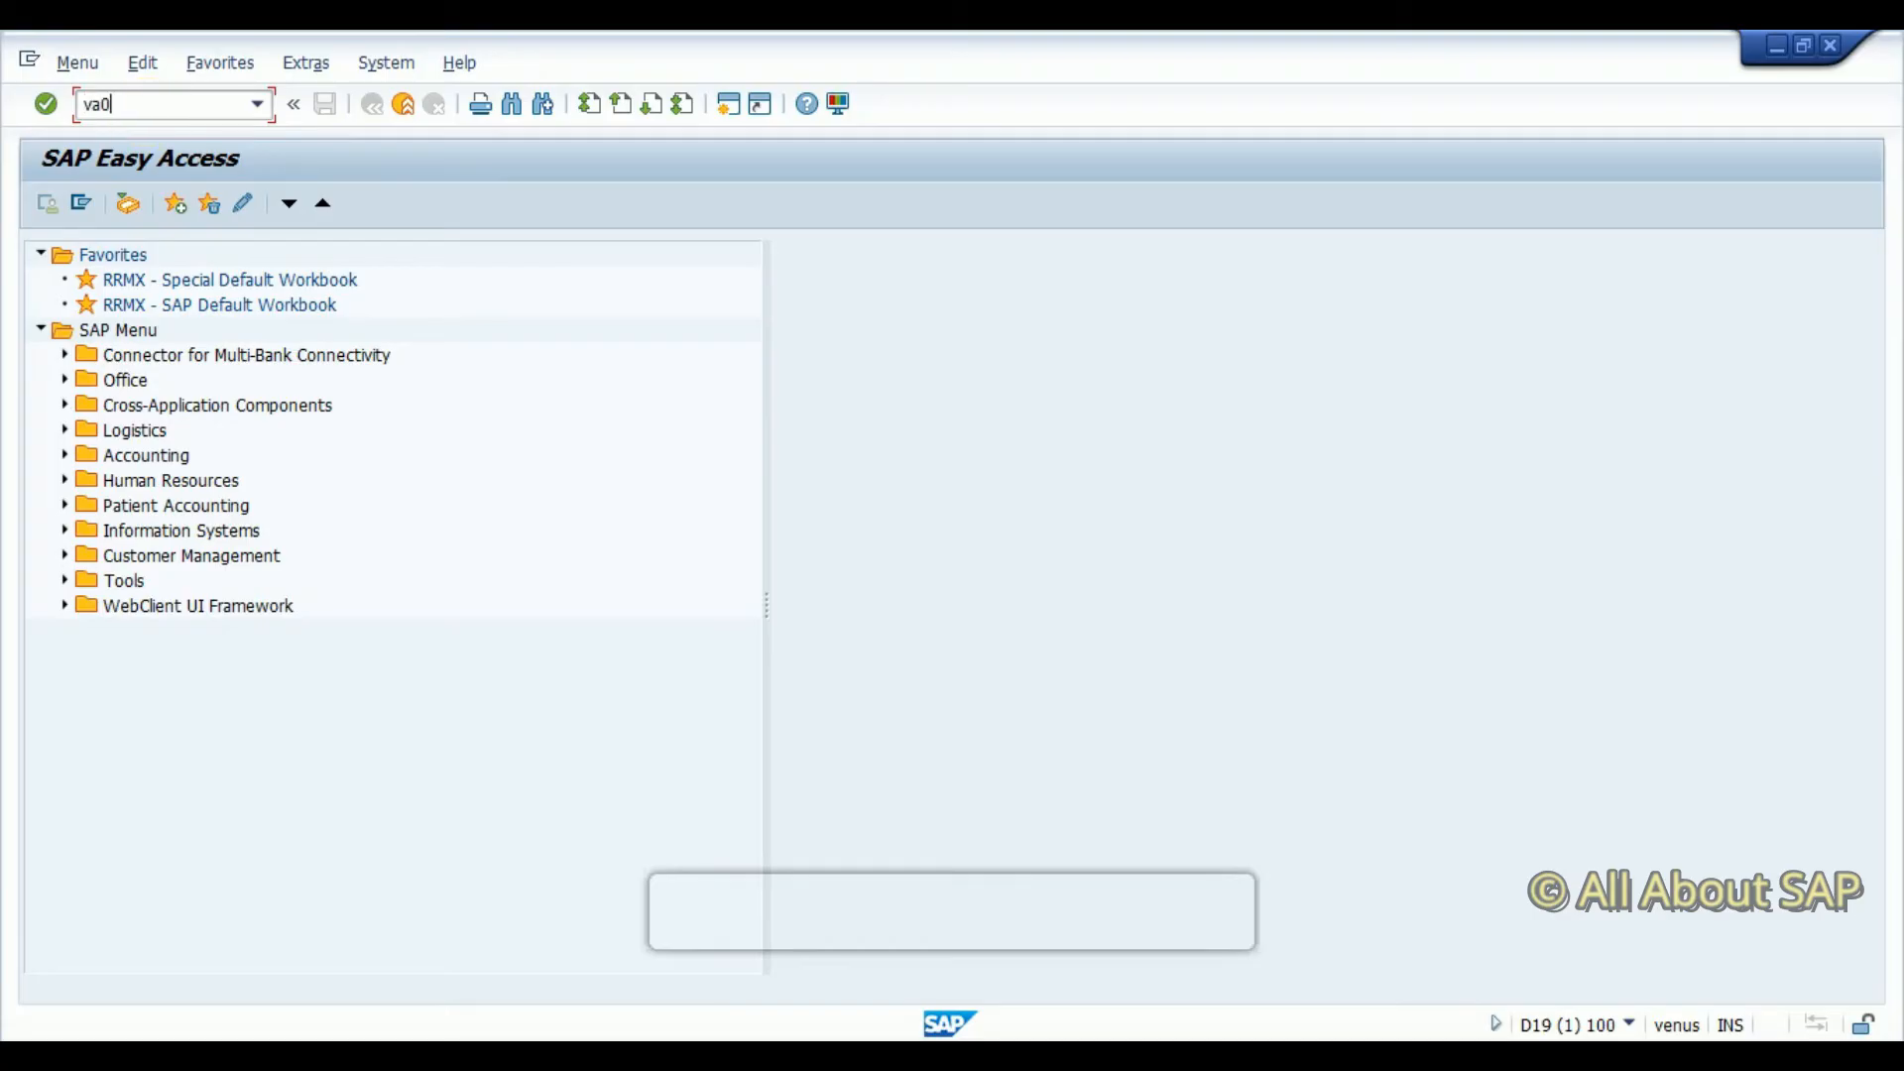
{"action": "key", "text": "Enter"}
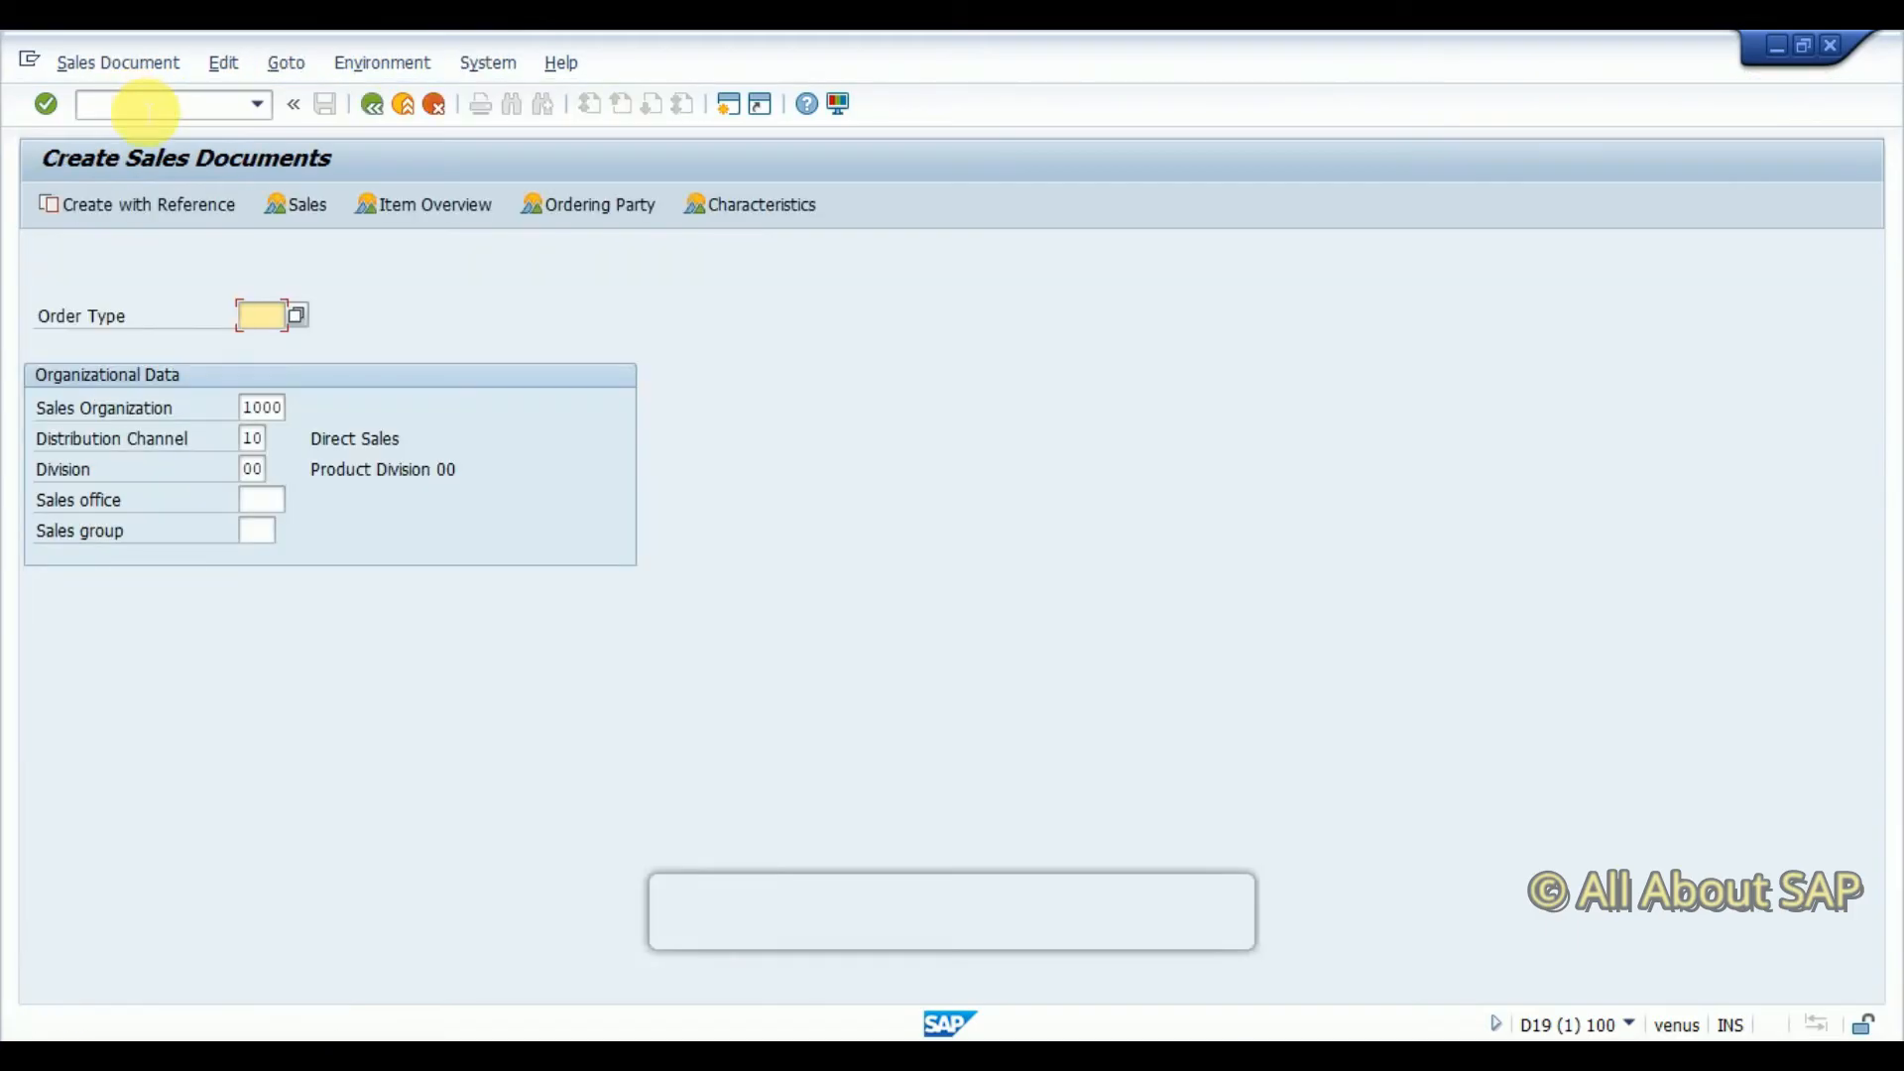
Enter order type OR and pick sales organization 1010 from the F4 list
{"action": "left_click", "coordinate": [265, 314]}
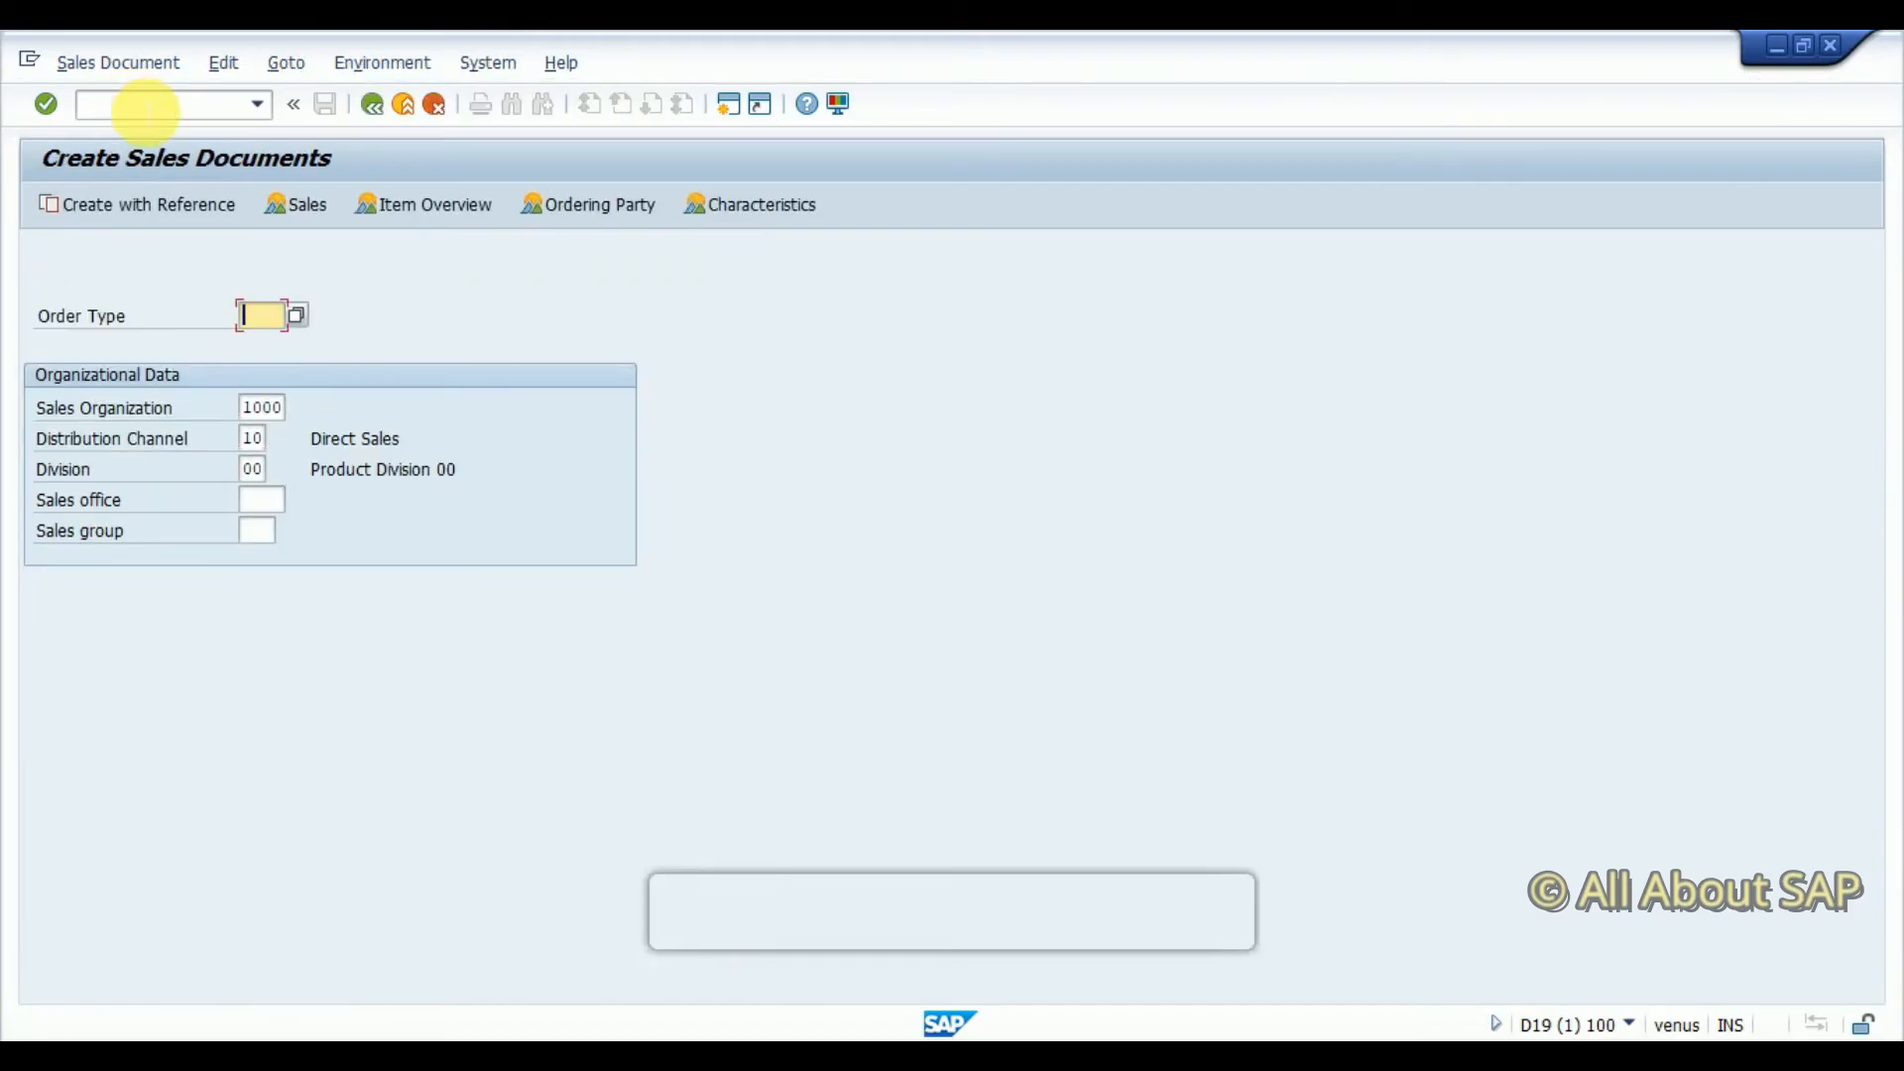
{"action": "type", "text": "OR"}
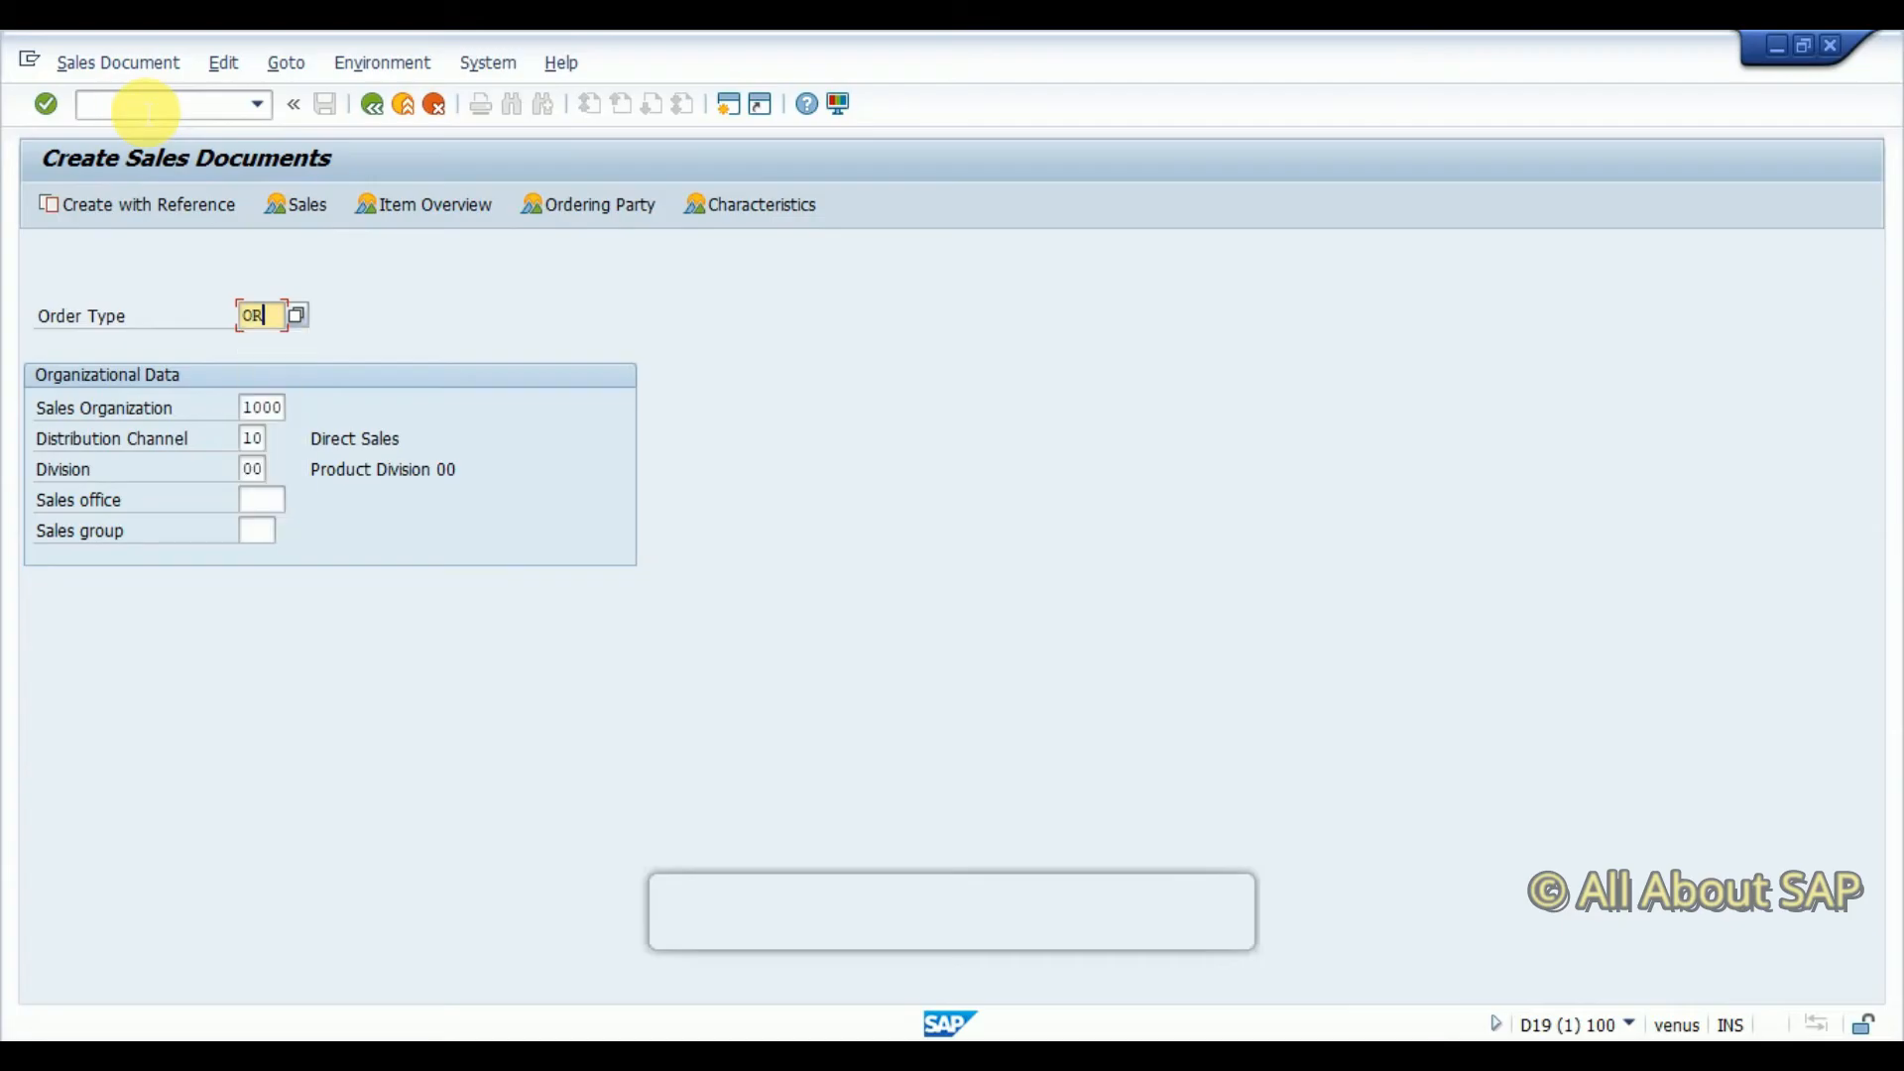
{"action": "key", "text": "Enter"}
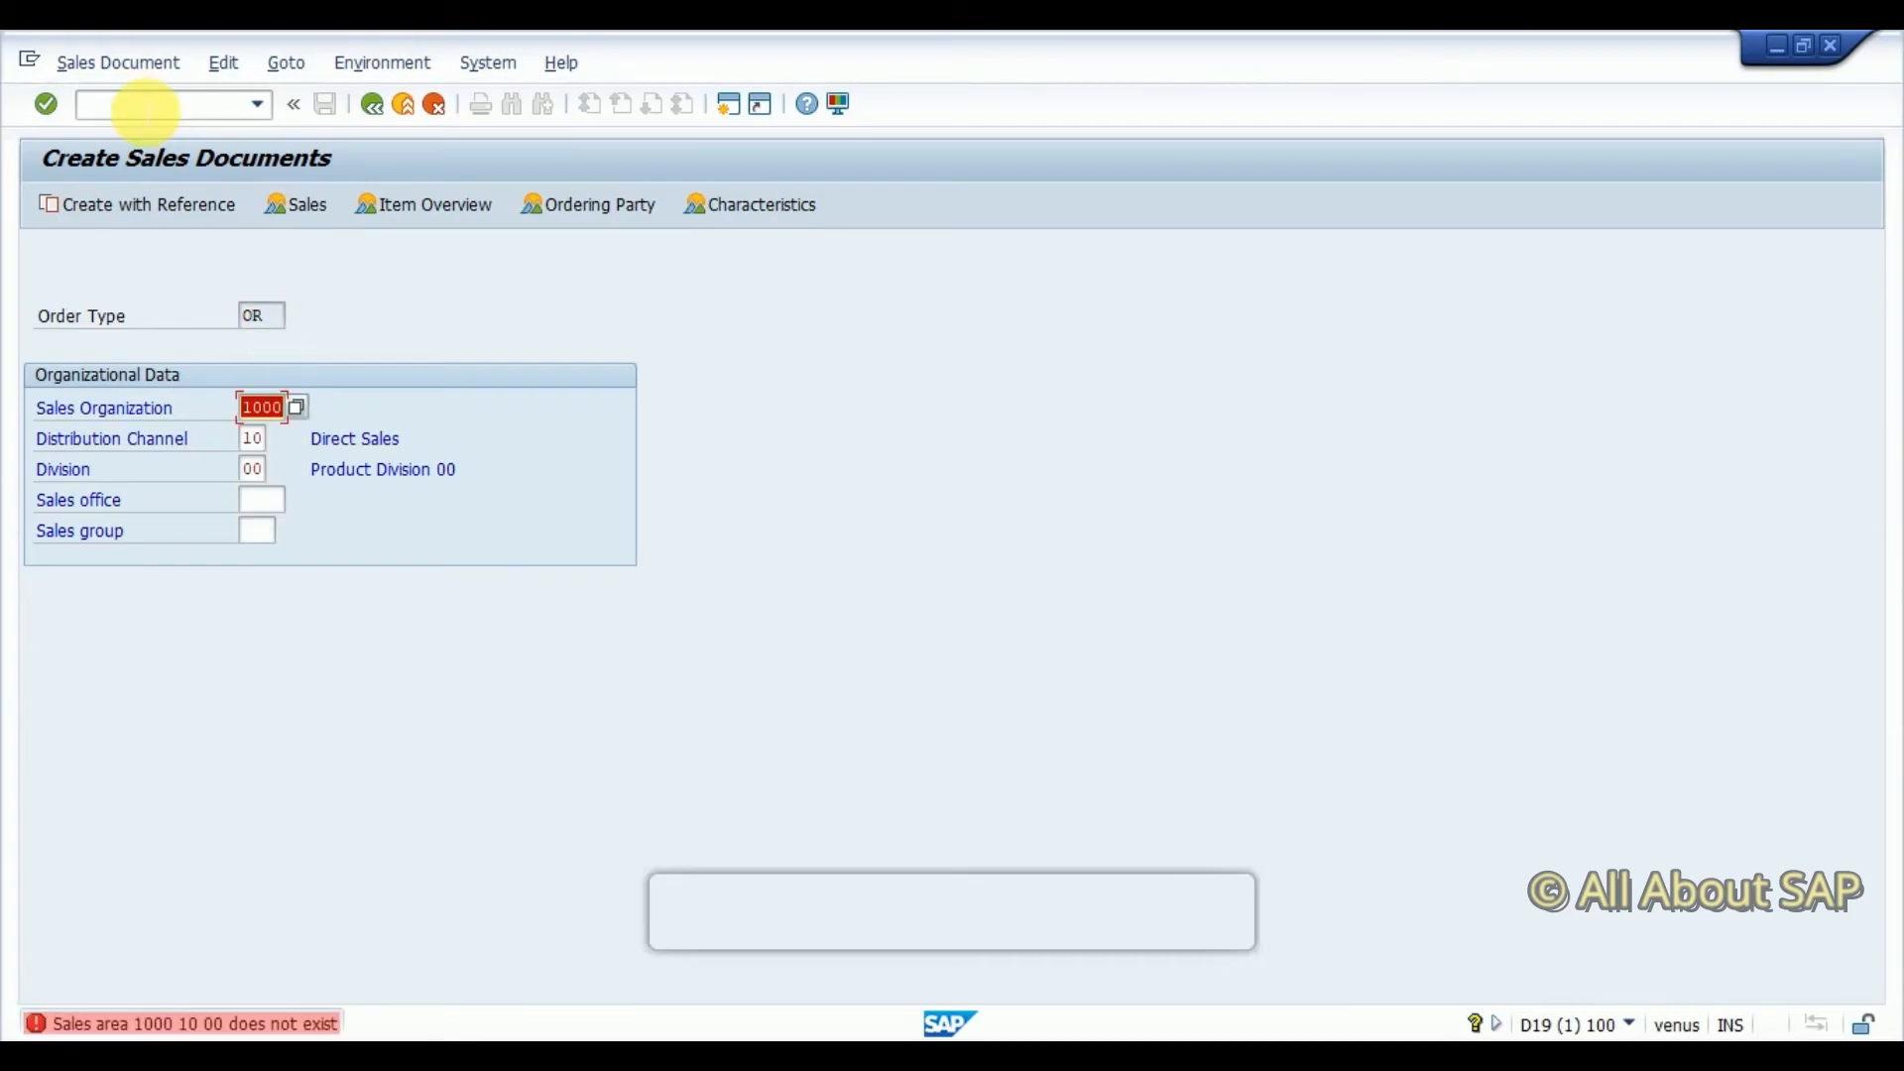
{"action": "left_click", "coordinate": [260, 406]}
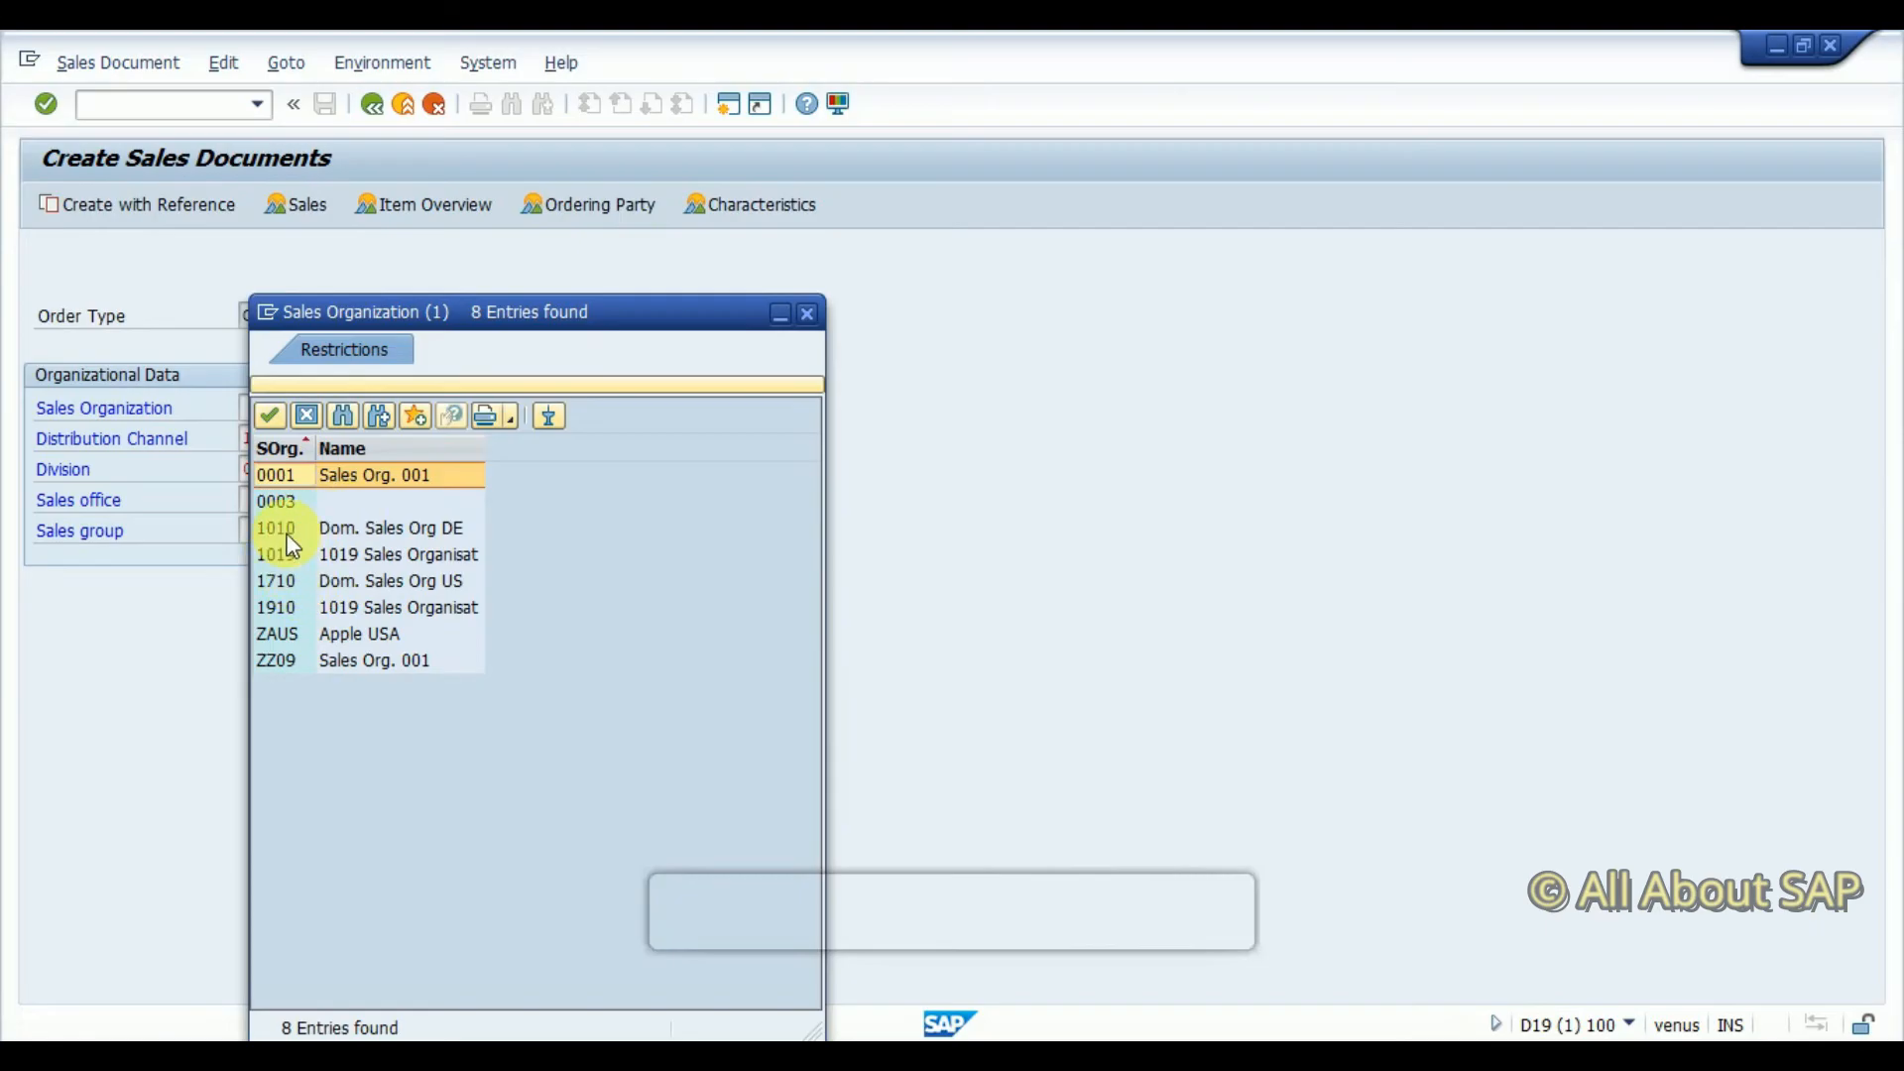
{"action": "double_click", "coordinate": [281, 528]}
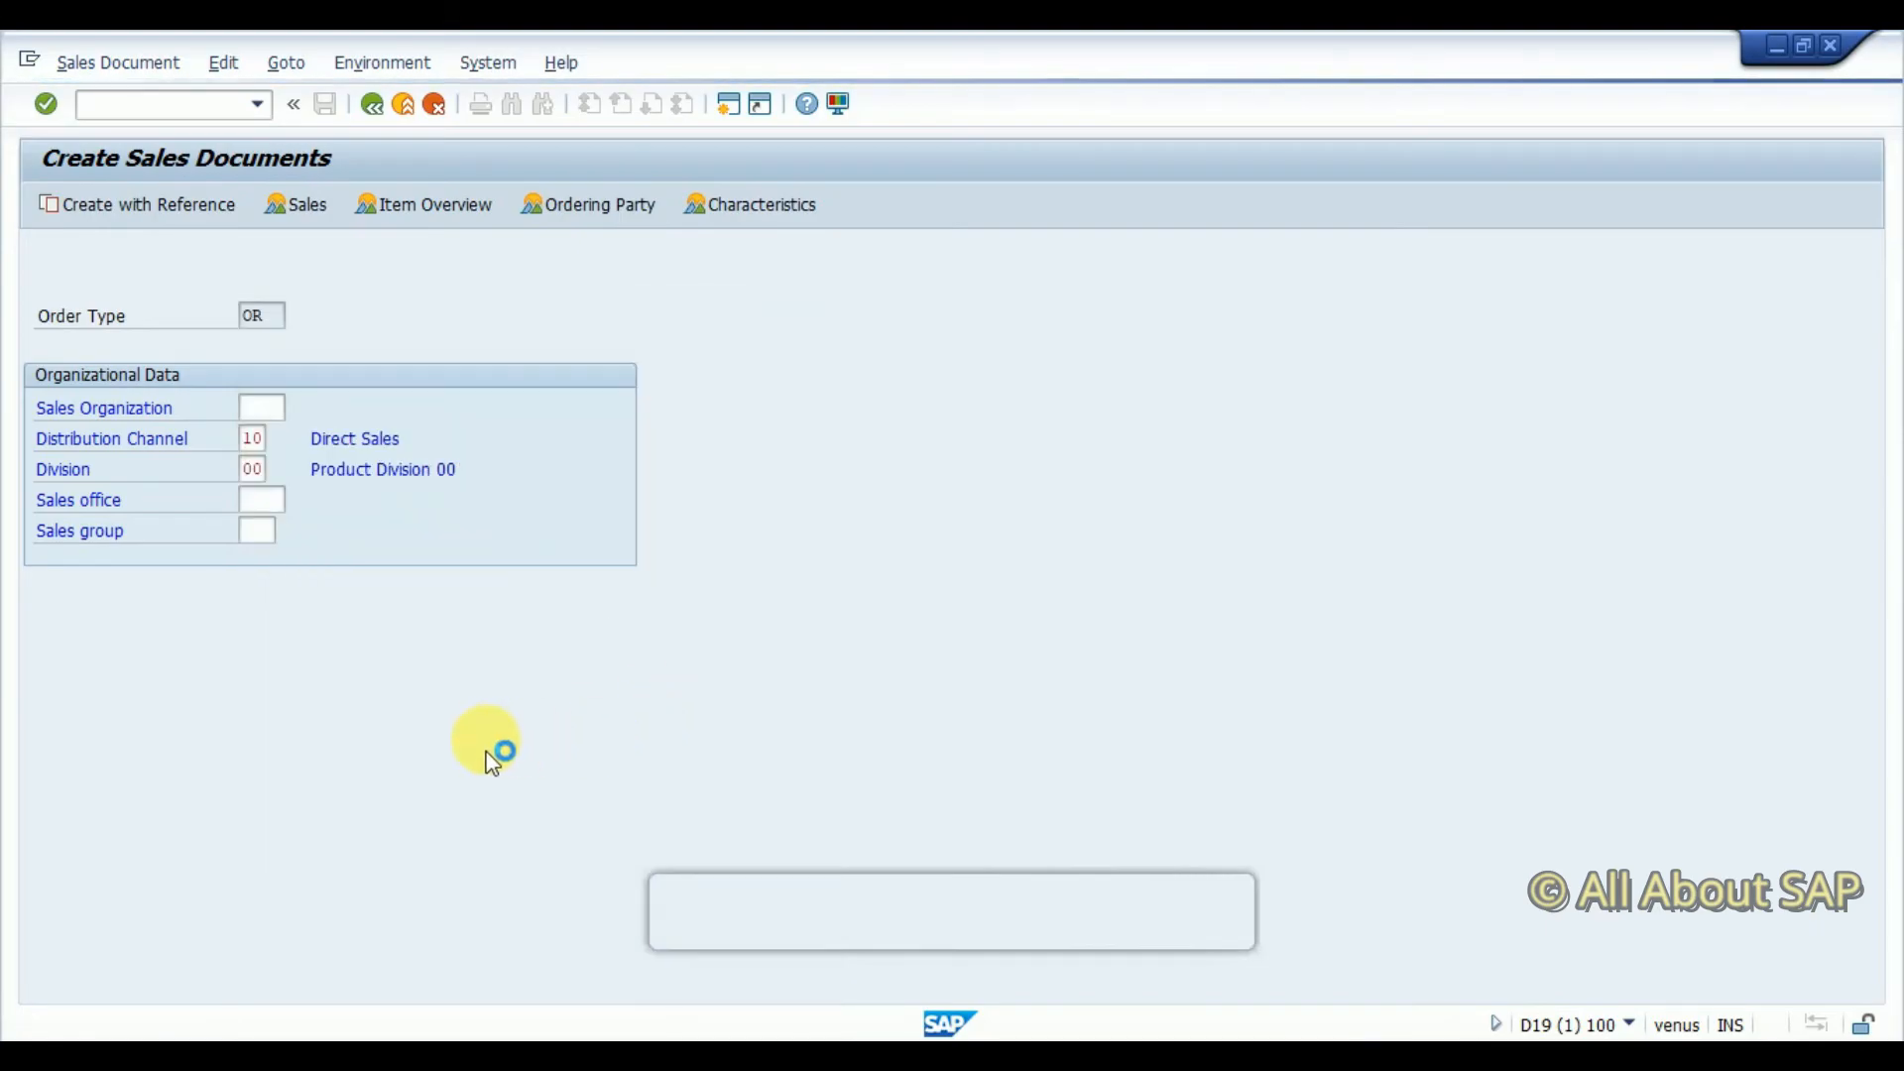
{"action": "type", "text": "1010"}
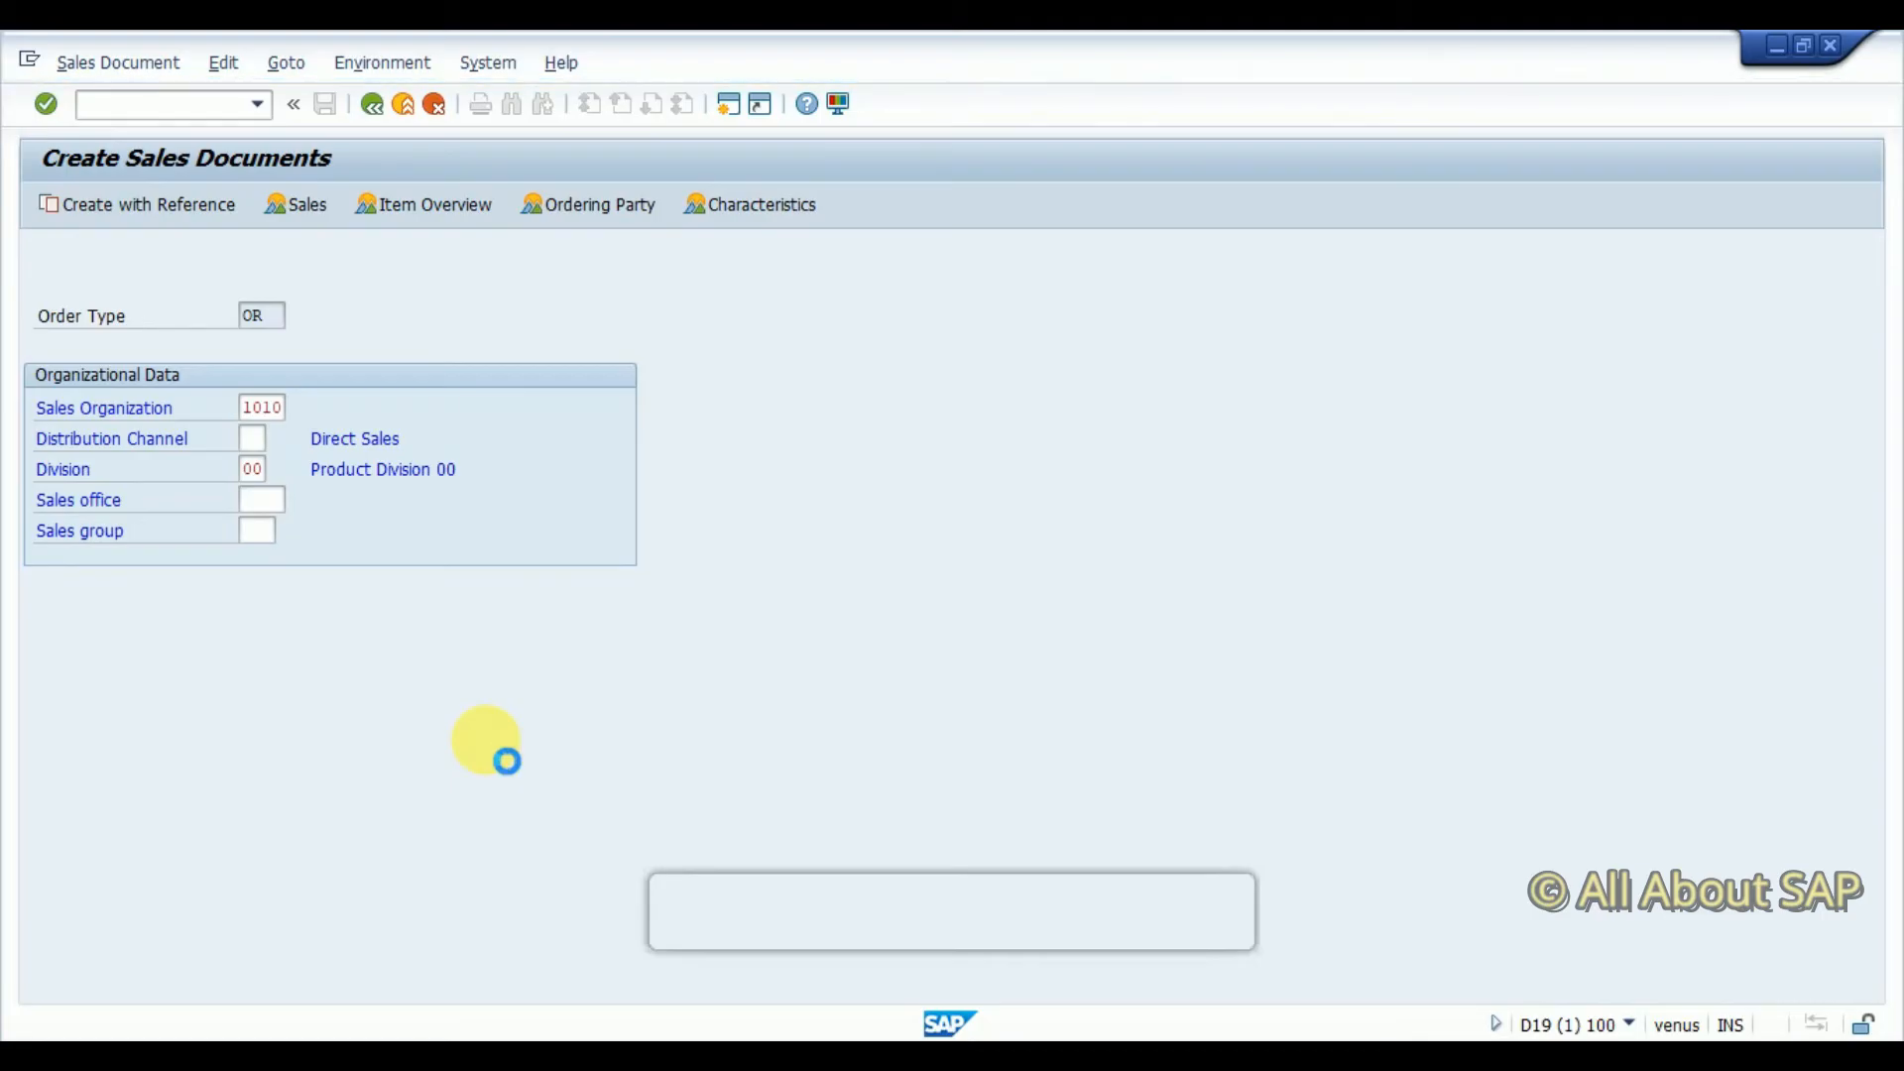
Choose channel 10 and division 00, submit the refused order, and check SU53
{"action": "left_click", "coordinate": [252, 437]}
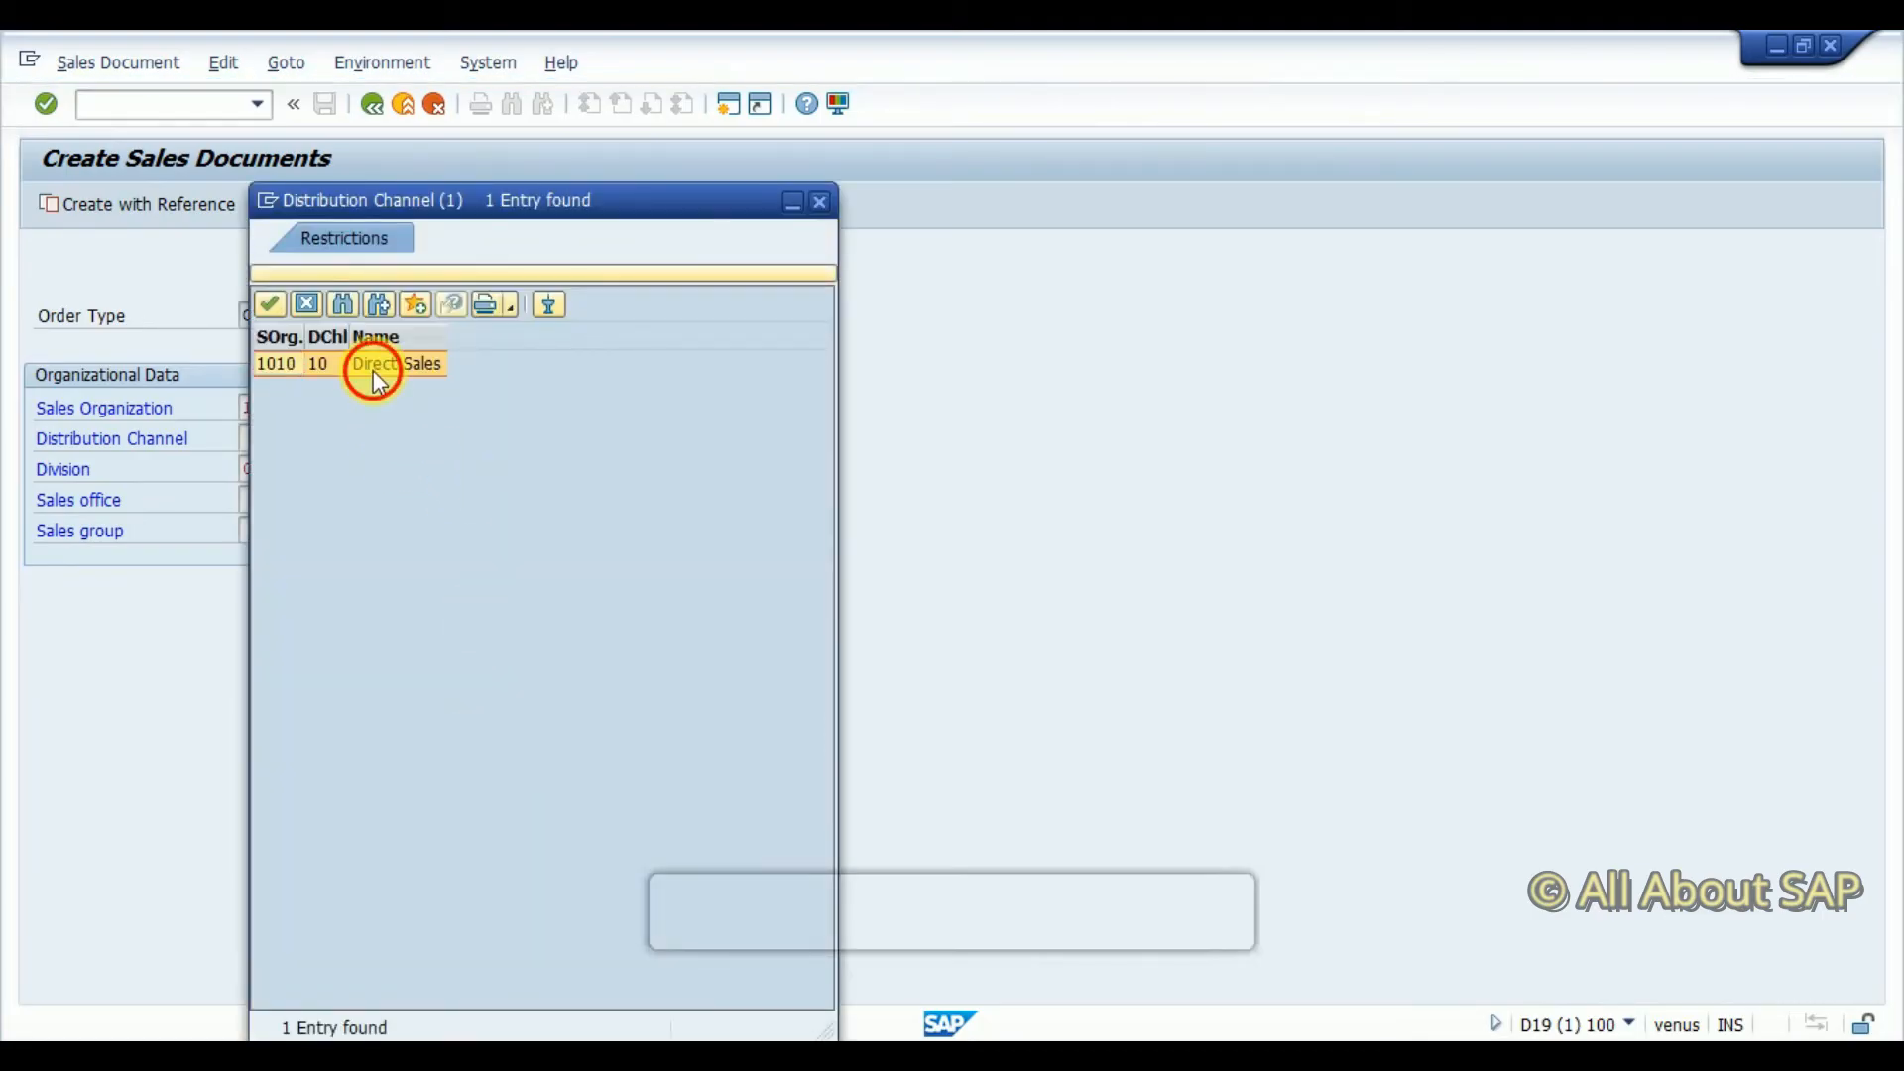
{"action": "double_click", "coordinate": [374, 364]}
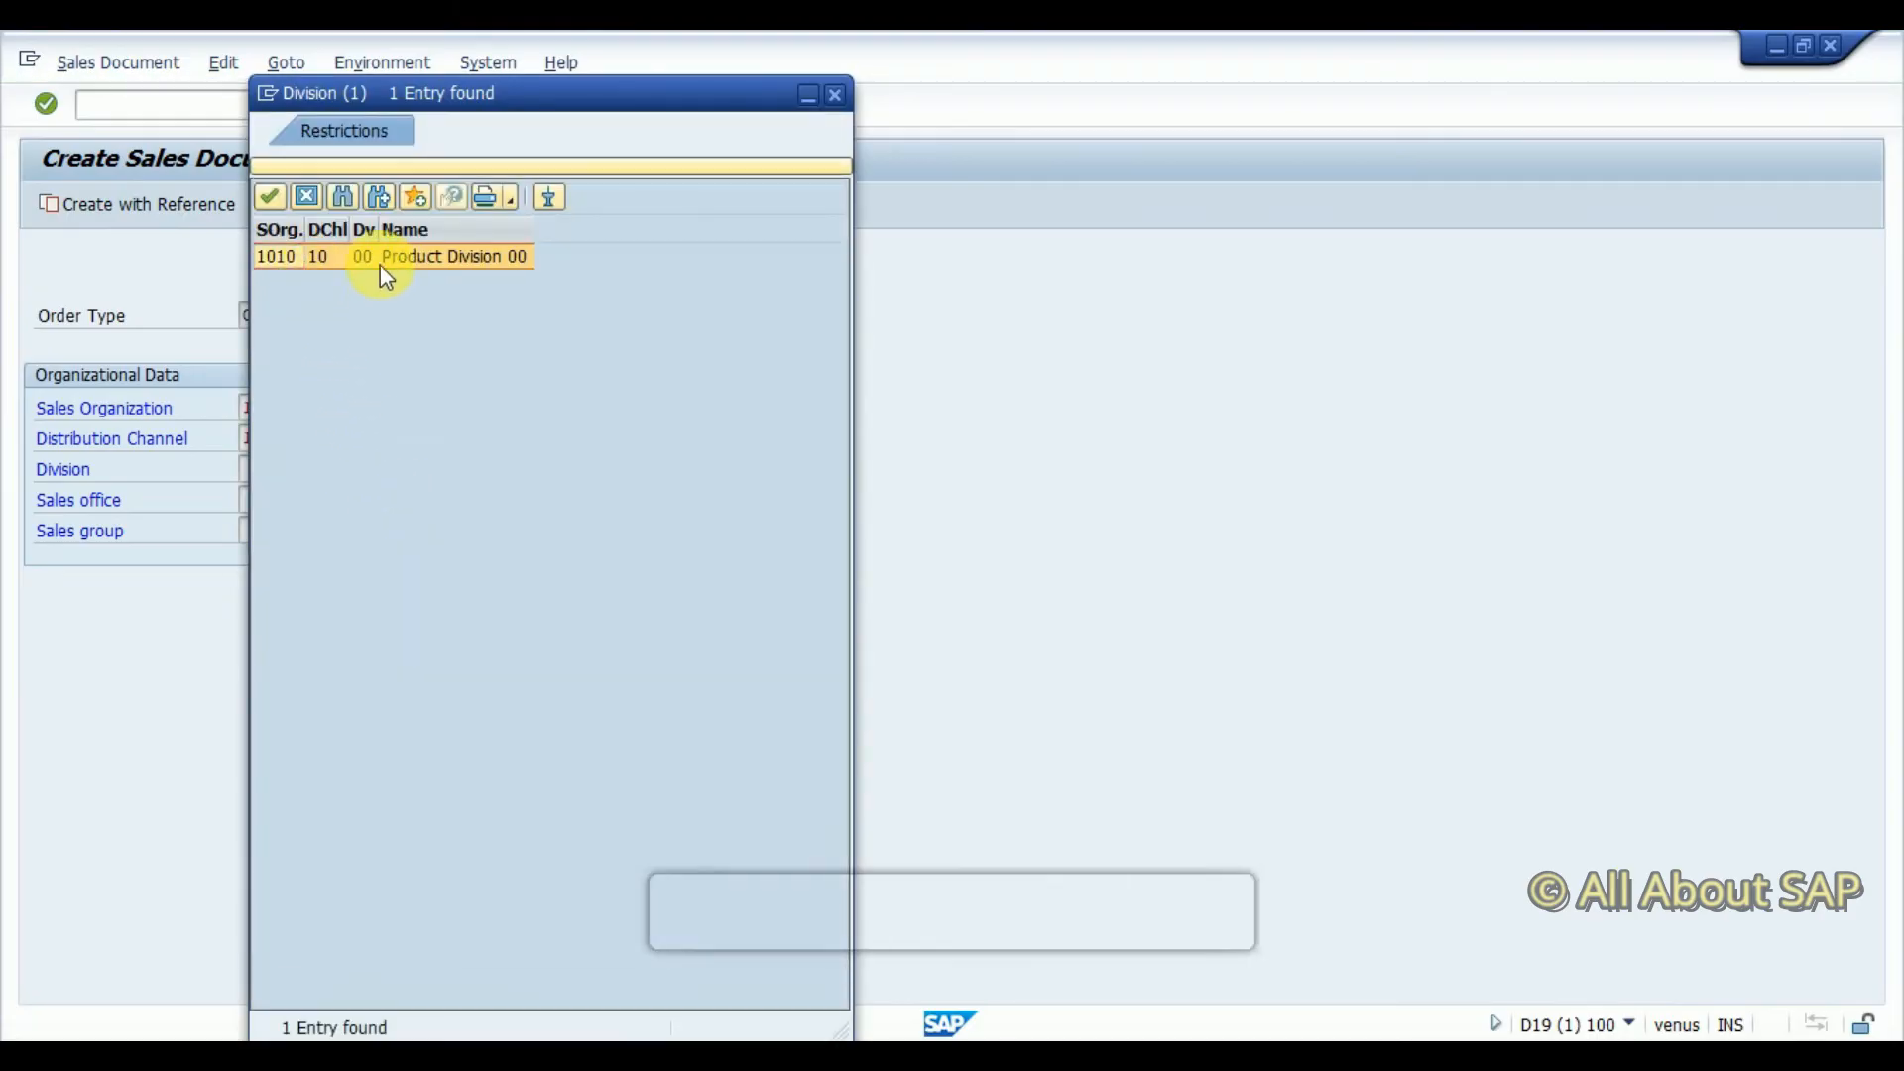
{"action": "double_click", "coordinate": [400, 257]}
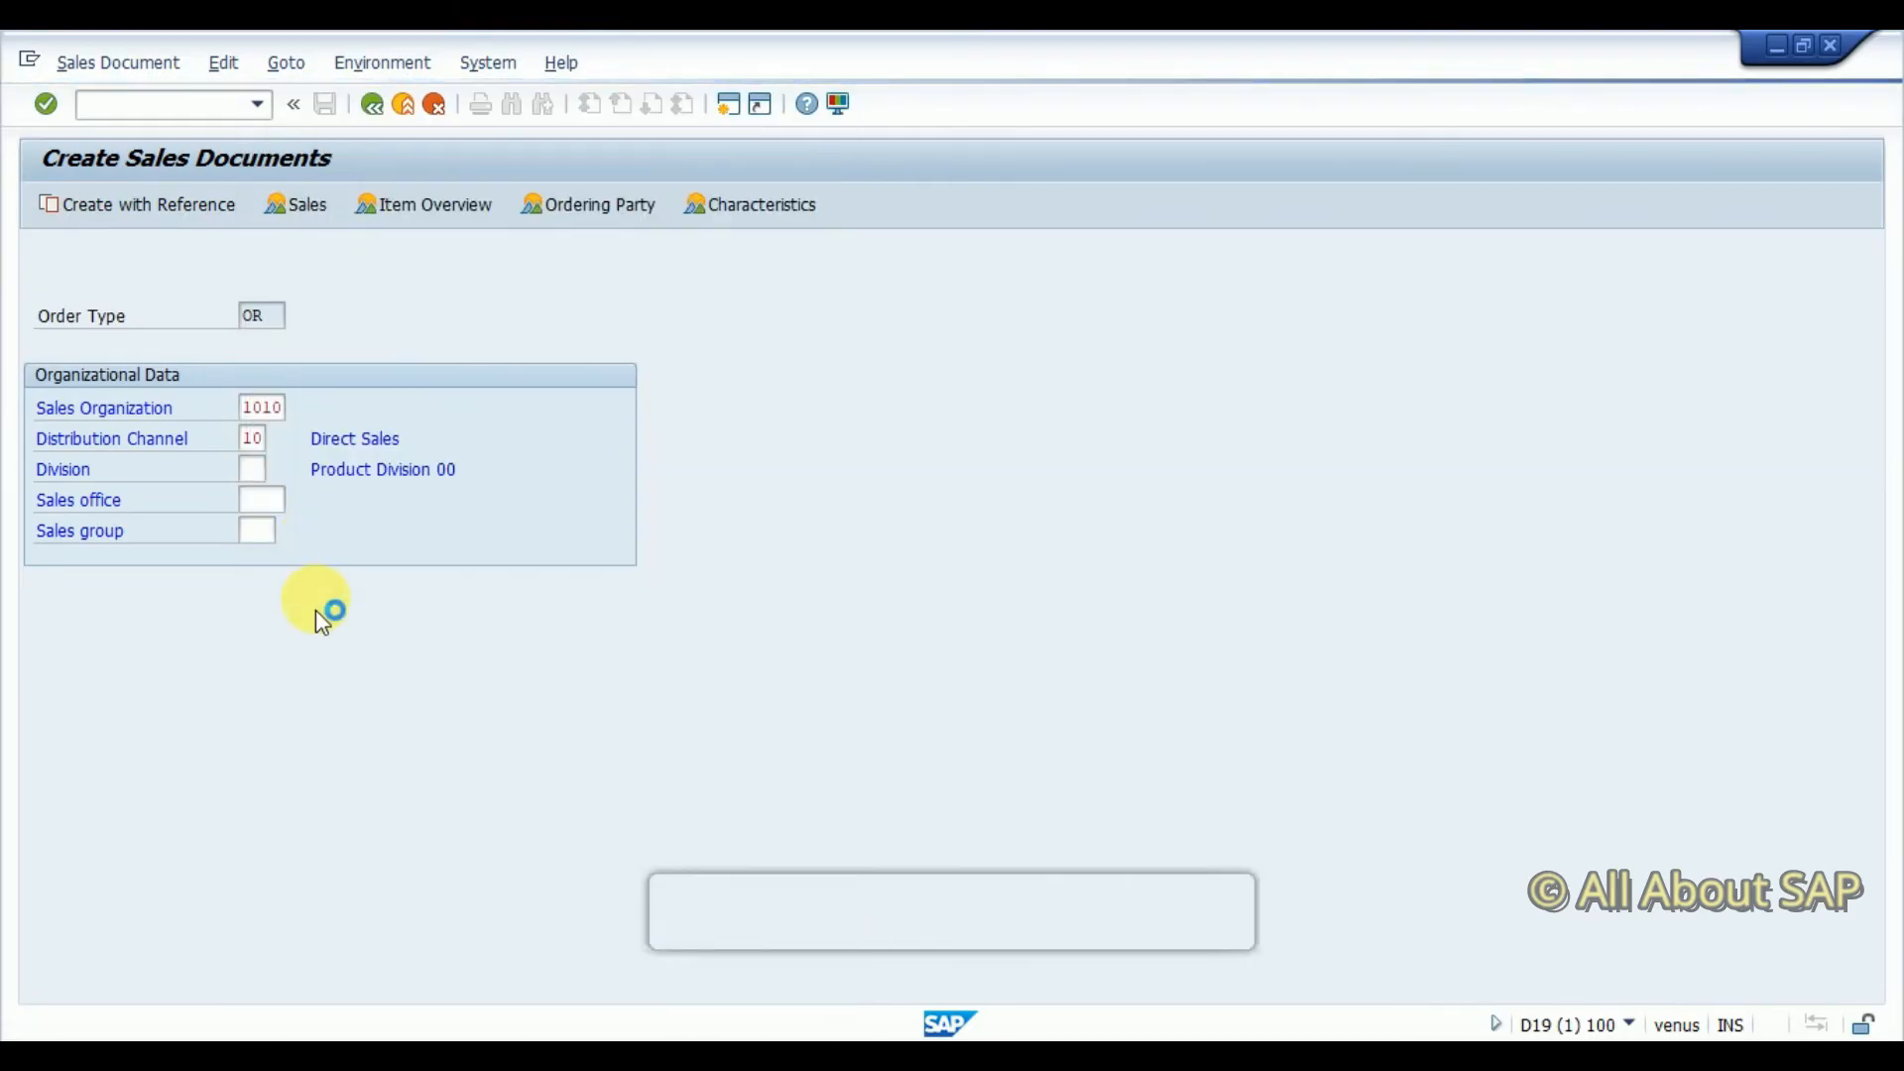
{"action": "key", "text": "Enter"}
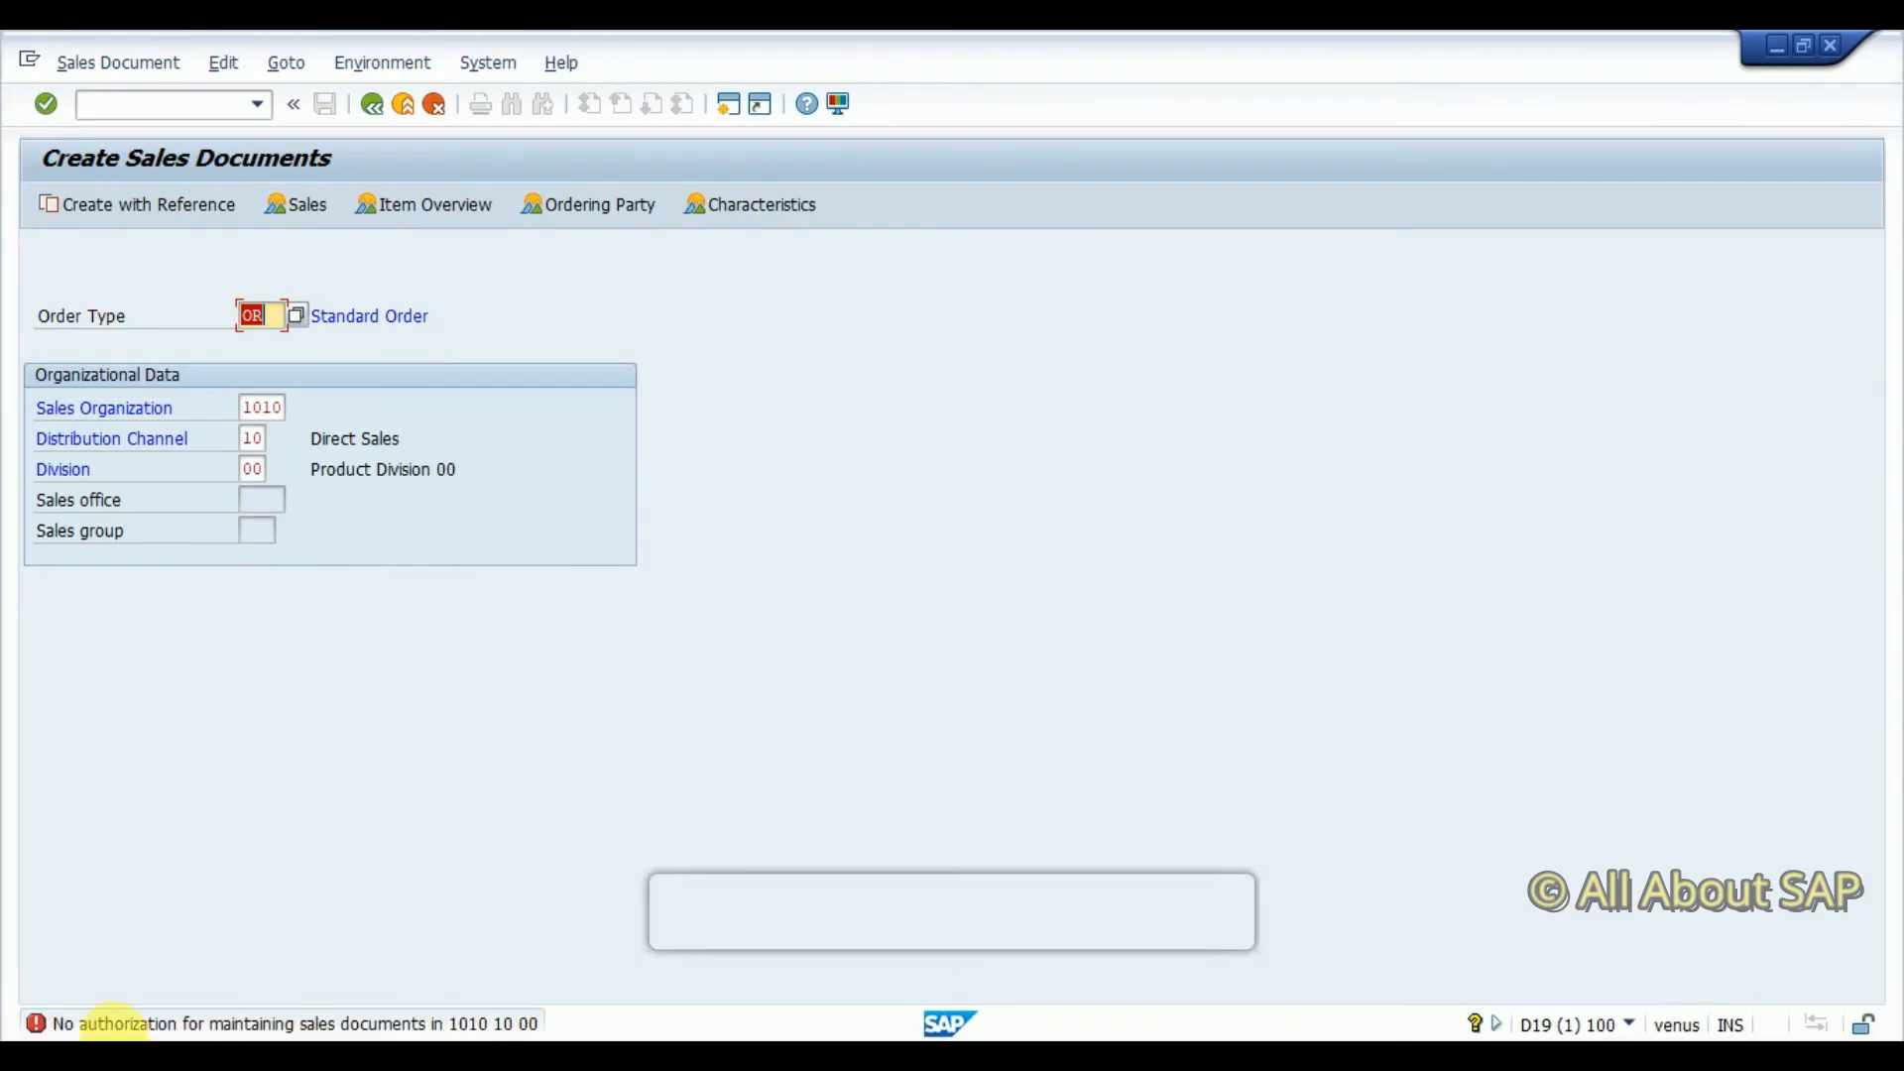
{"action": "mouse_move", "coordinate": [298, 1033]}
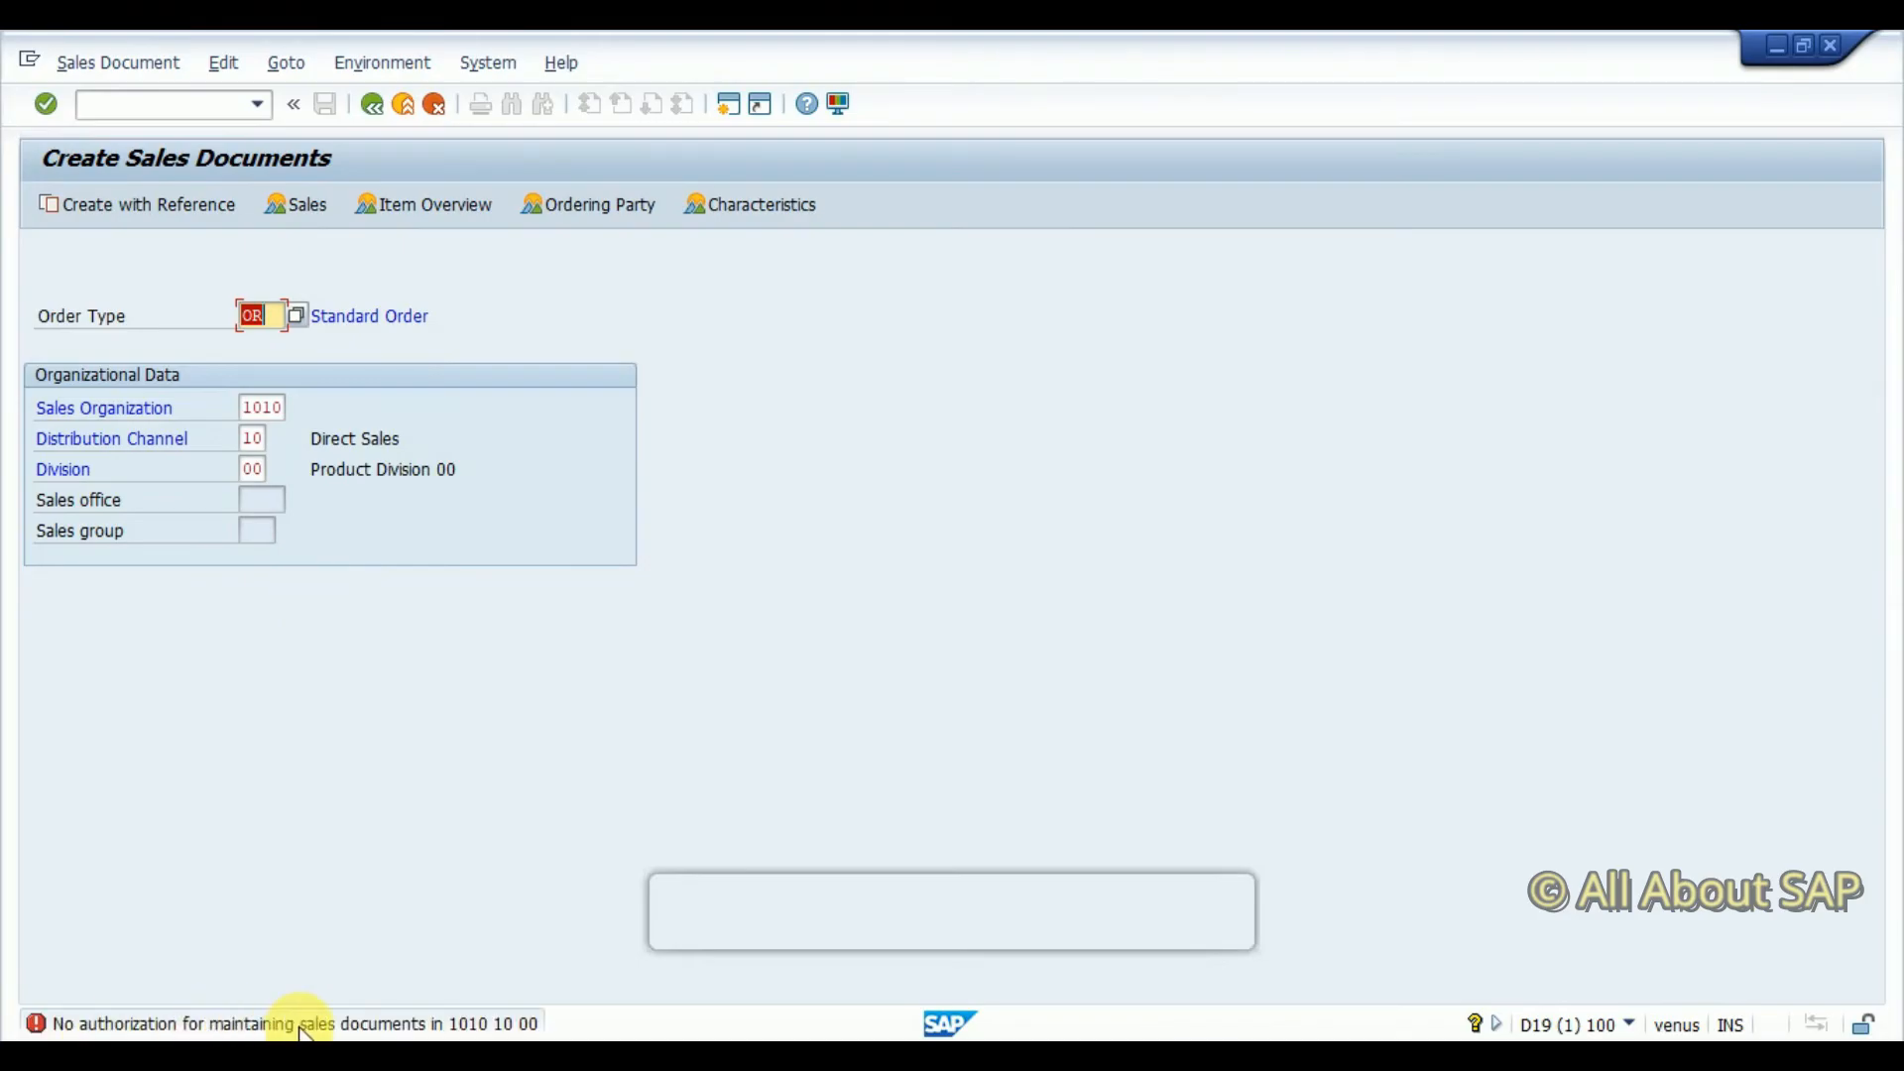
{"action": "mouse_move", "coordinate": [442, 1033]}
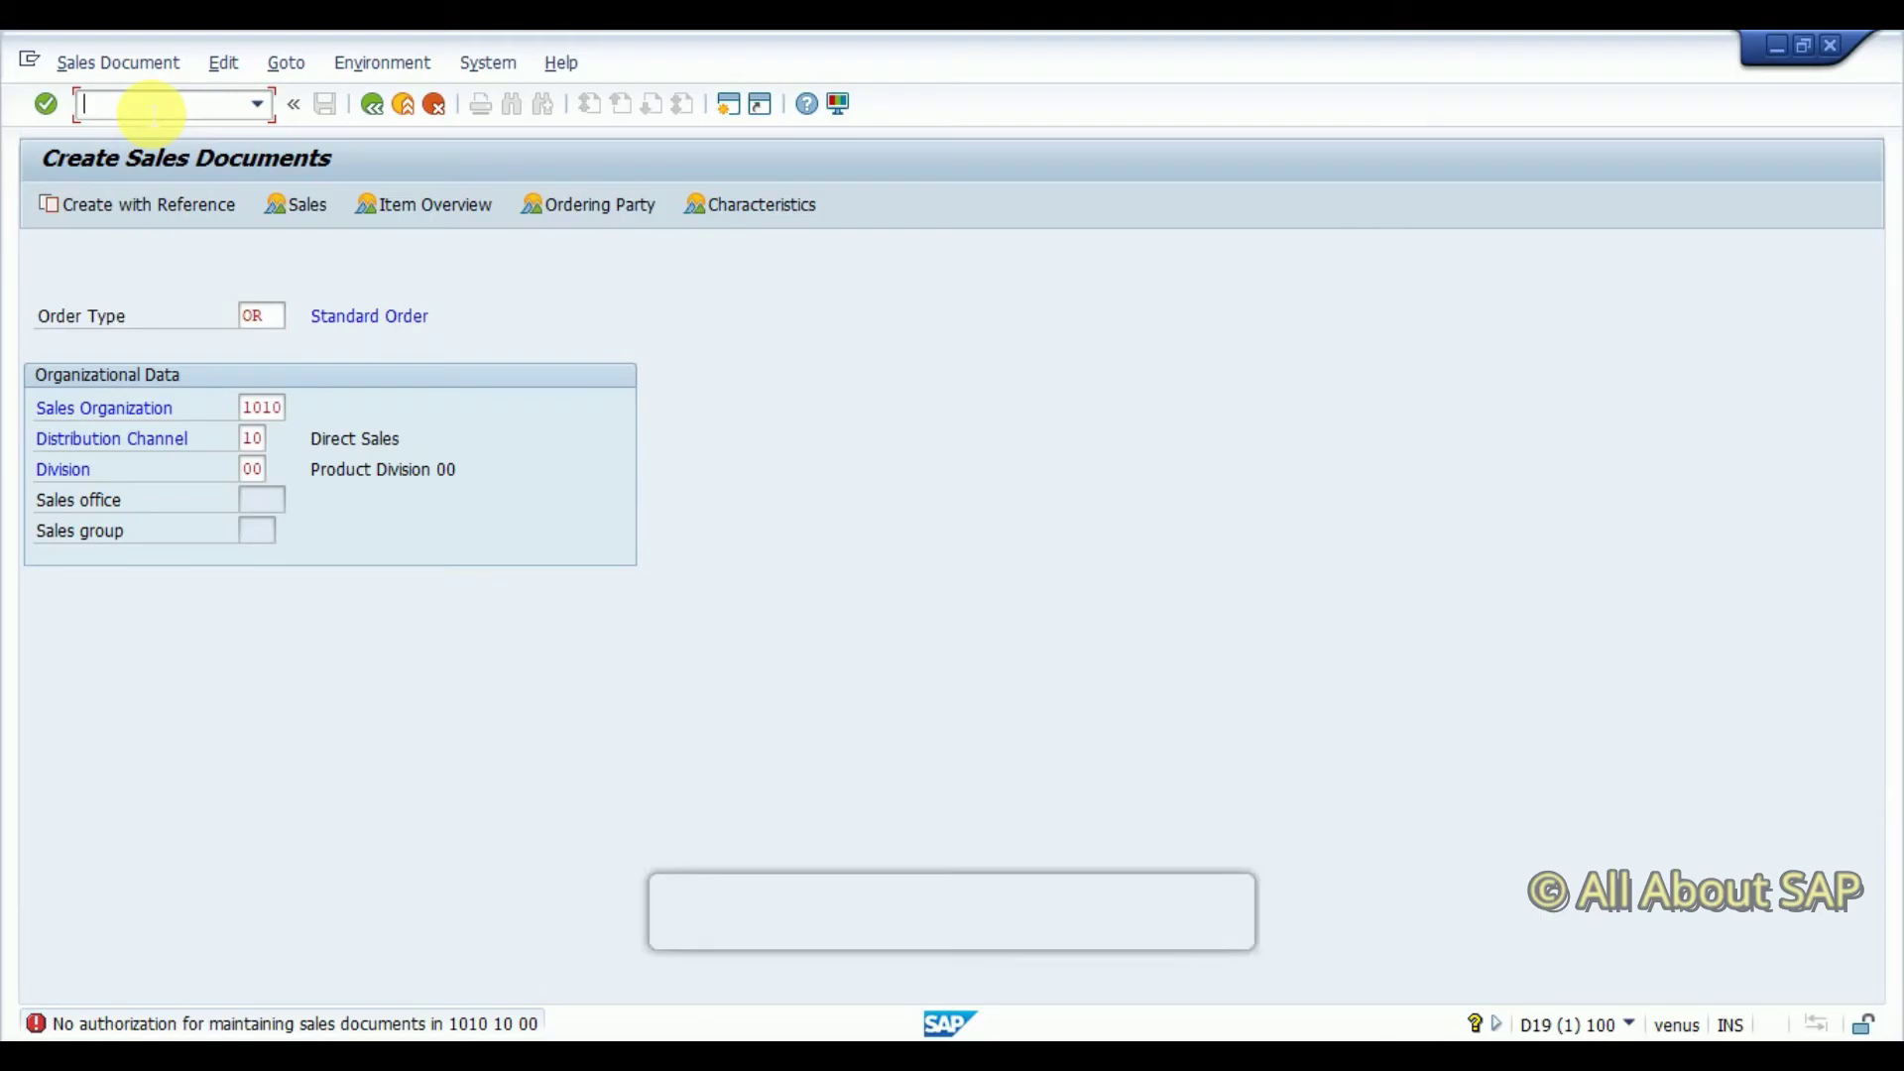
{"action": "type", "text": "/nsu"}
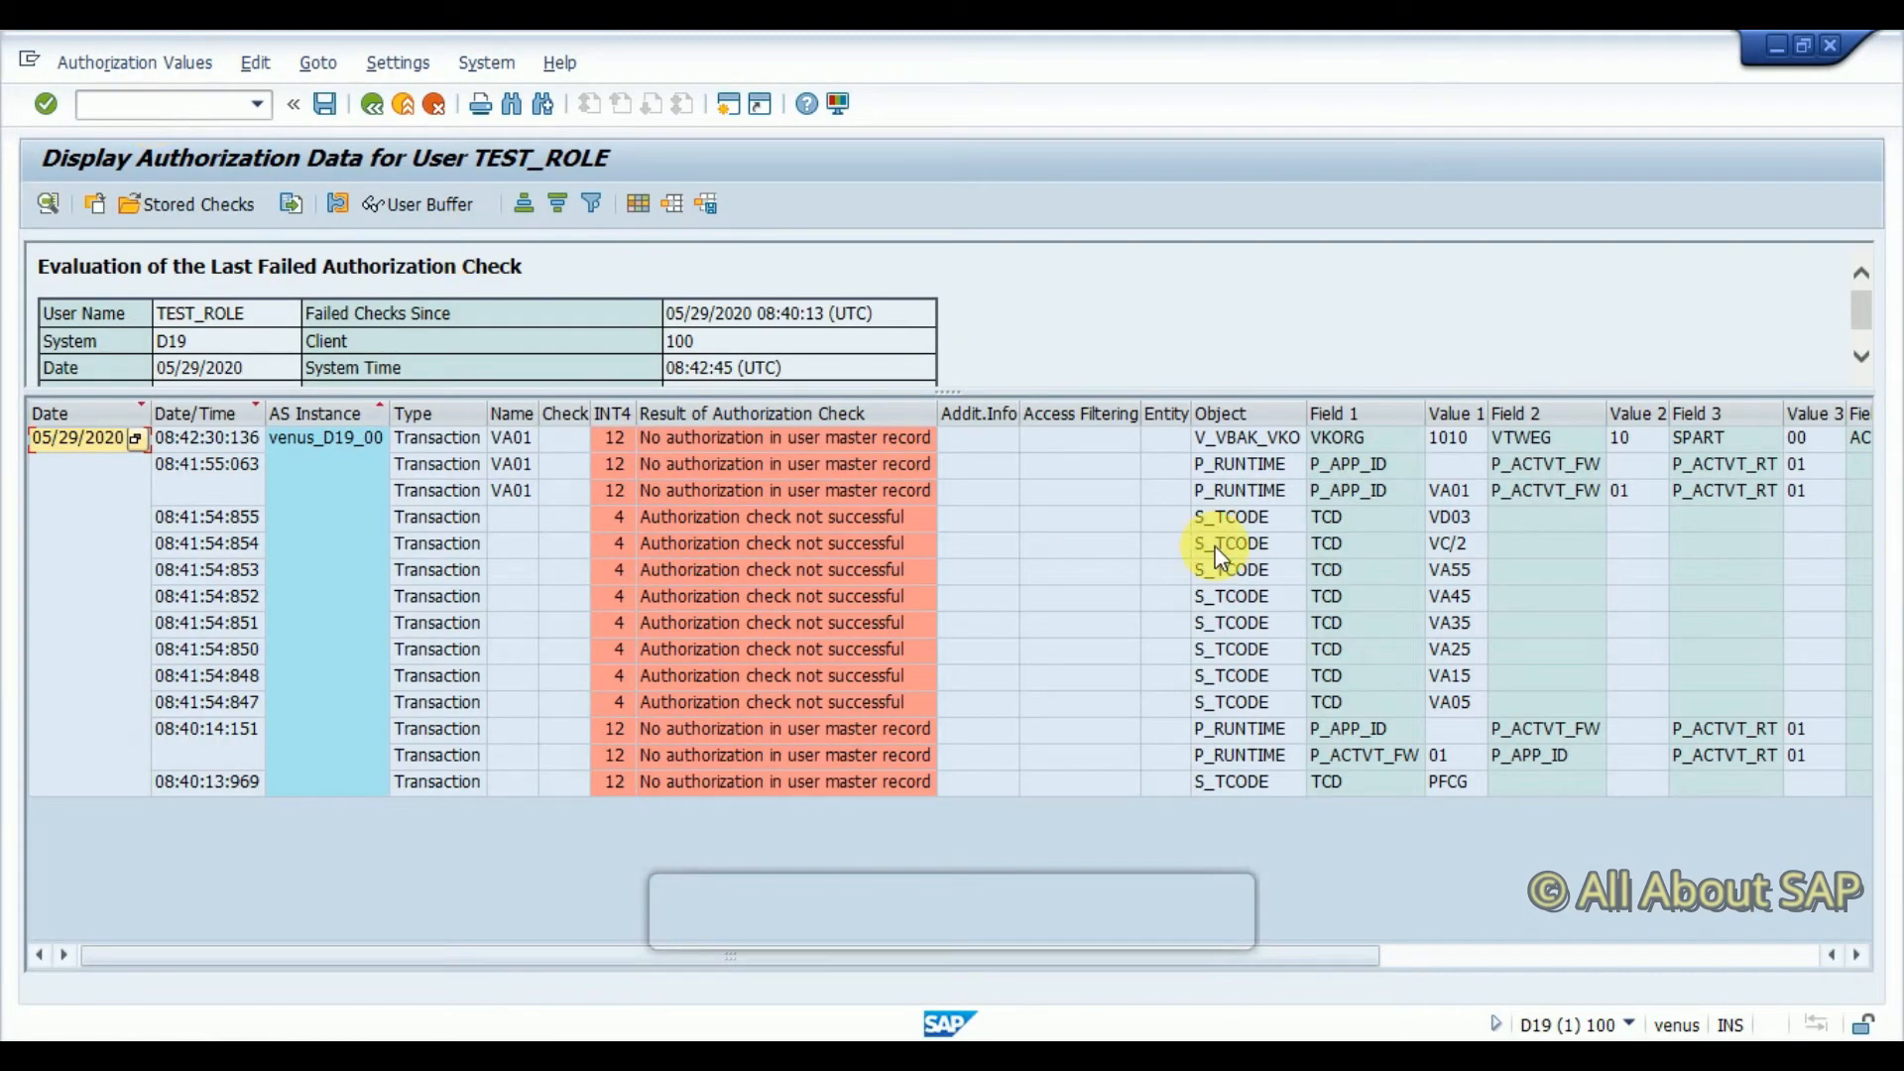
{"action": "mouse_move", "coordinate": [1306, 517]}
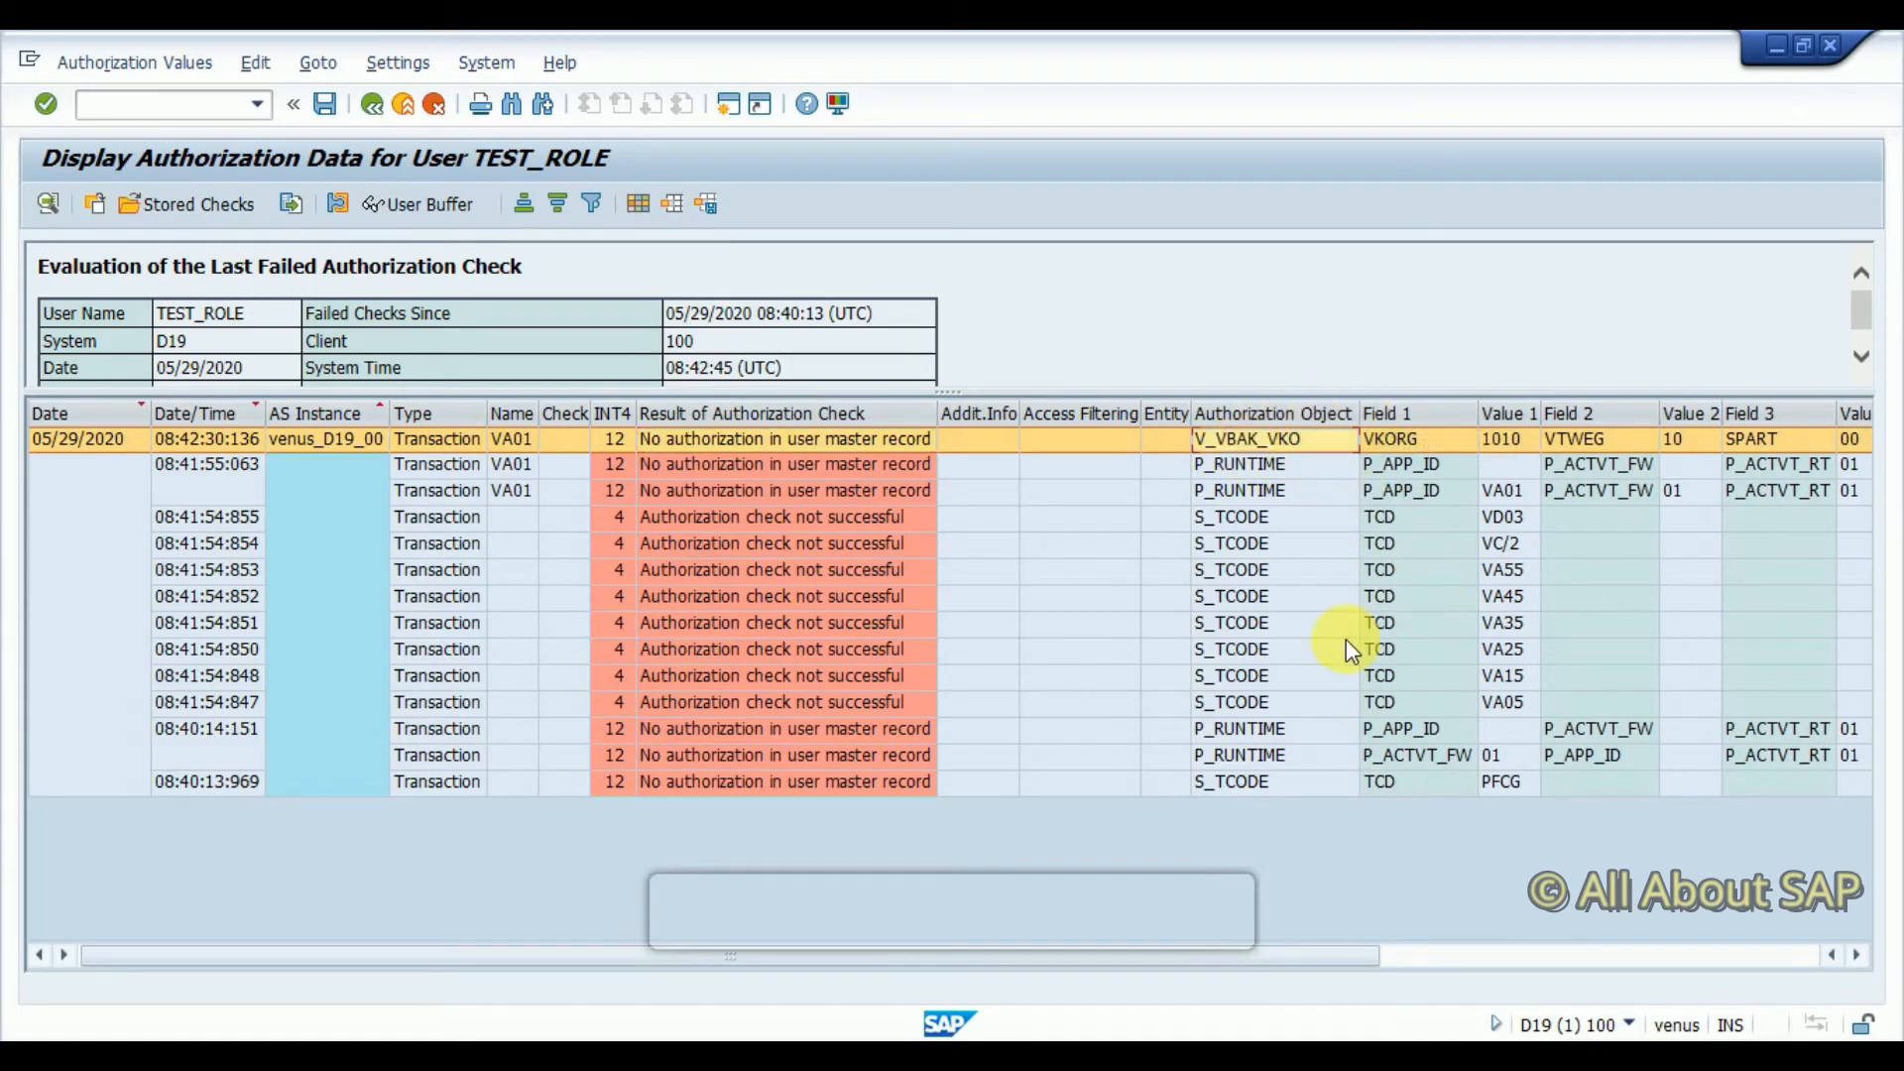
{"action": "mouse_move", "coordinate": [1245, 466]}
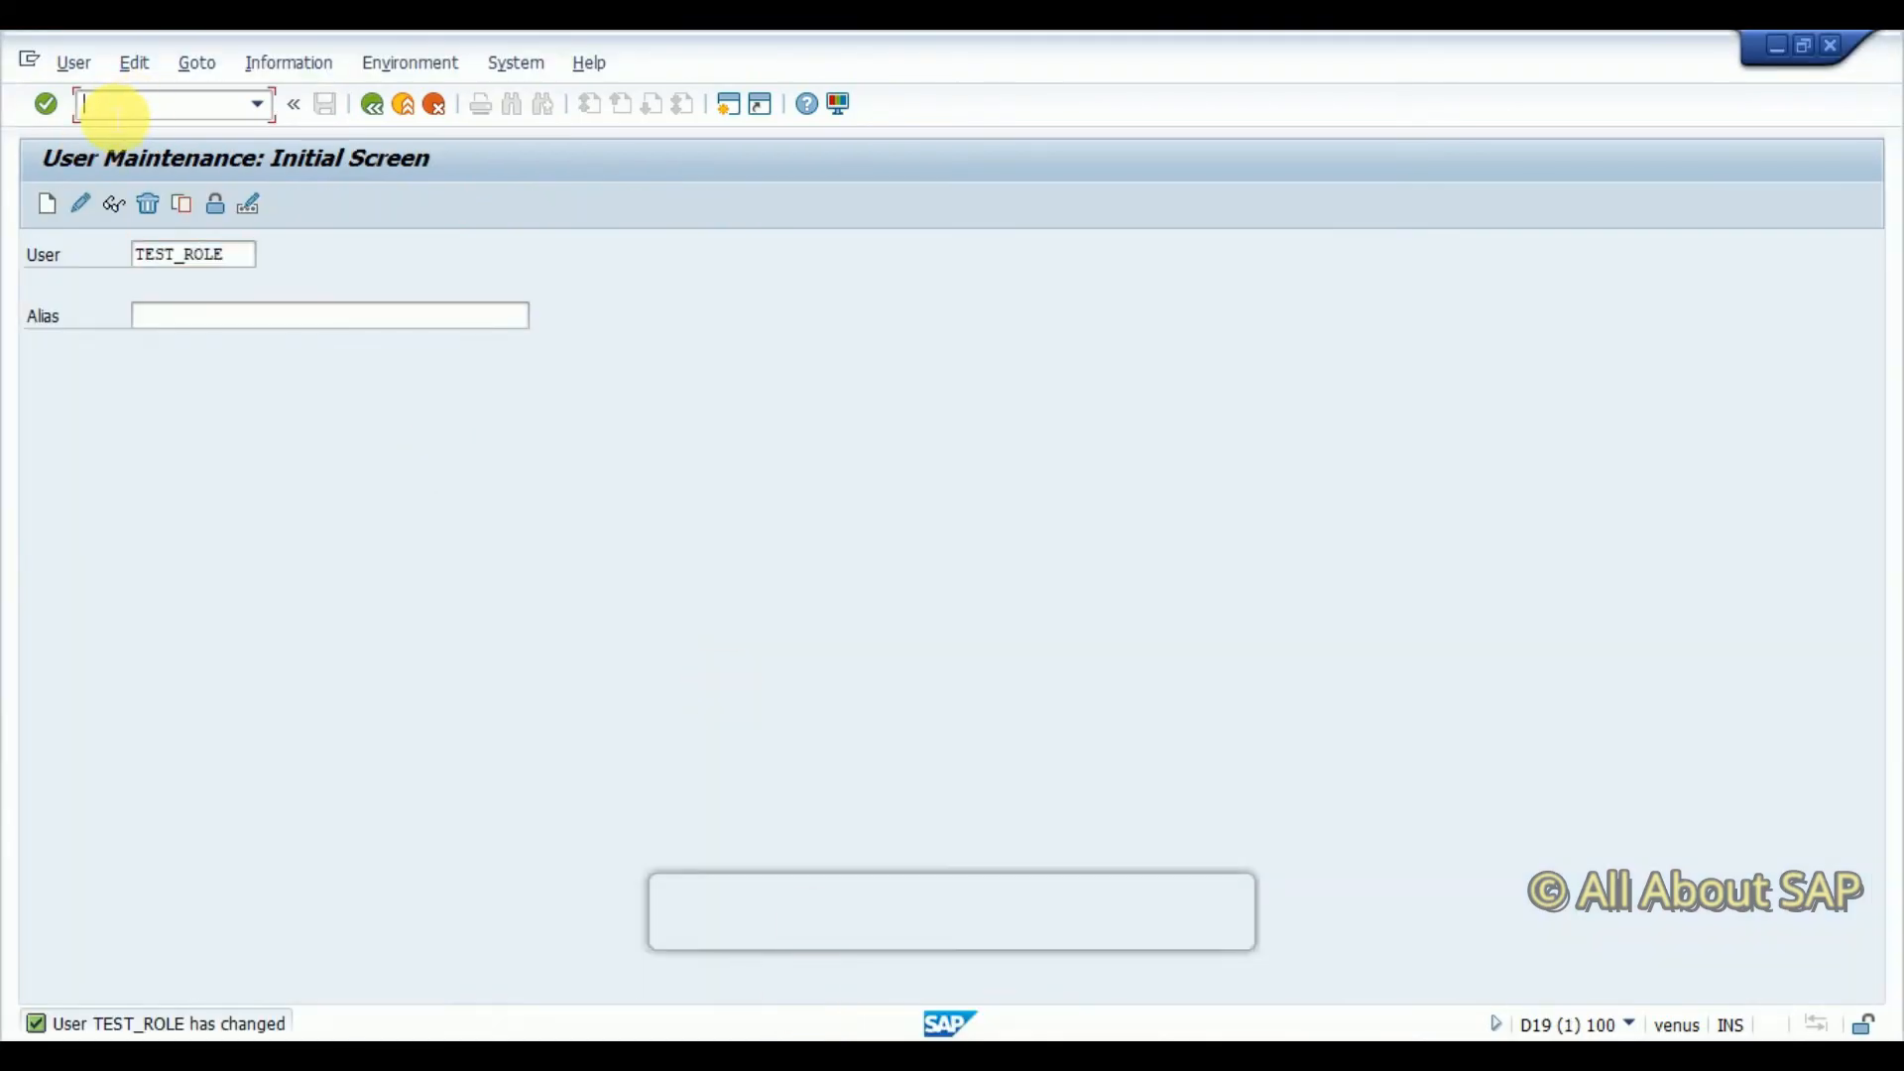
Open role Z_SD_SALES_USER in PFCG to change its authorization data
{"action": "type", "text": "/npfcg"}
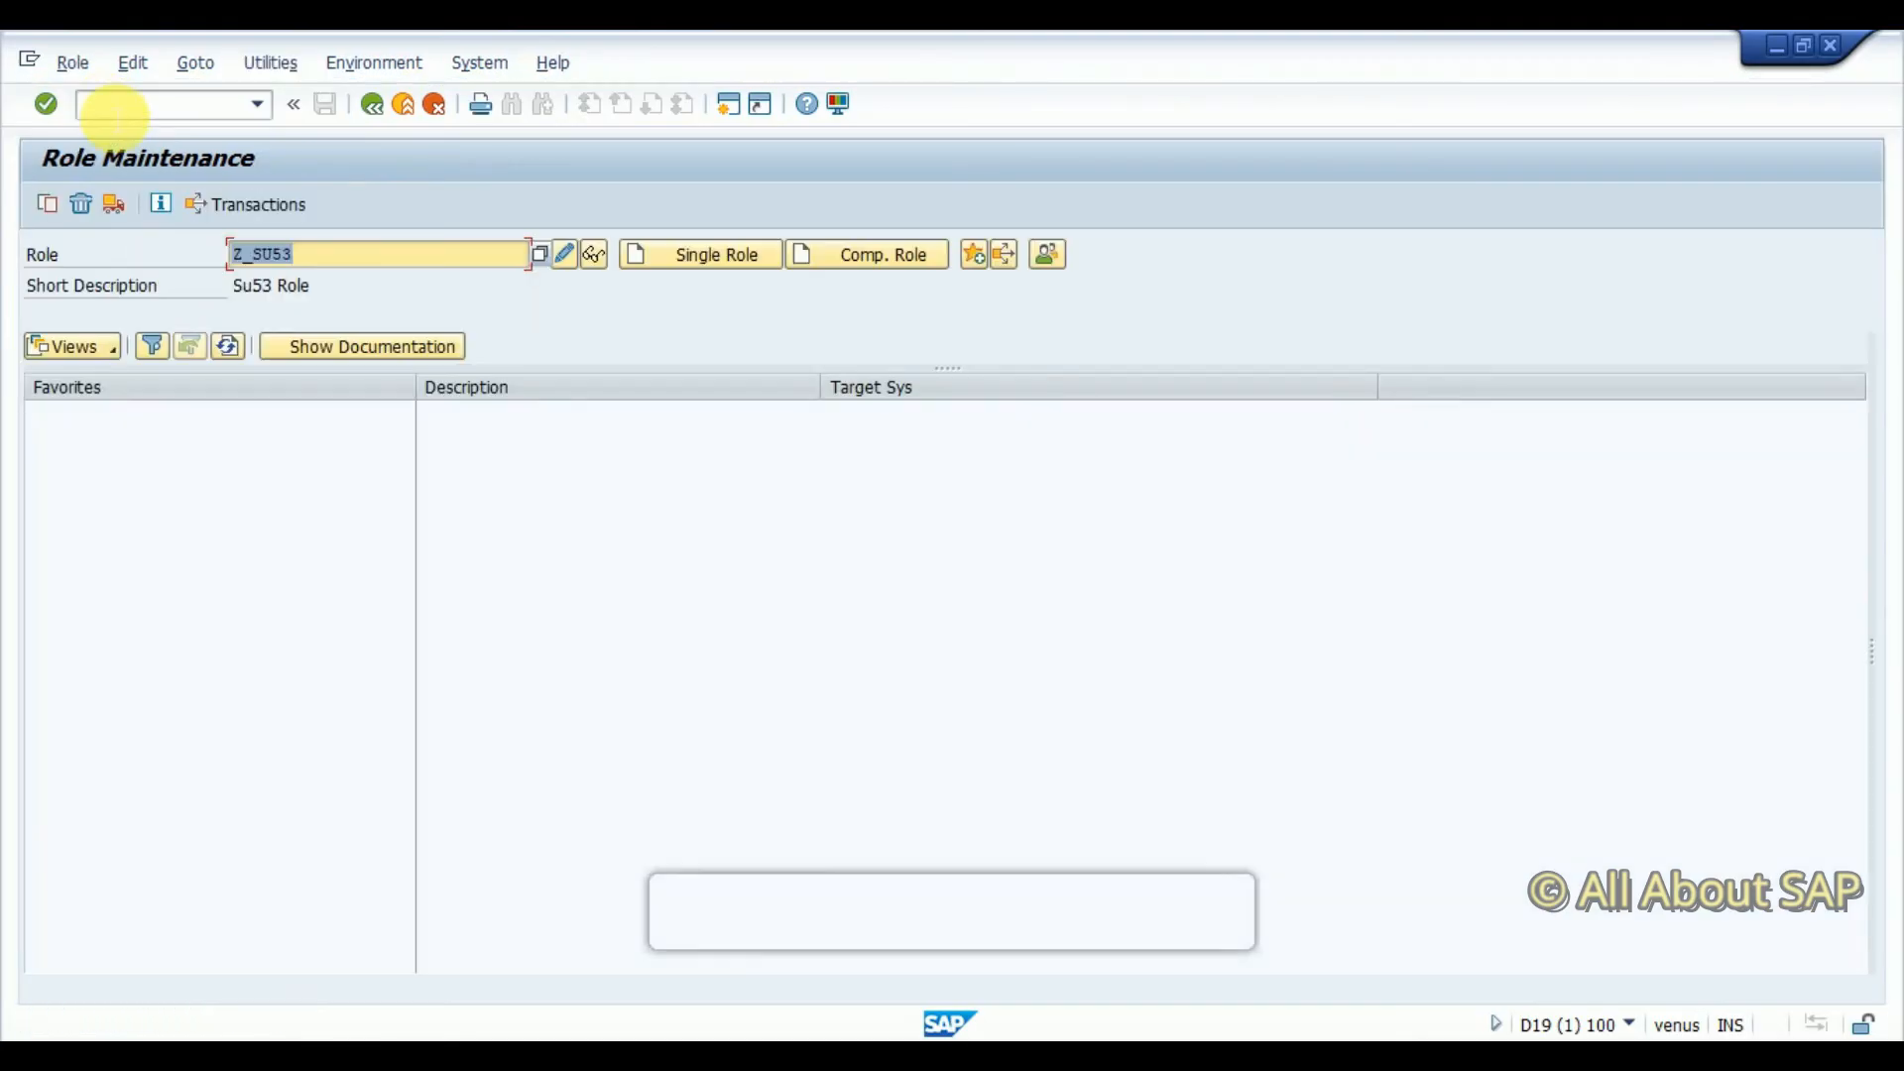
{"action": "type", "text": "Z_SD_SALES_USER"}
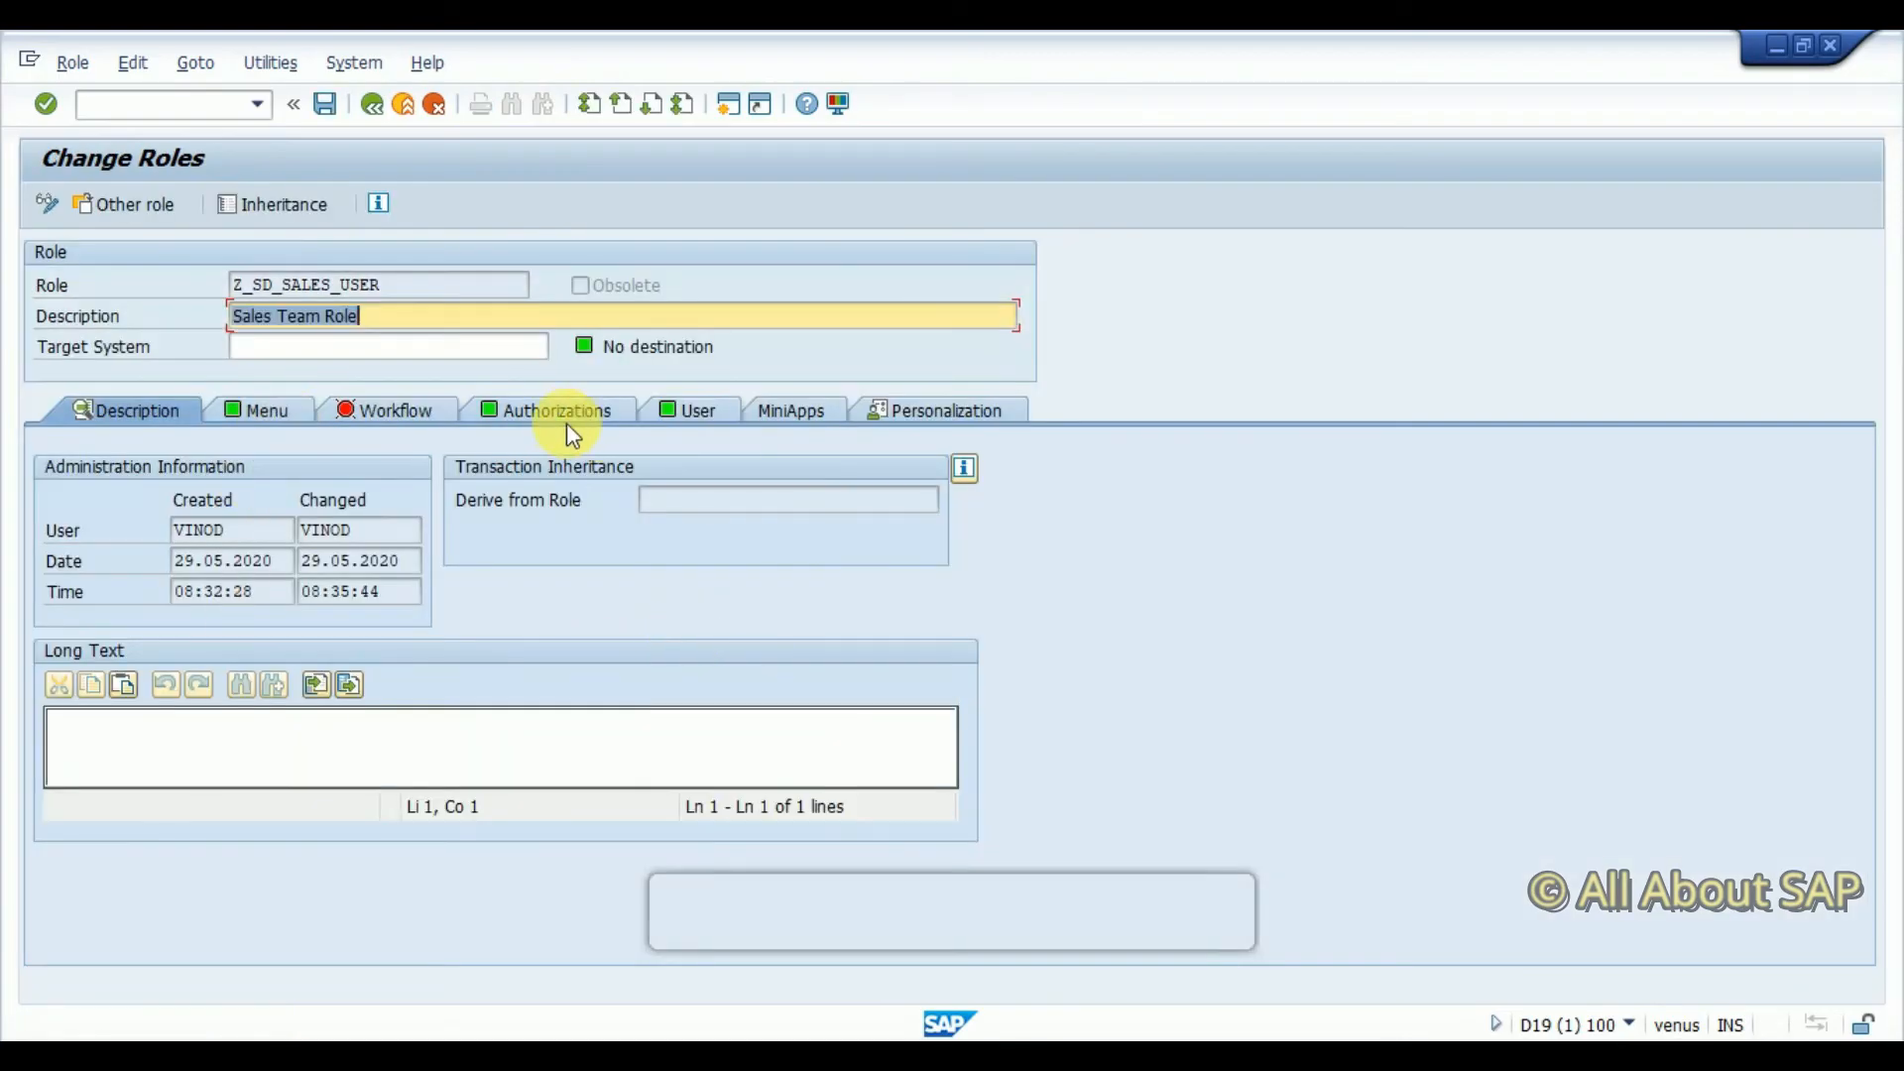
{"action": "left_click", "coordinate": [550, 411]}
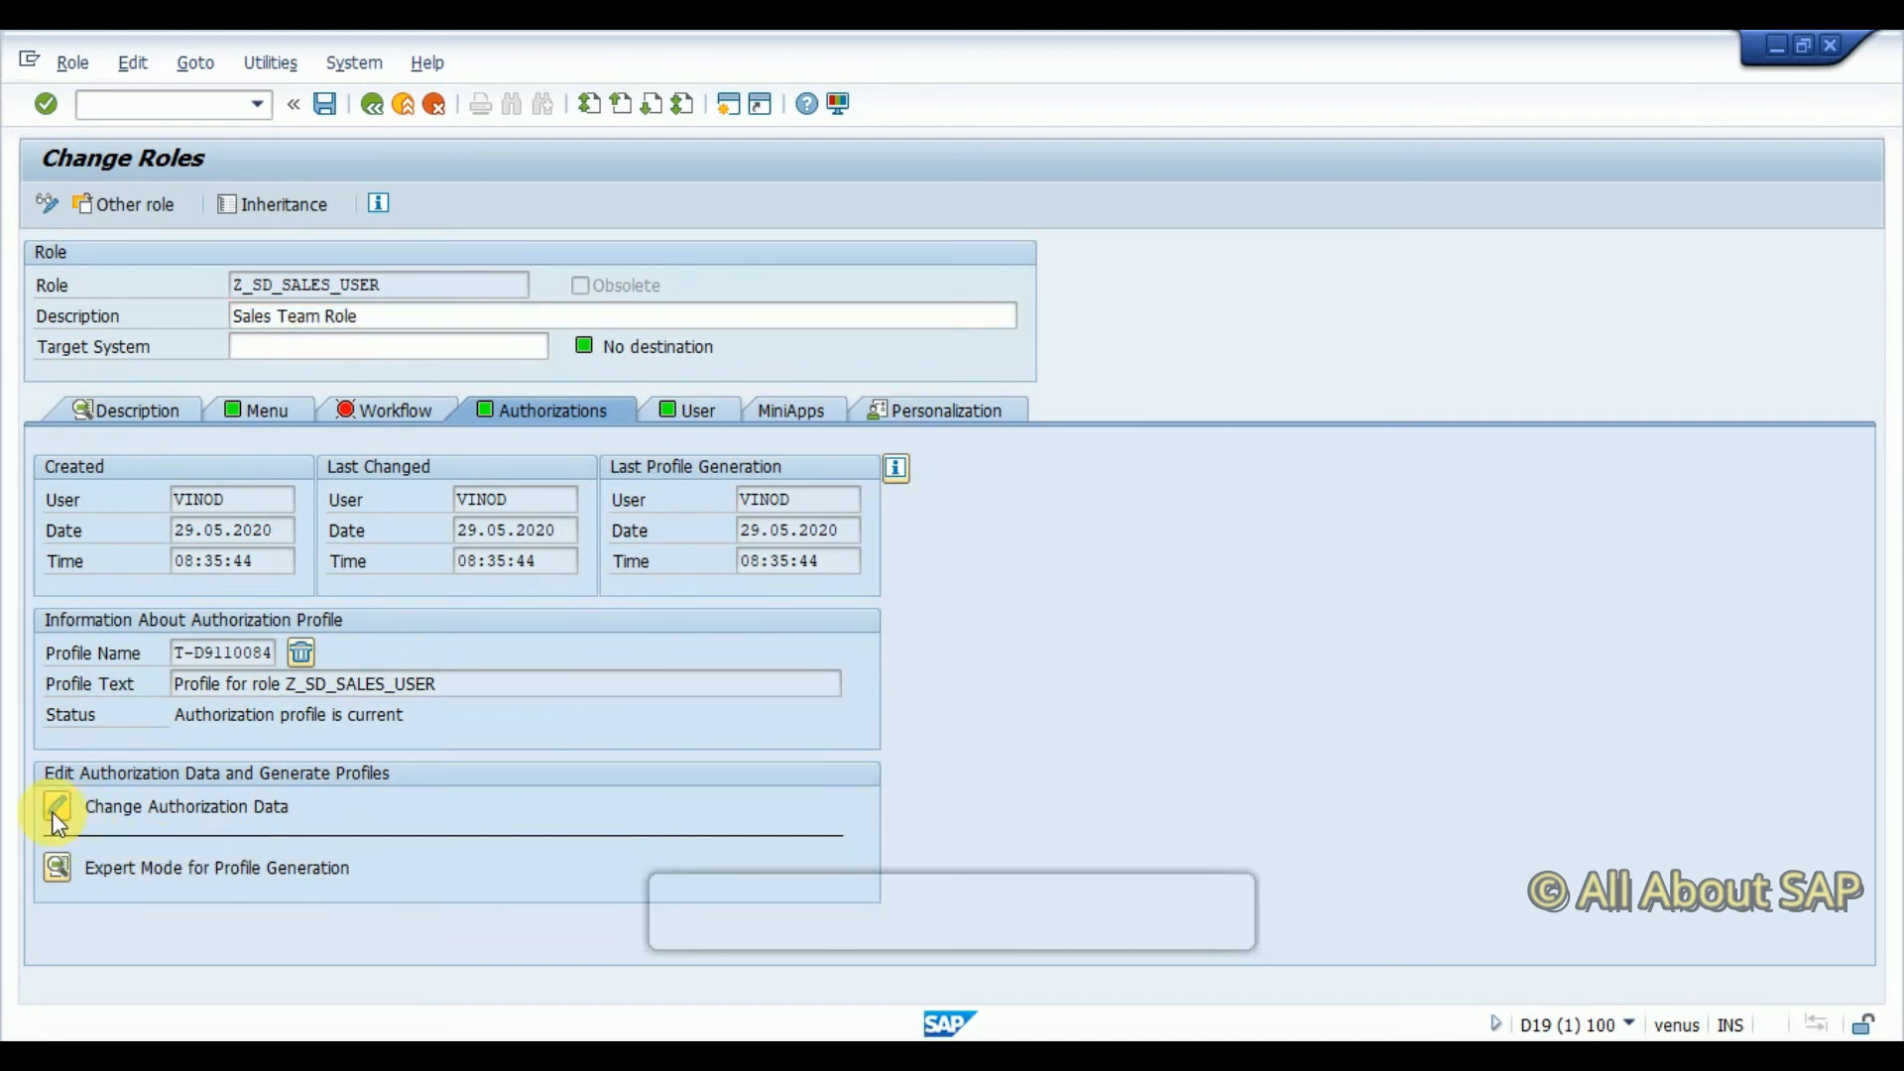
{"action": "left_click", "coordinate": [52, 818]}
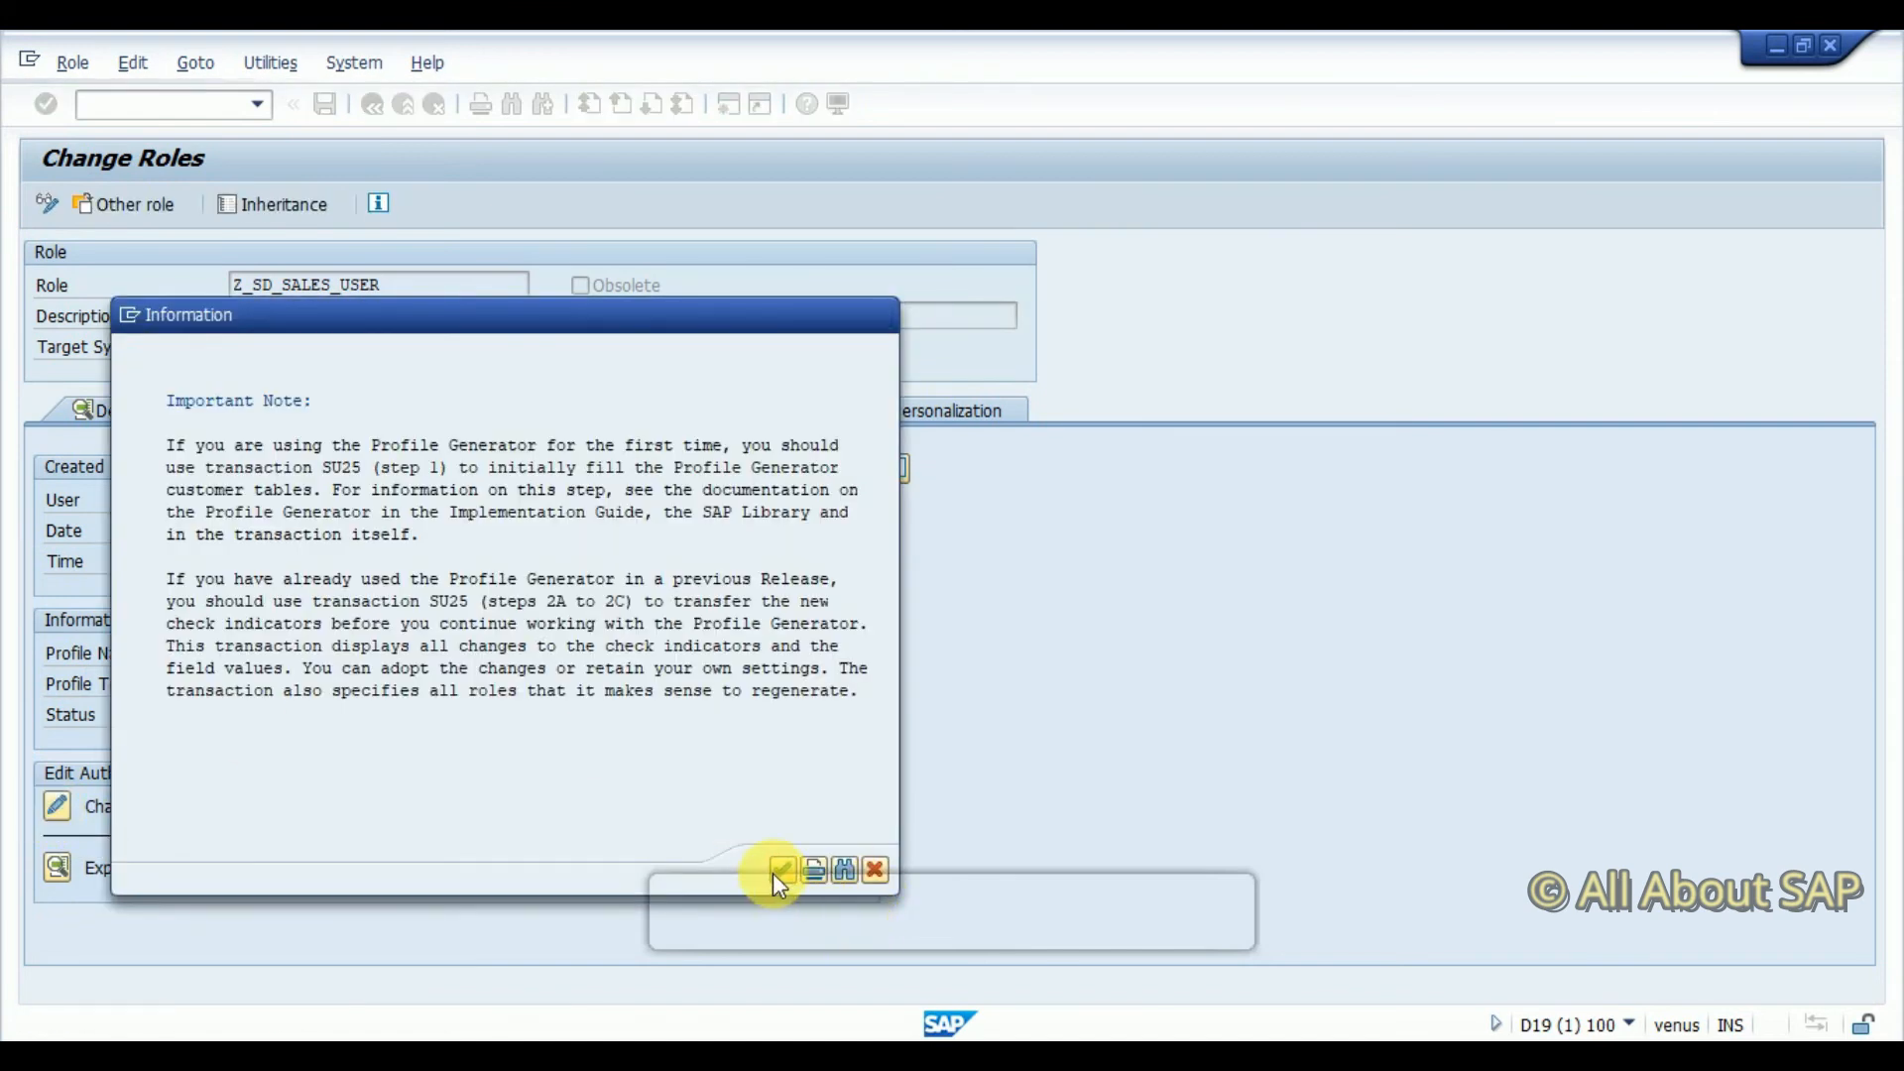
Manually add authorization object V_VBAK_VKO and expand the SD object class
{"action": "left_click", "coordinate": [783, 871]}
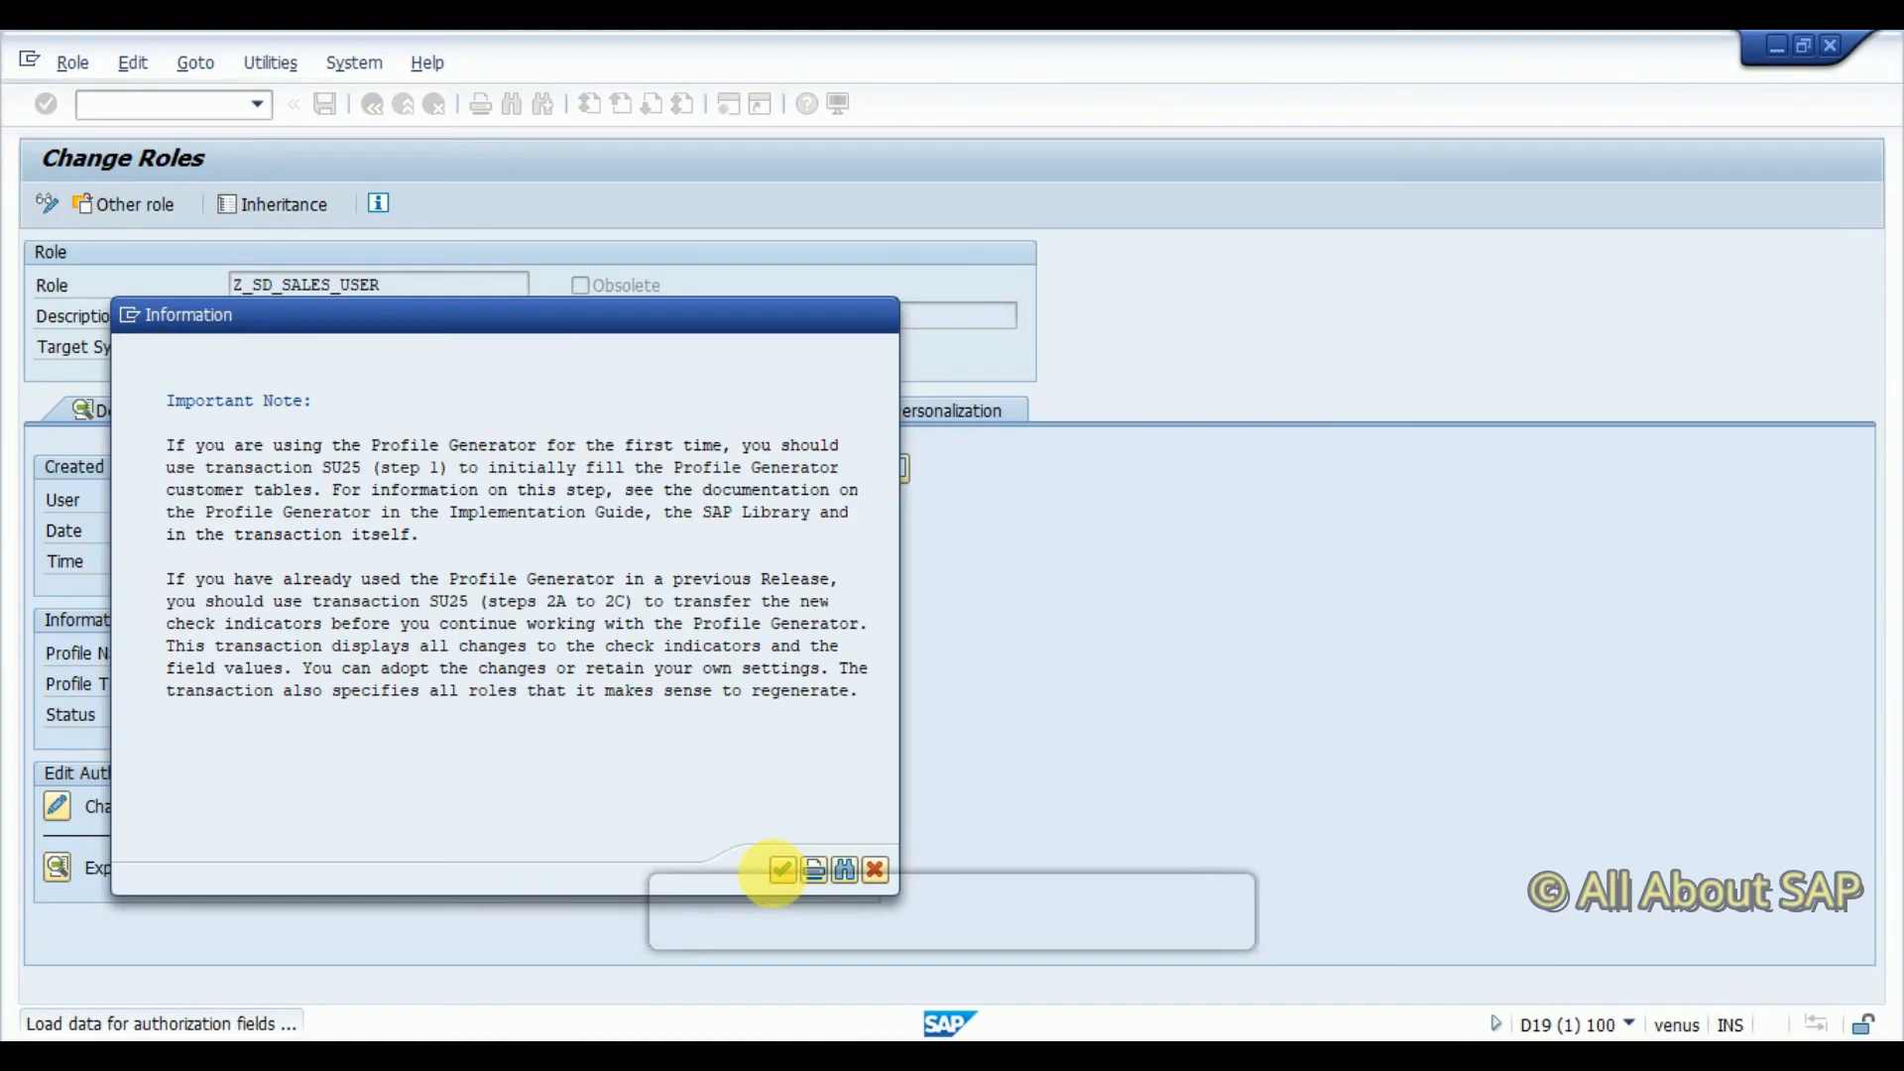
{"action": "left_click", "coordinate": [781, 870]}
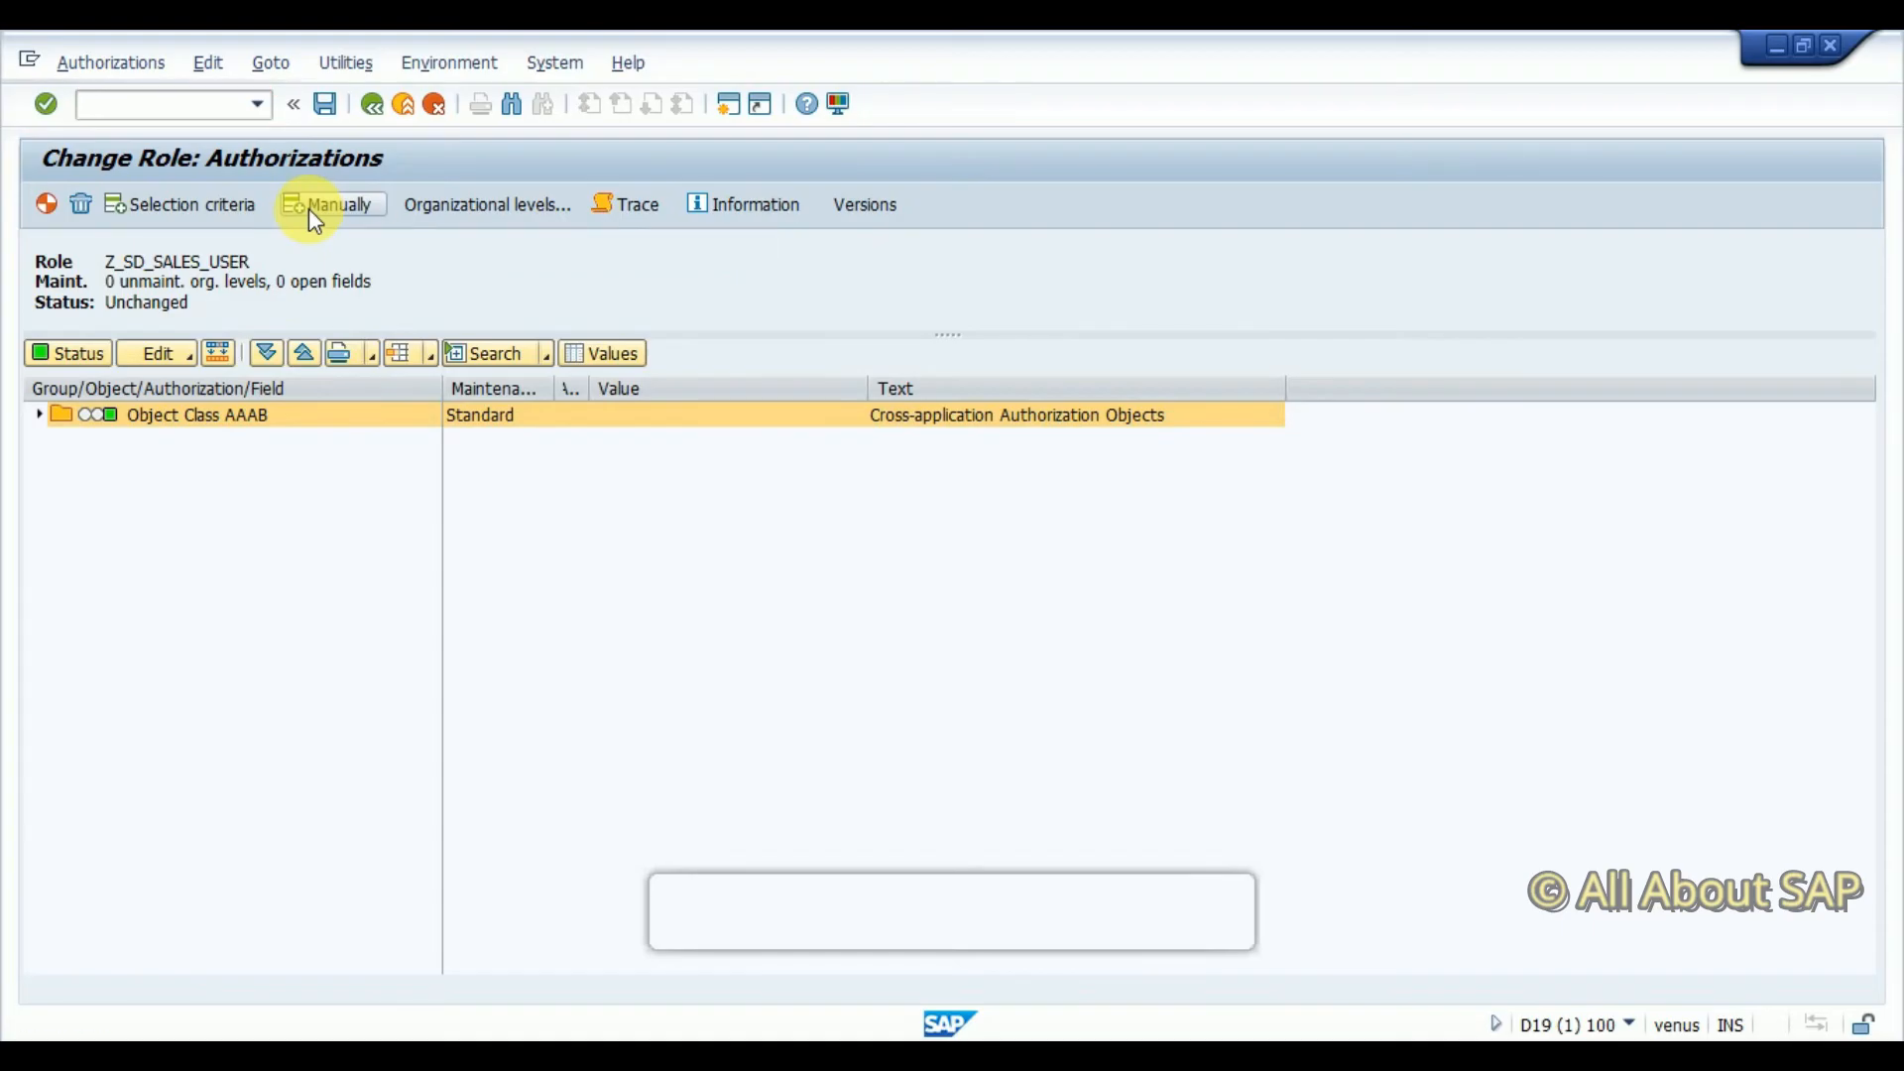
{"action": "left_click", "coordinate": [336, 204]}
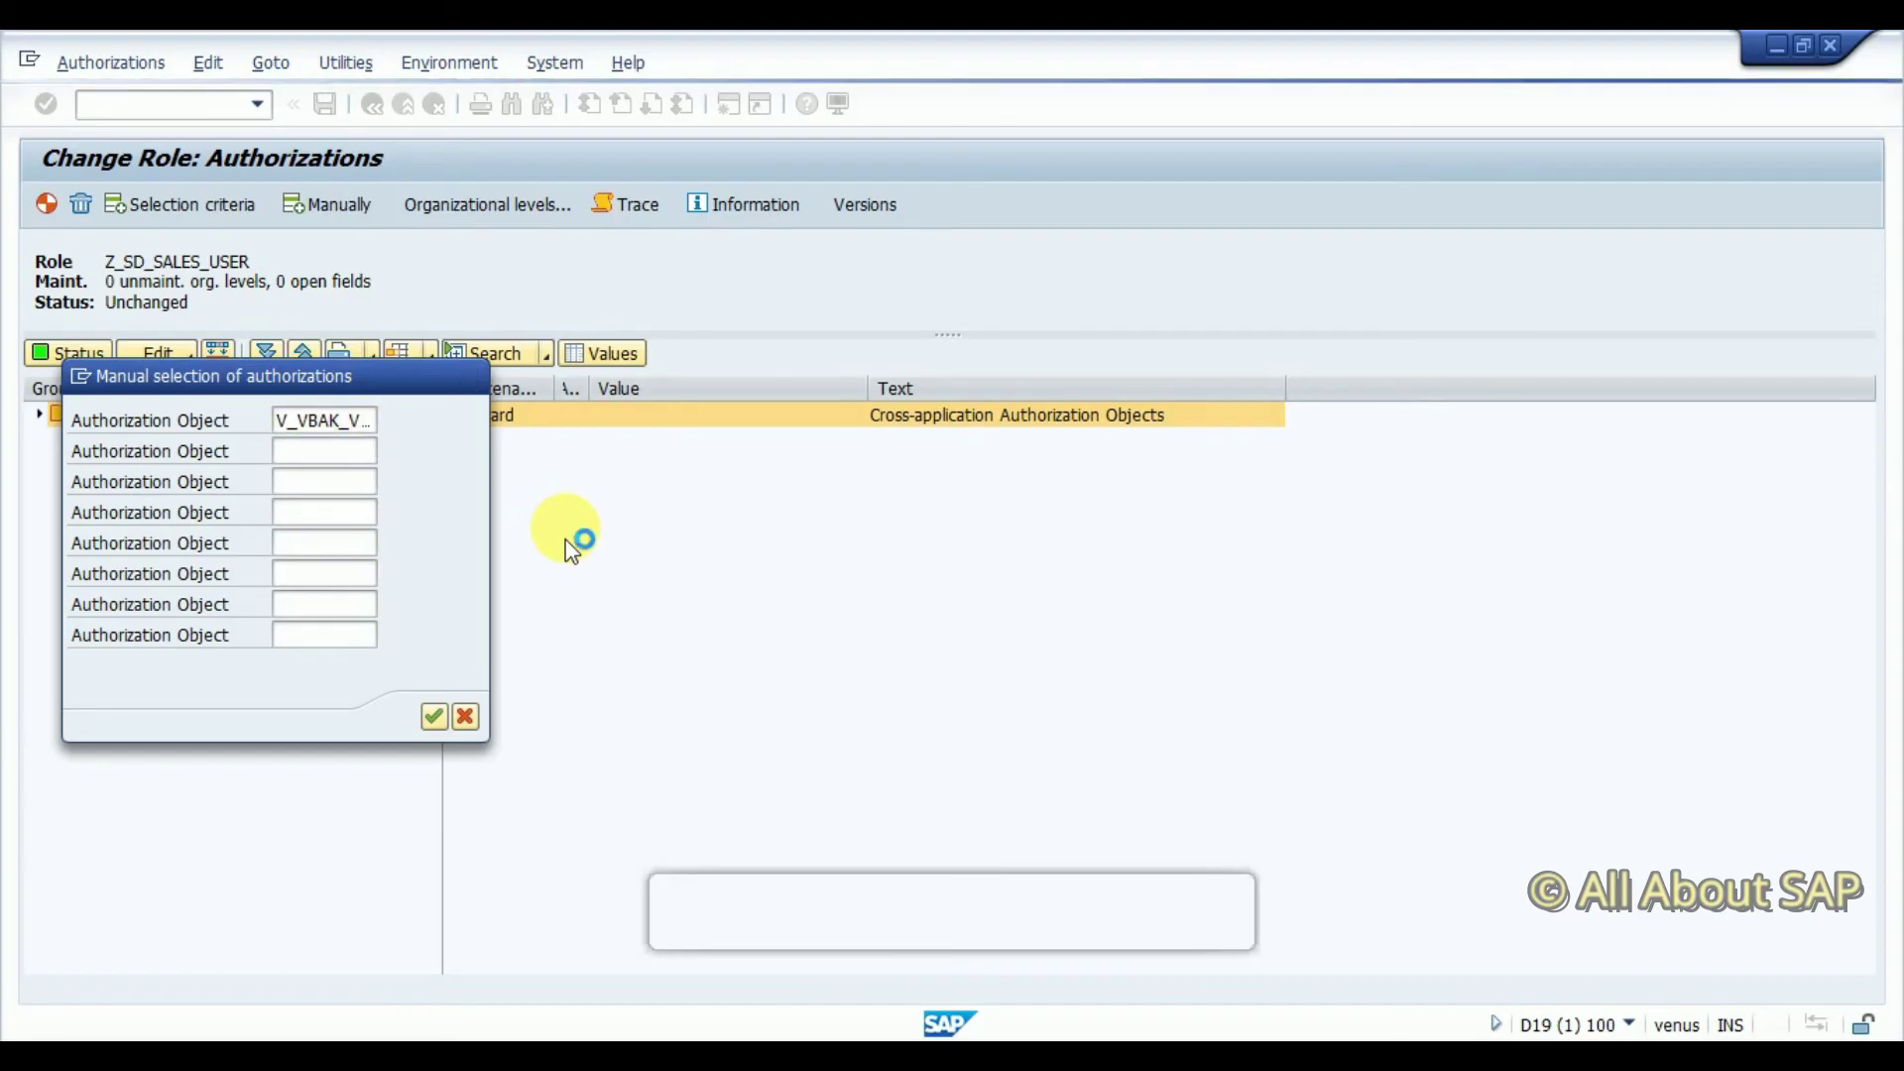
{"action": "left_click", "coordinate": [433, 717]}
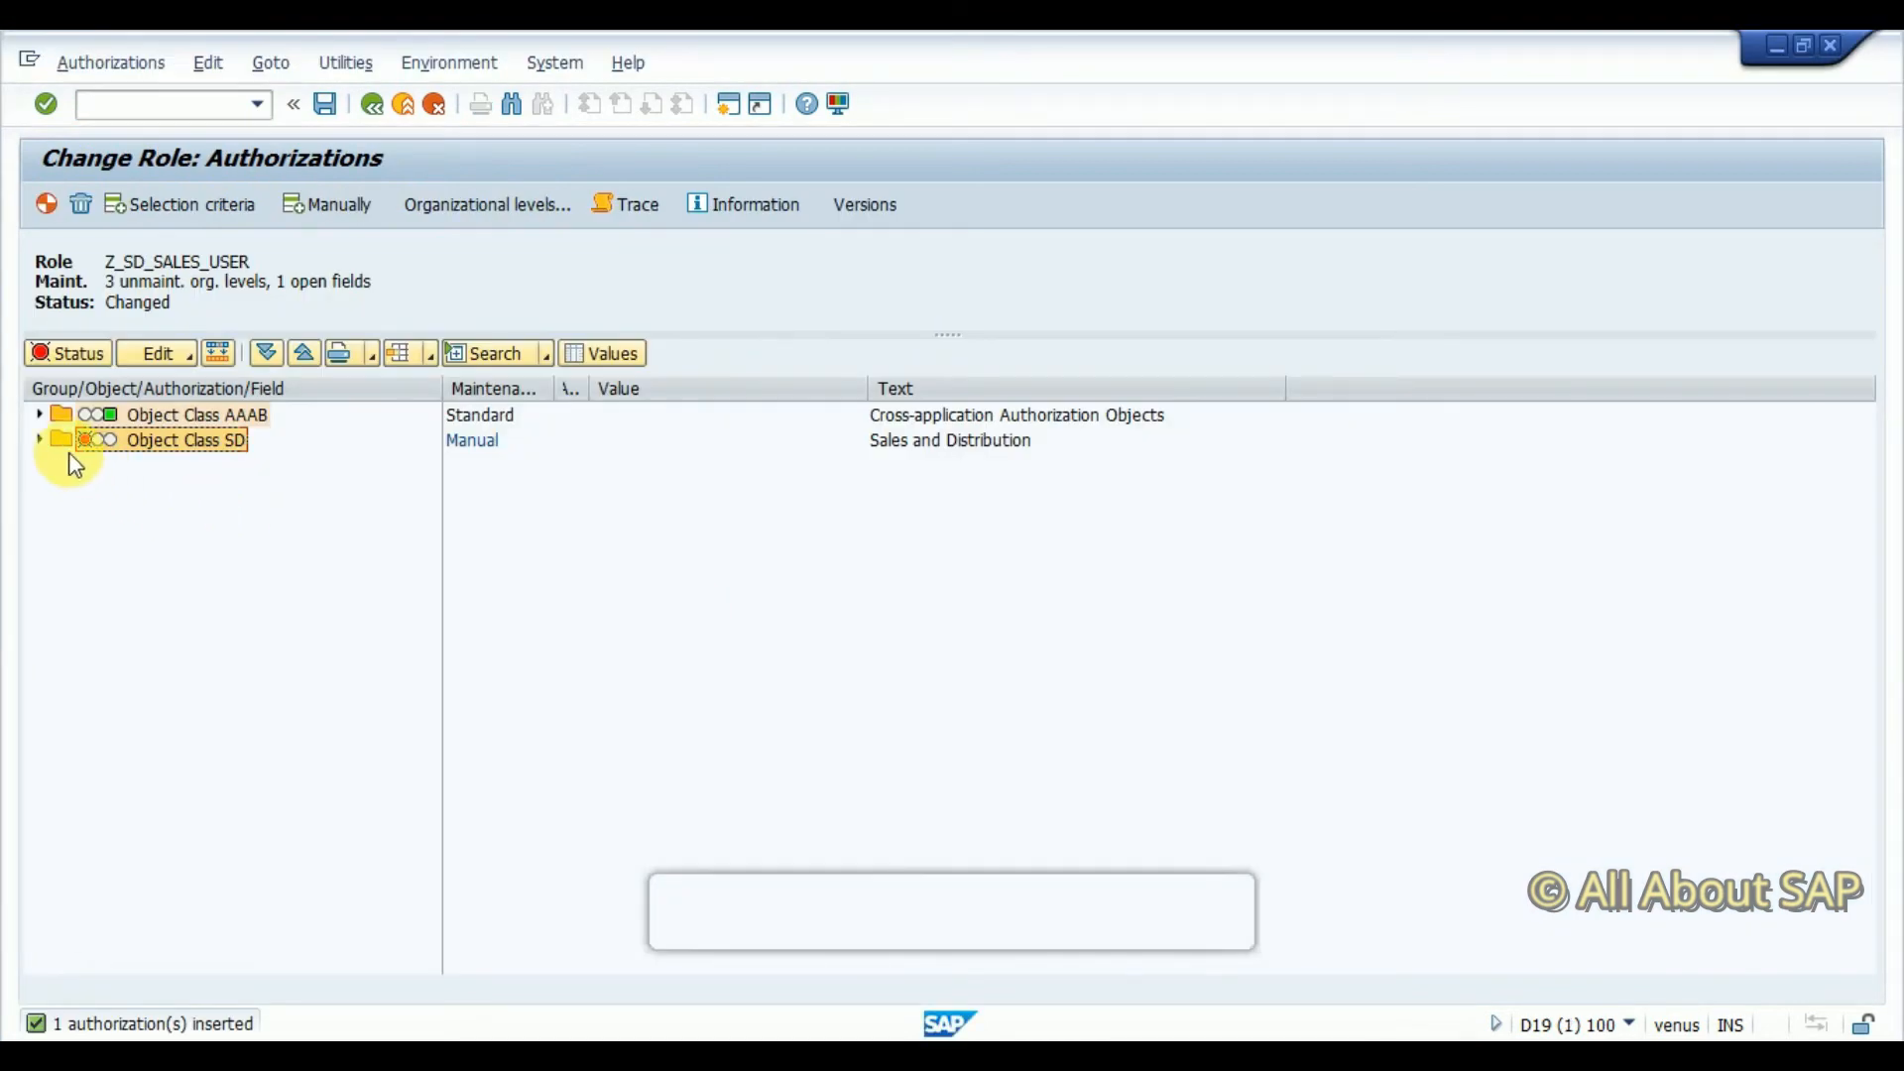
{"action": "left_click", "coordinate": [36, 439]}
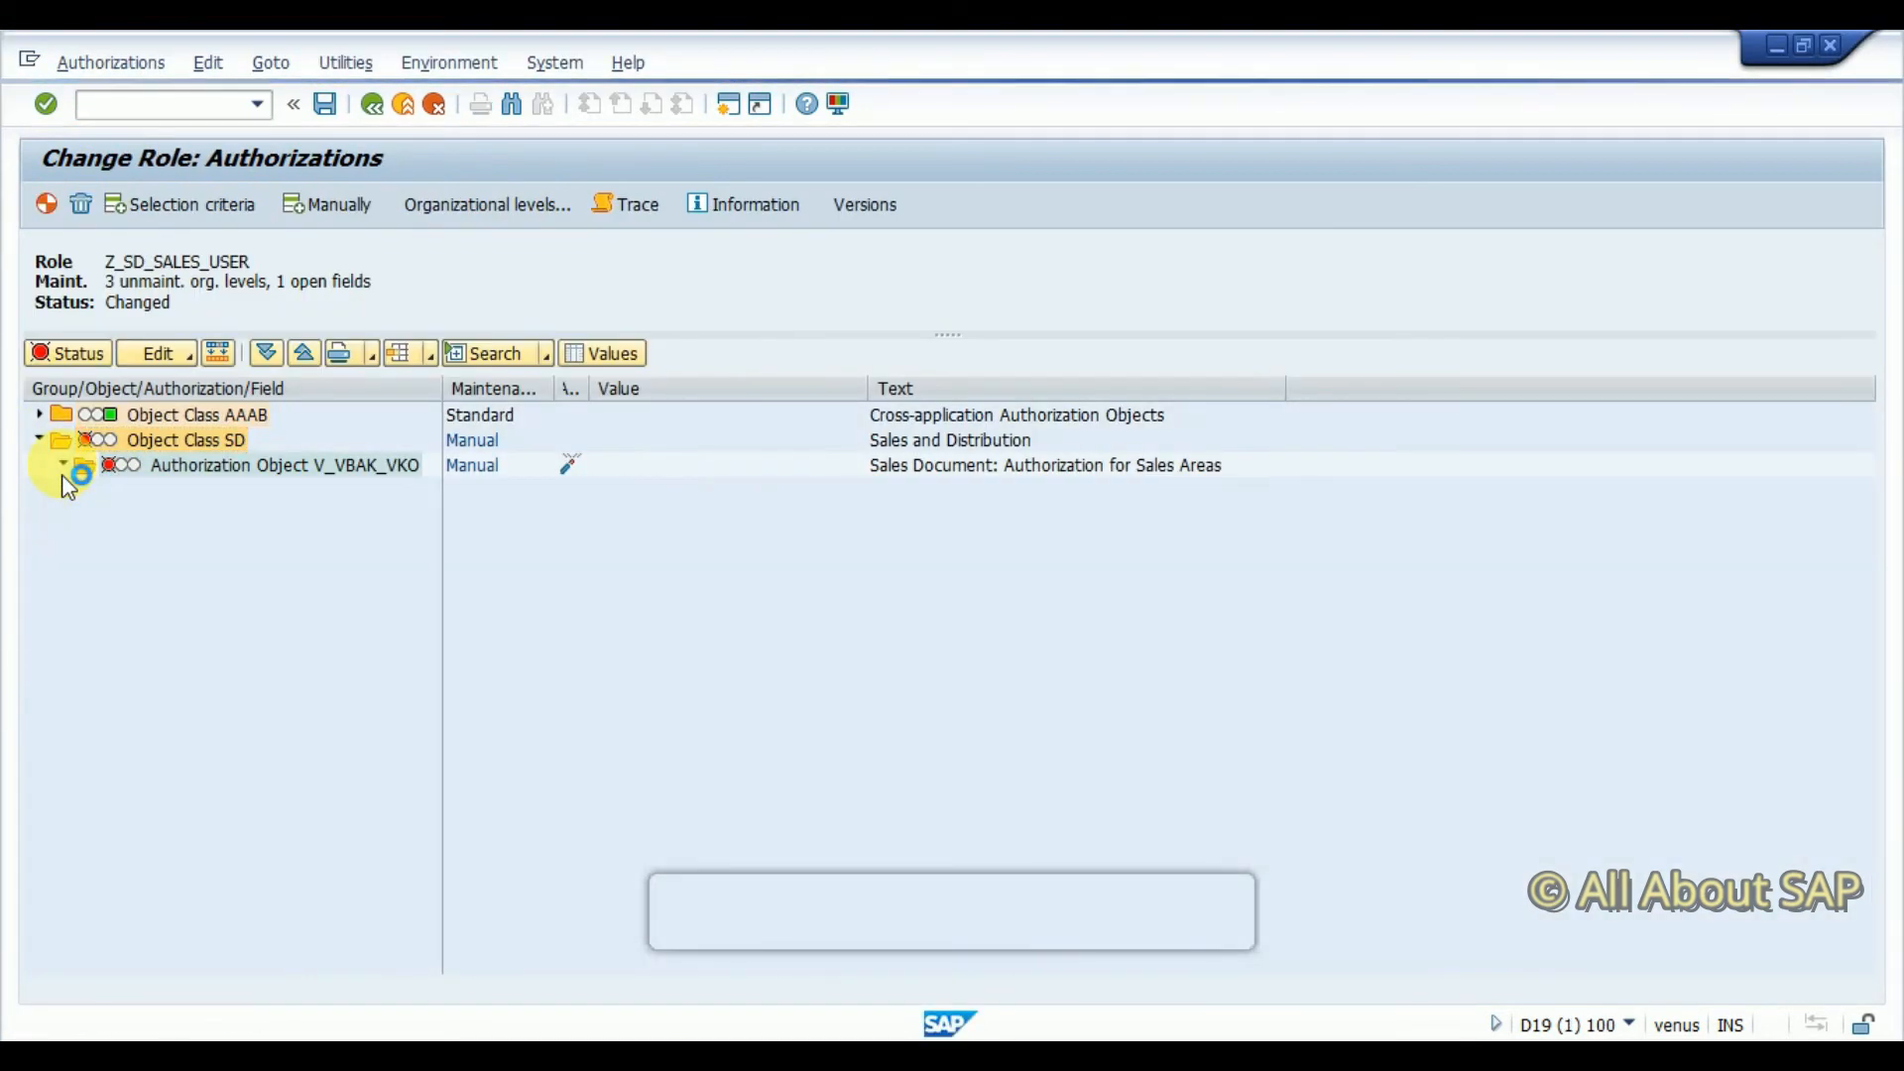
Expand V_VBAK_VKO and set its sales organization to 1010
{"action": "left_click", "coordinate": [62, 465]}
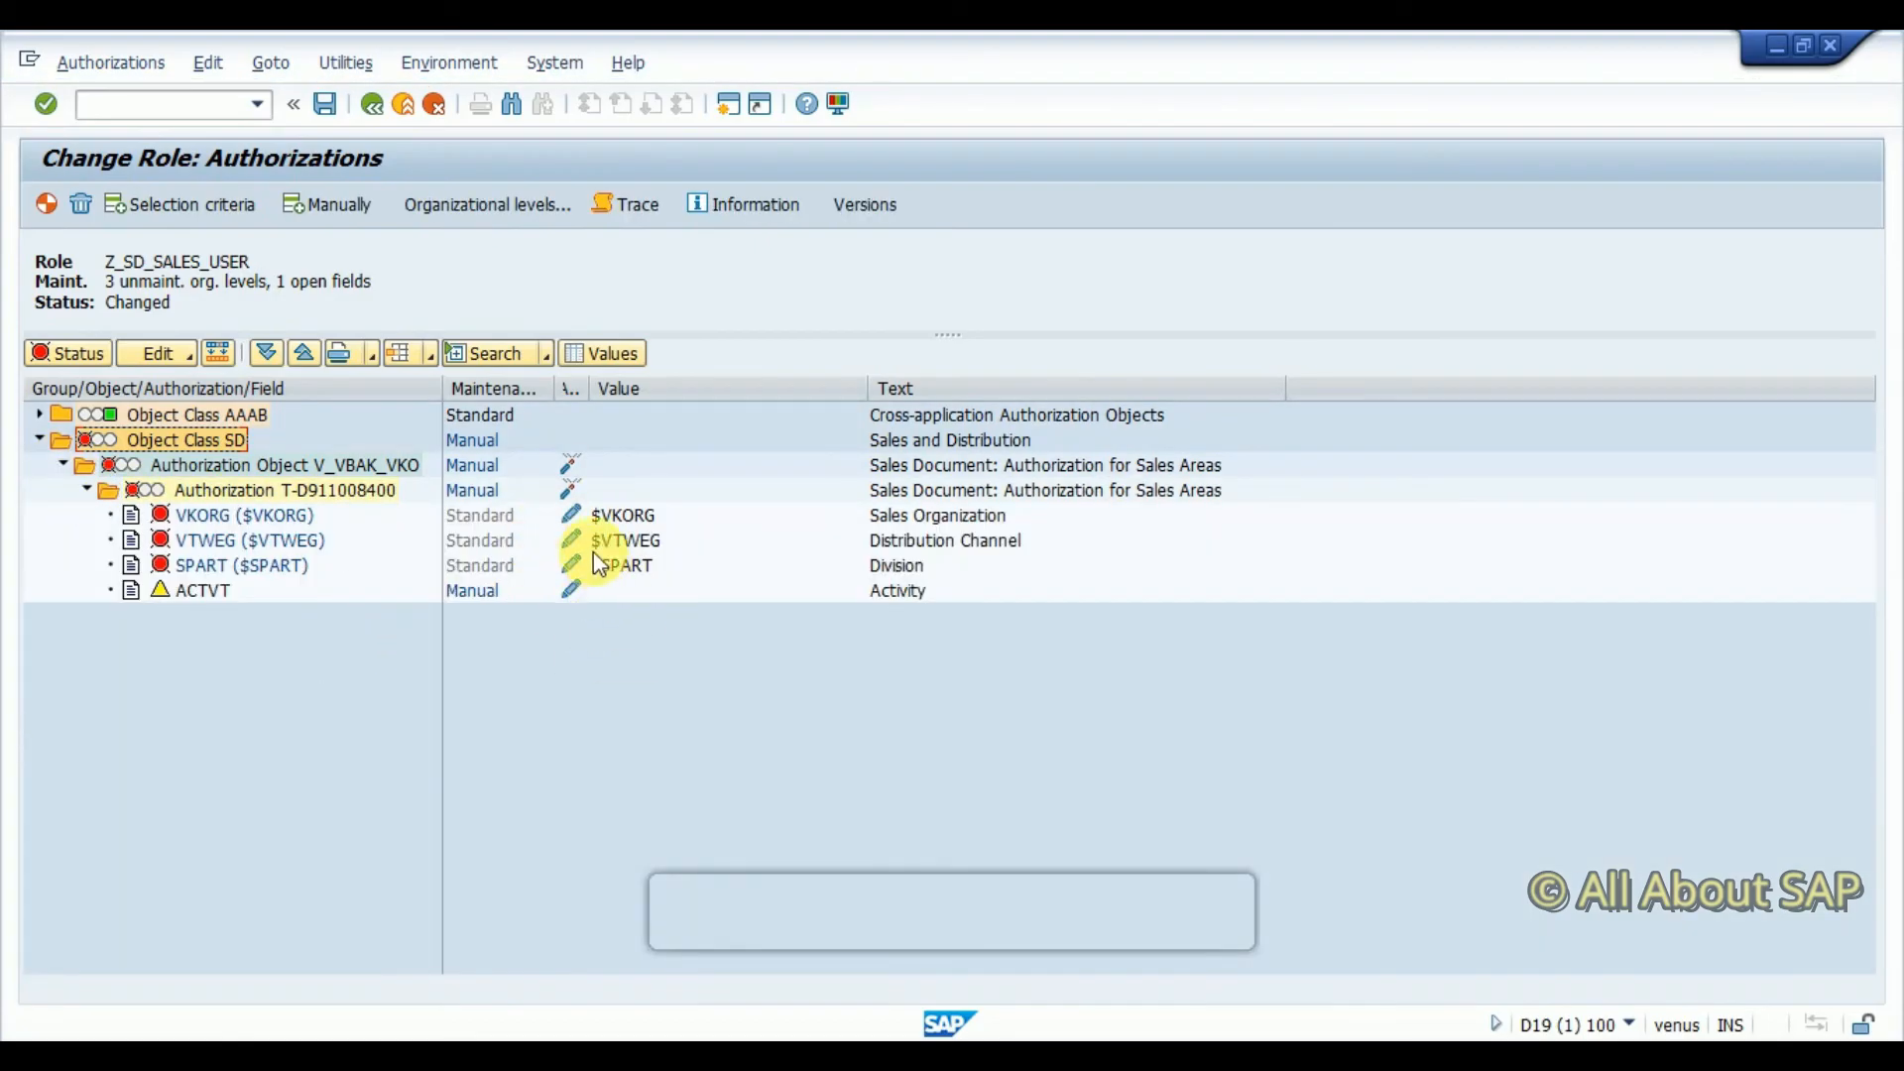
{"action": "left_click", "coordinate": [570, 565]}
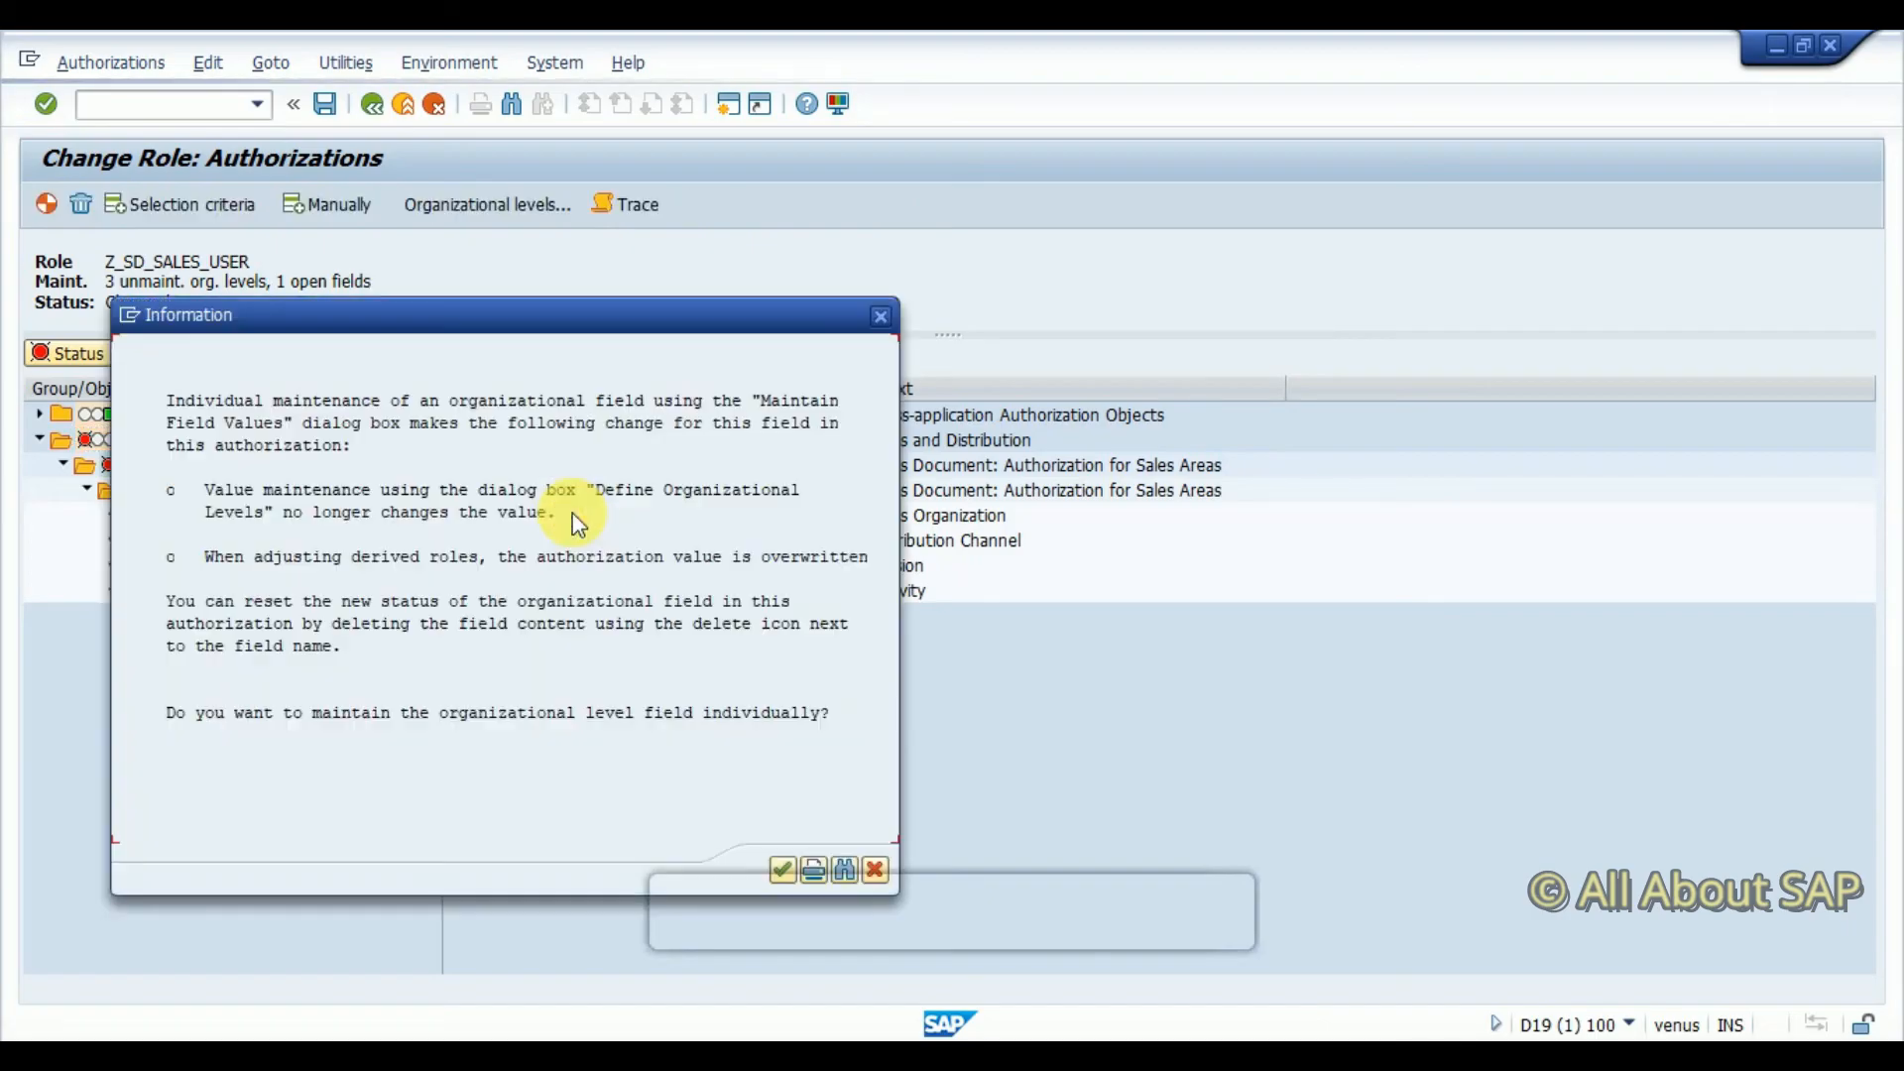
{"action": "left_click", "coordinate": [783, 869]}
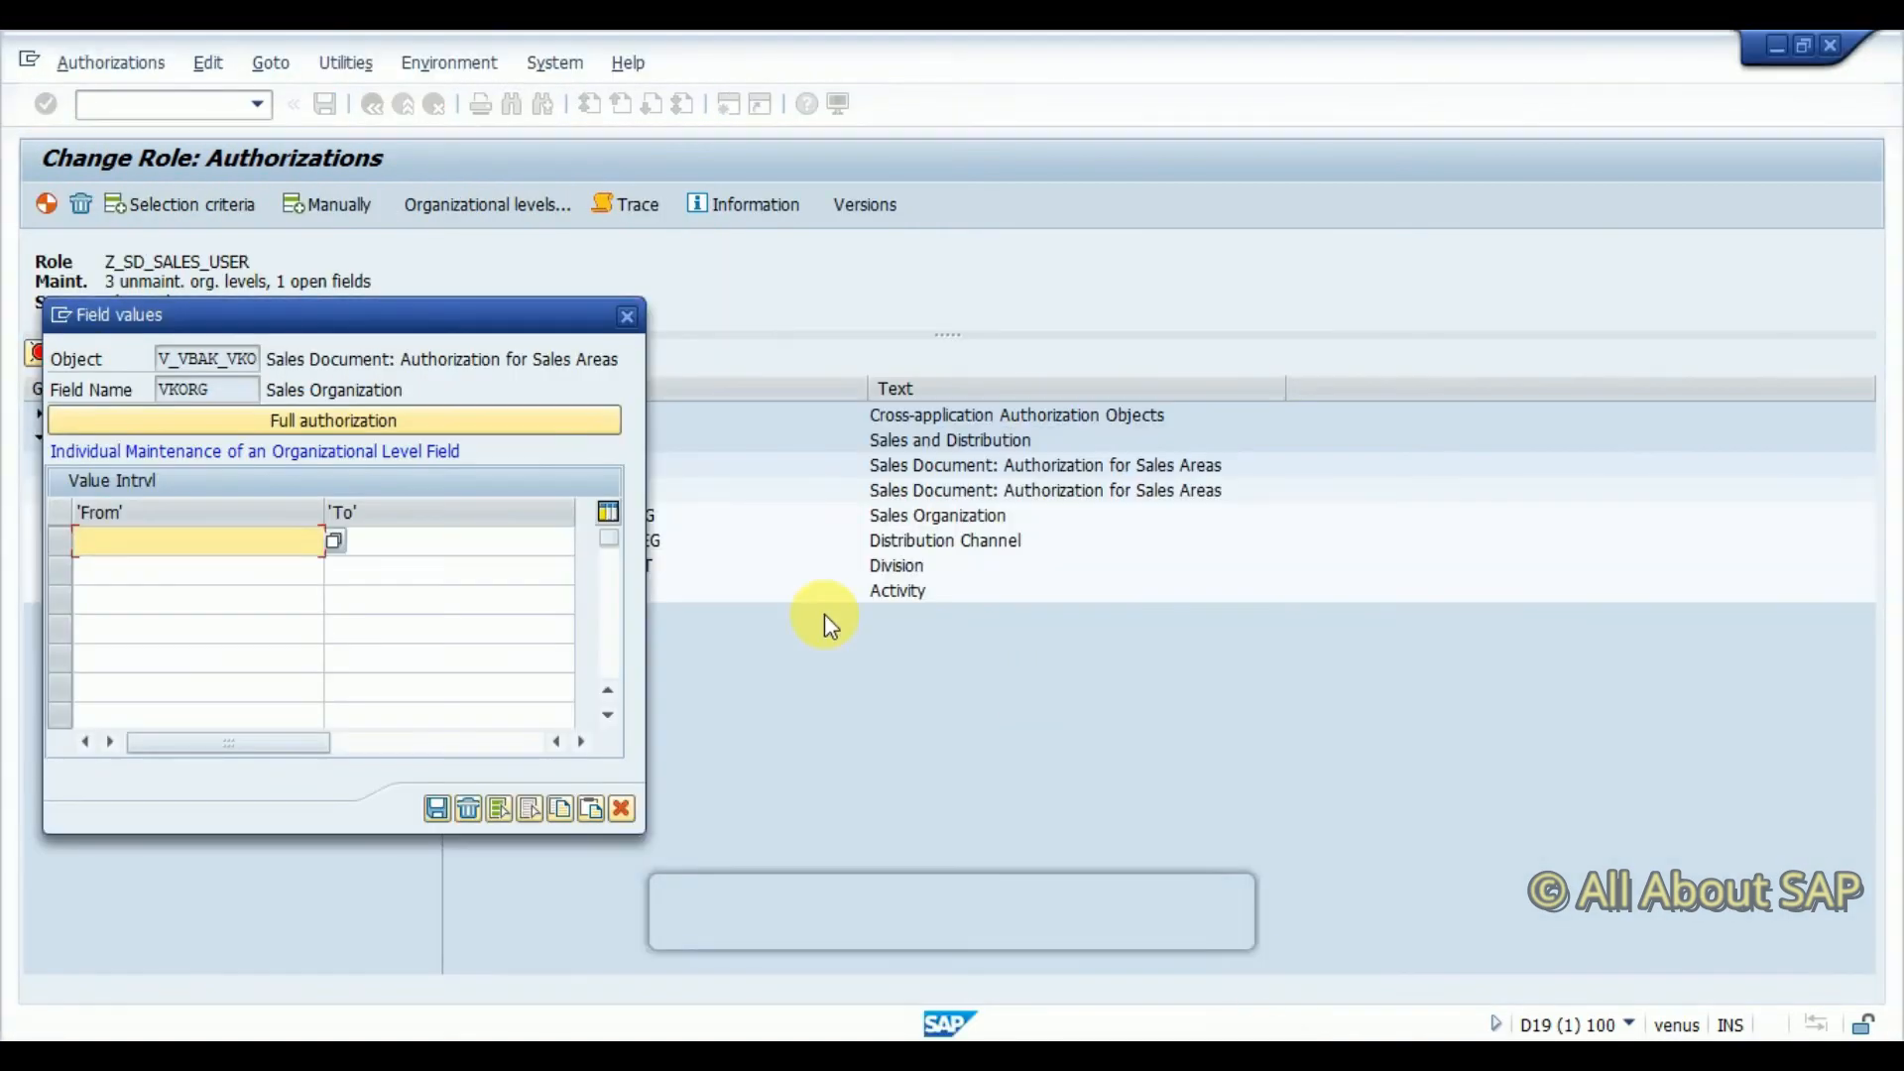
{"action": "type", "text": "1010"}
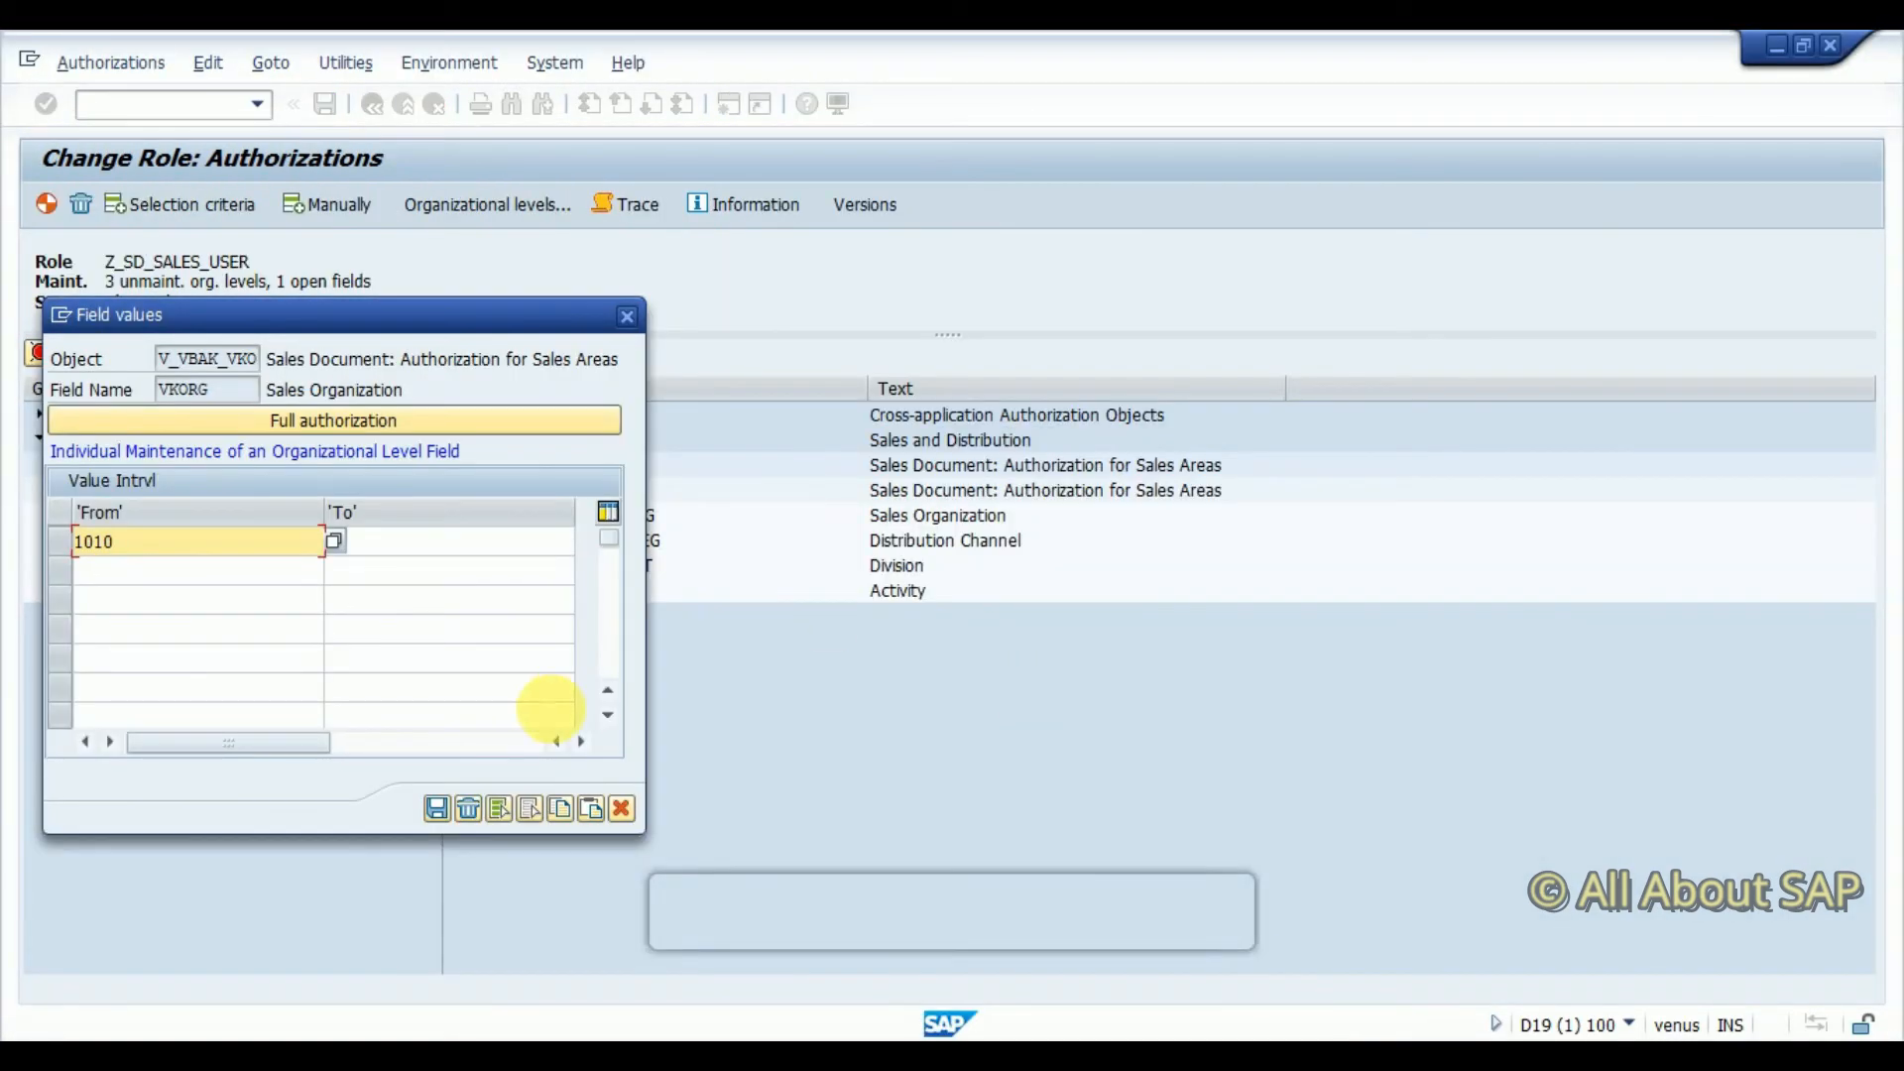
{"action": "left_click", "coordinate": [438, 810]}
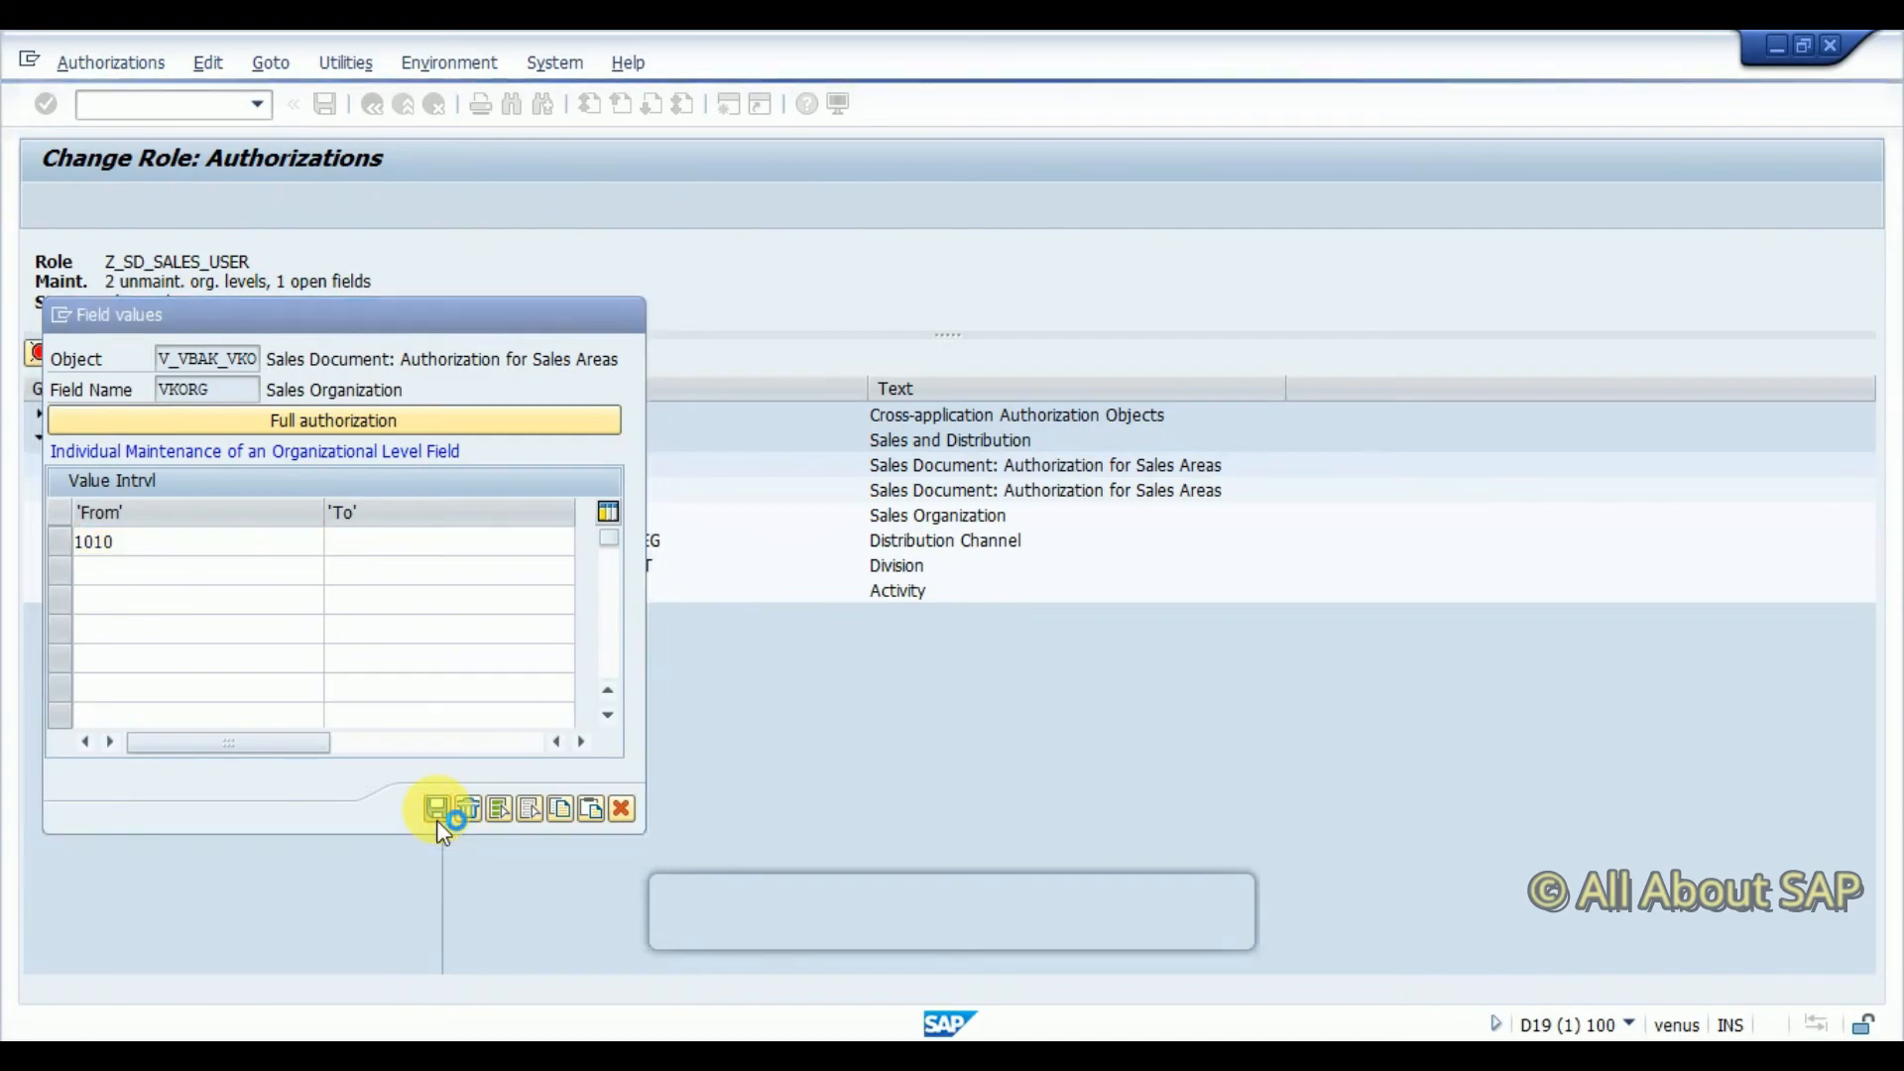
Set V_VBAK_VKO distribution channel to 10 and division to 00
{"action": "left_click", "coordinate": [443, 809]}
{"action": "type", "text": "10"}
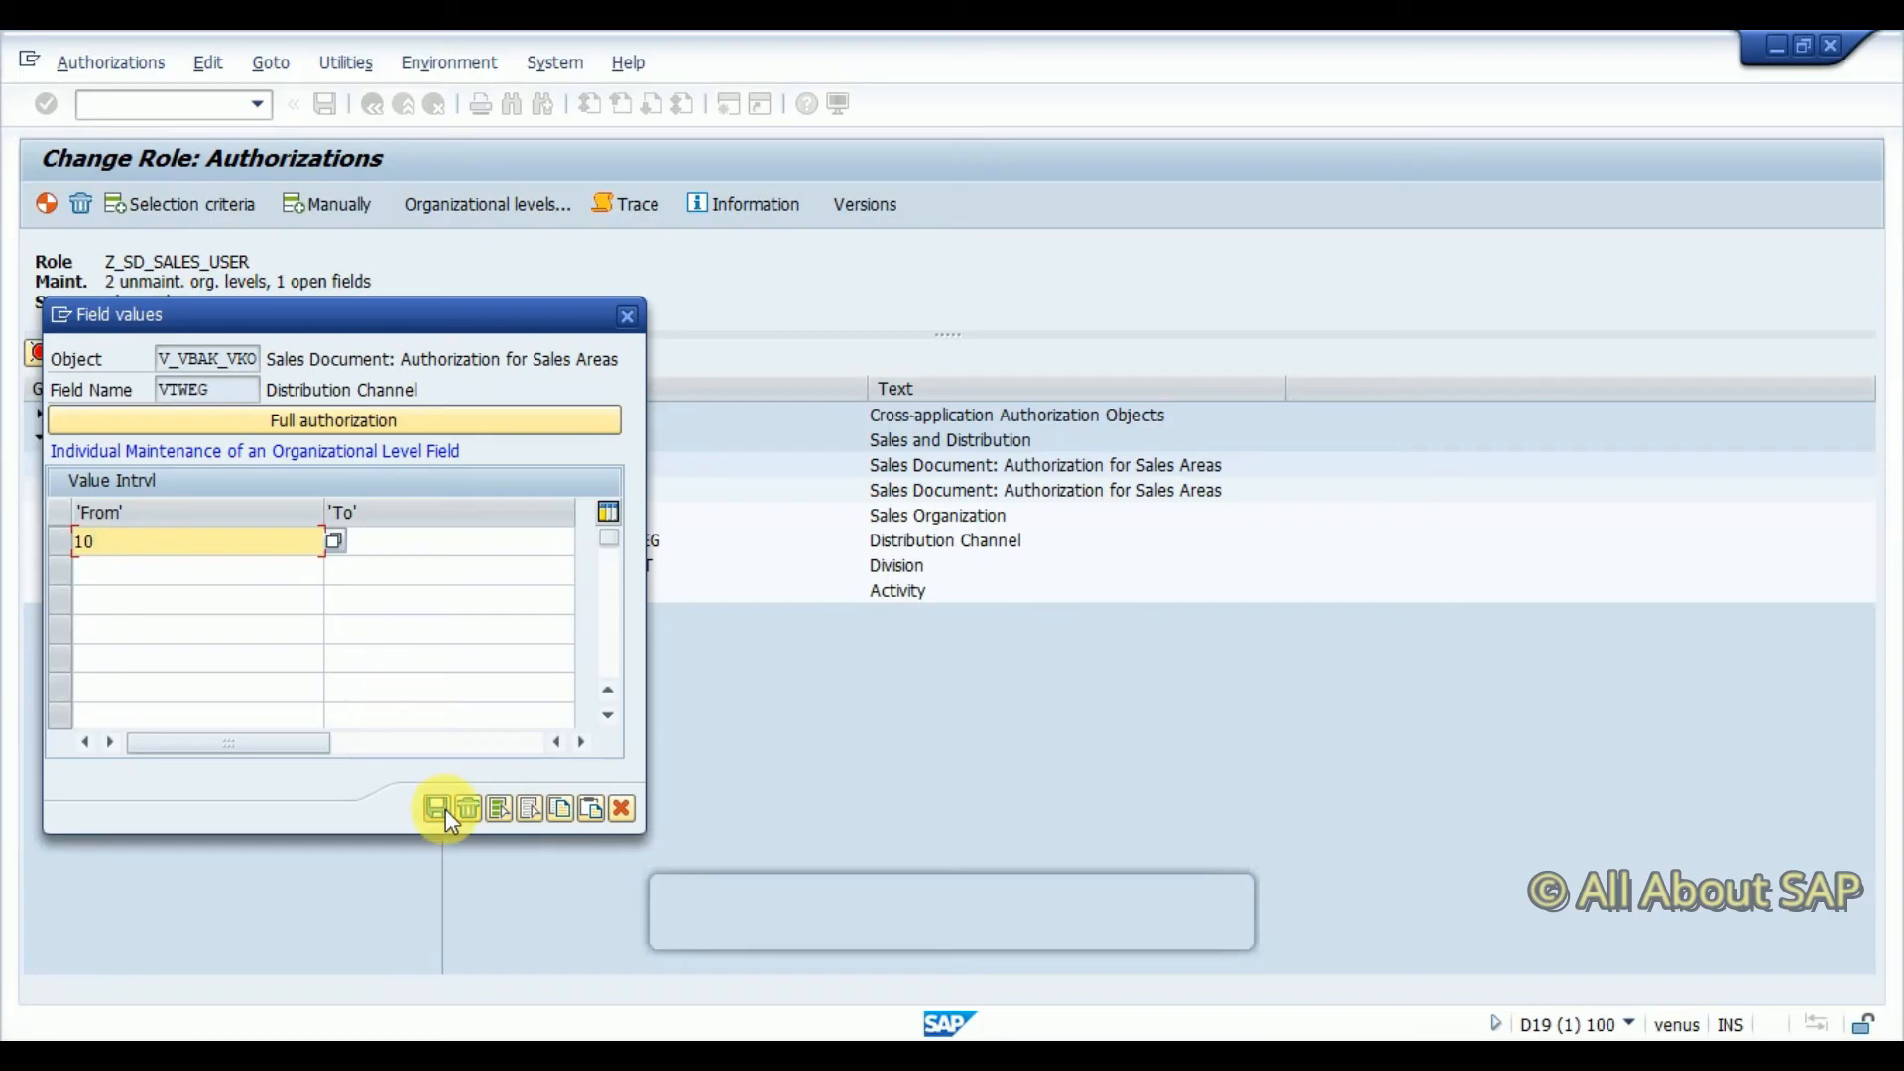
{"action": "left_click", "coordinate": [436, 810]}
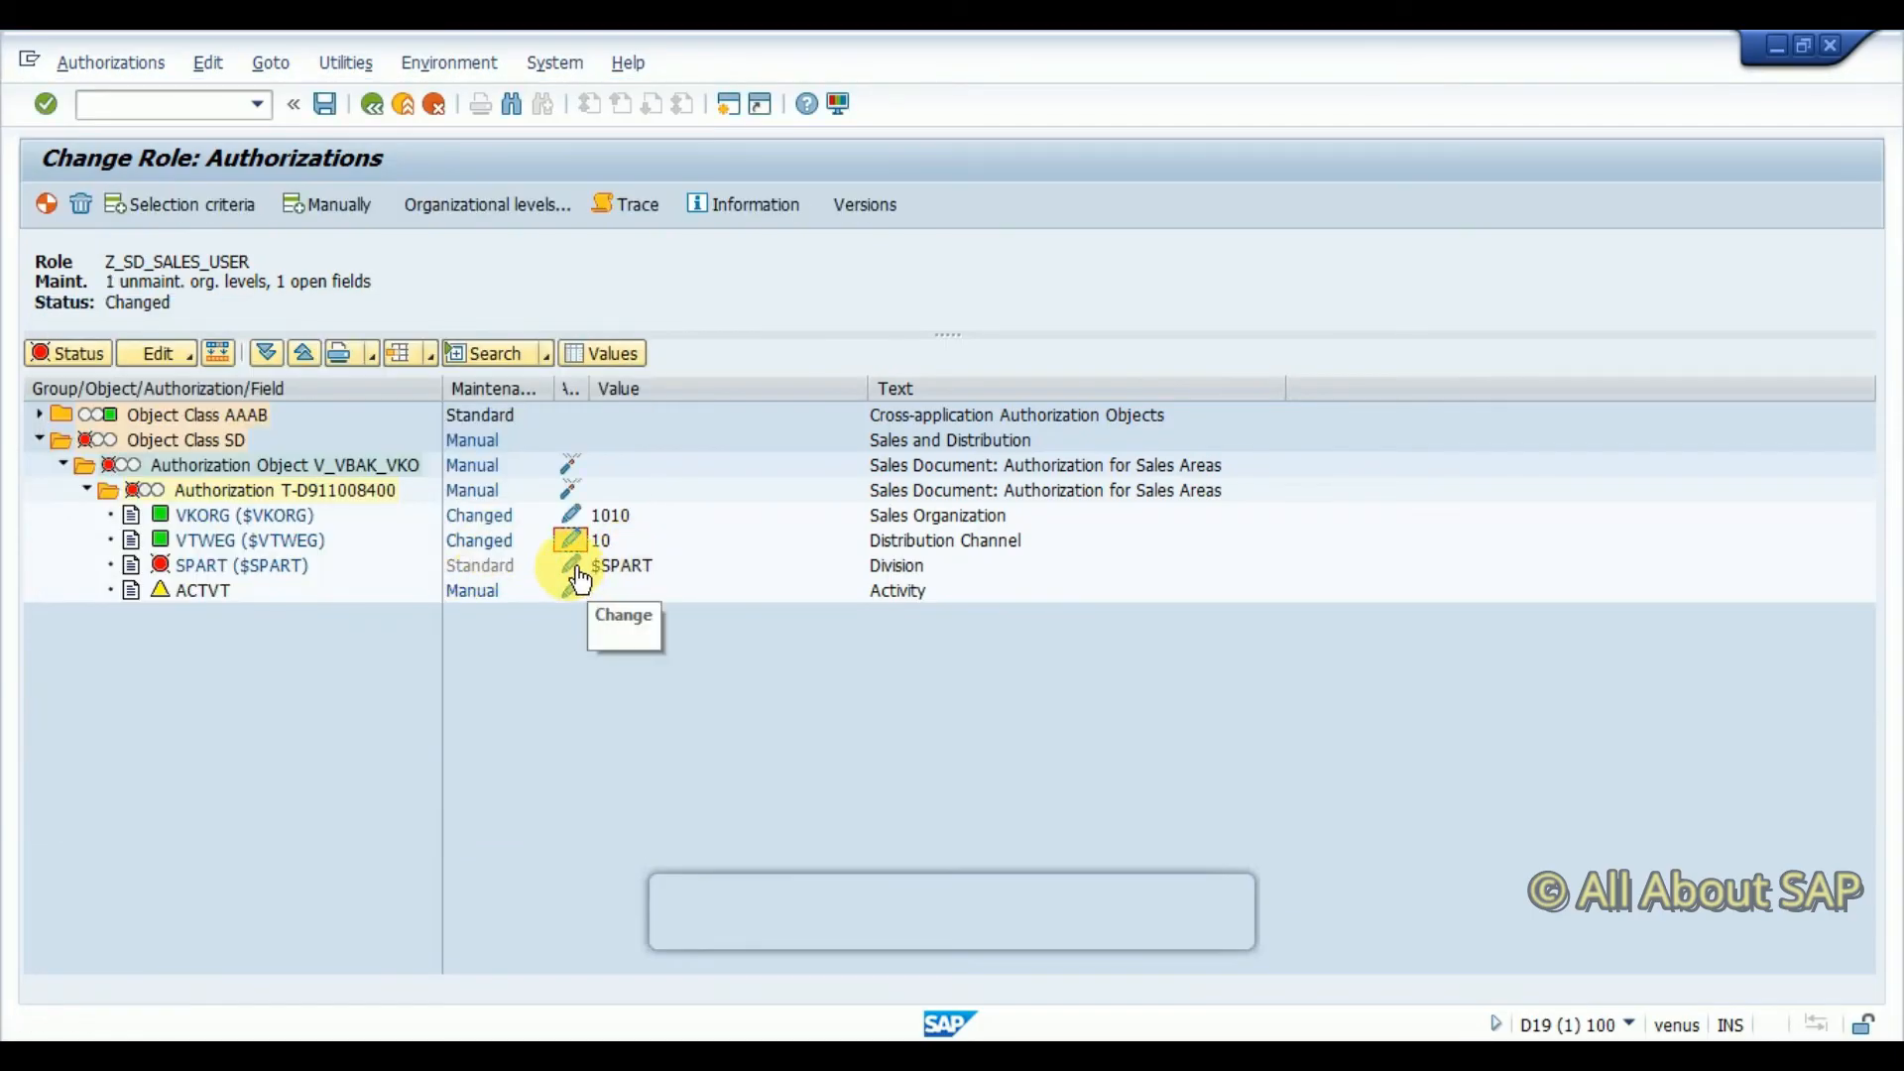
{"action": "left_click", "coordinate": [571, 566]}
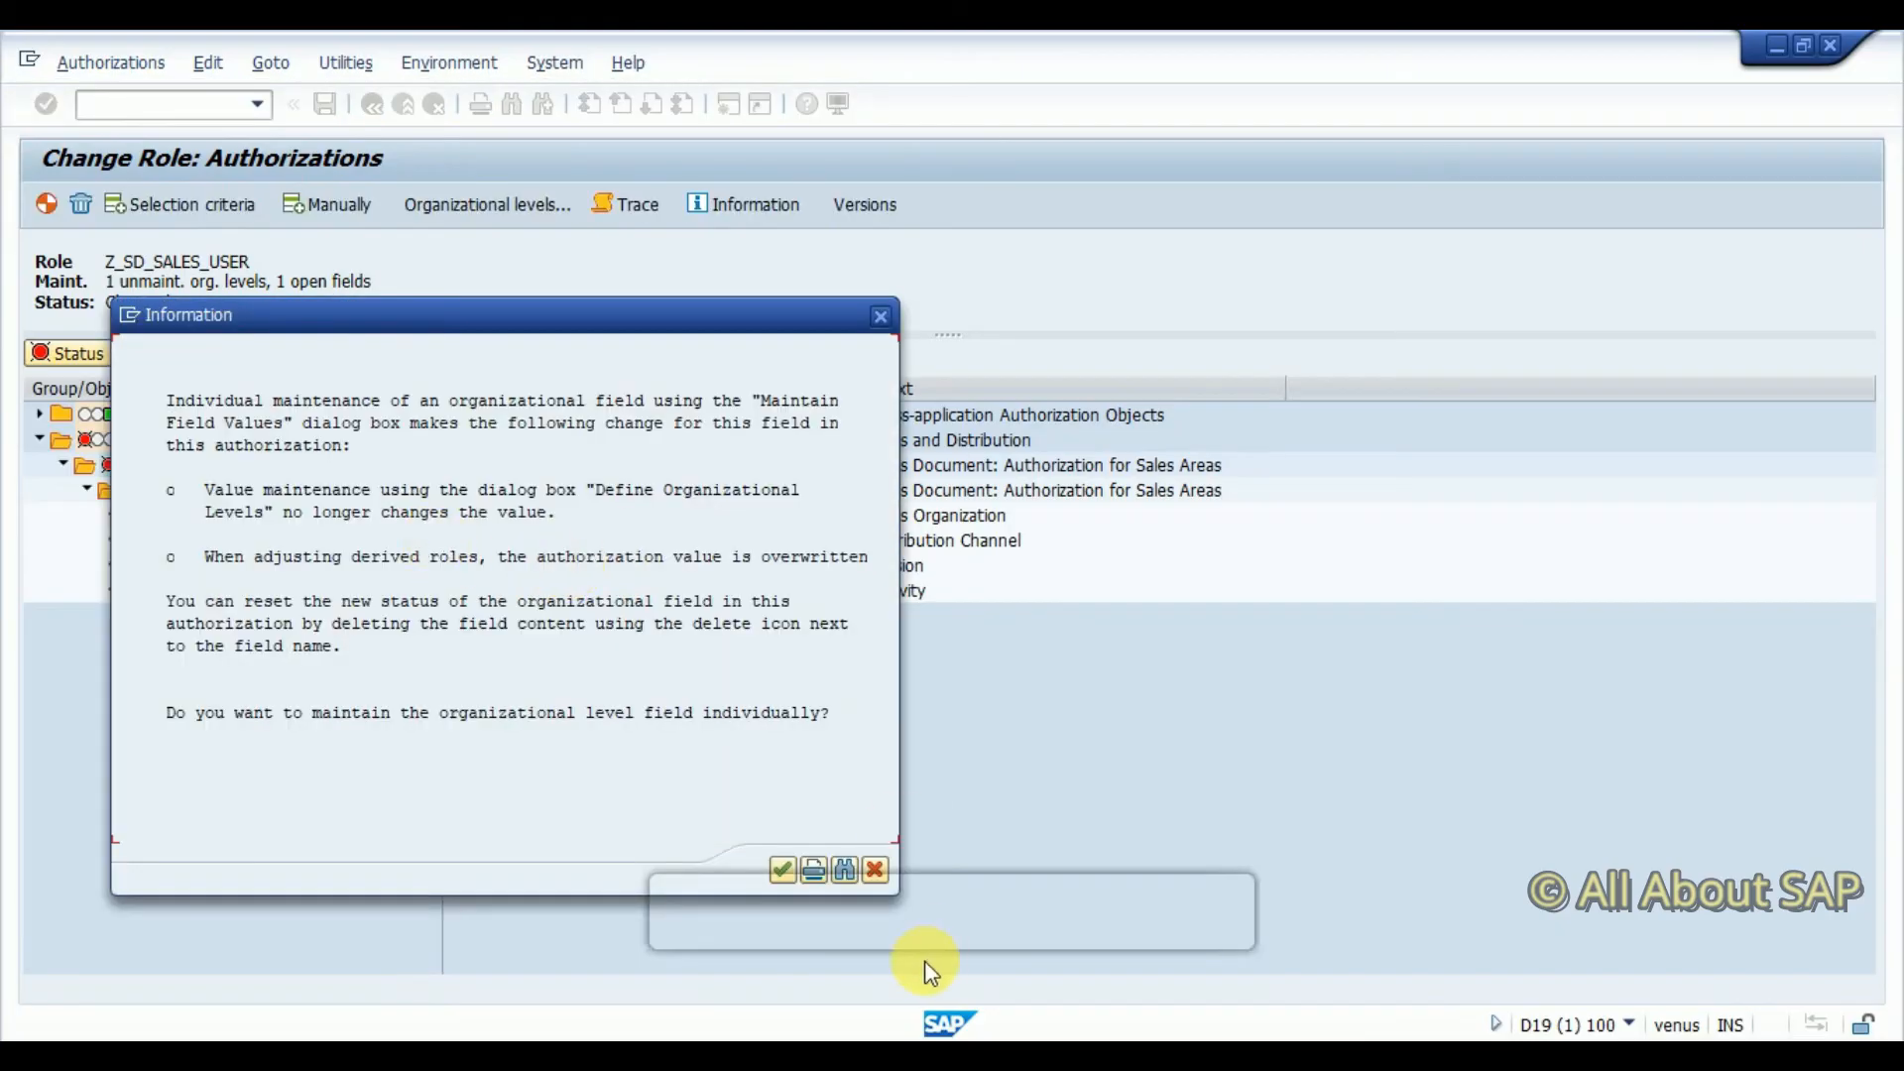
{"action": "left_click", "coordinate": [783, 869]}
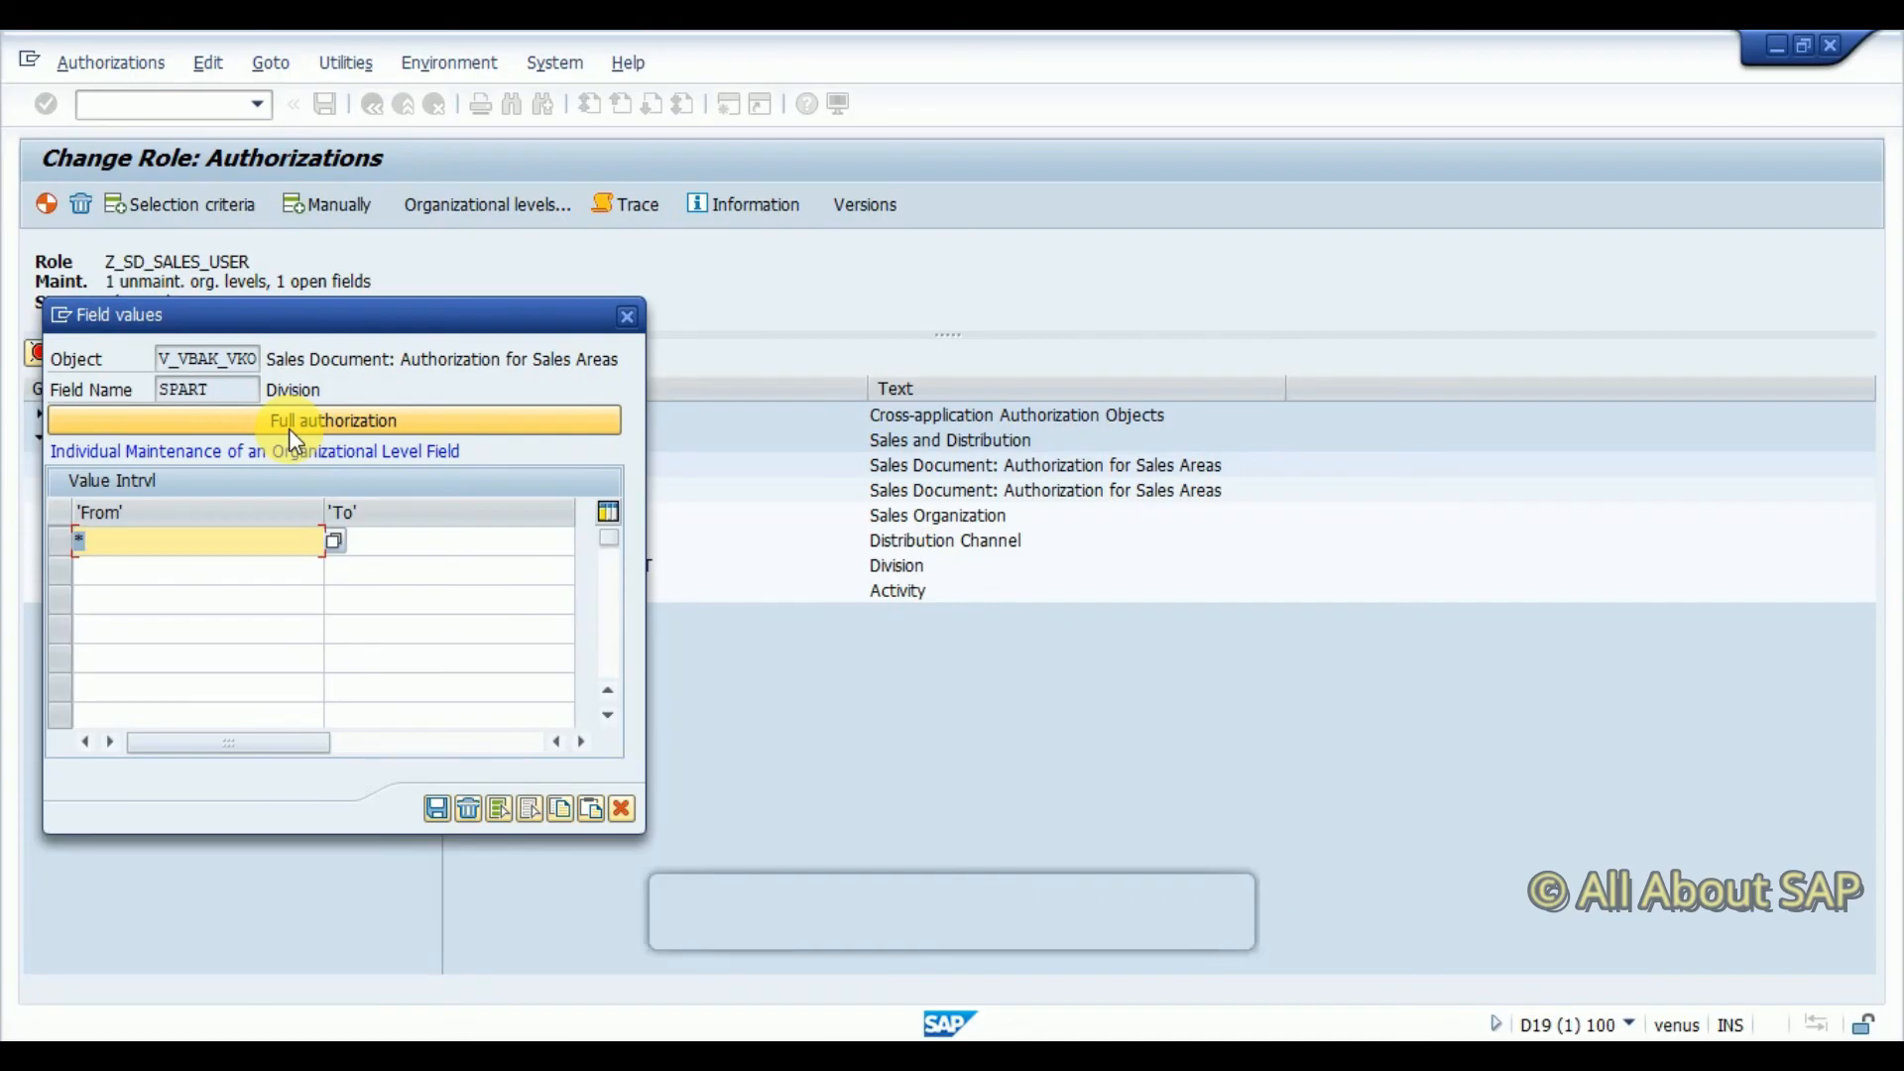
{"action": "mouse_move", "coordinate": [223, 588]}
{"action": "type", "text": "00"}
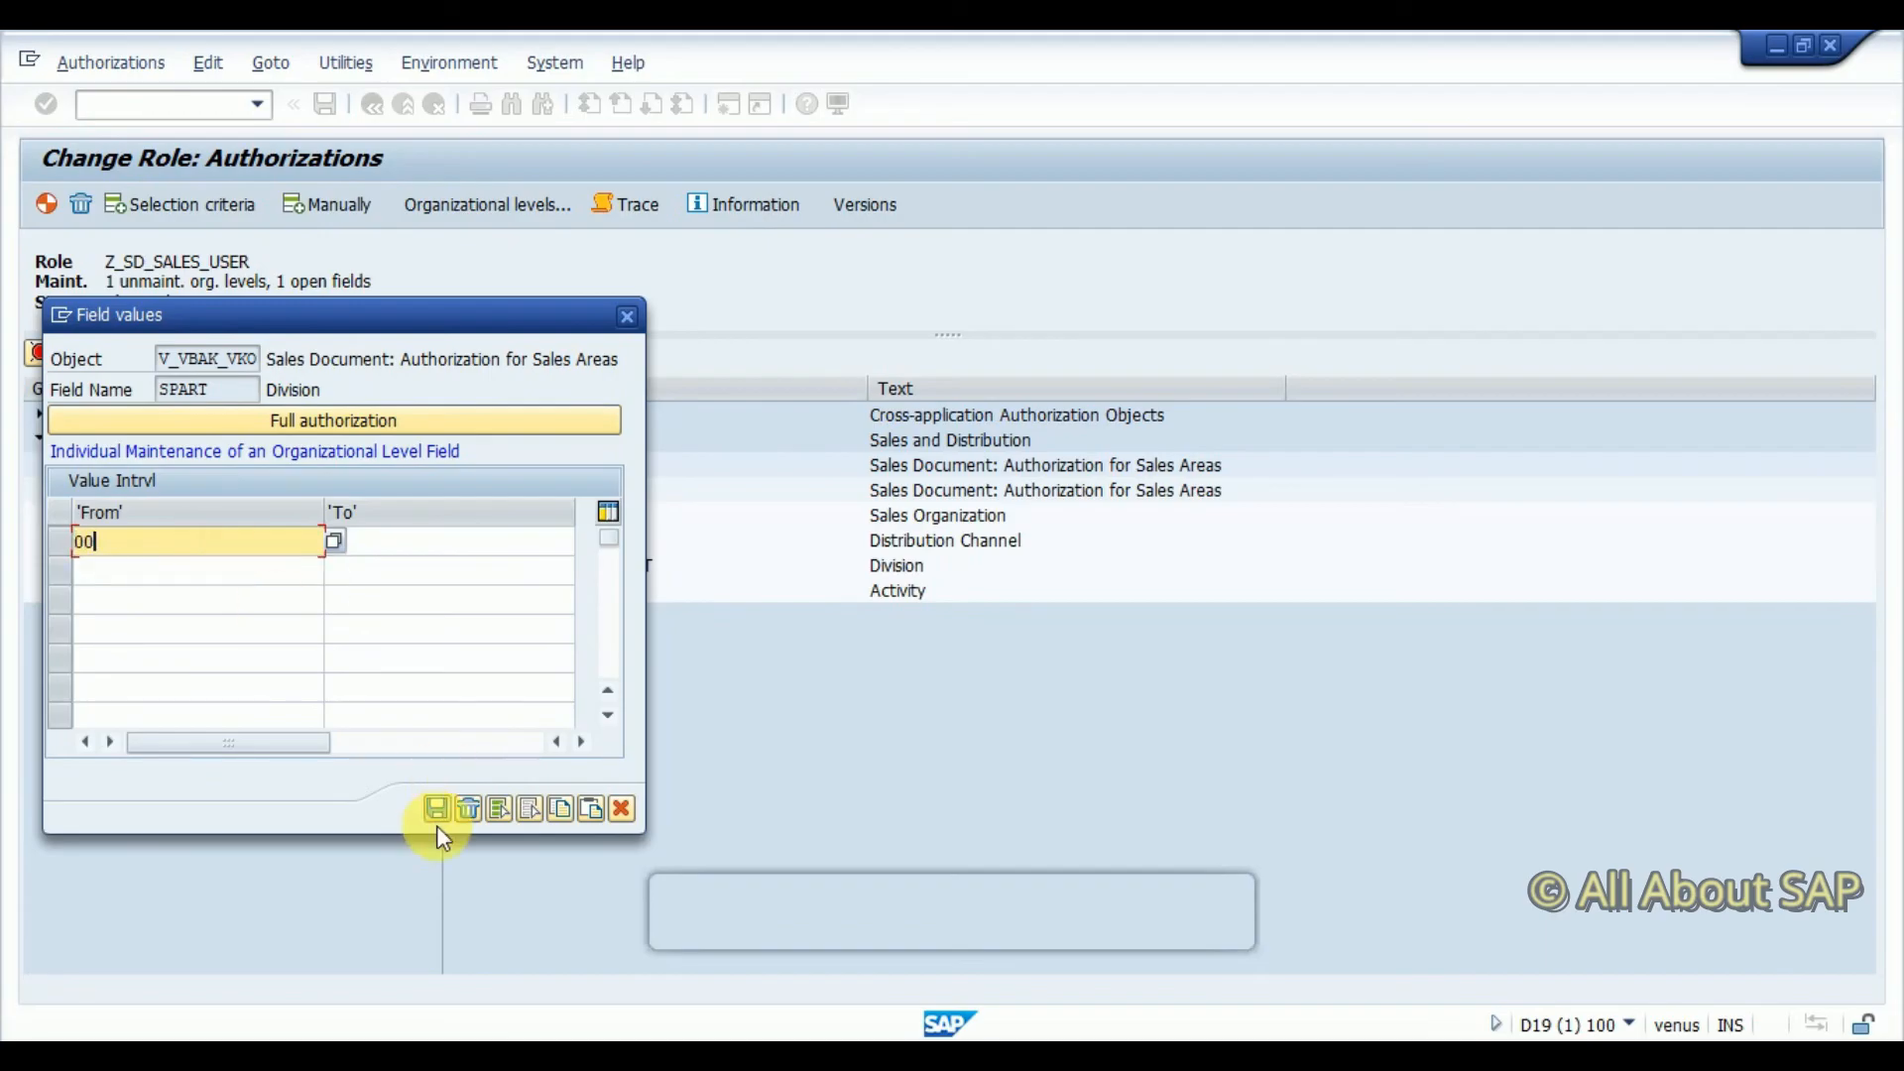
{"action": "left_click", "coordinate": [434, 810]}
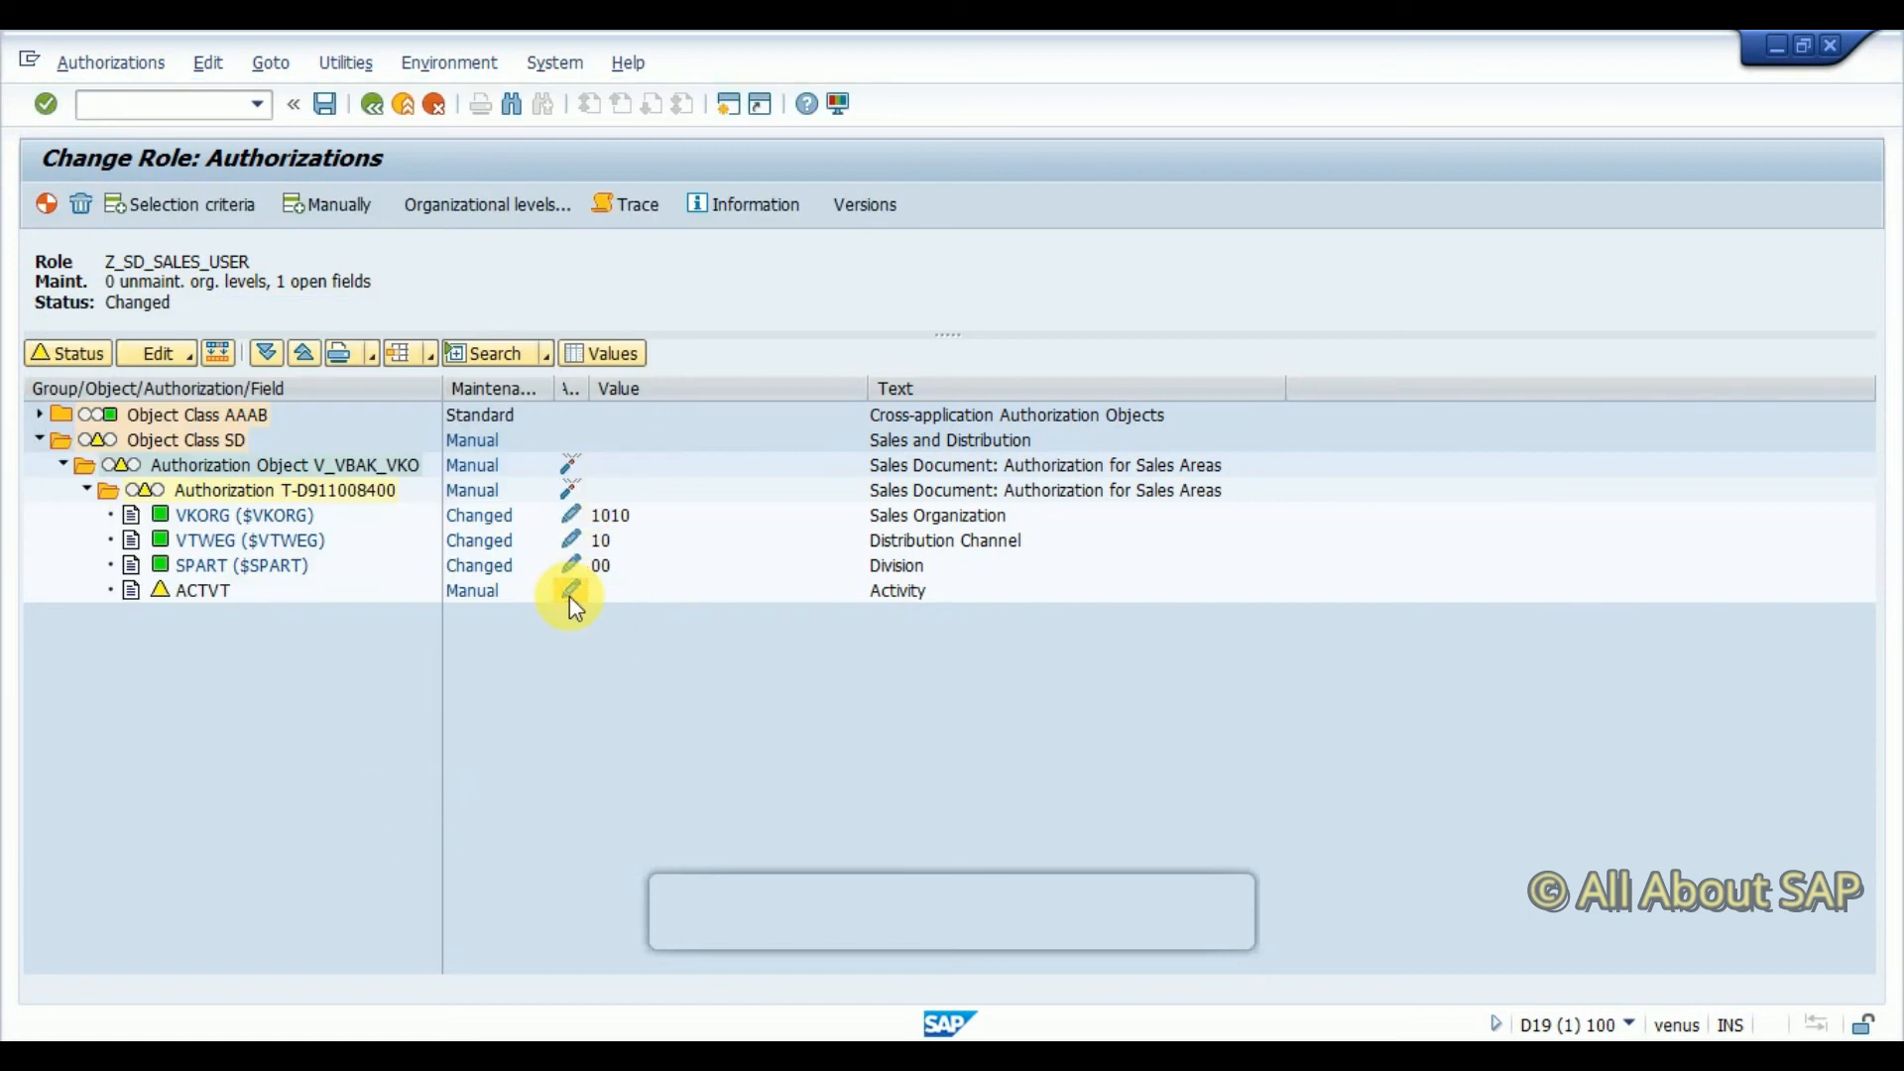
Allow activities 01 Create, 02 Change and 03 Display for V_VBAK_VKO and save the role
{"action": "left_click", "coordinate": [570, 590]}
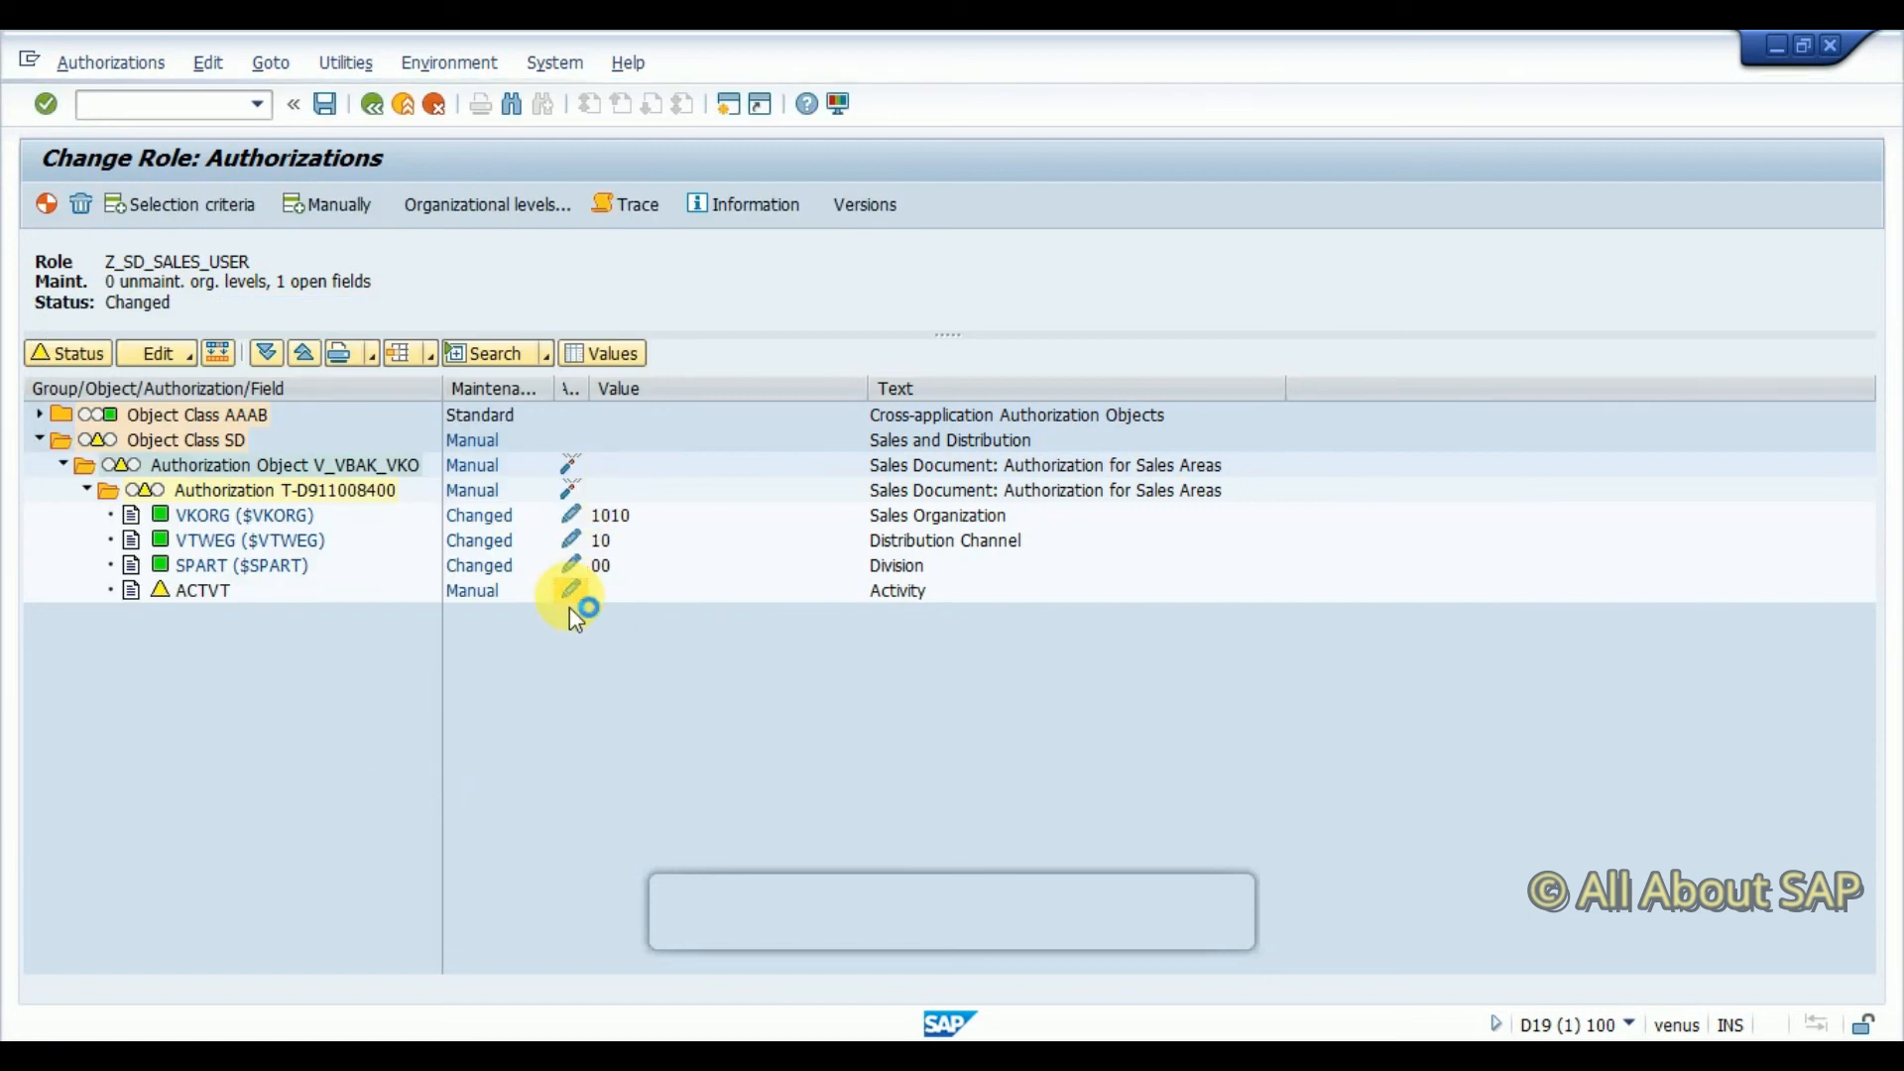
{"action": "left_click", "coordinate": [570, 590]}
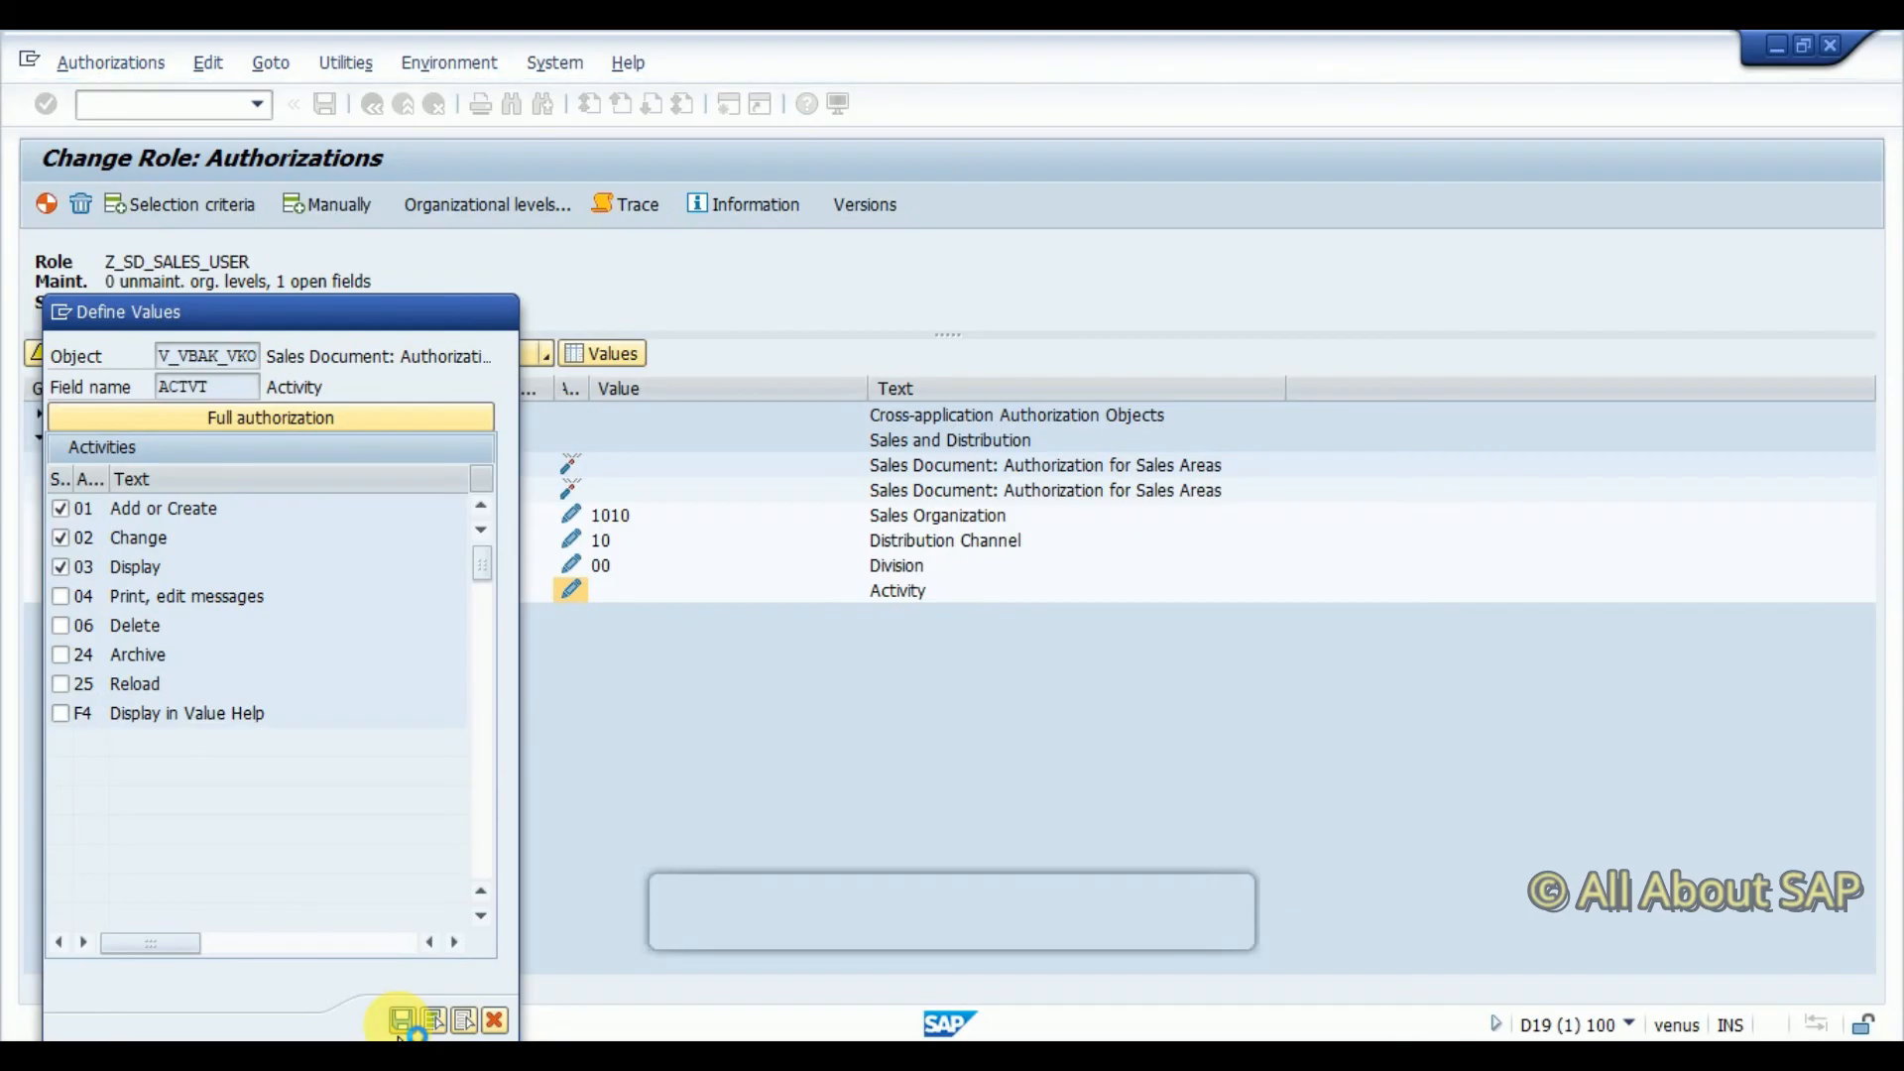
{"action": "left_click", "coordinate": [404, 1020]}
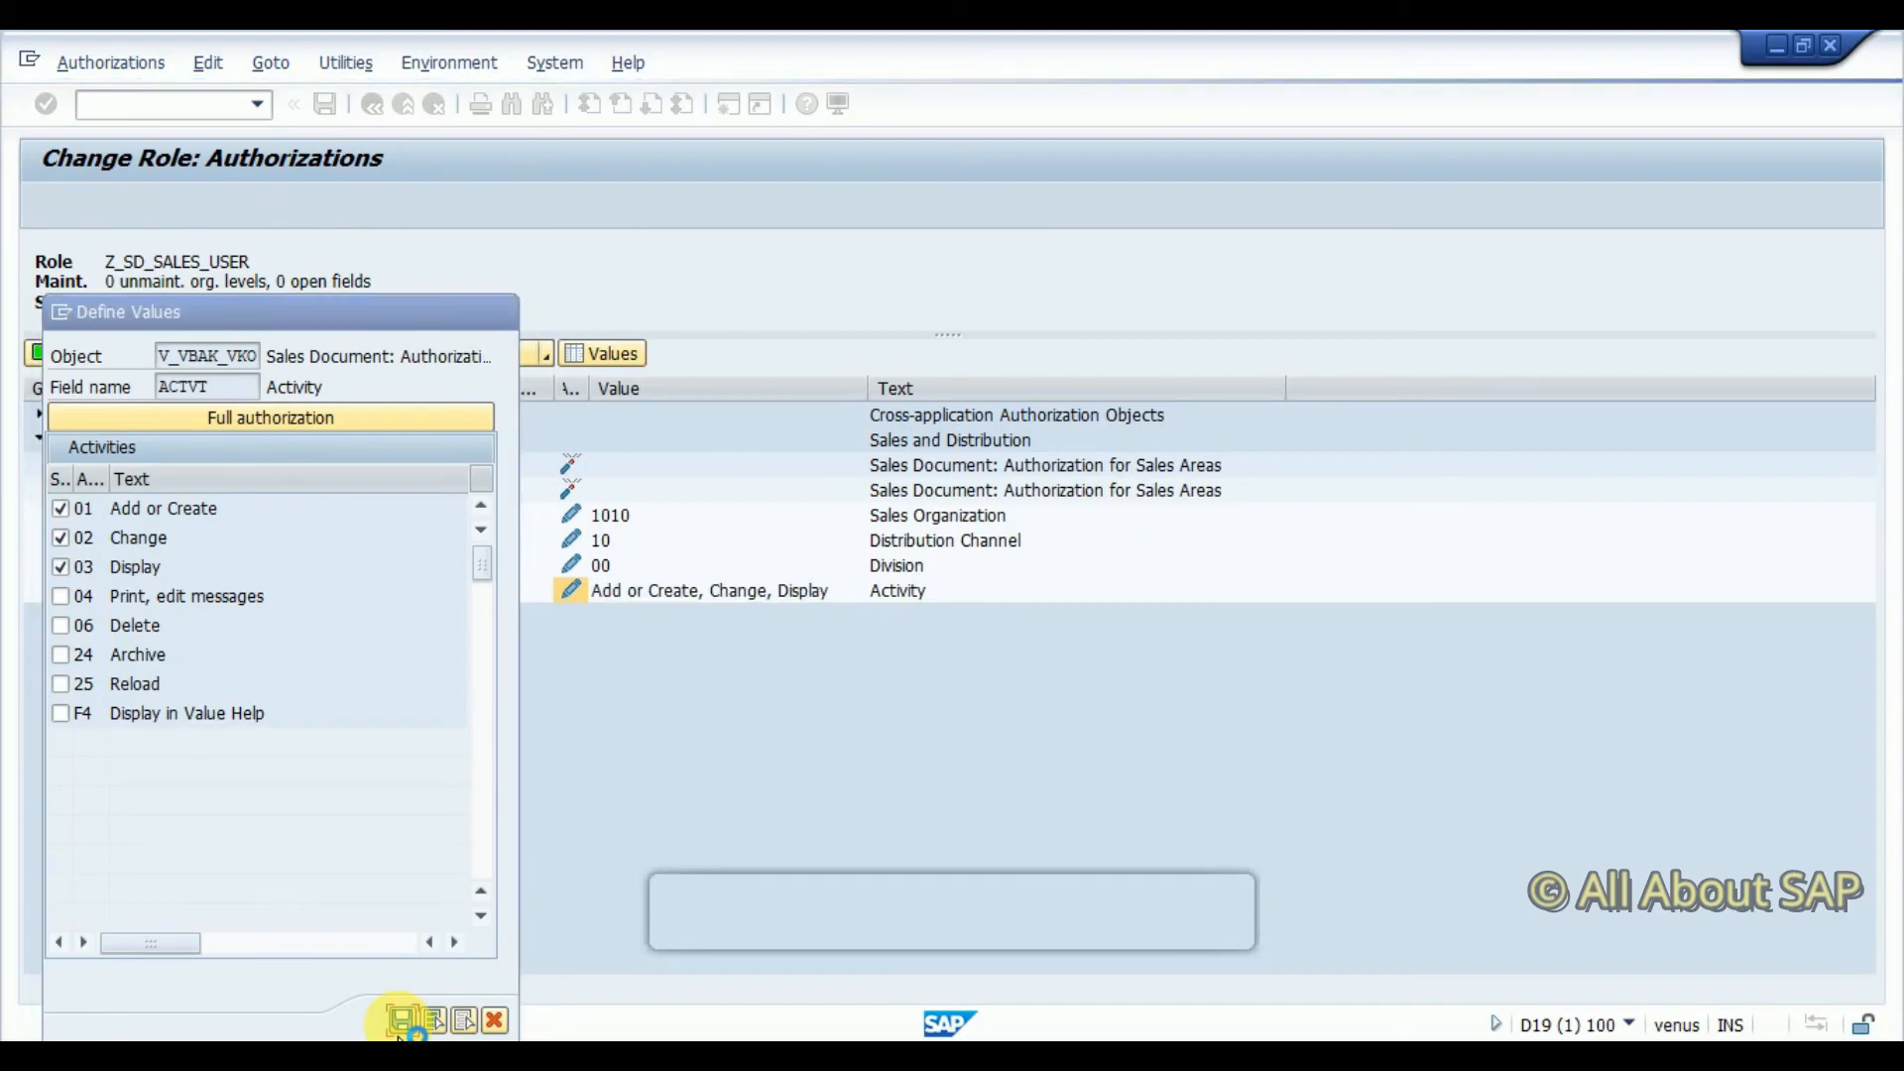
{"action": "left_click", "coordinate": [406, 1021]}
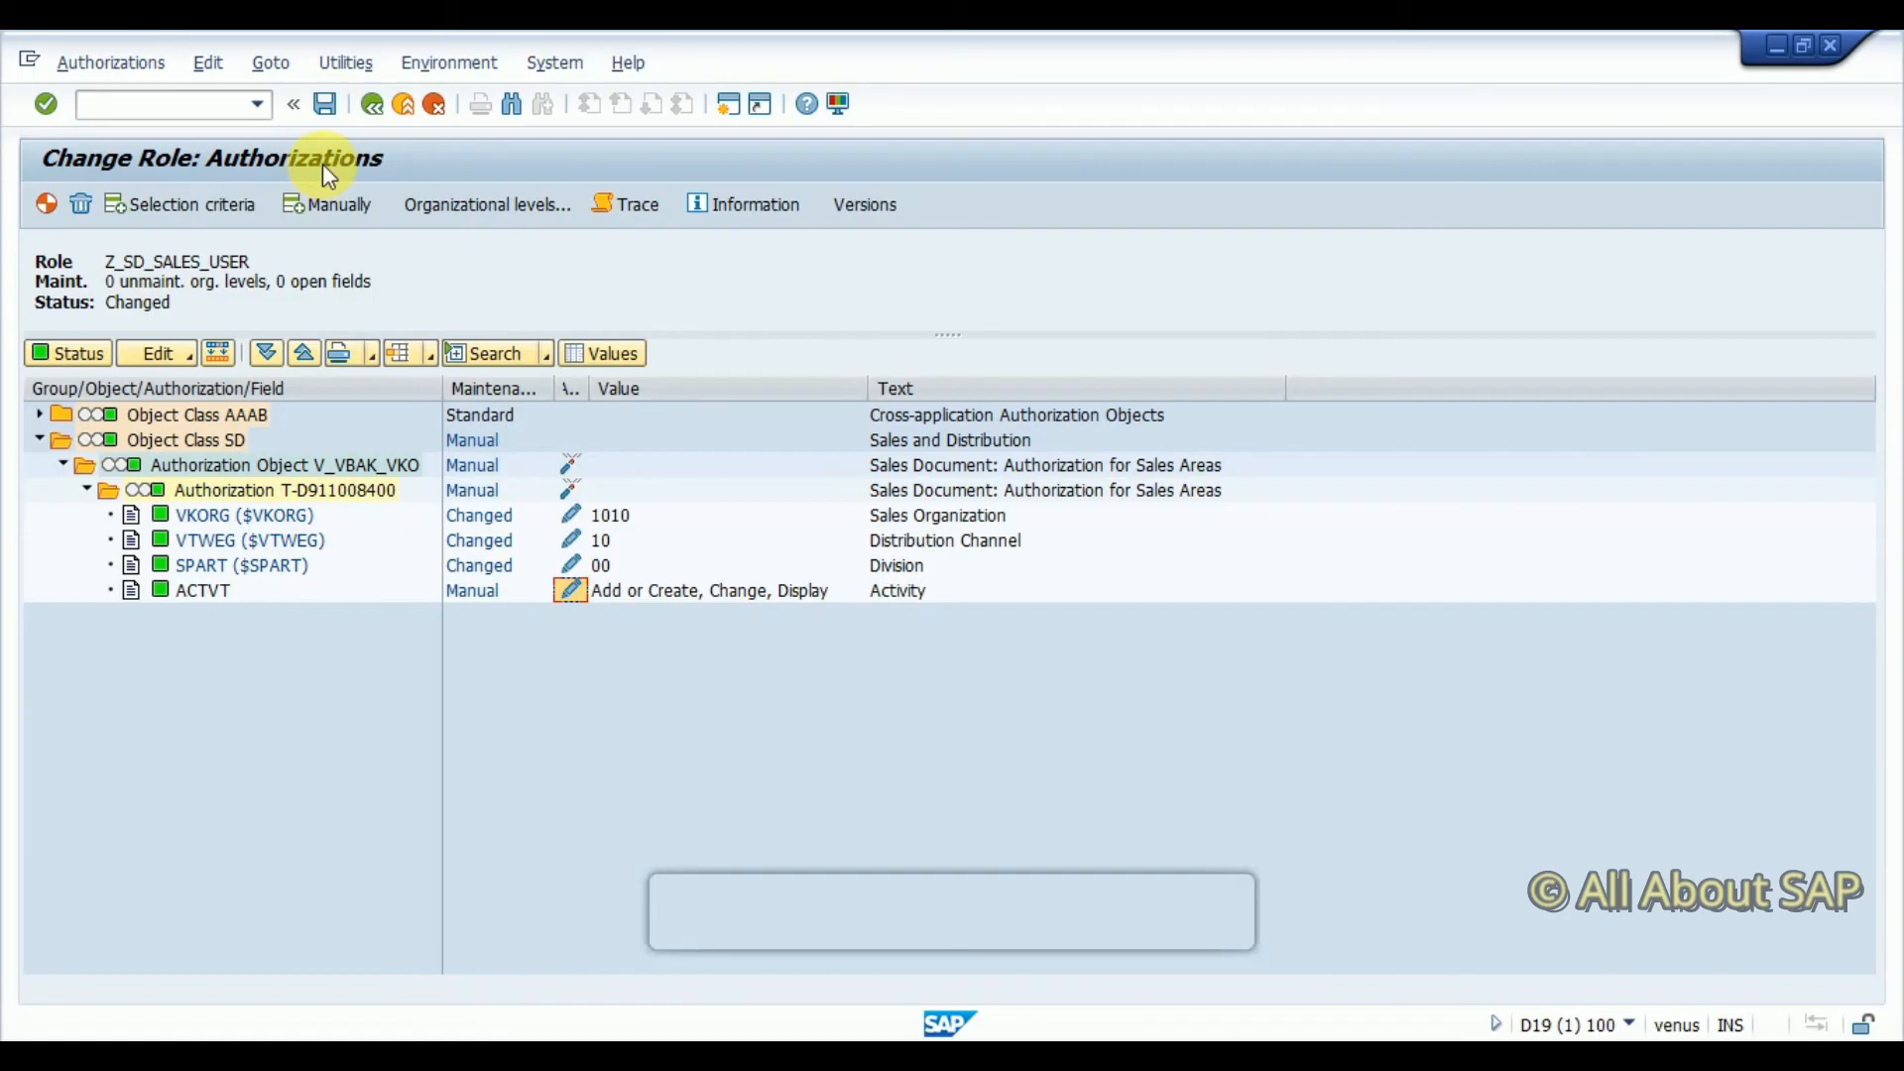
{"action": "mouse_move", "coordinate": [571, 489]}
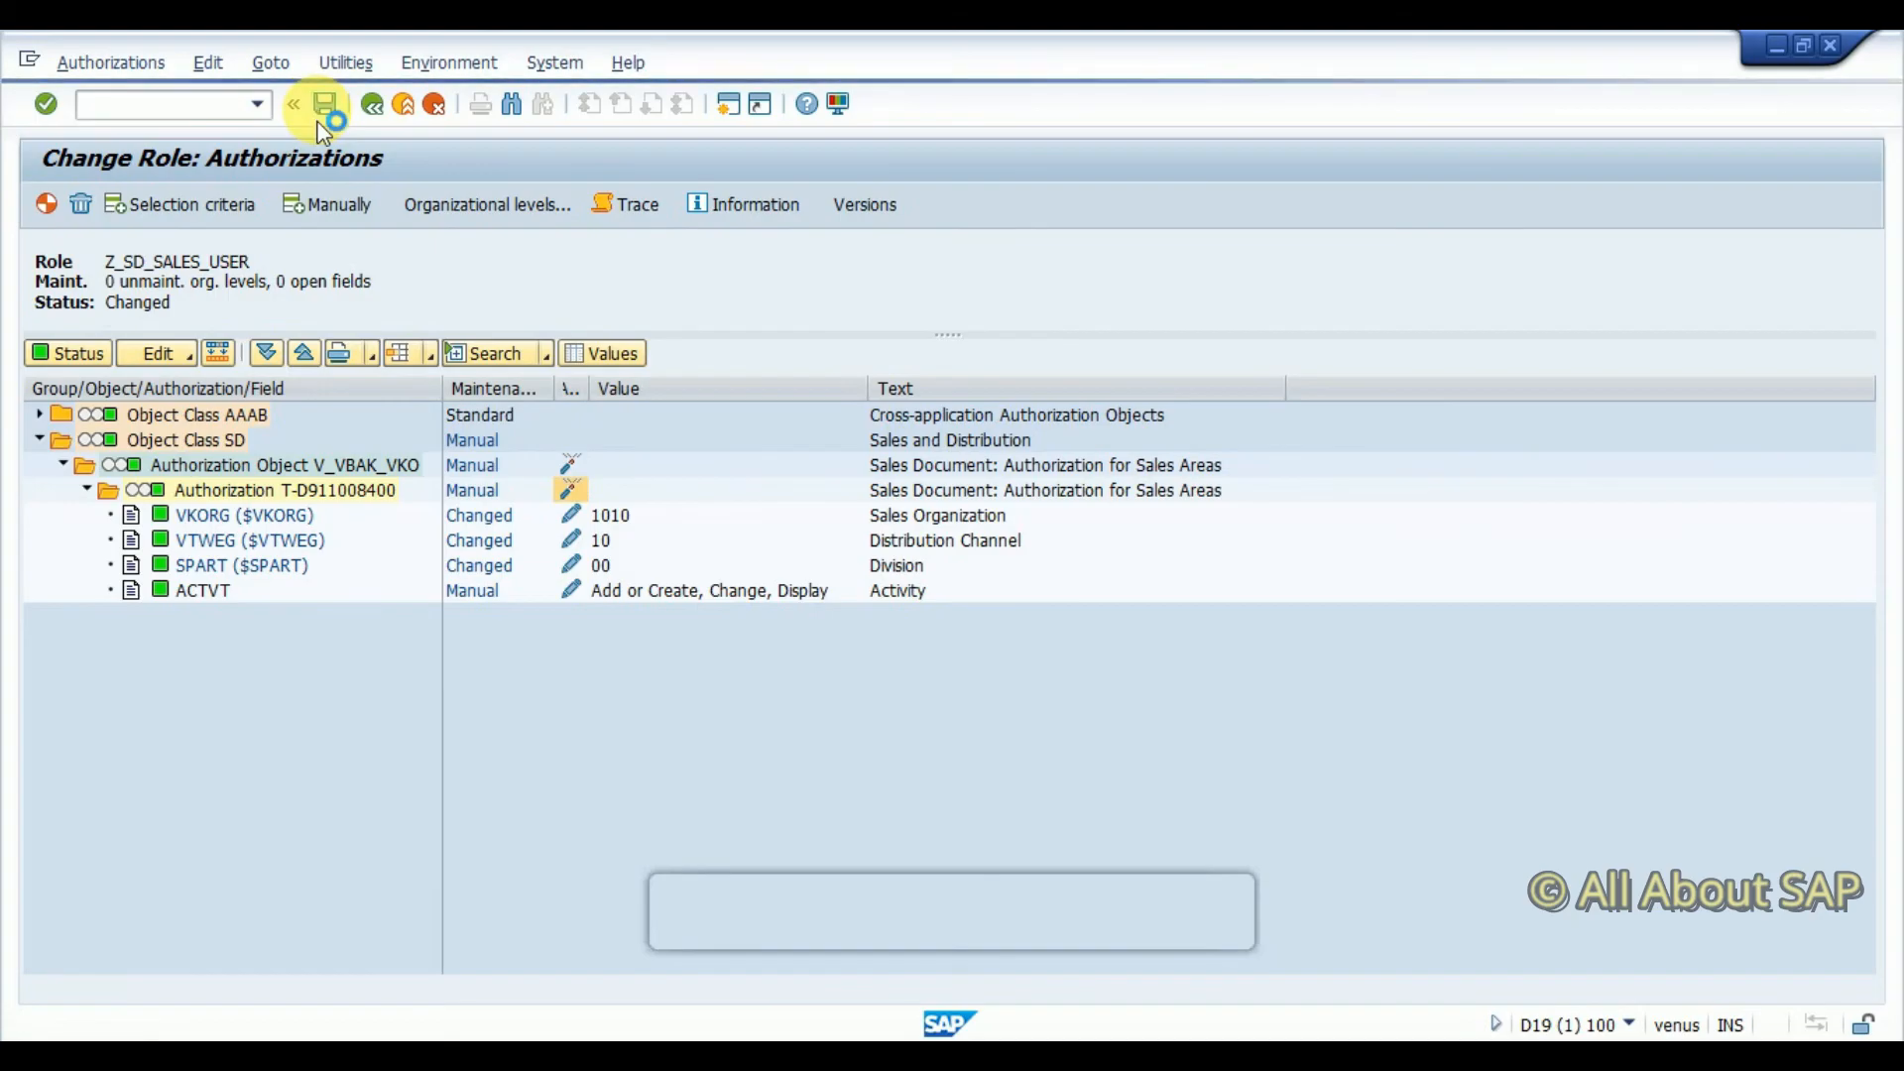
{"action": "left_click", "coordinate": [325, 104]}
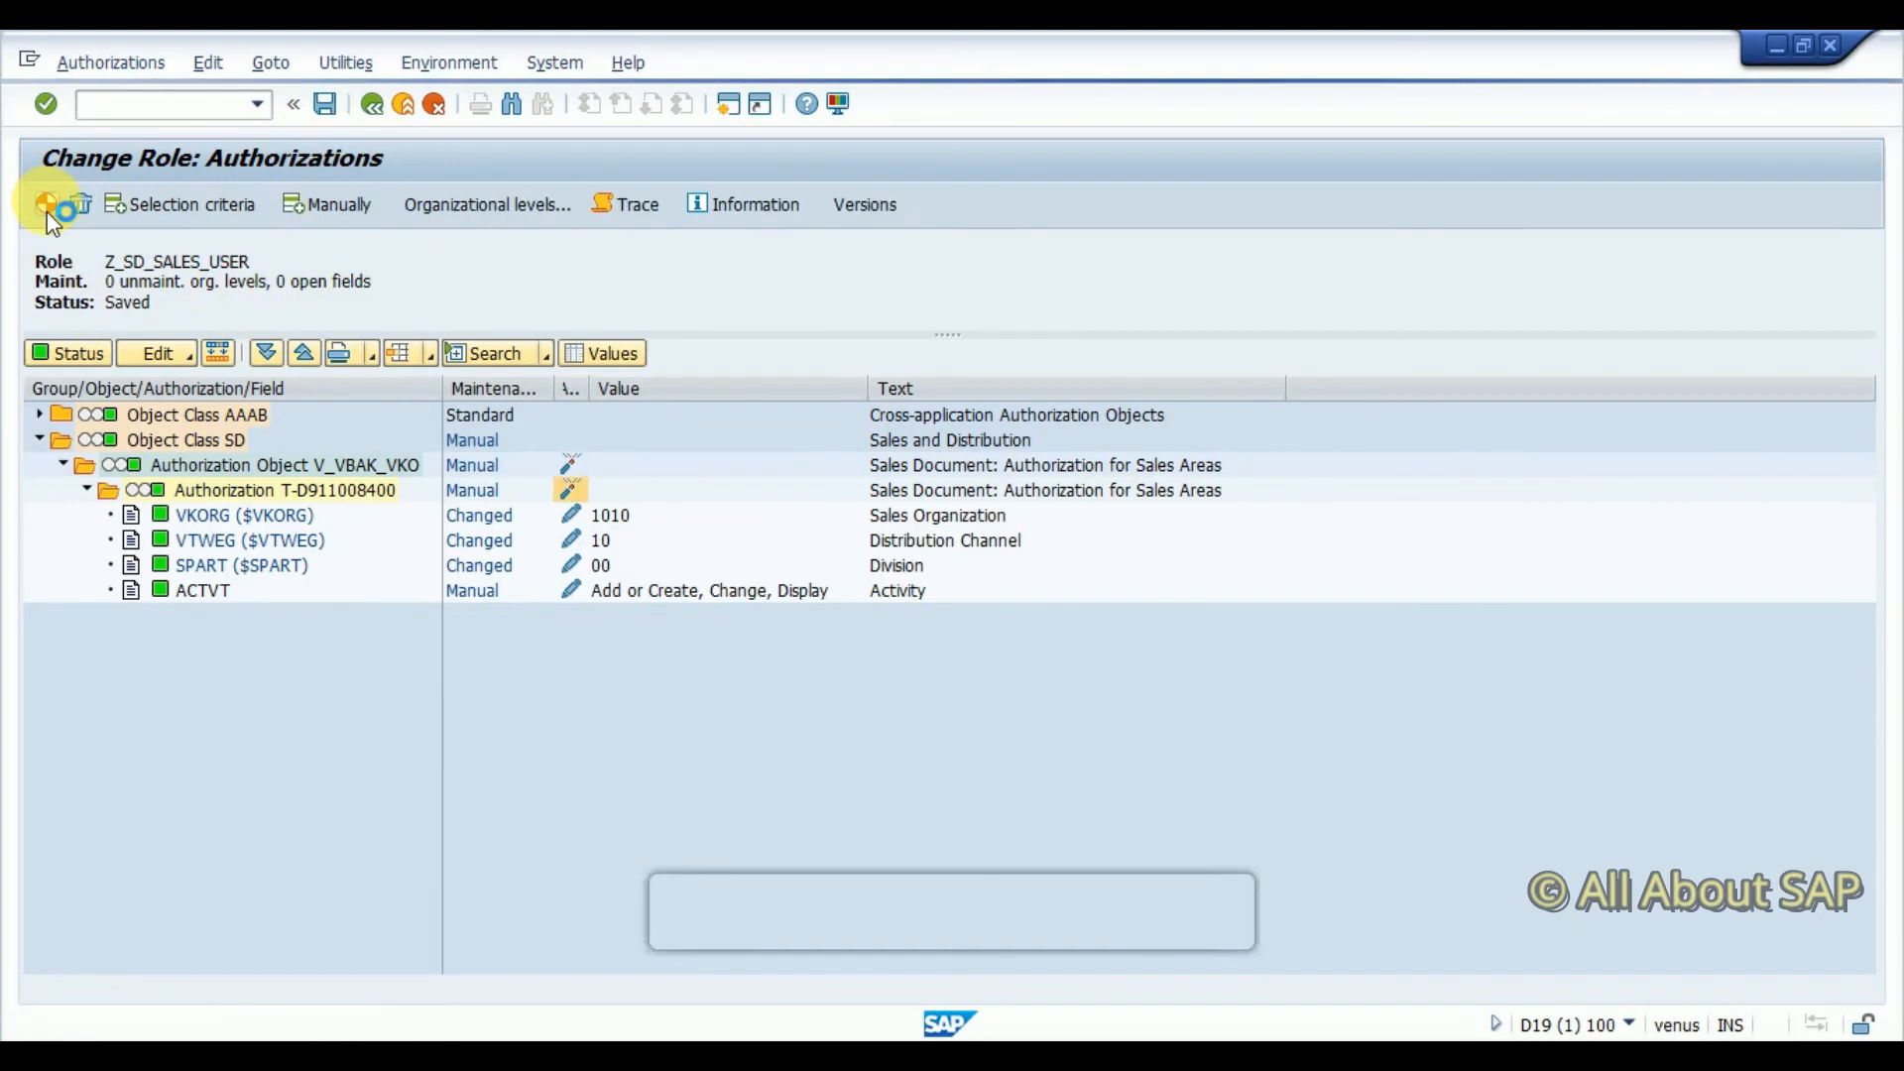
Generate the role profile, retry VA01 (refused for order type OR), and return to PFCG
{"action": "left_click", "coordinate": [44, 202]}
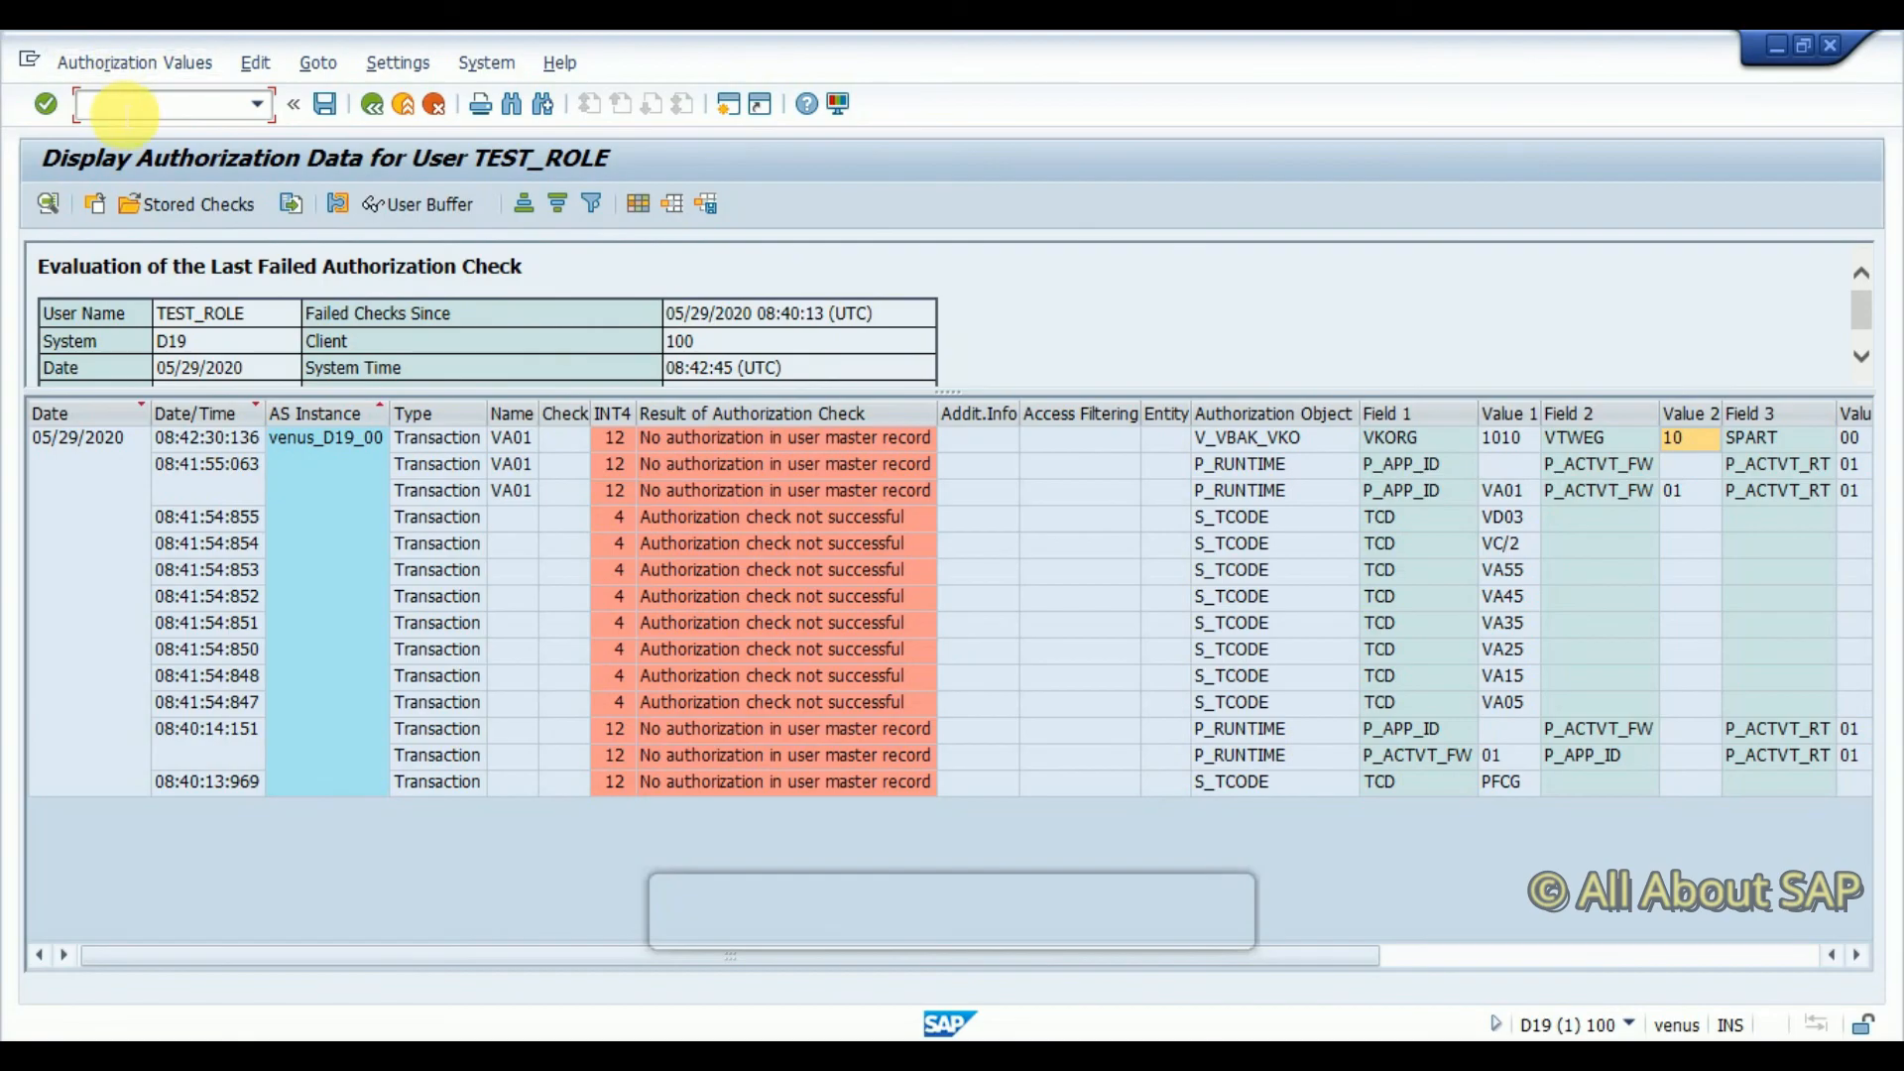
{"action": "type", "text": "/nva"}
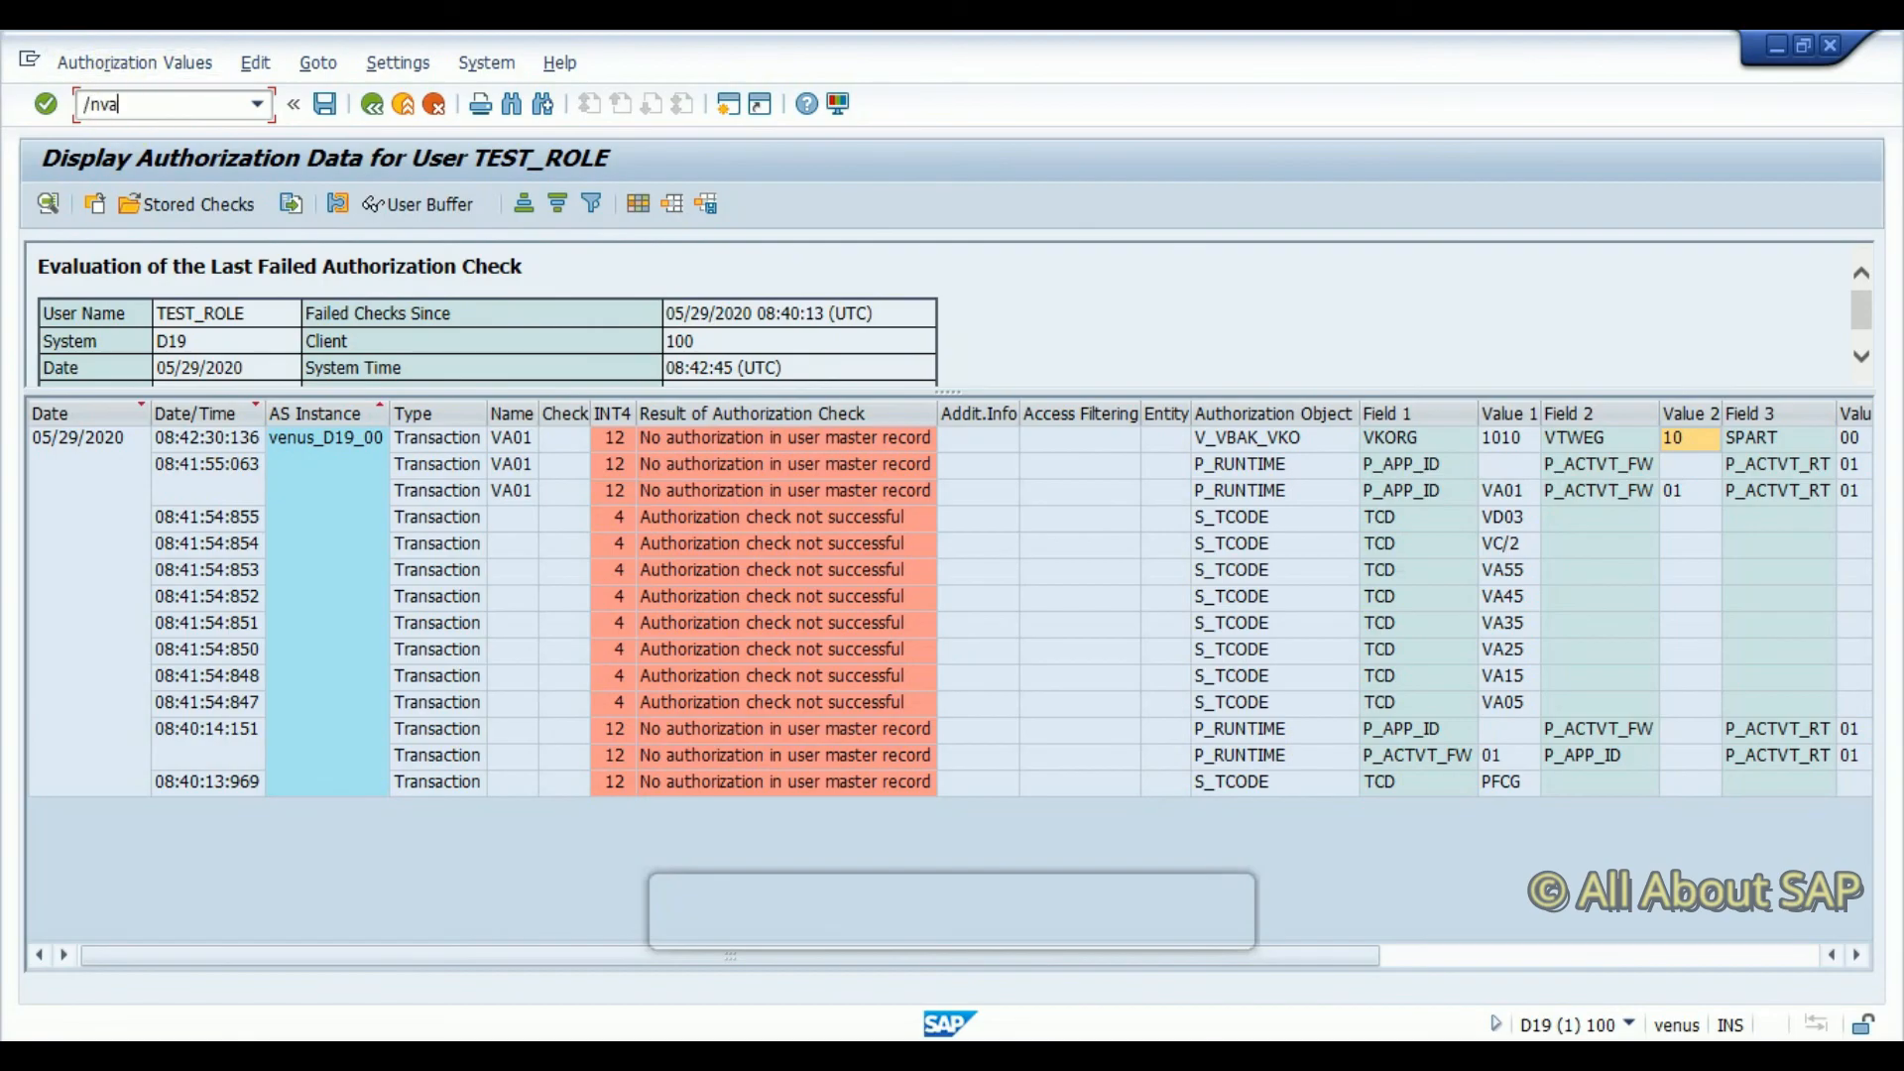
{"action": "key", "text": "Enter"}
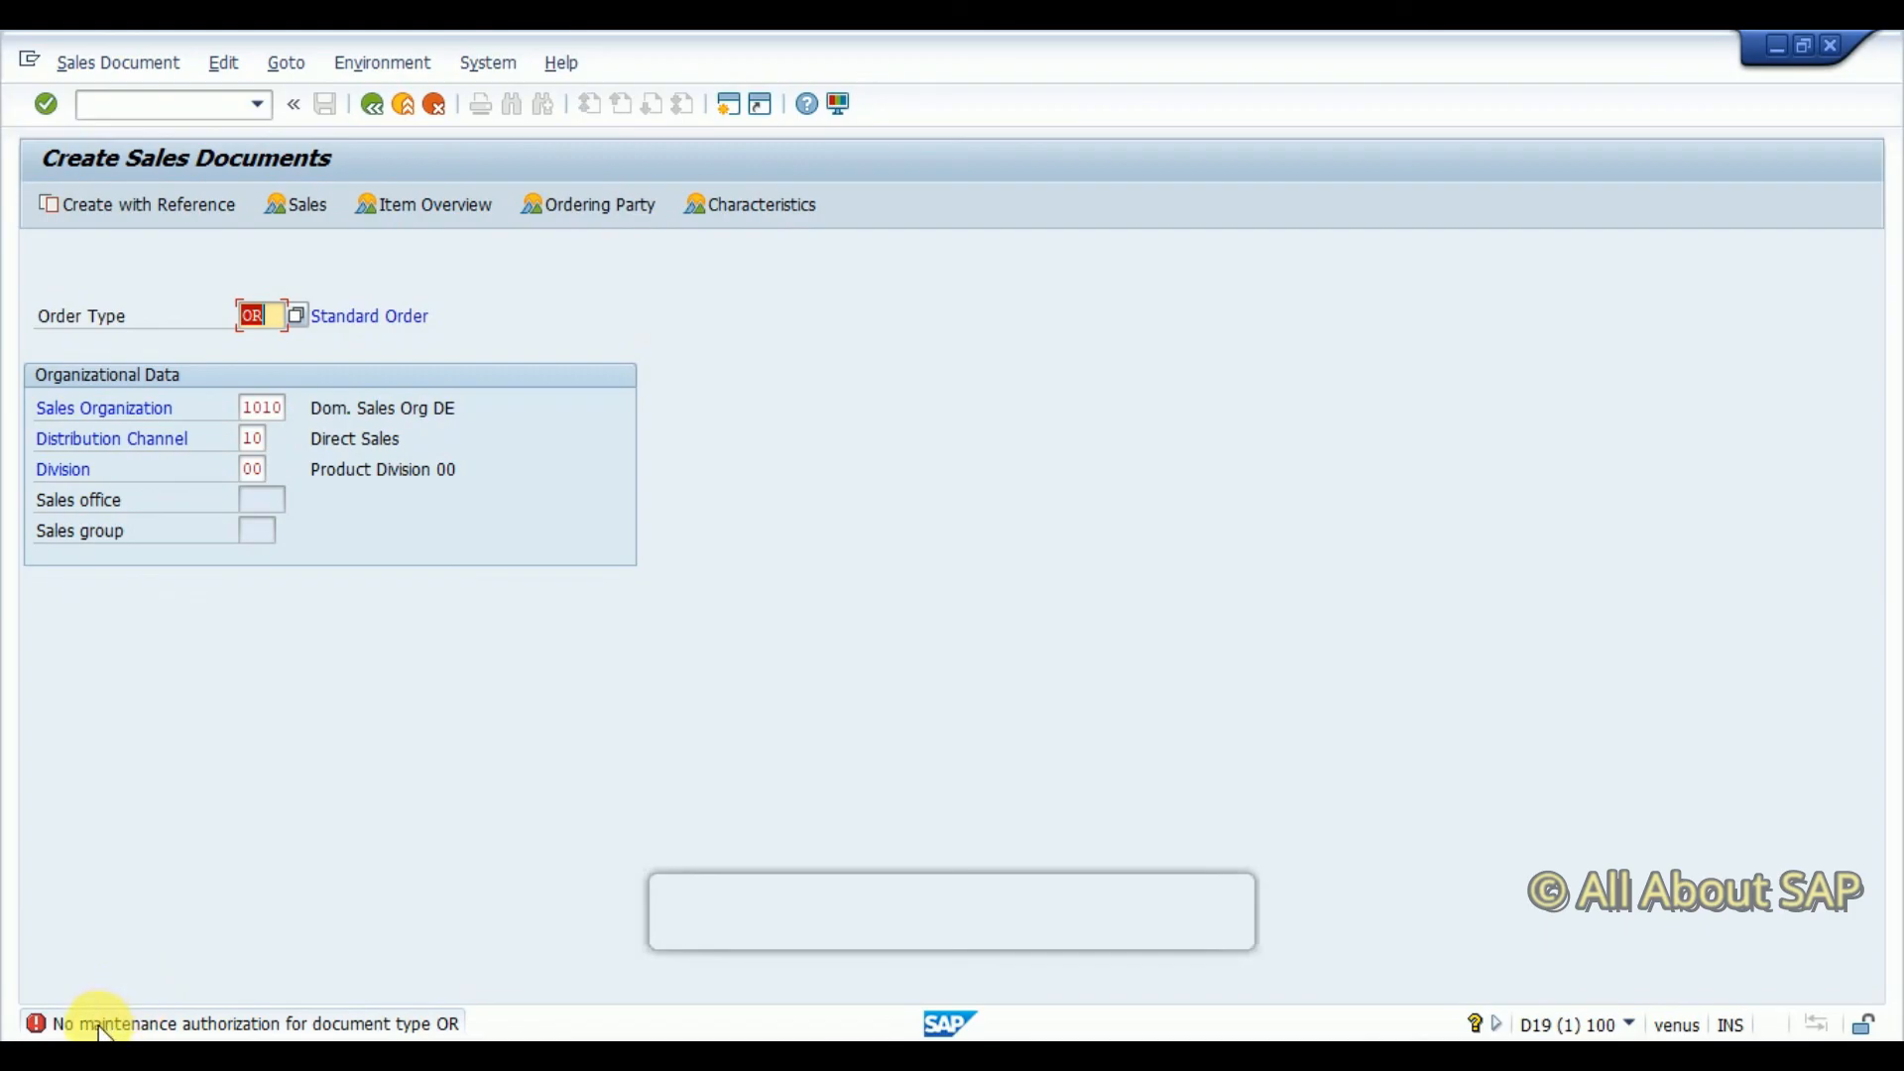
{"action": "mouse_move", "coordinate": [566, 752]}
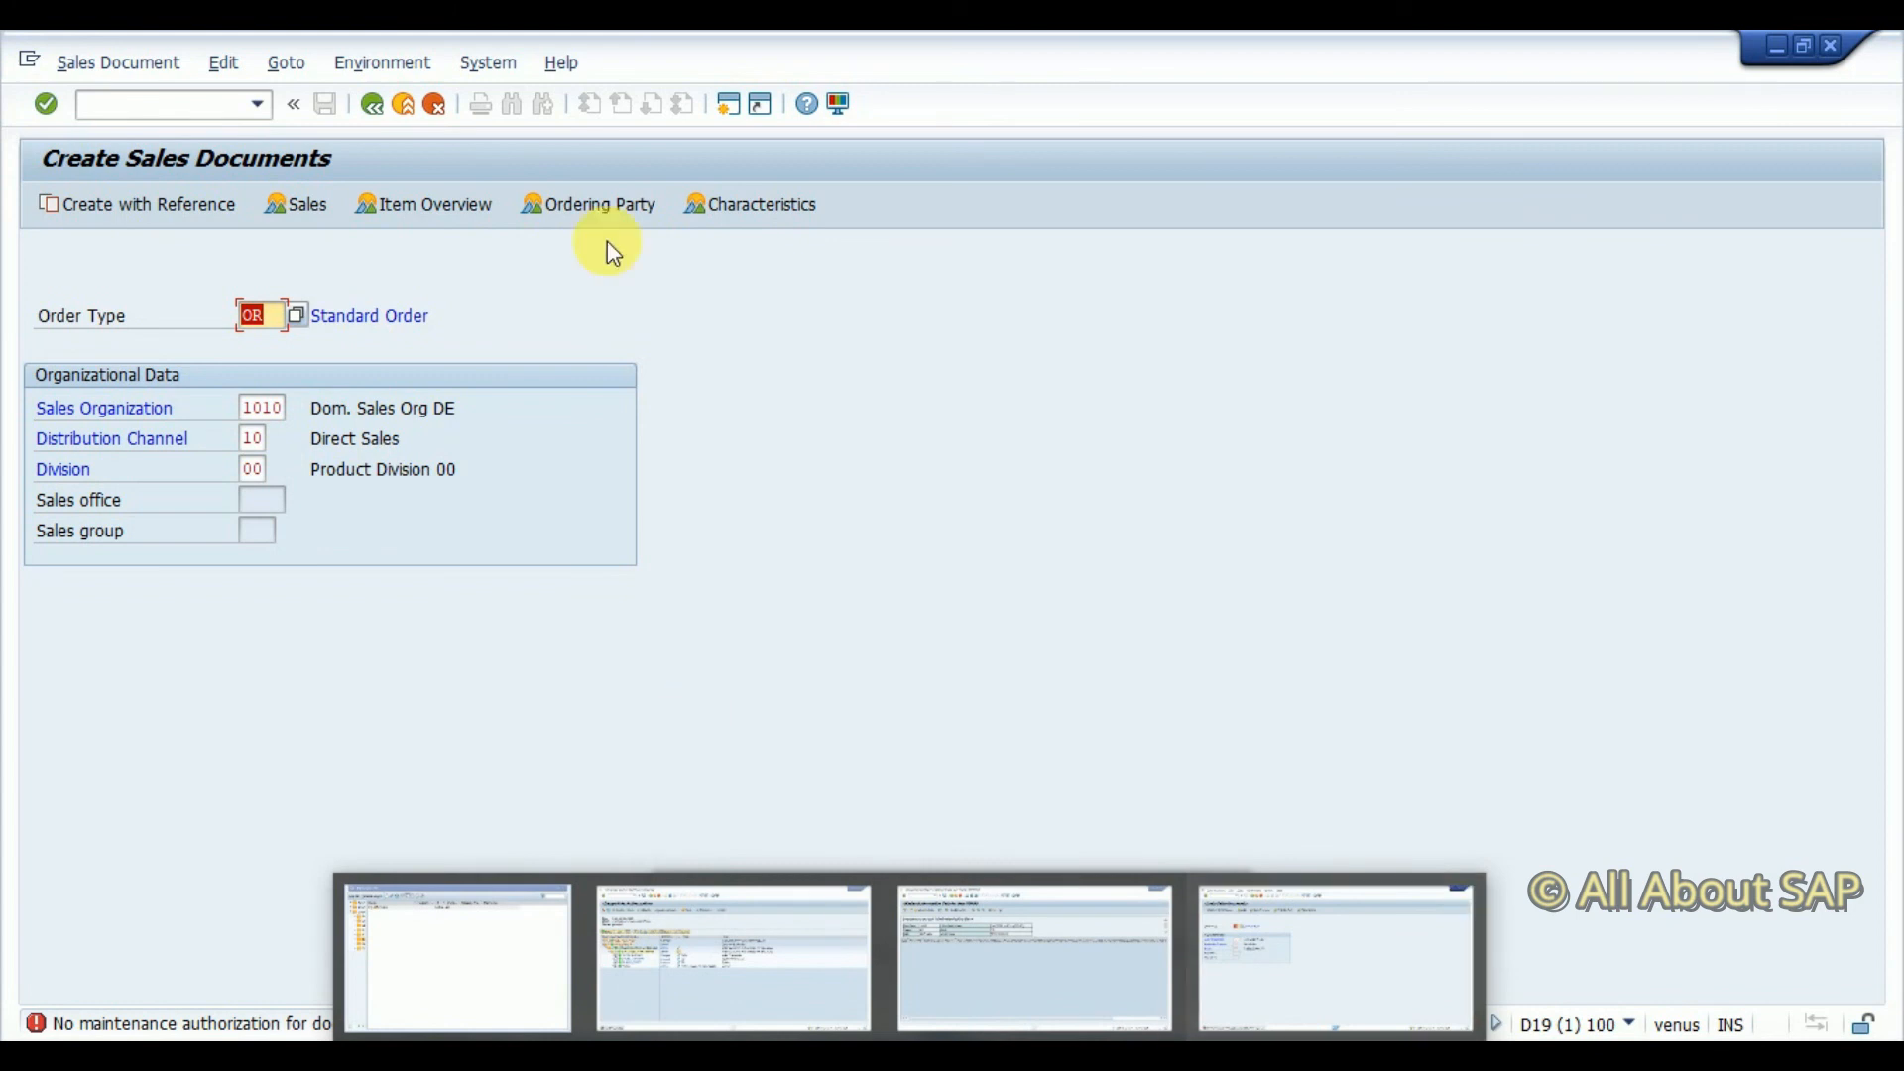
{"action": "type", "text": "/ns"}
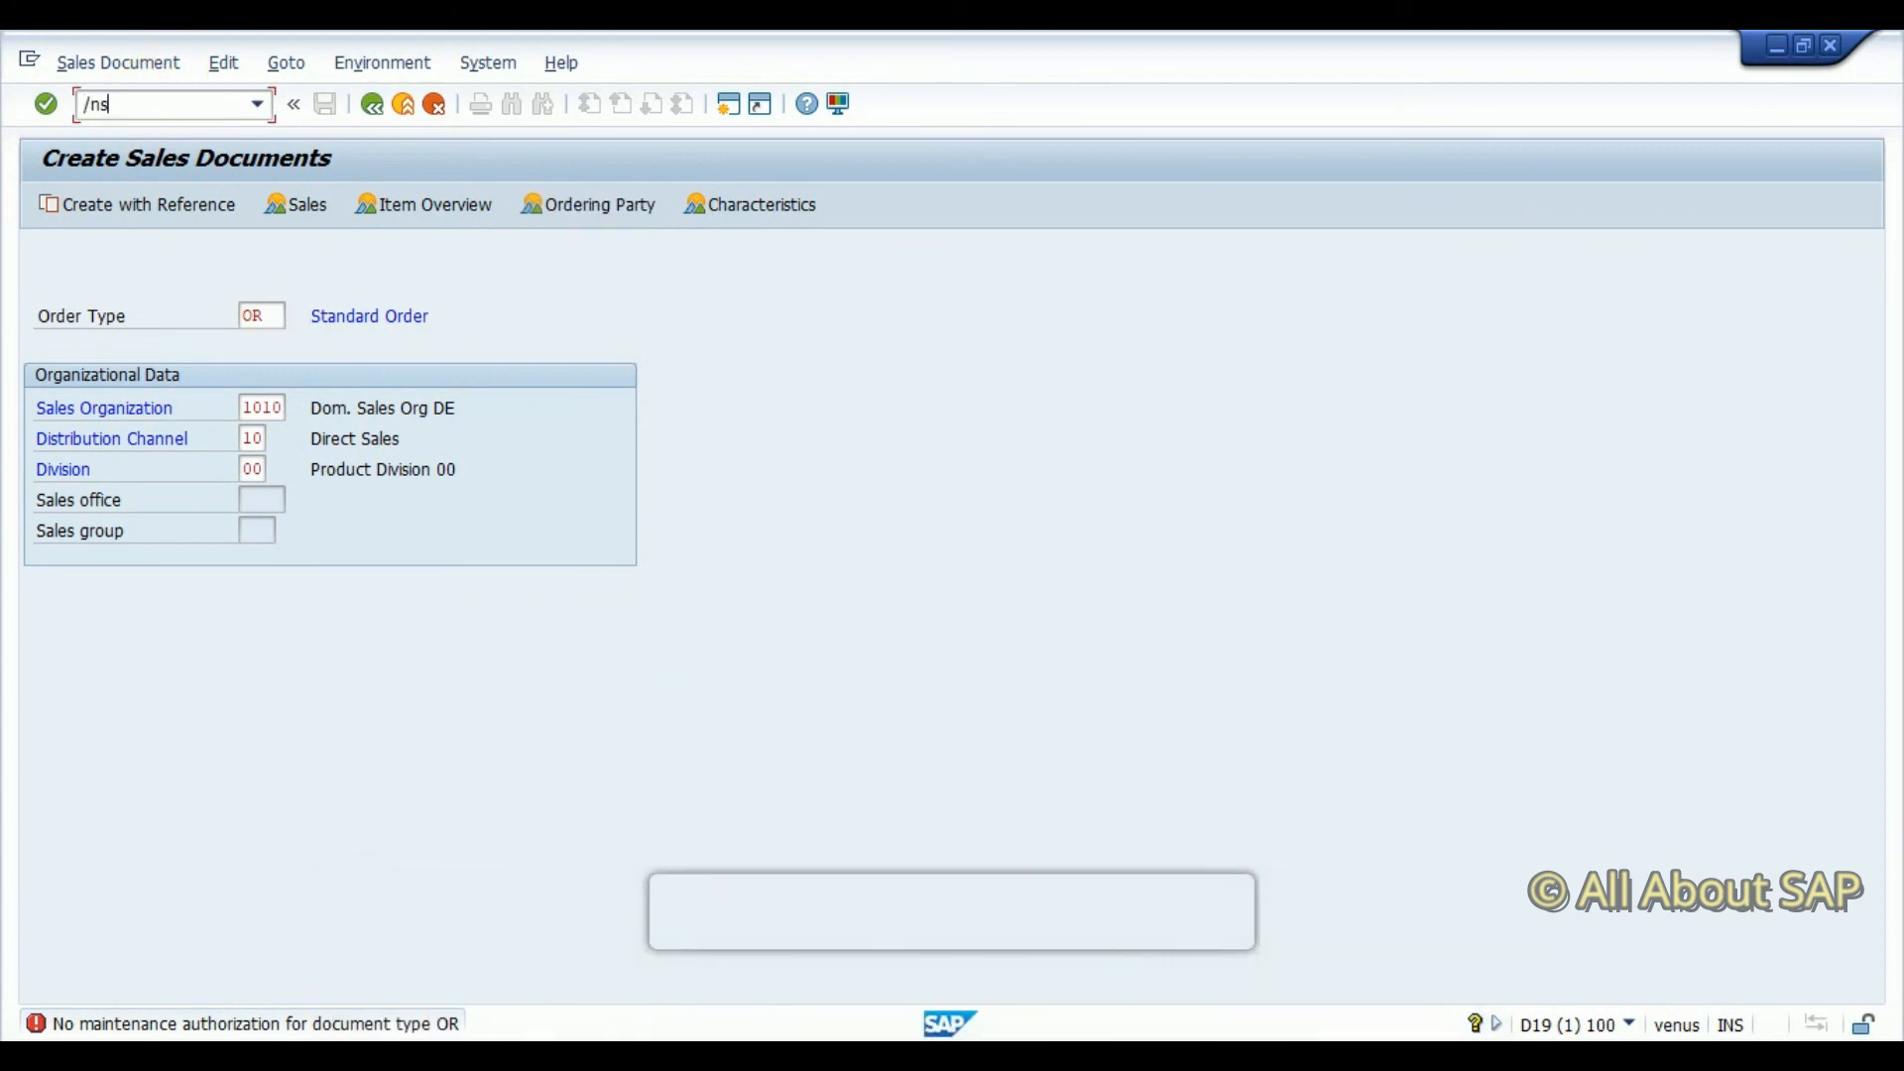
{"action": "key", "text": "Enter"}
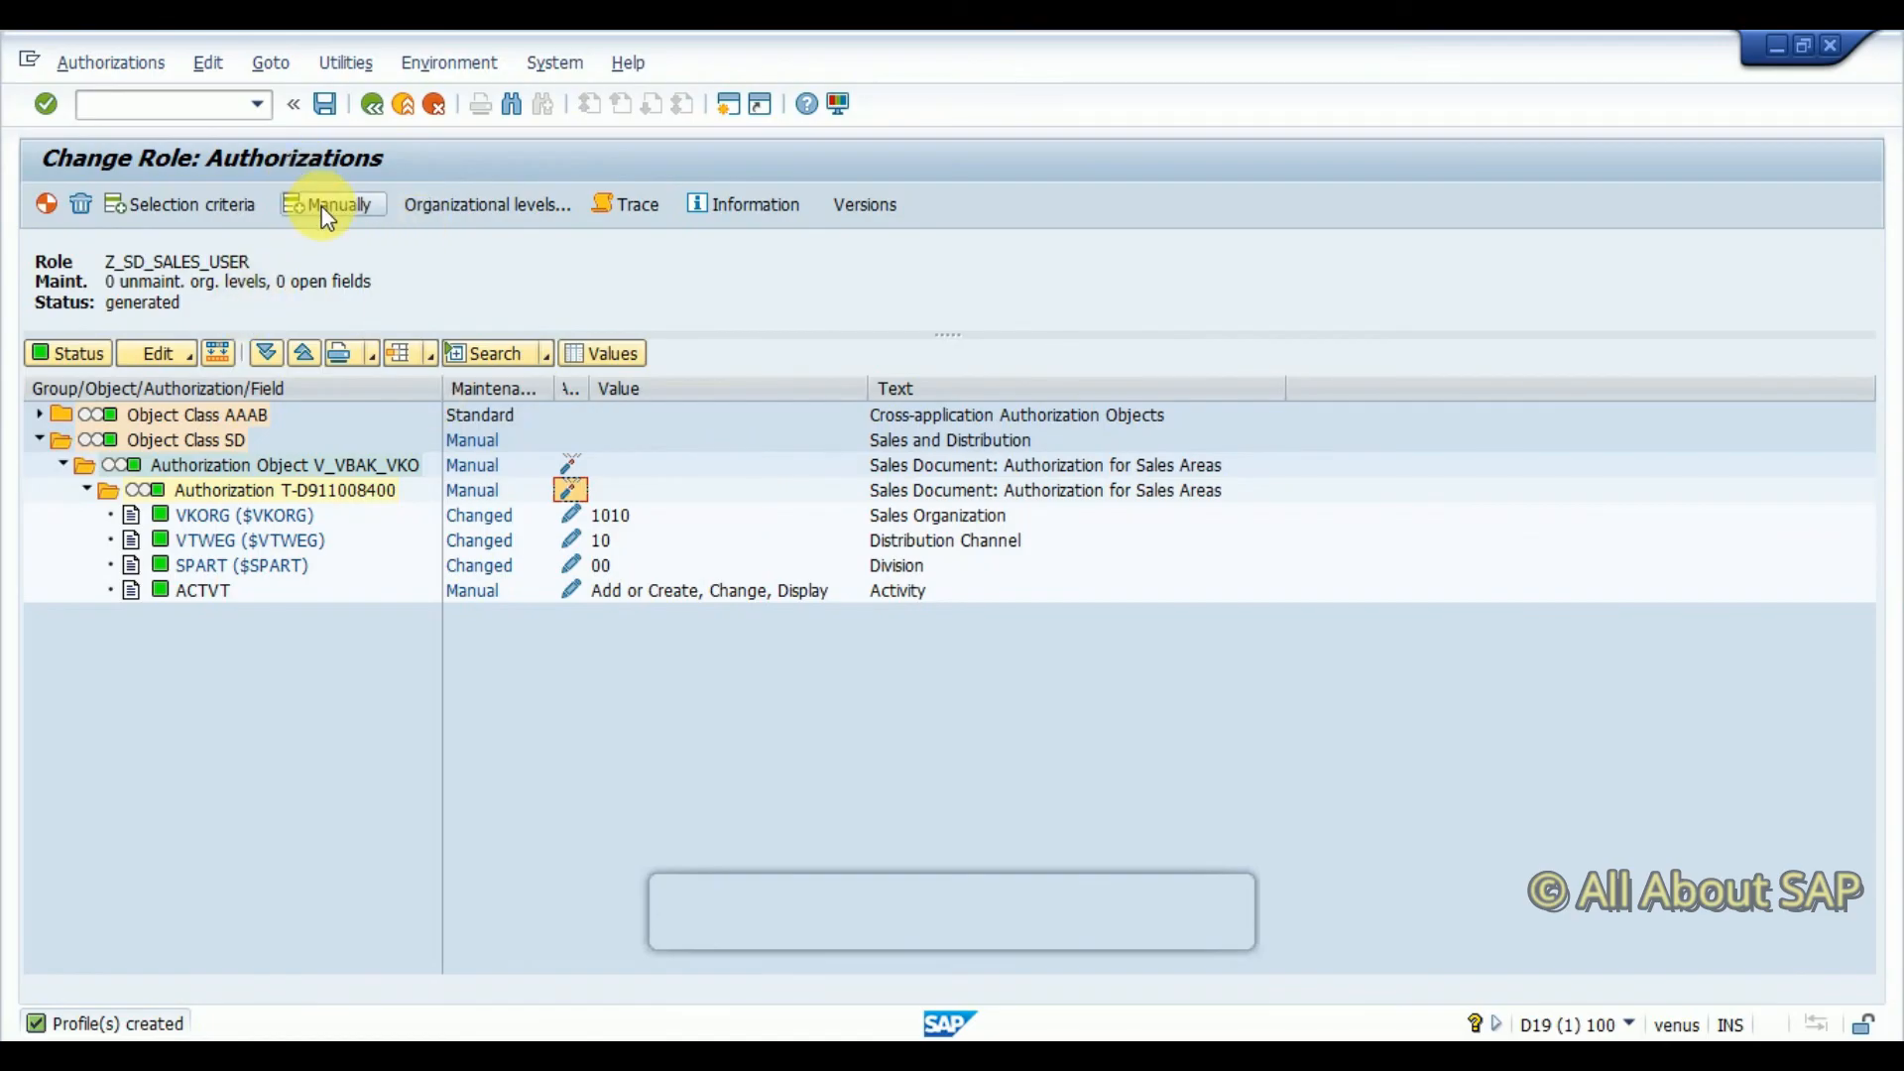
Manually add authorization object V_VBAK_AAT and expand its fields
{"action": "left_click", "coordinate": [335, 204]}
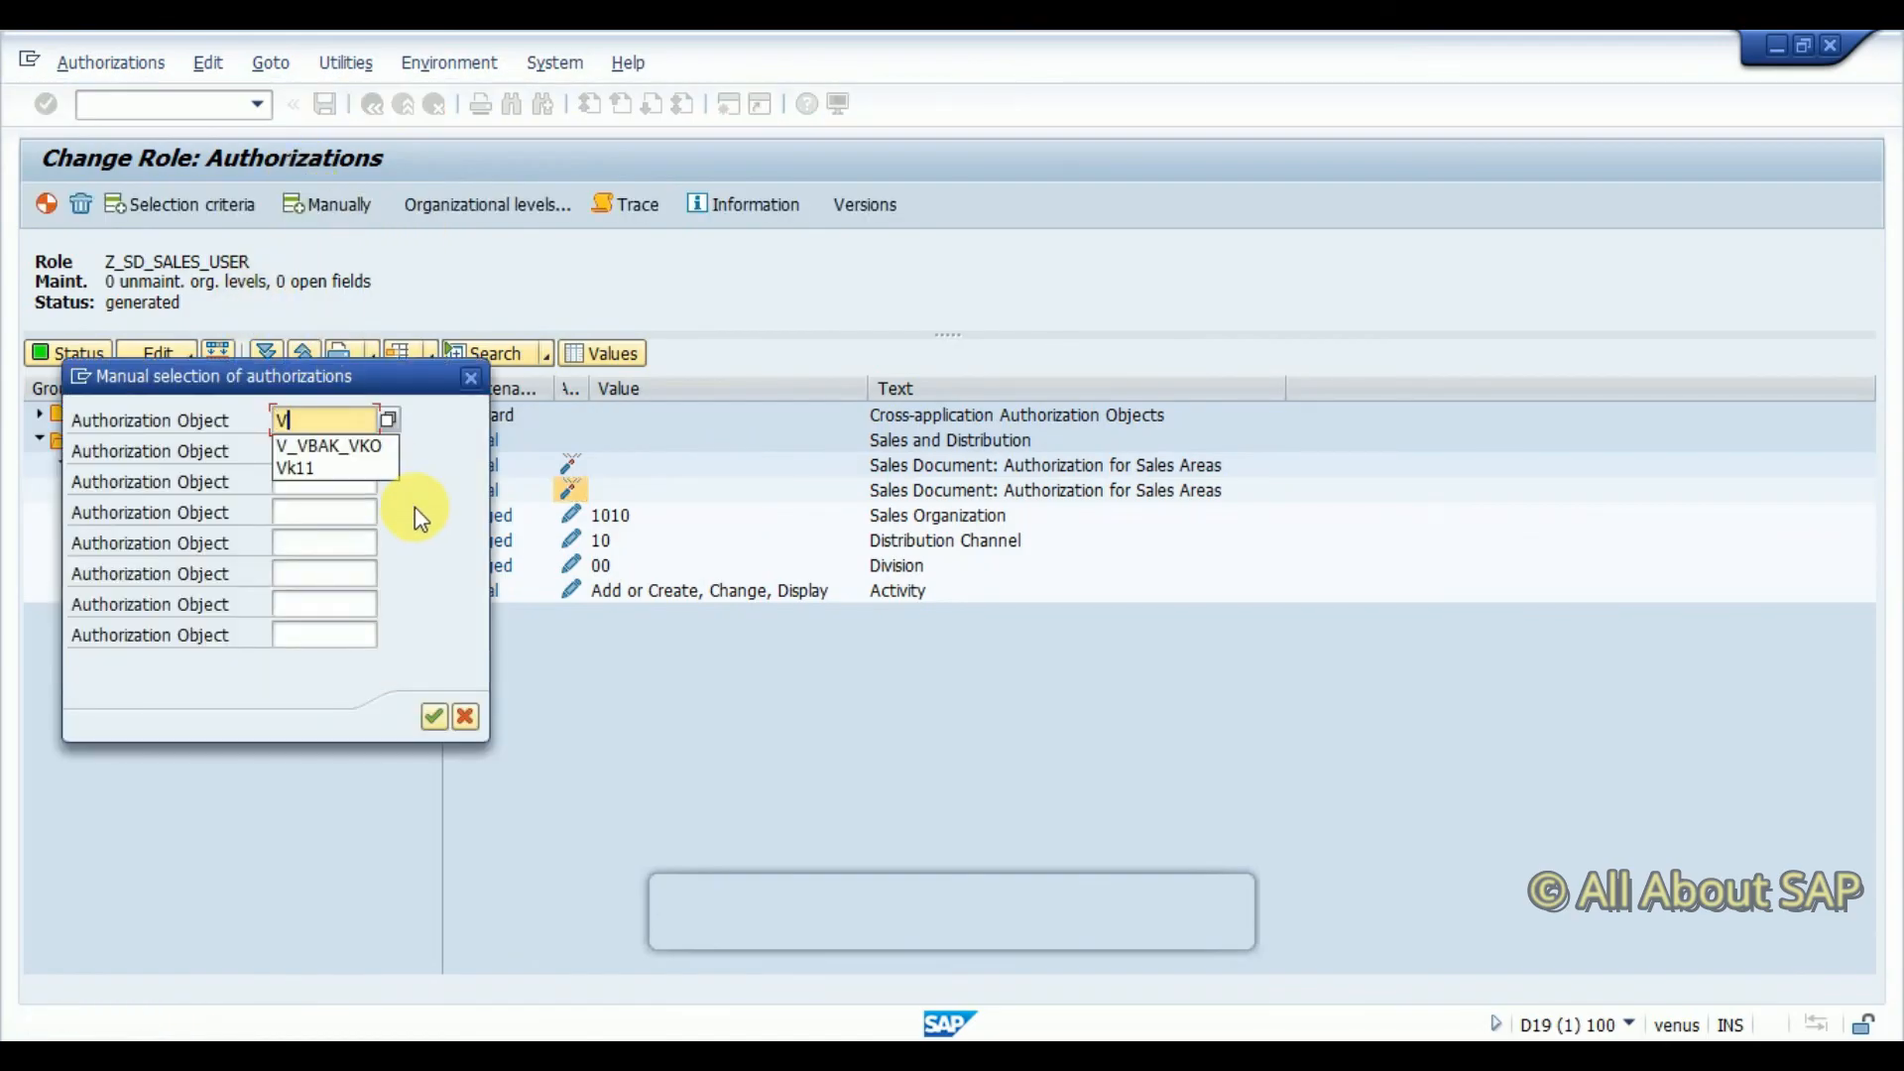
{"action": "left_click", "coordinate": [317, 448]}
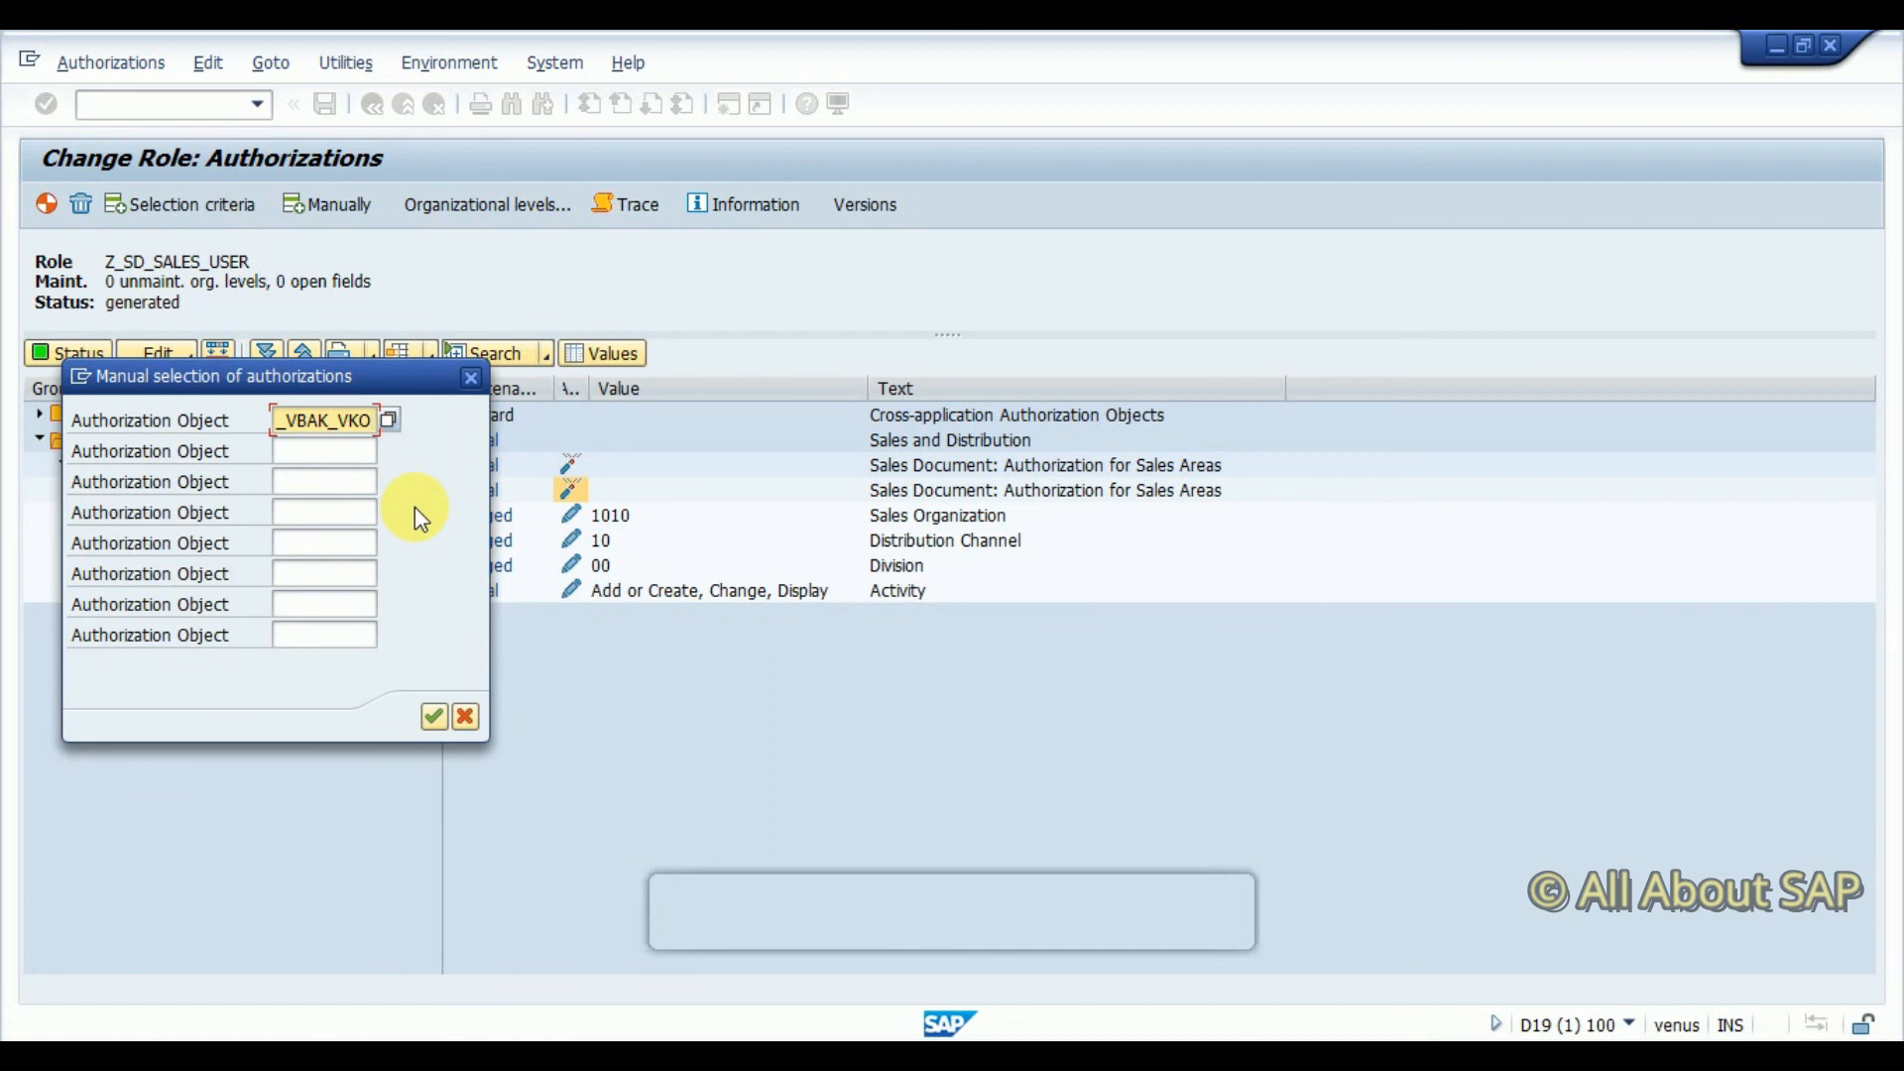
{"action": "type", "text": "_VBAK_AAT"}
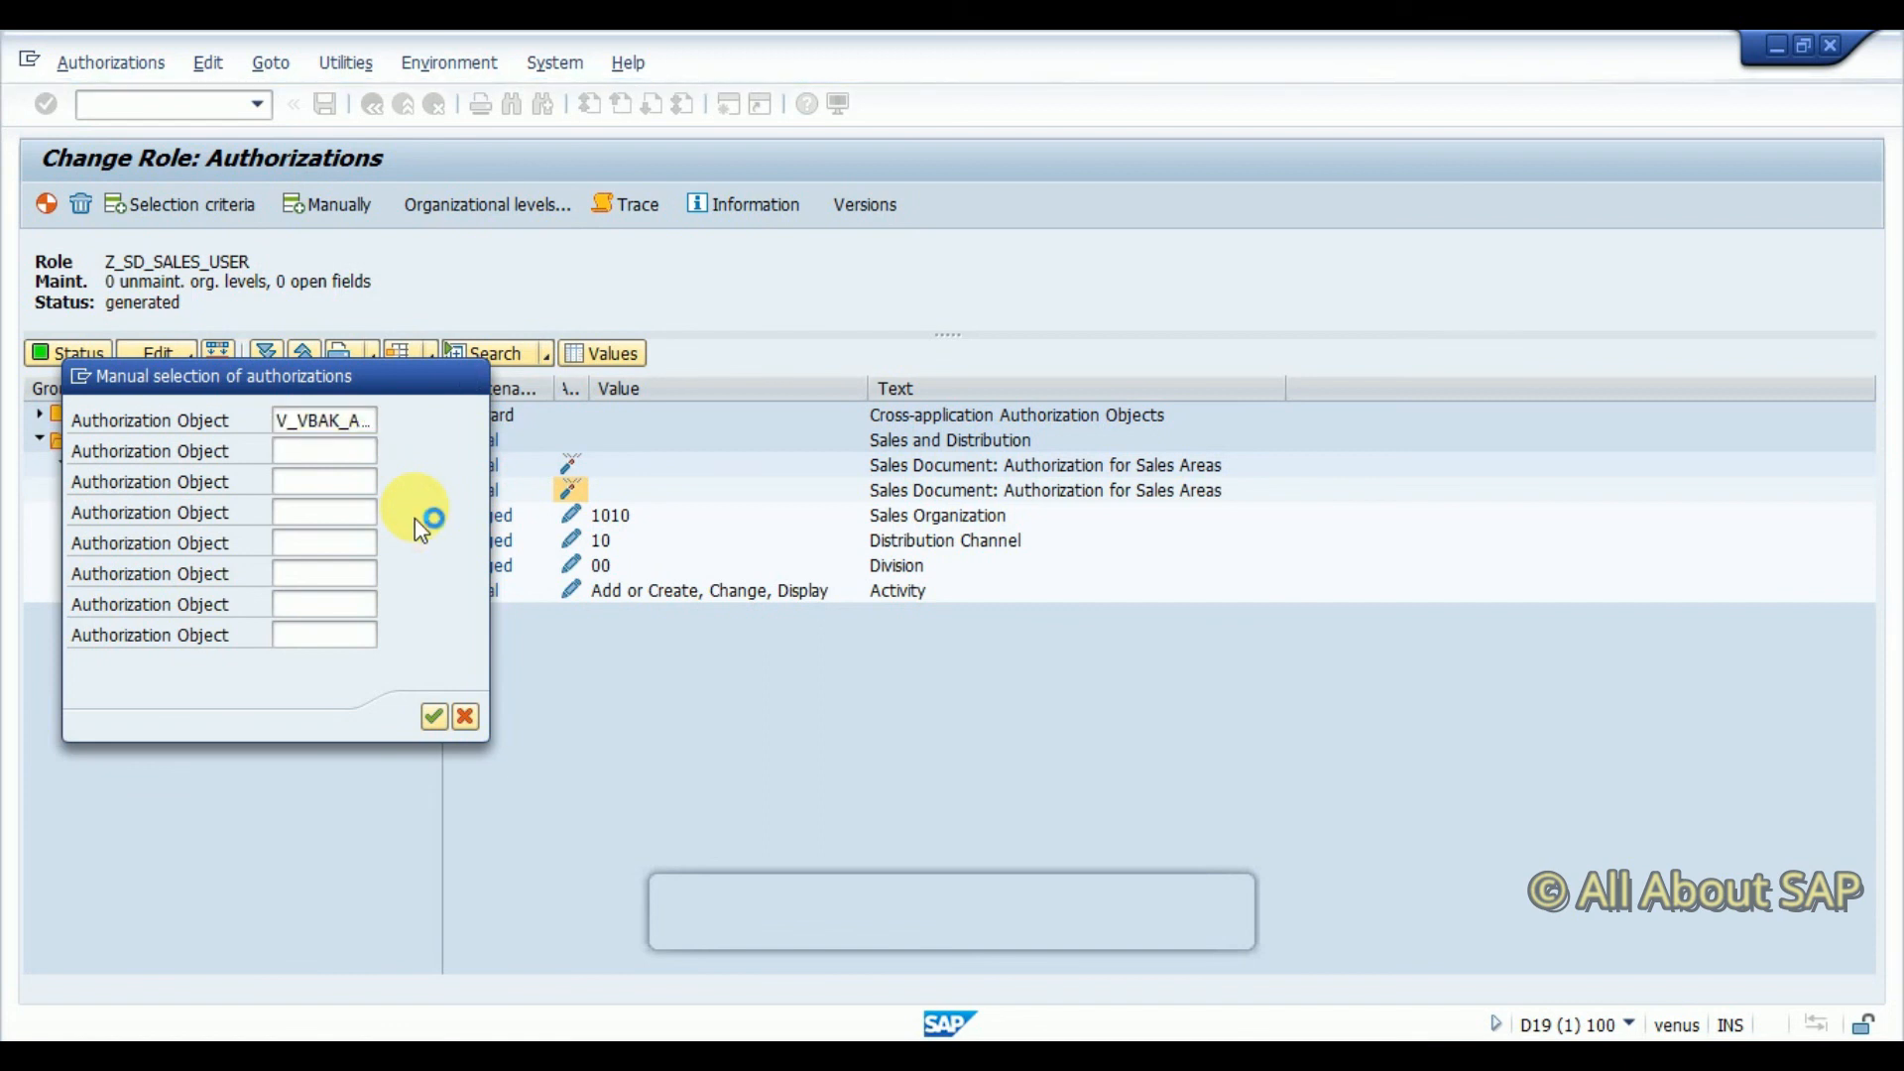
{"action": "left_click", "coordinate": [440, 717]}
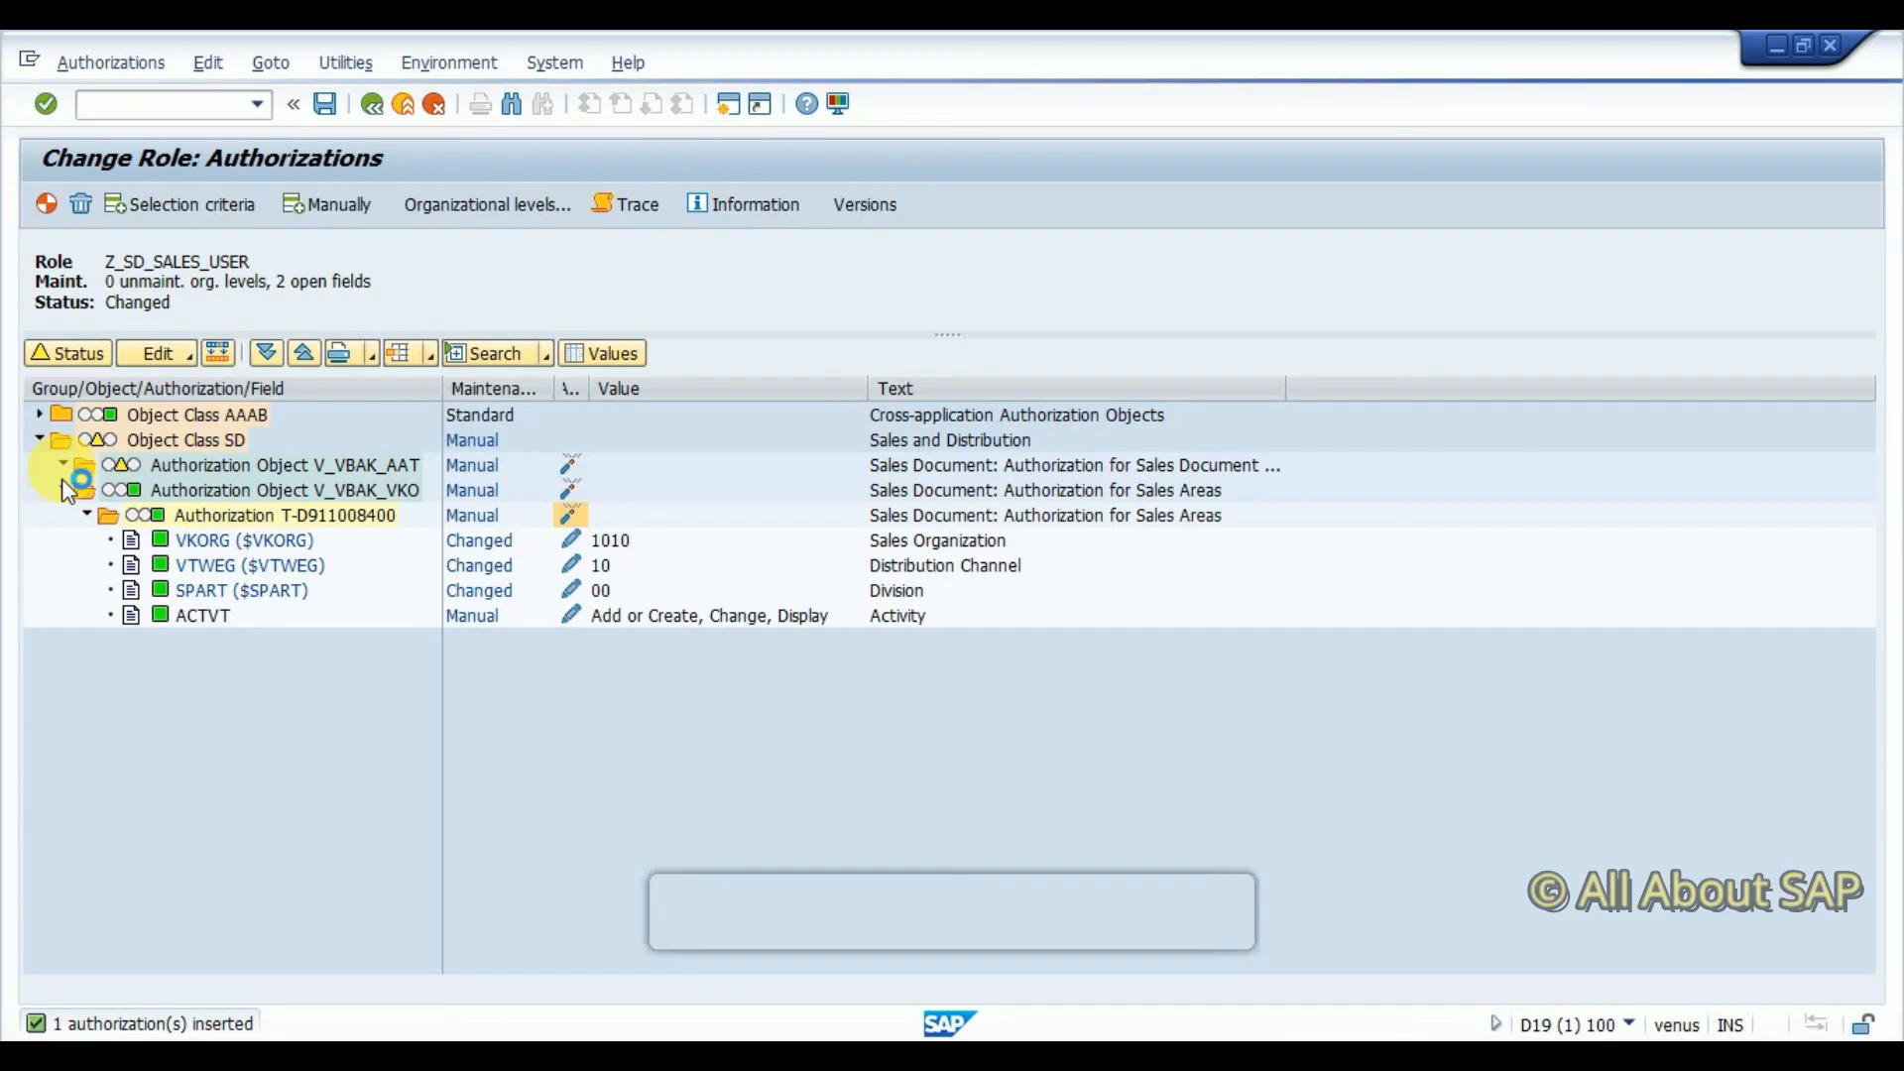
{"action": "left_click", "coordinate": [59, 465]}
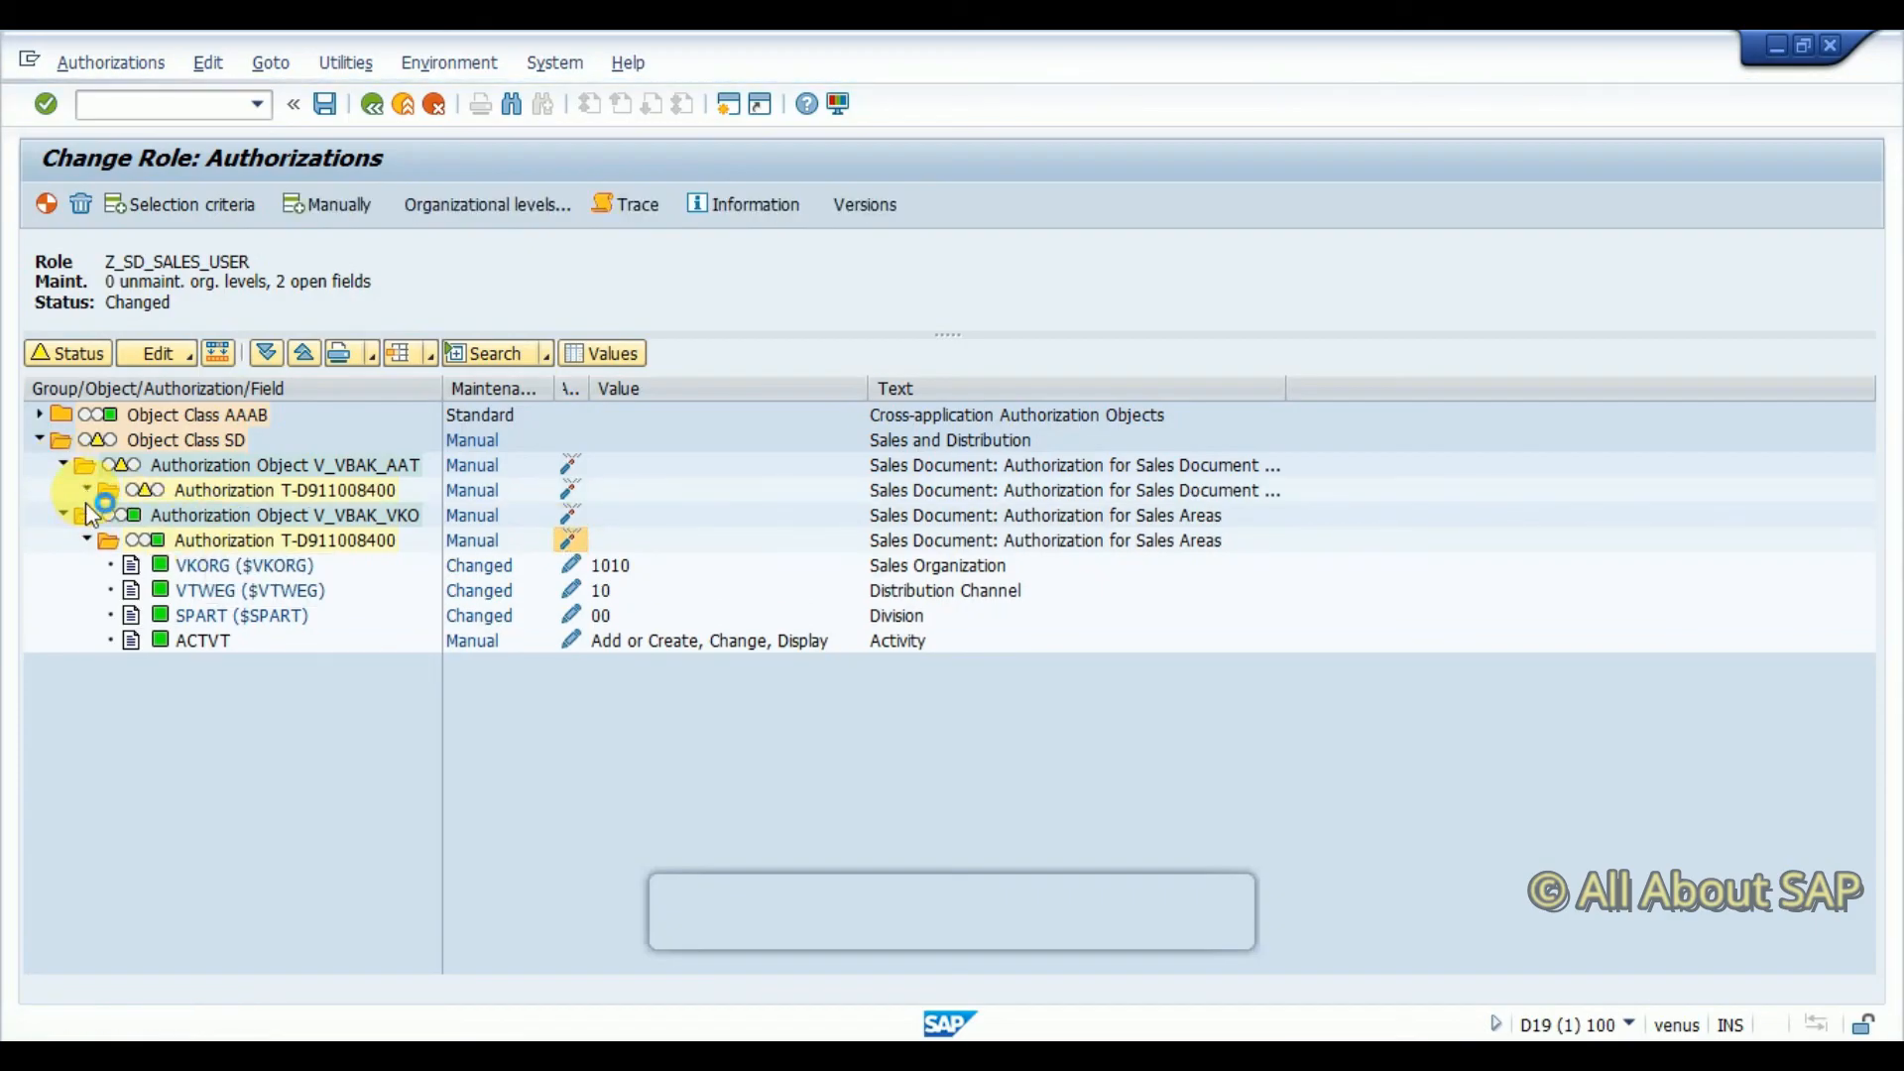
{"action": "left_click", "coordinate": [73, 490]}
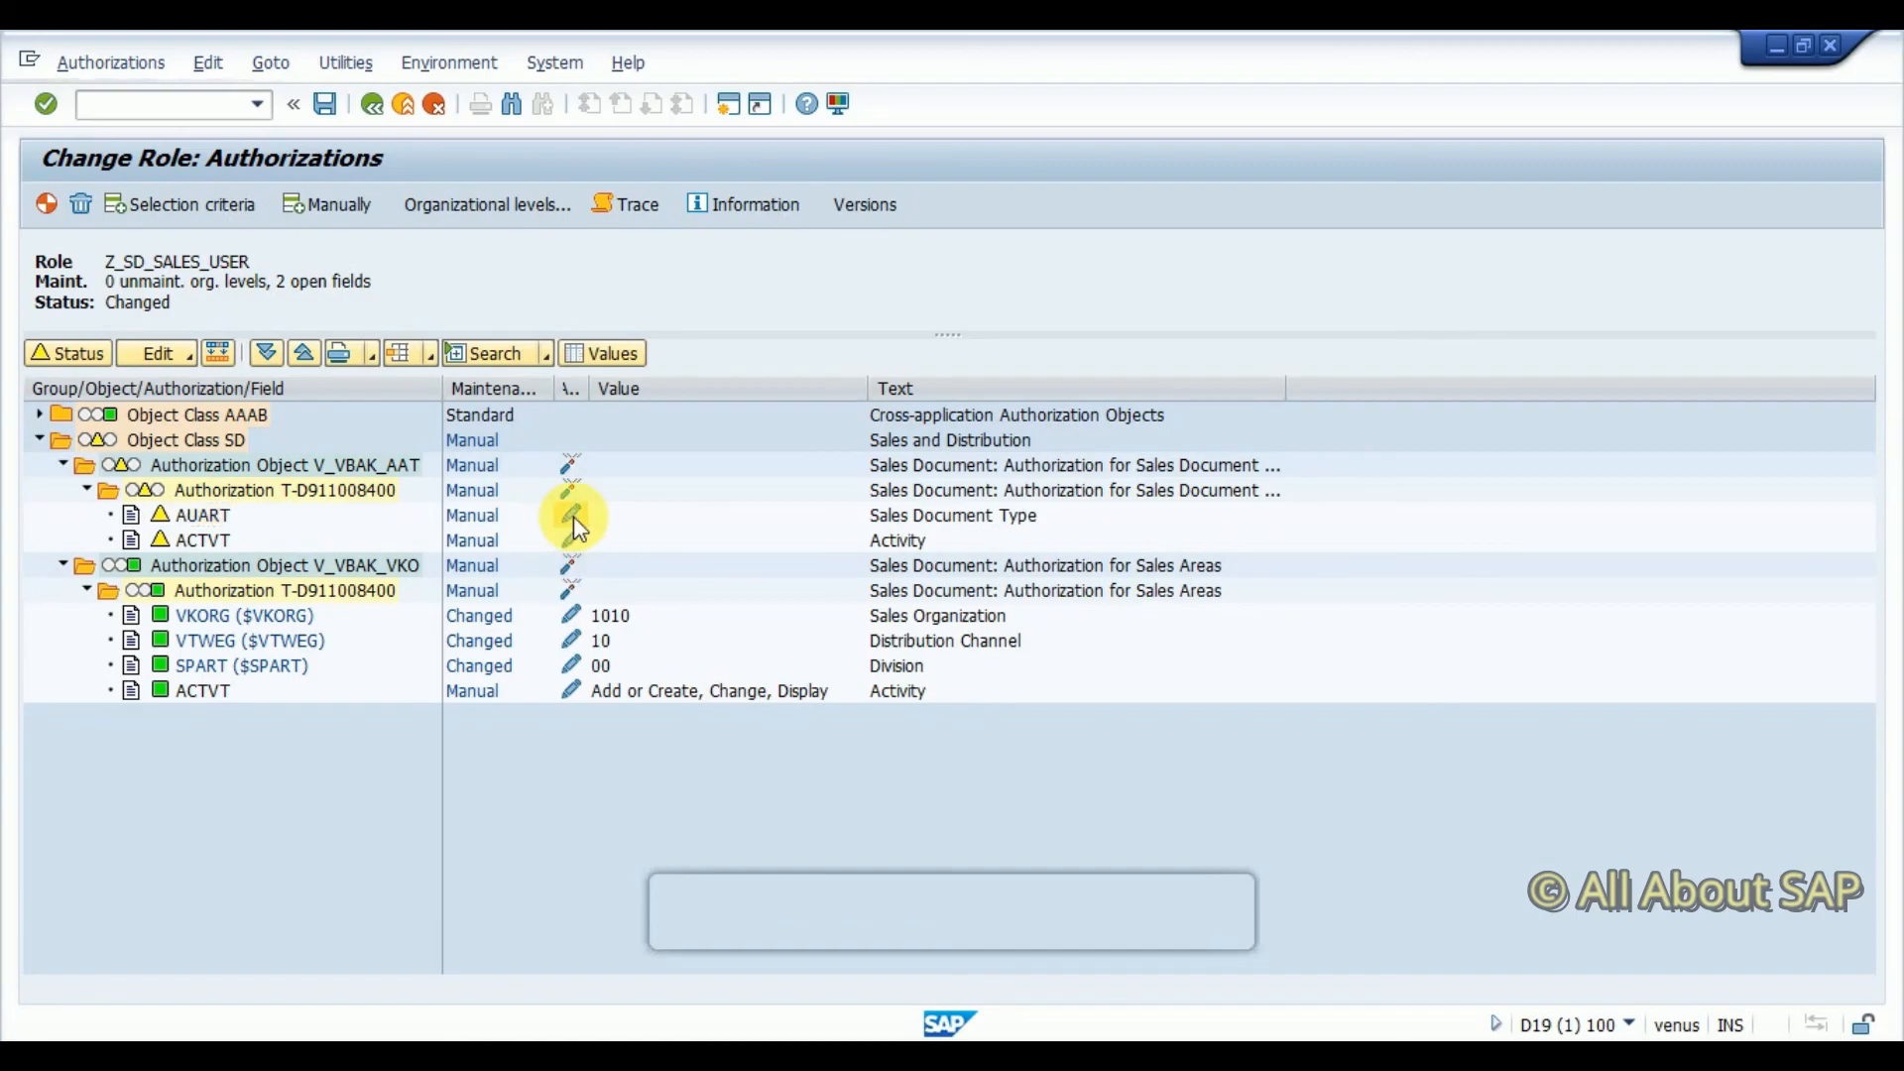
Set V_VBAK_AAT document type to * and activities 01, 02, 03, then generate the profile
{"action": "left_click", "coordinate": [569, 515]}
{"action": "type", "text": "OR"}
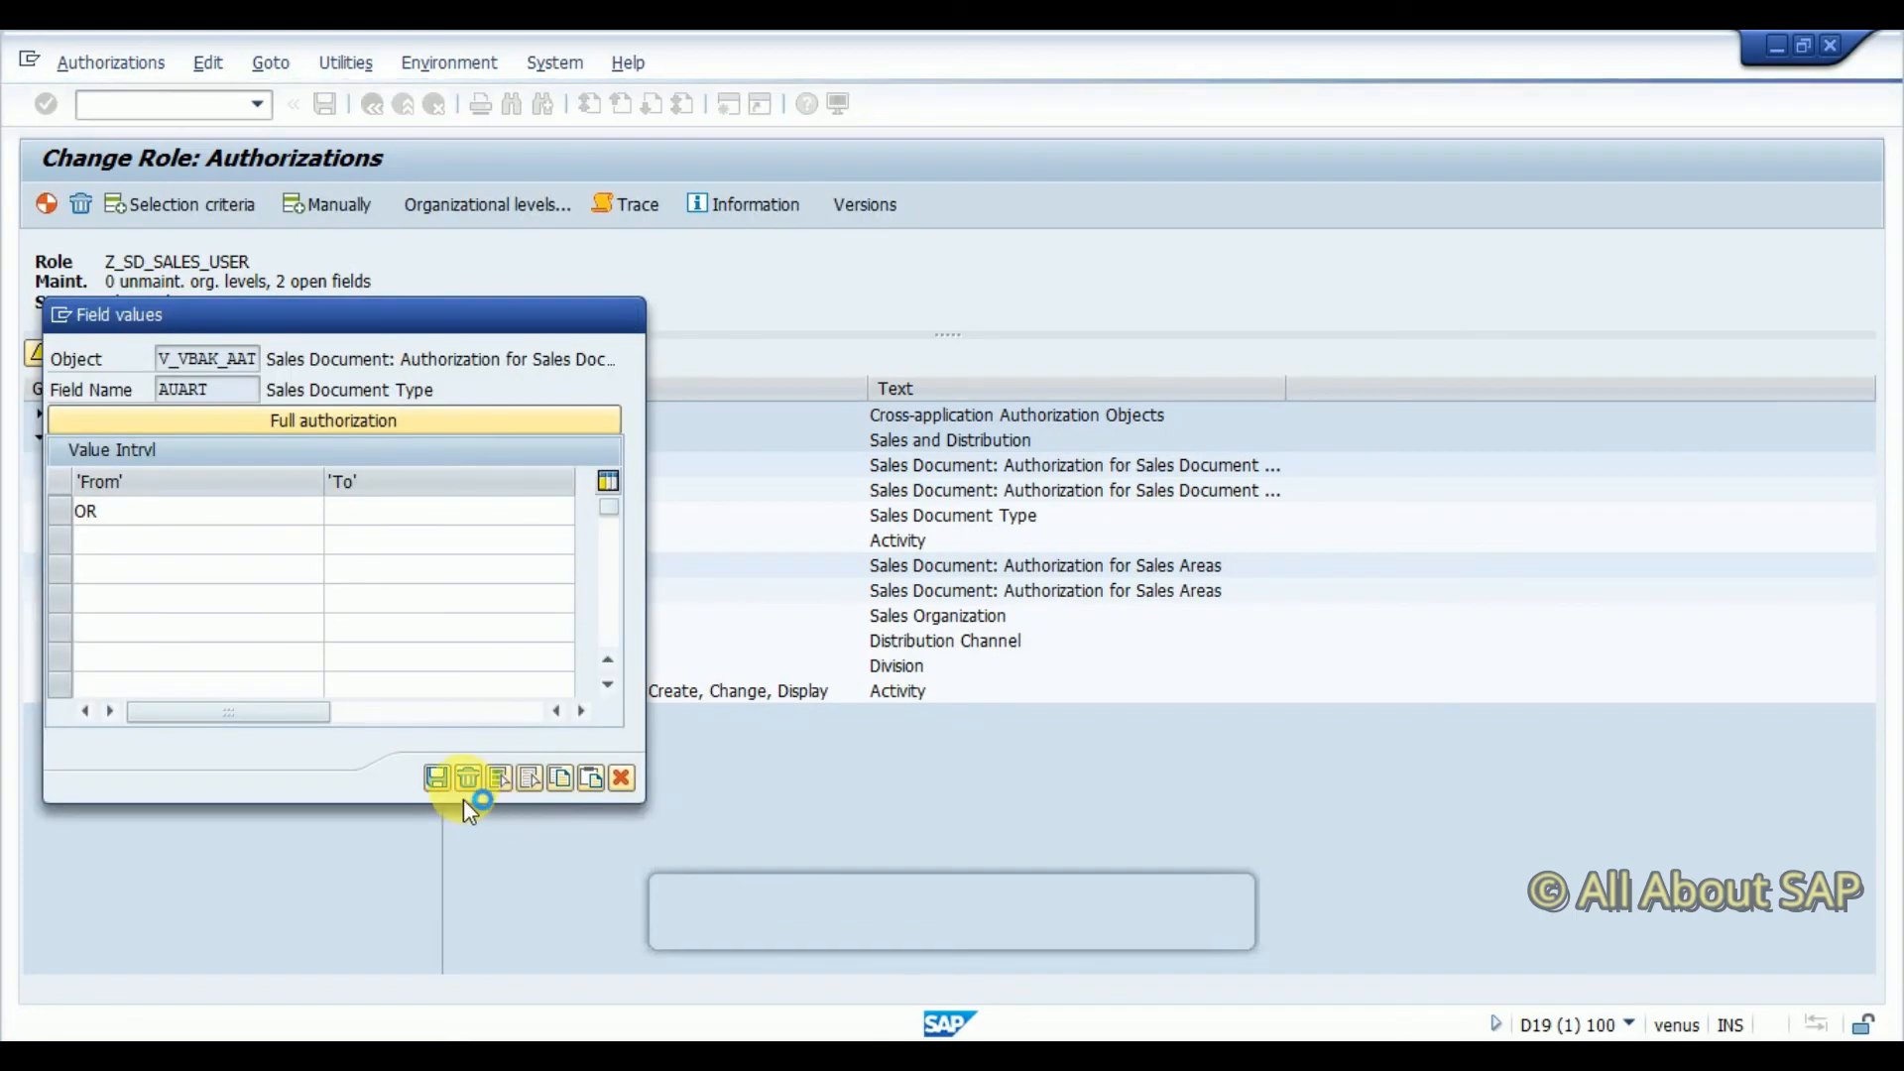
{"action": "left_click", "coordinate": [438, 778]}
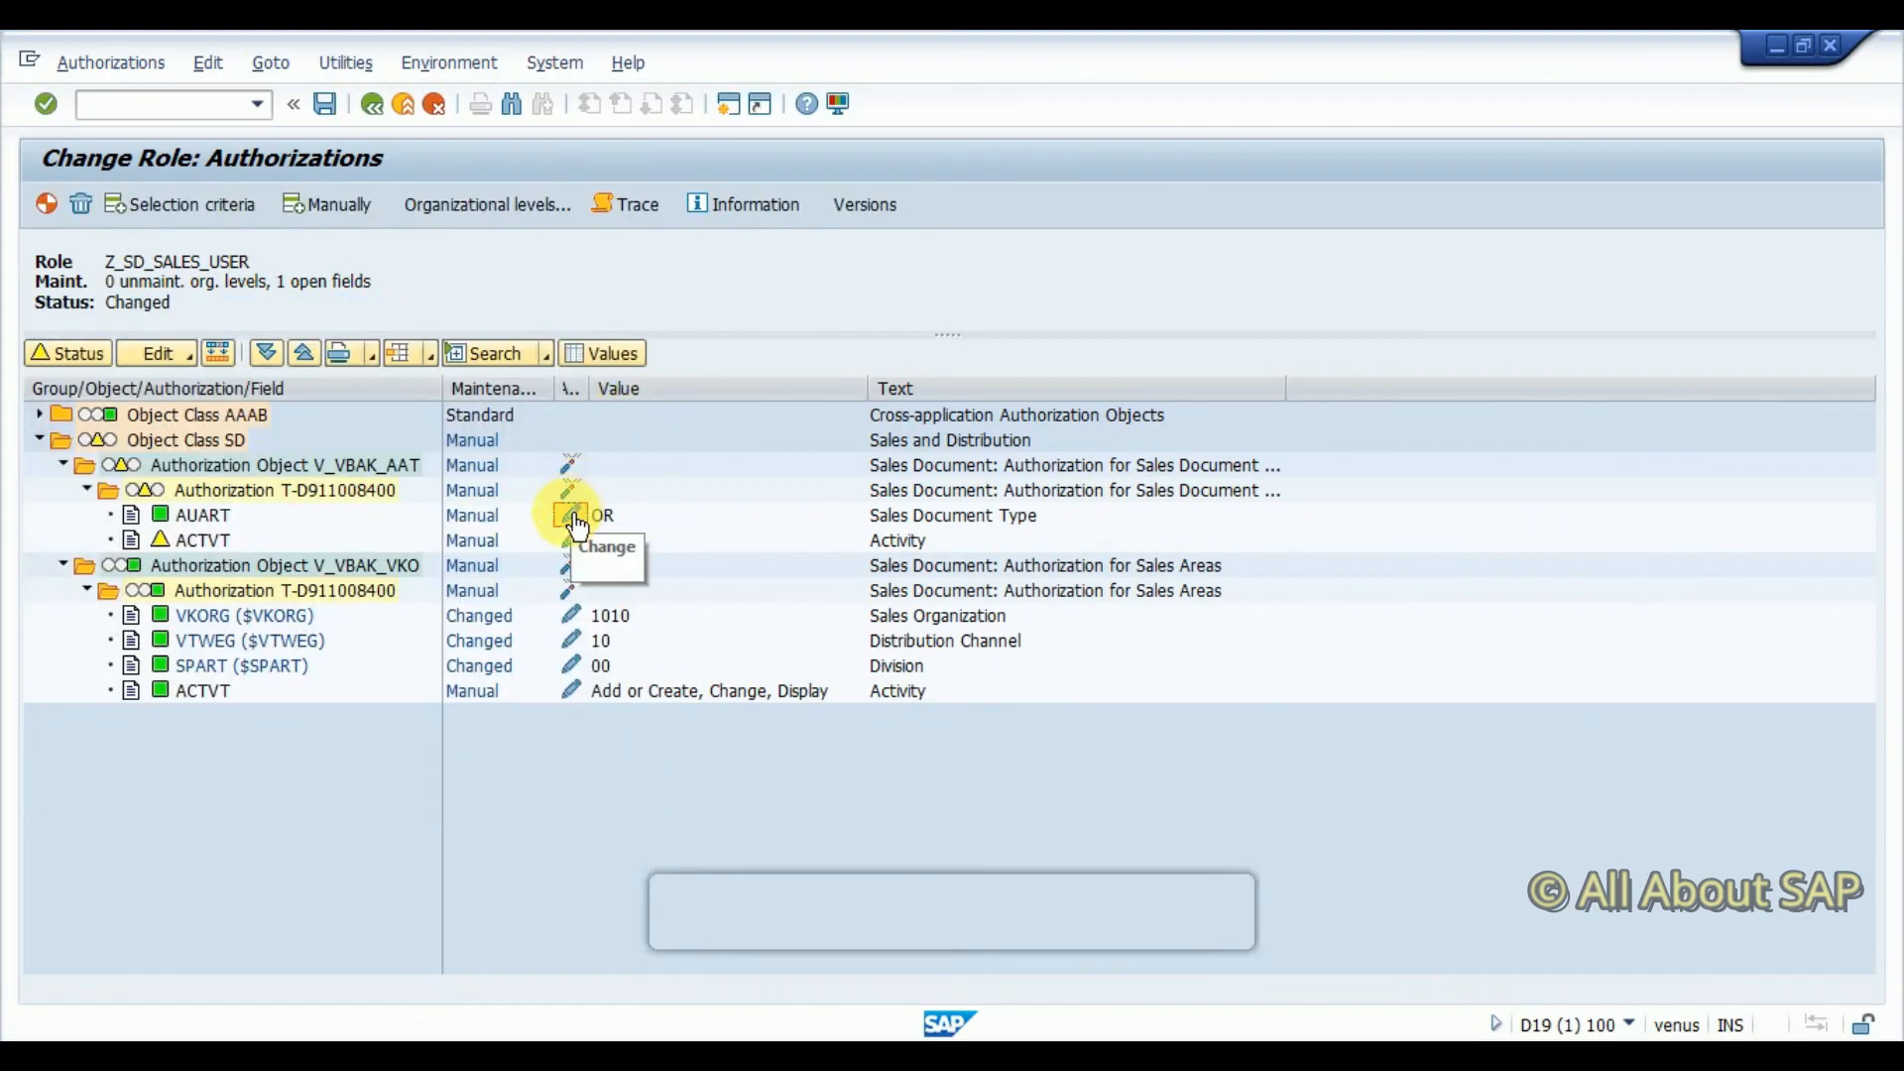
{"action": "left_click", "coordinate": [565, 515]}
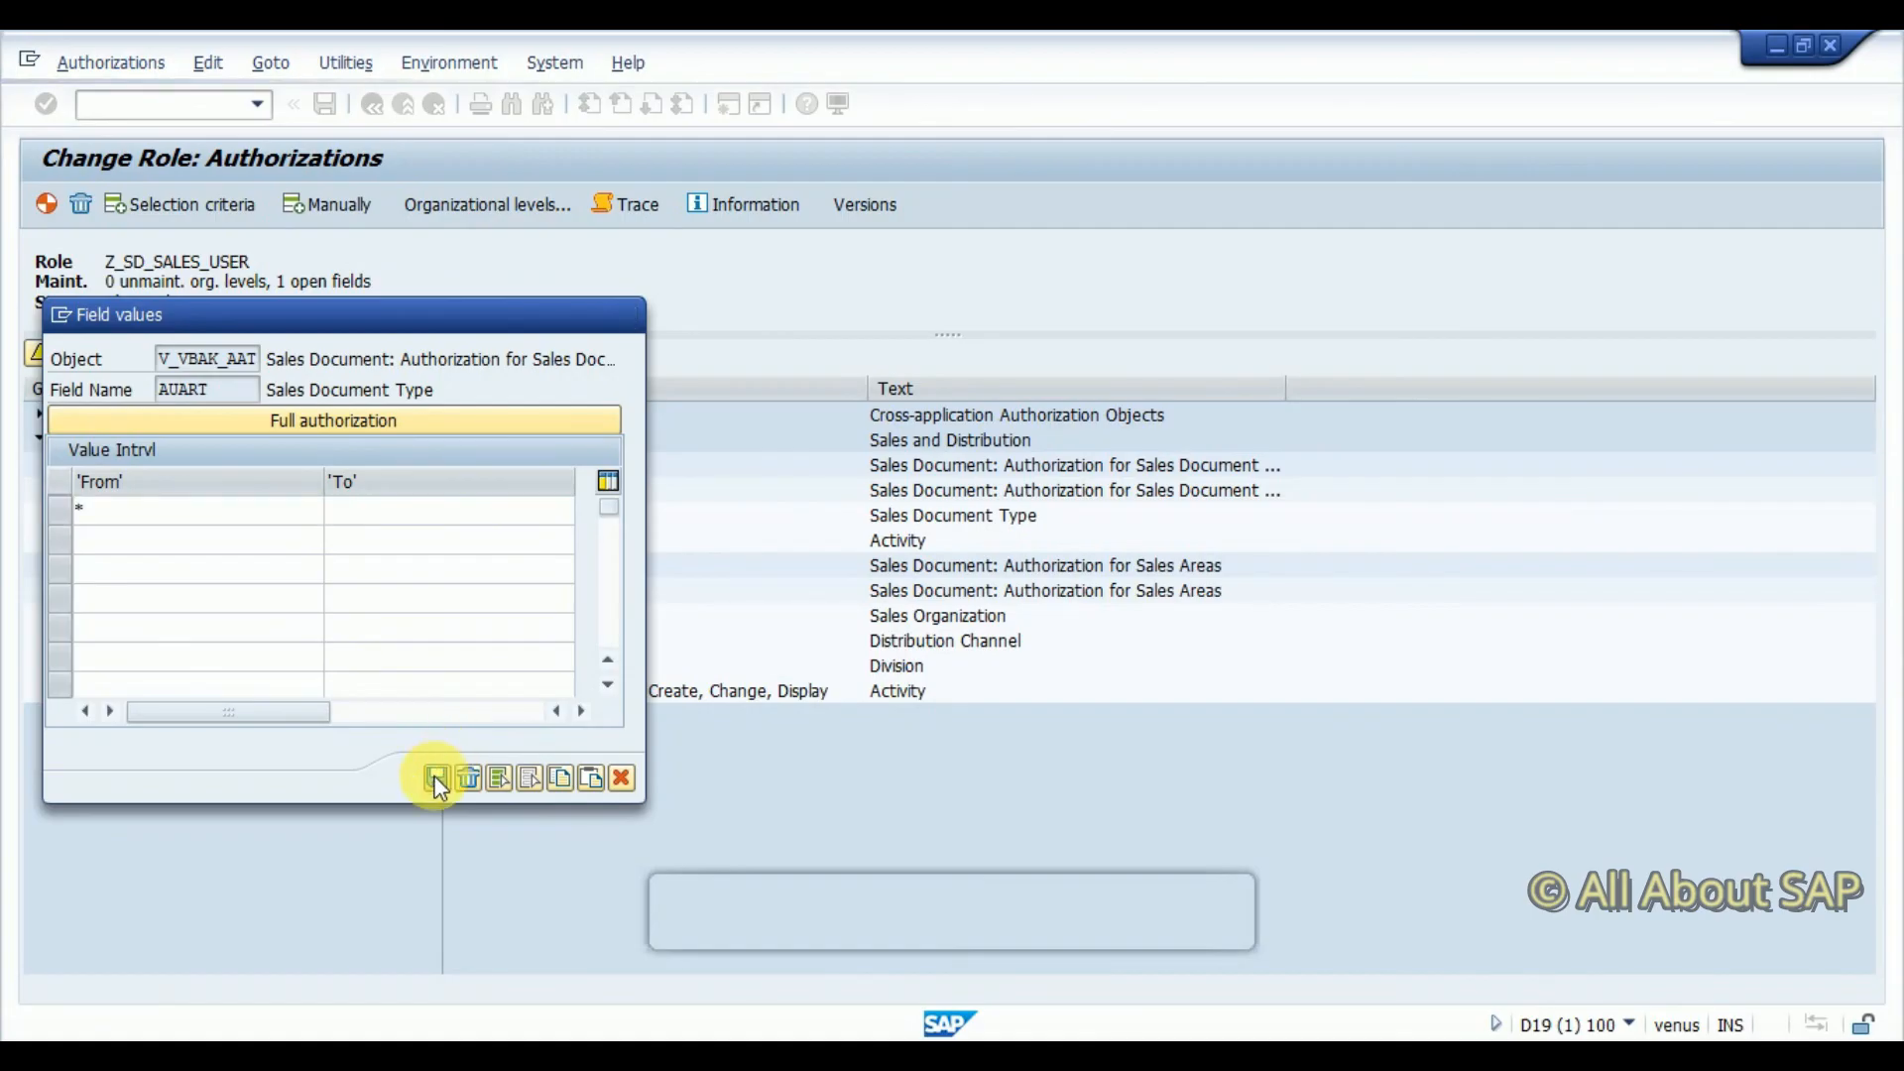
{"action": "left_click", "coordinate": [436, 779]}
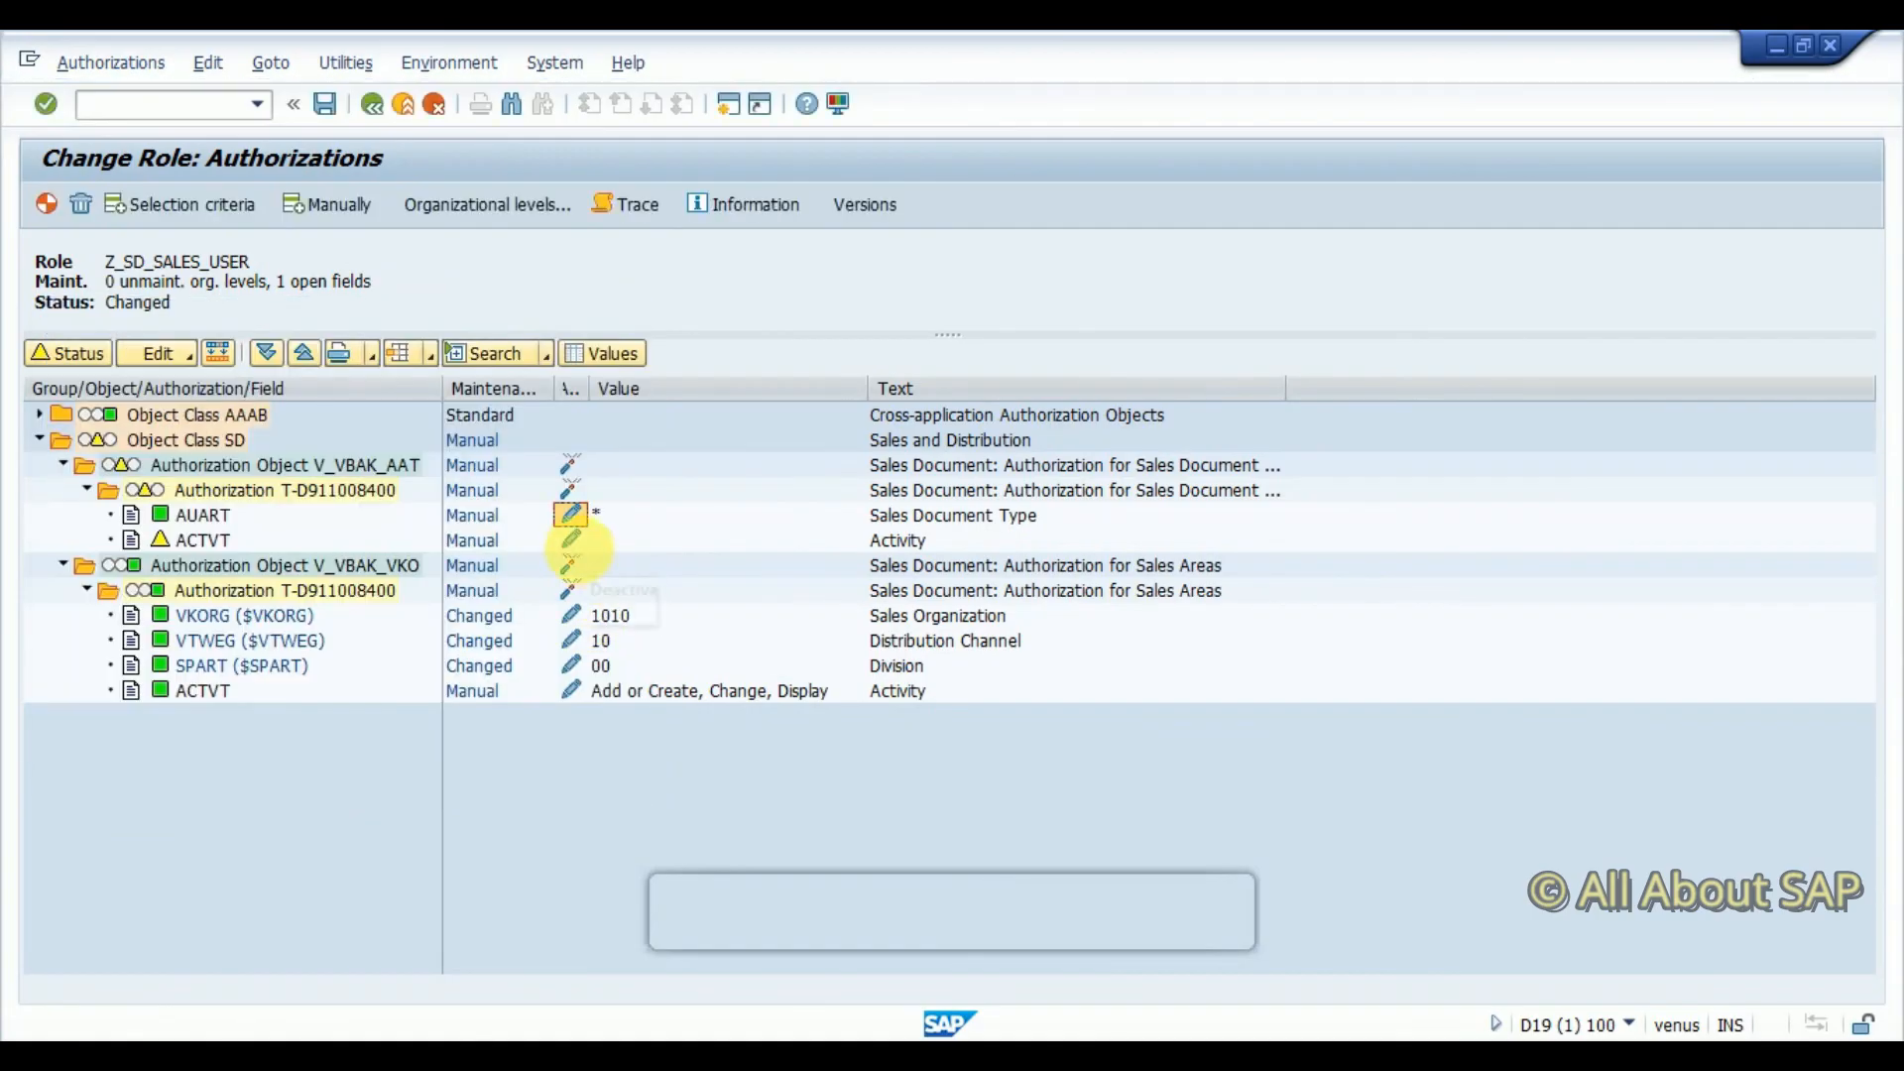
{"action": "left_click", "coordinate": [572, 515]}
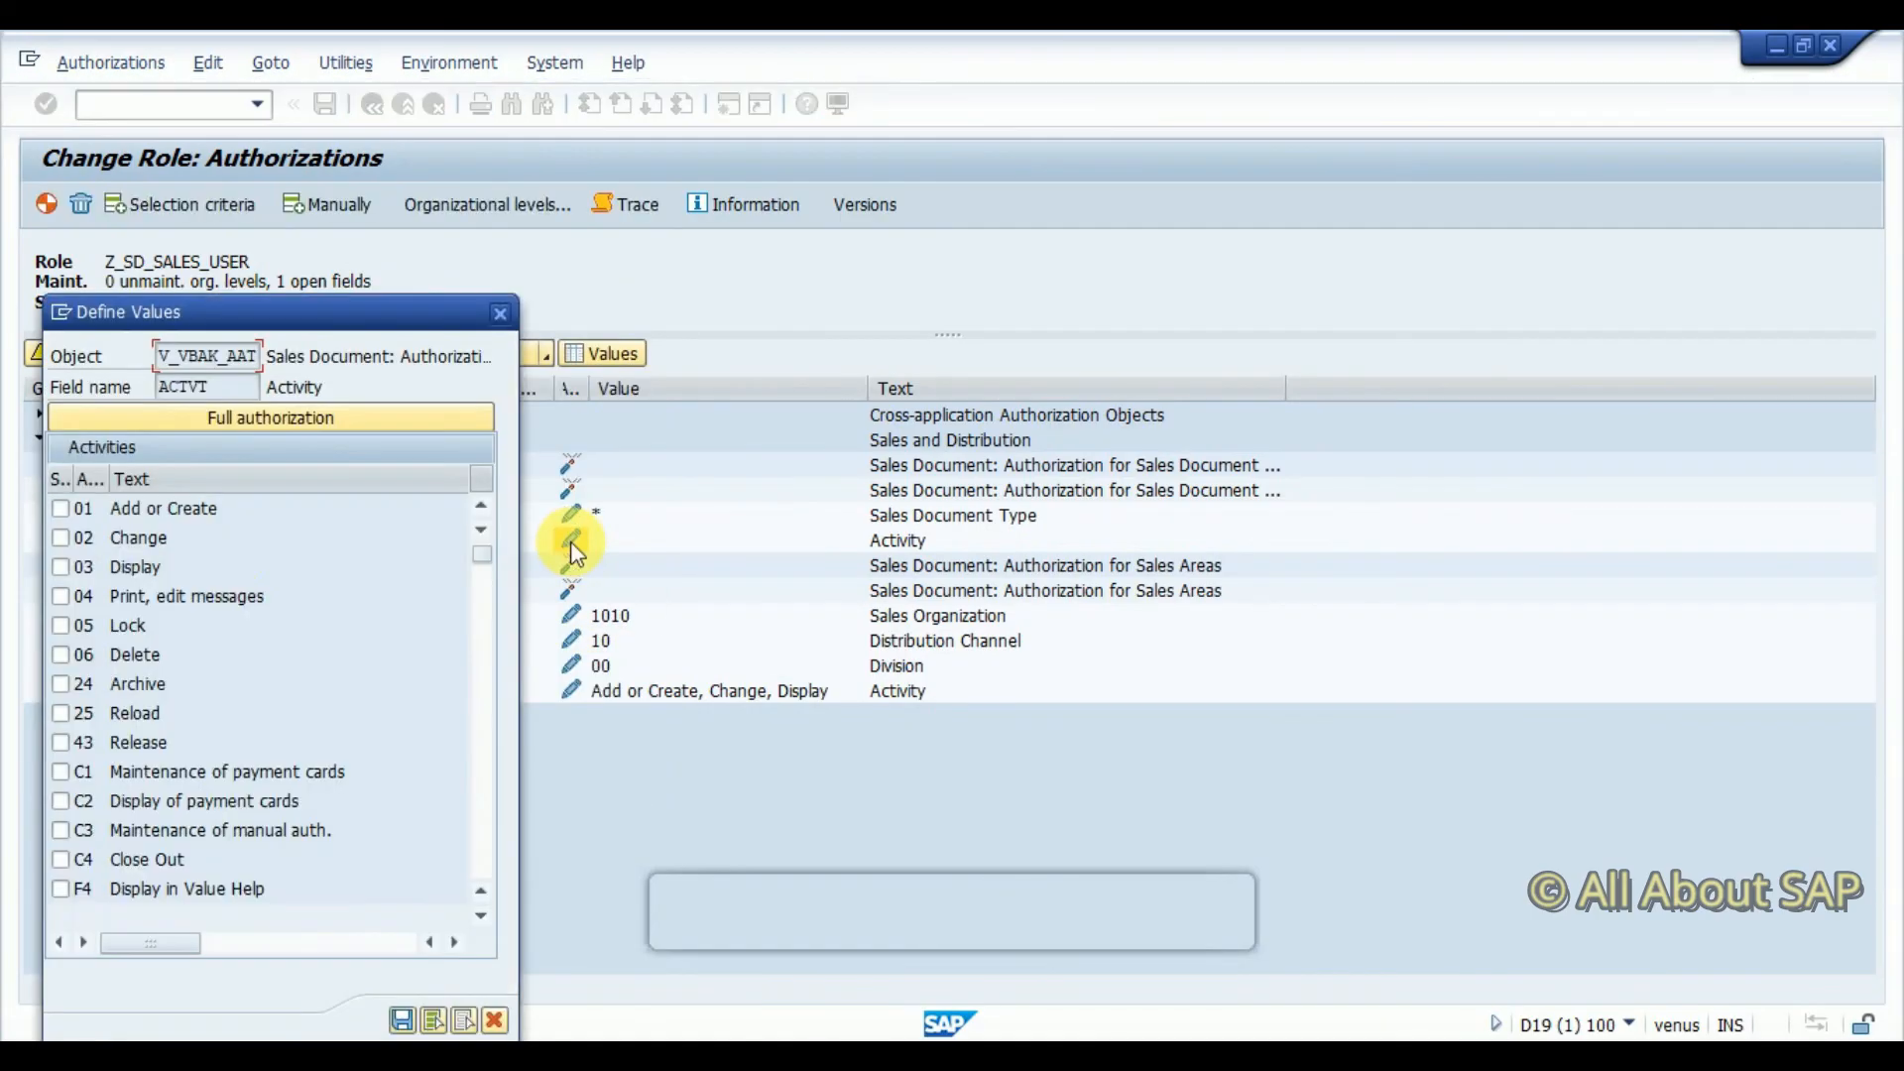
{"action": "left_click", "coordinate": [55, 508]}
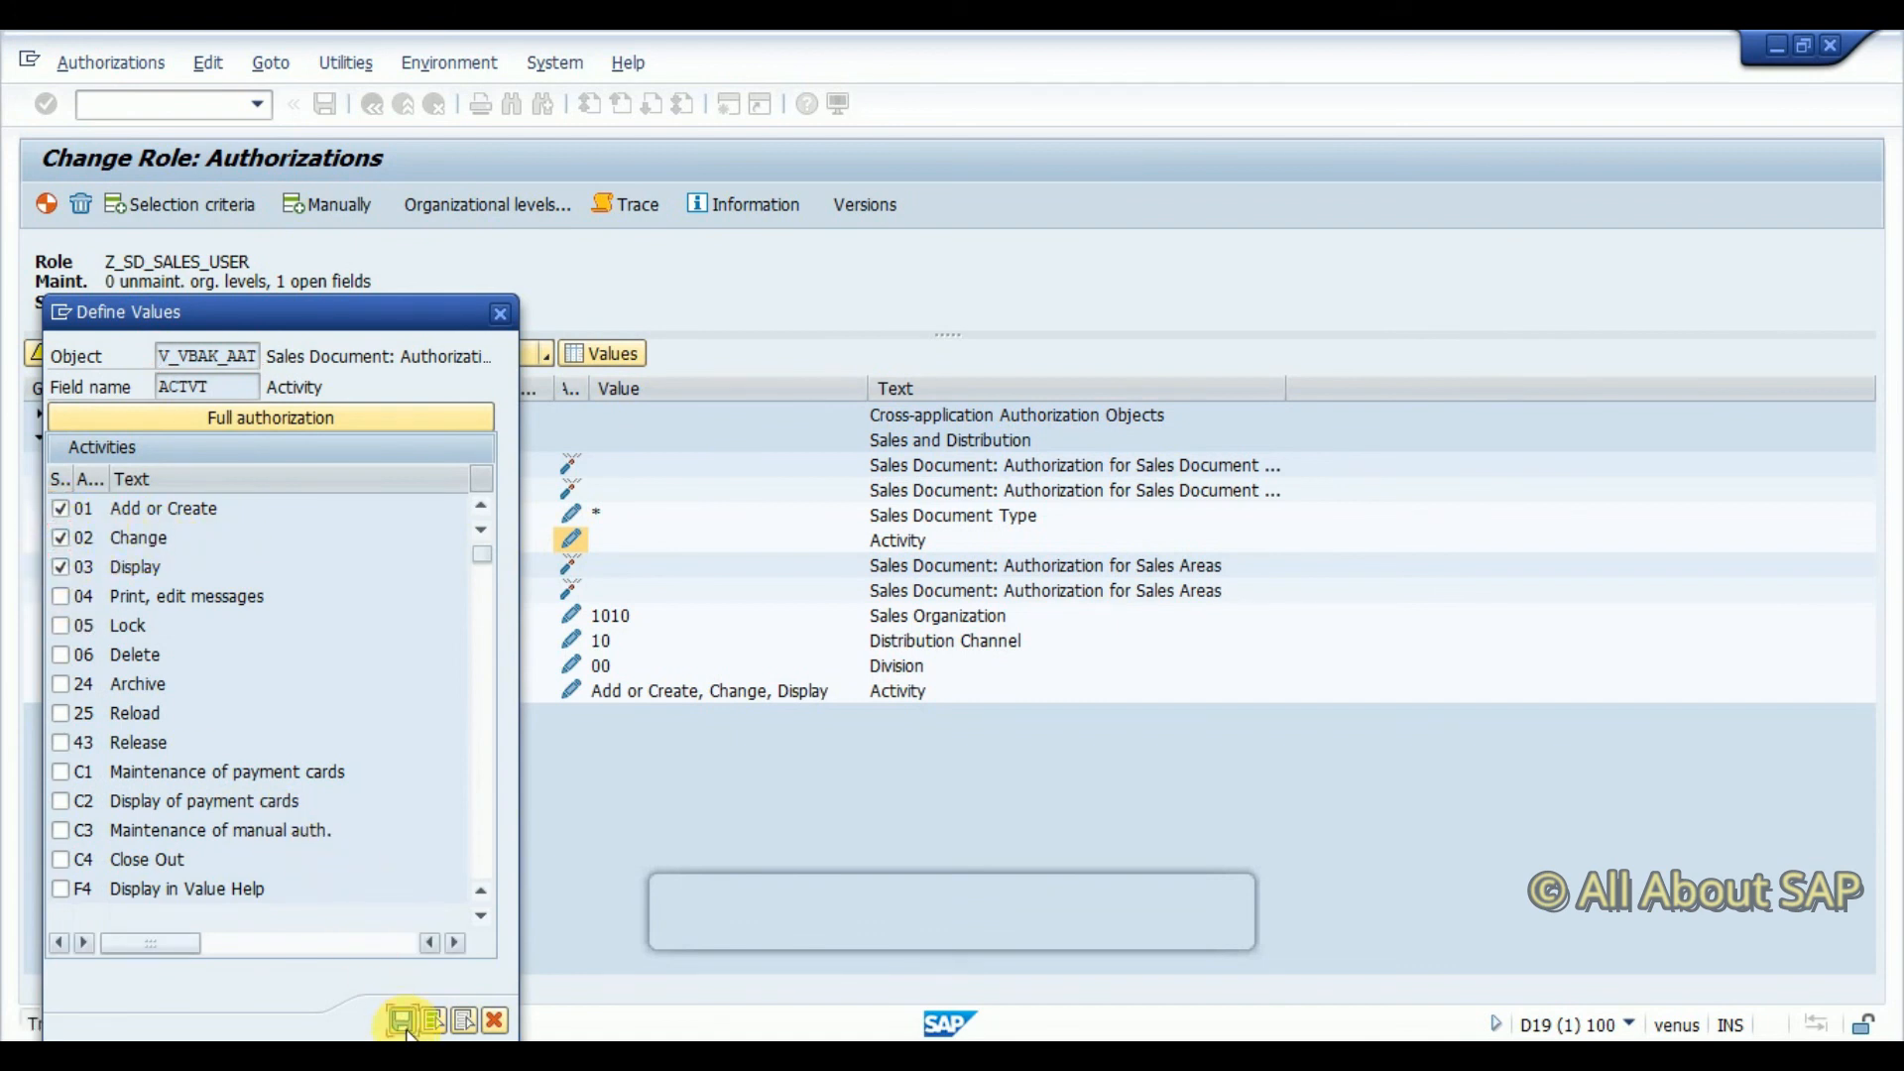
{"action": "left_click", "coordinate": [402, 1021]}
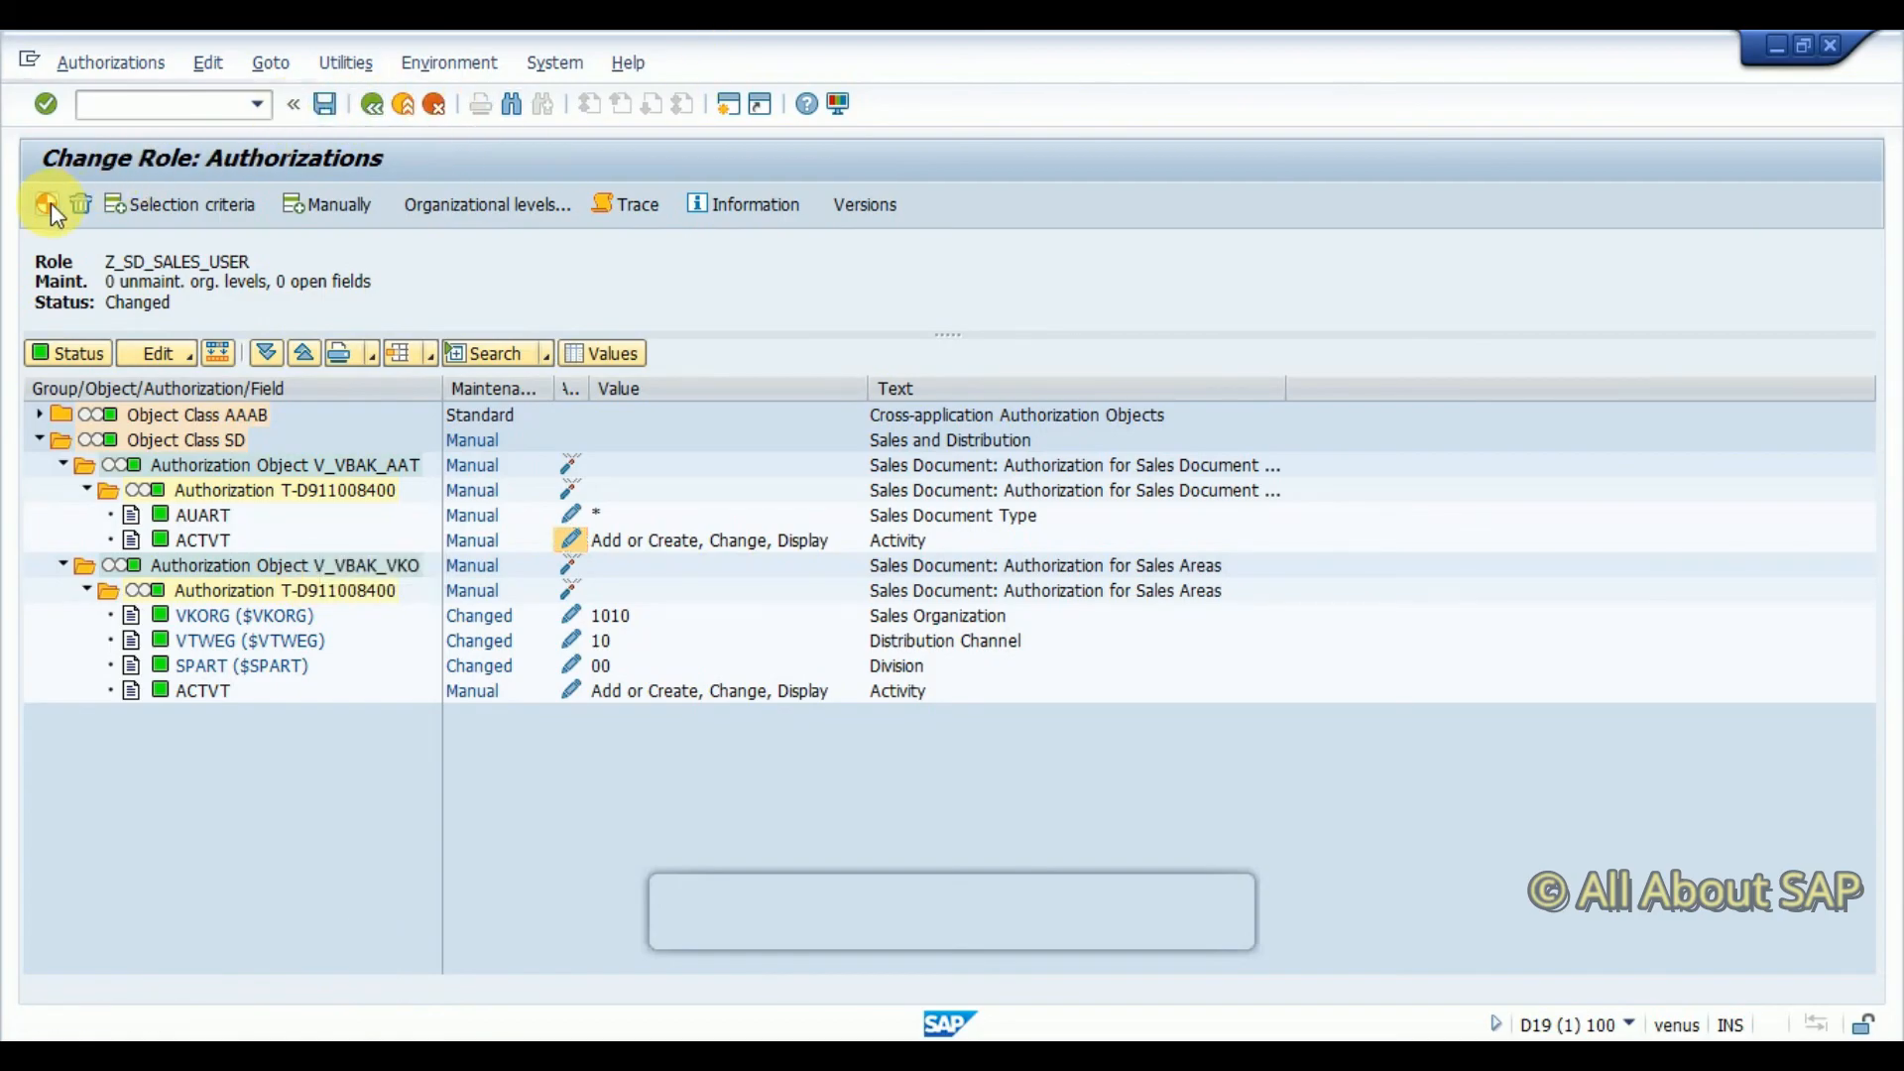
{"action": "left_click", "coordinate": [38, 203]}
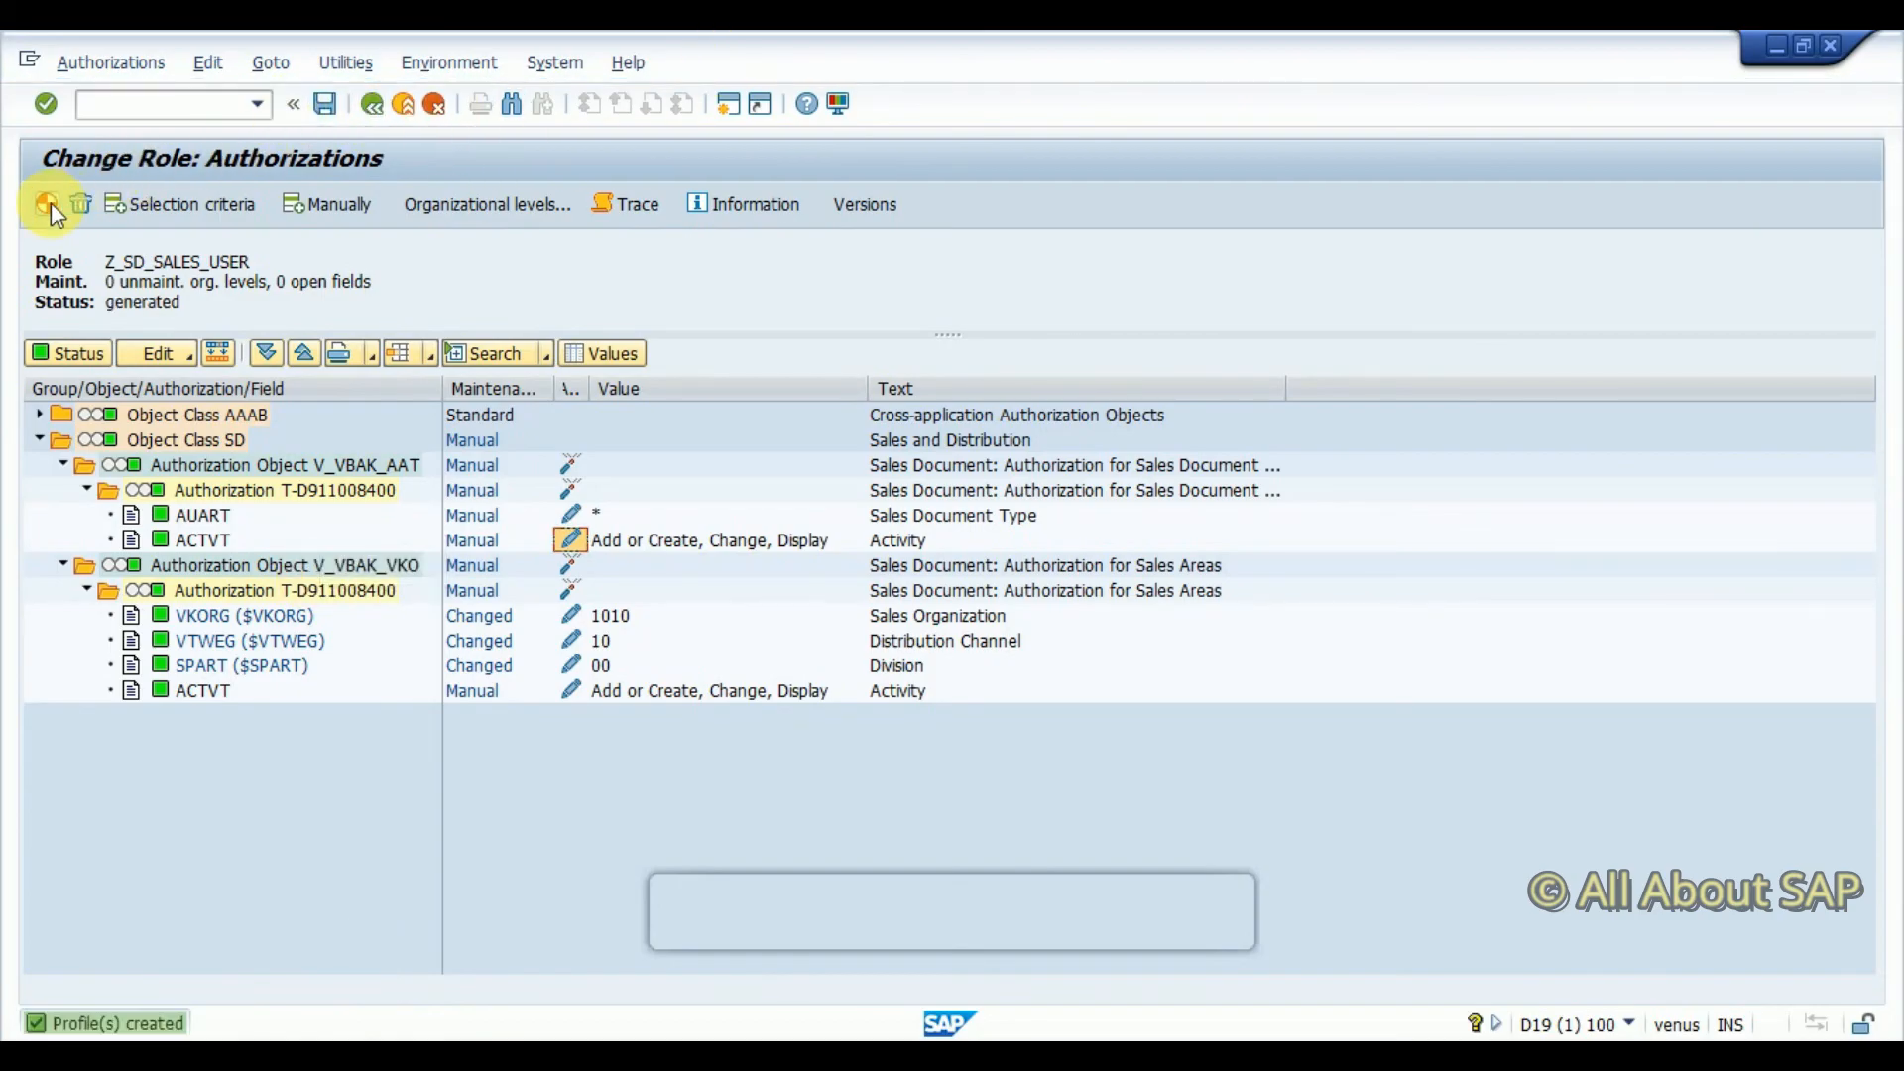
Restart VA01 for sales area 1010/10/00 and reach the Create Standard Order overview
{"action": "left_click", "coordinate": [38, 203]}
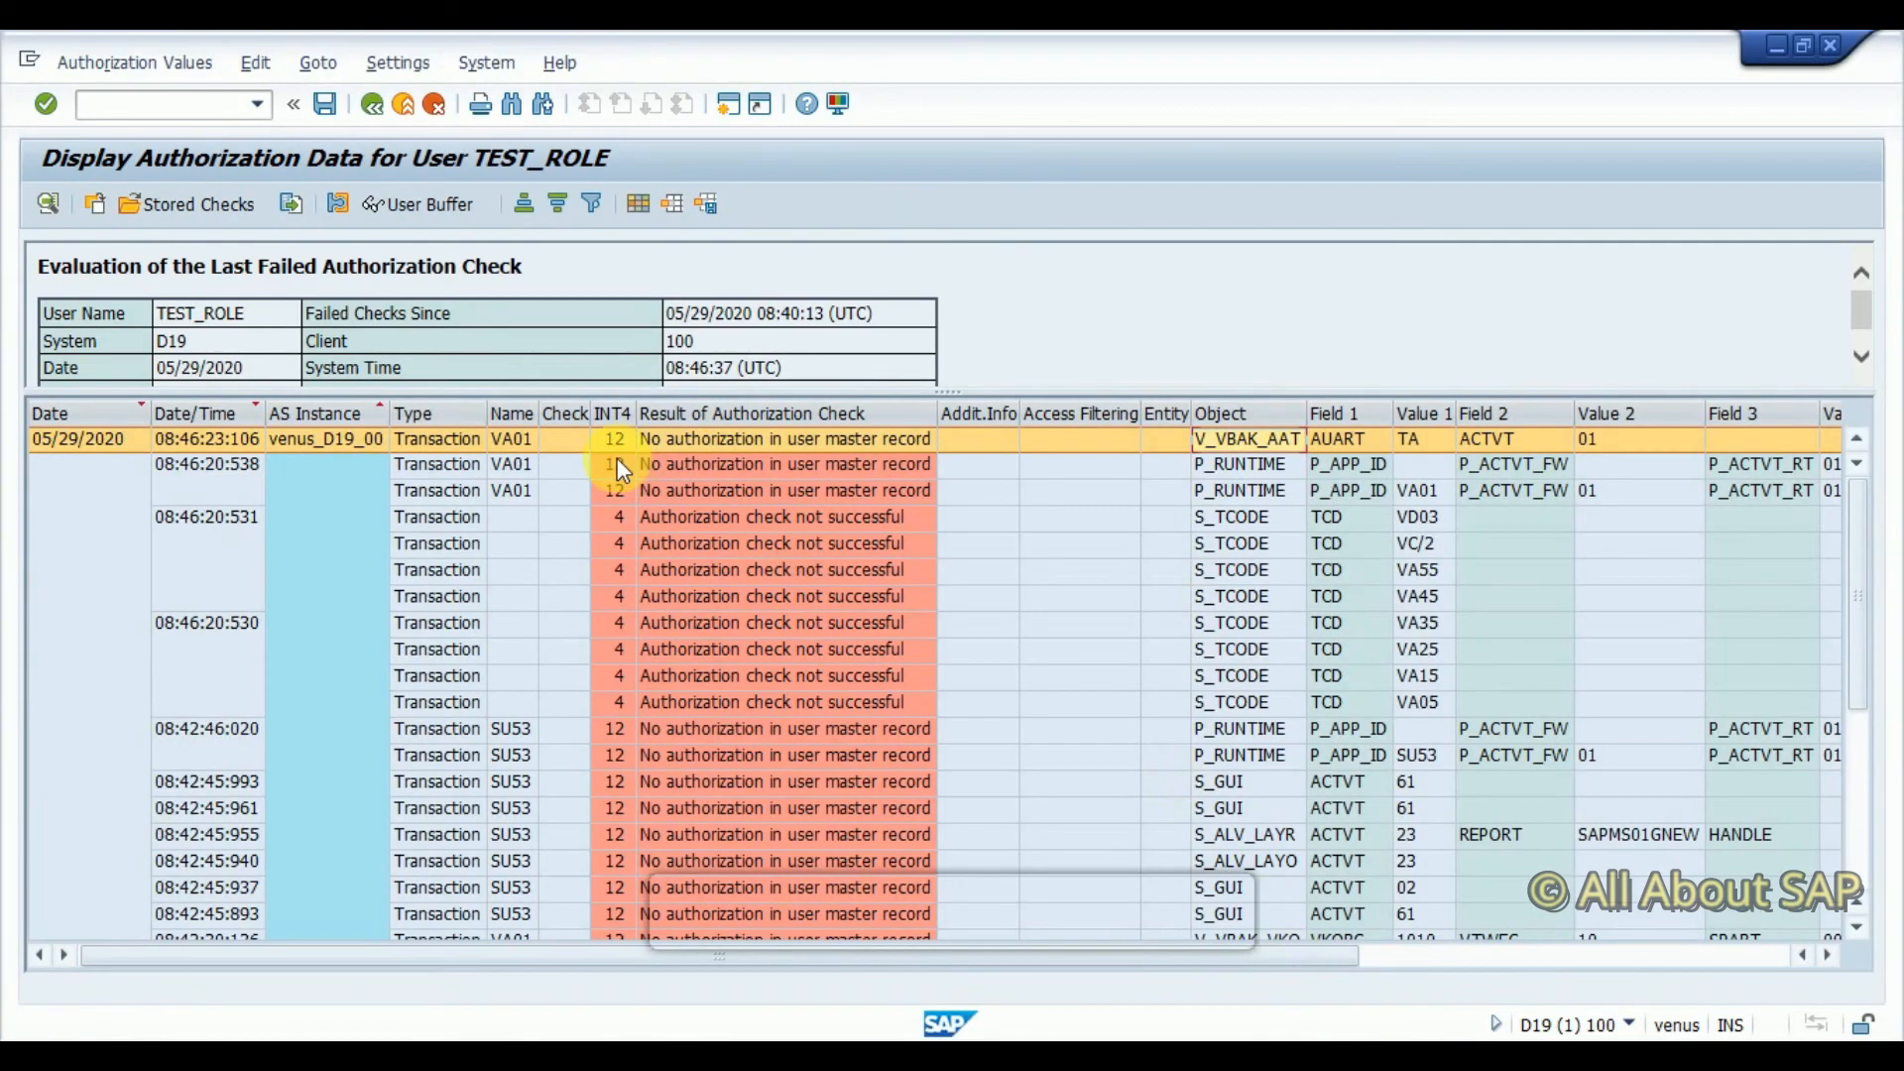
{"action": "type", "text": "/n"}
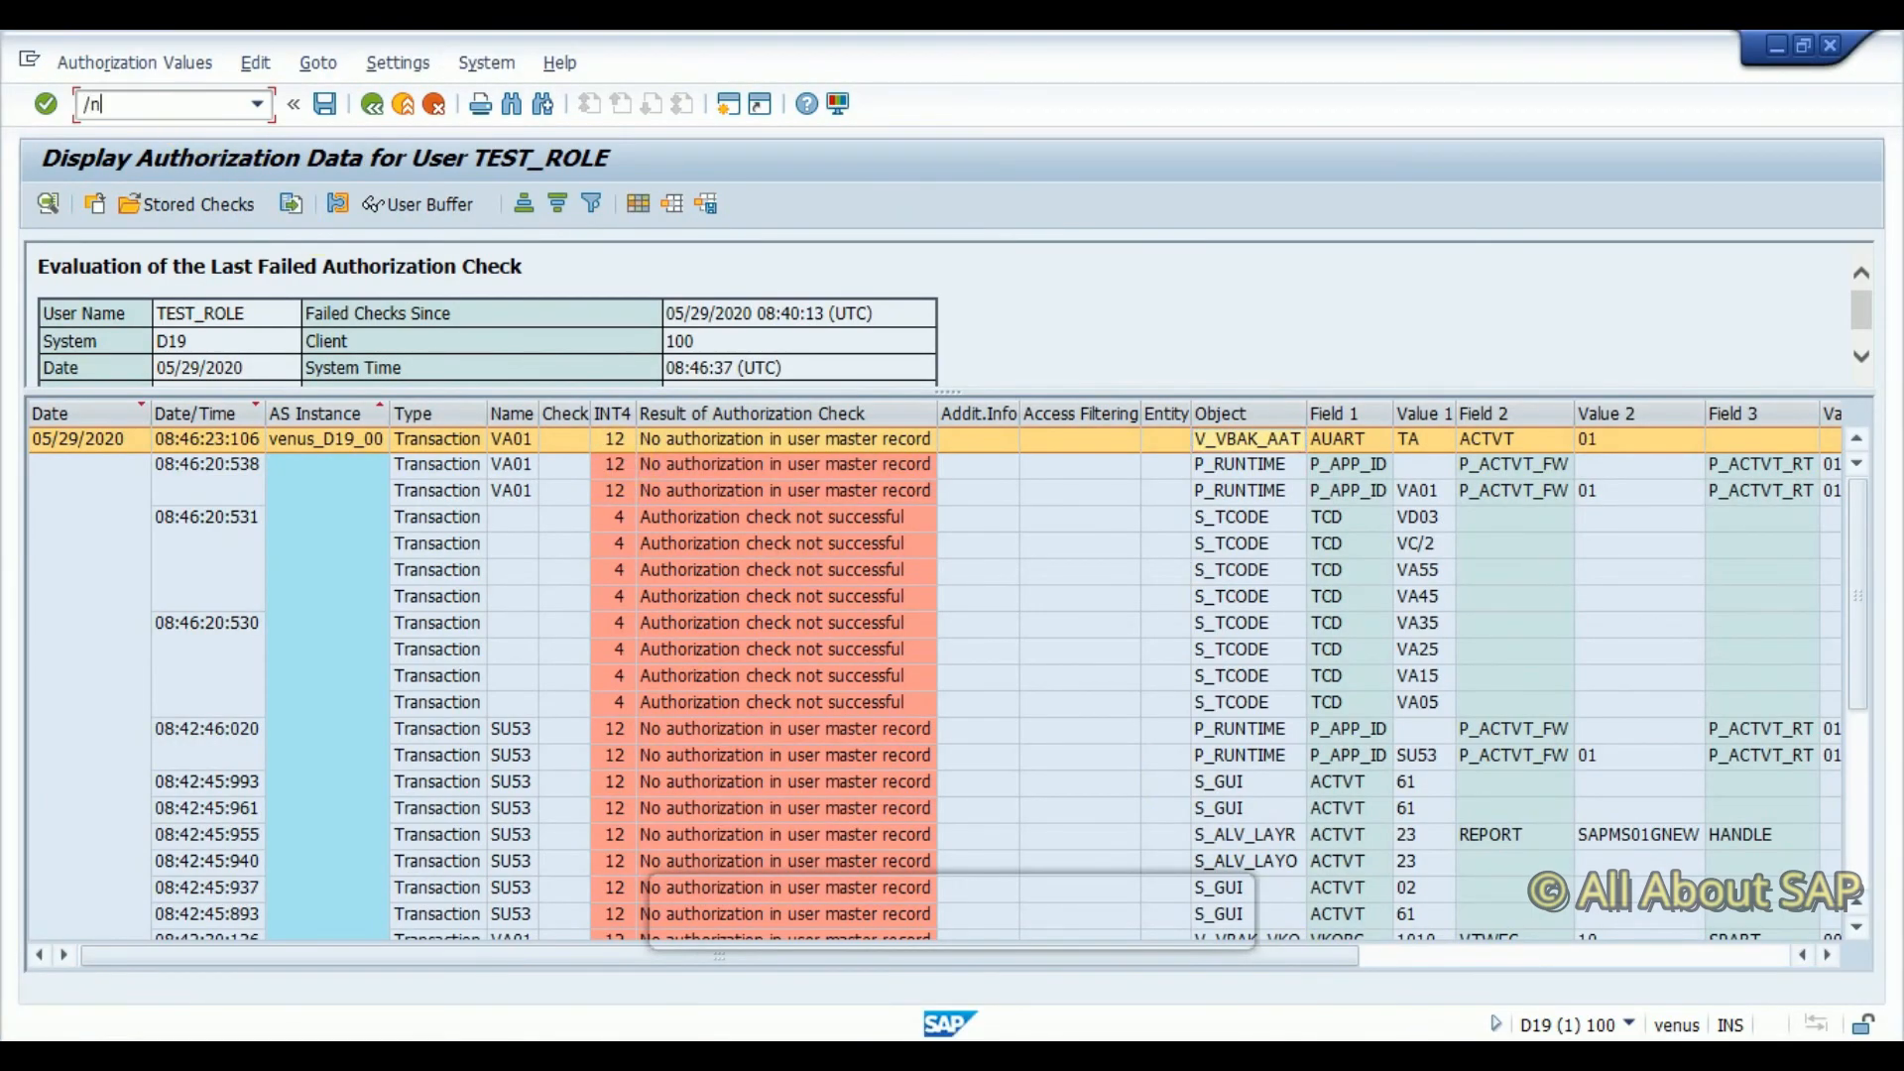
{"action": "key", "text": "Enter"}
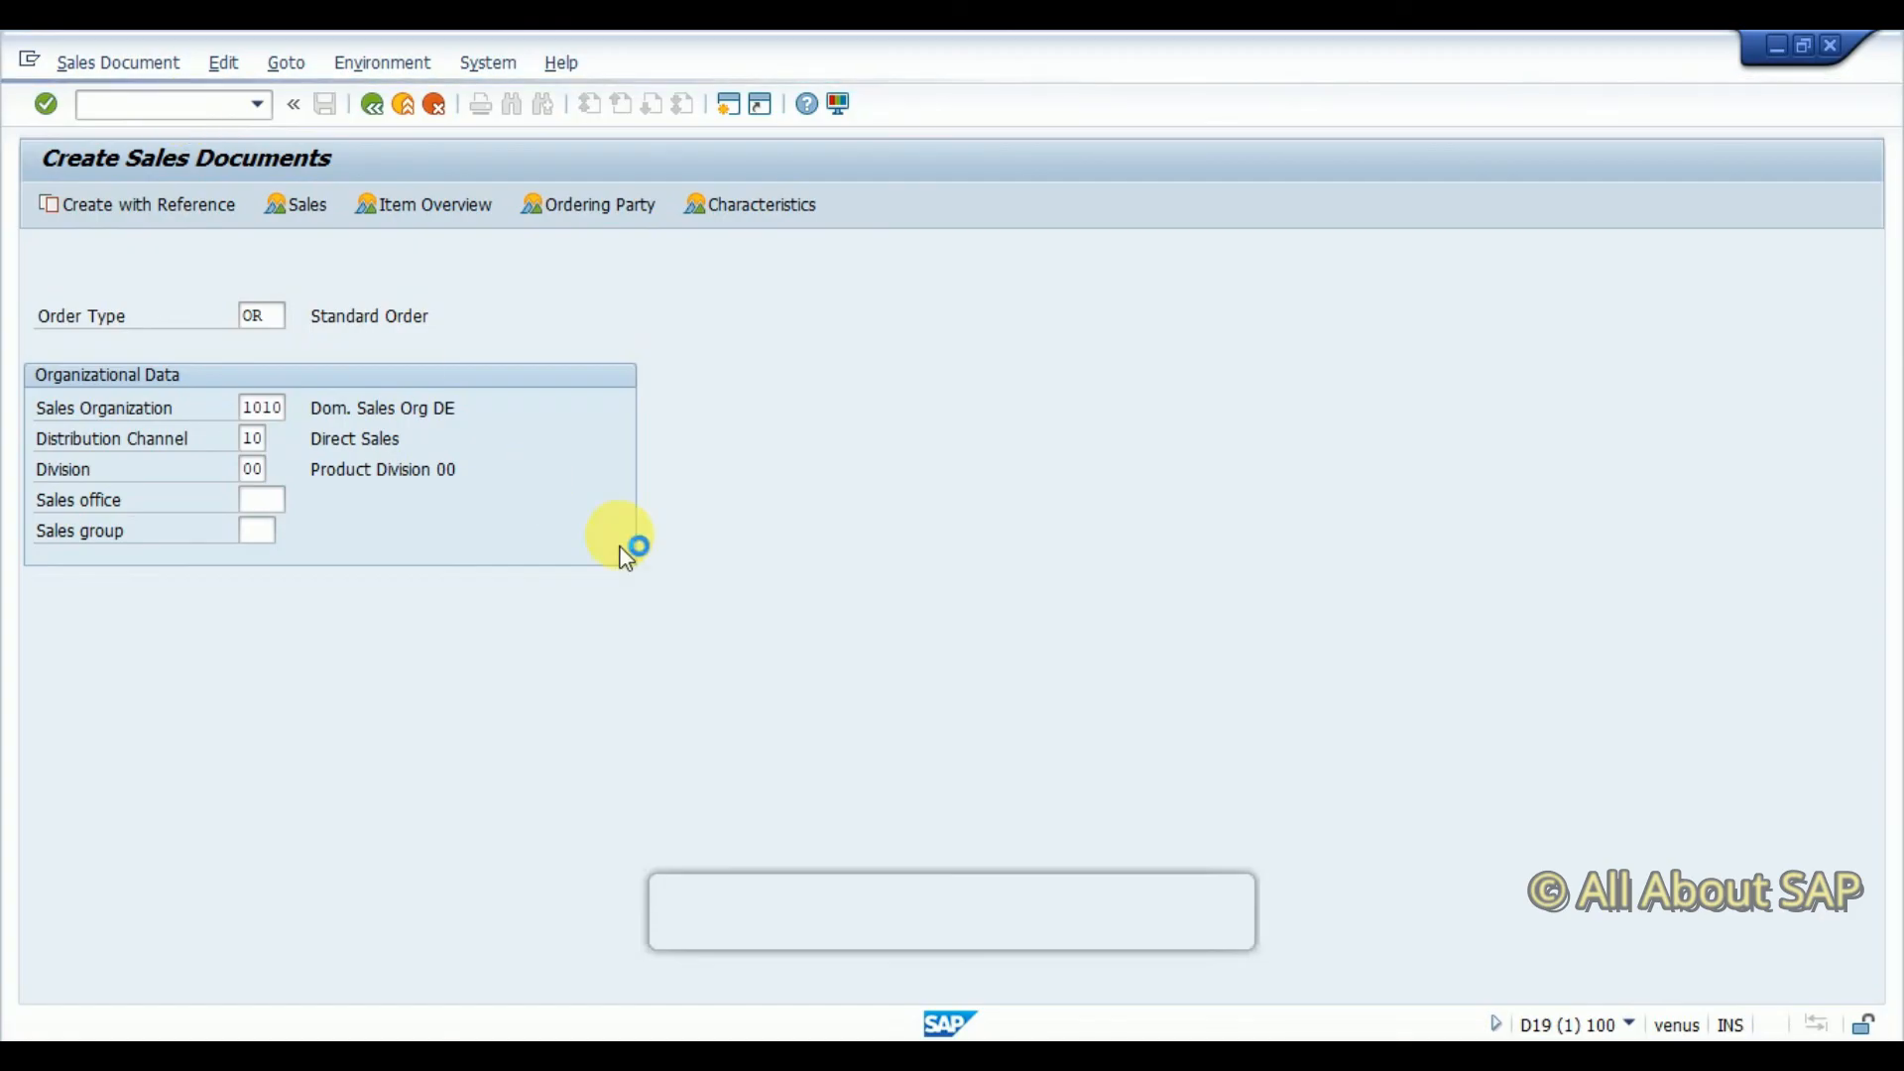
{"action": "mouse_move", "coordinate": [742, 520]}
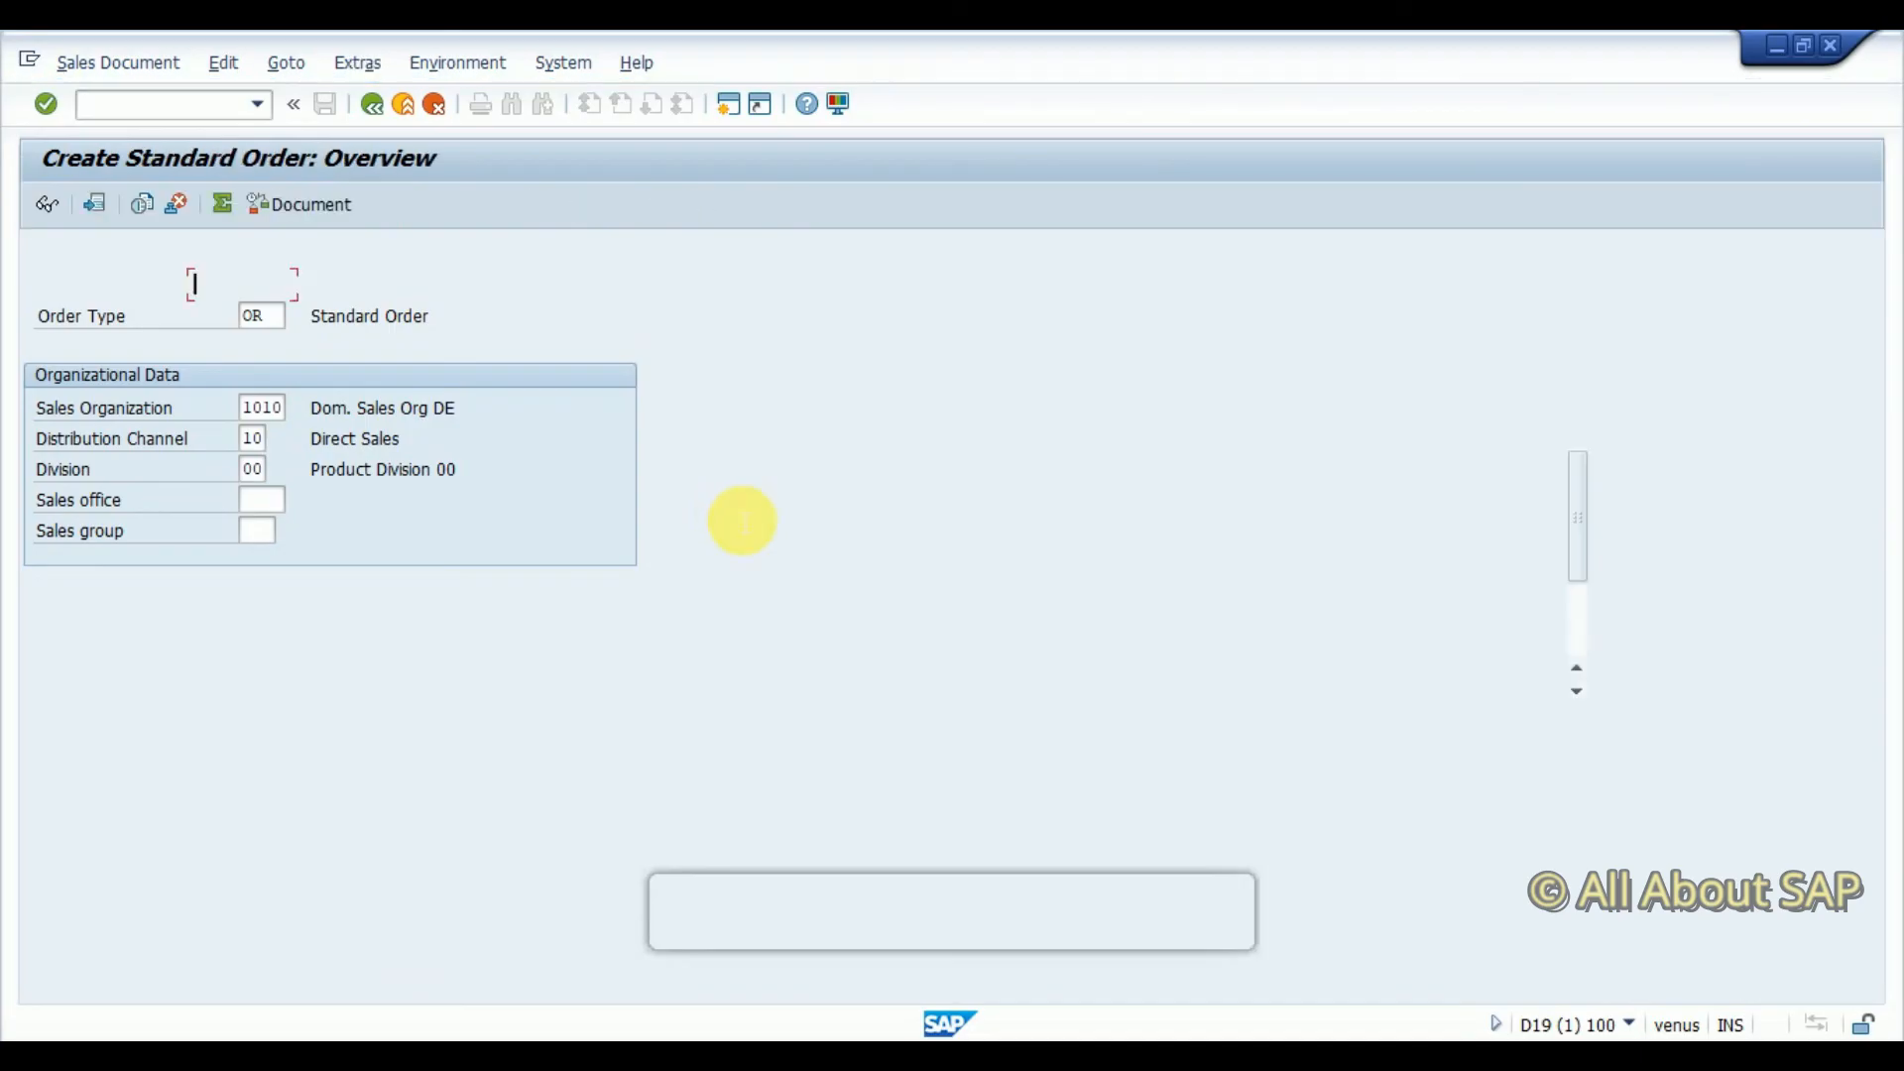
{"action": "key", "text": "Enter"}
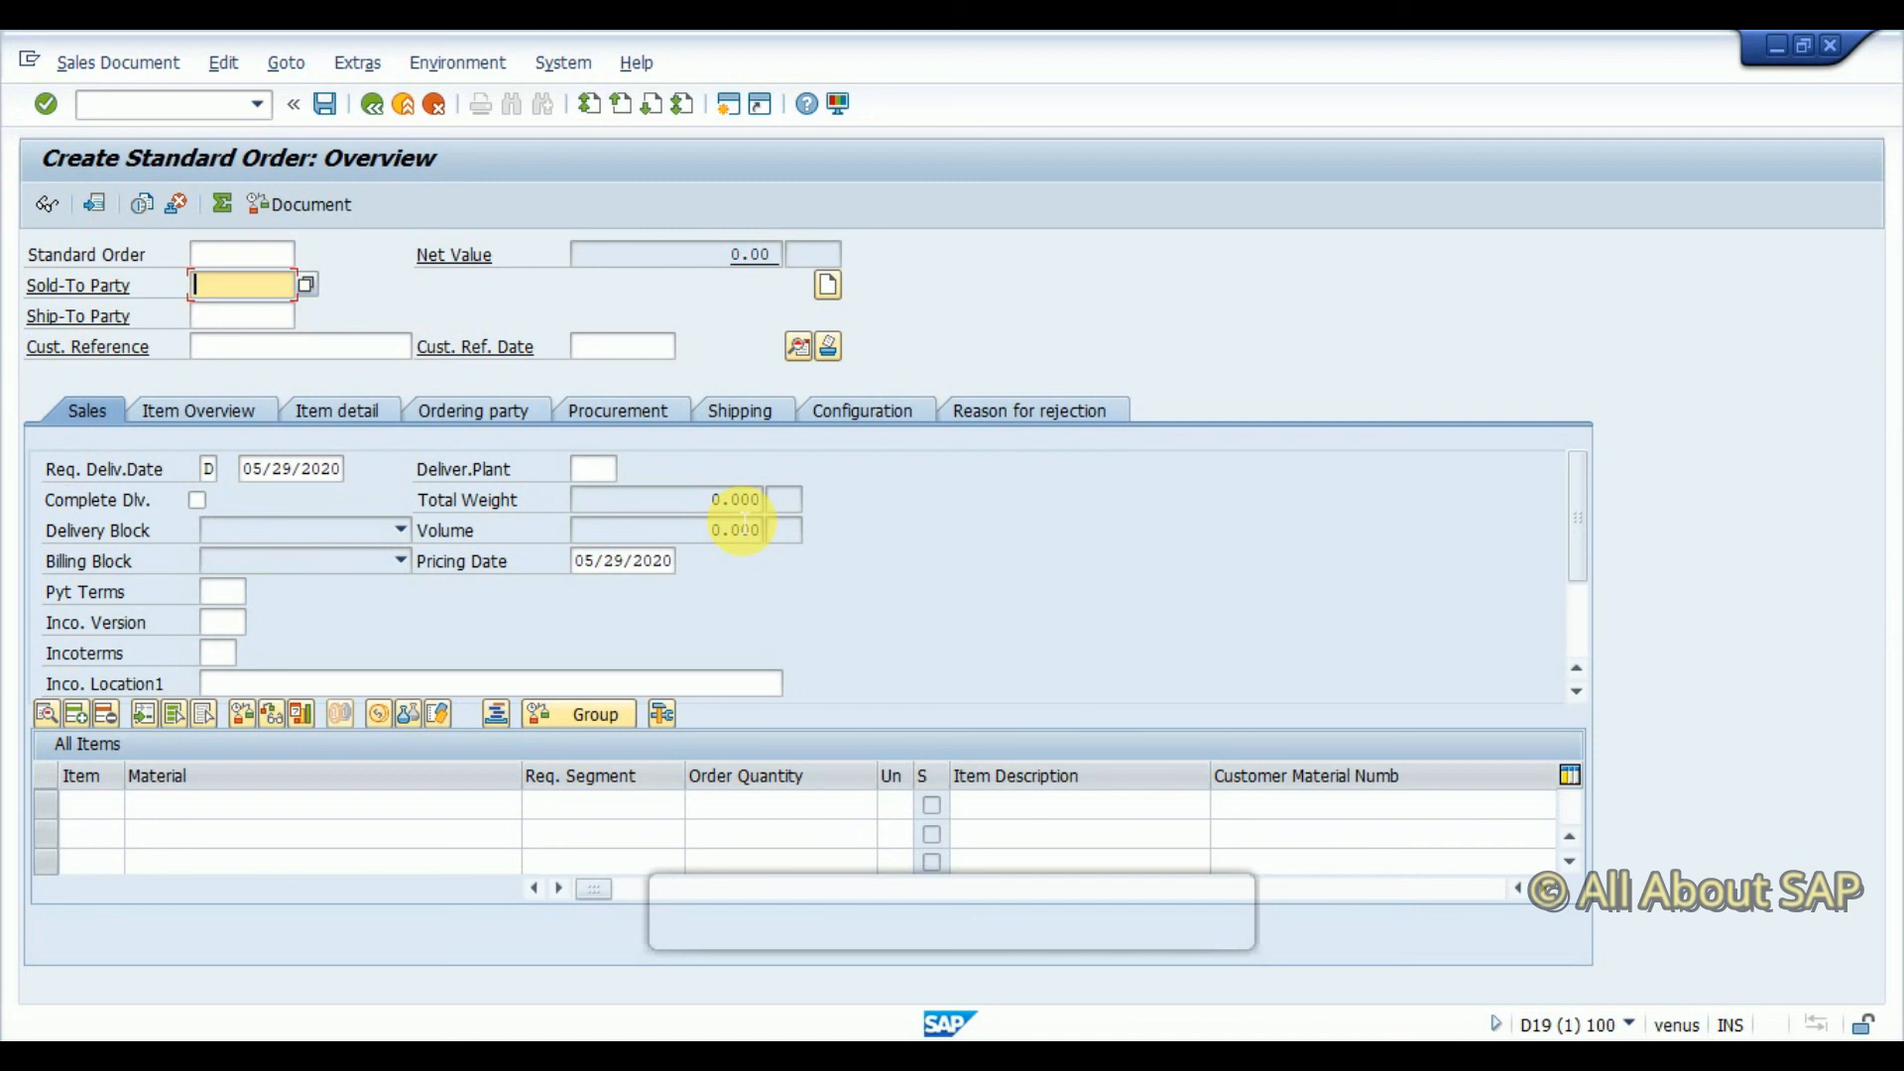